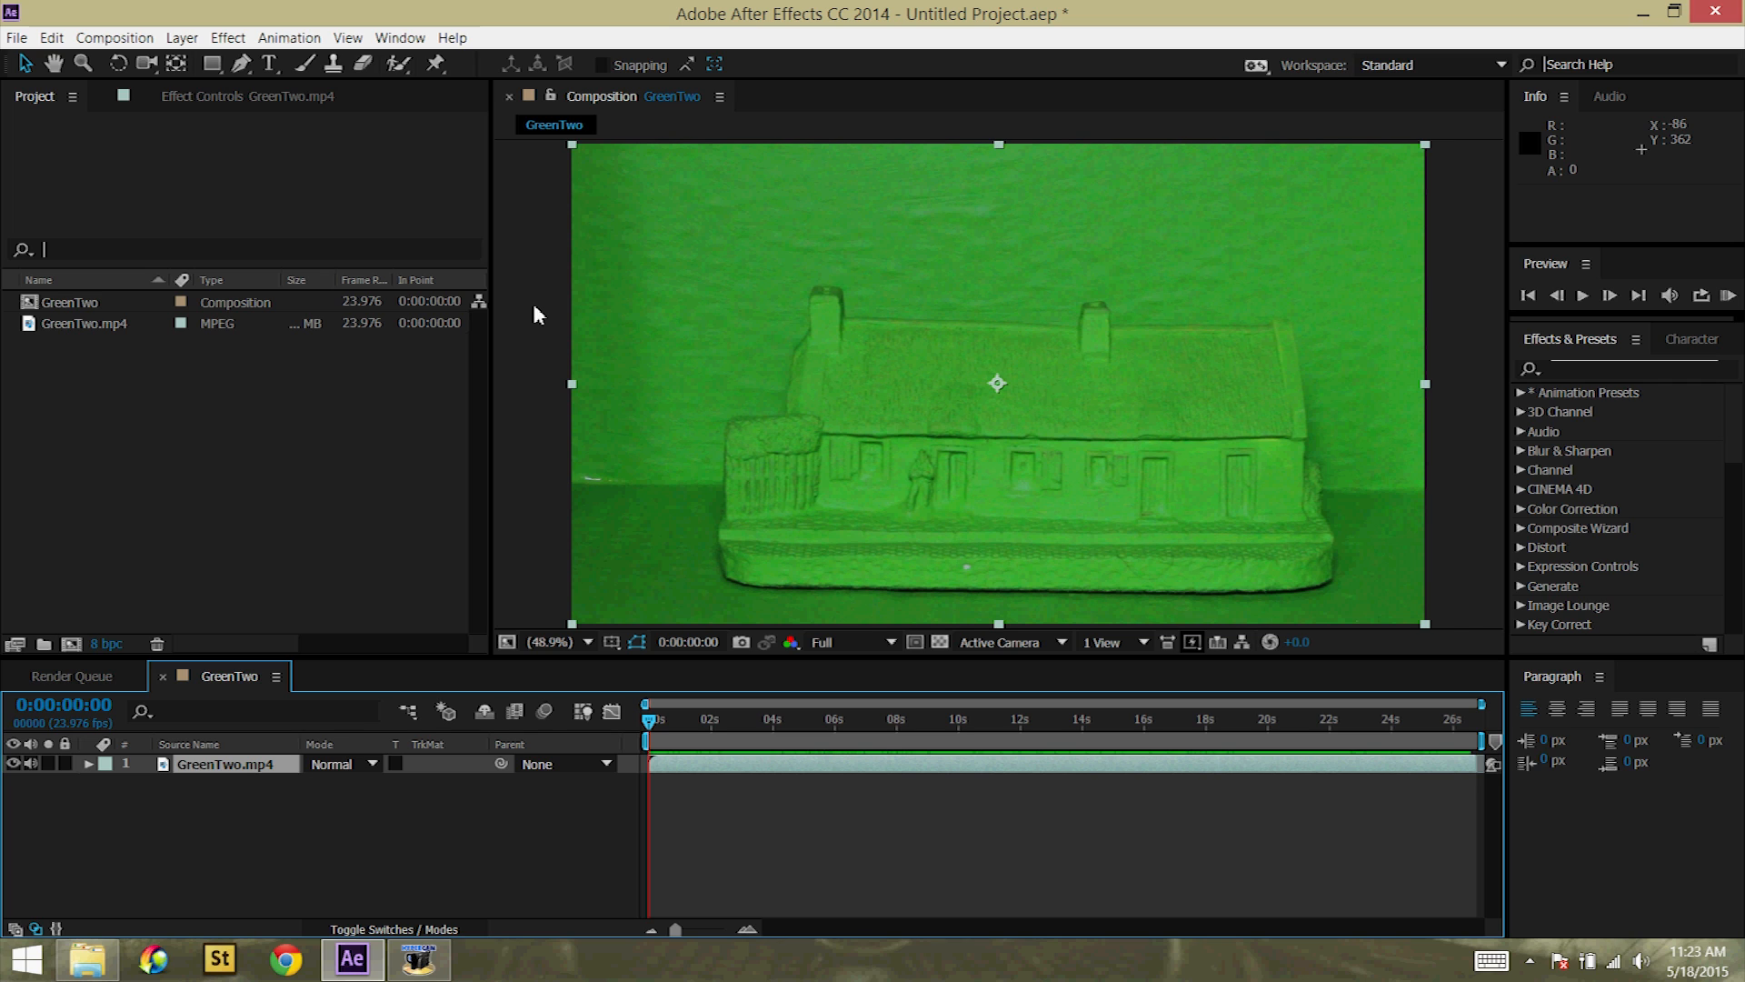
pyautogui.moveTo(571, 31)
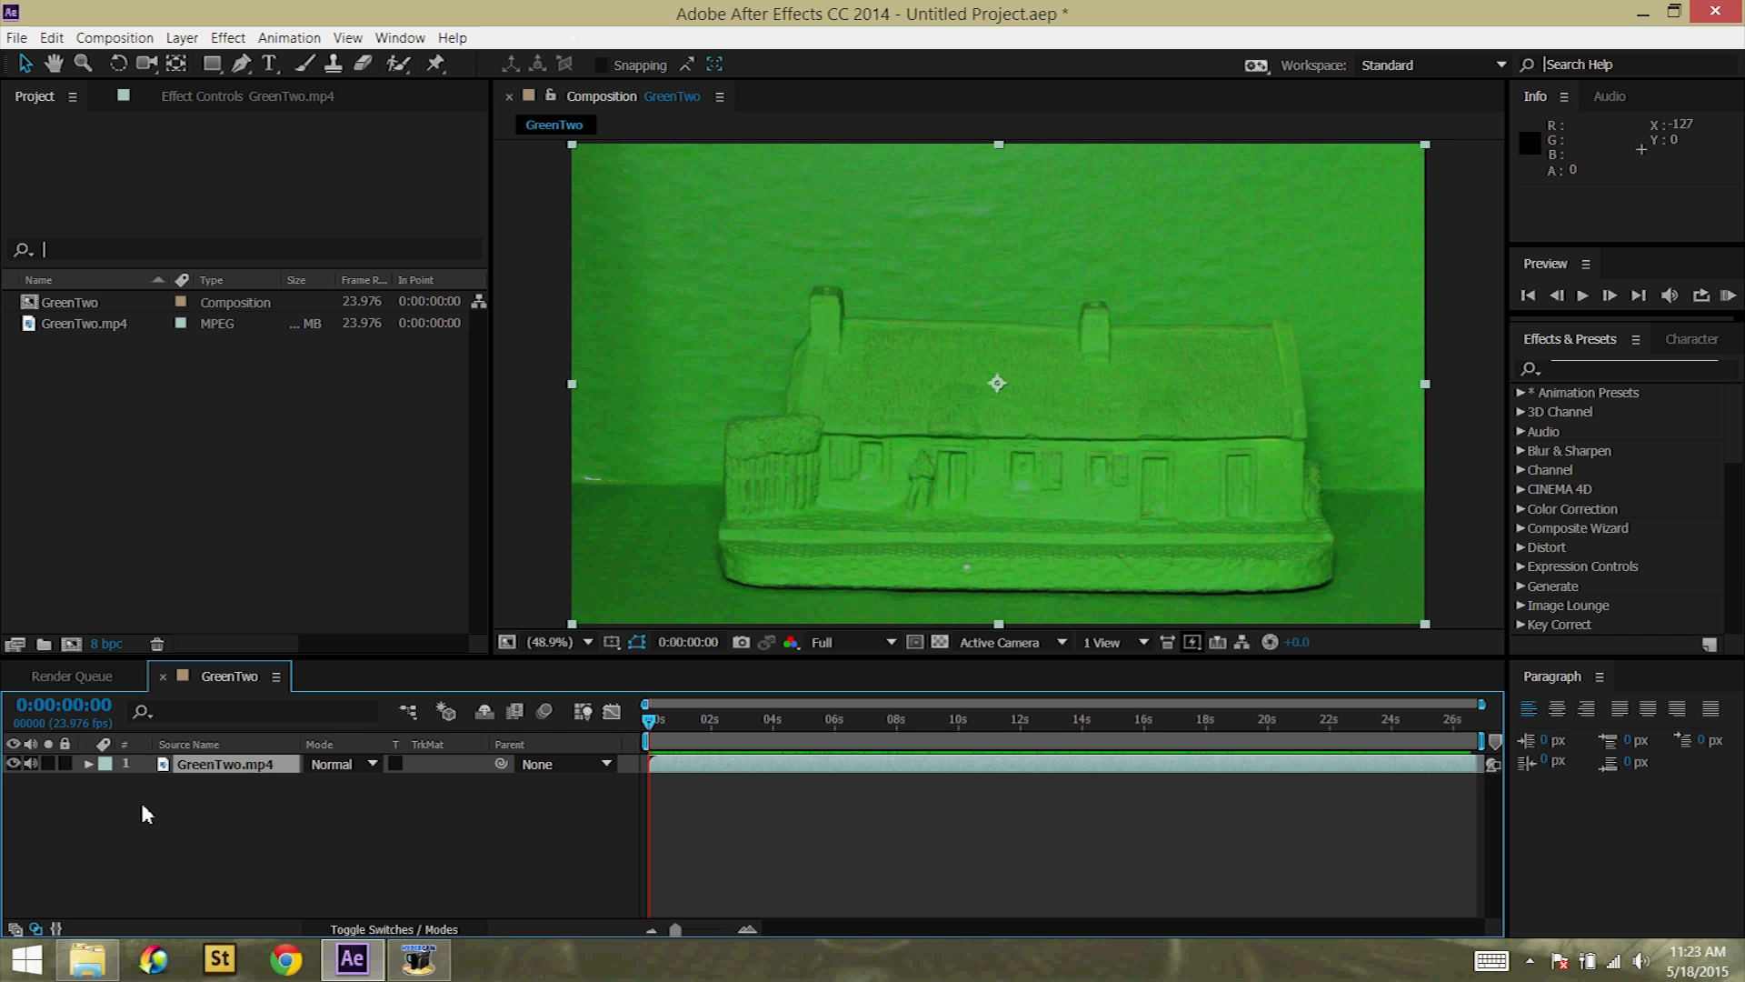
pyautogui.moveTo(468, 176)
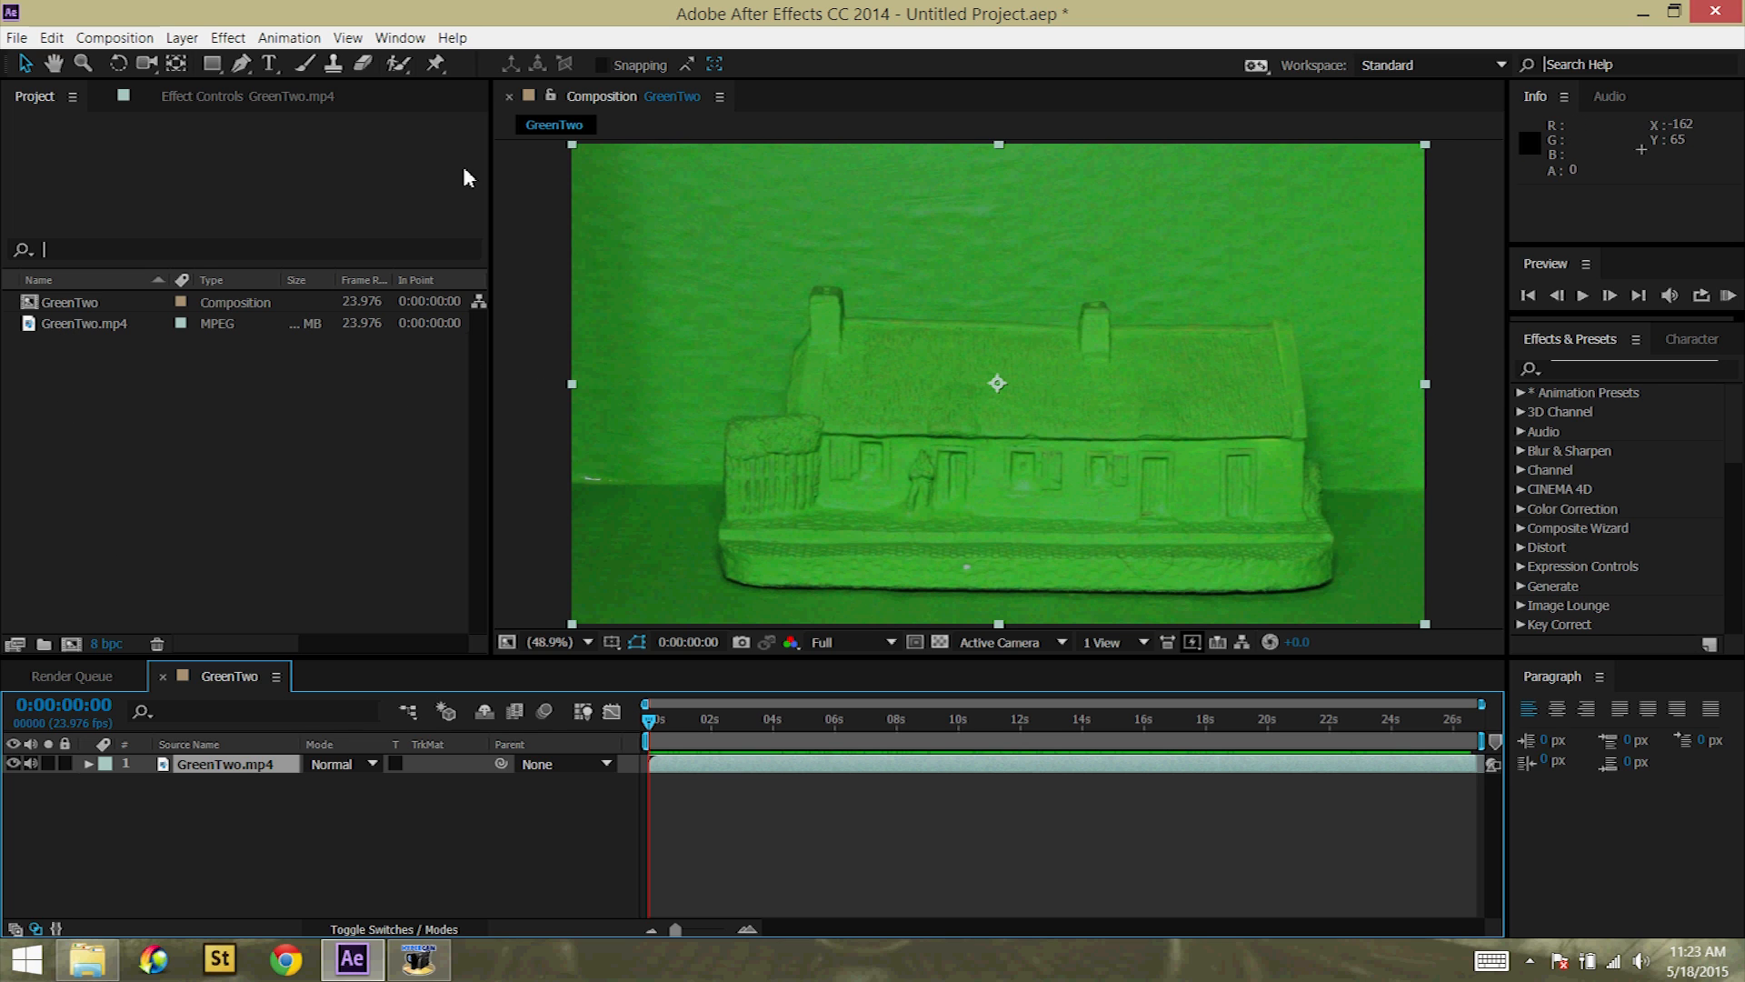
# Step: Find Smooth Screen in Effects & Presets and apply it twice to GreenTwo.mp4
pyautogui.click(112, 37)
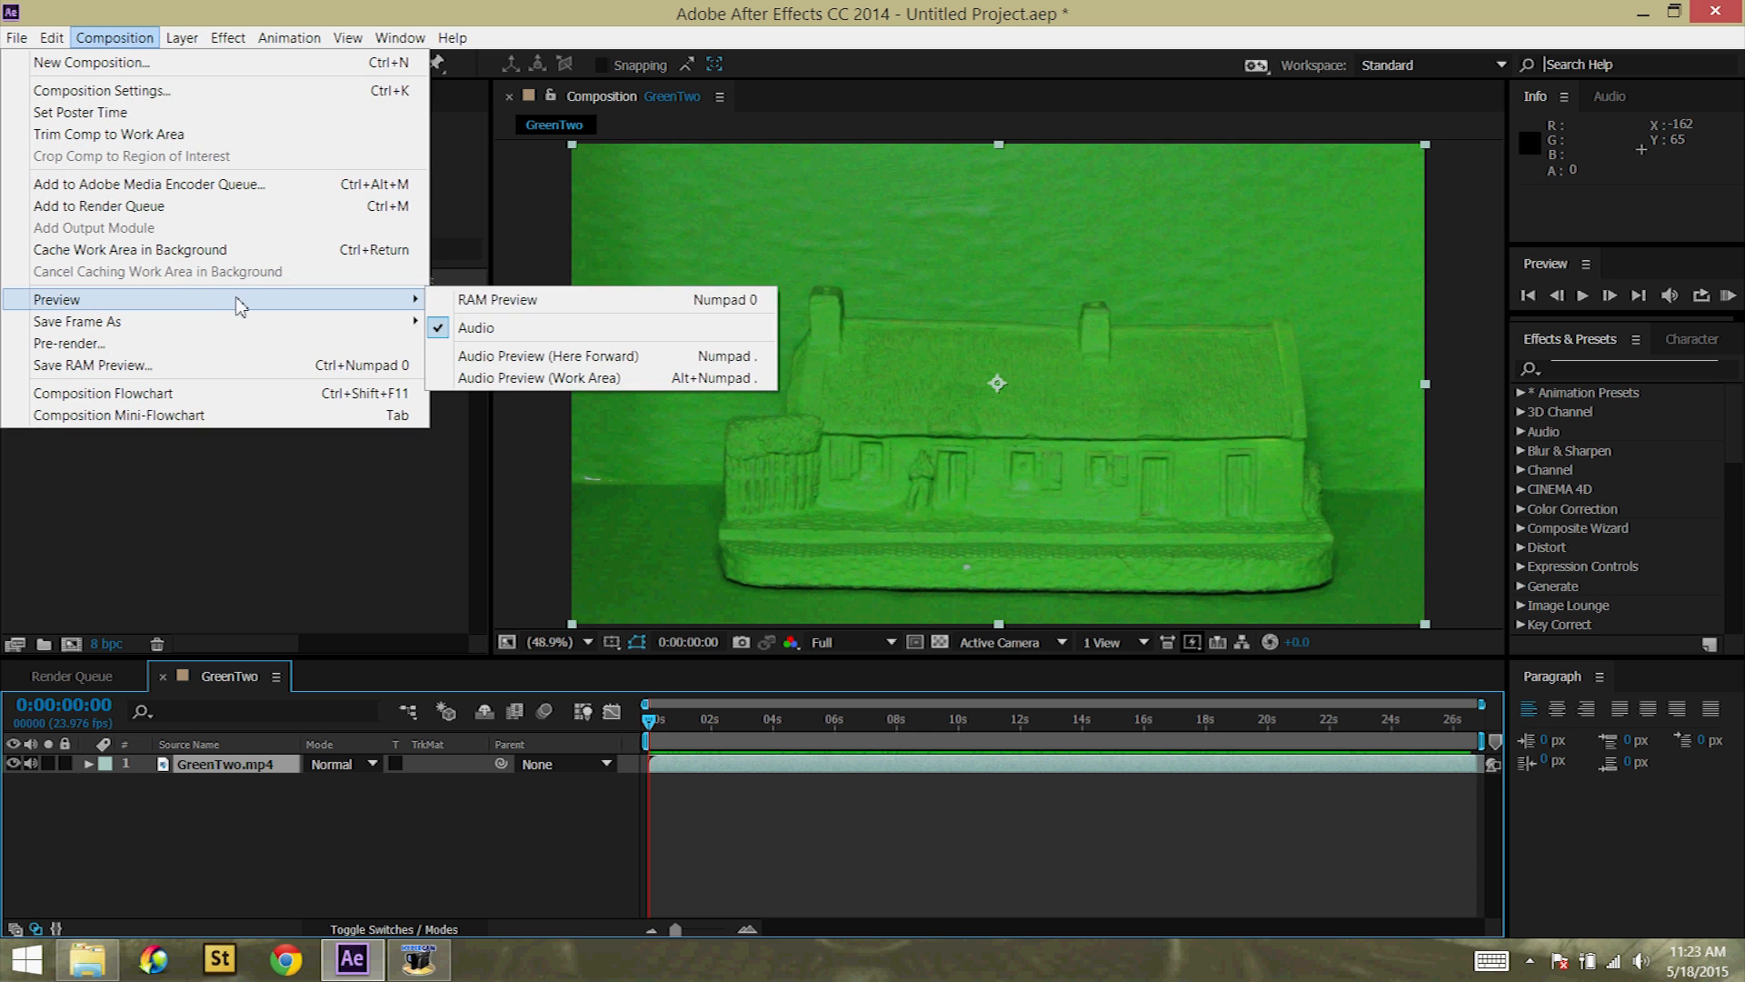
pyautogui.click(498, 300)
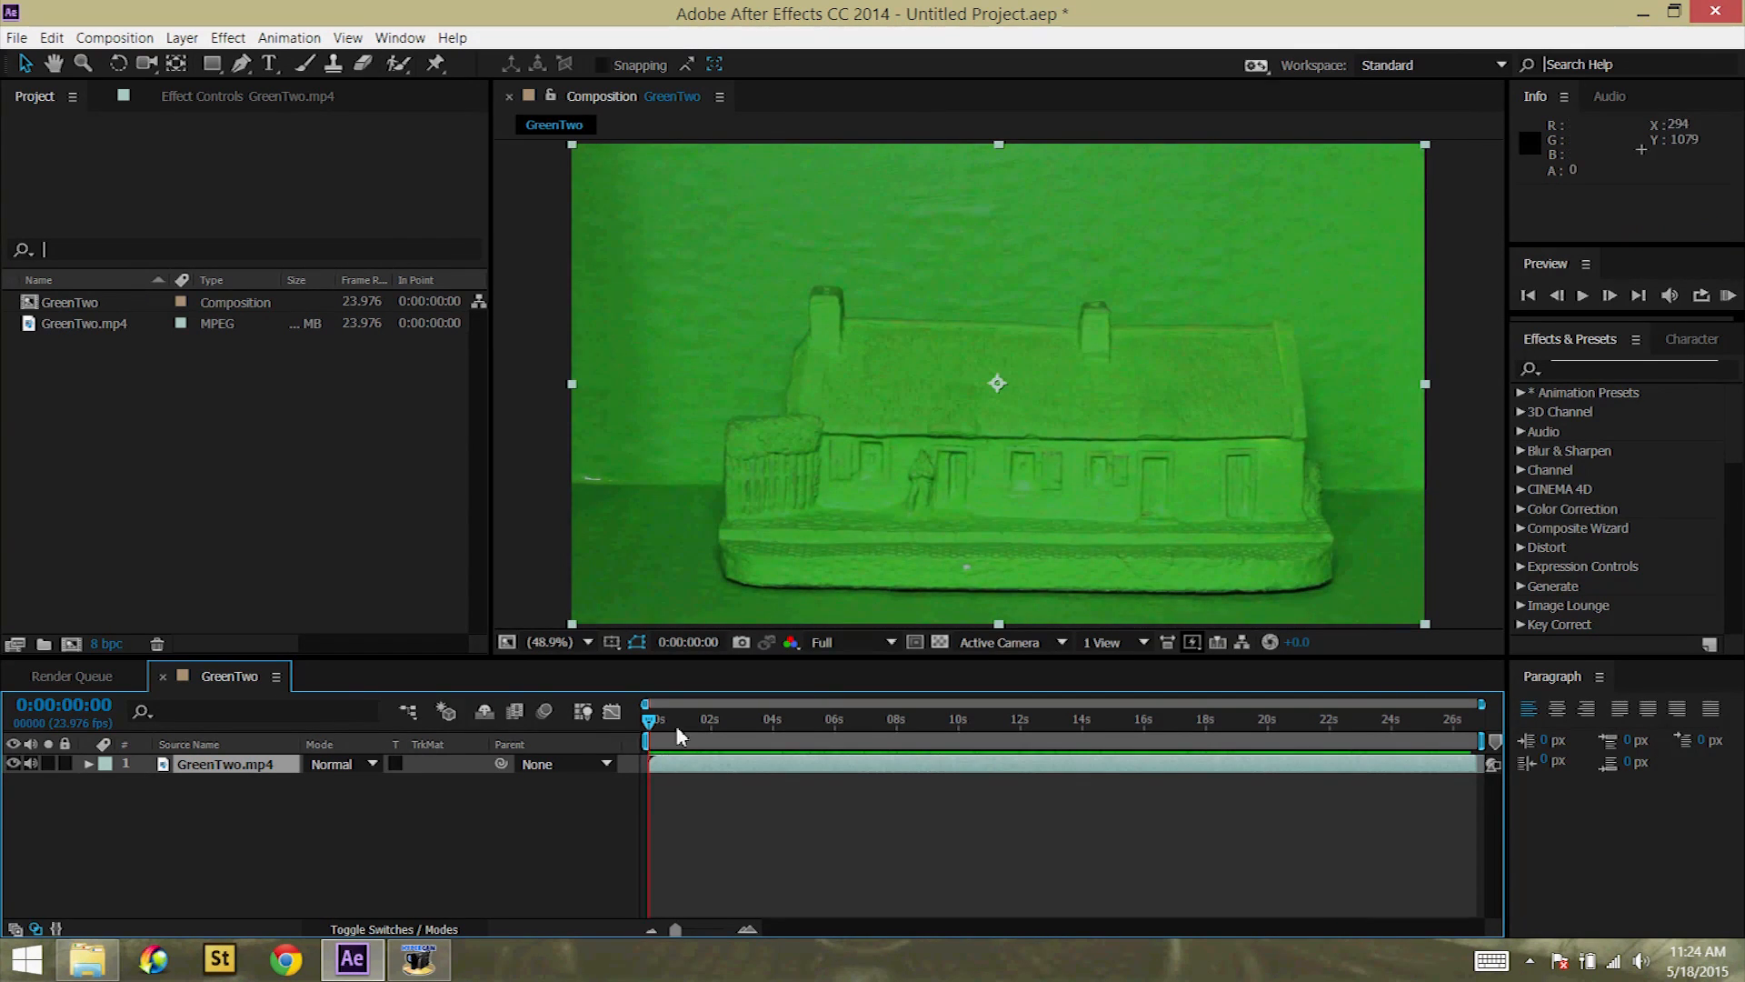
pyautogui.moveTo(949, 232)
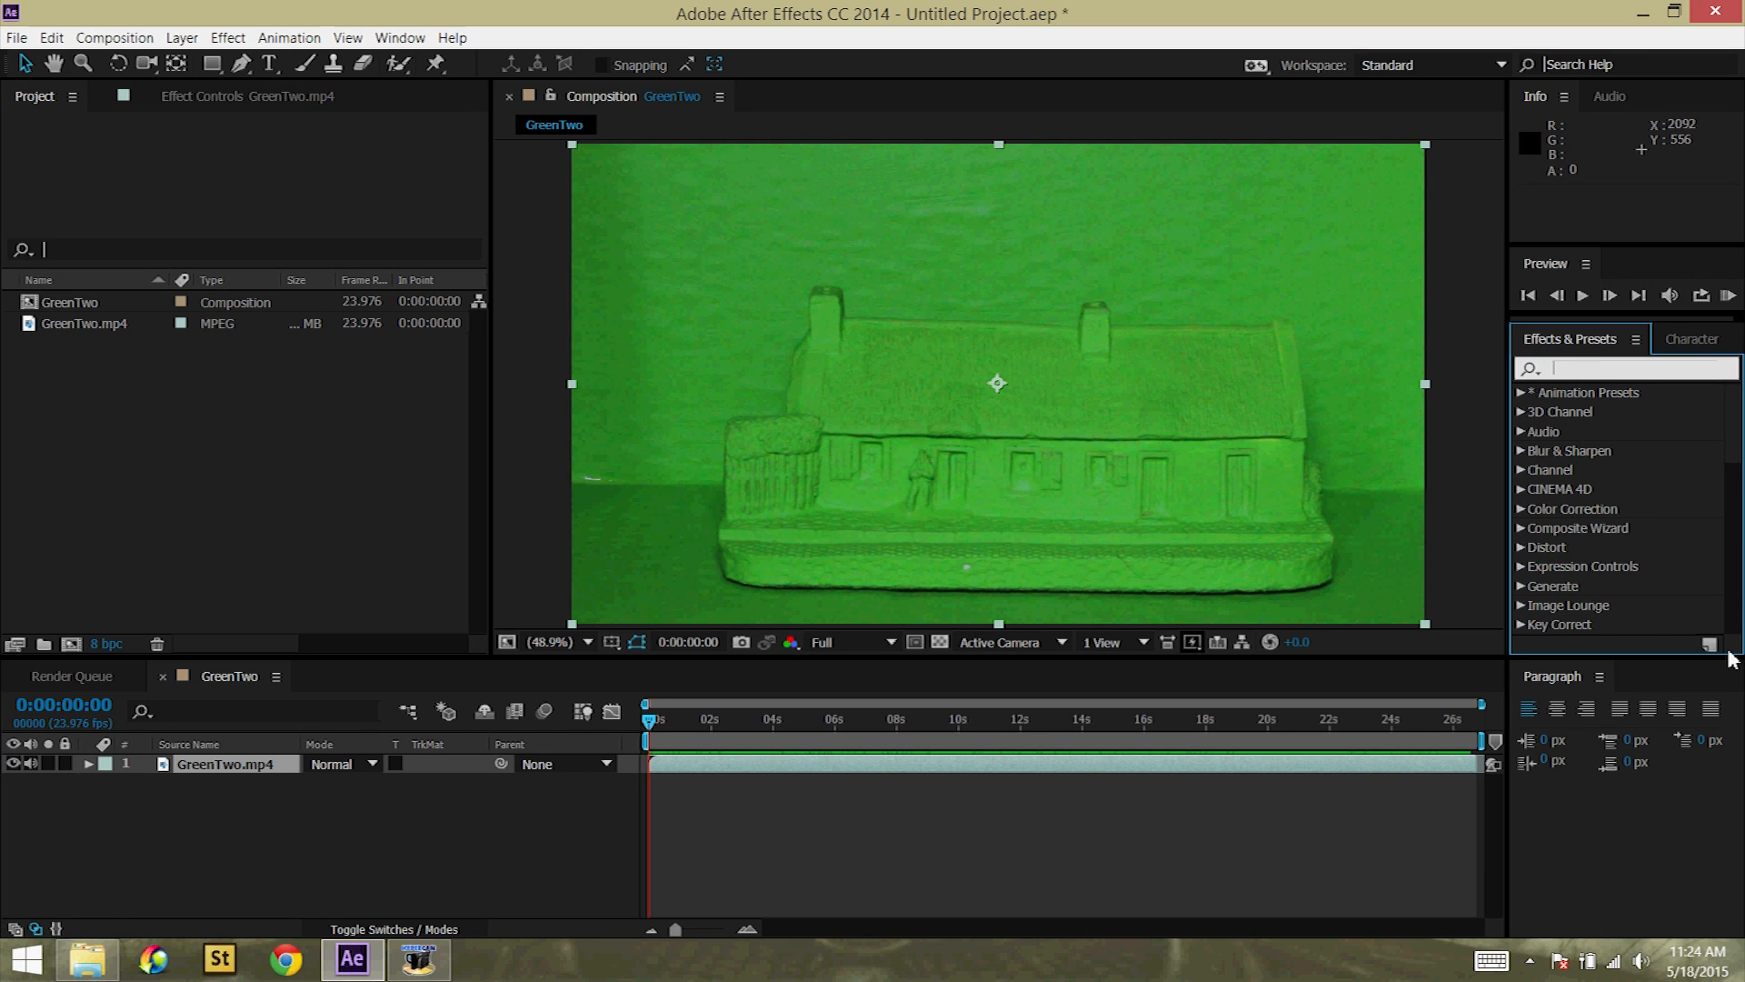
pyautogui.write('smooth scr')
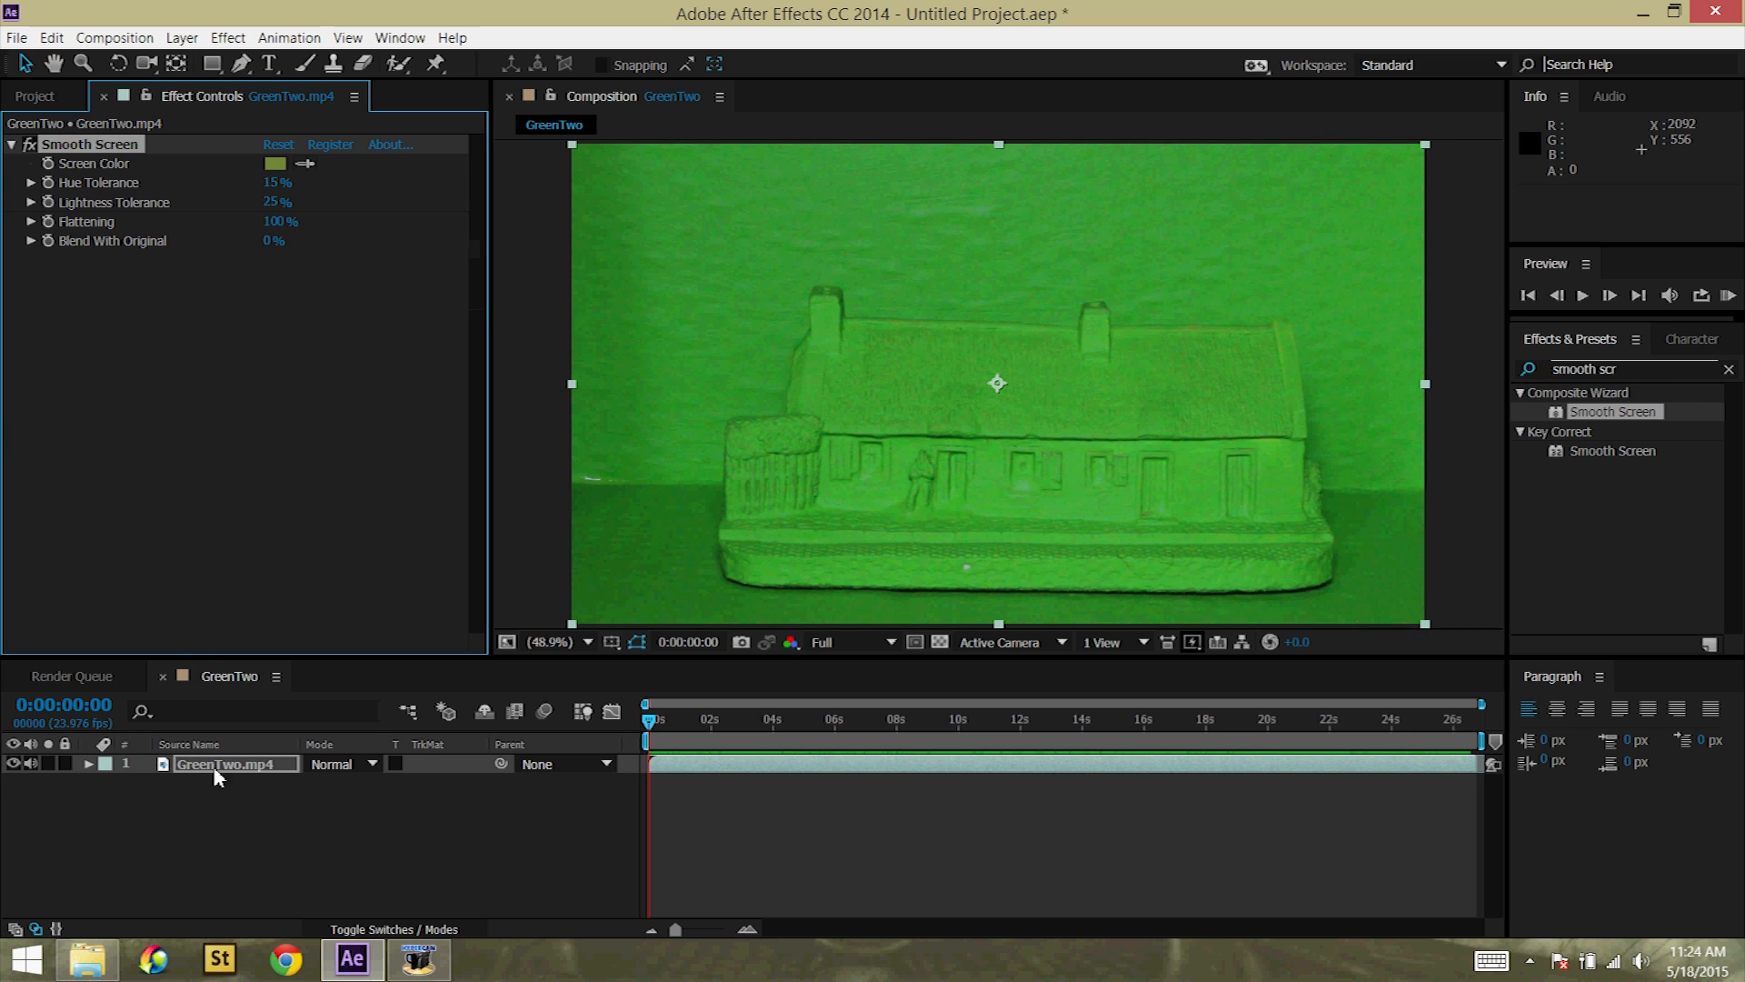
pyautogui.moveTo(613, 508)
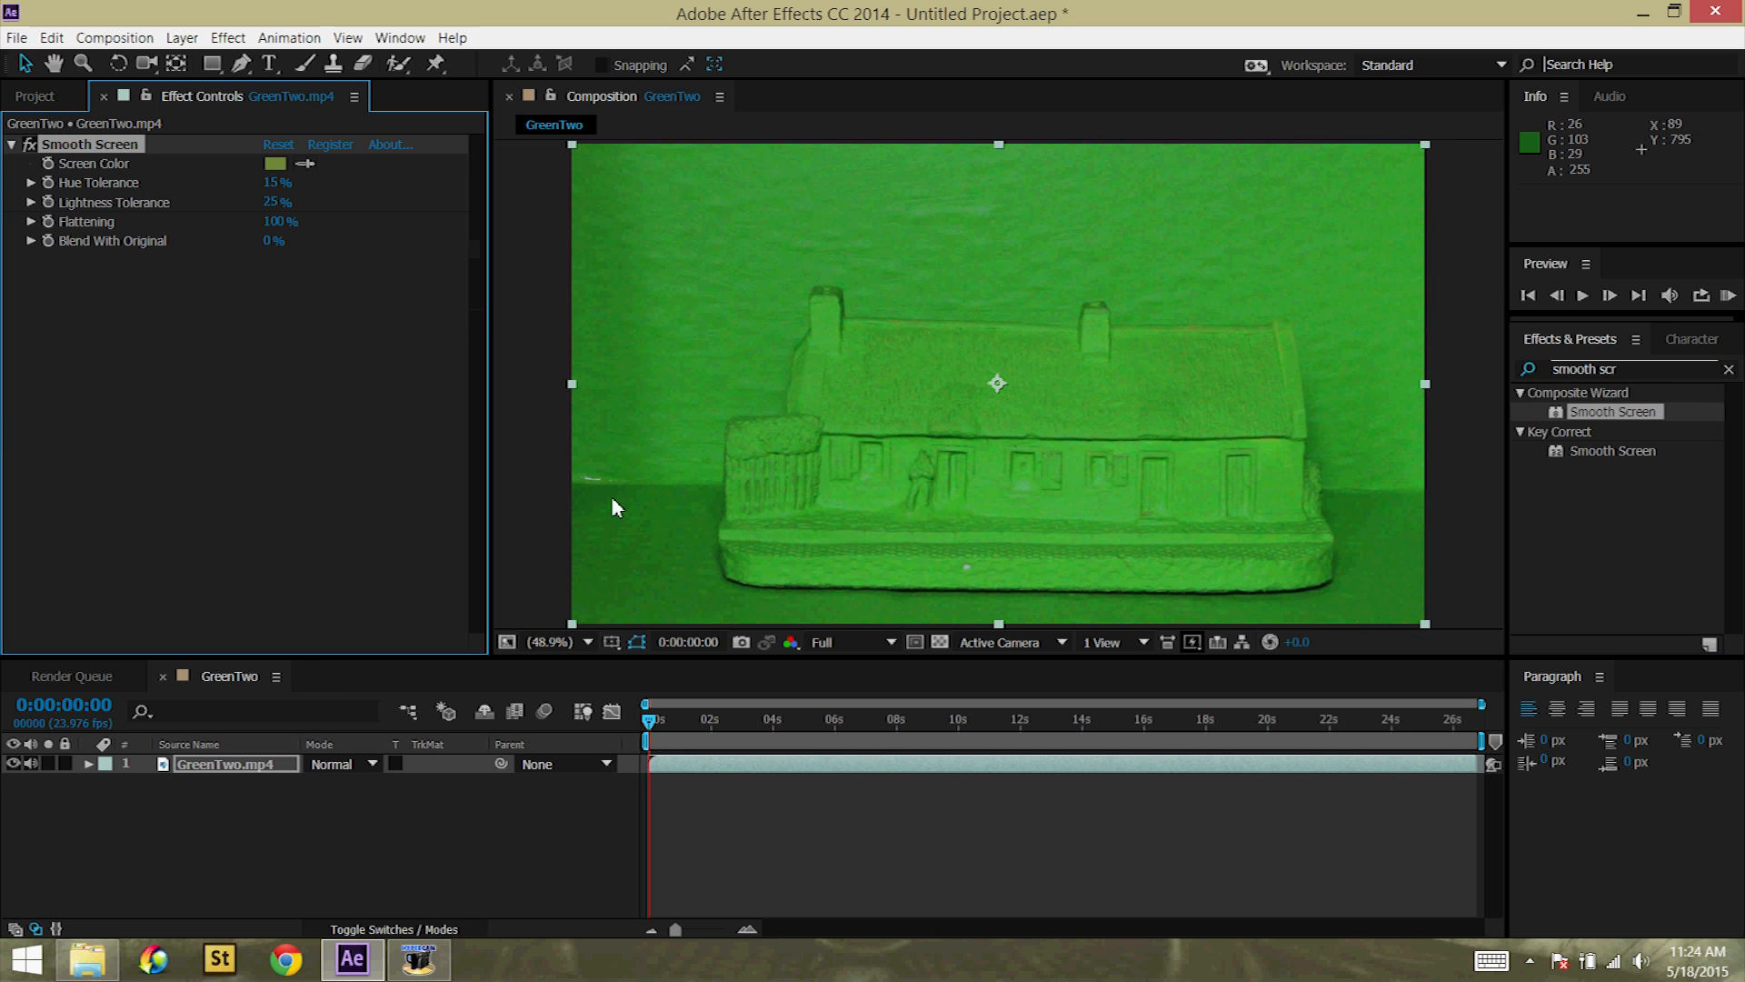
pyautogui.moveTo(426, 322)
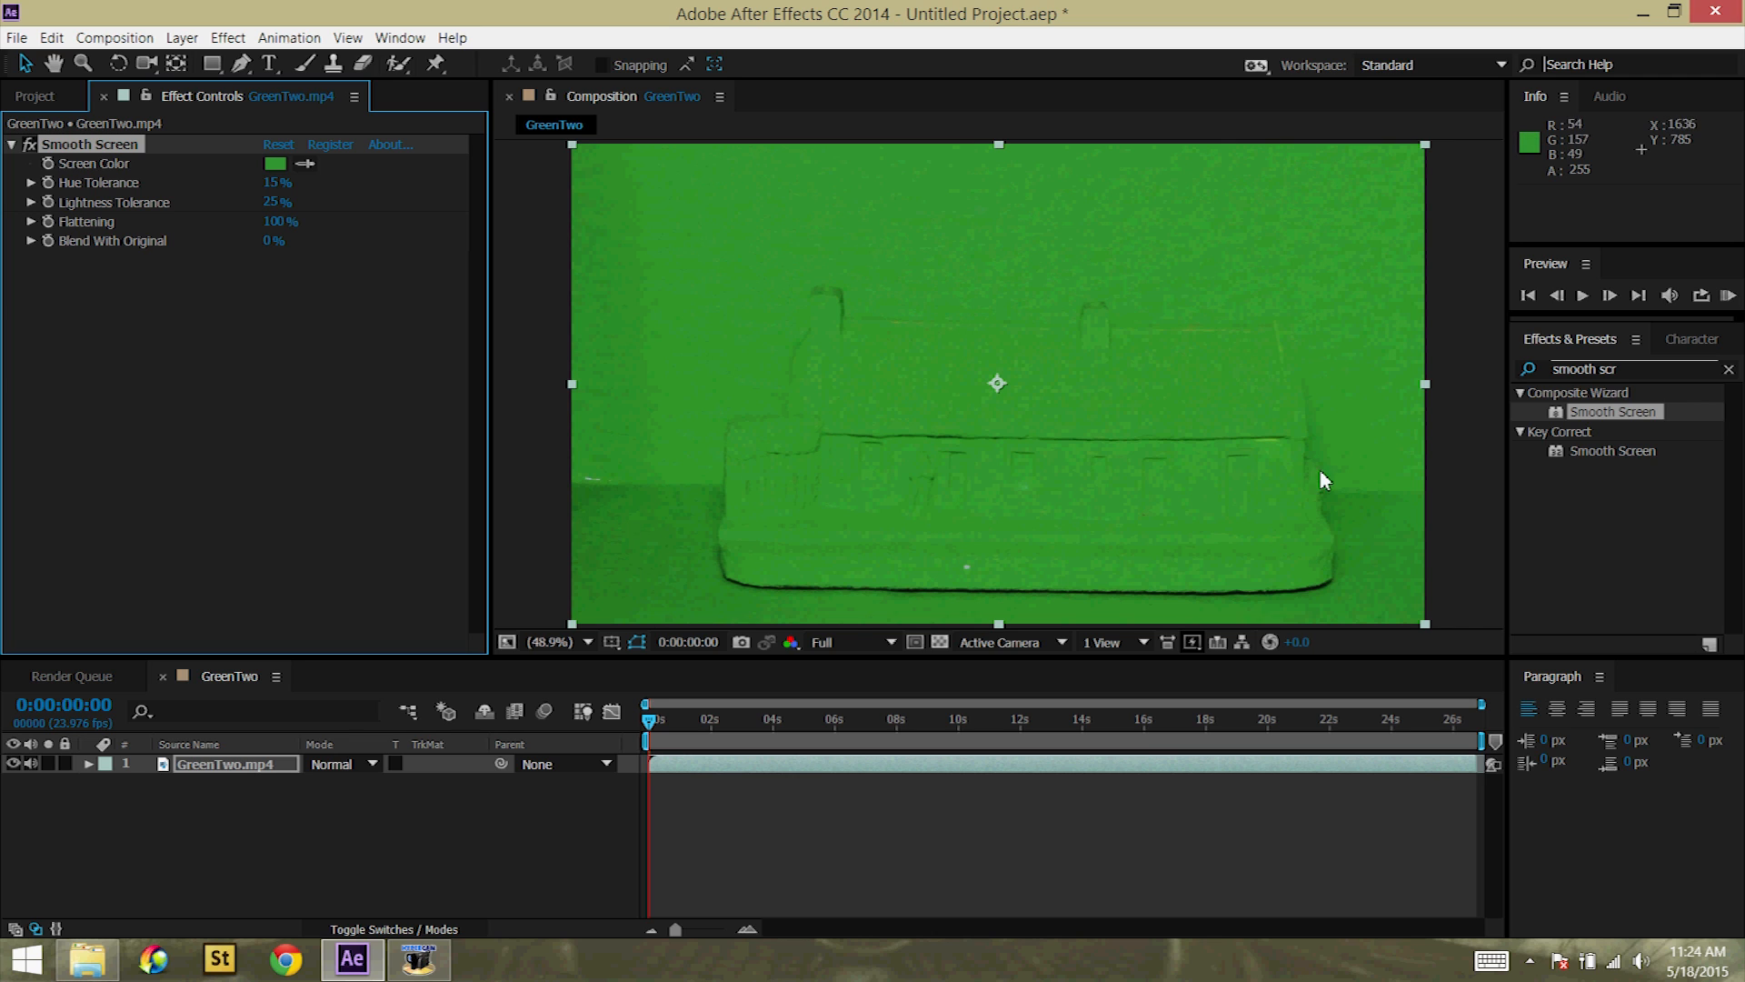
pyautogui.moveTo(1567, 432)
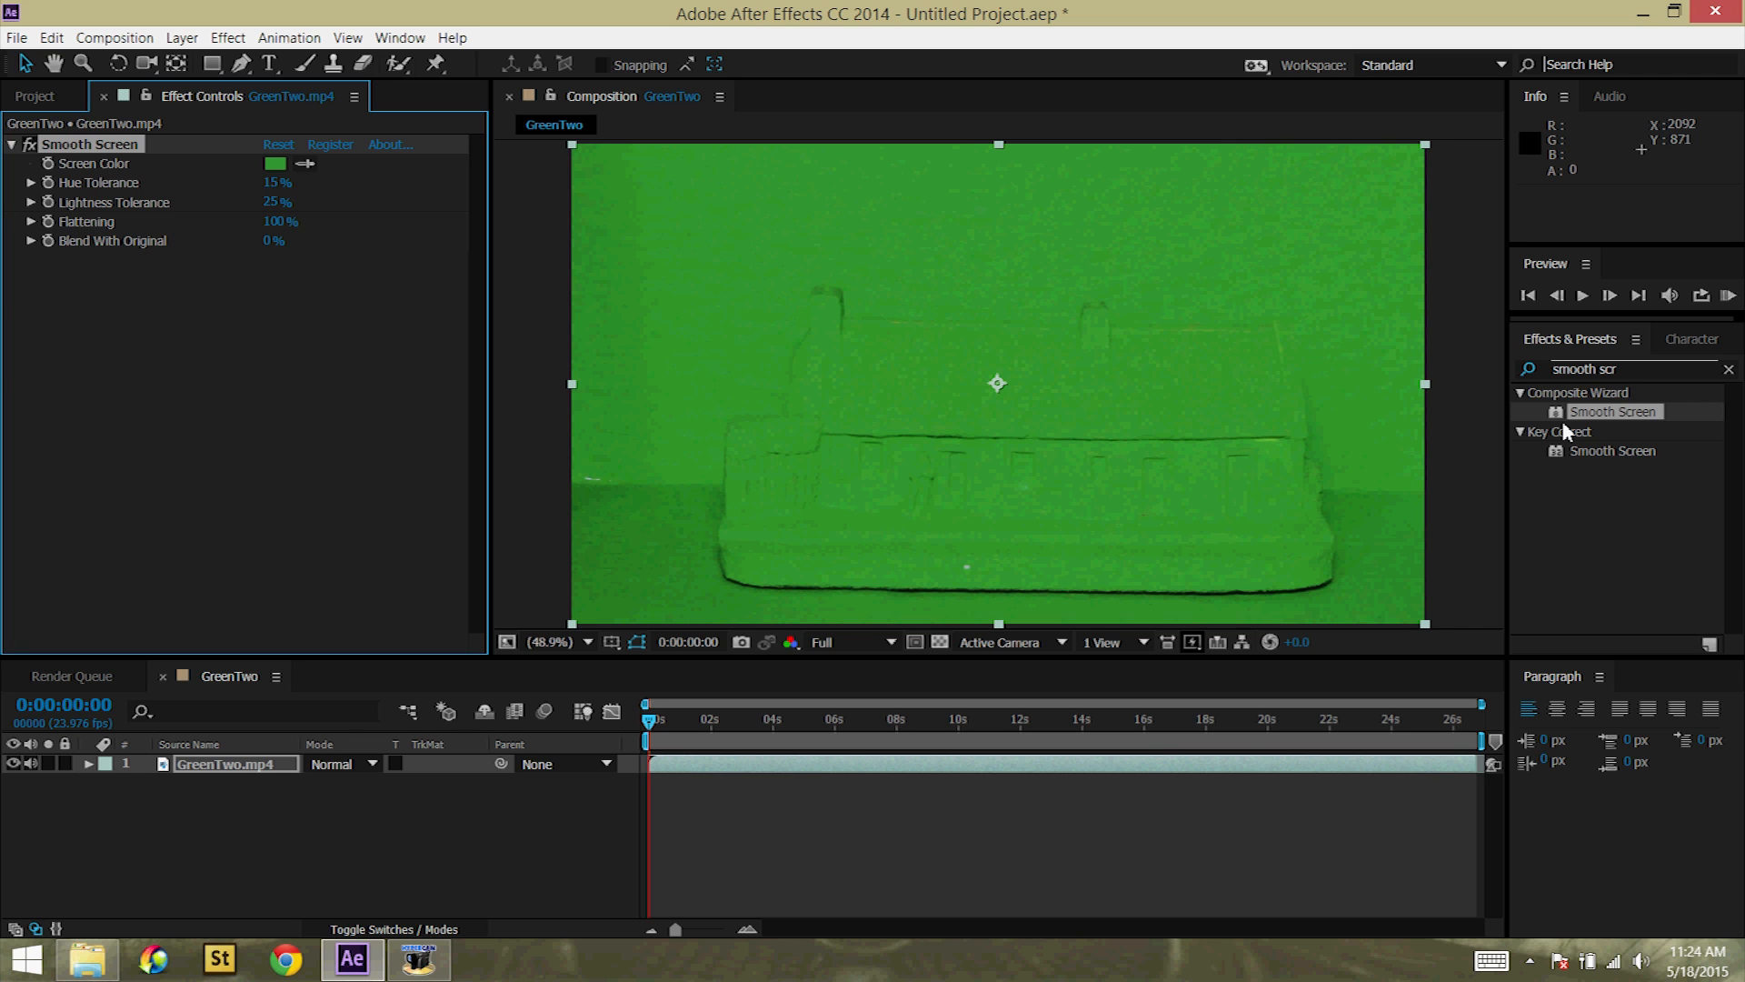
pyautogui.moveTo(1563, 433)
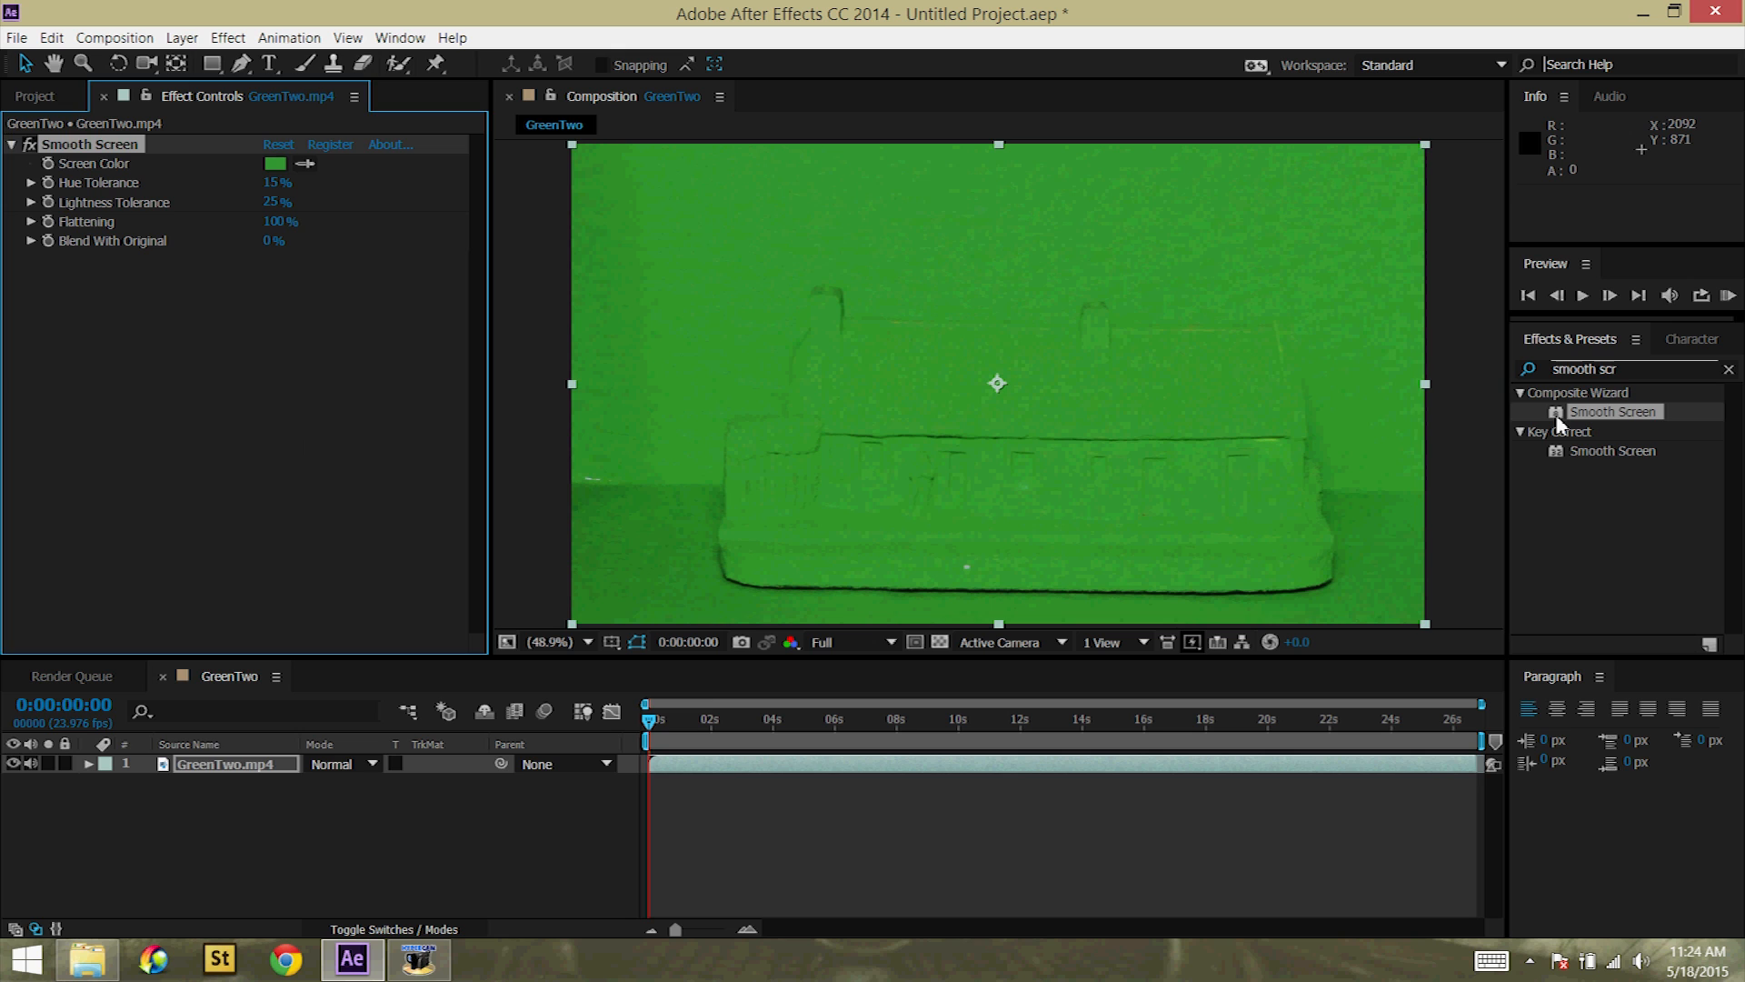
pyautogui.doubleClick(1613, 411)
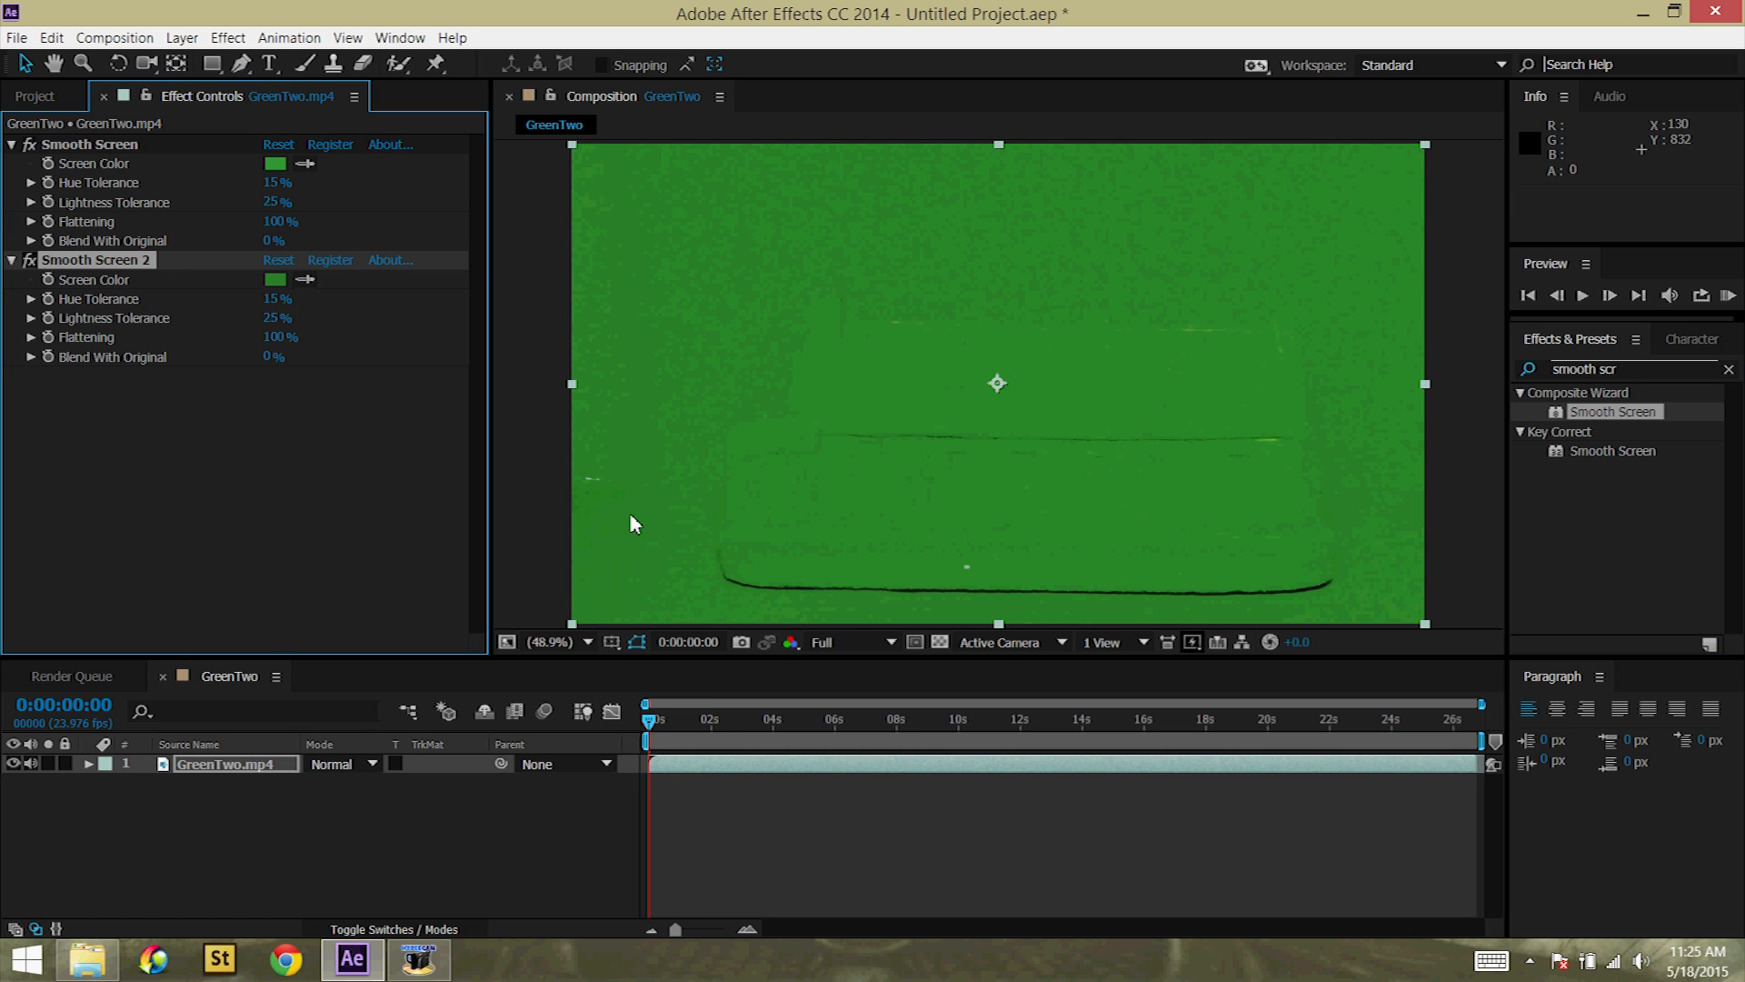
pyautogui.moveTo(378, 440)
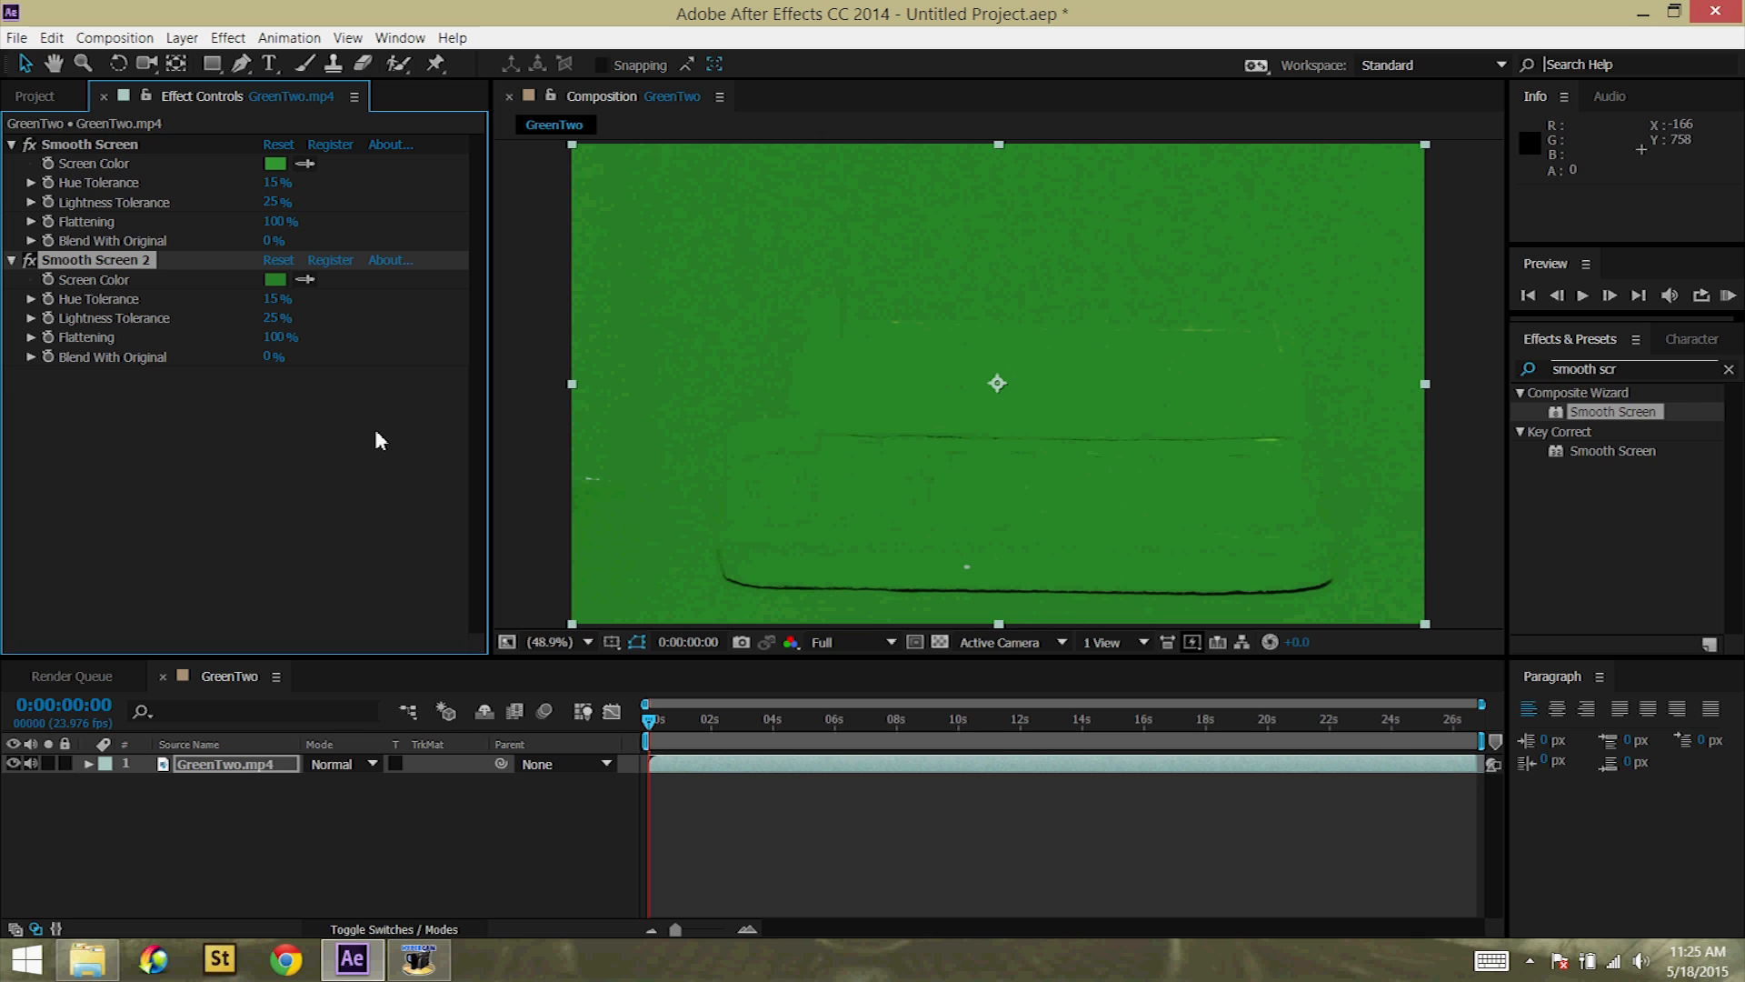
pyautogui.moveTo(1112, 328)
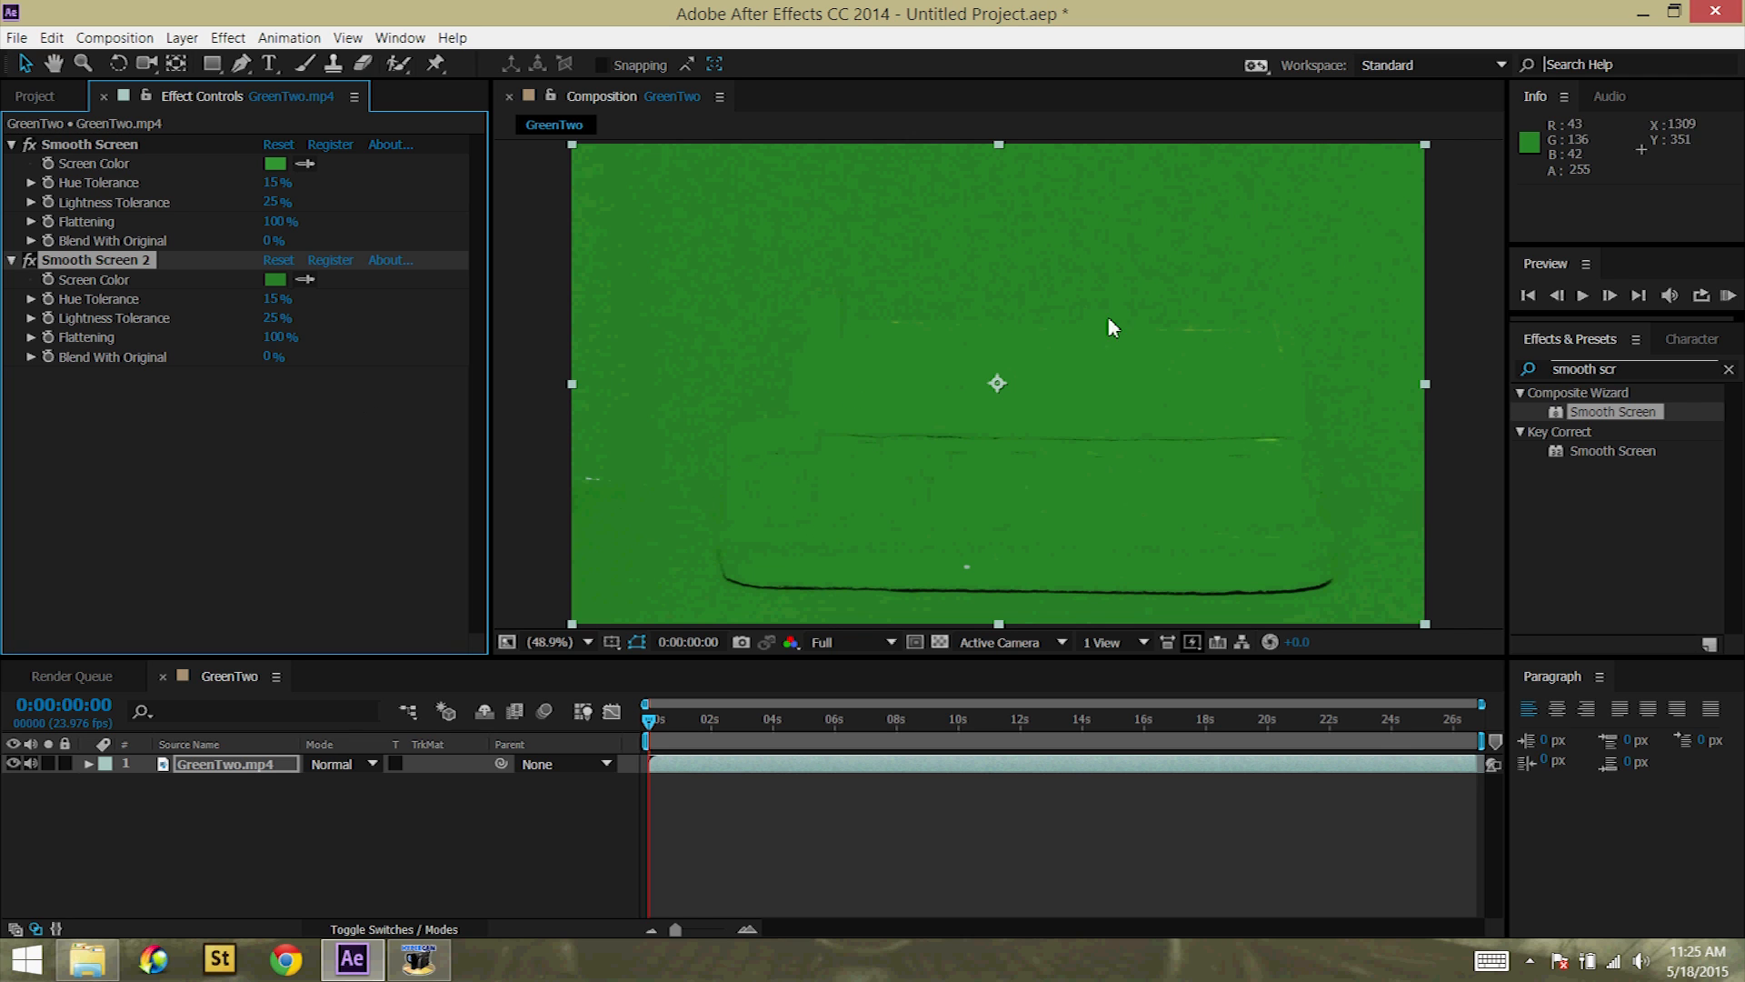
pyautogui.moveTo(1335, 582)
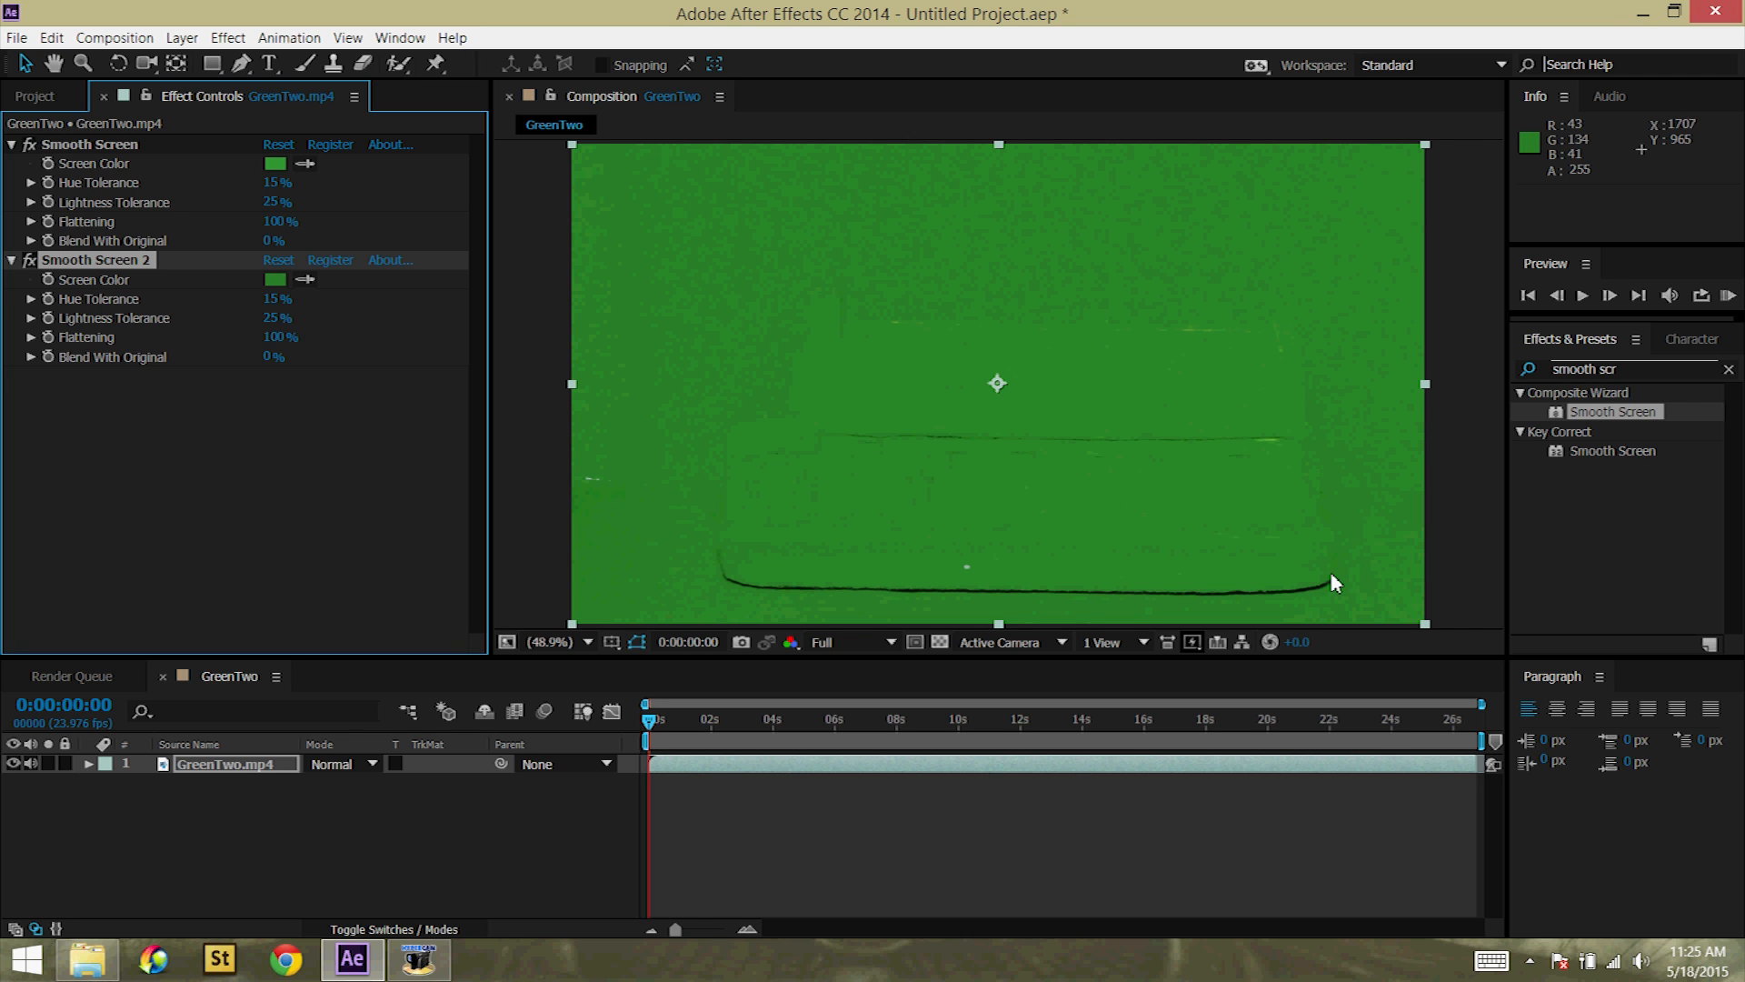
pyautogui.moveTo(773, 587)
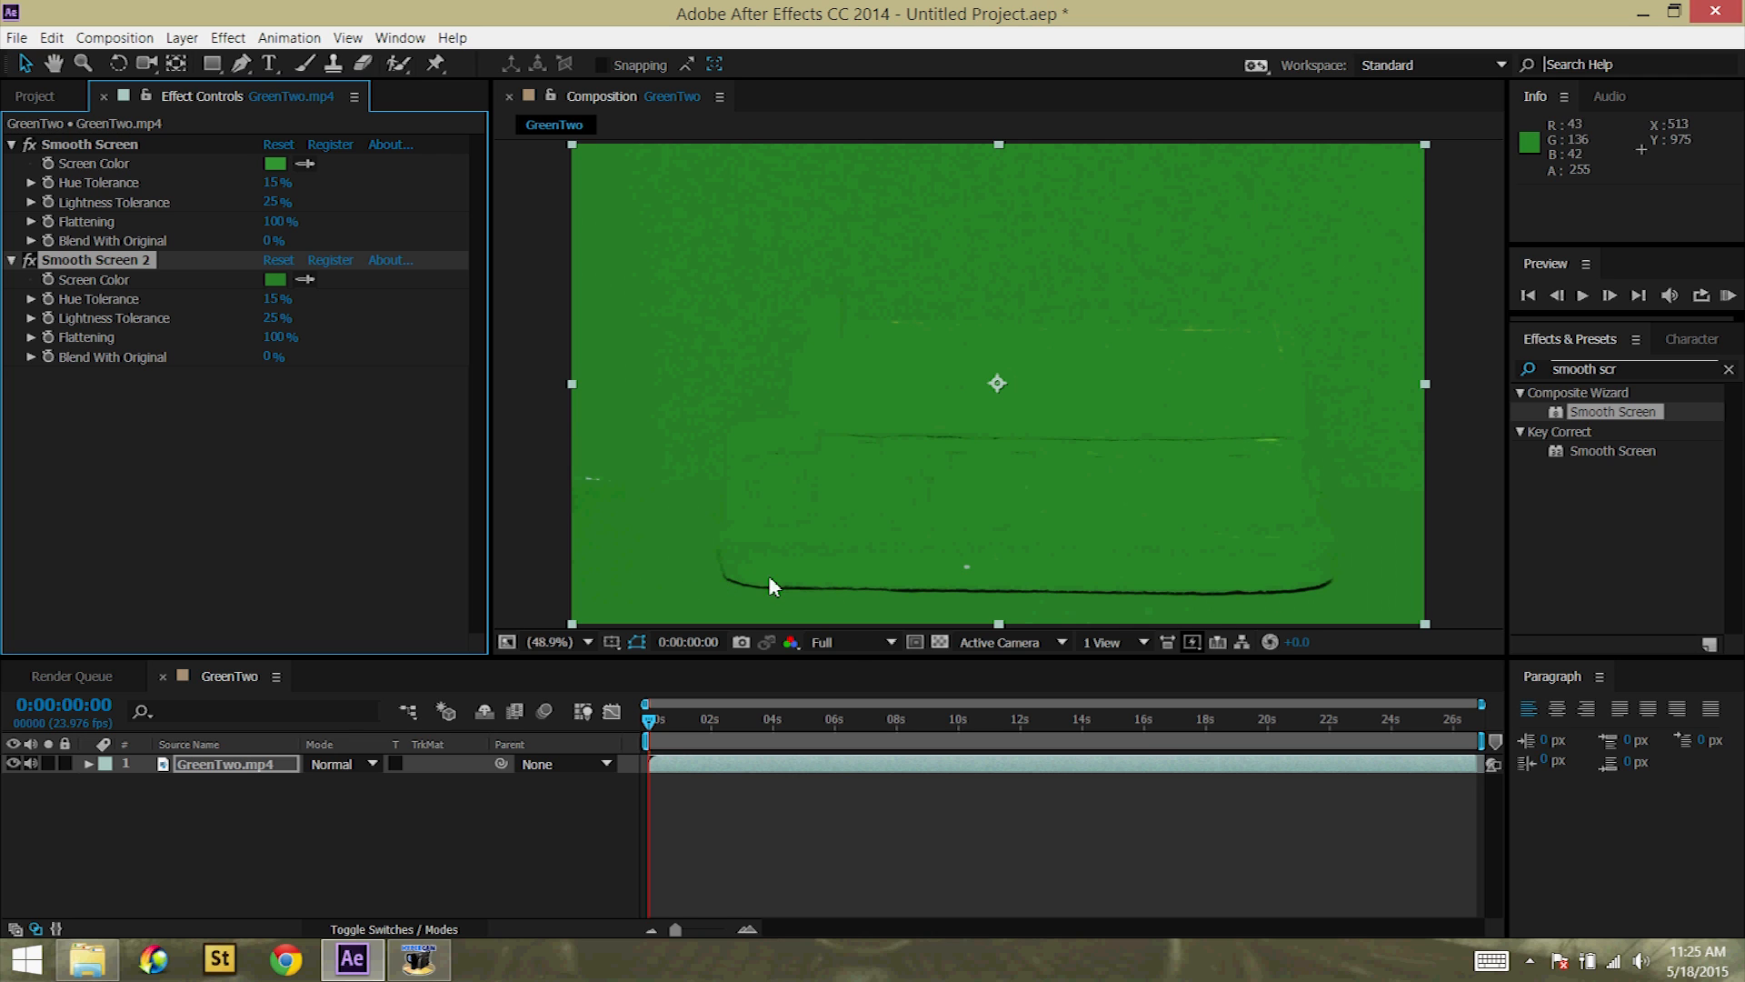
pyautogui.moveTo(854, 643)
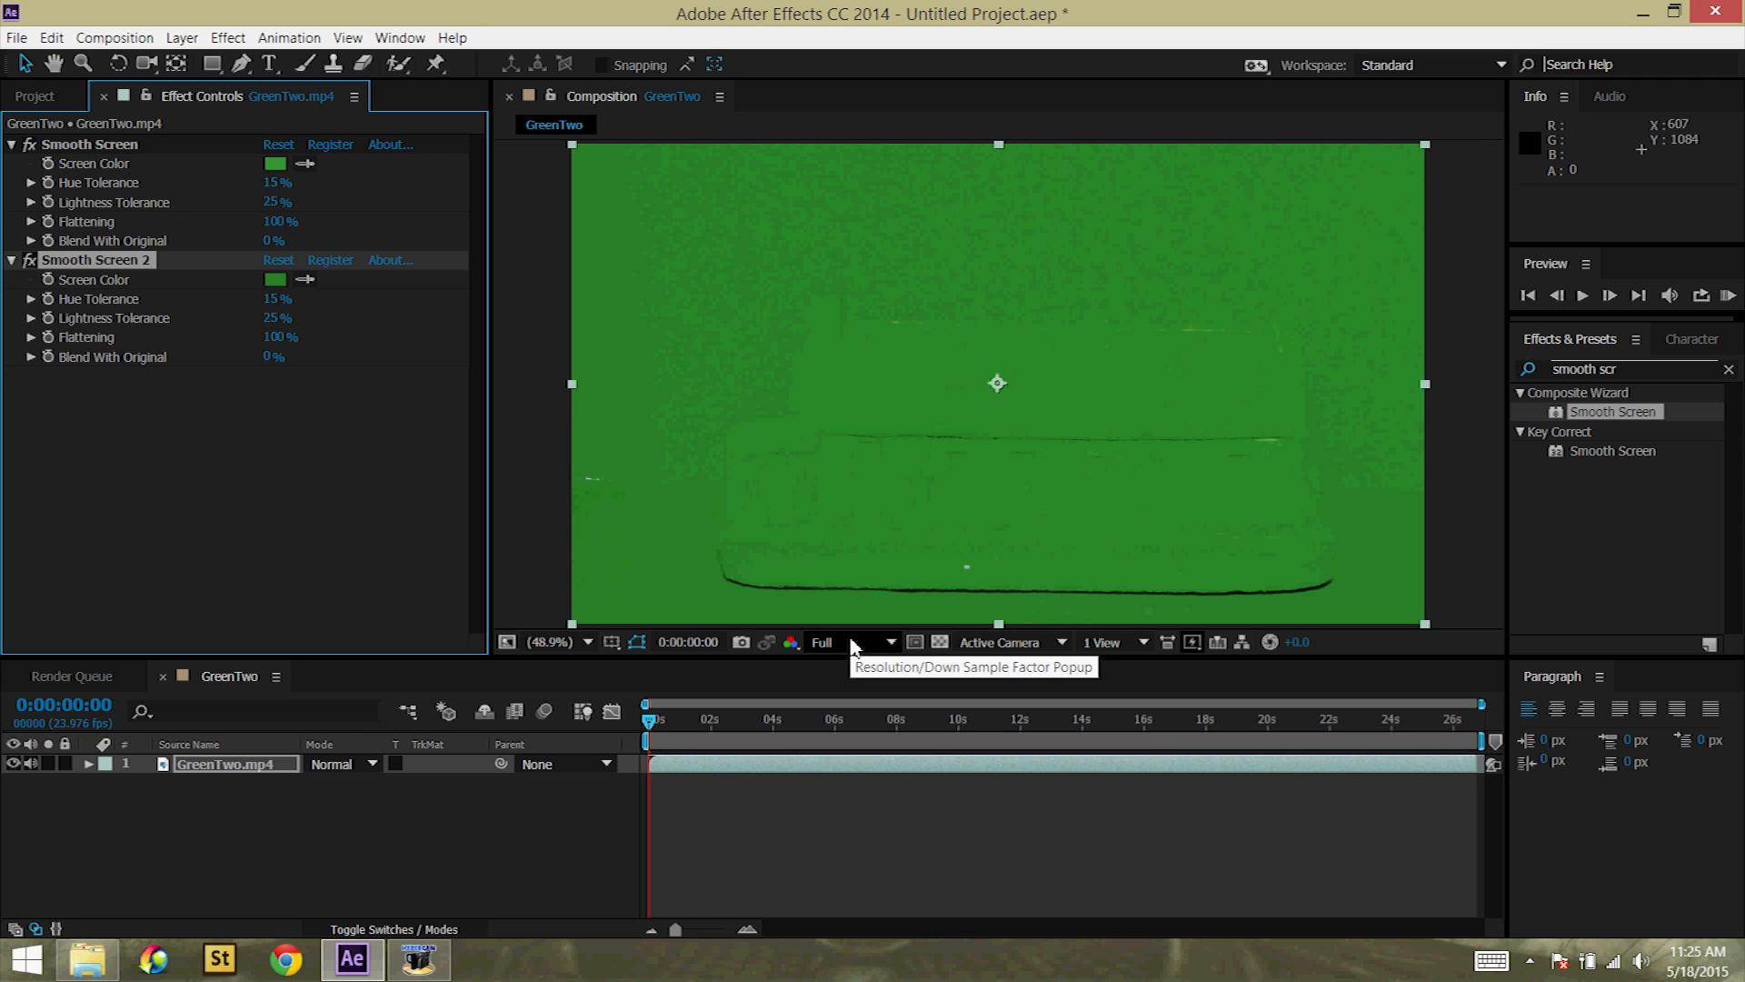
pyautogui.moveTo(514, 469)
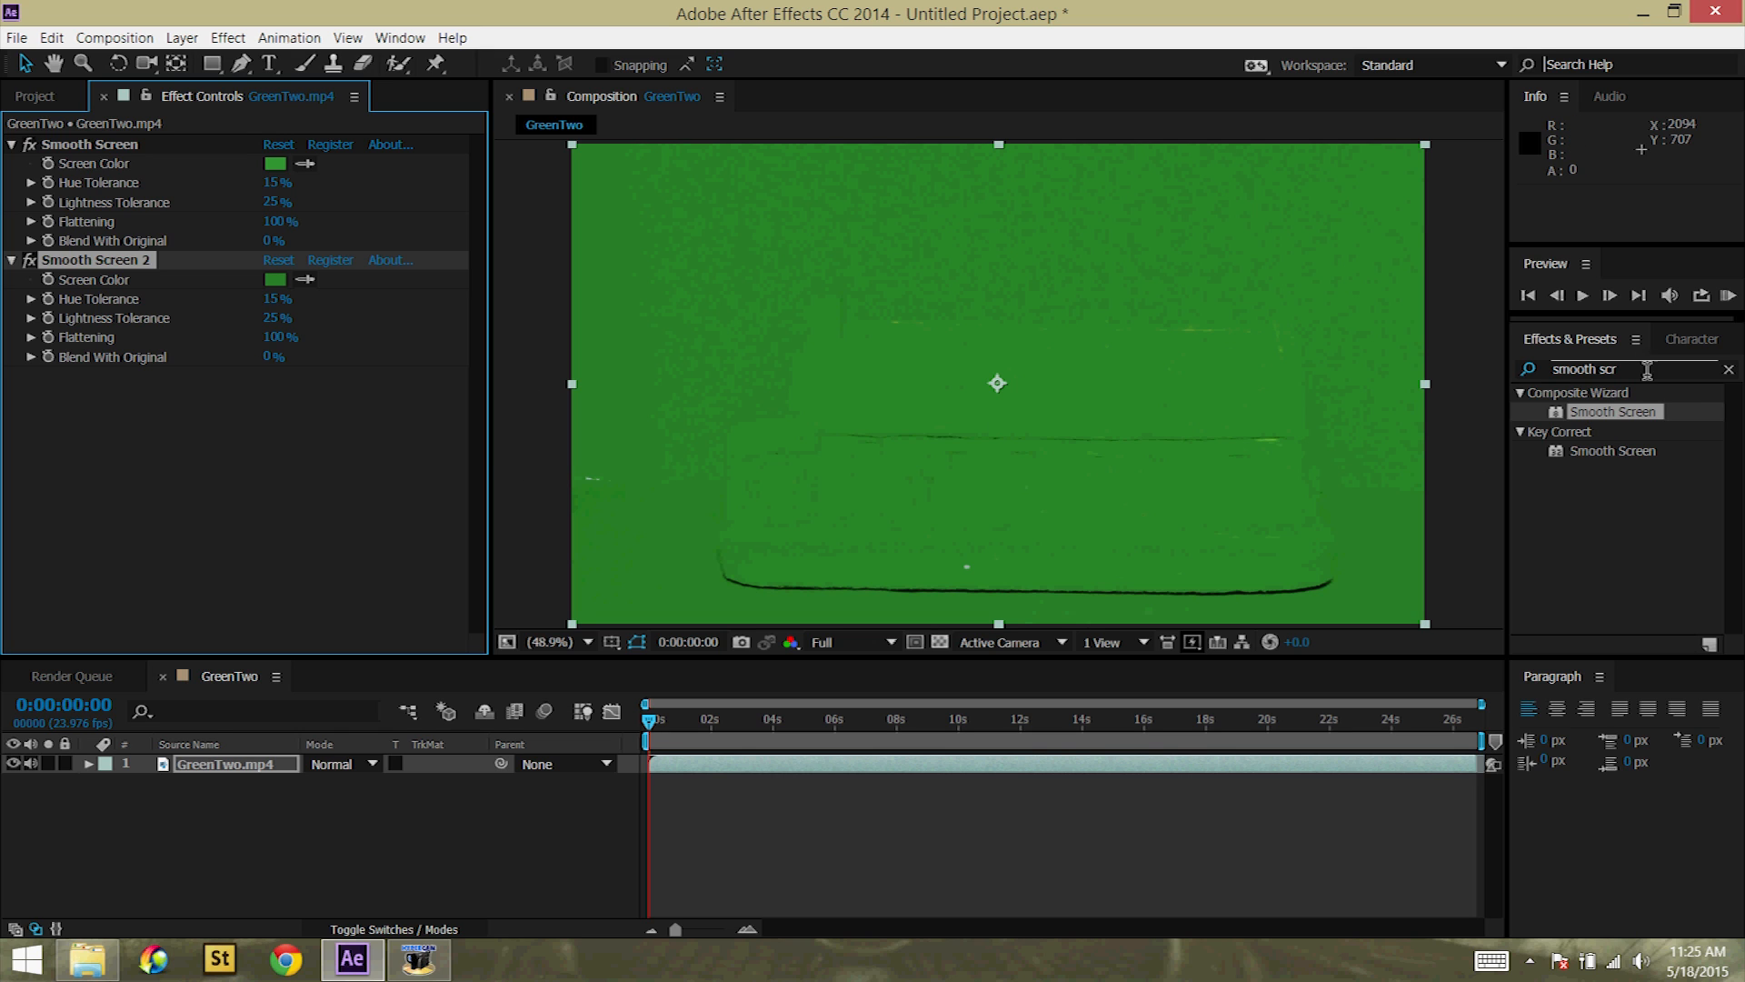
# Step: Add Keylight to the clip, sample the green backdrop as Screen Colour, and view its Screen Matte
pyautogui.tripleClick(1614, 369)
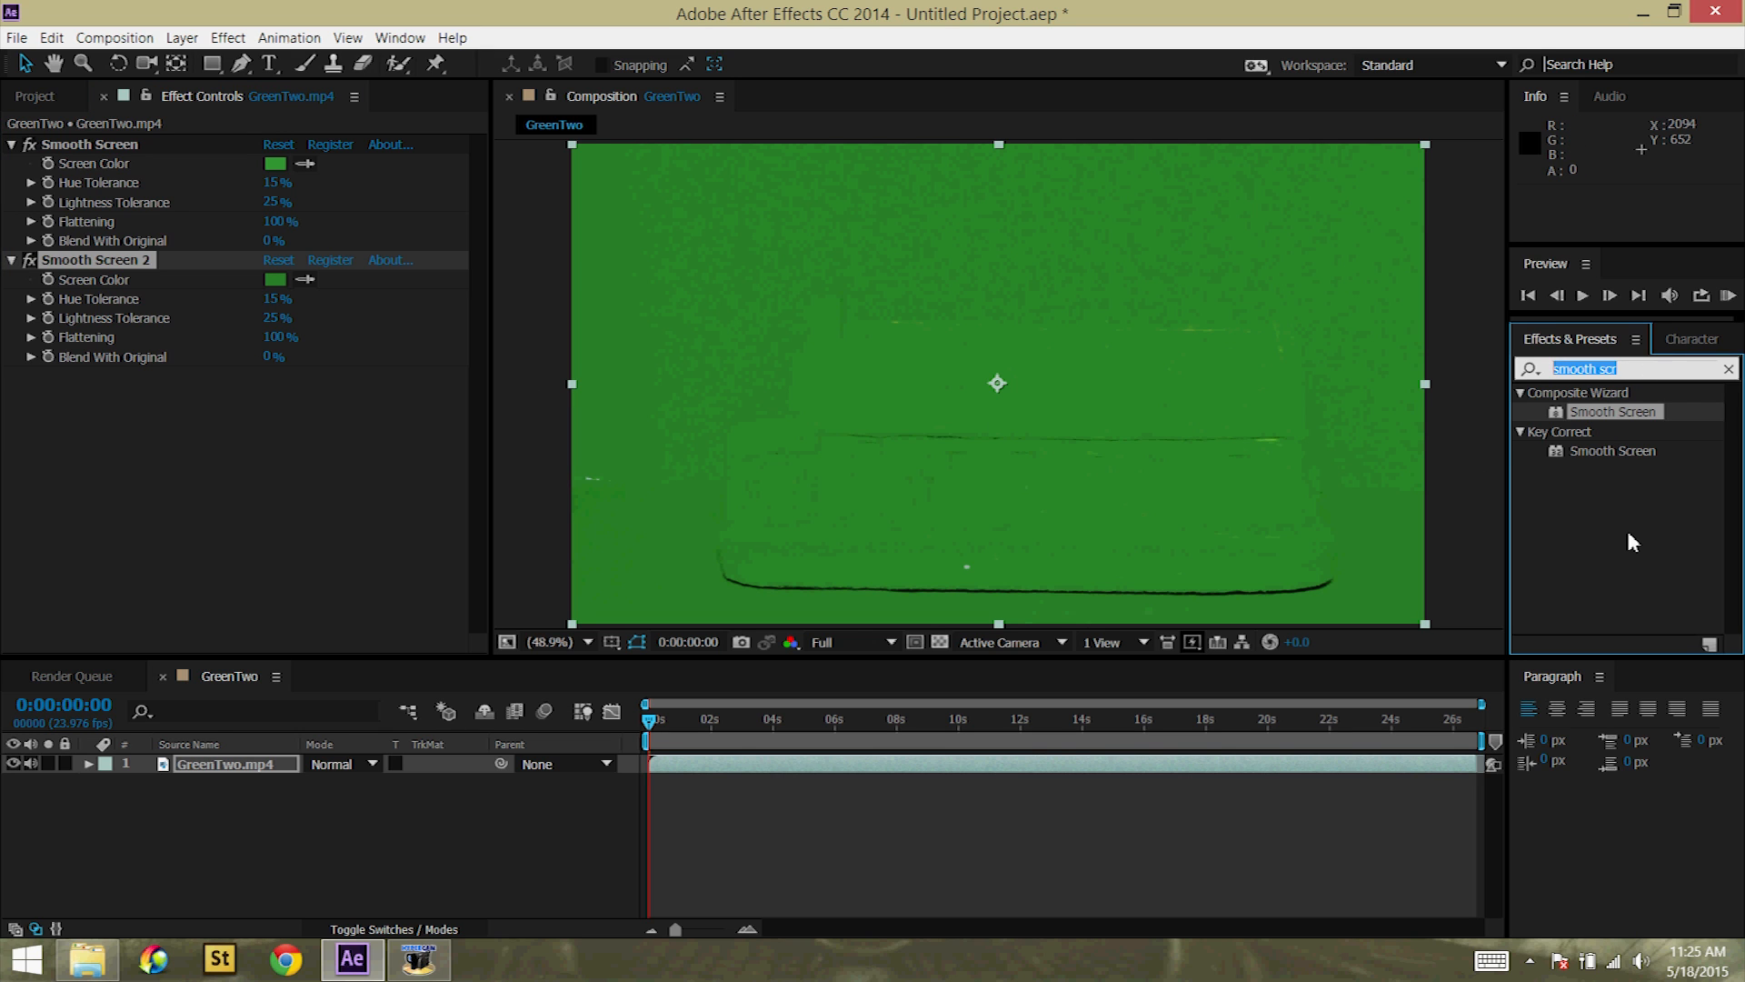
pyautogui.write('keylight')
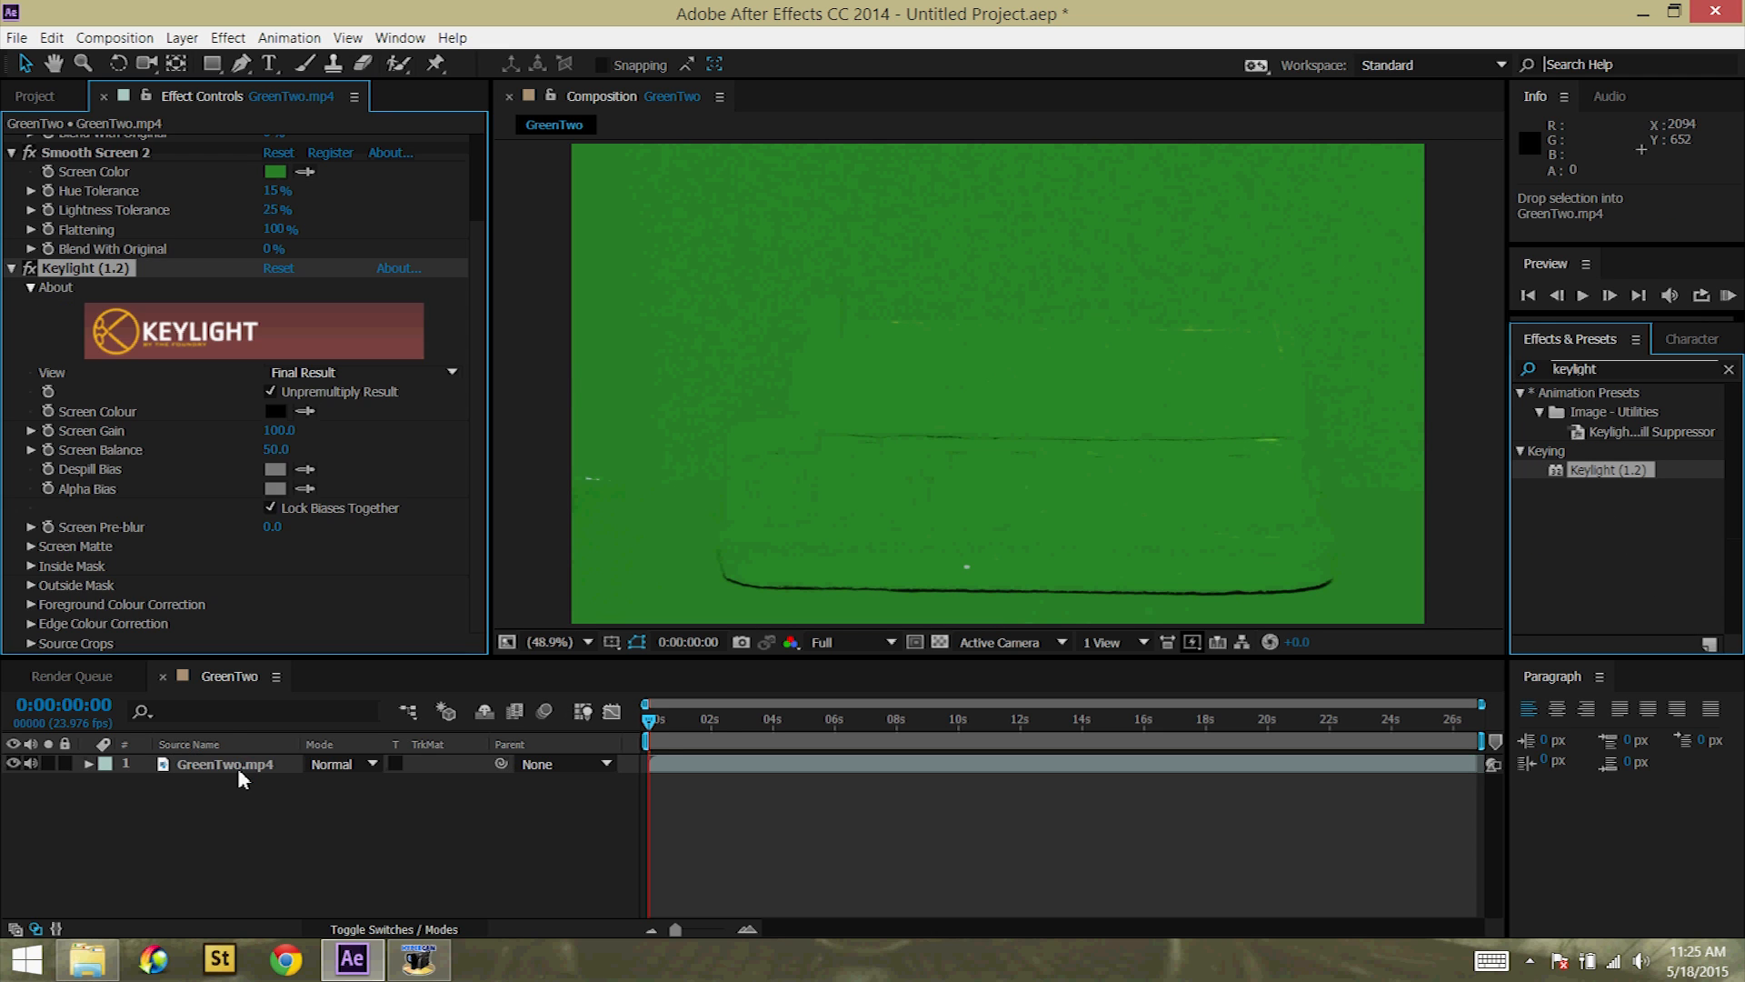
pyautogui.click(225, 764)
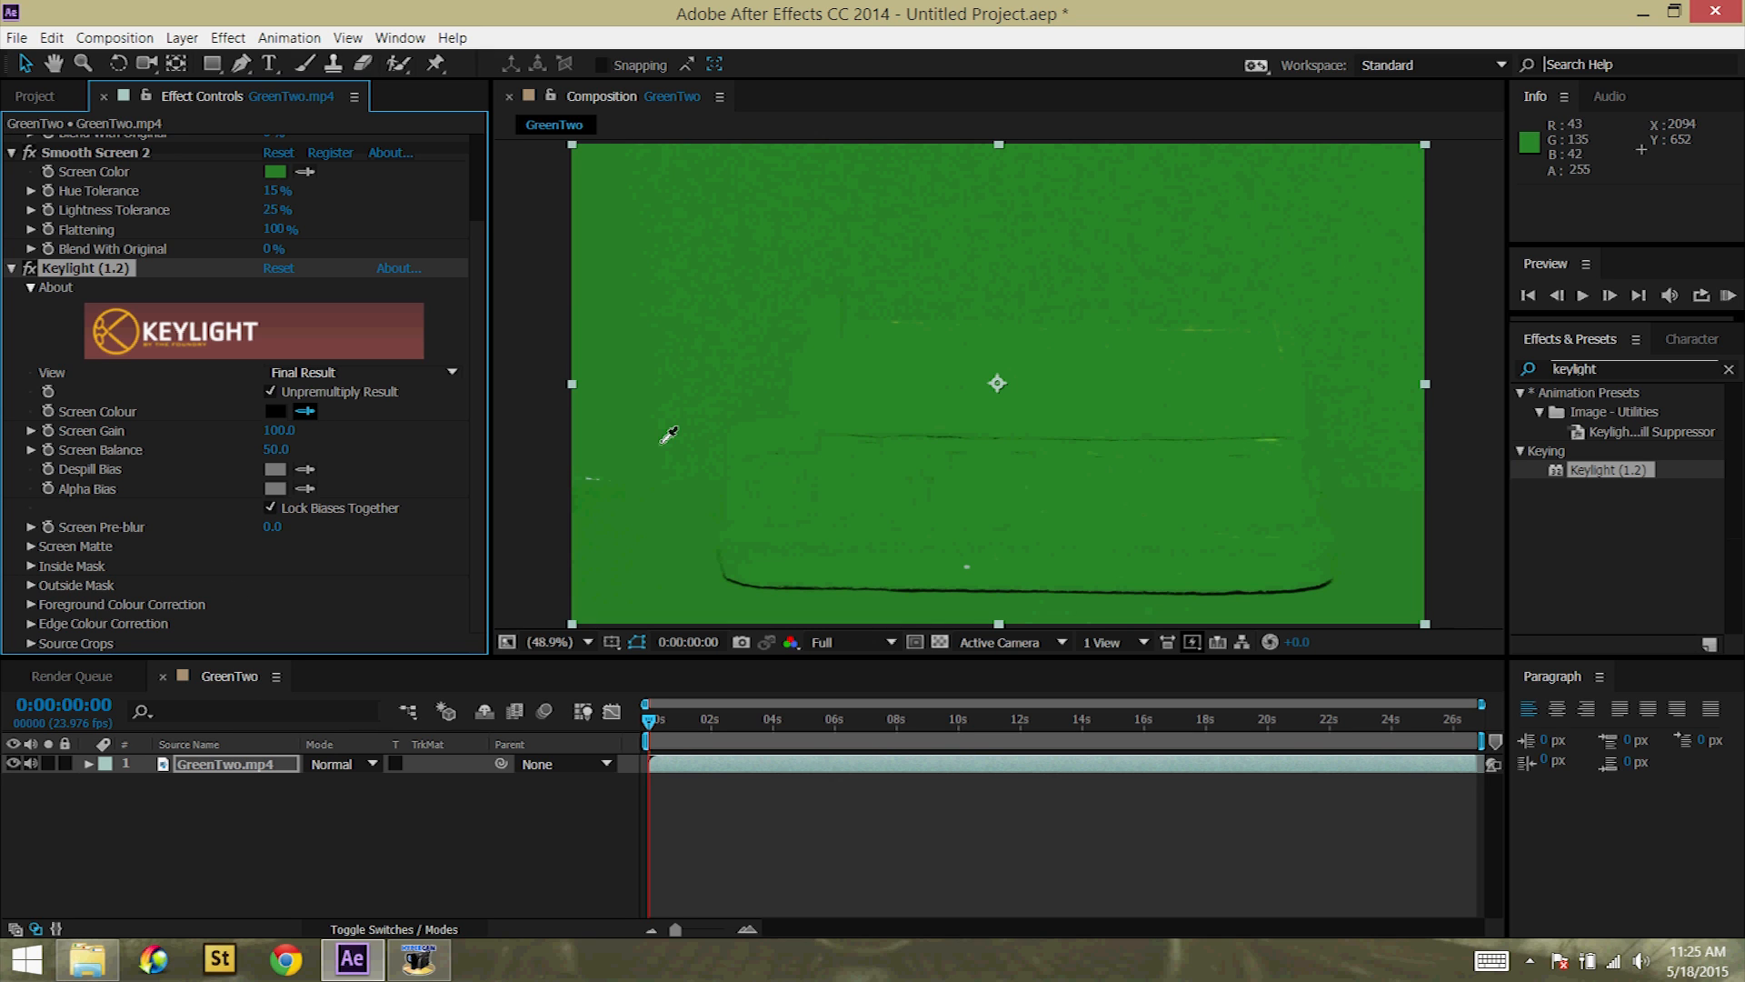
pyautogui.click(320, 410)
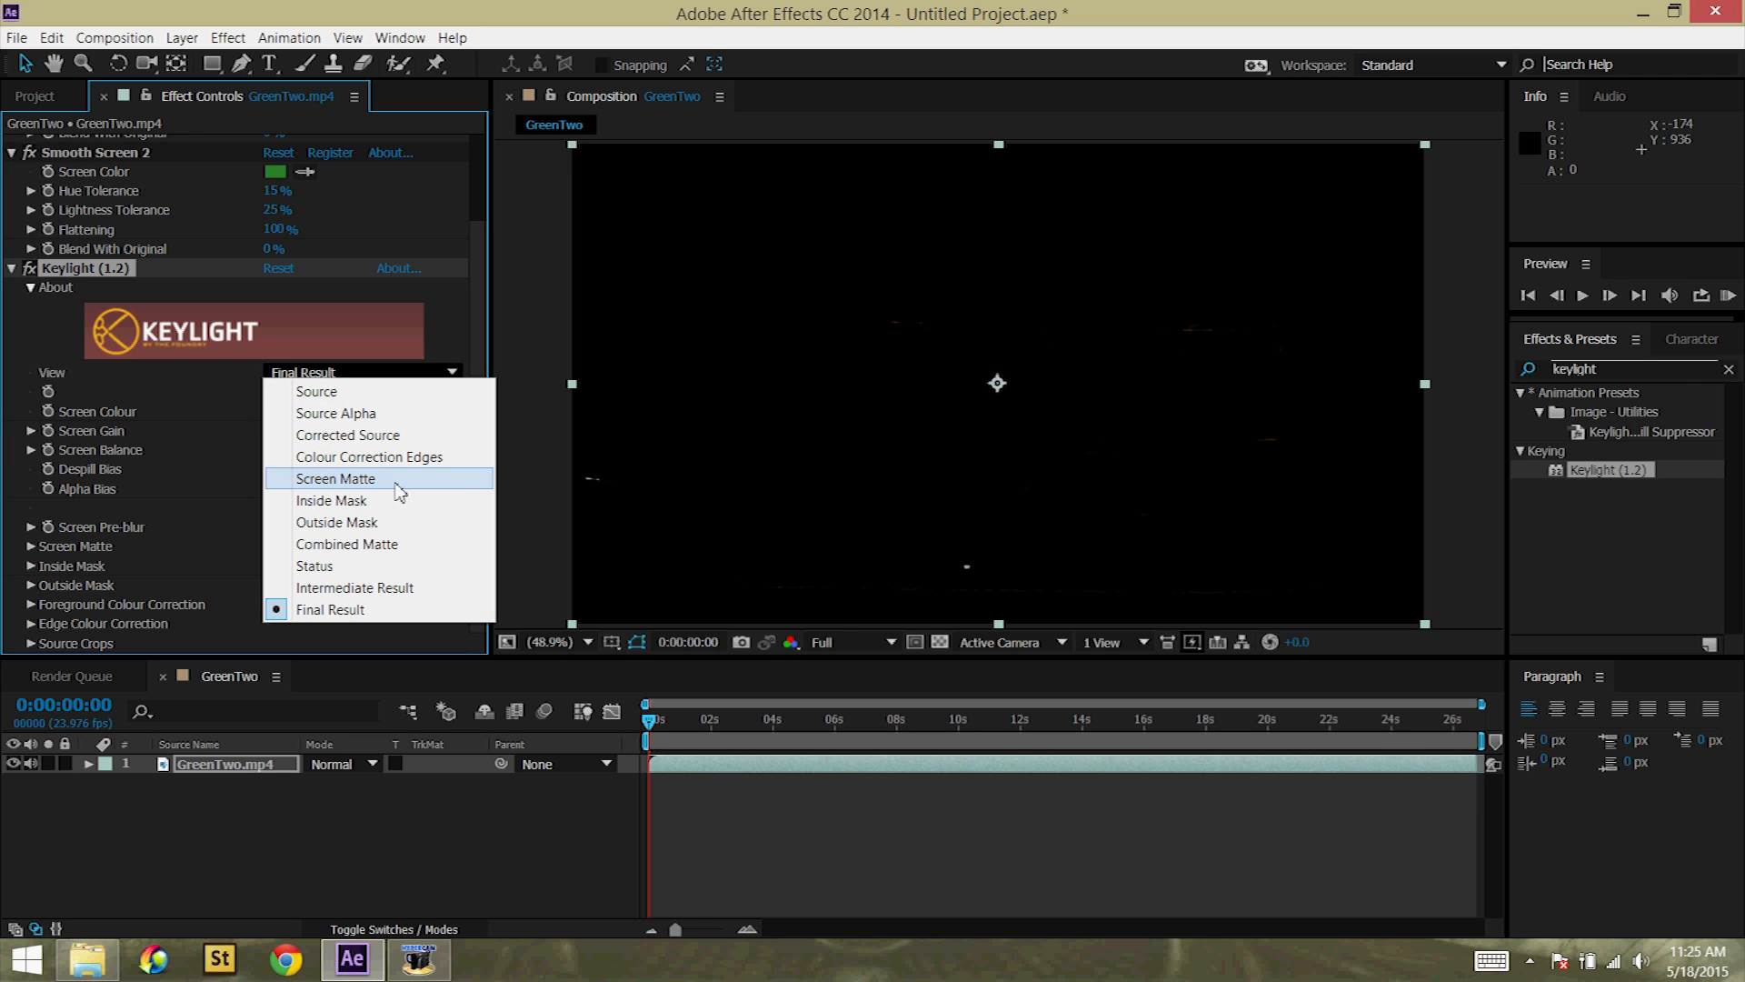
pyautogui.click(335, 478)
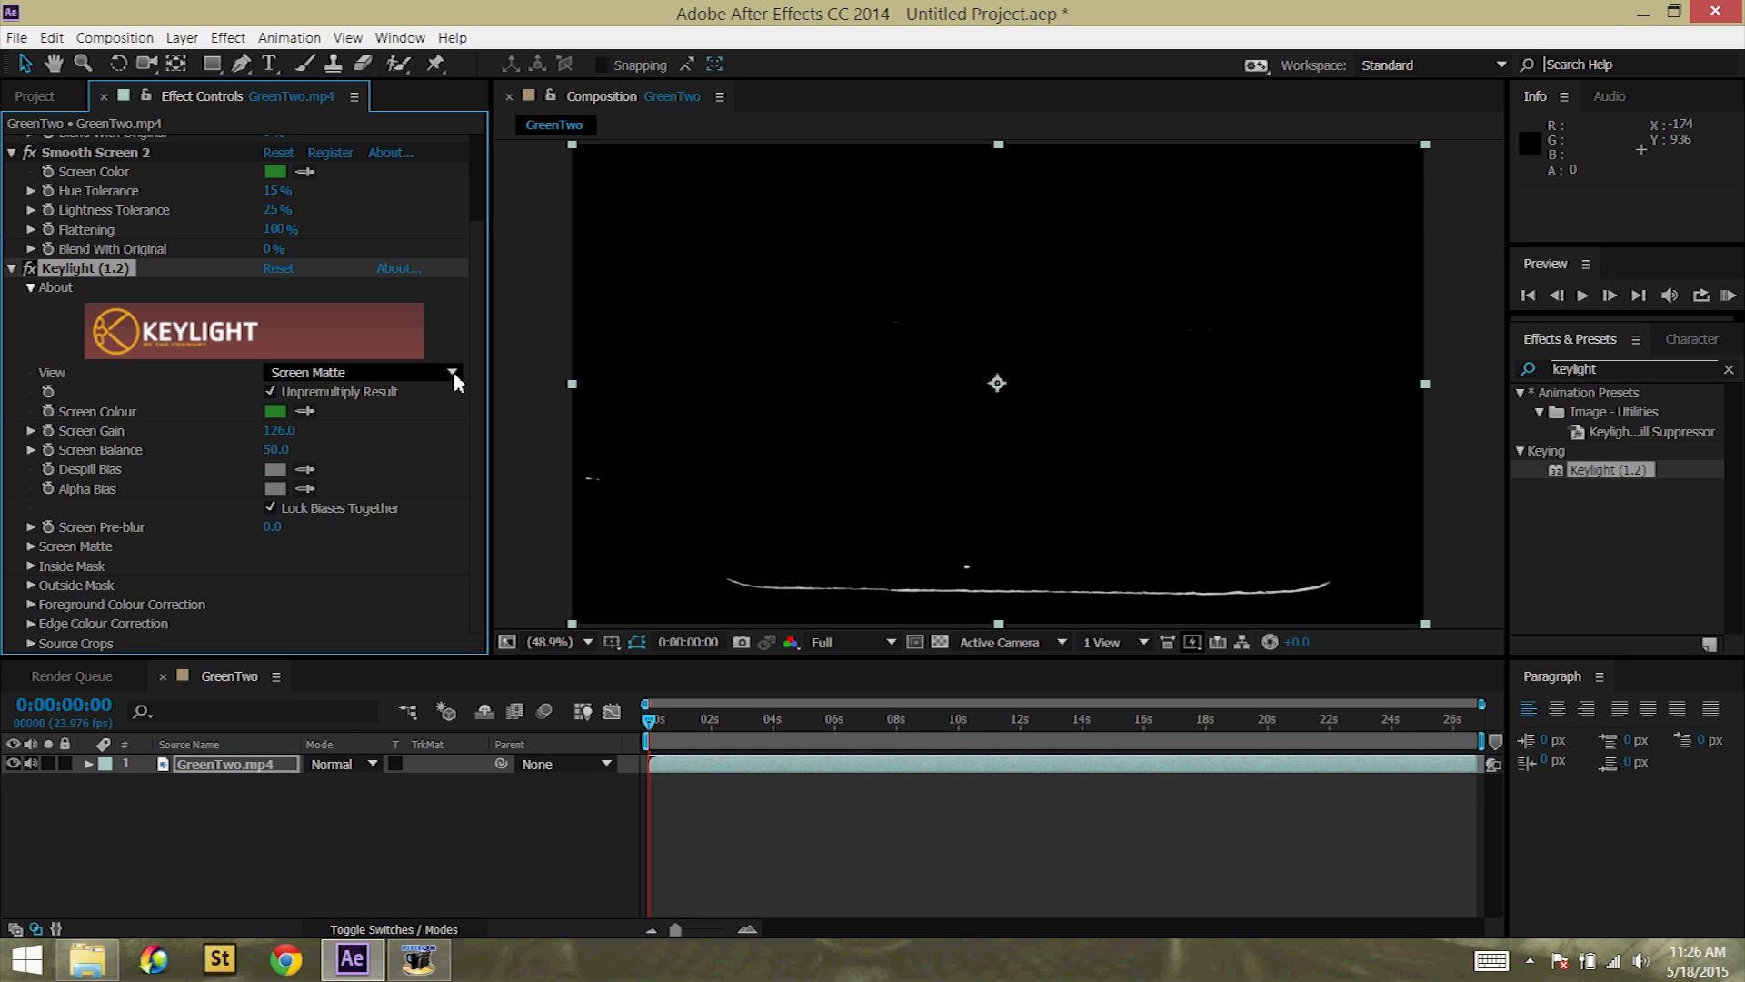
# Step: Refine the Keylight matte, toggling between Screen Matte and Final Result, and leave it on Final Result
pyautogui.click(1024, 722)
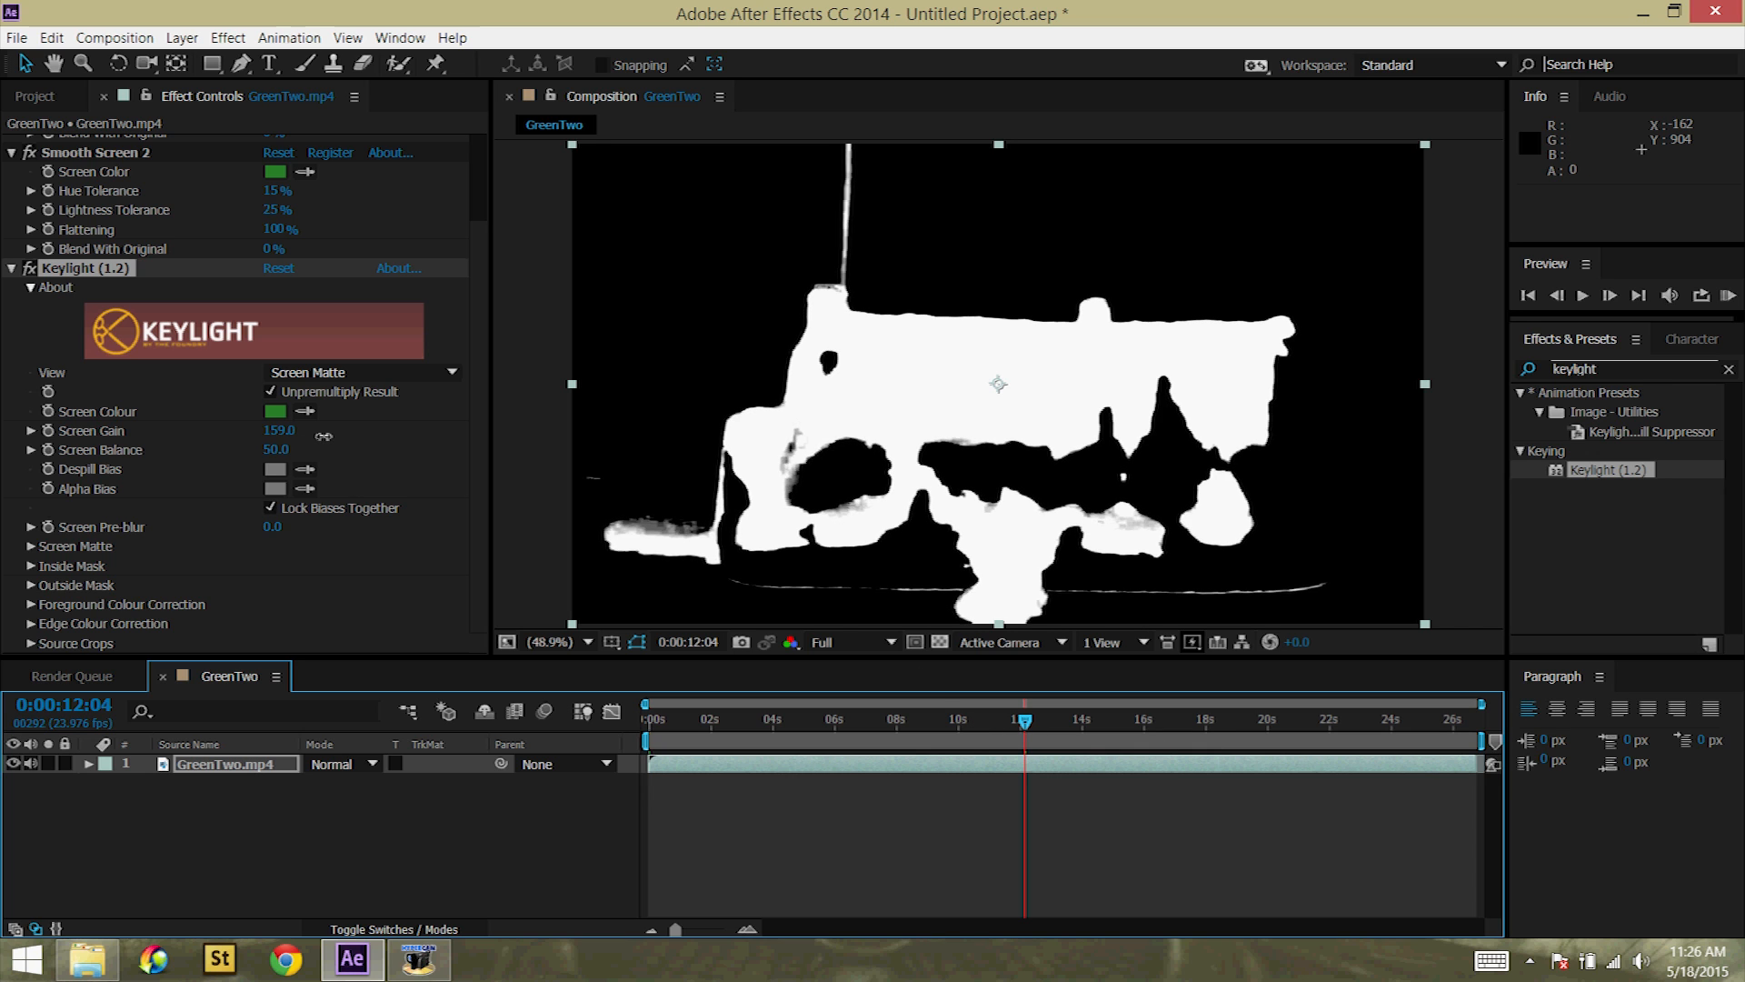
pyautogui.click(360, 371)
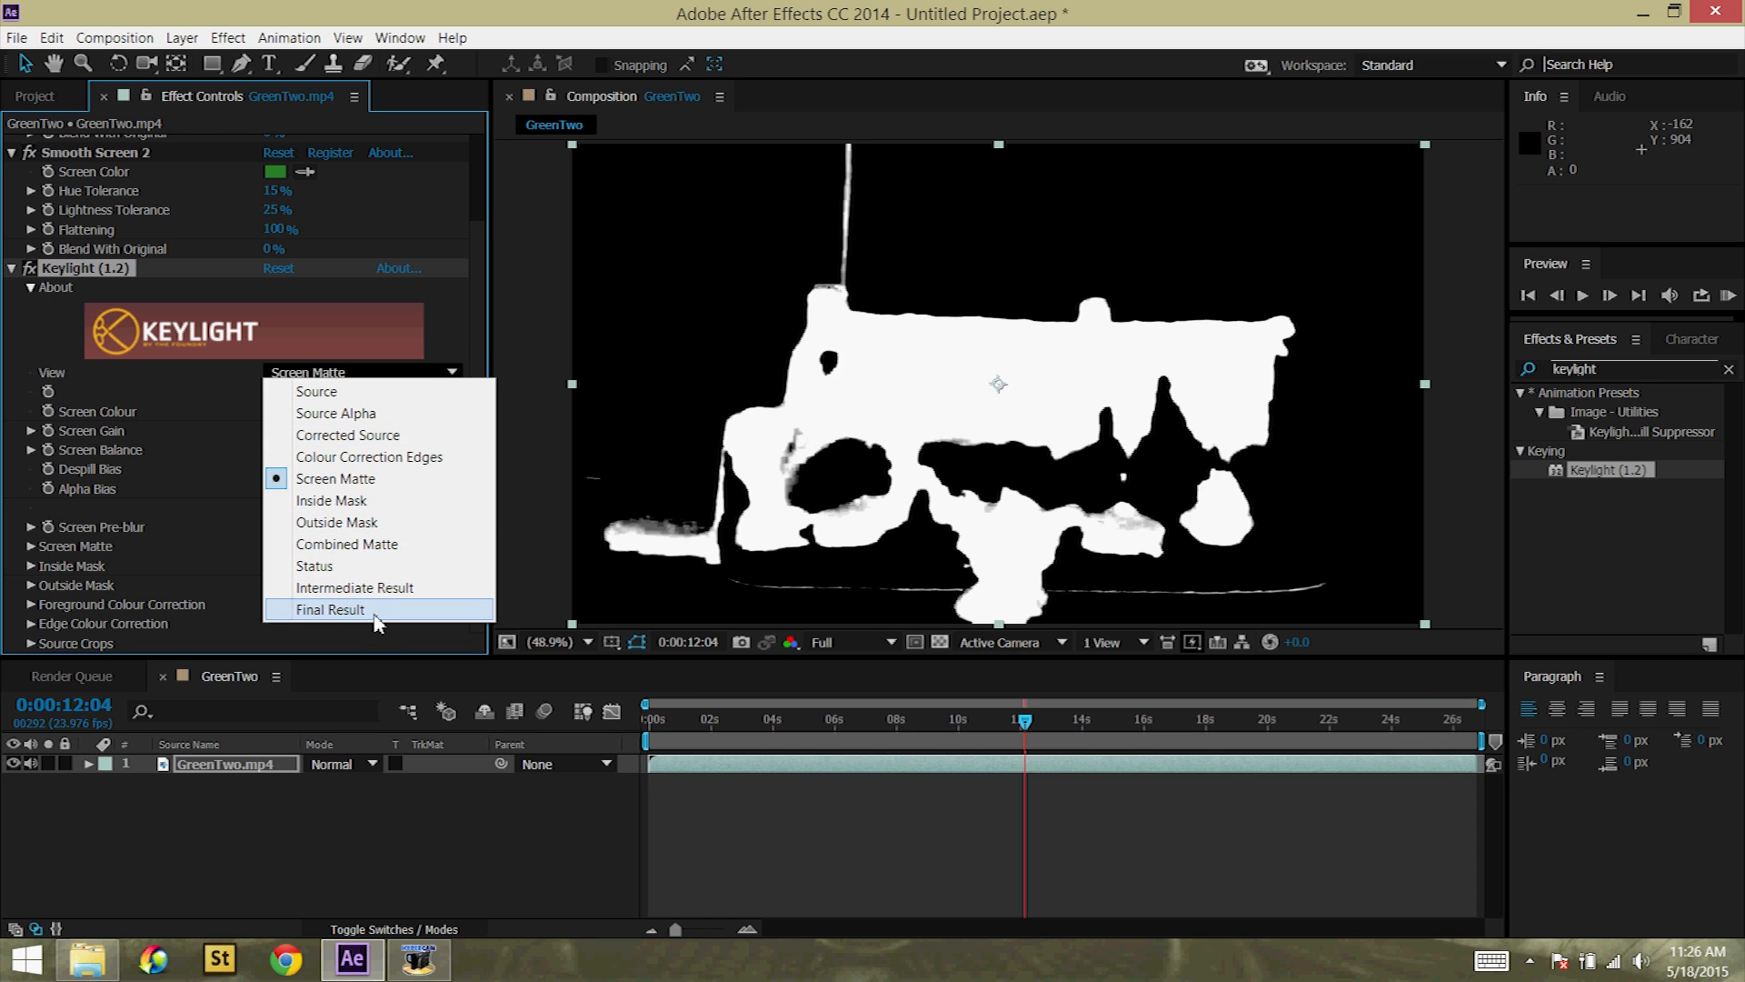
pyautogui.click(329, 609)
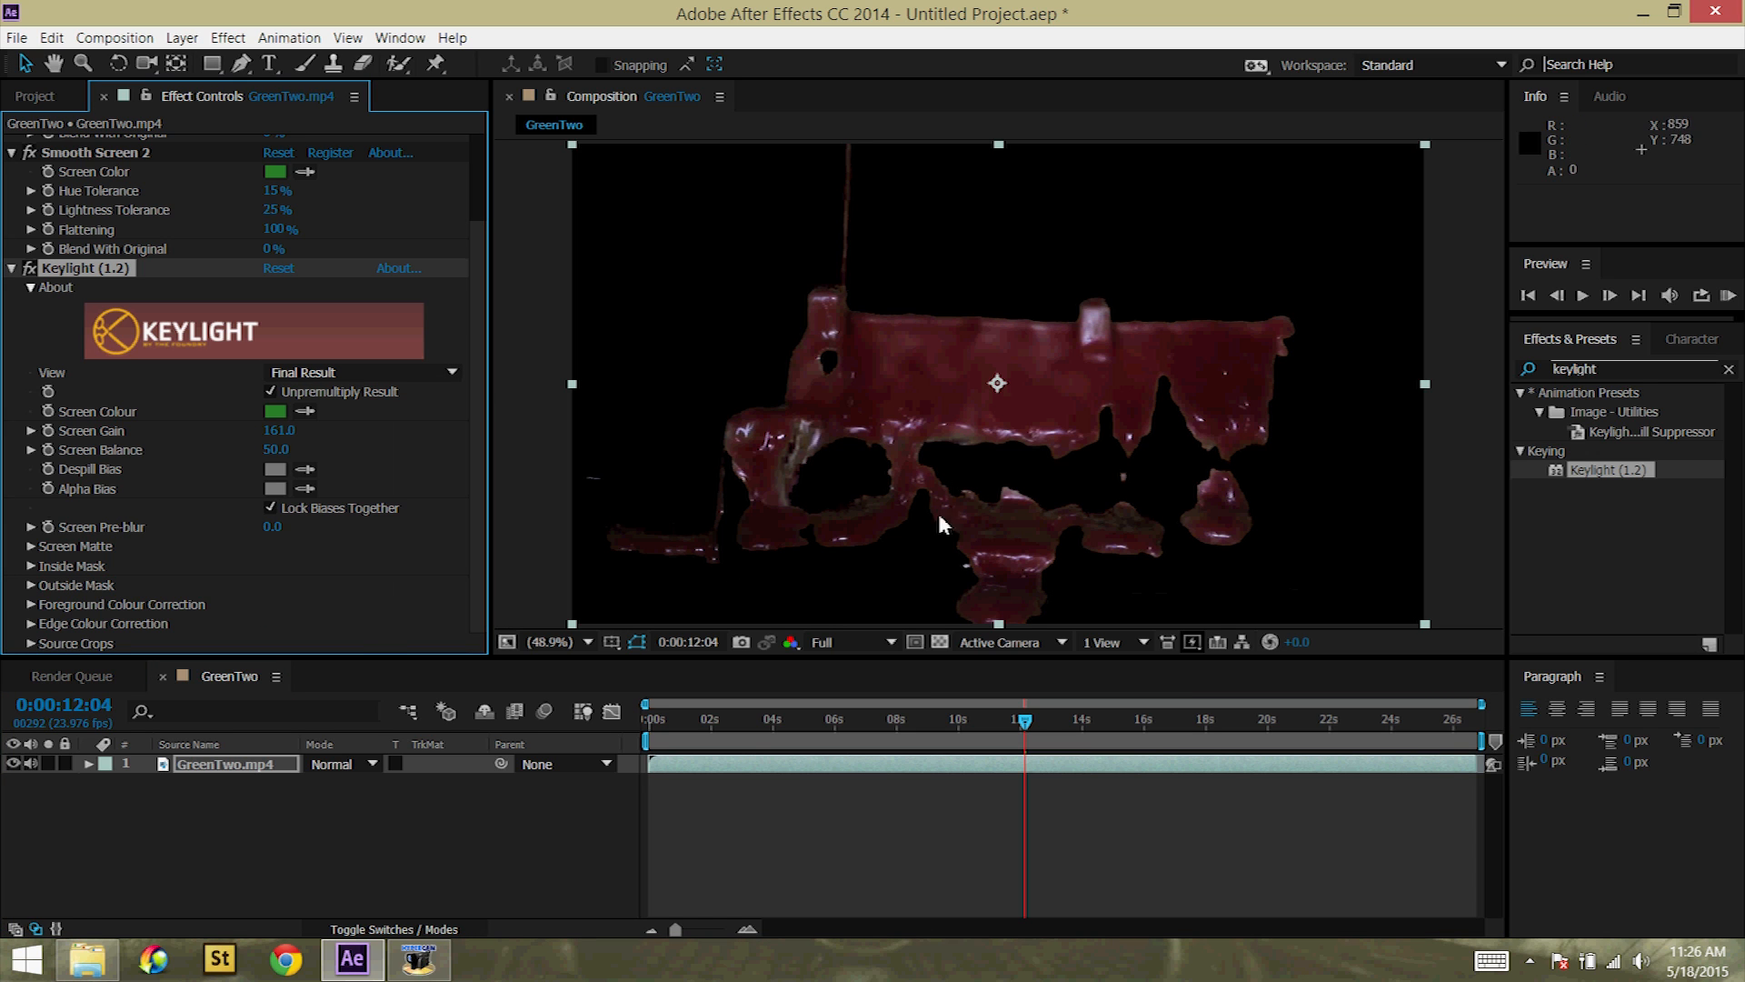
pyautogui.moveTo(1189, 569)
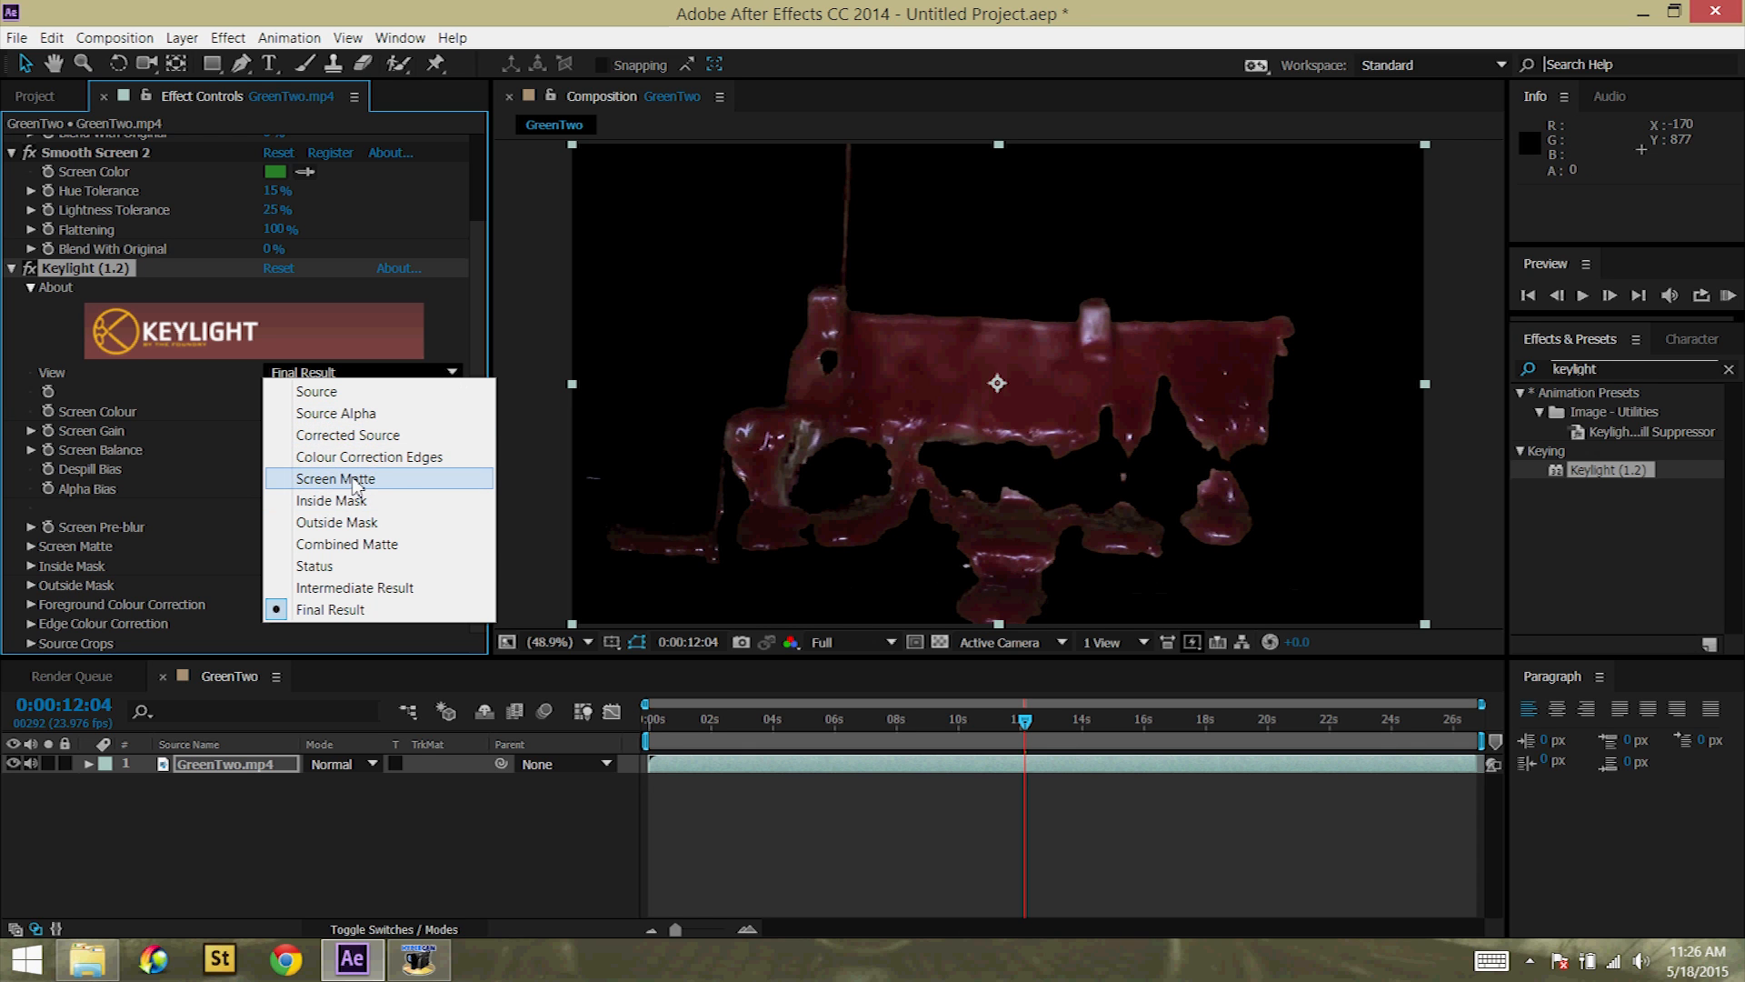
pyautogui.click(335, 478)
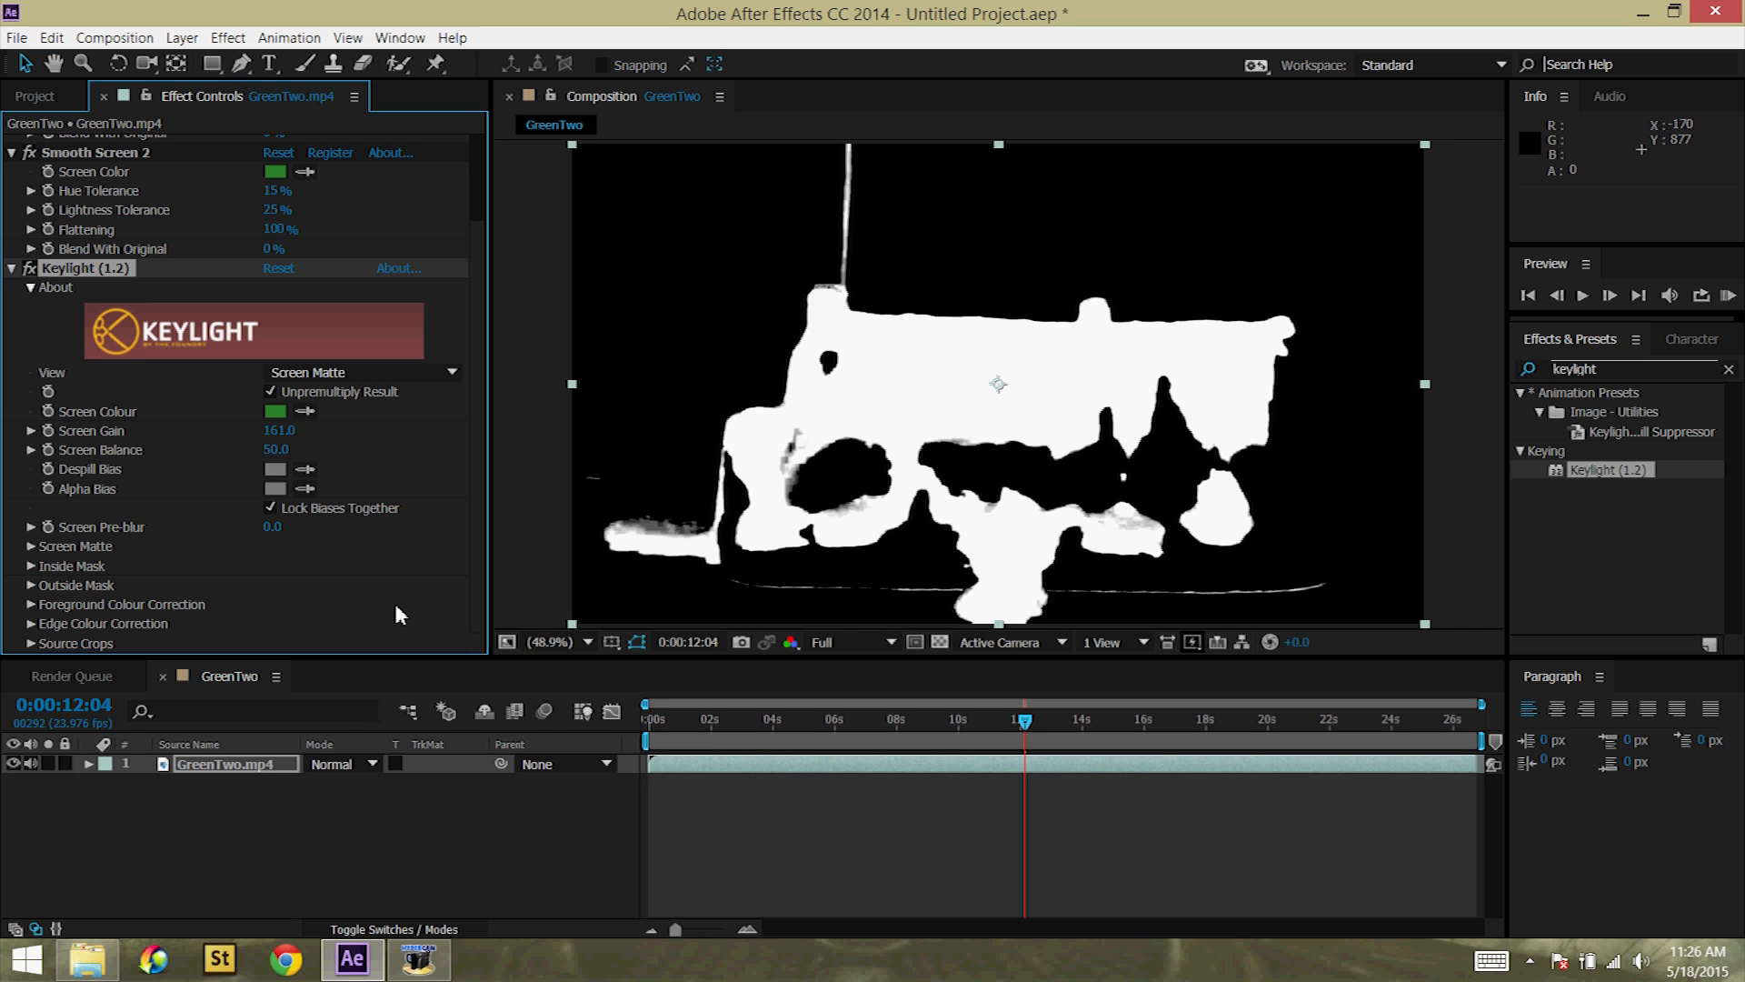
pyautogui.moveTo(768, 604)
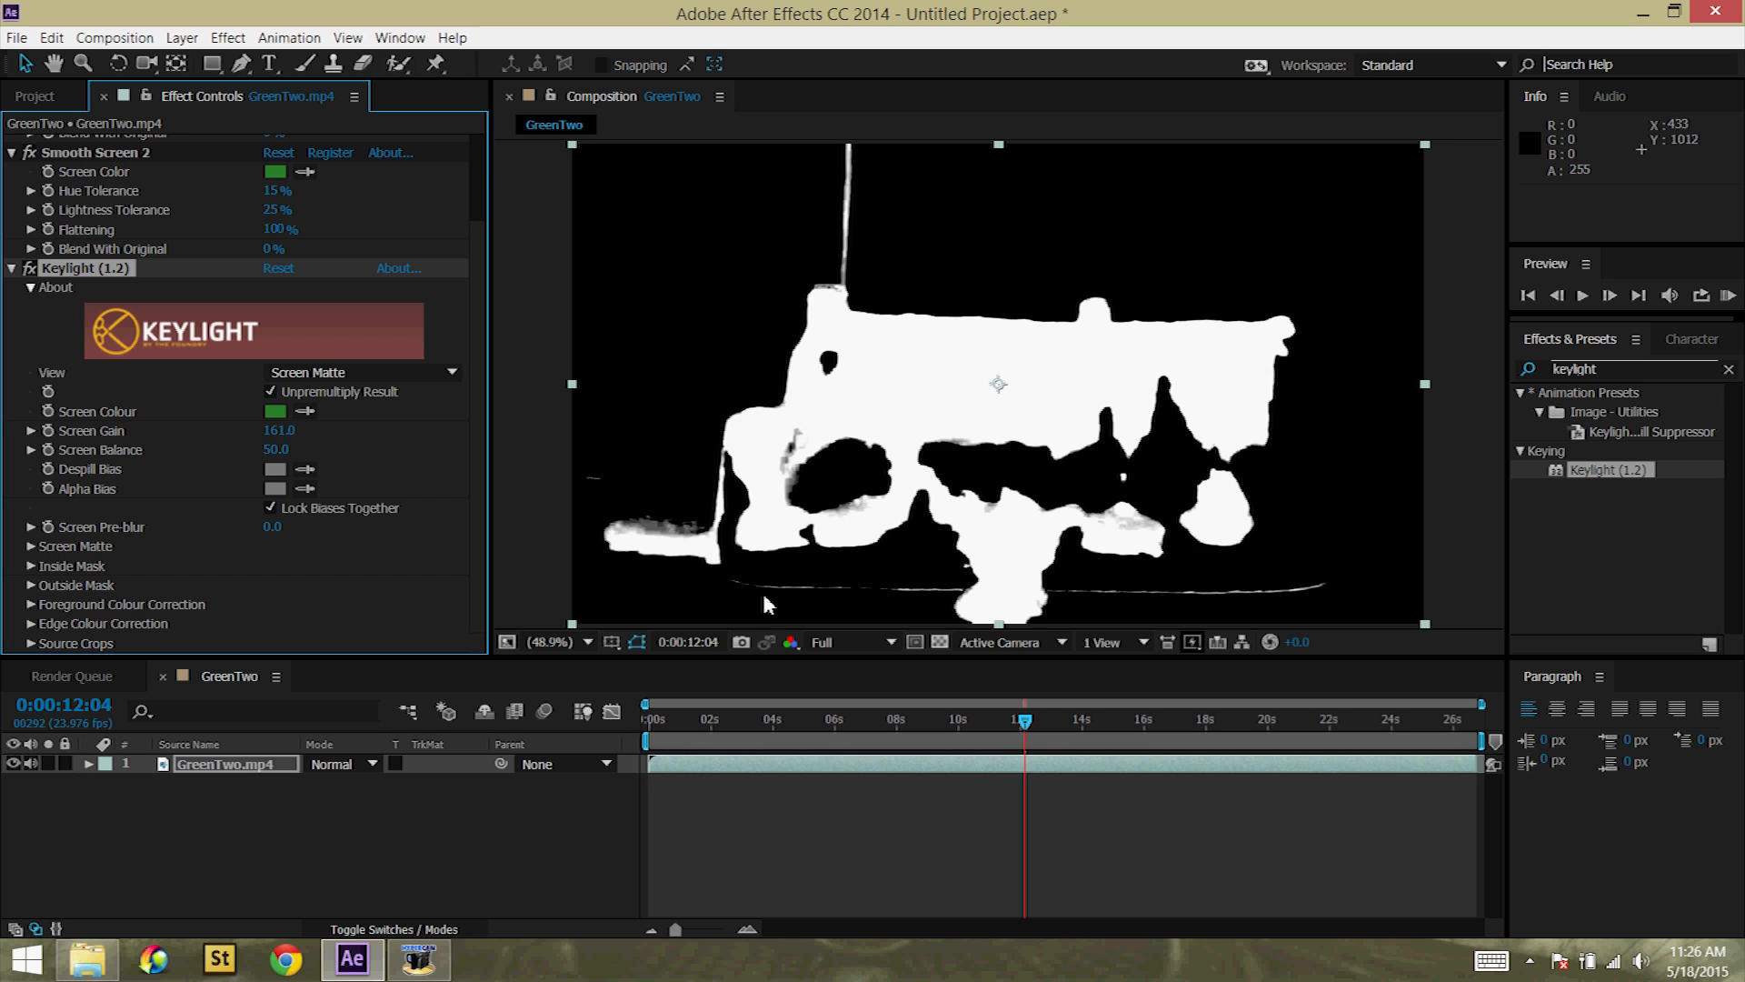
pyautogui.moveTo(1278, 598)
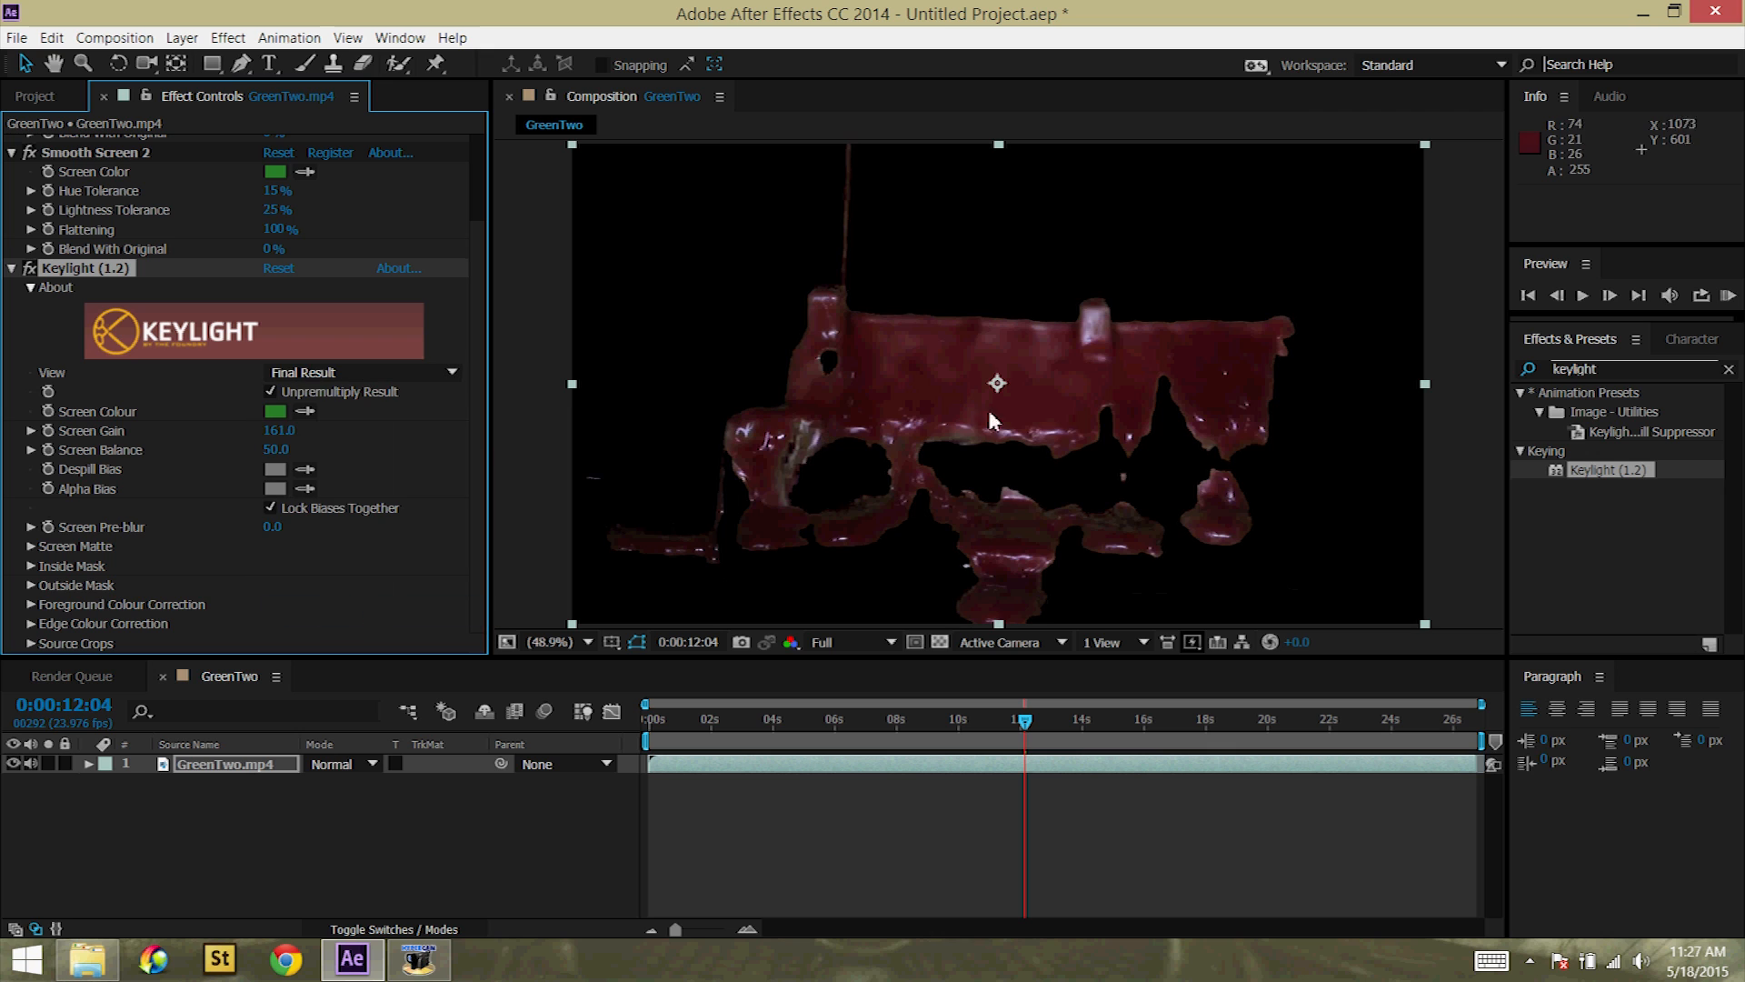
pyautogui.moveTo(1237, 423)
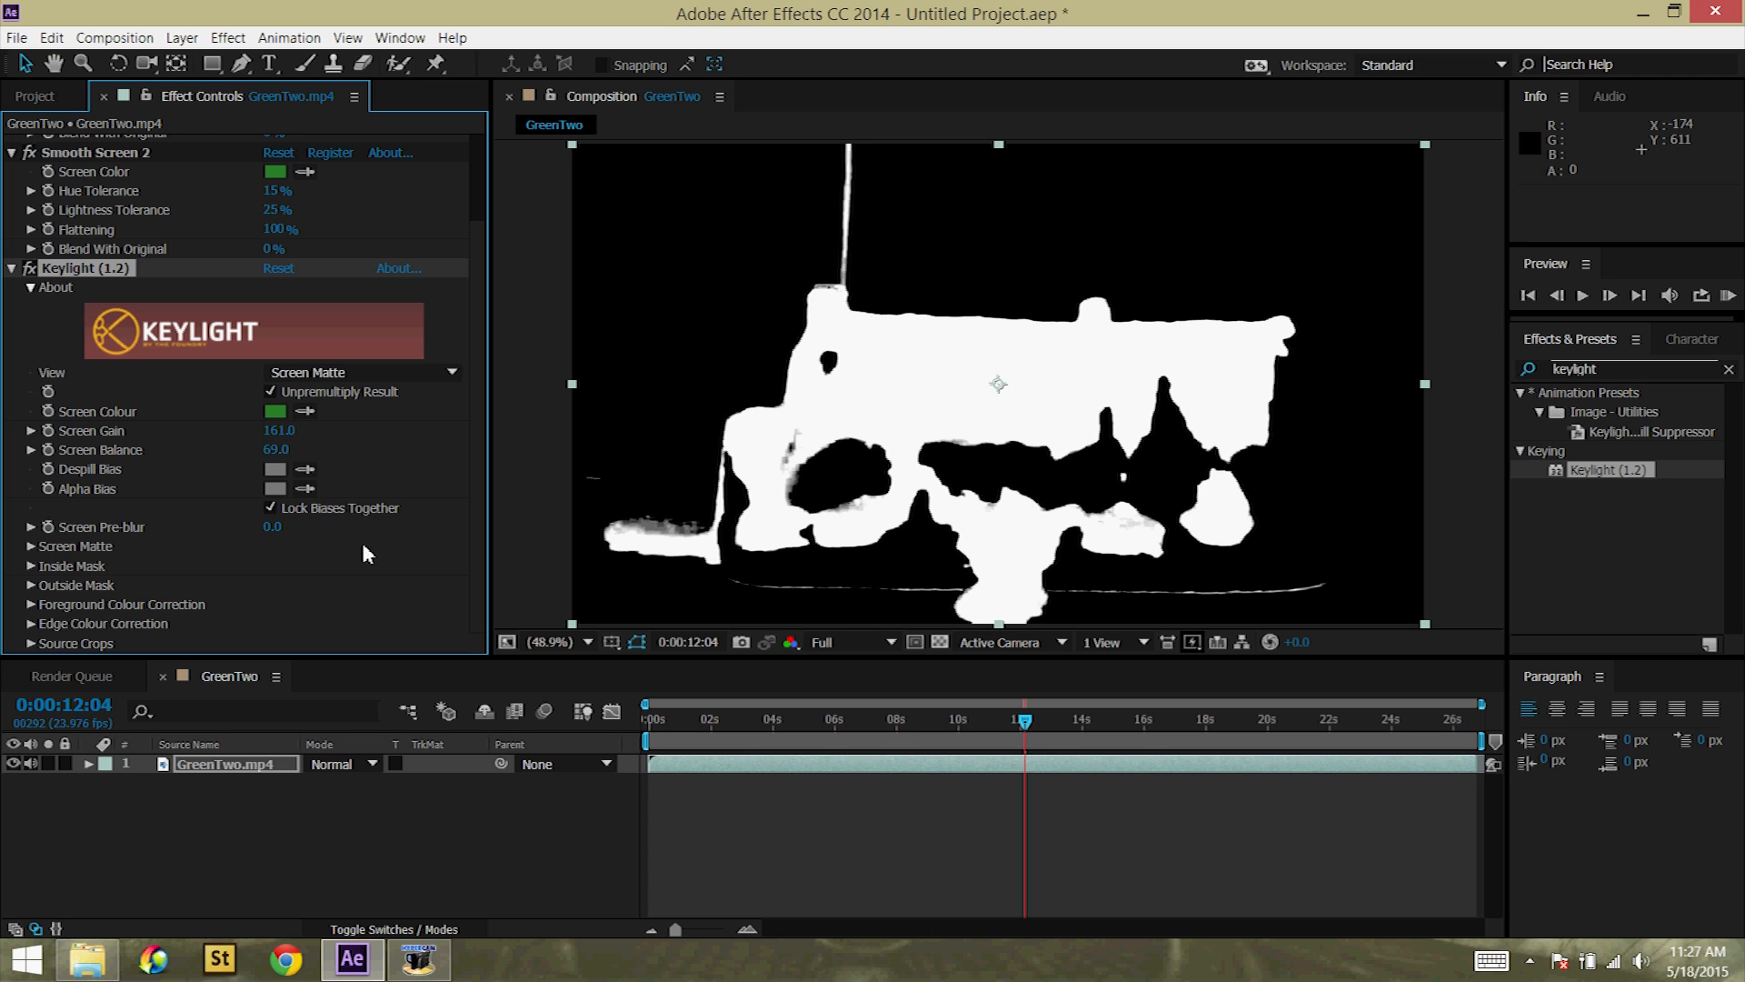
pyautogui.click(31, 545)
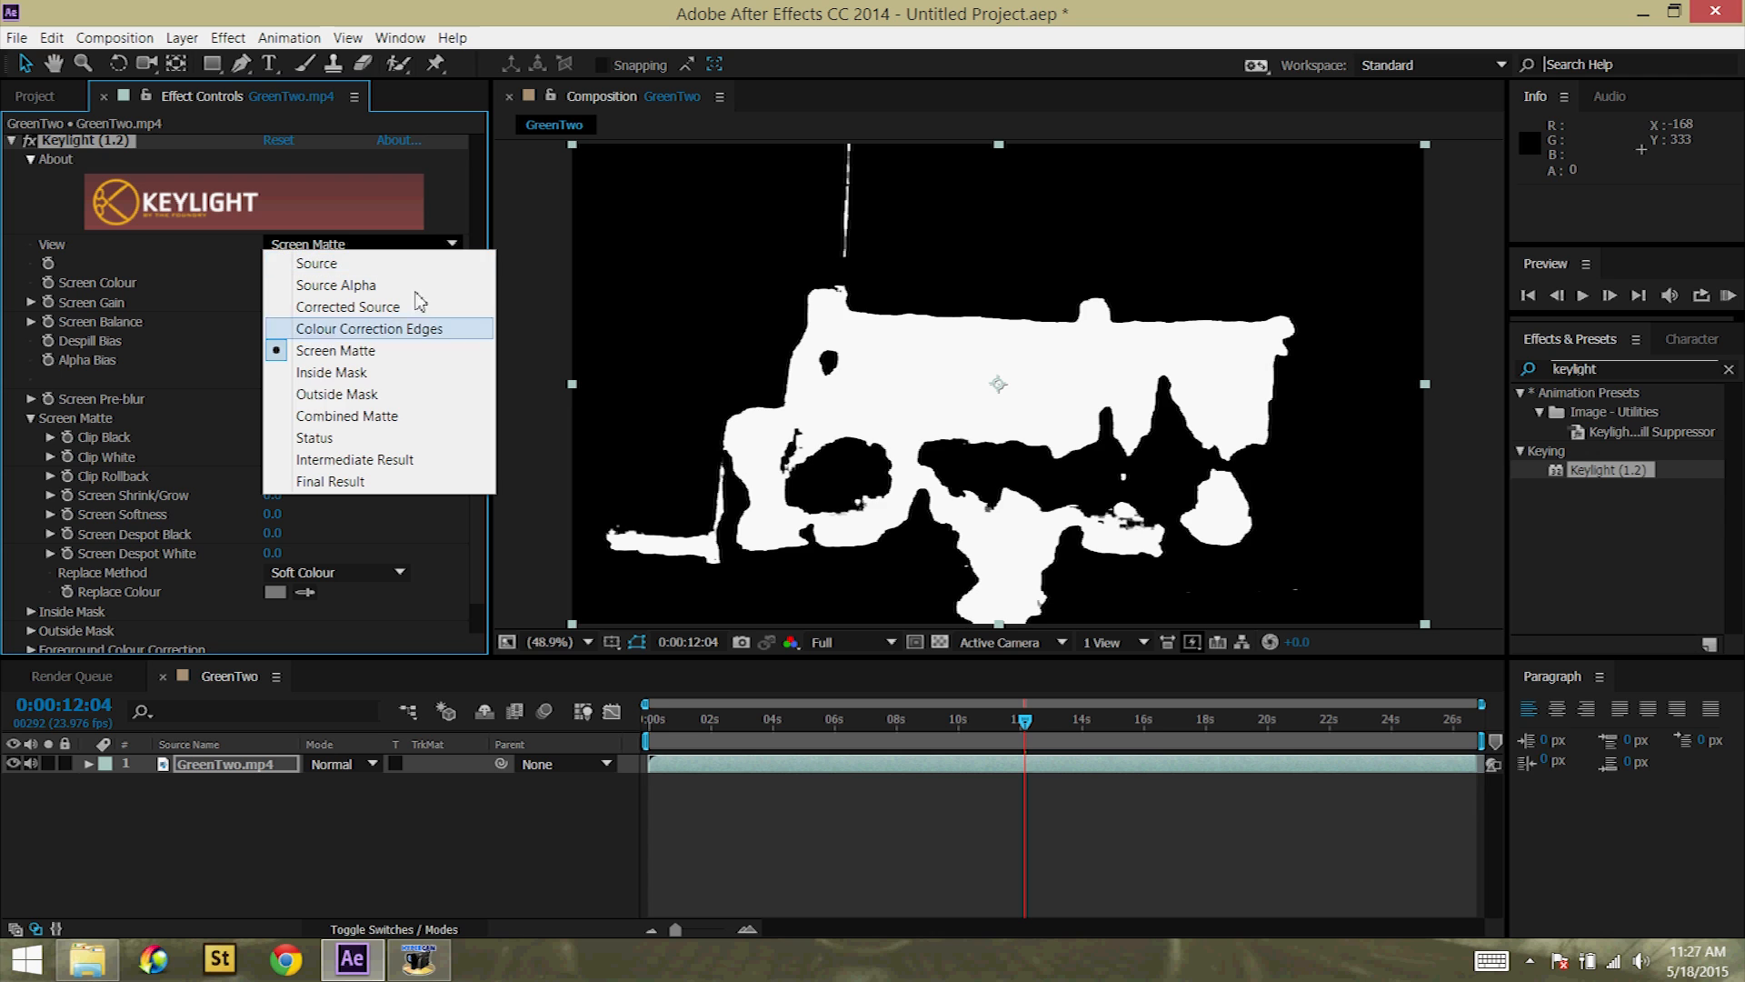
pyautogui.moveTo(342, 480)
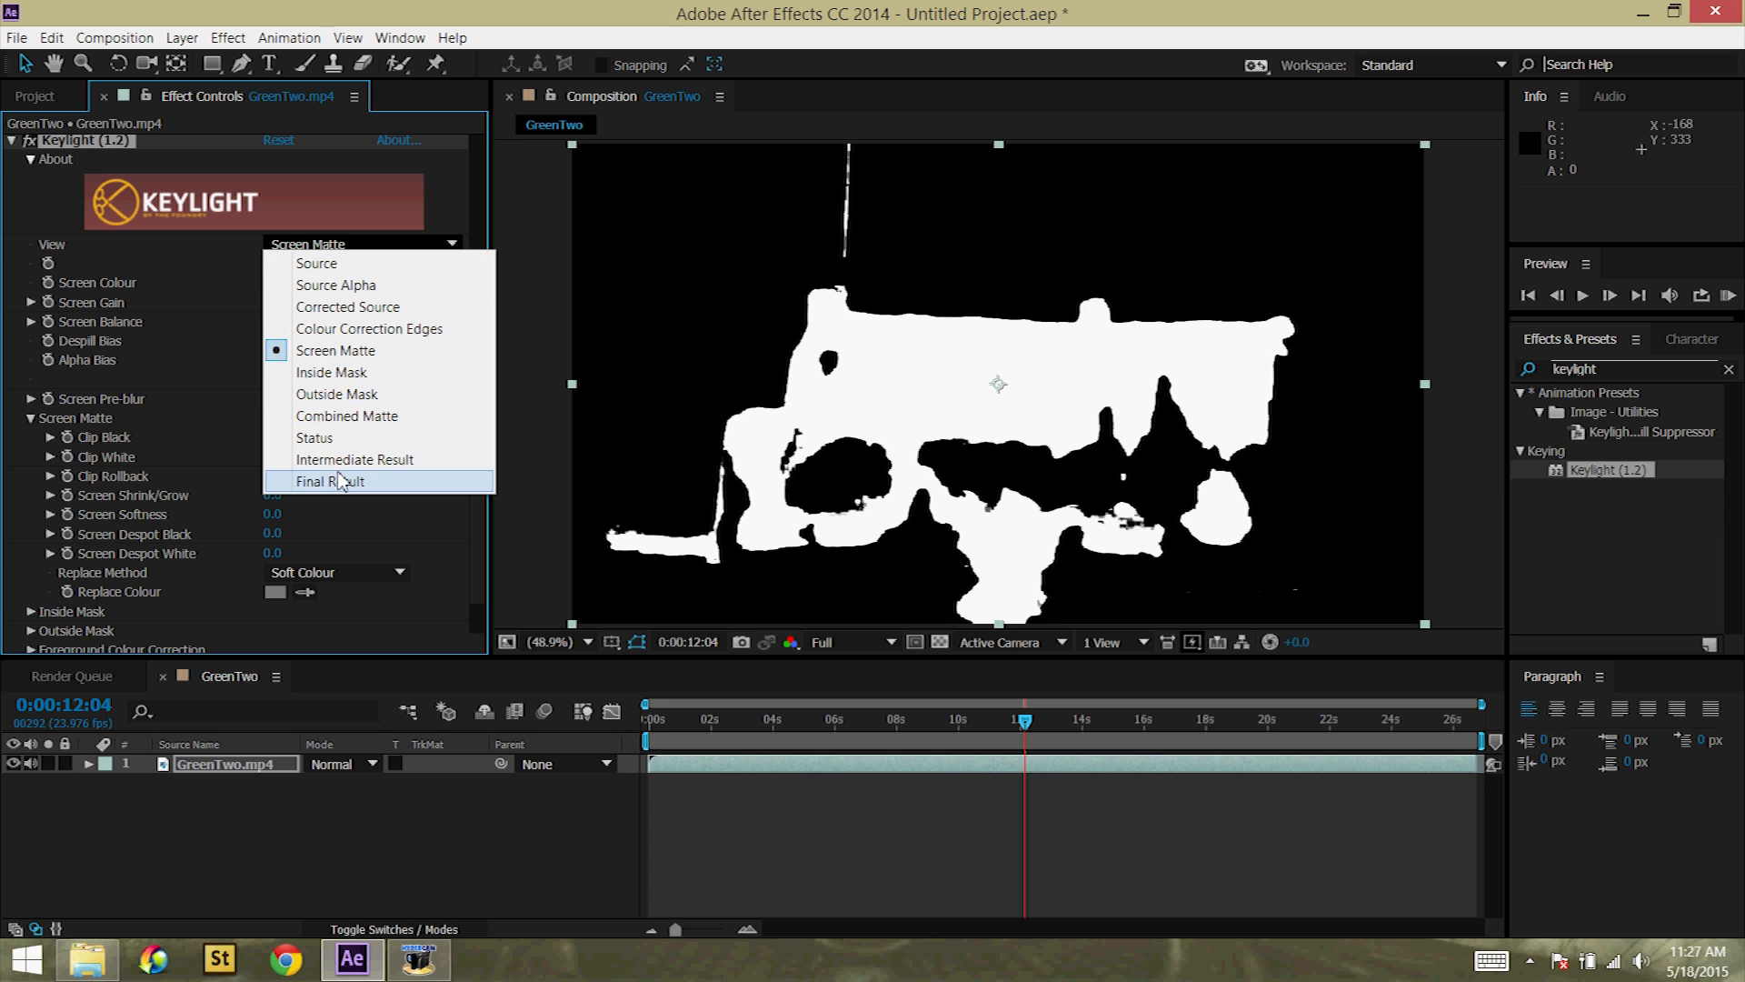
pyautogui.click(327, 480)
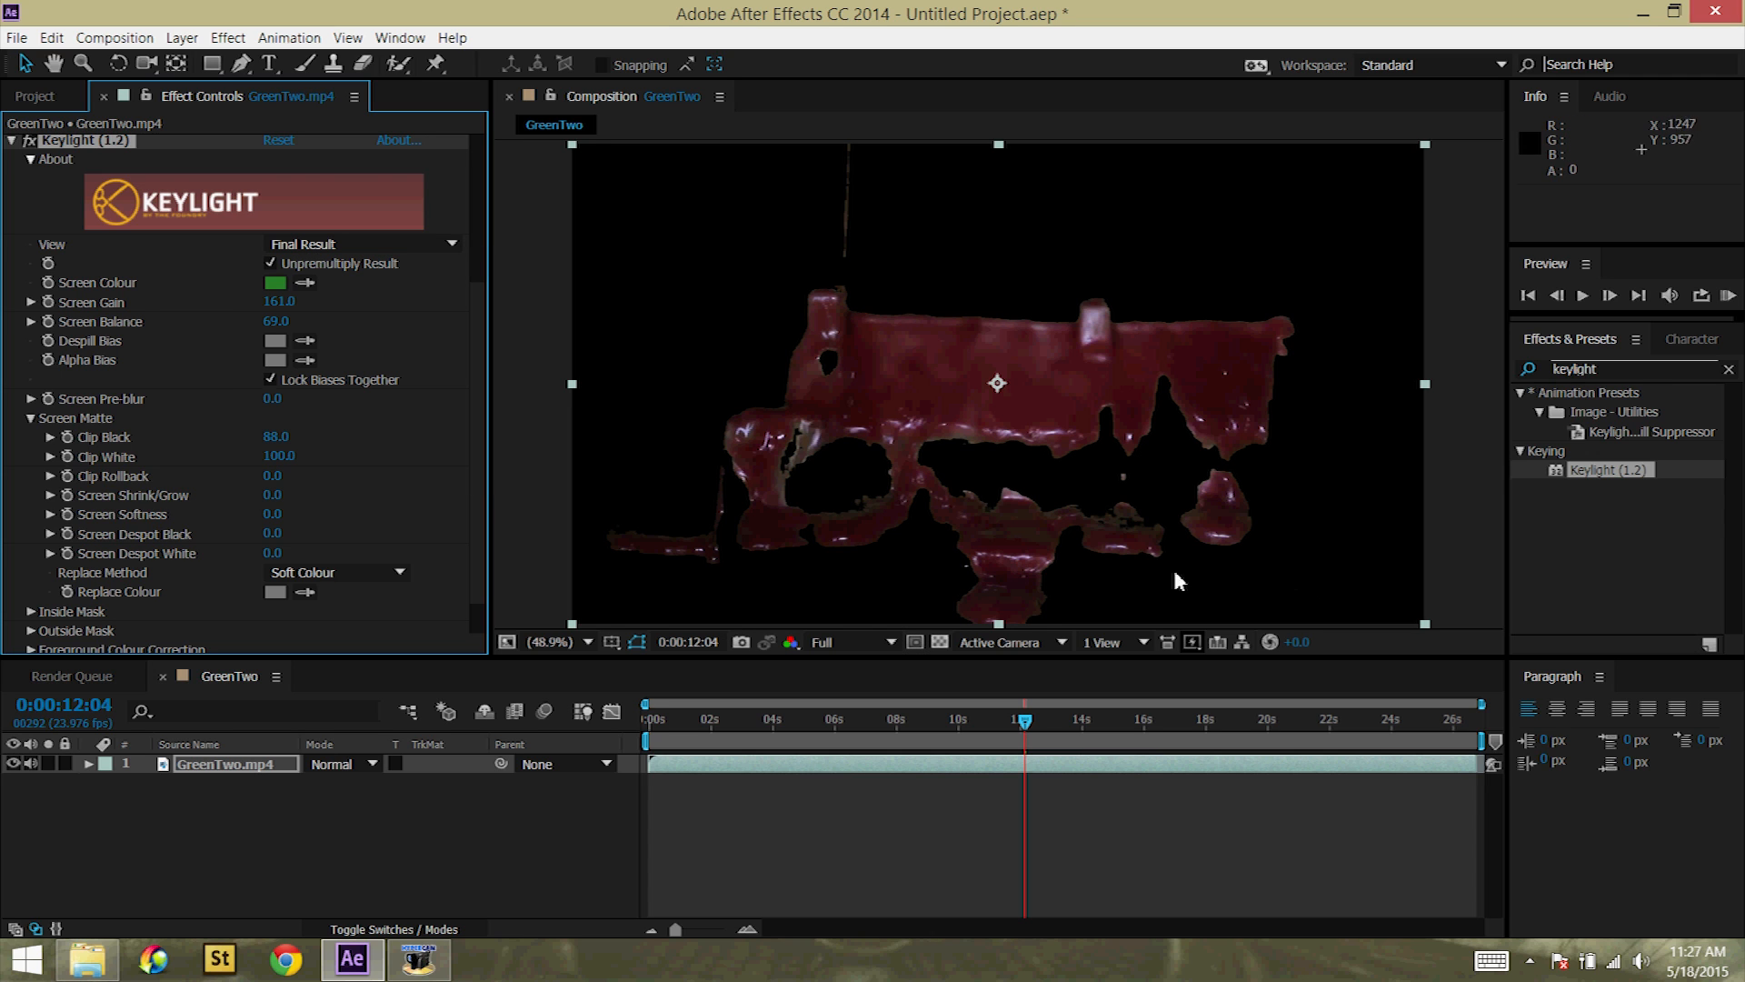
pyautogui.moveTo(451, 364)
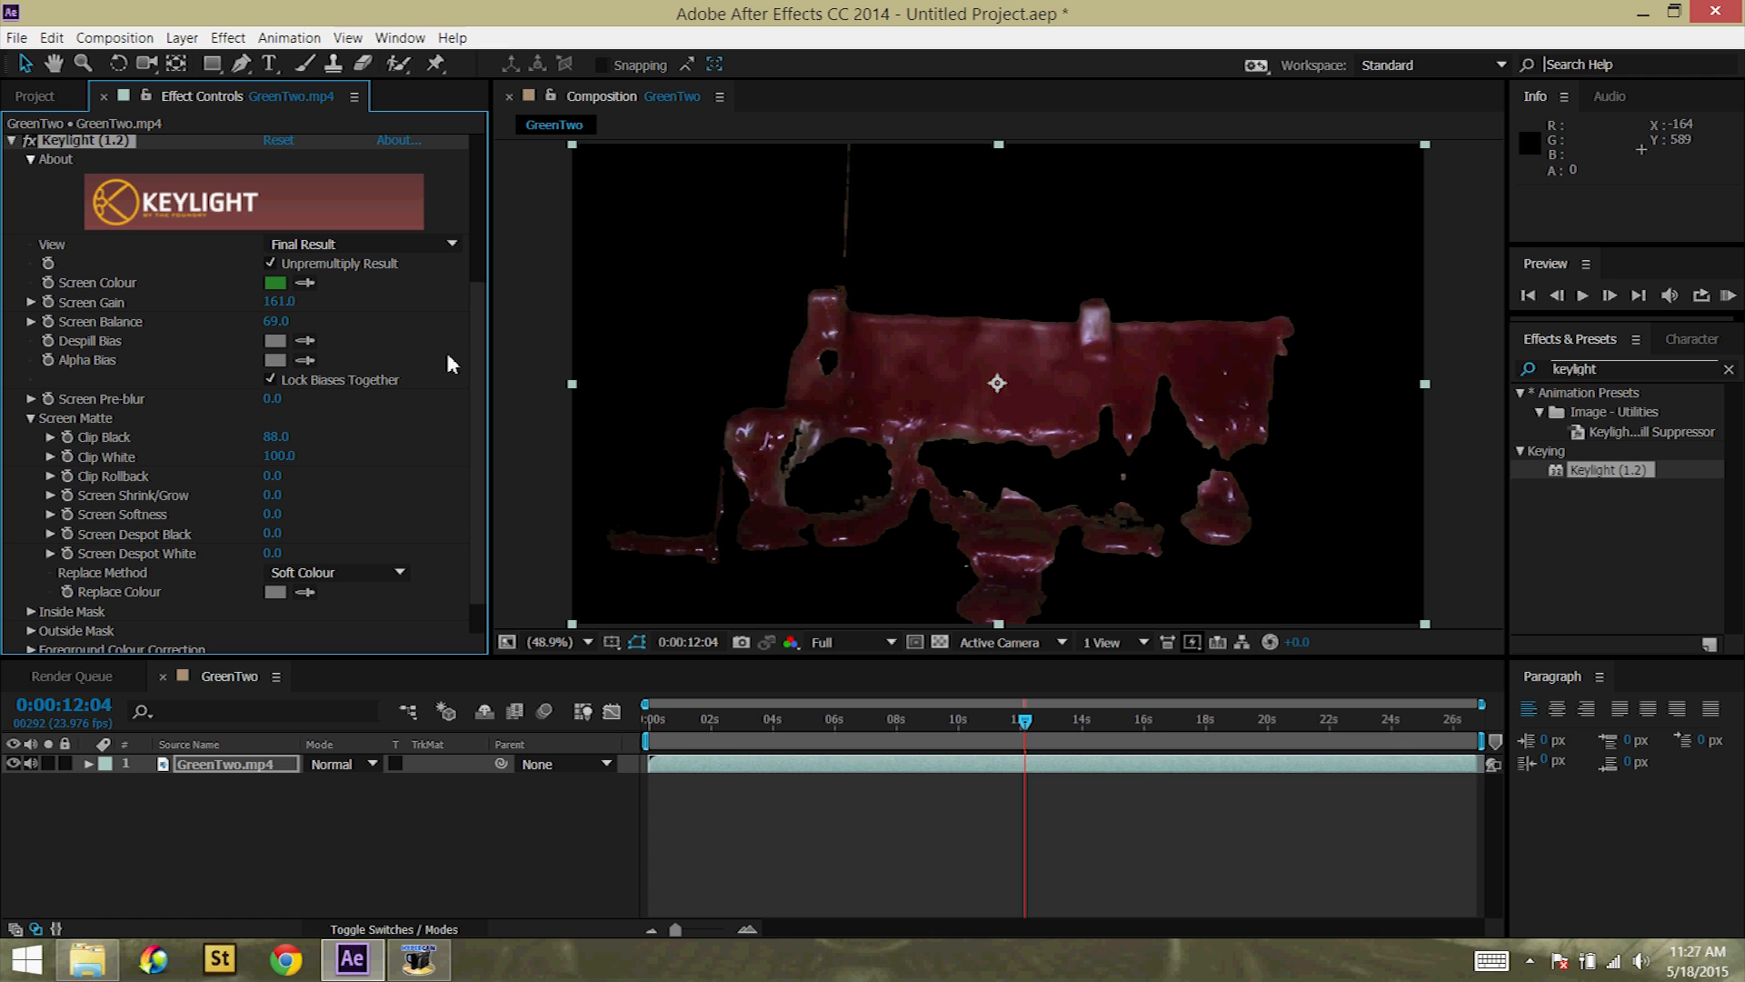
pyautogui.click(181, 36)
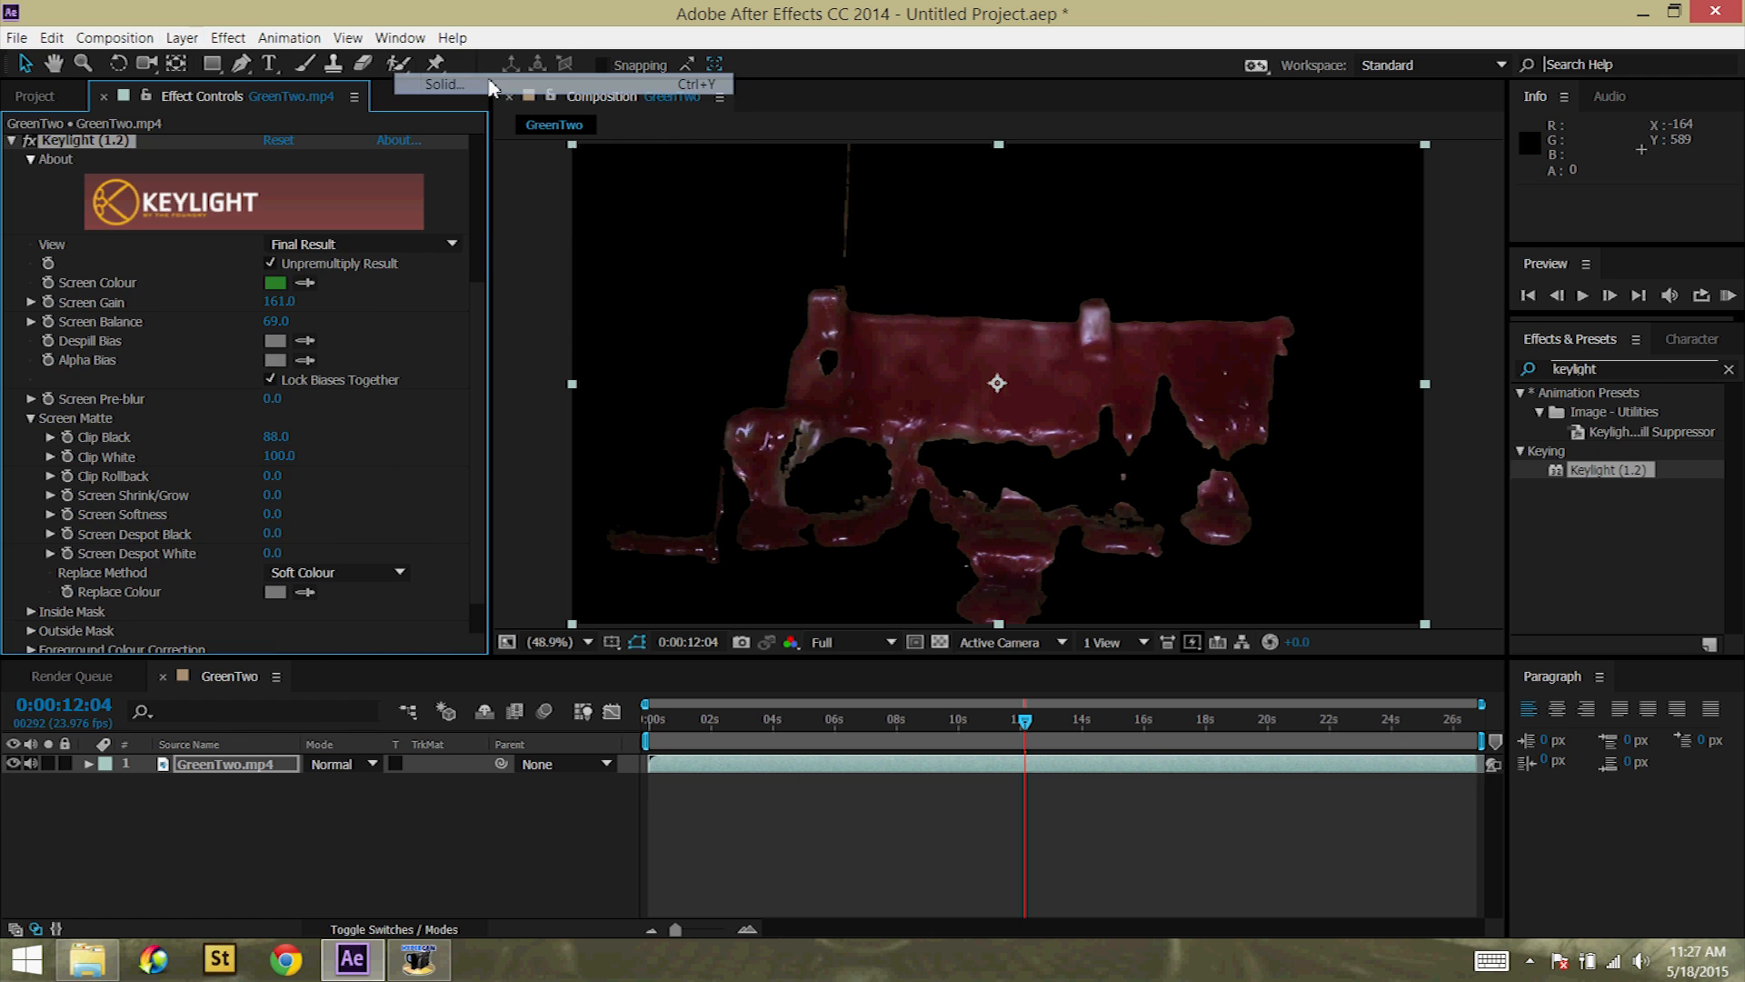
# Step: Create a full-frame white solid layer beneath the keyed GreenTwo.mp4 clip
pyautogui.click(444, 86)
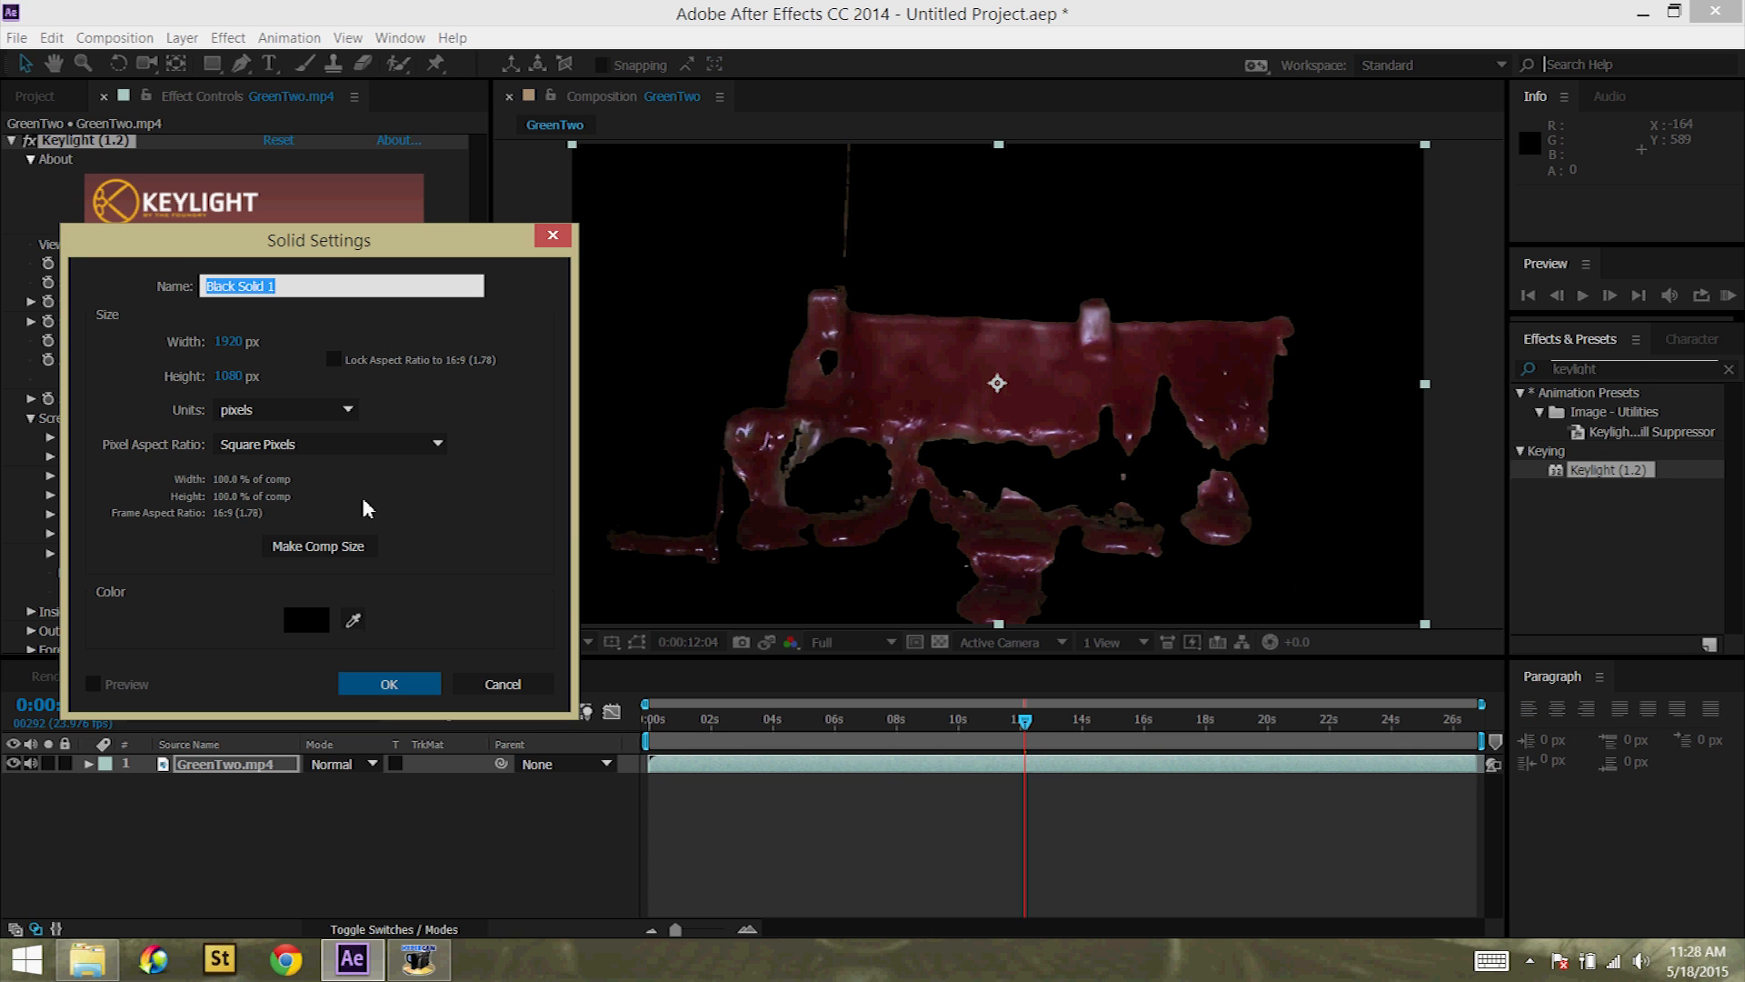
pyautogui.click(305, 620)
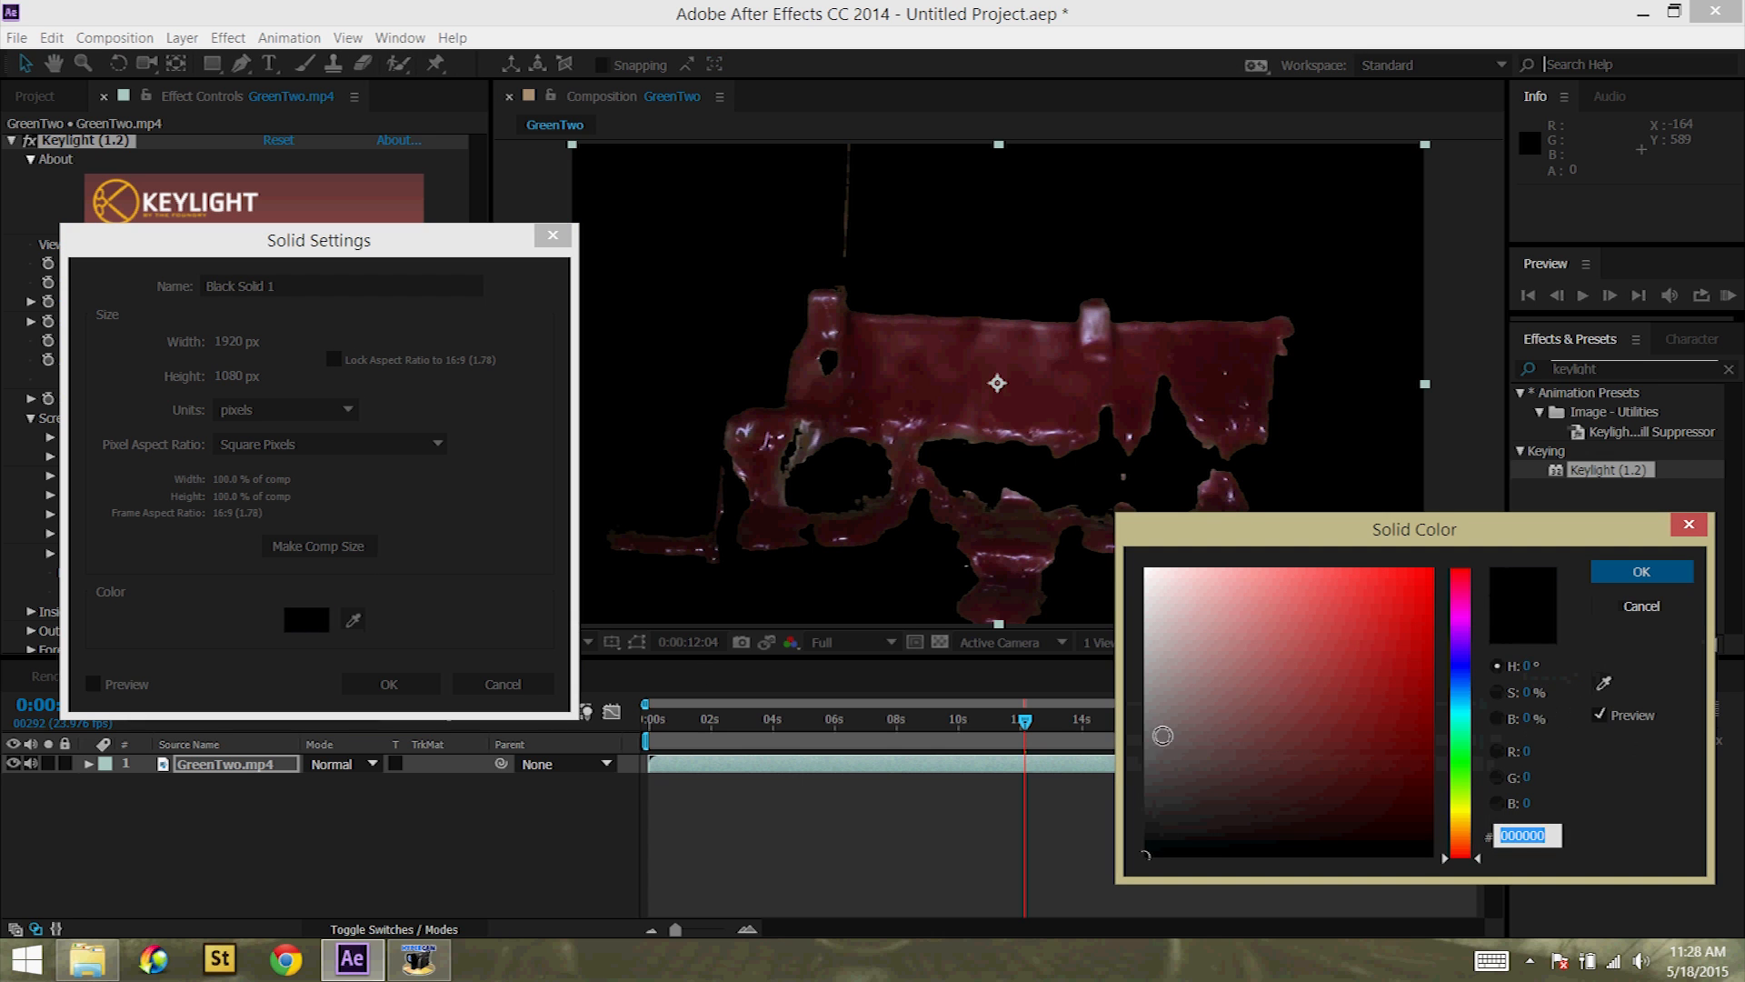
pyautogui.click(1640, 571)
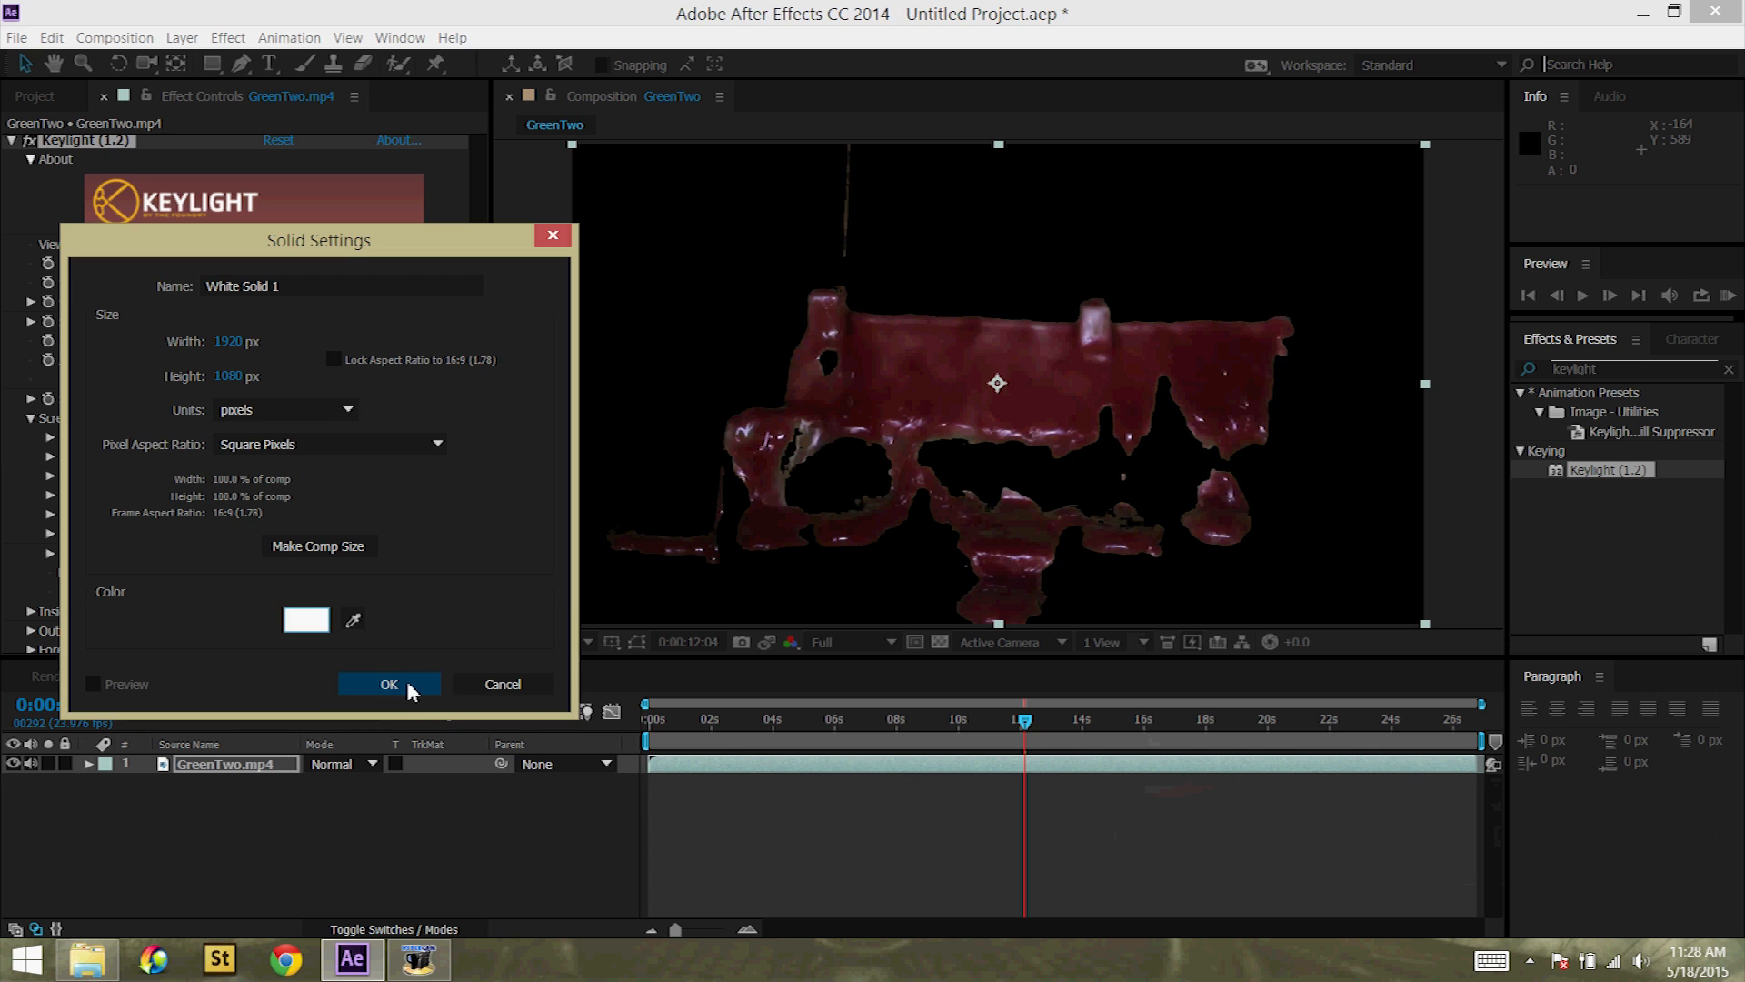
pyautogui.click(387, 683)
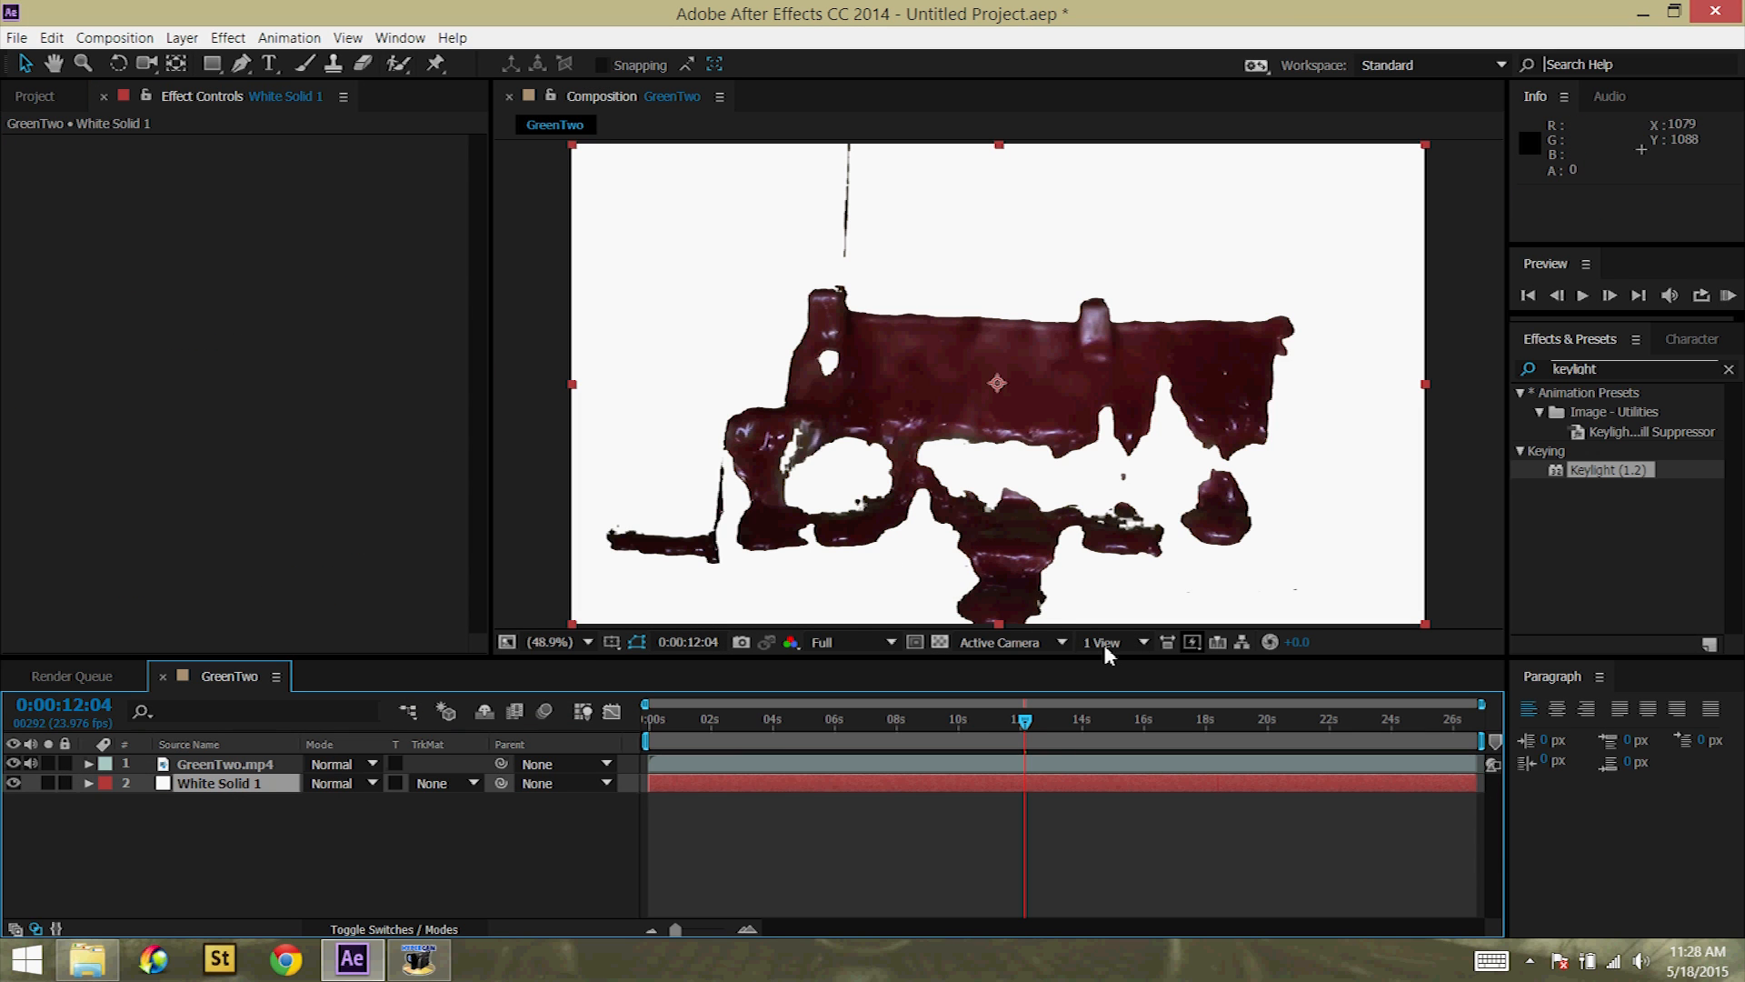
pyautogui.moveTo(885, 587)
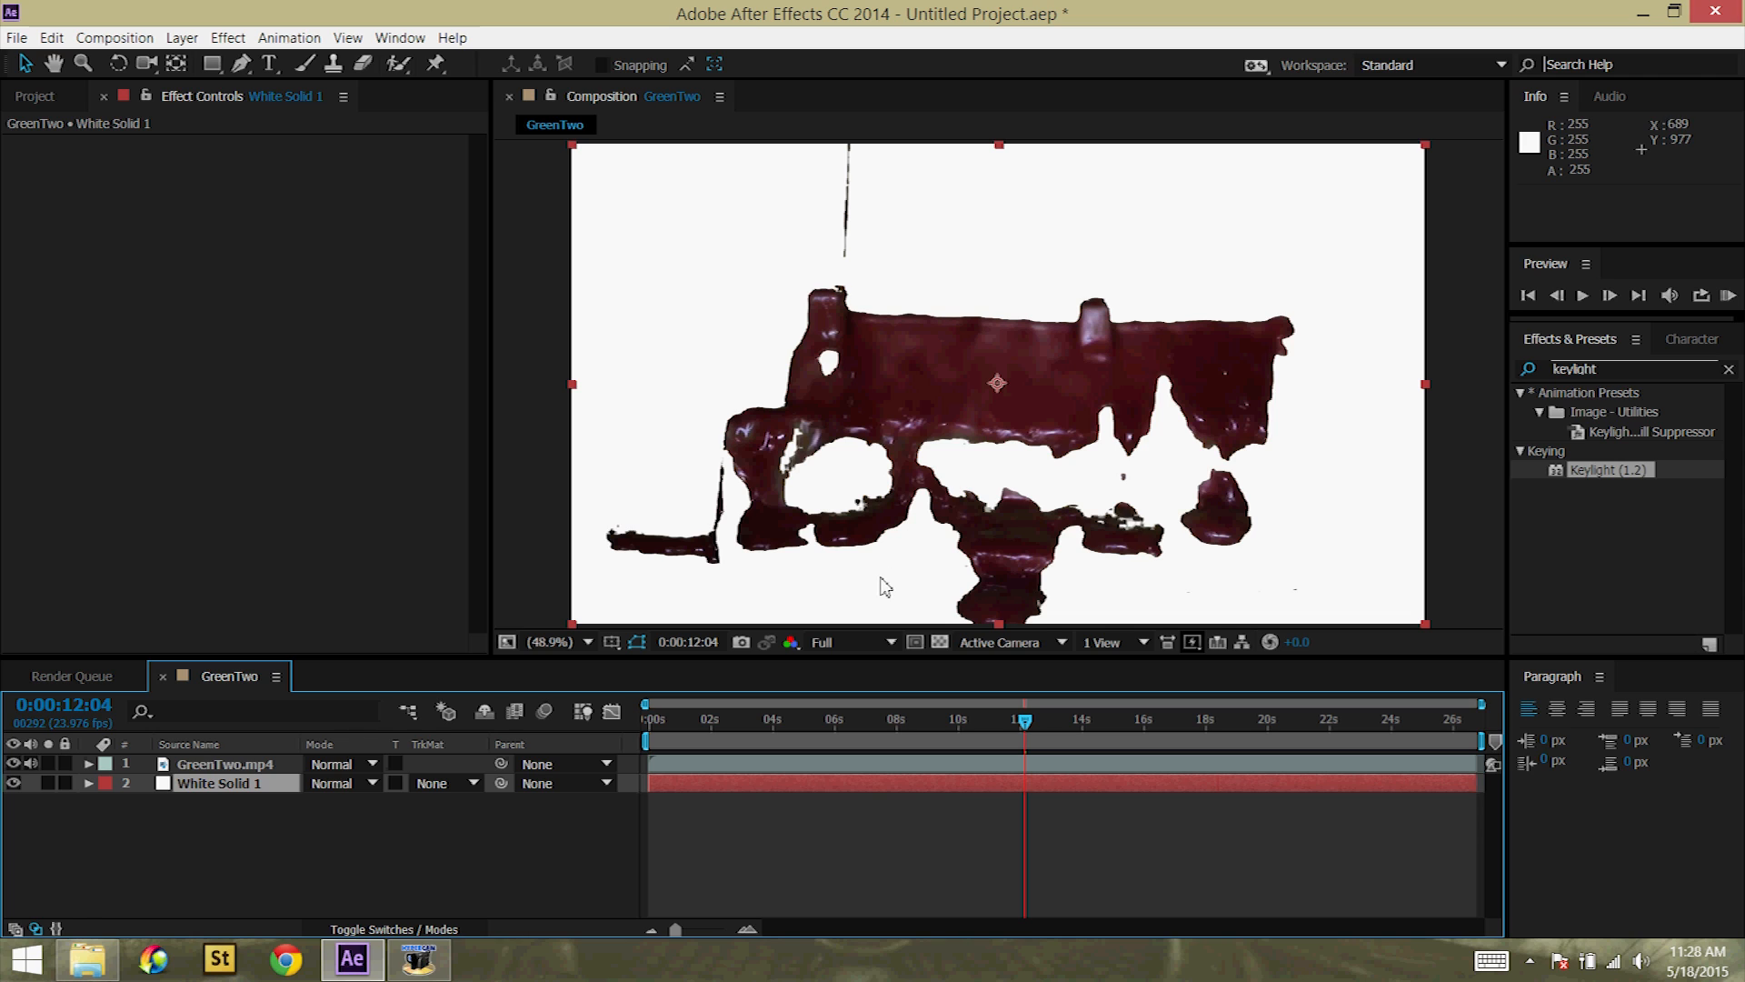
pyautogui.moveTo(867, 622)
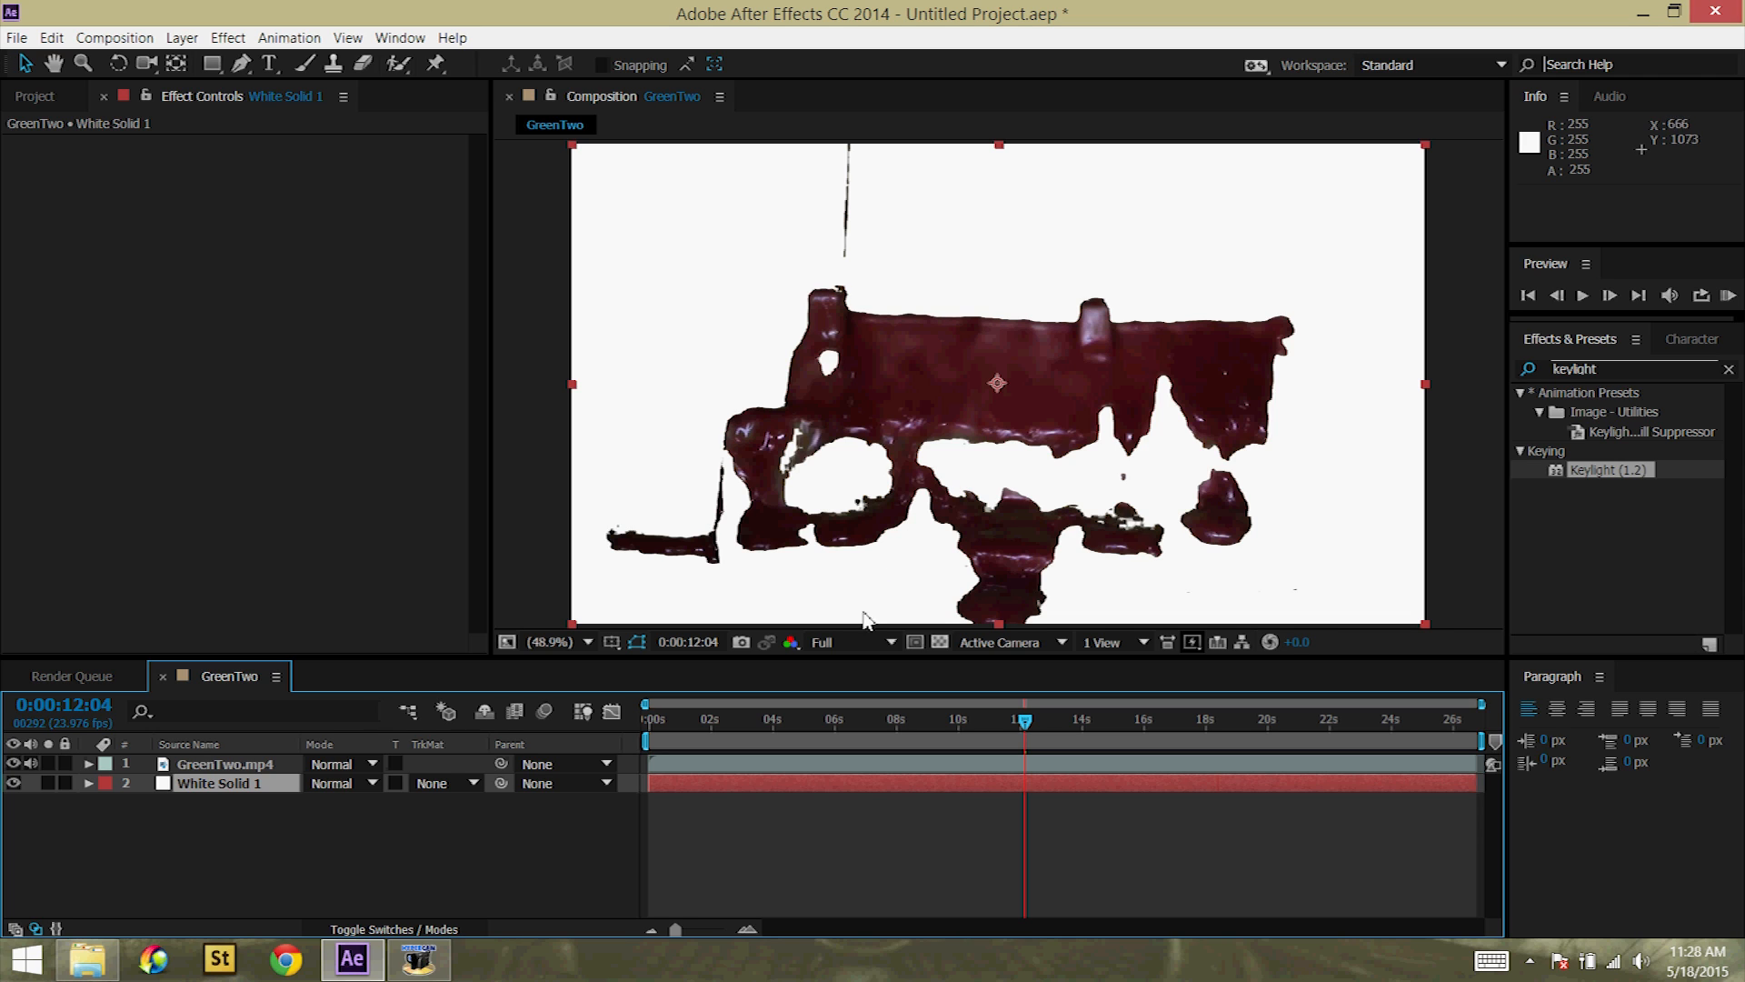
pyautogui.moveTo(1293, 604)
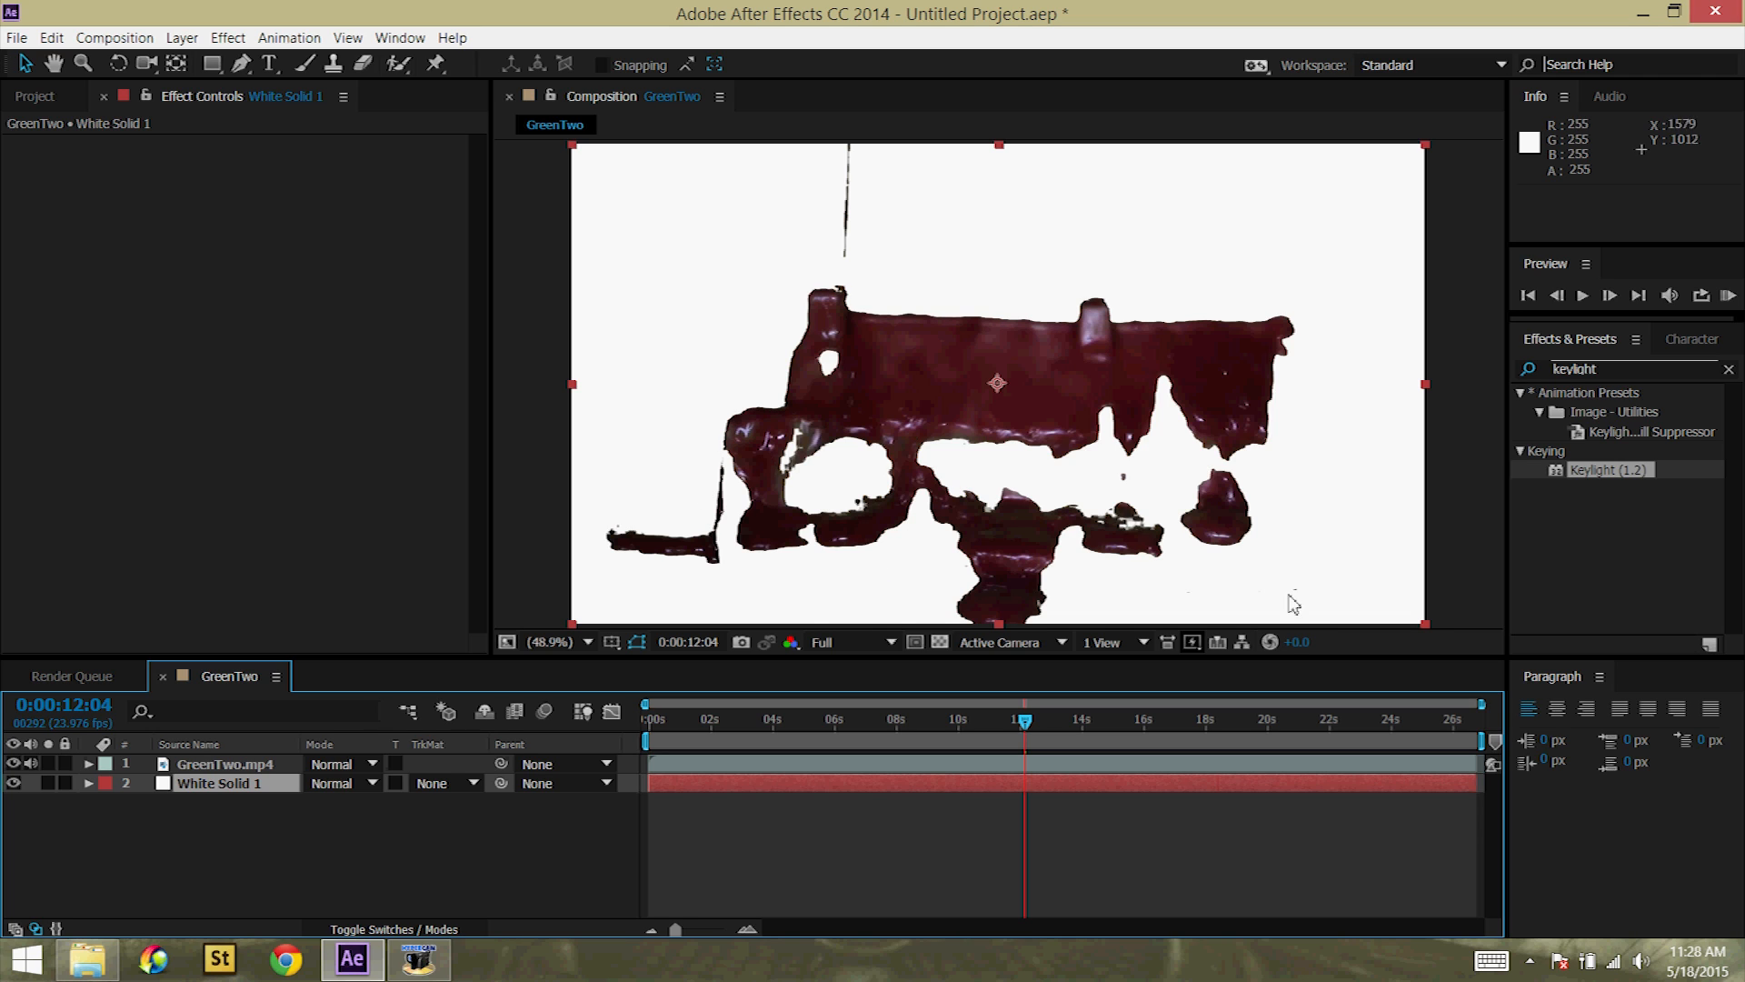
pyautogui.moveTo(692, 587)
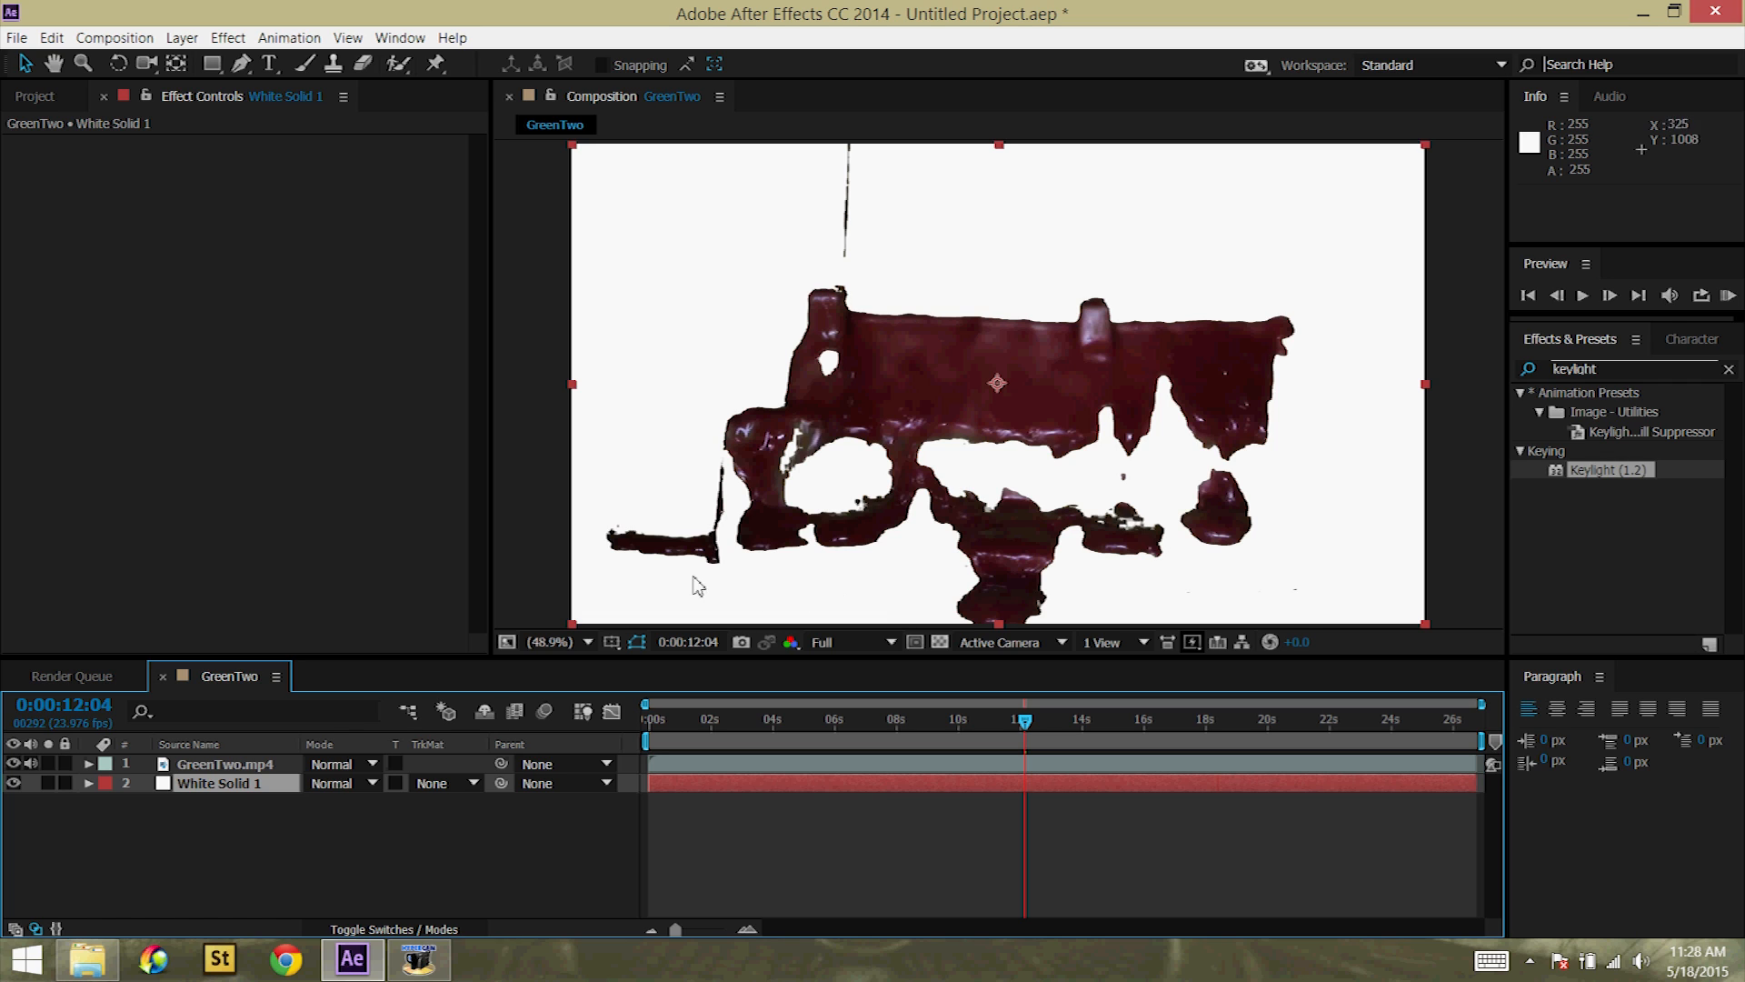
pyautogui.moveTo(200, 797)
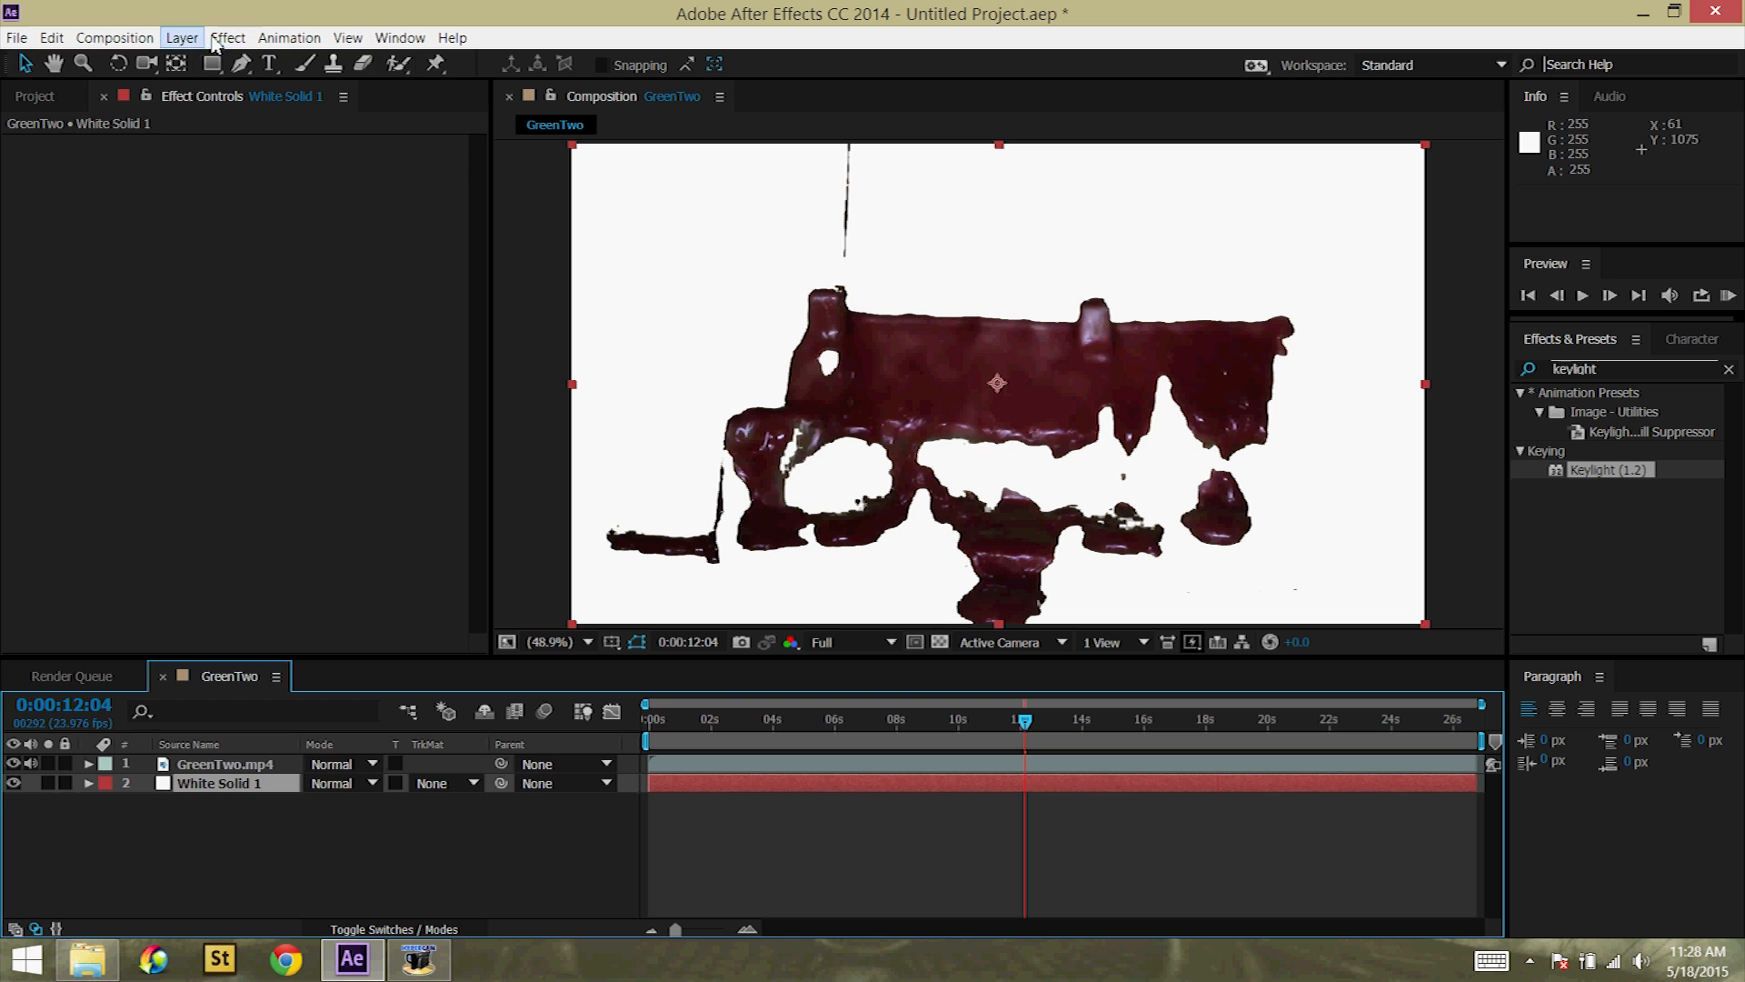
# Step: Change the backing solid's colour to a muted dark red via Solid Settings
pyautogui.click(182, 37)
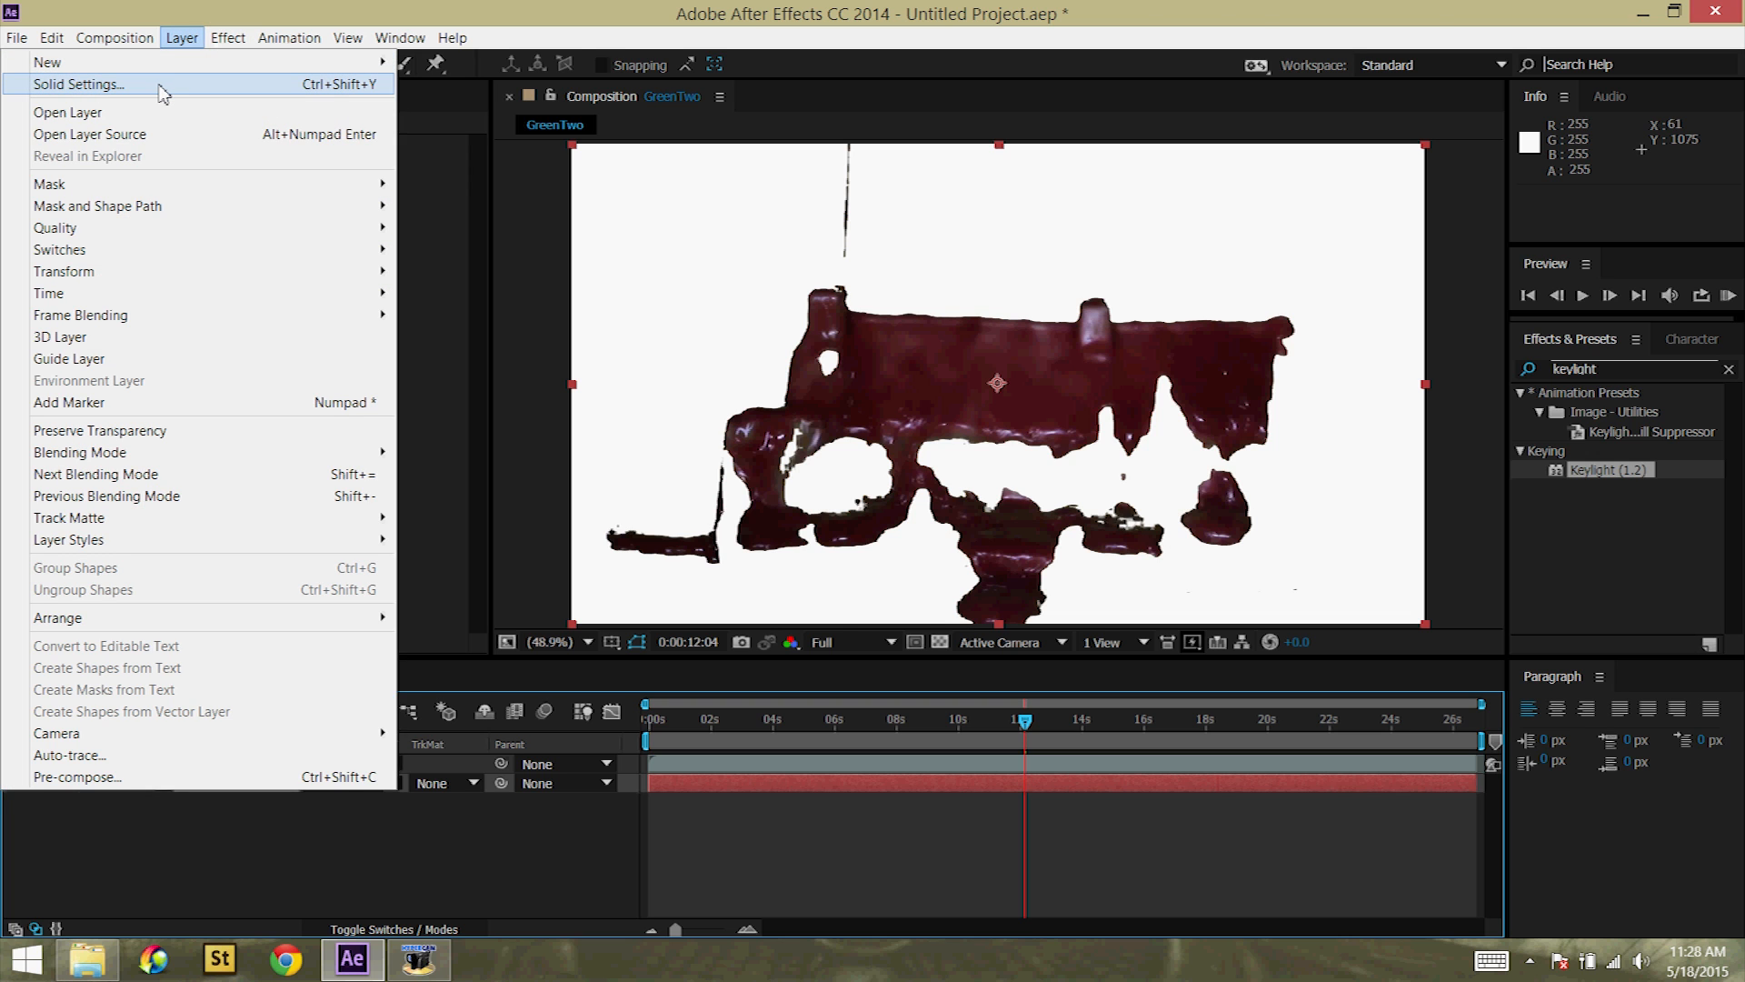
pyautogui.click(78, 83)
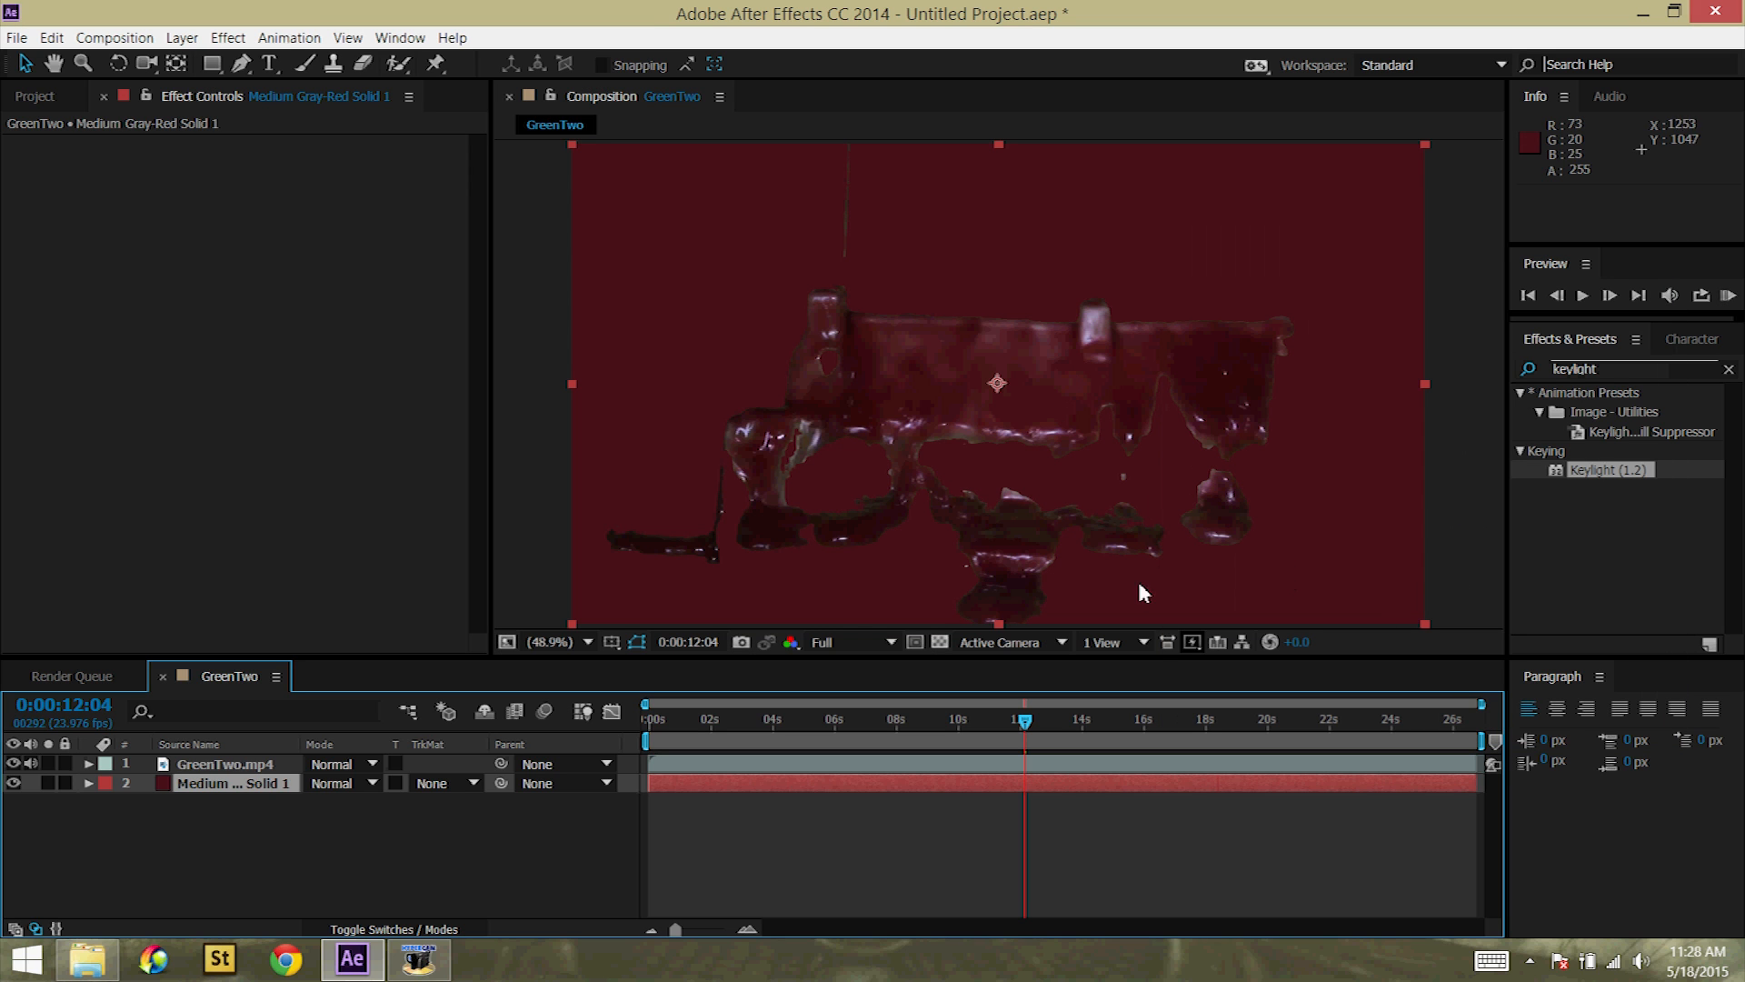
pyautogui.moveTo(222, 509)
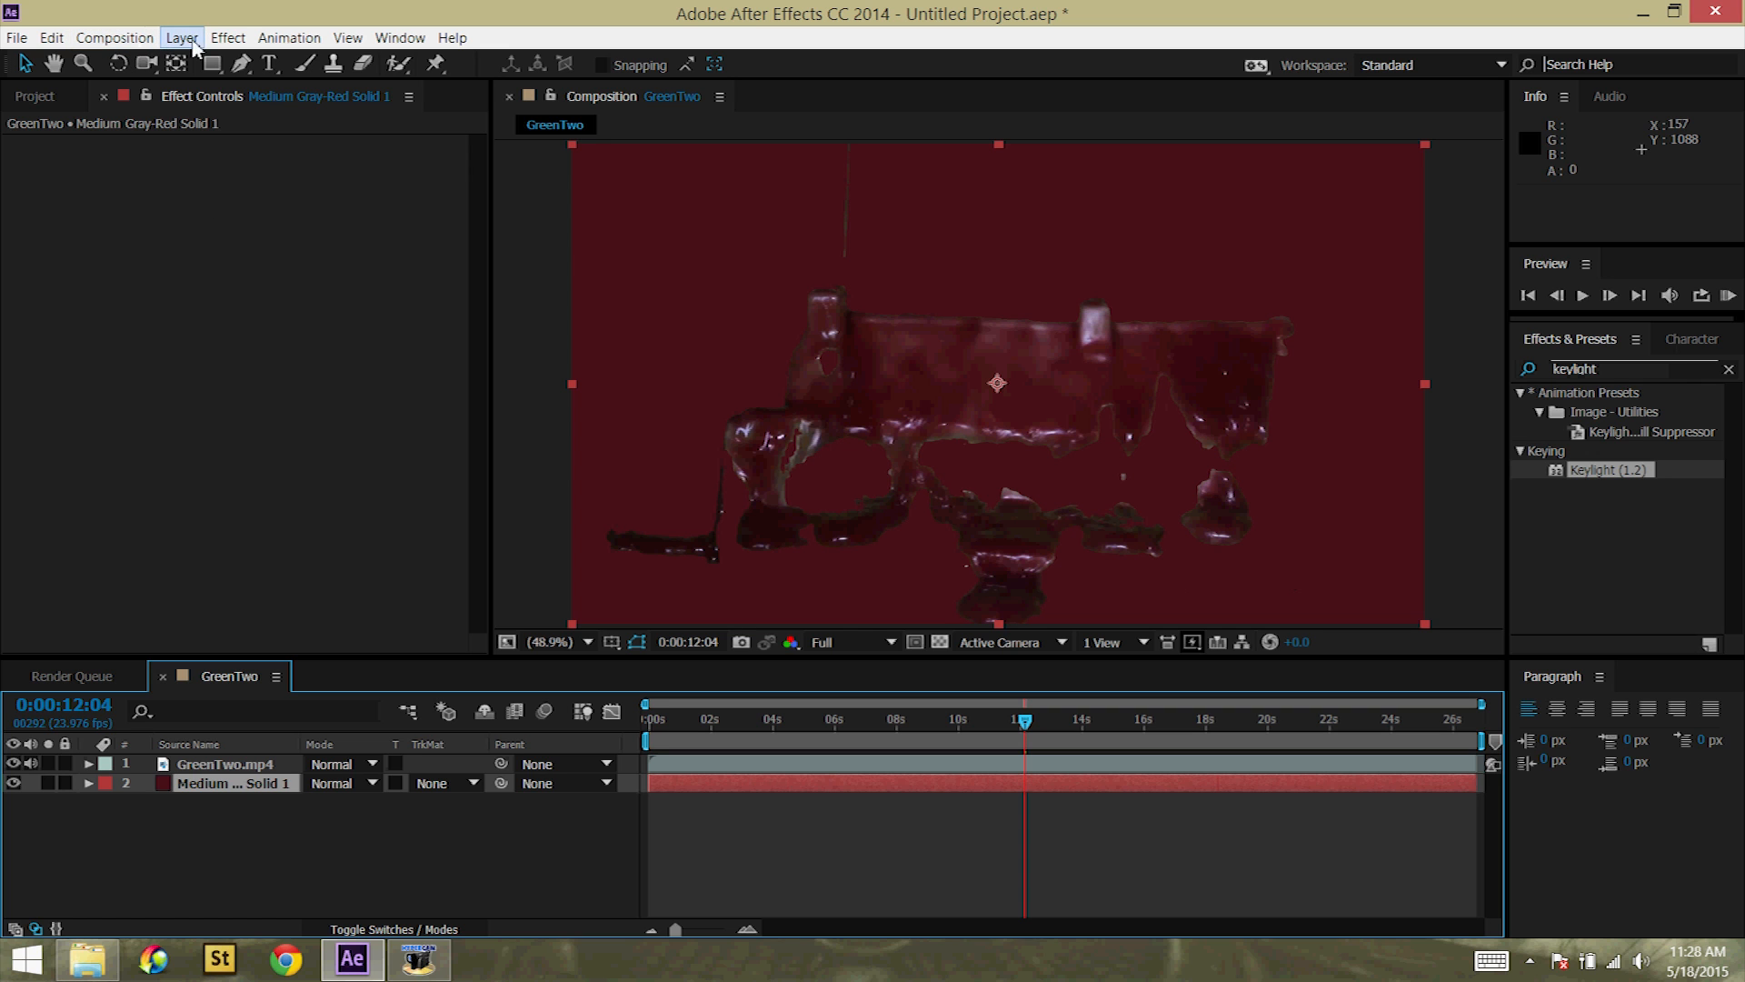
pyautogui.click(182, 36)
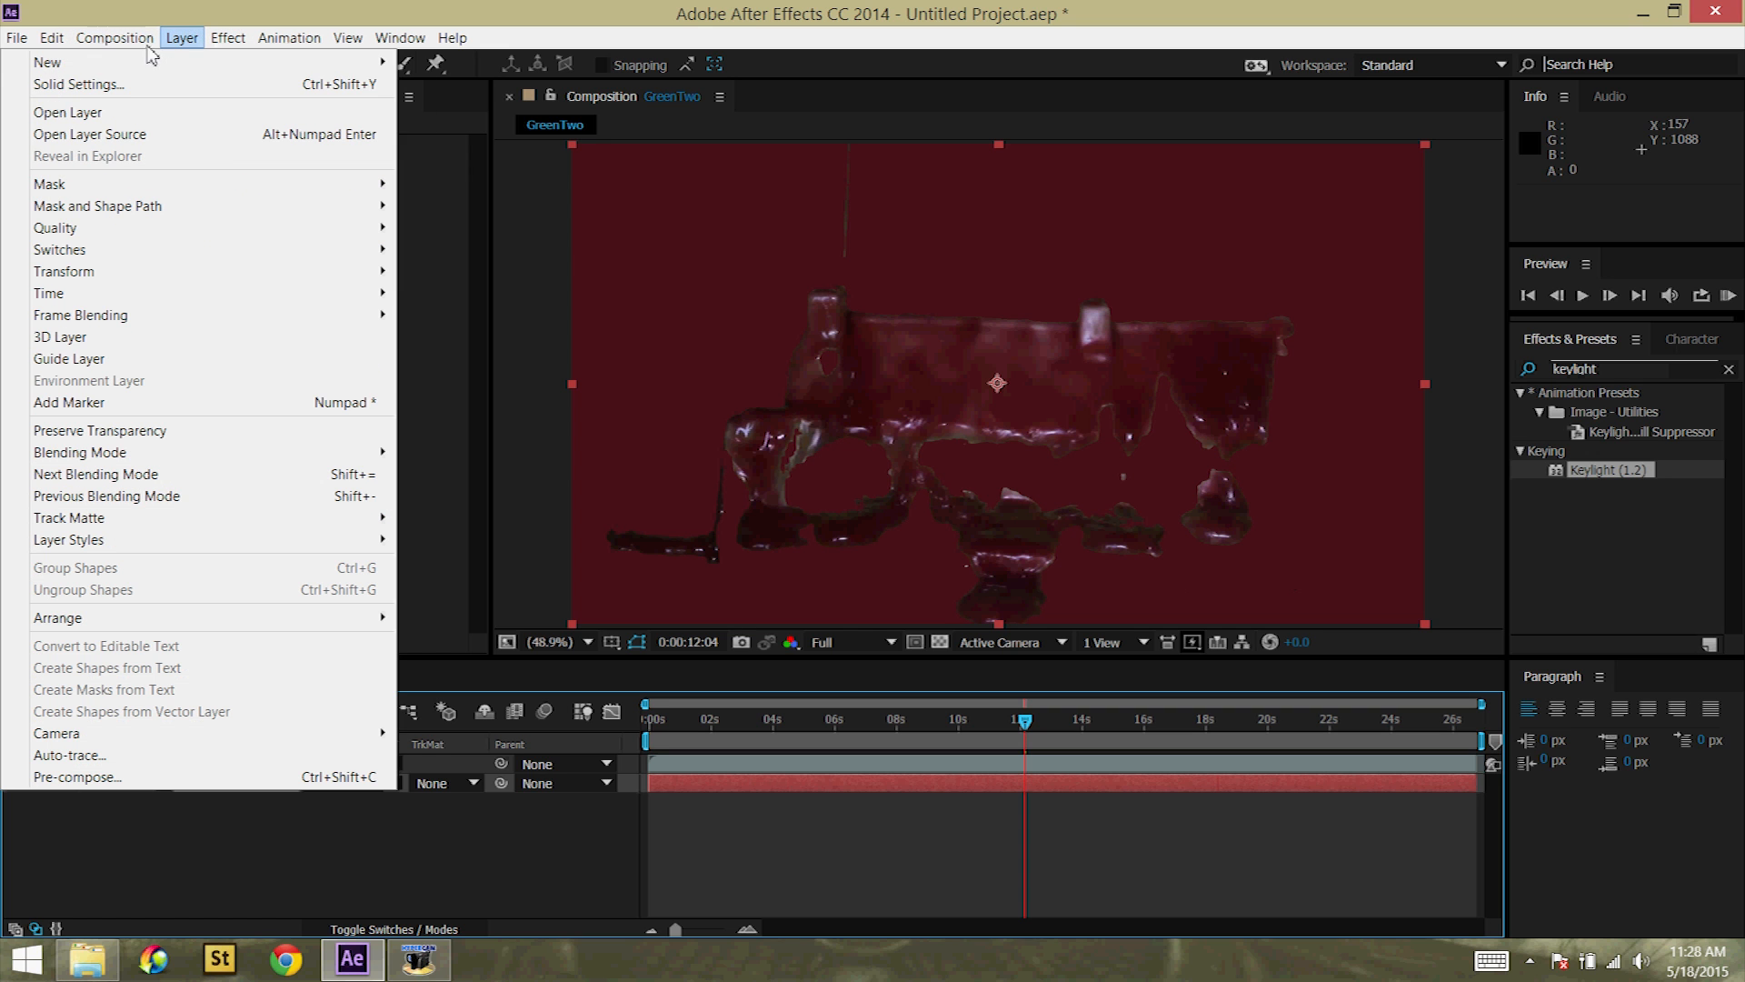
pyautogui.click(78, 84)
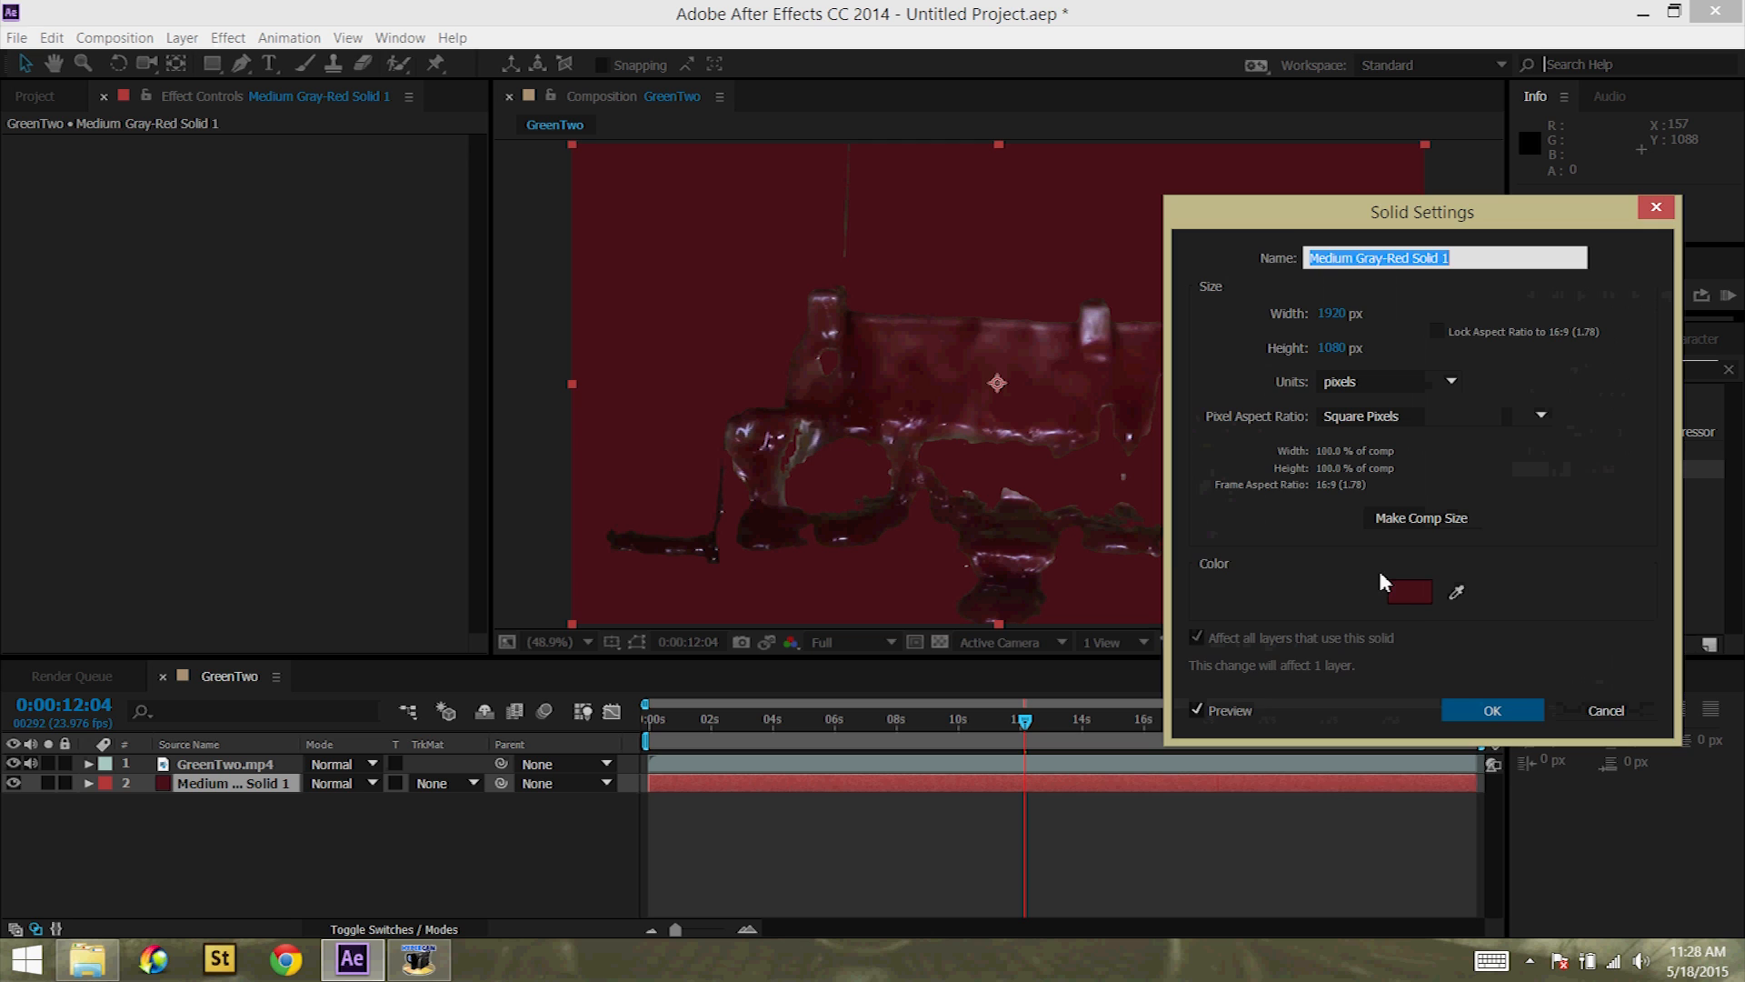
pyautogui.click(1407, 590)
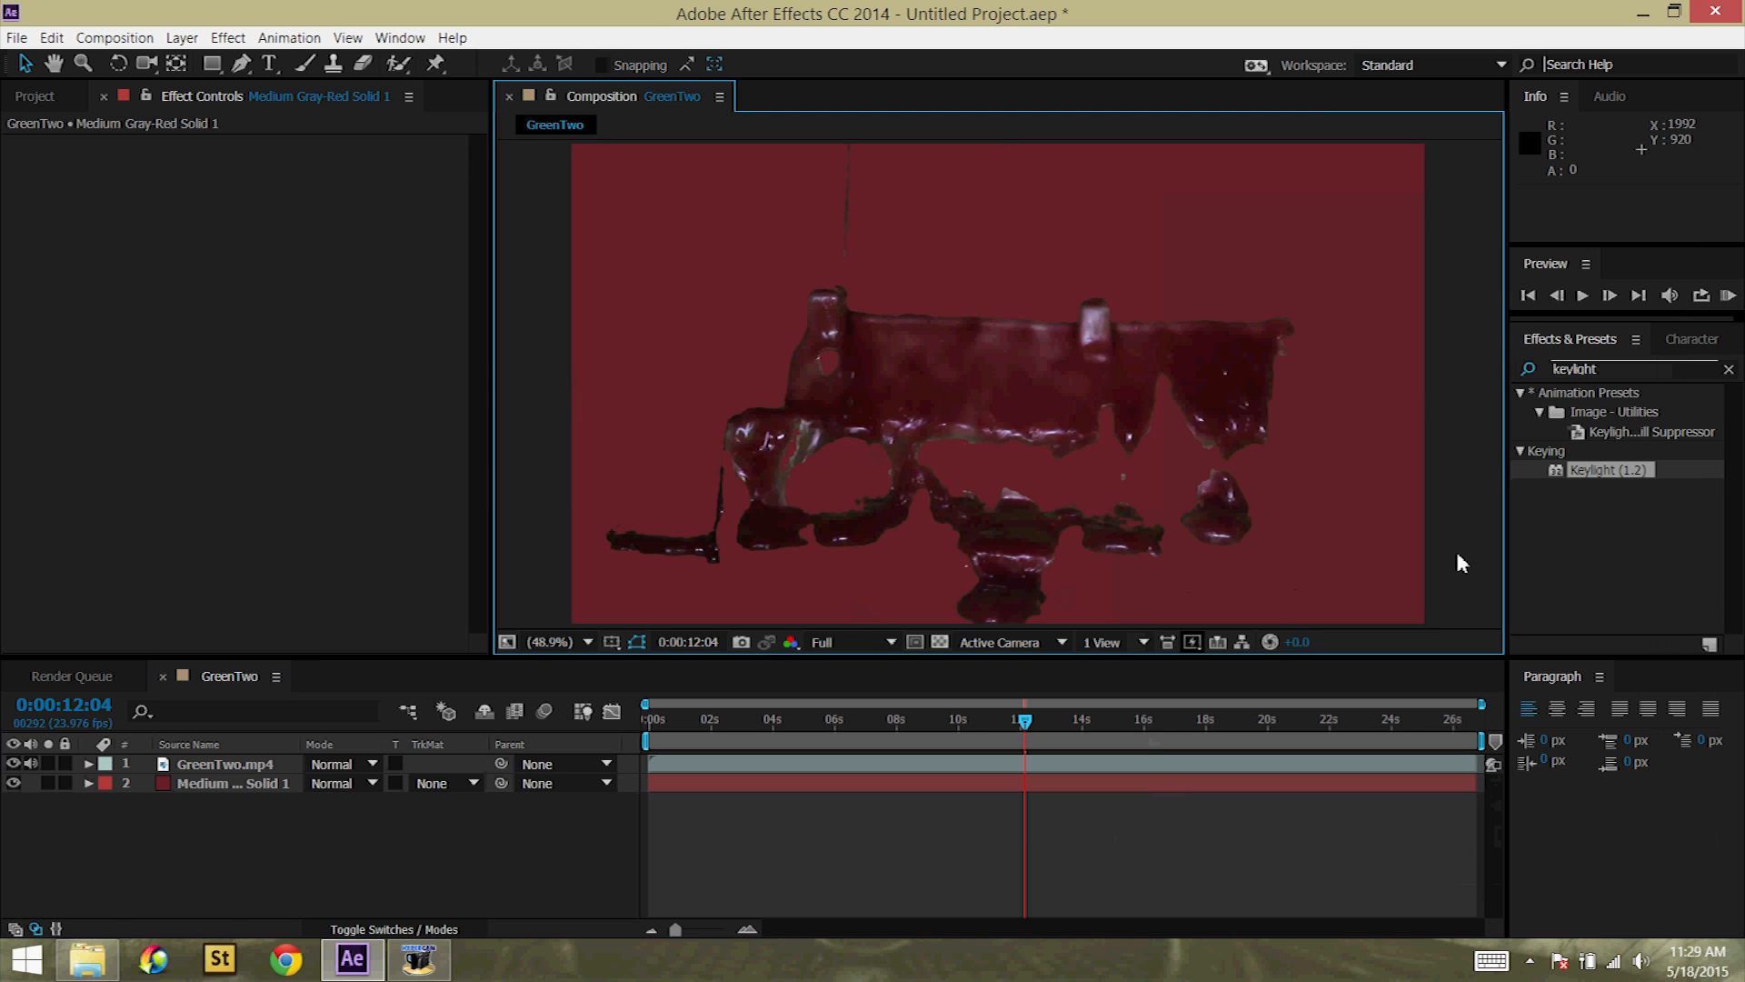
pyautogui.moveTo(545, 359)
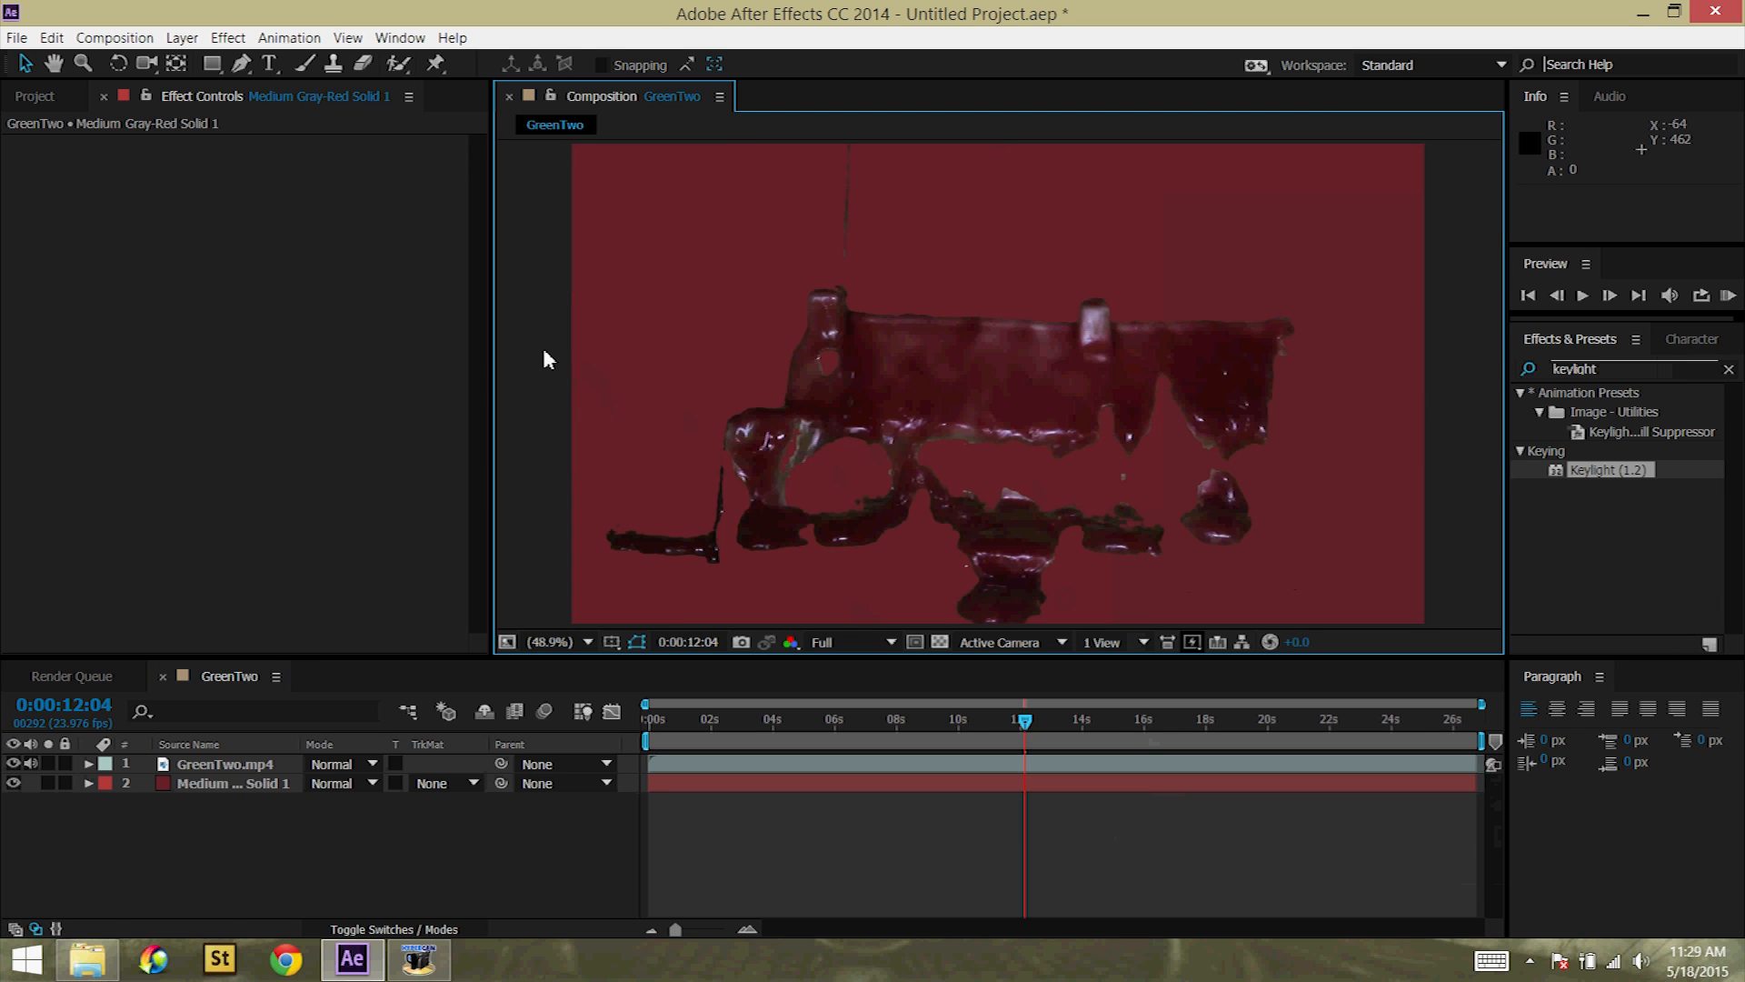
pyautogui.moveTo(856, 577)
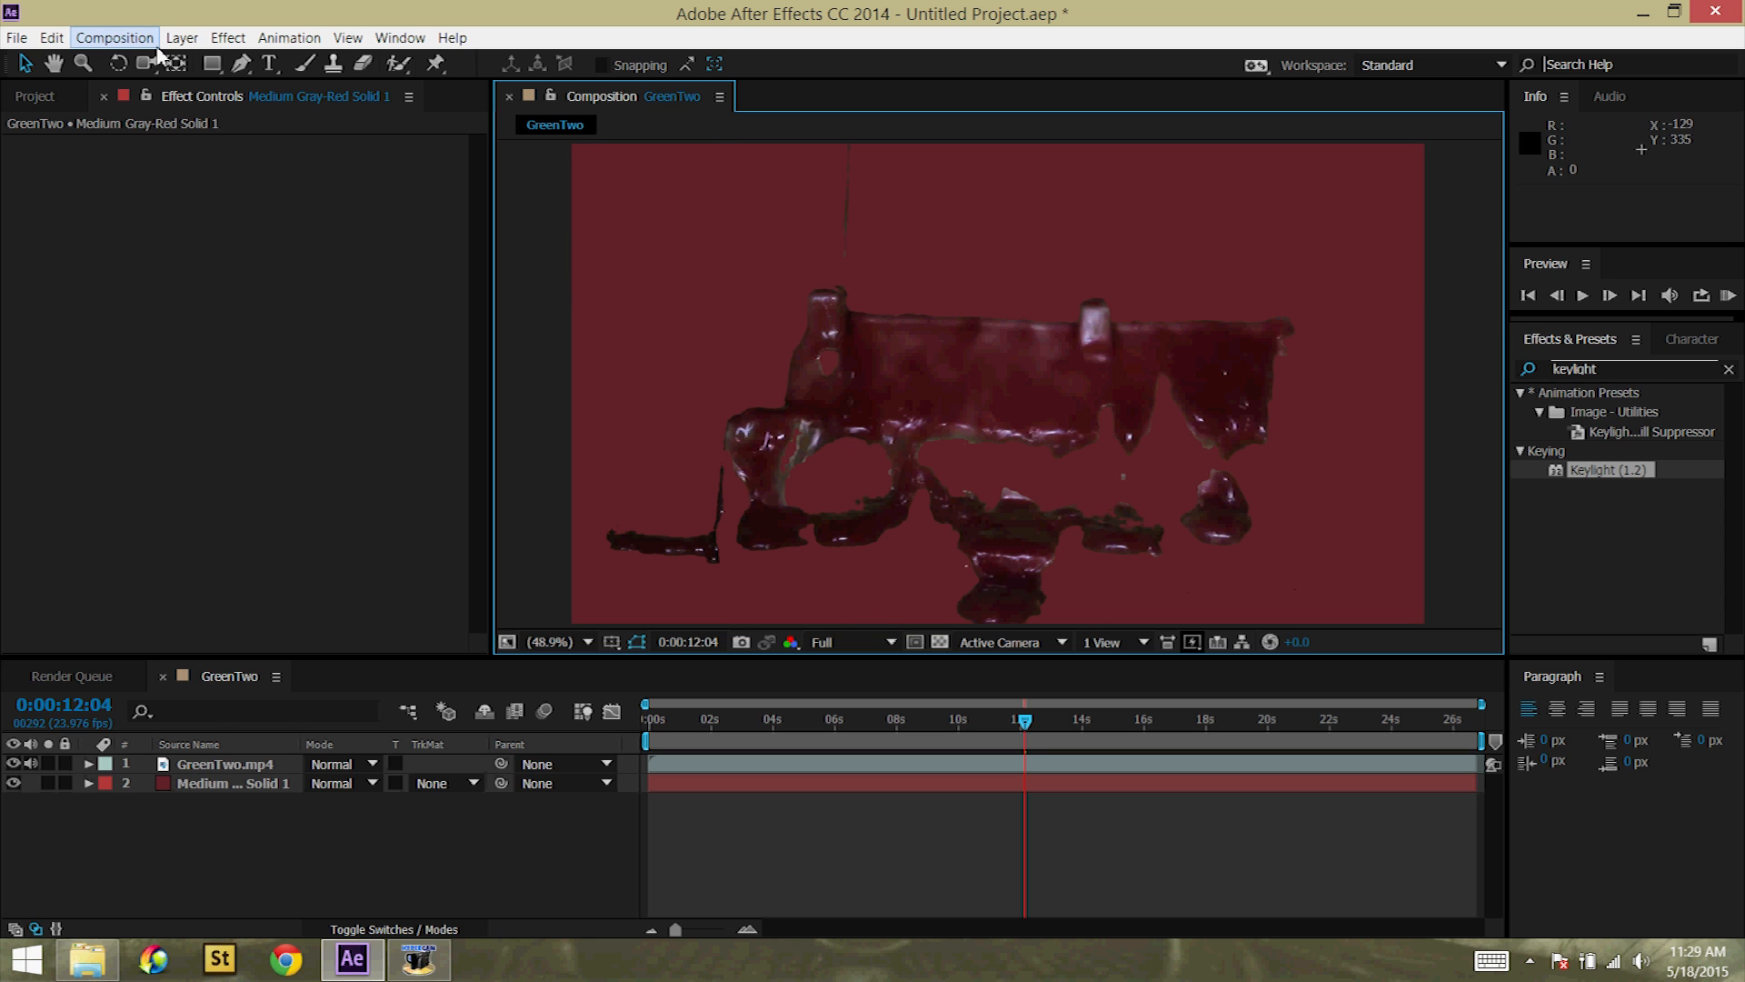
# Step: Run a RAM Preview of the keyed wax clip over the red backdrop
pyautogui.click(113, 36)
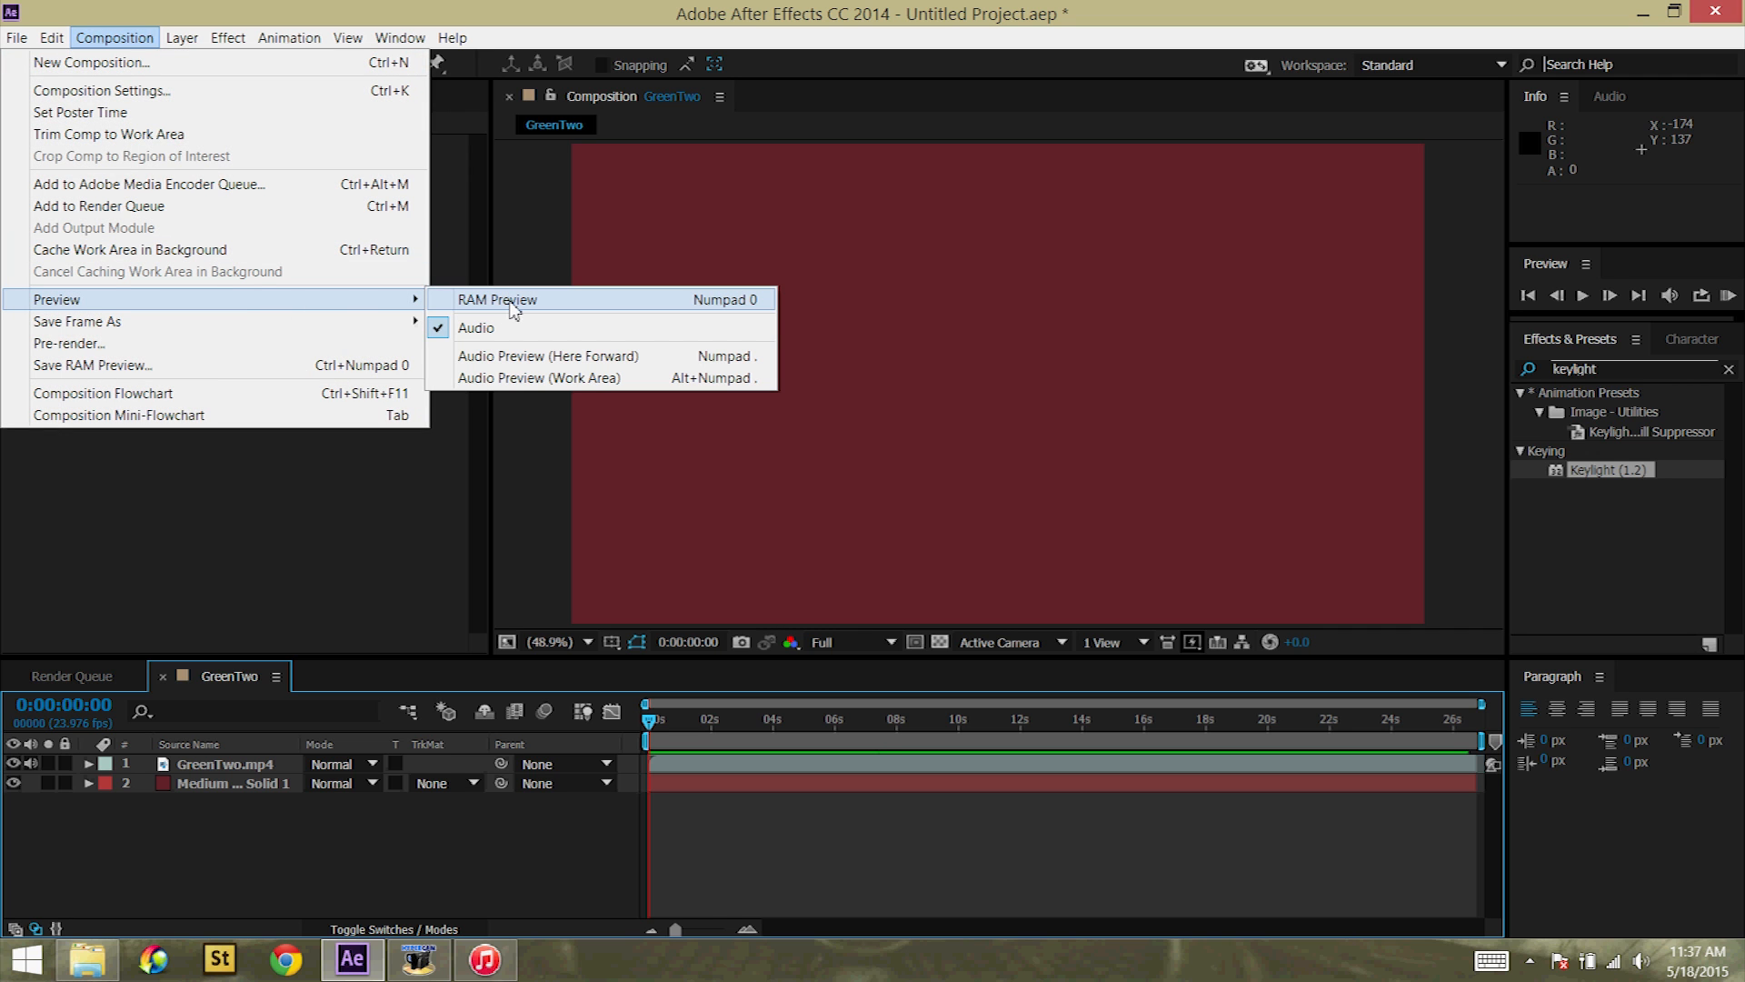
pyautogui.click(495, 298)
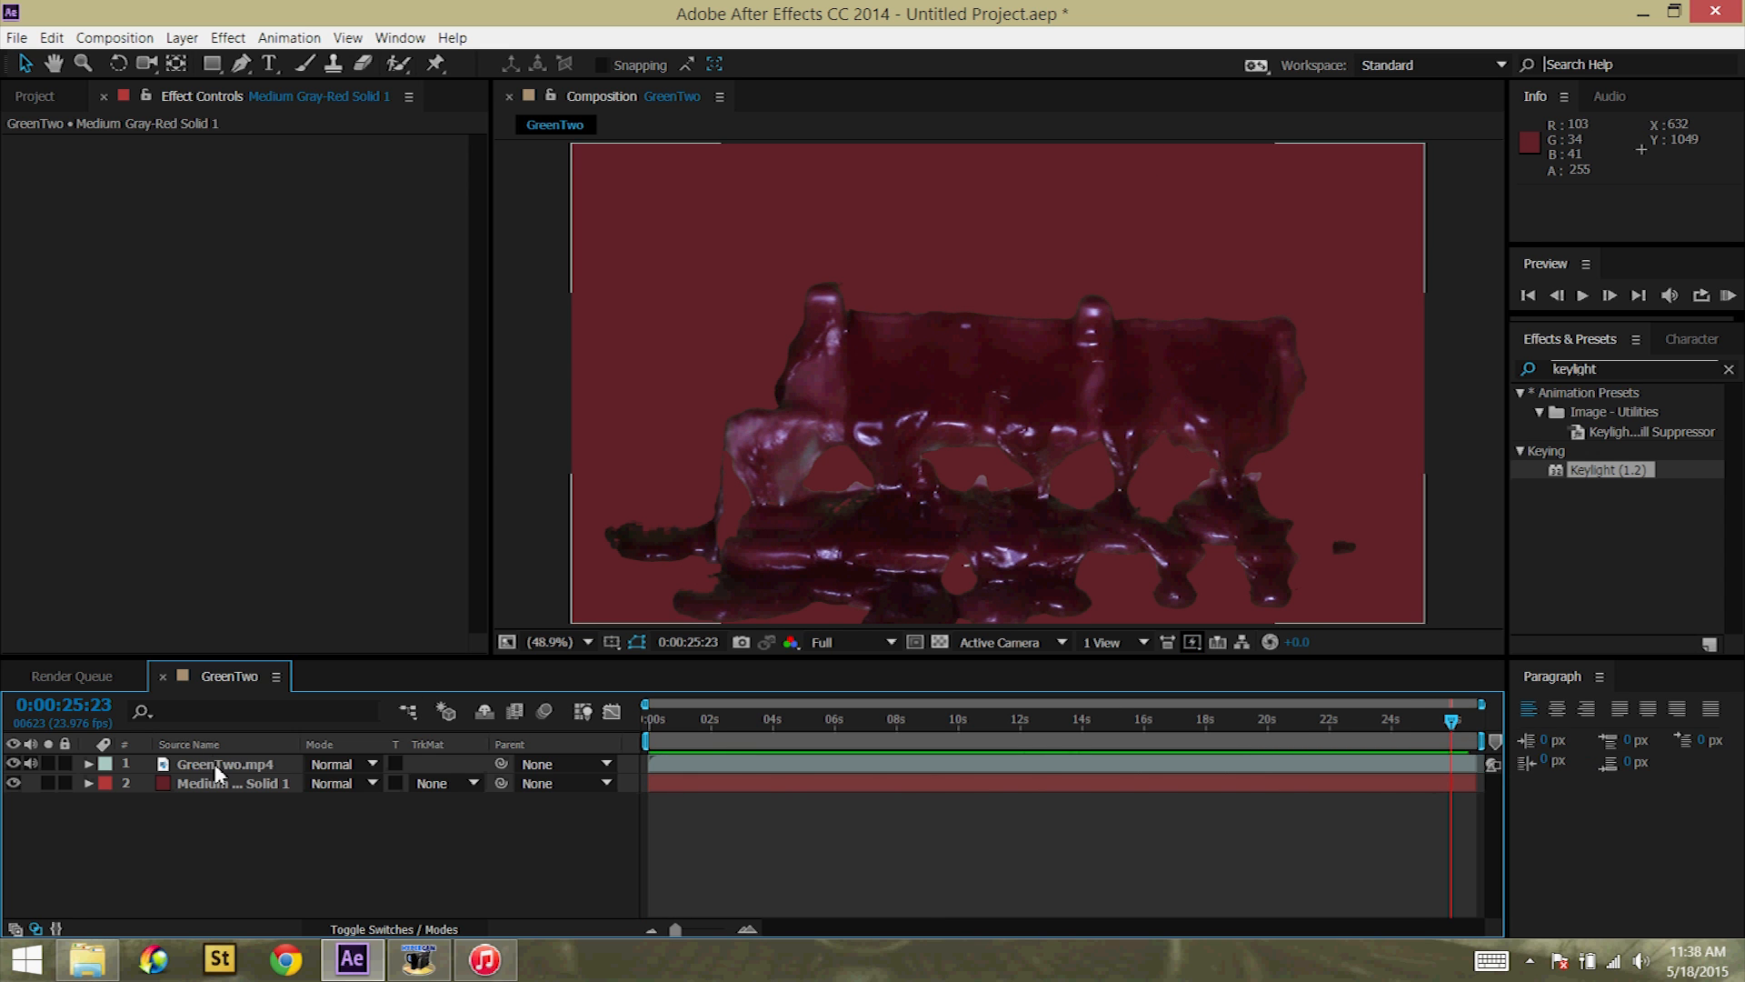
# Step: Draw a Pen-tool mask on GreenTwo.mp4 tracing the wax's upper outline to the frame edges
pyautogui.click(226, 764)
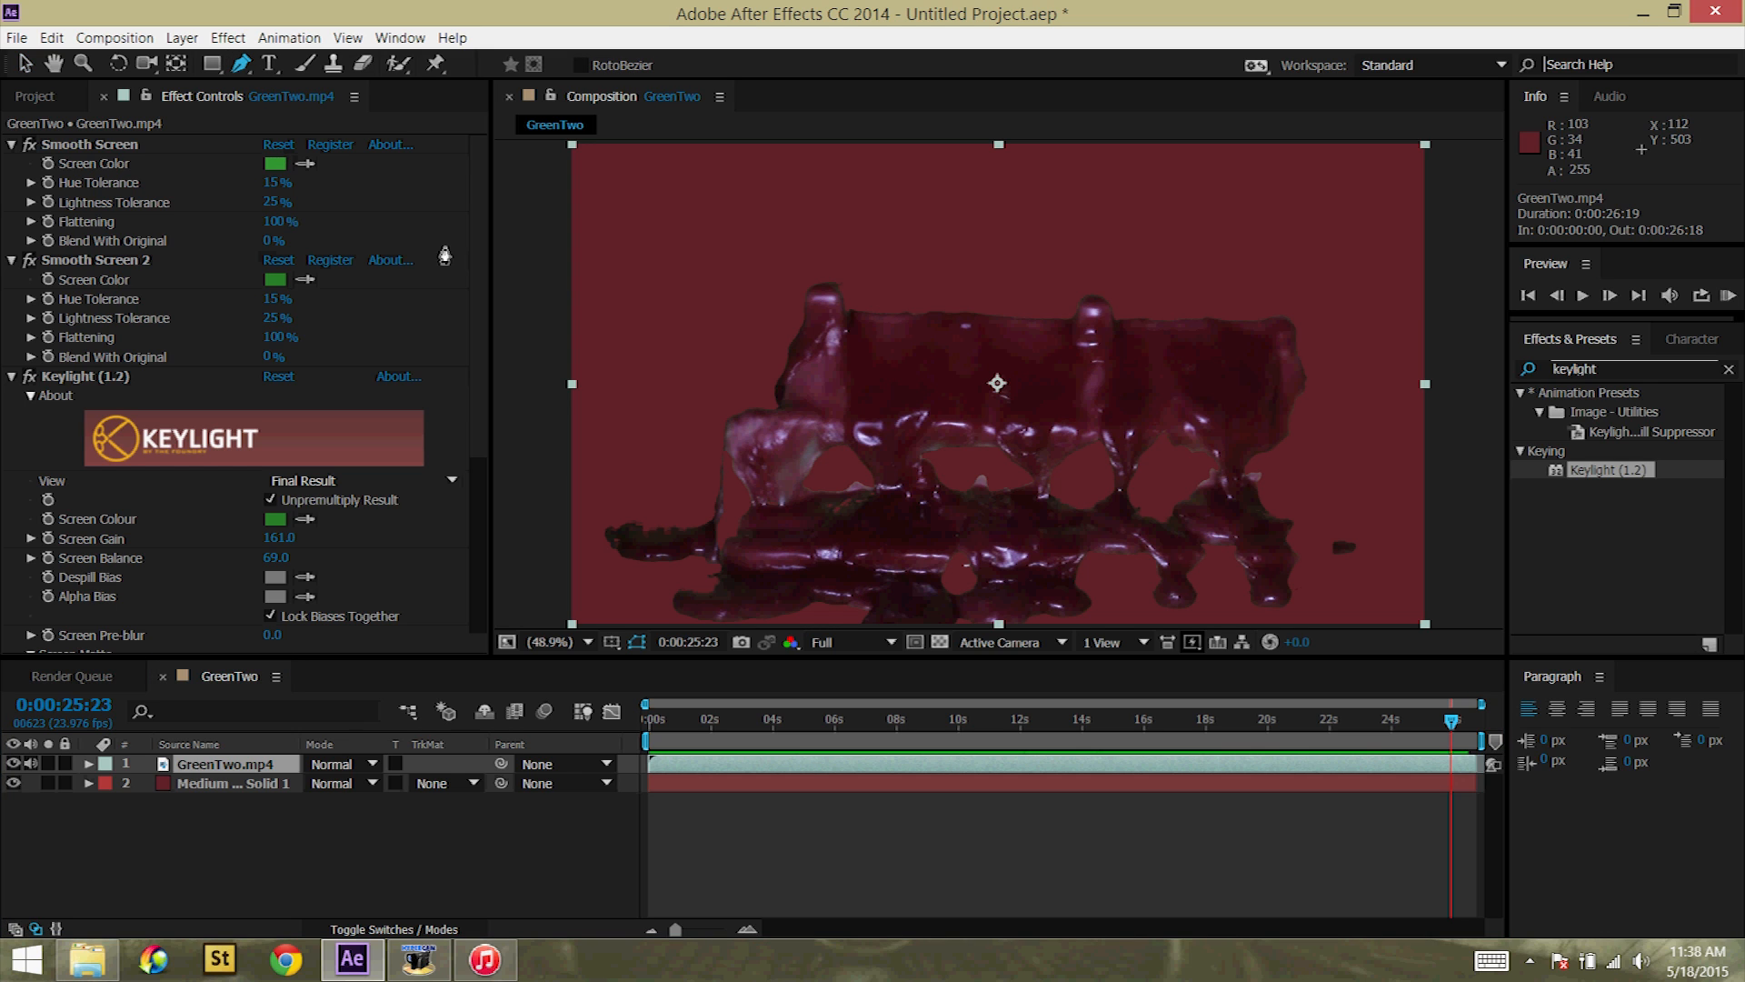
pyautogui.moveTo(525, 488)
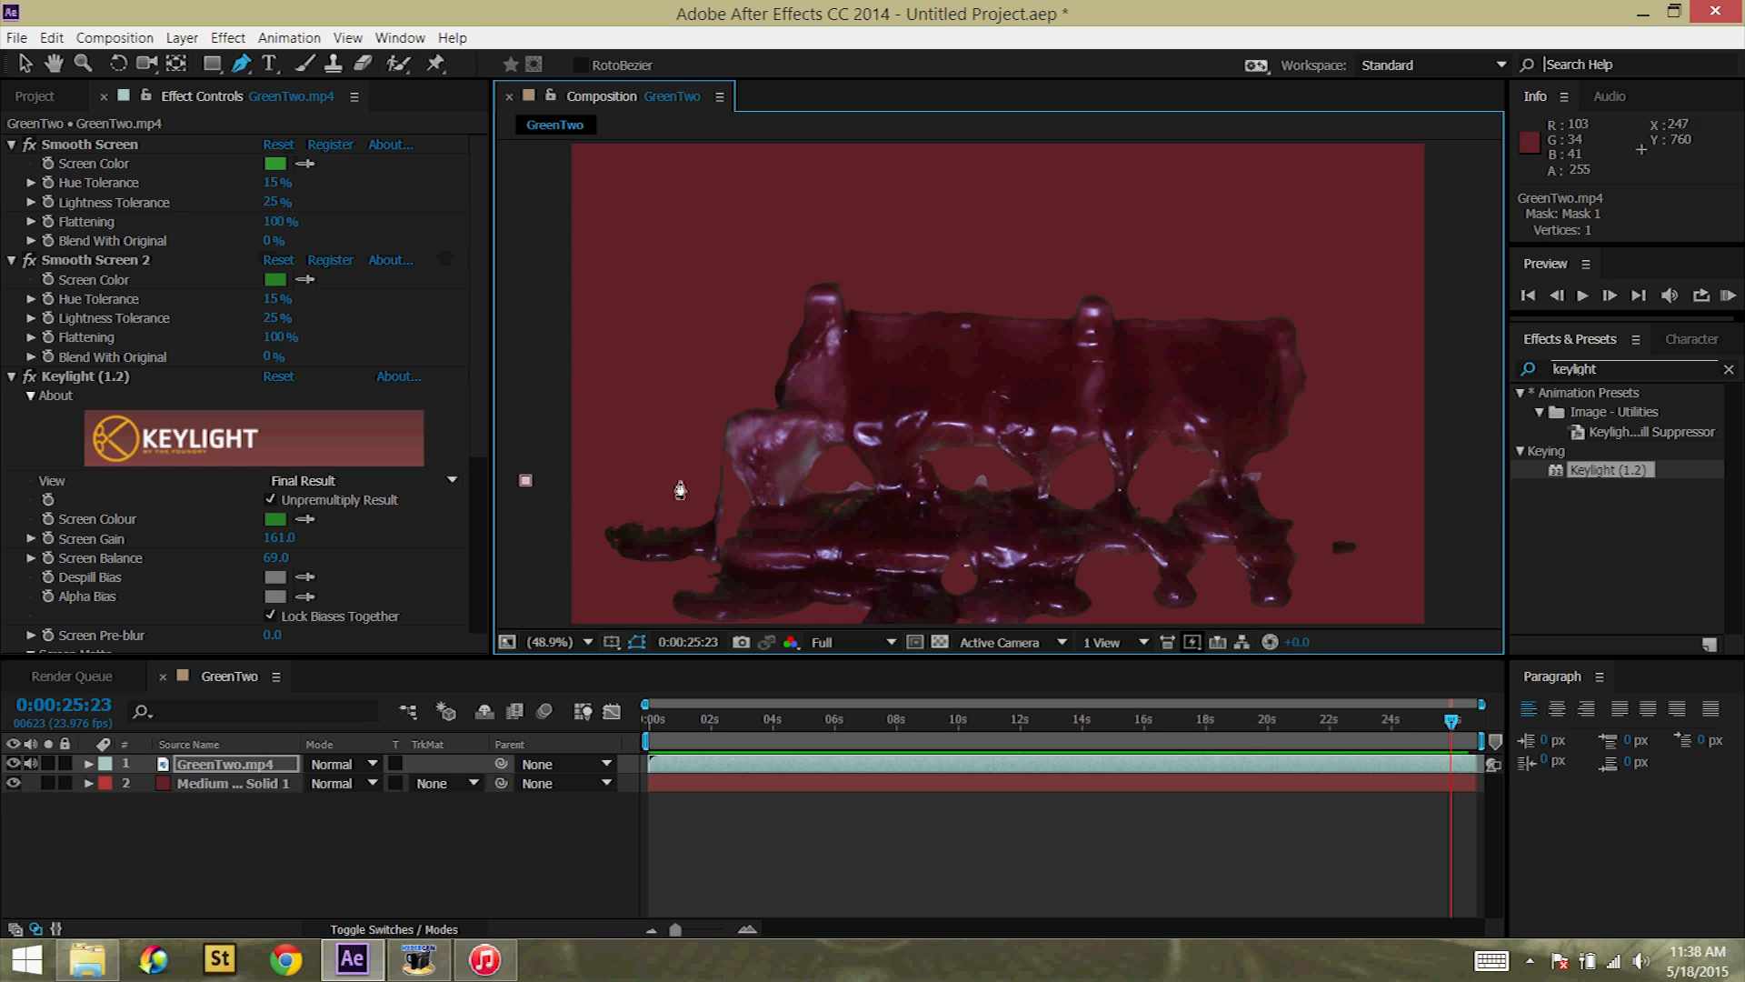
pyautogui.click(732, 398)
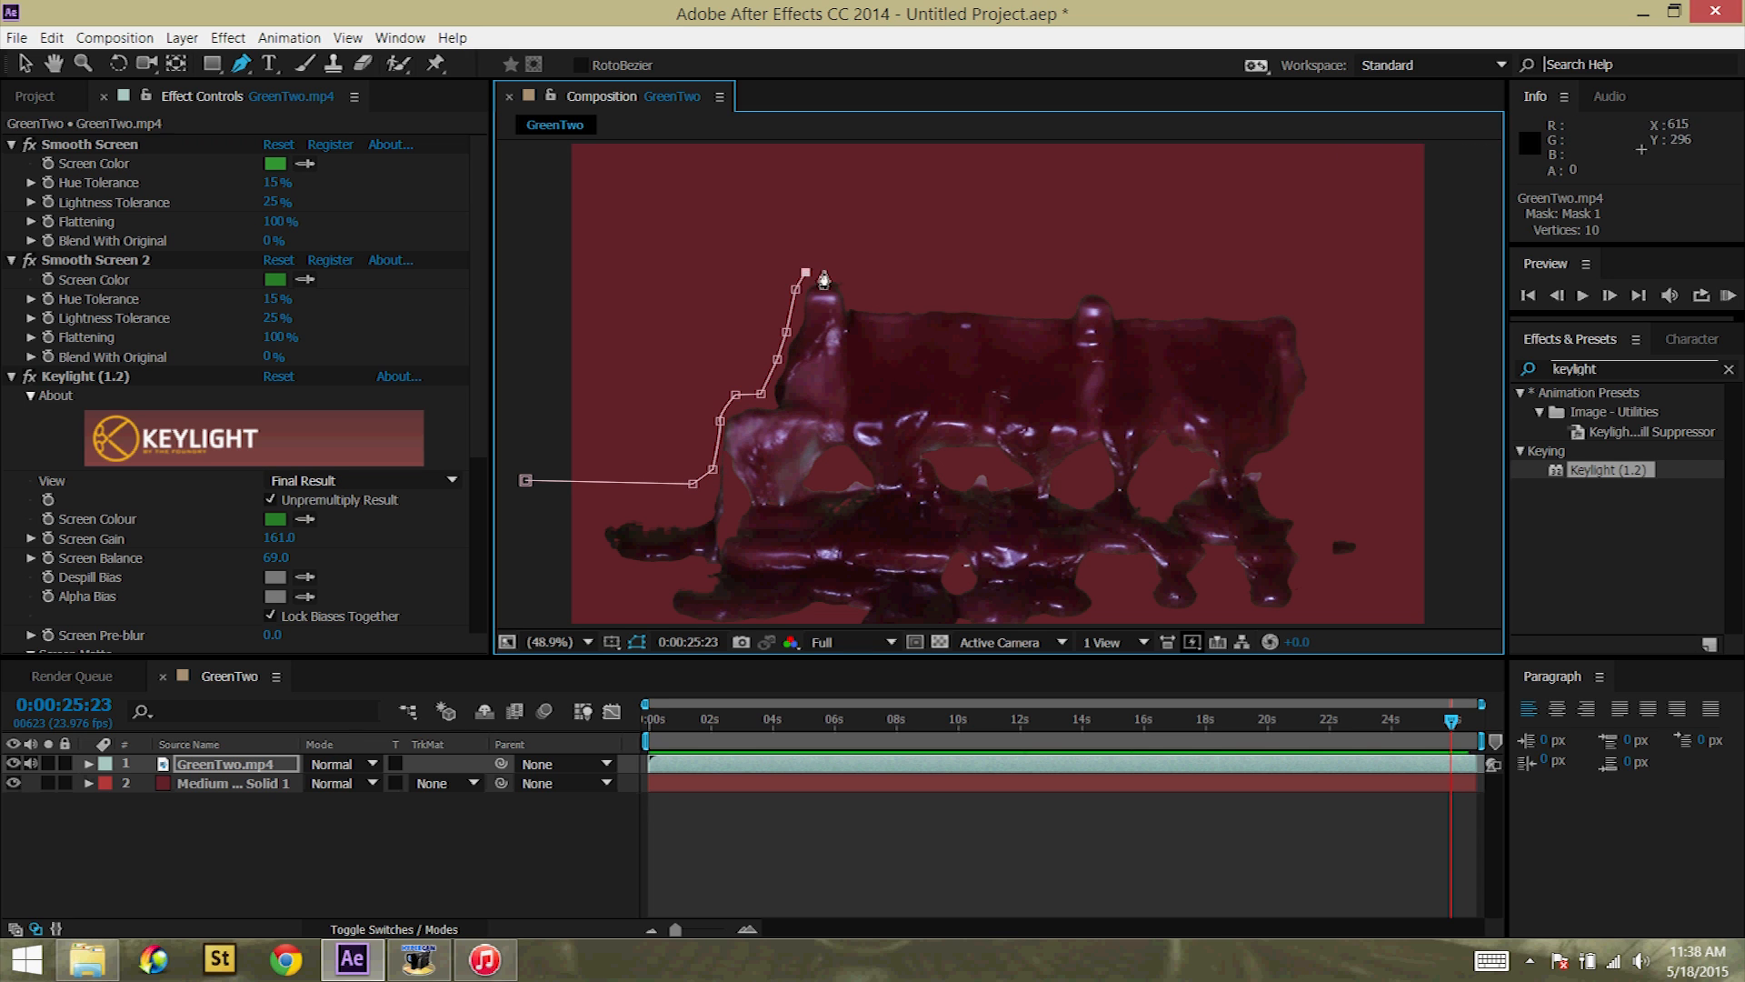
pyautogui.click(909, 296)
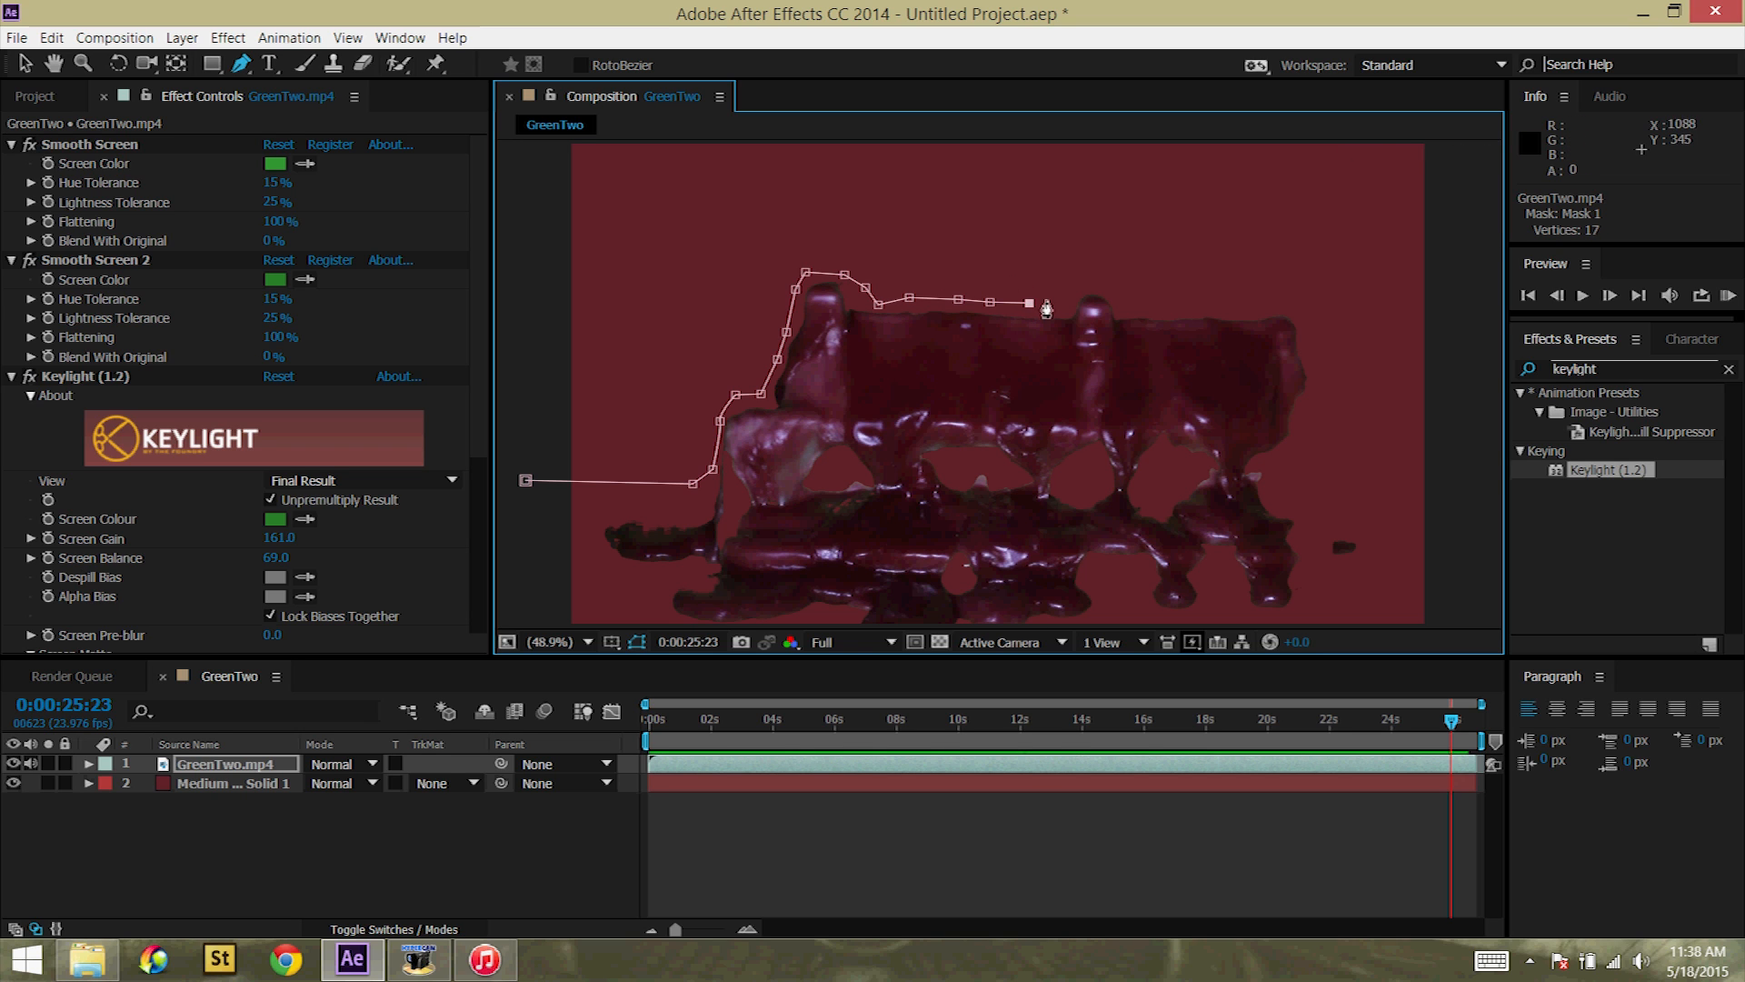
pyautogui.click(1169, 311)
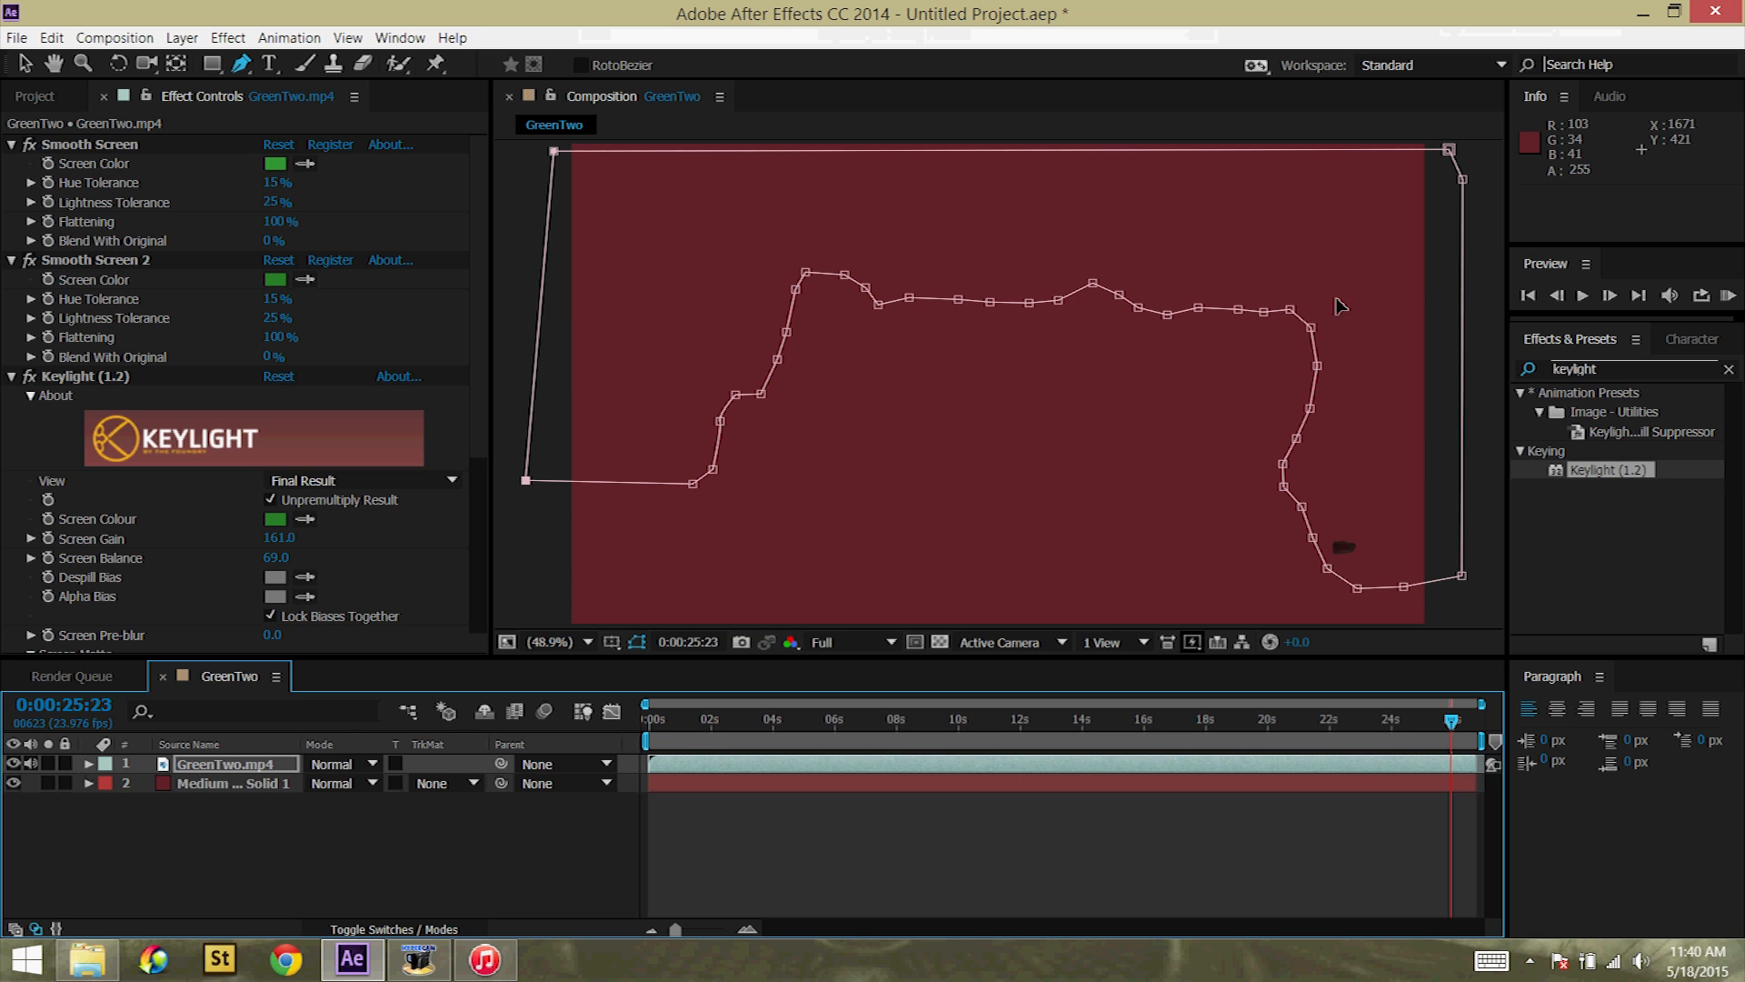
pyautogui.moveTo(210, 785)
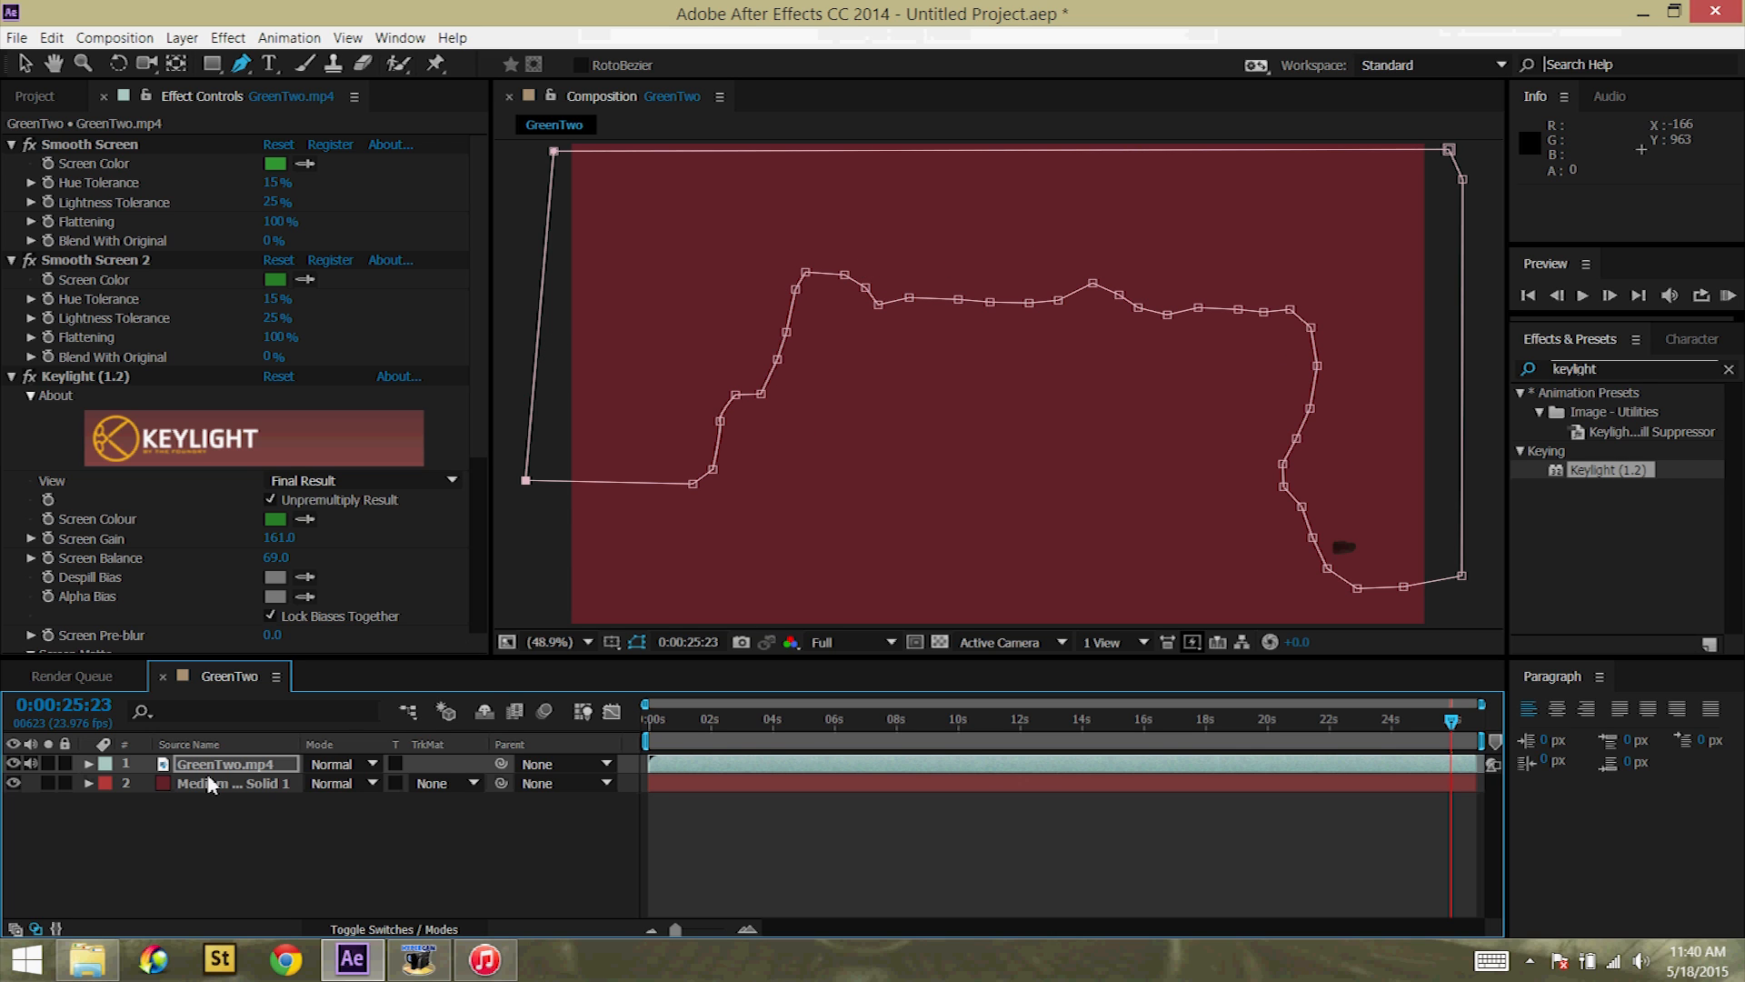
# Step: Reveal the layer's masks, zoom to 200%, and draw Mask 2 around the hole inside the wax
pyautogui.click(87, 764)
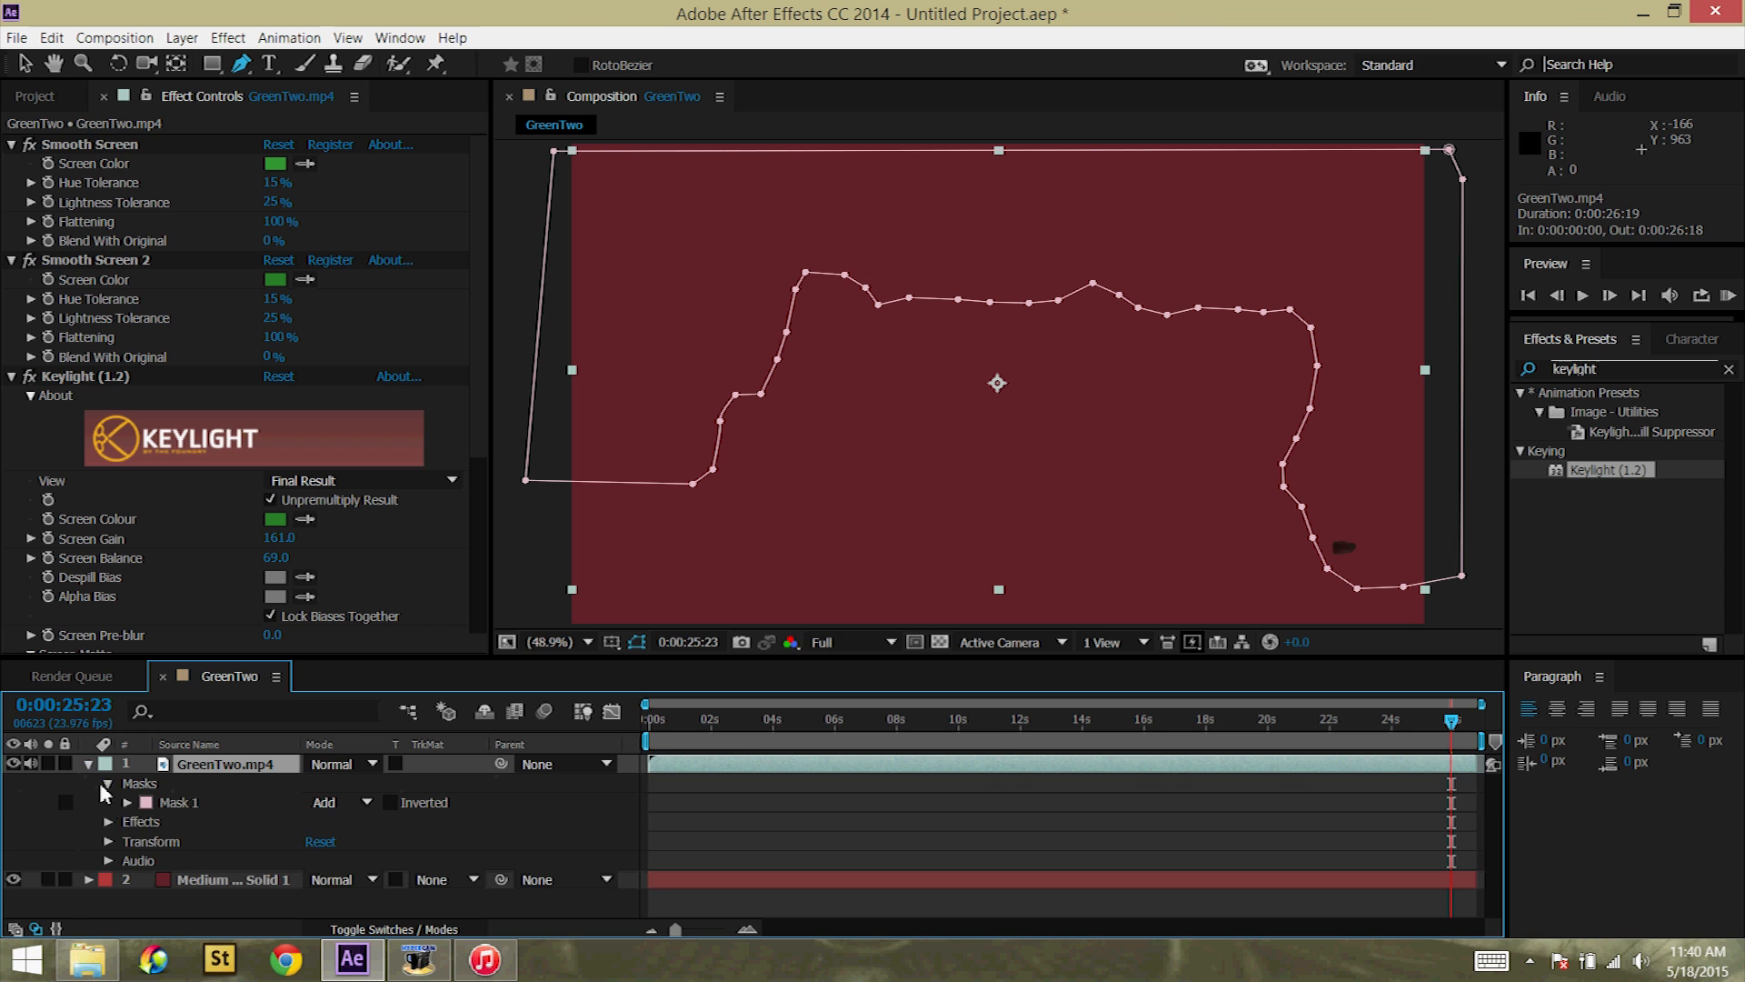
pyautogui.click(395, 802)
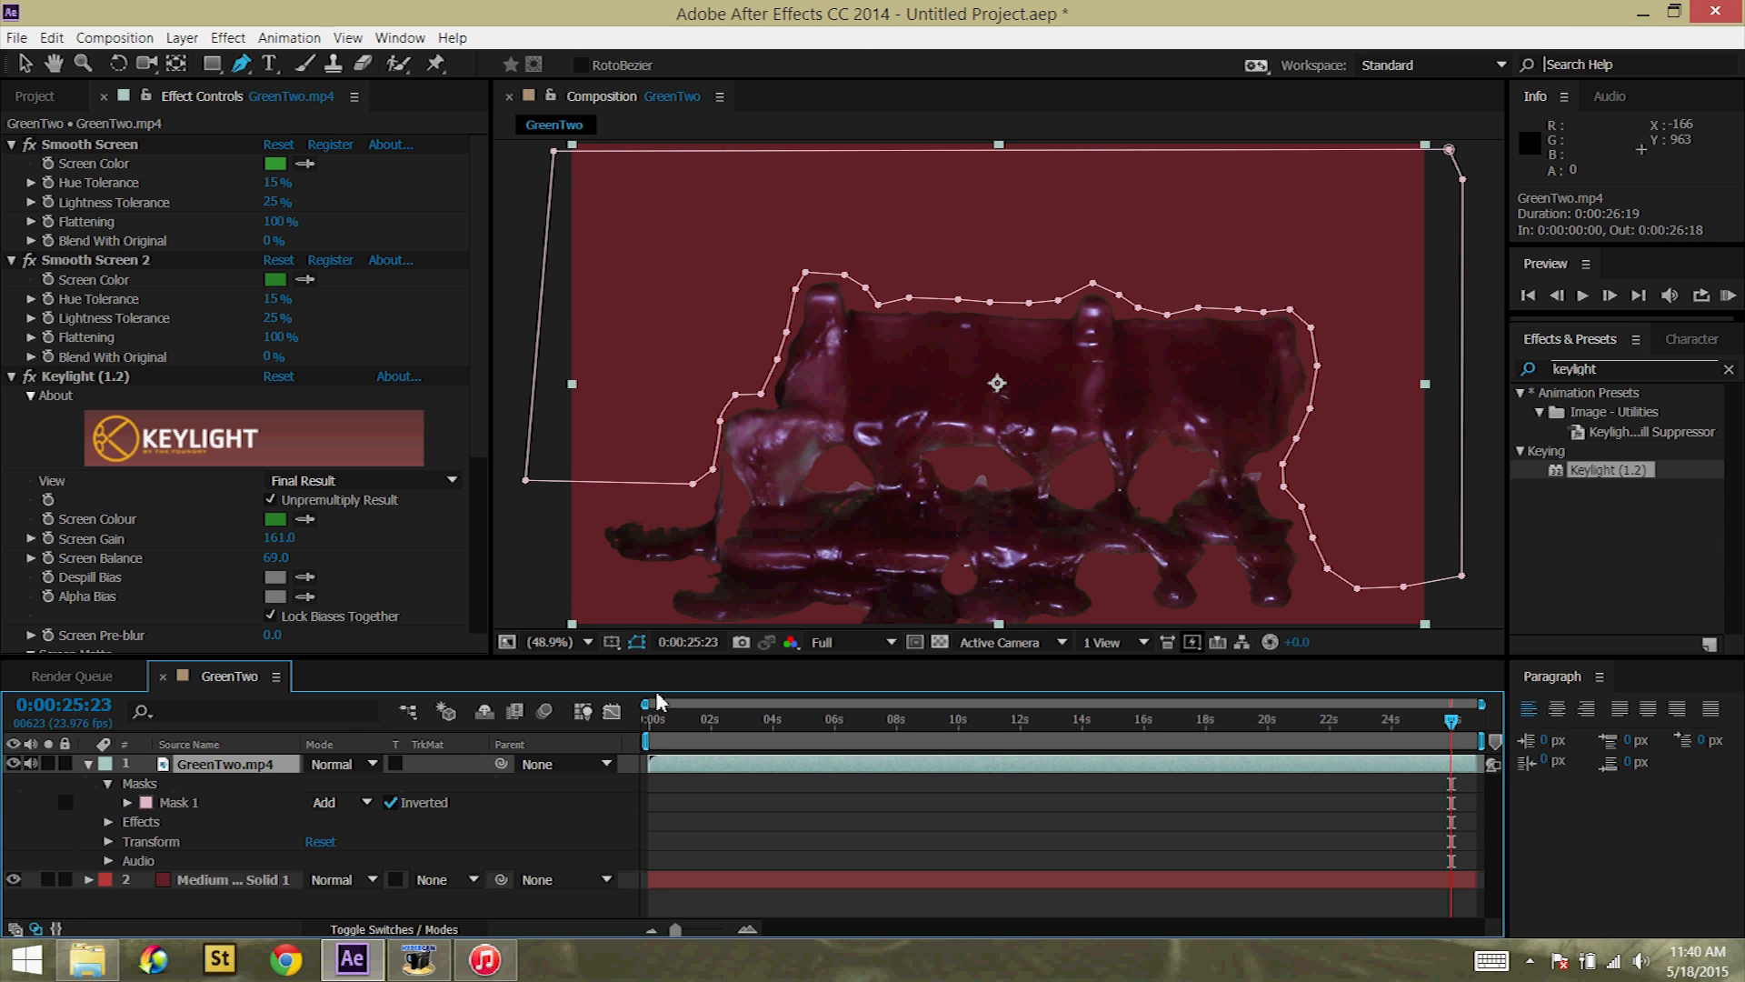
pyautogui.moveTo(104, 451)
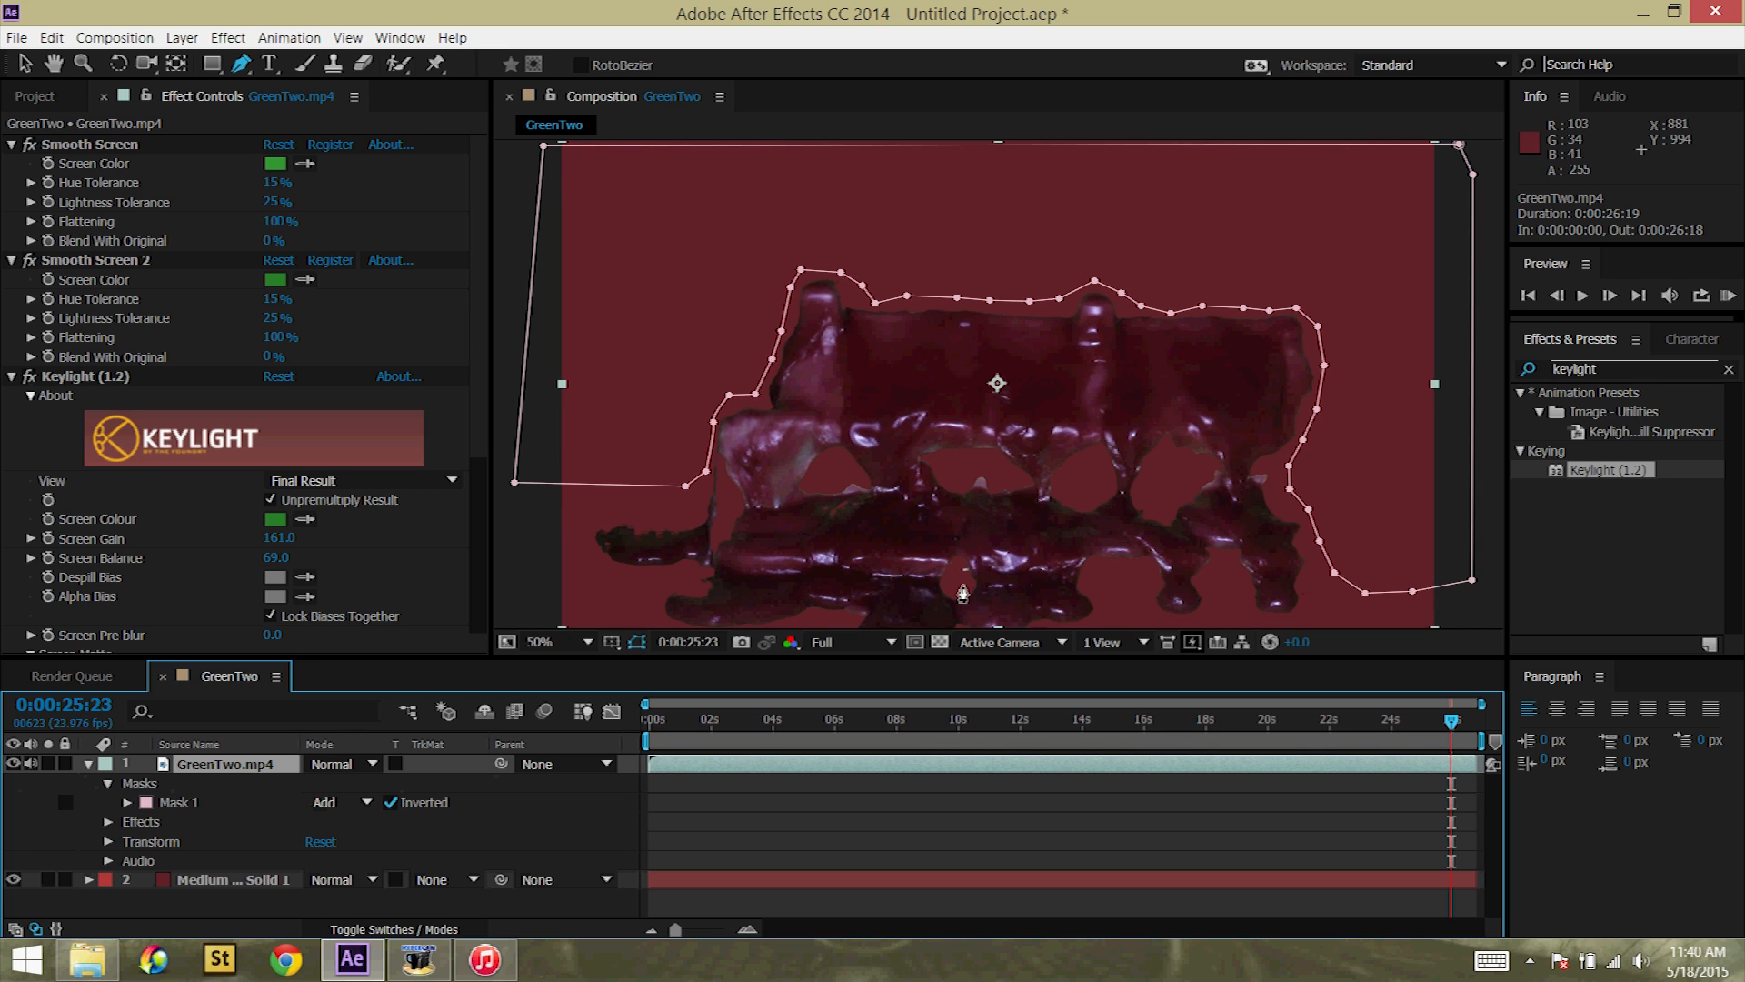
pyautogui.click(538, 642)
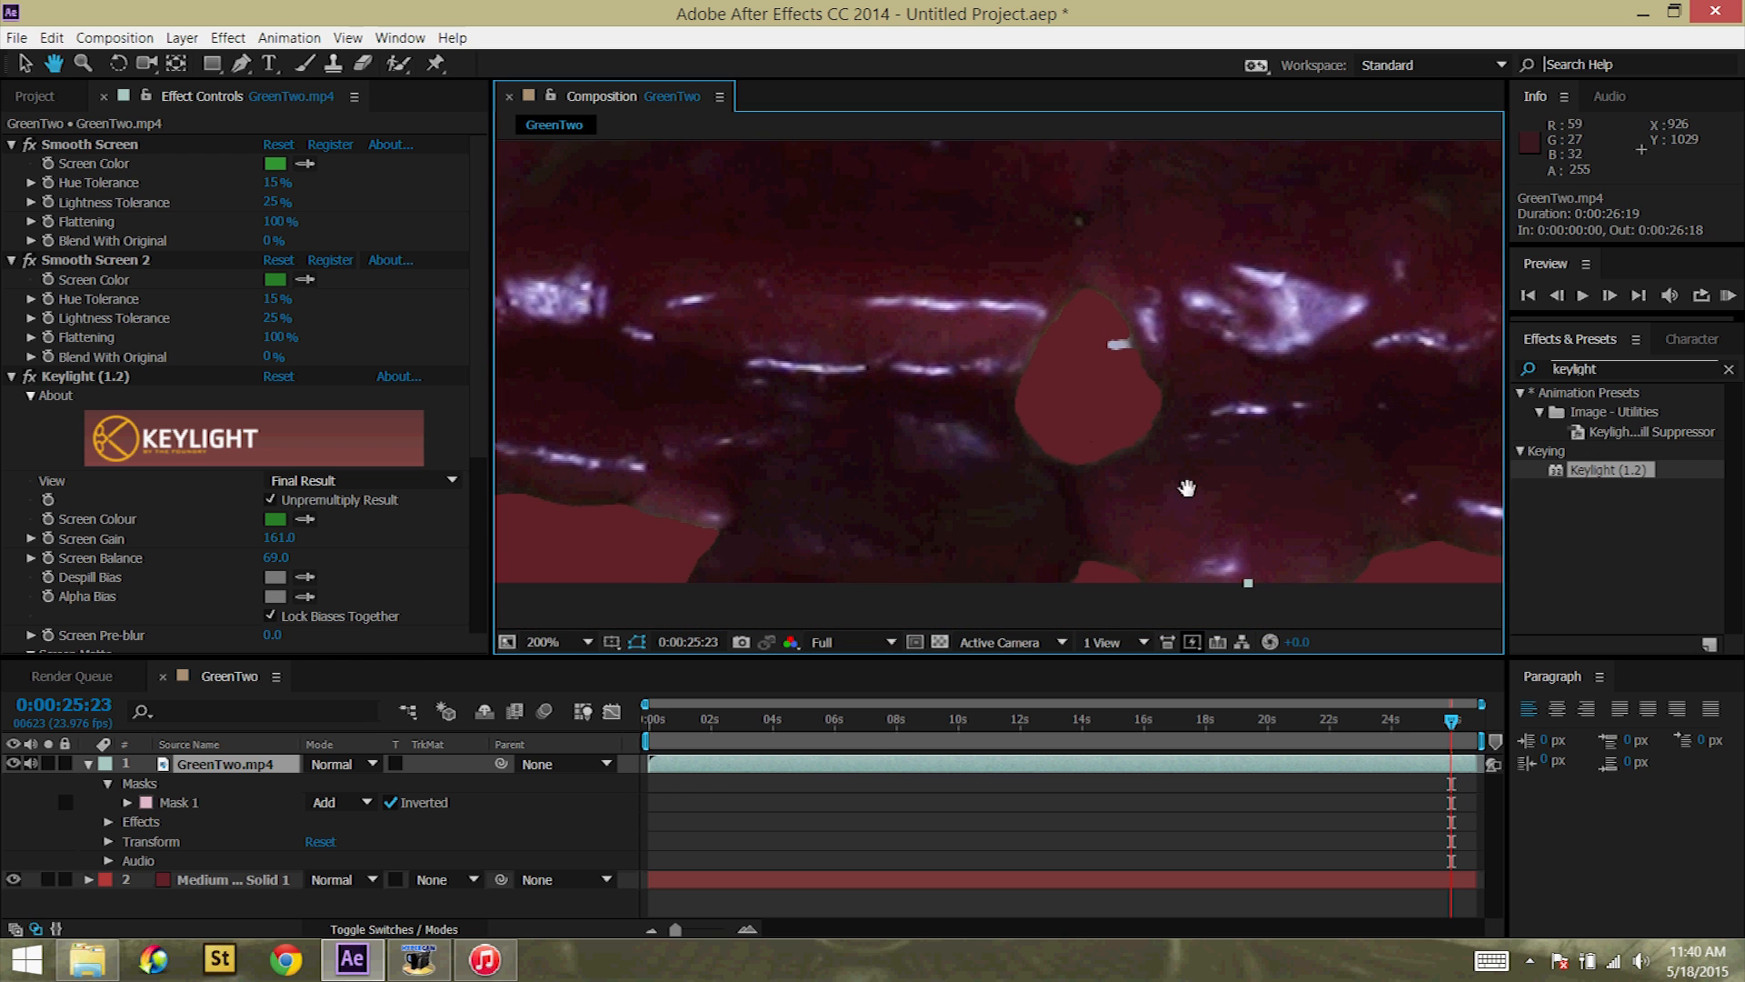
pyautogui.click(234, 64)
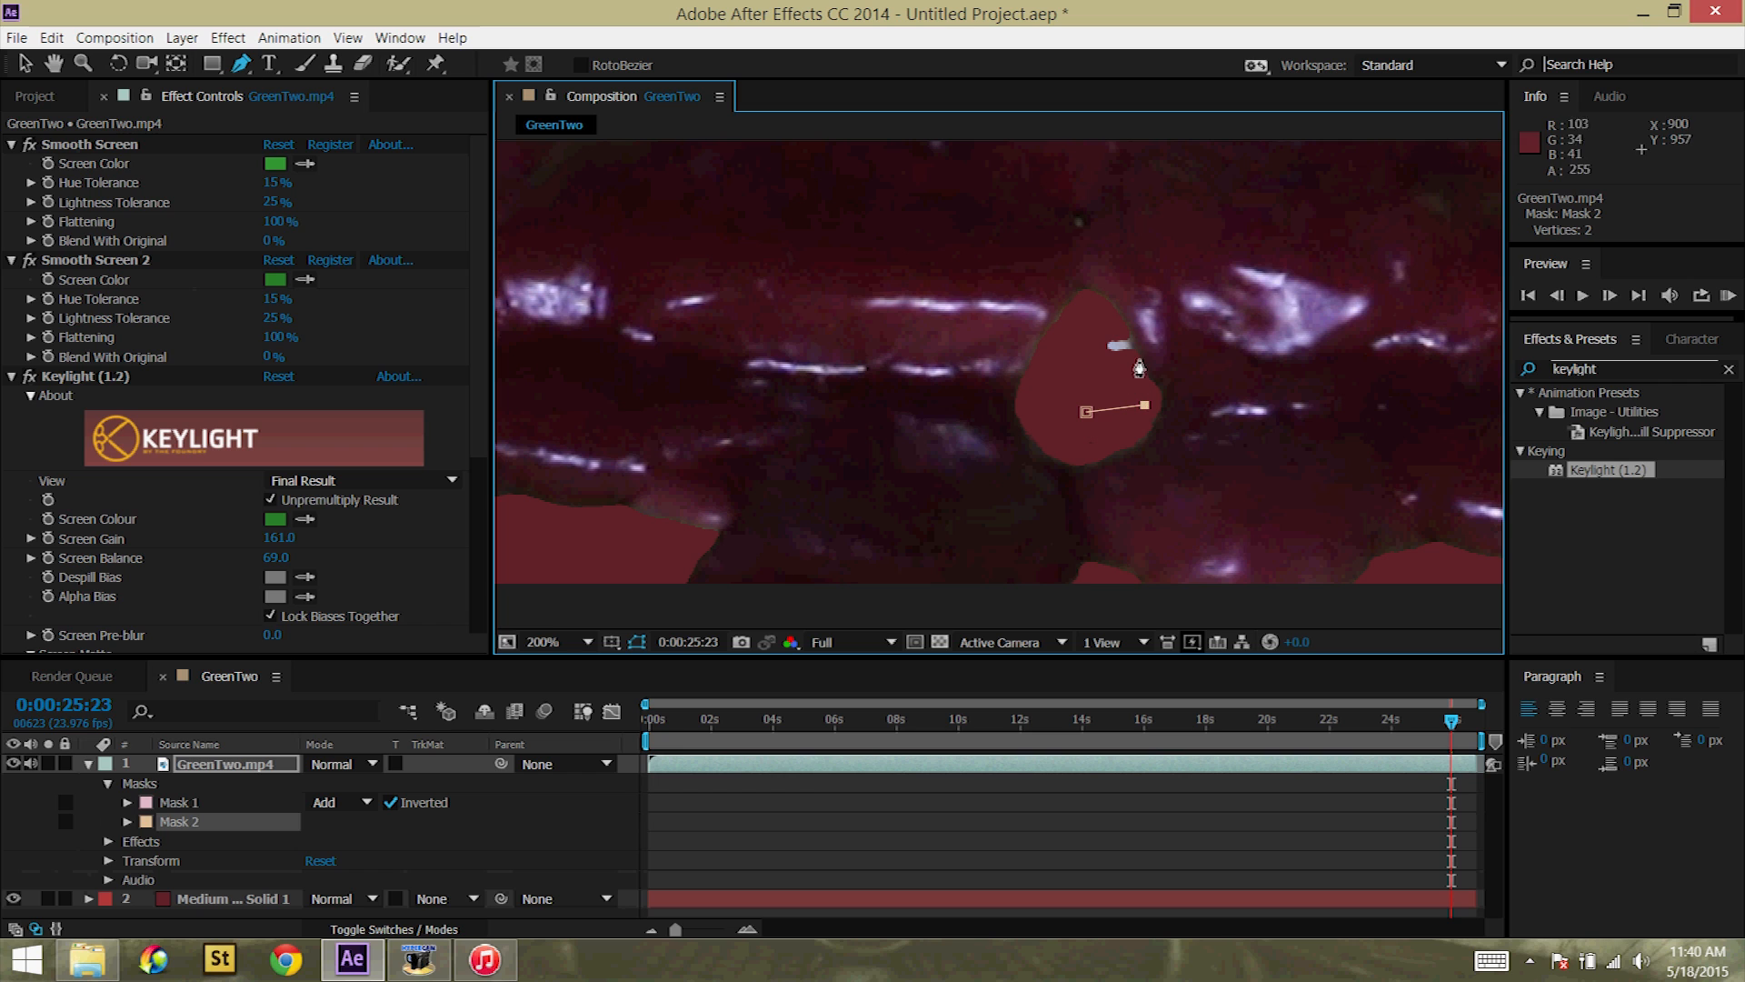
pyautogui.click(1114, 320)
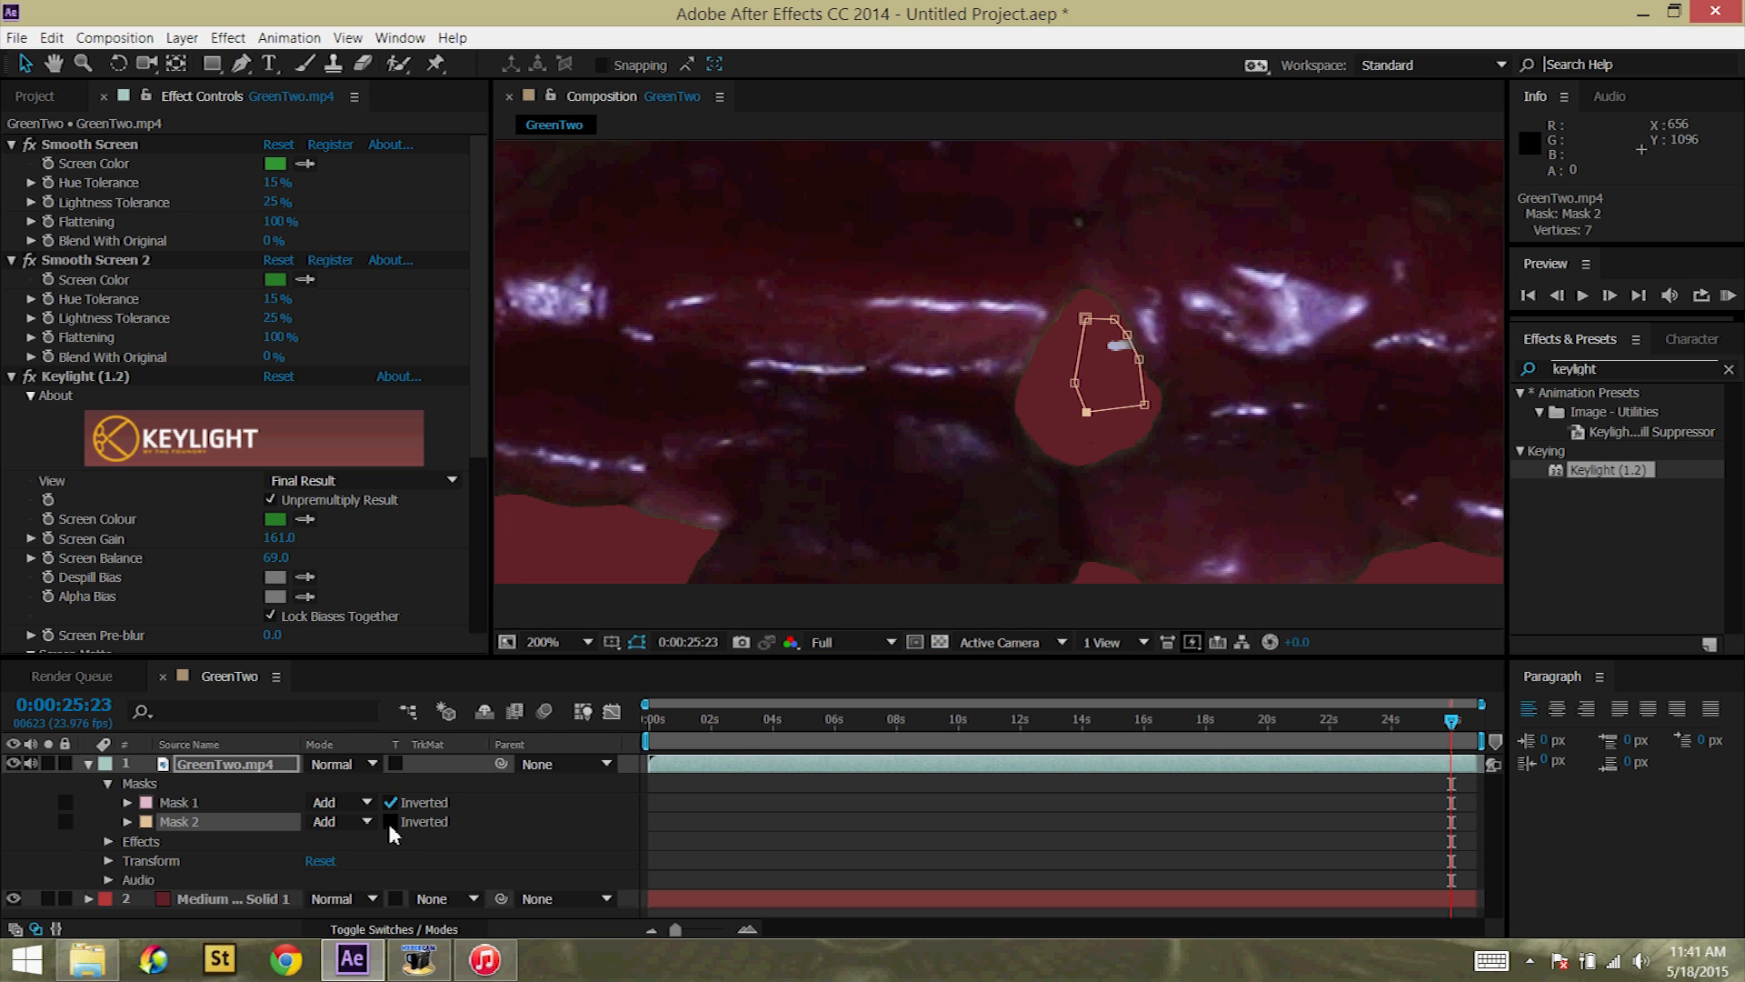
# Step: Invert the mask and set Mask 2's mode to Subtract
pyautogui.click(389, 822)
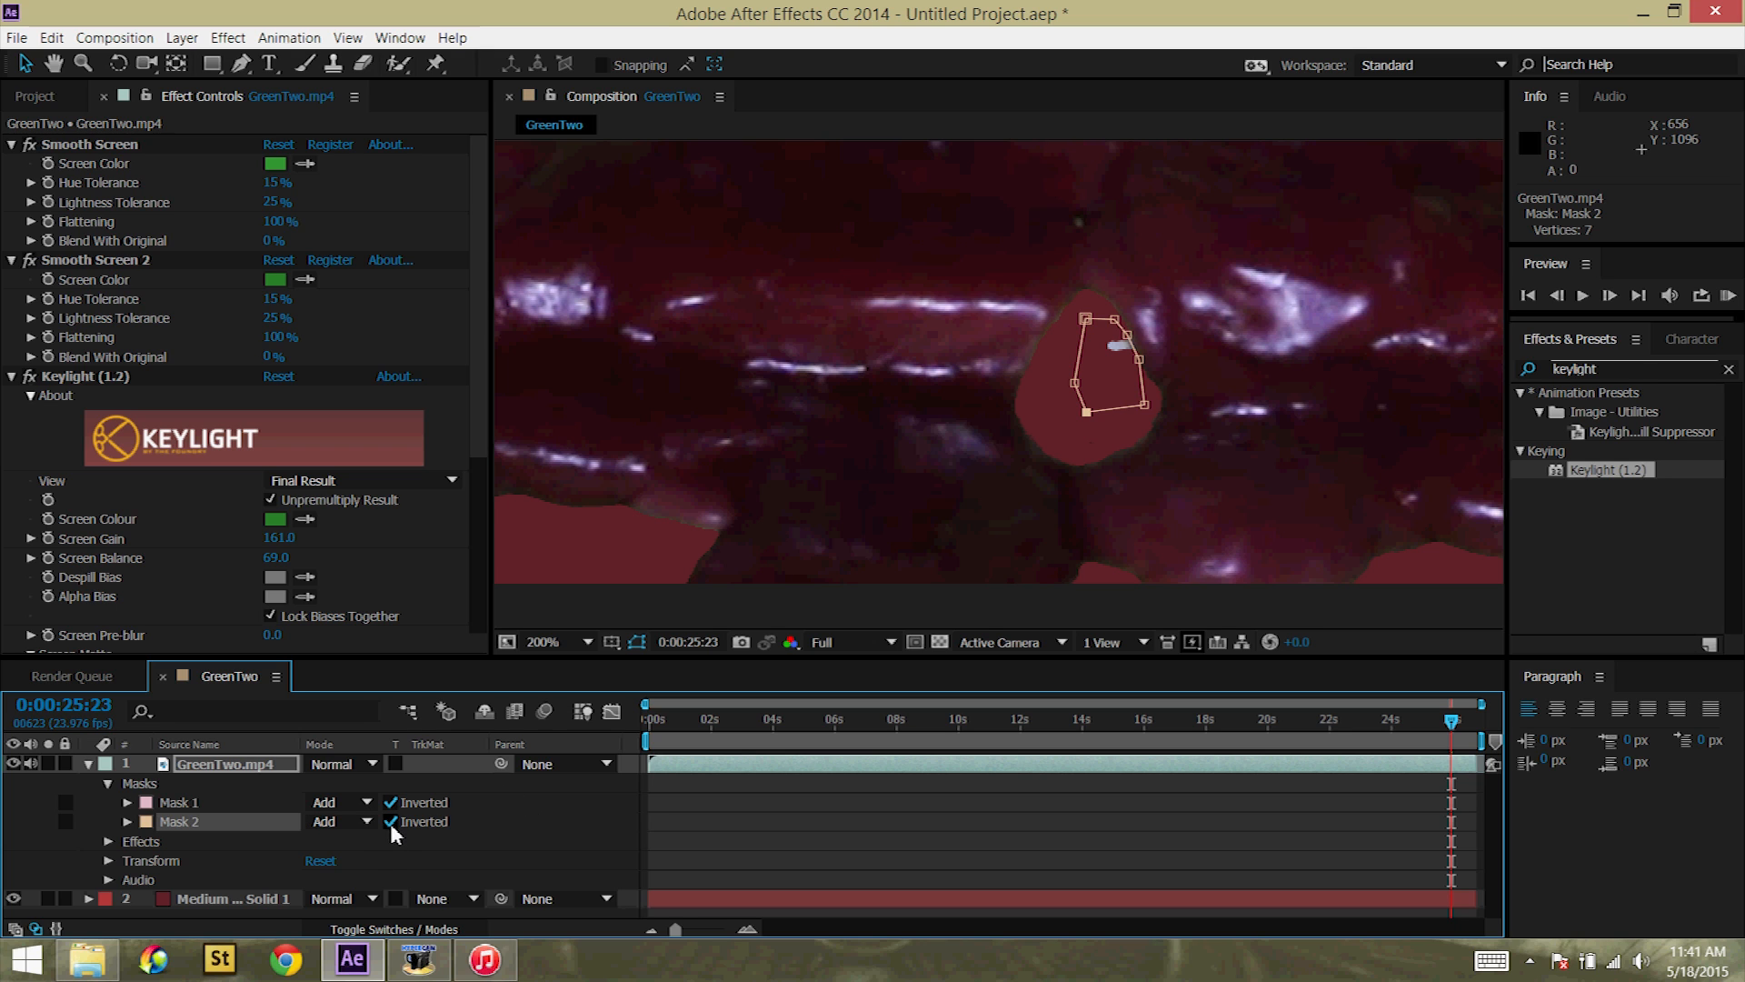
pyautogui.click(340, 821)
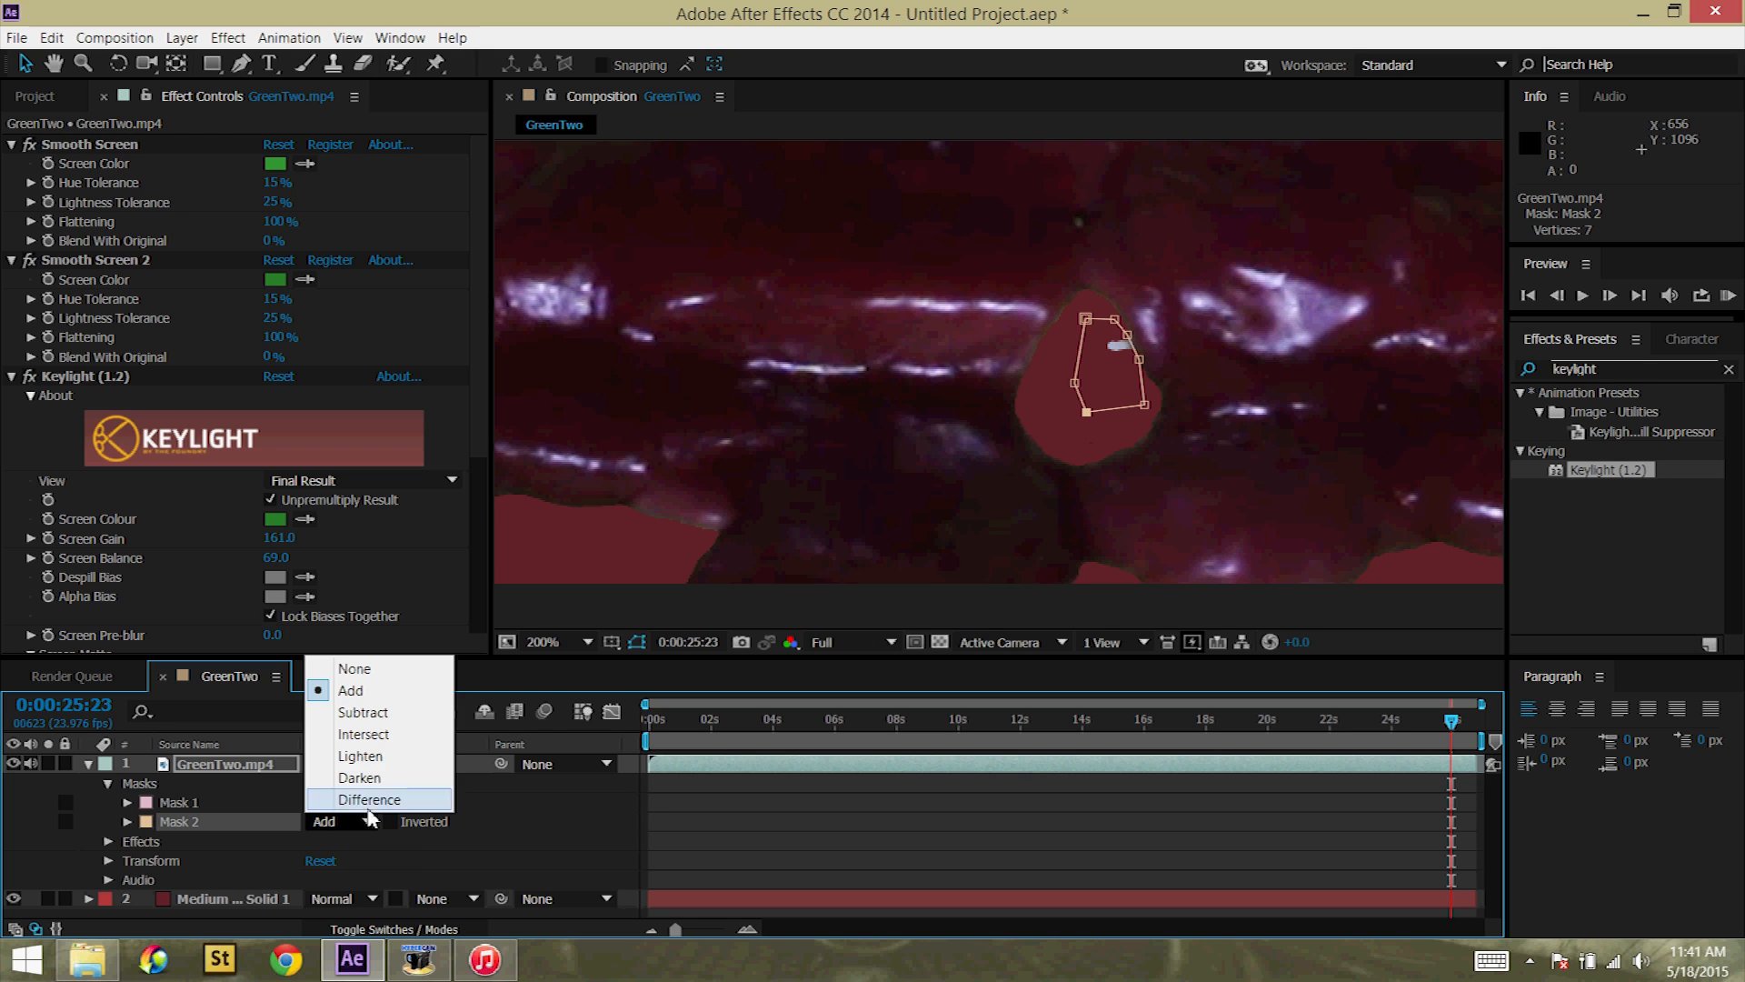
pyautogui.click(364, 712)
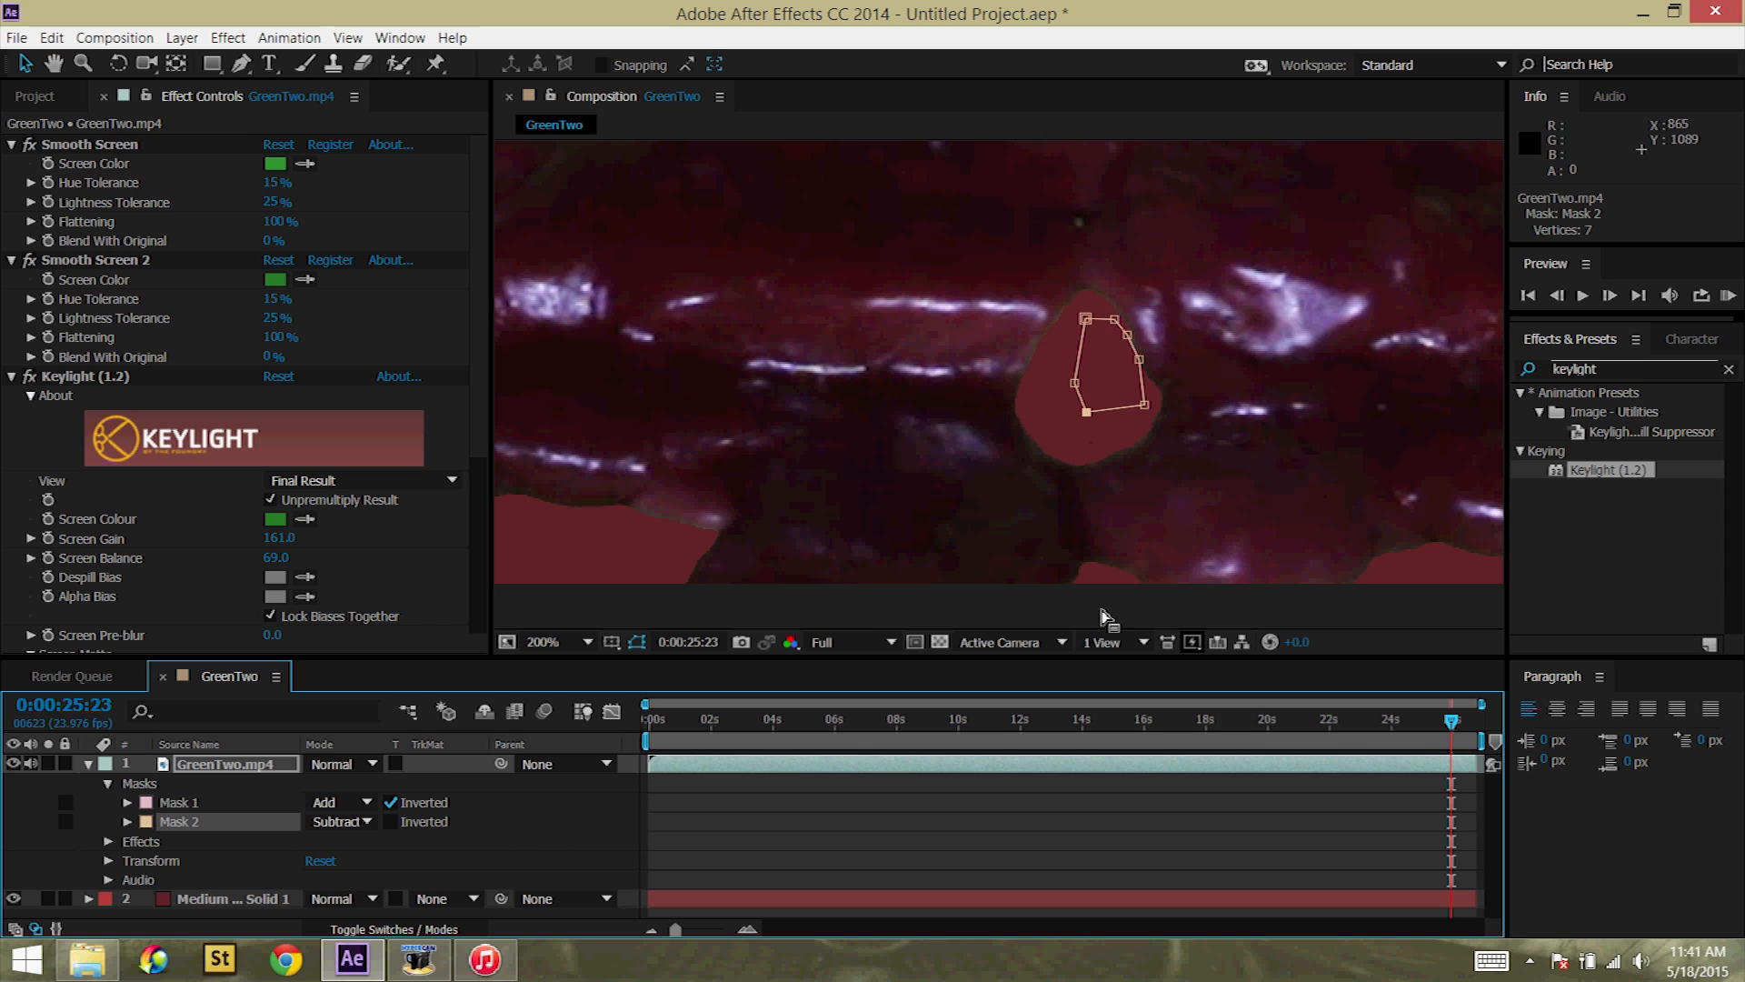
pyautogui.moveTo(754, 729)
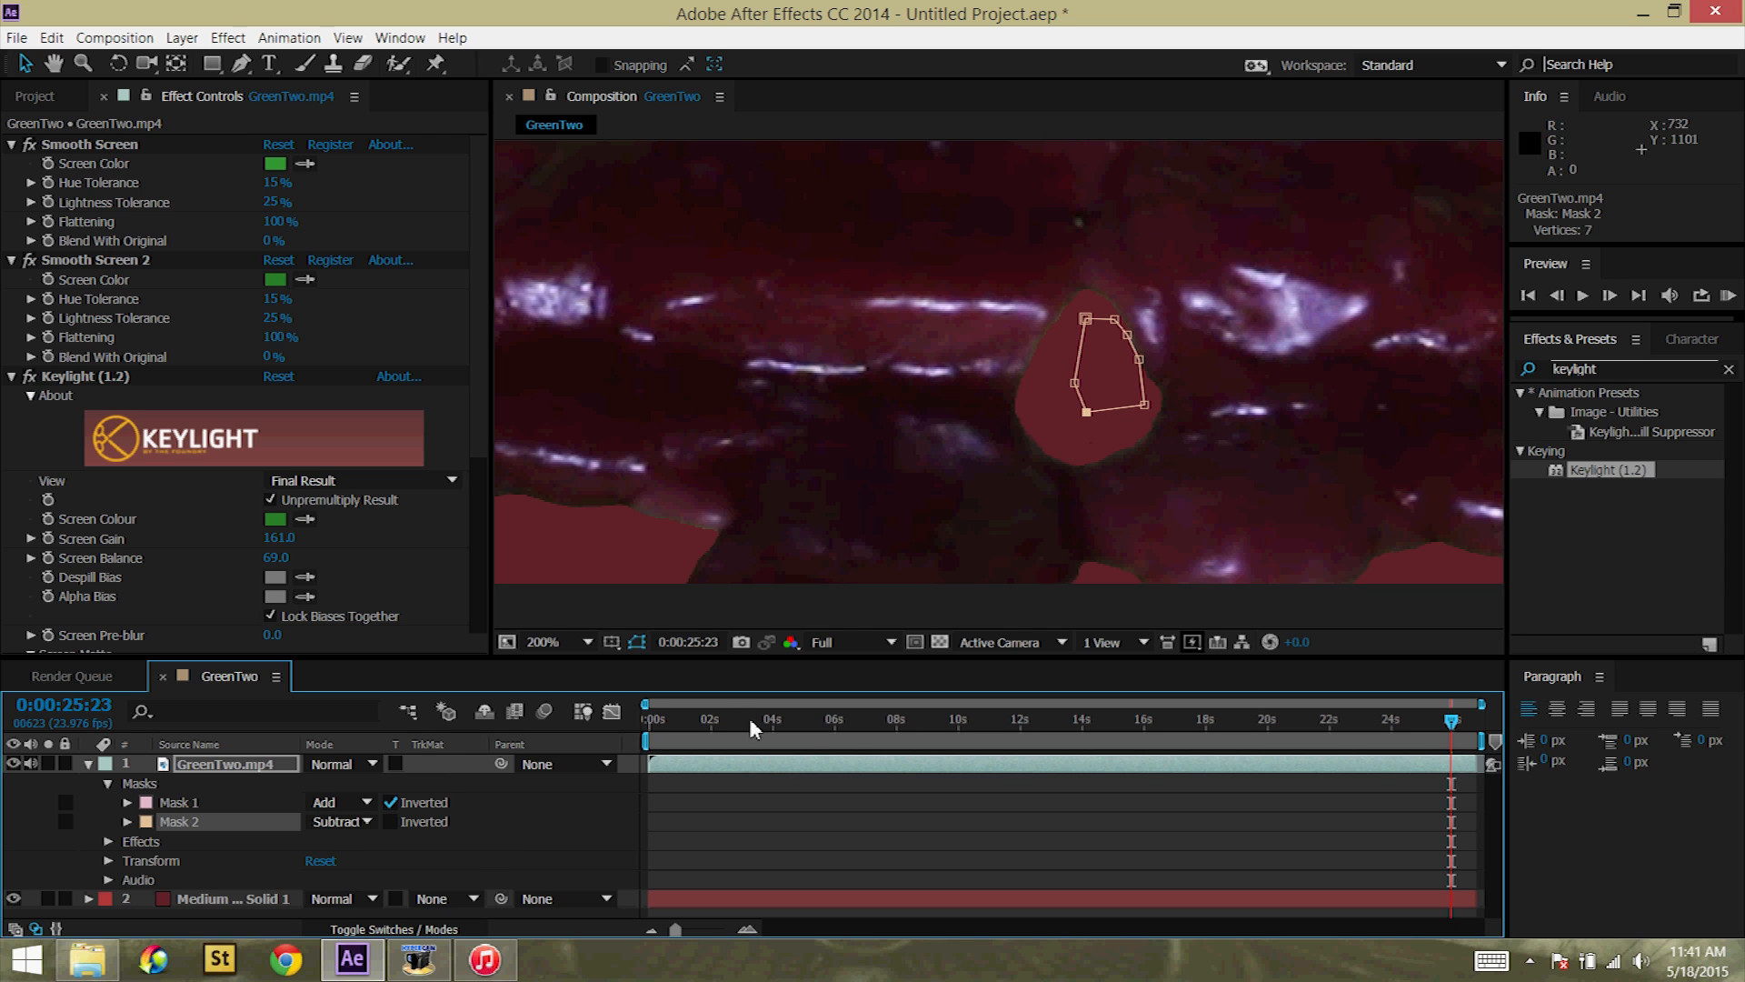
pyautogui.click(546, 641)
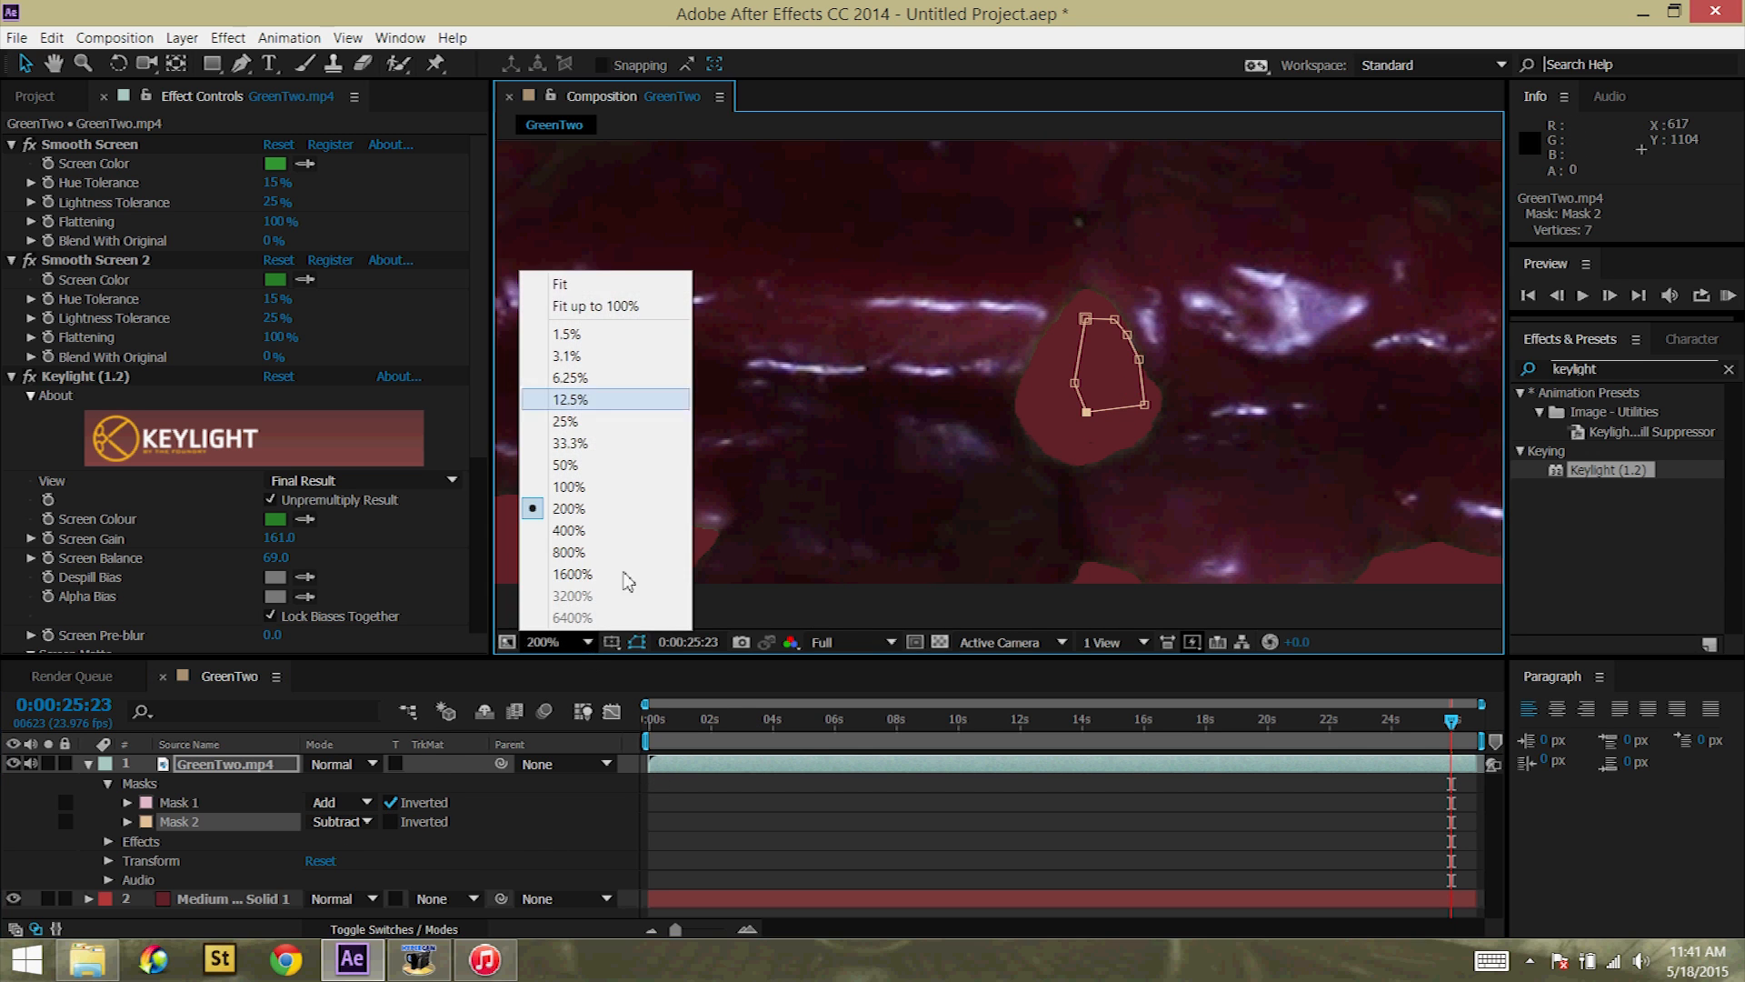
# Step: Drag and add Mask 1 vertices with the Selection tool so it hugs the wax contour at 200%
pyautogui.click(596, 306)
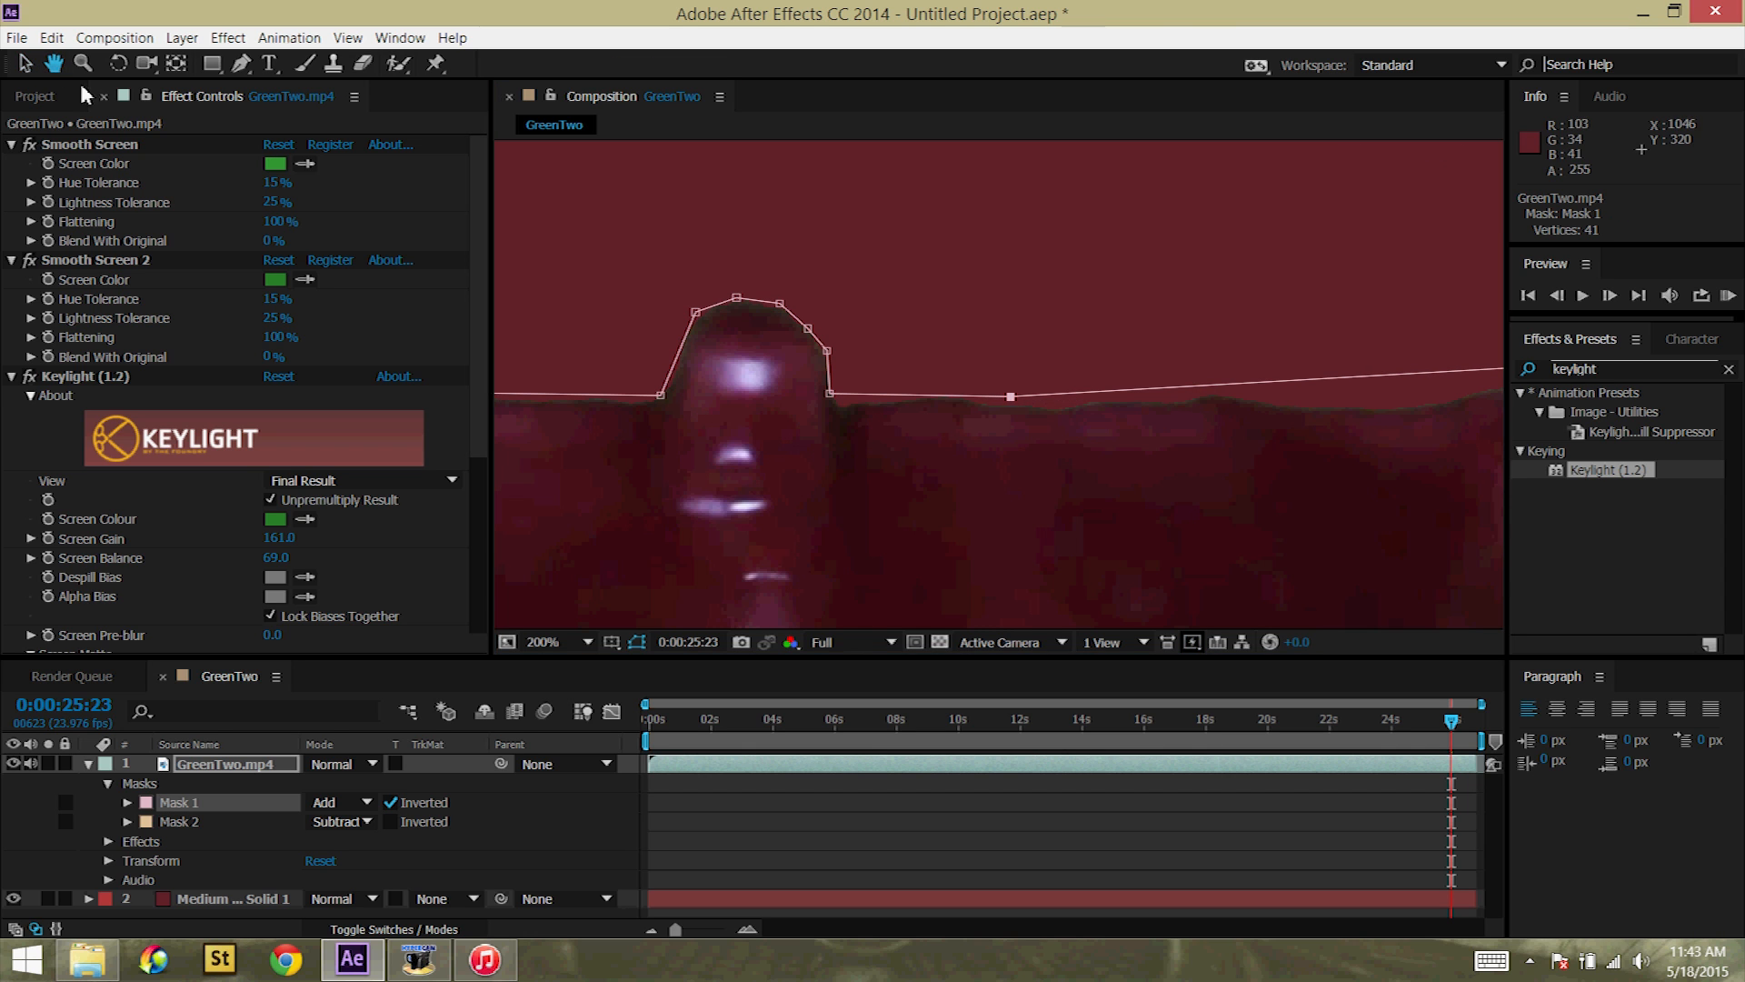
pyautogui.click(20, 64)
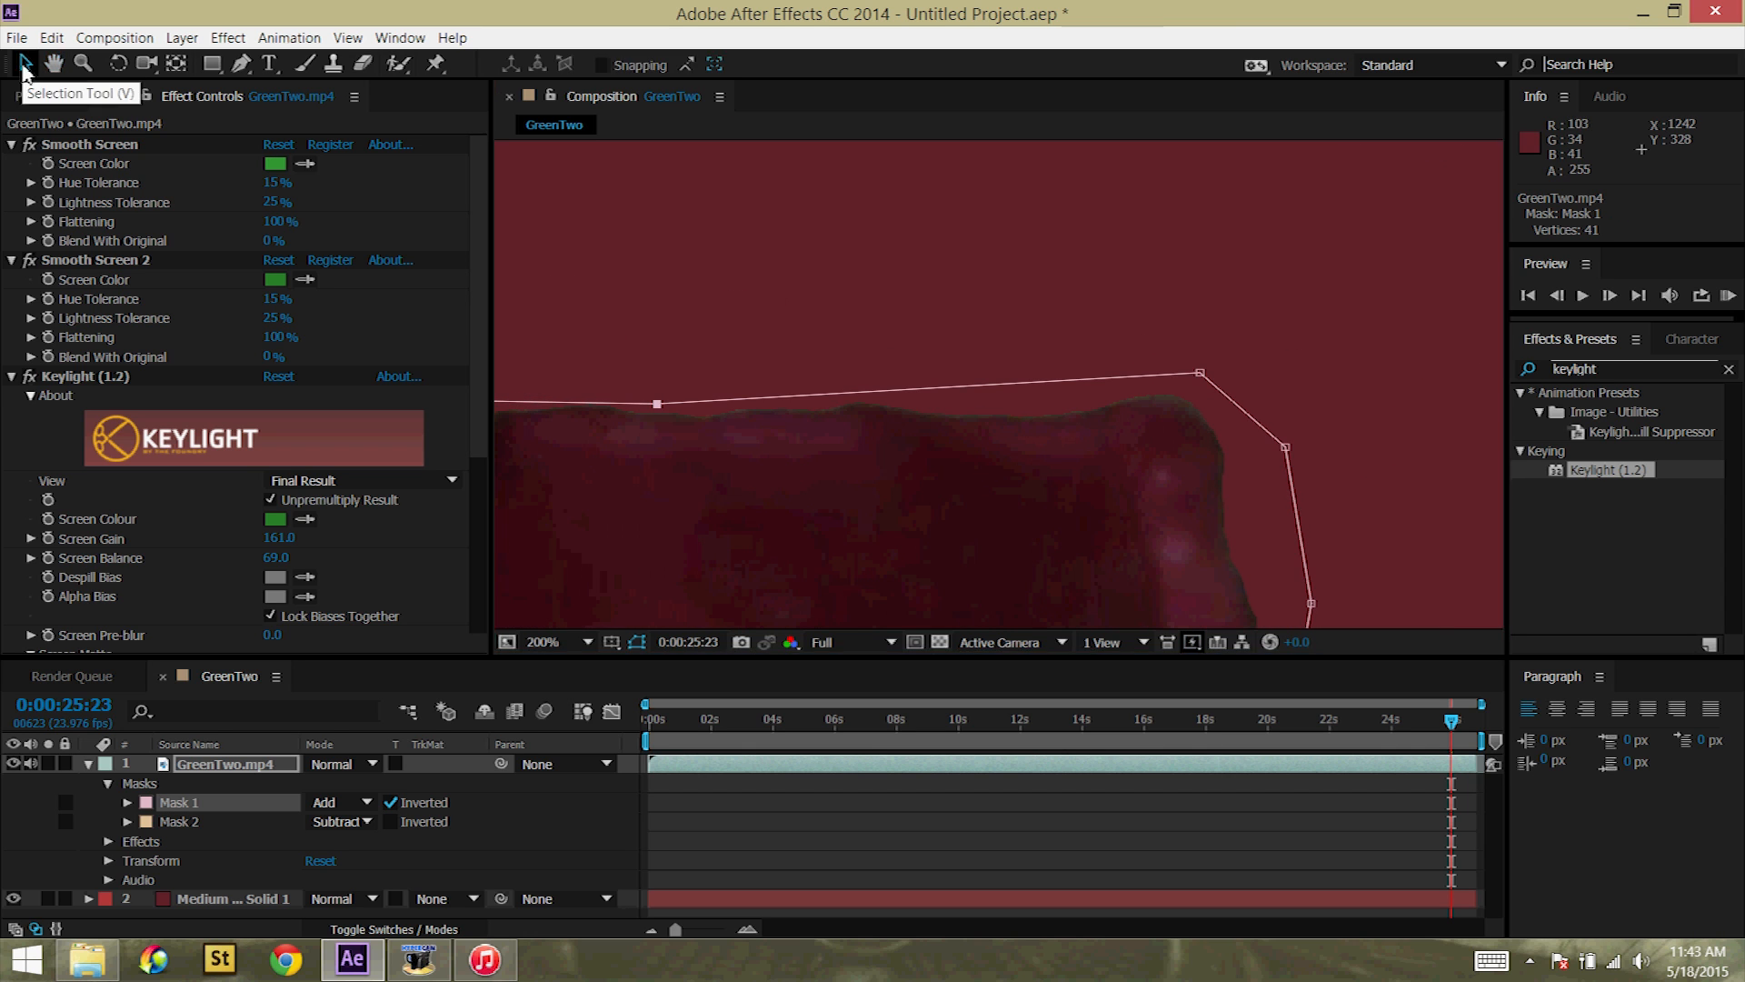
pyautogui.click(233, 64)
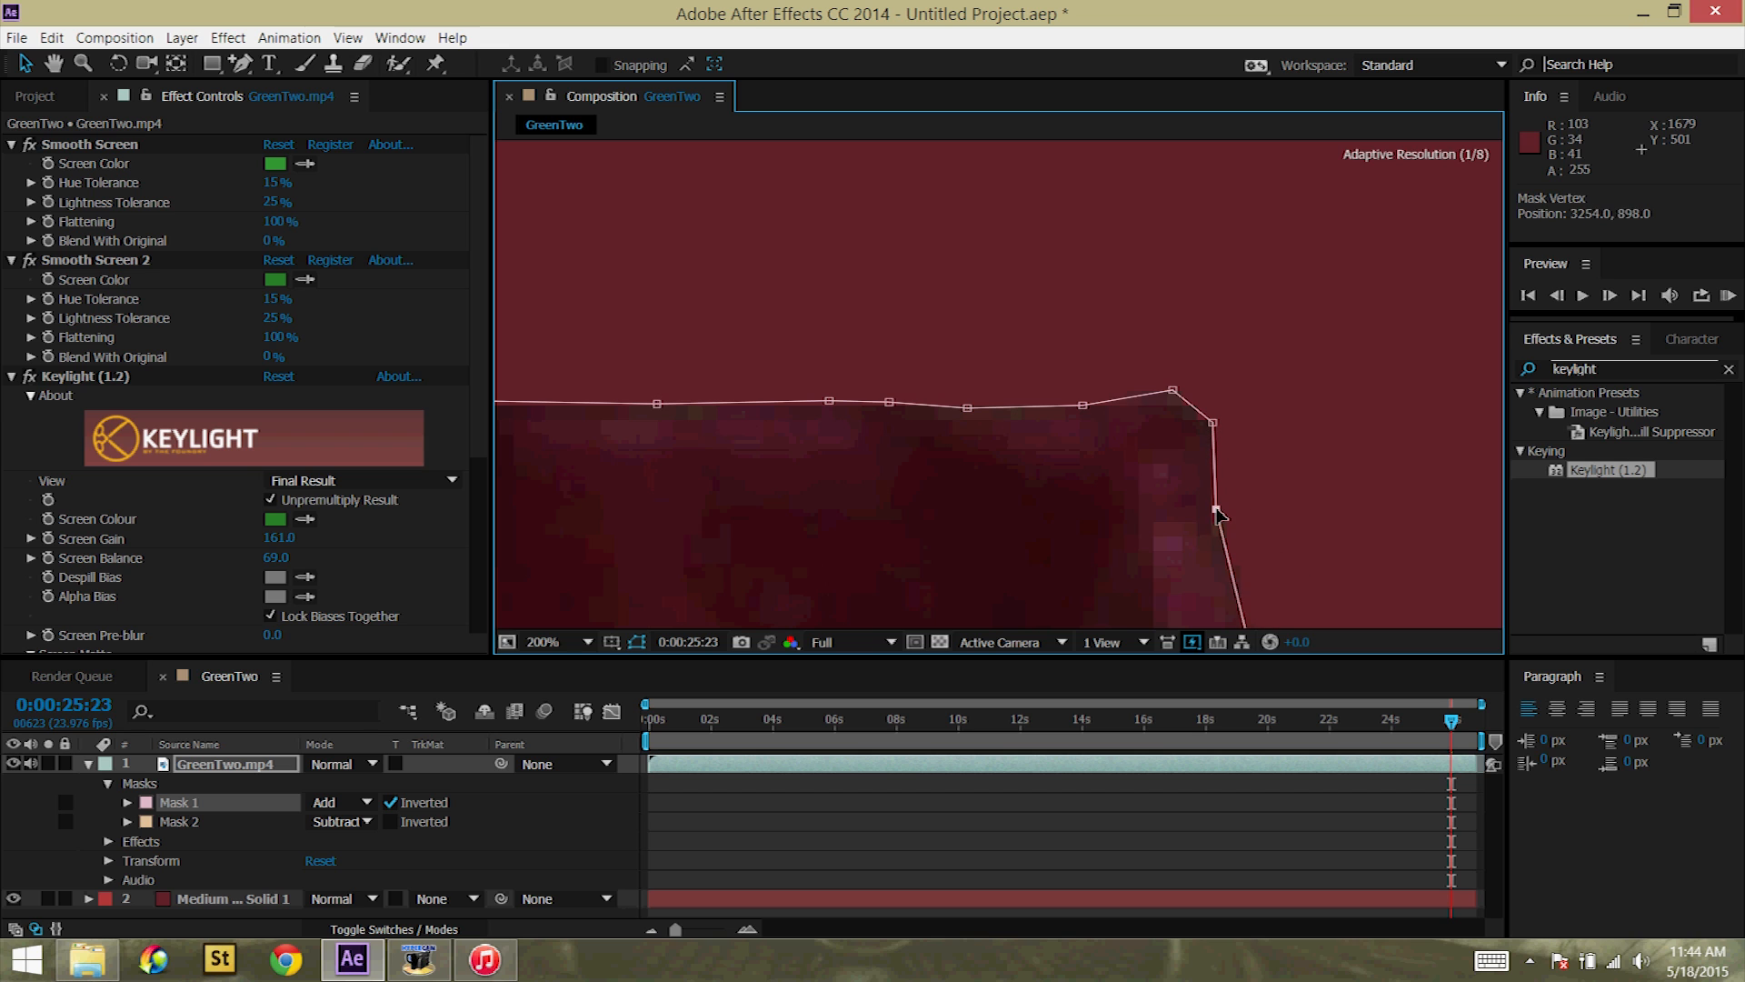
pyautogui.click(53, 63)
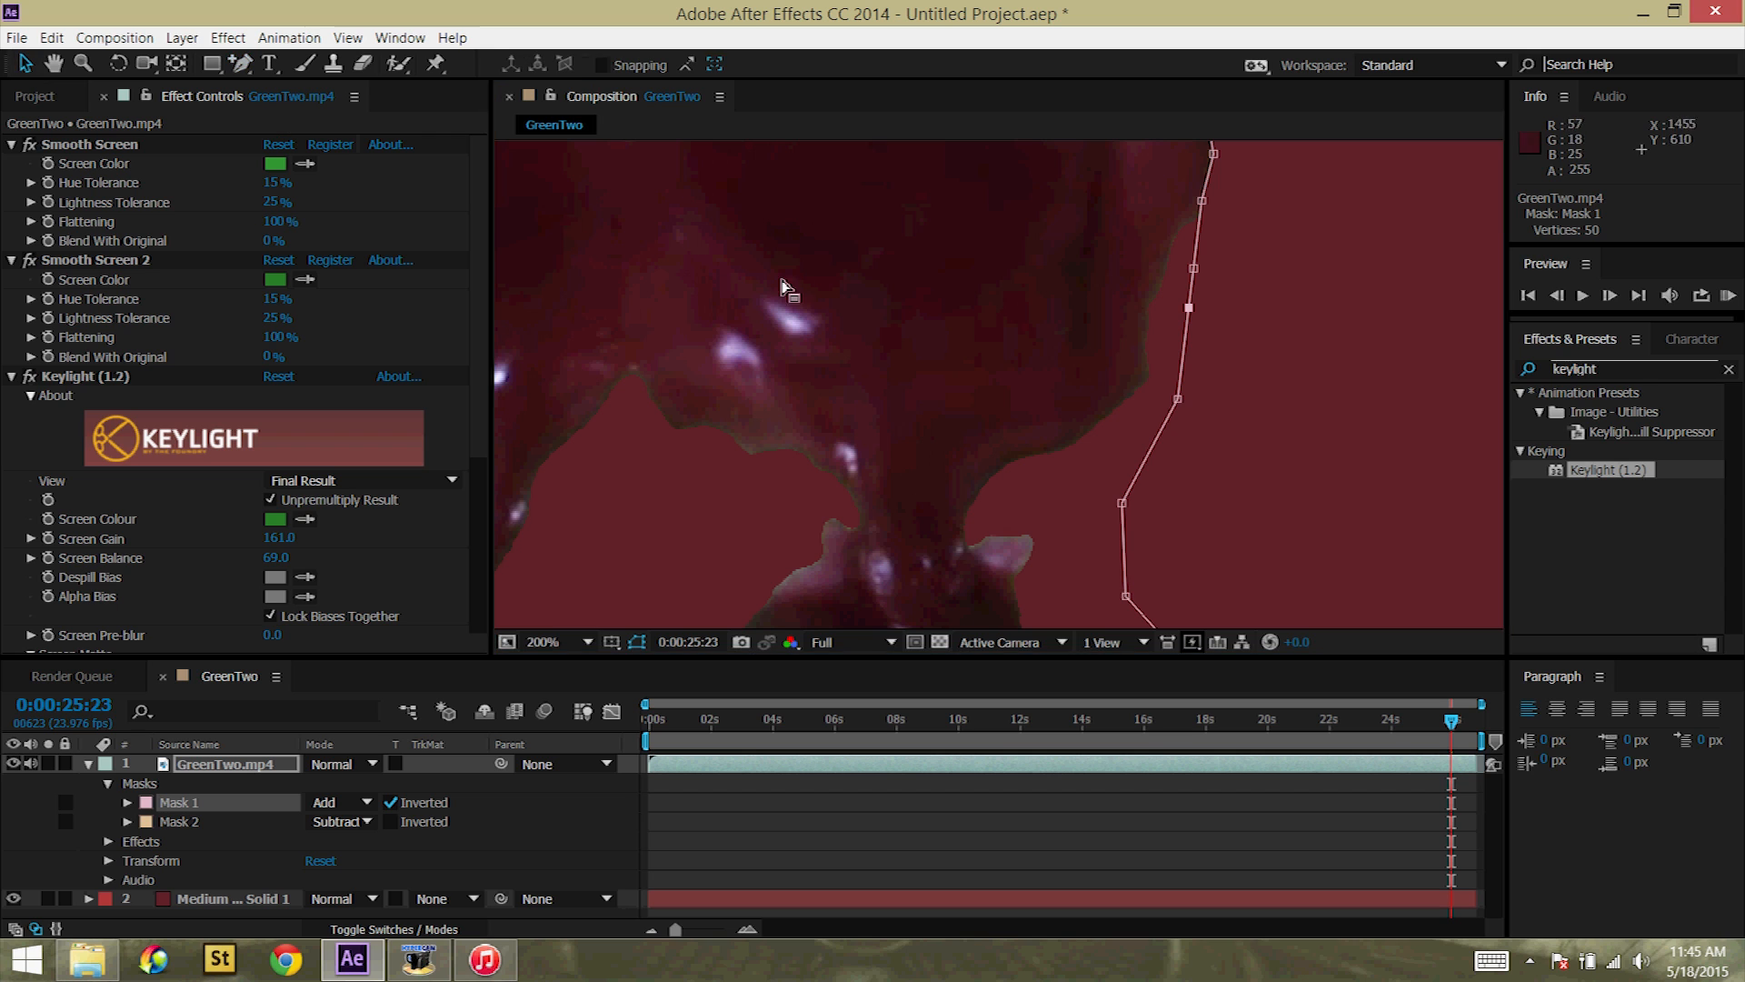
pyautogui.click(547, 641)
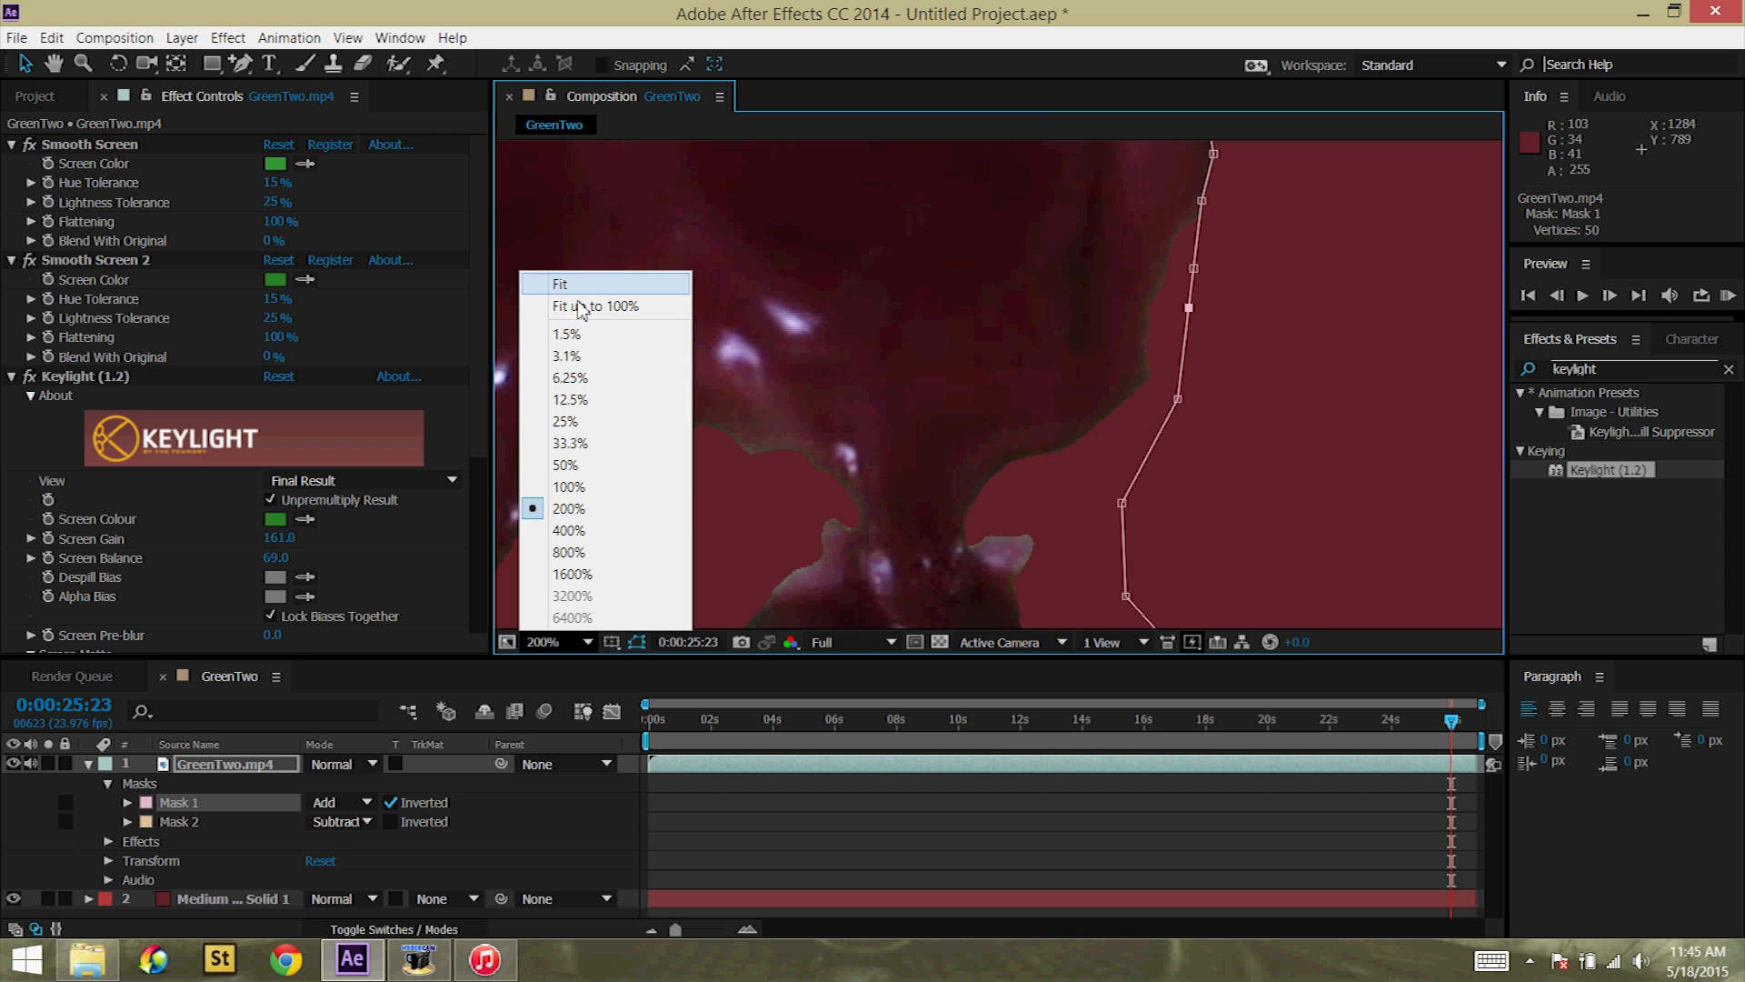
# Step: Fit the view, feather Mask 1 by 3 px, and run a RAM Preview of the result
pyautogui.click(560, 283)
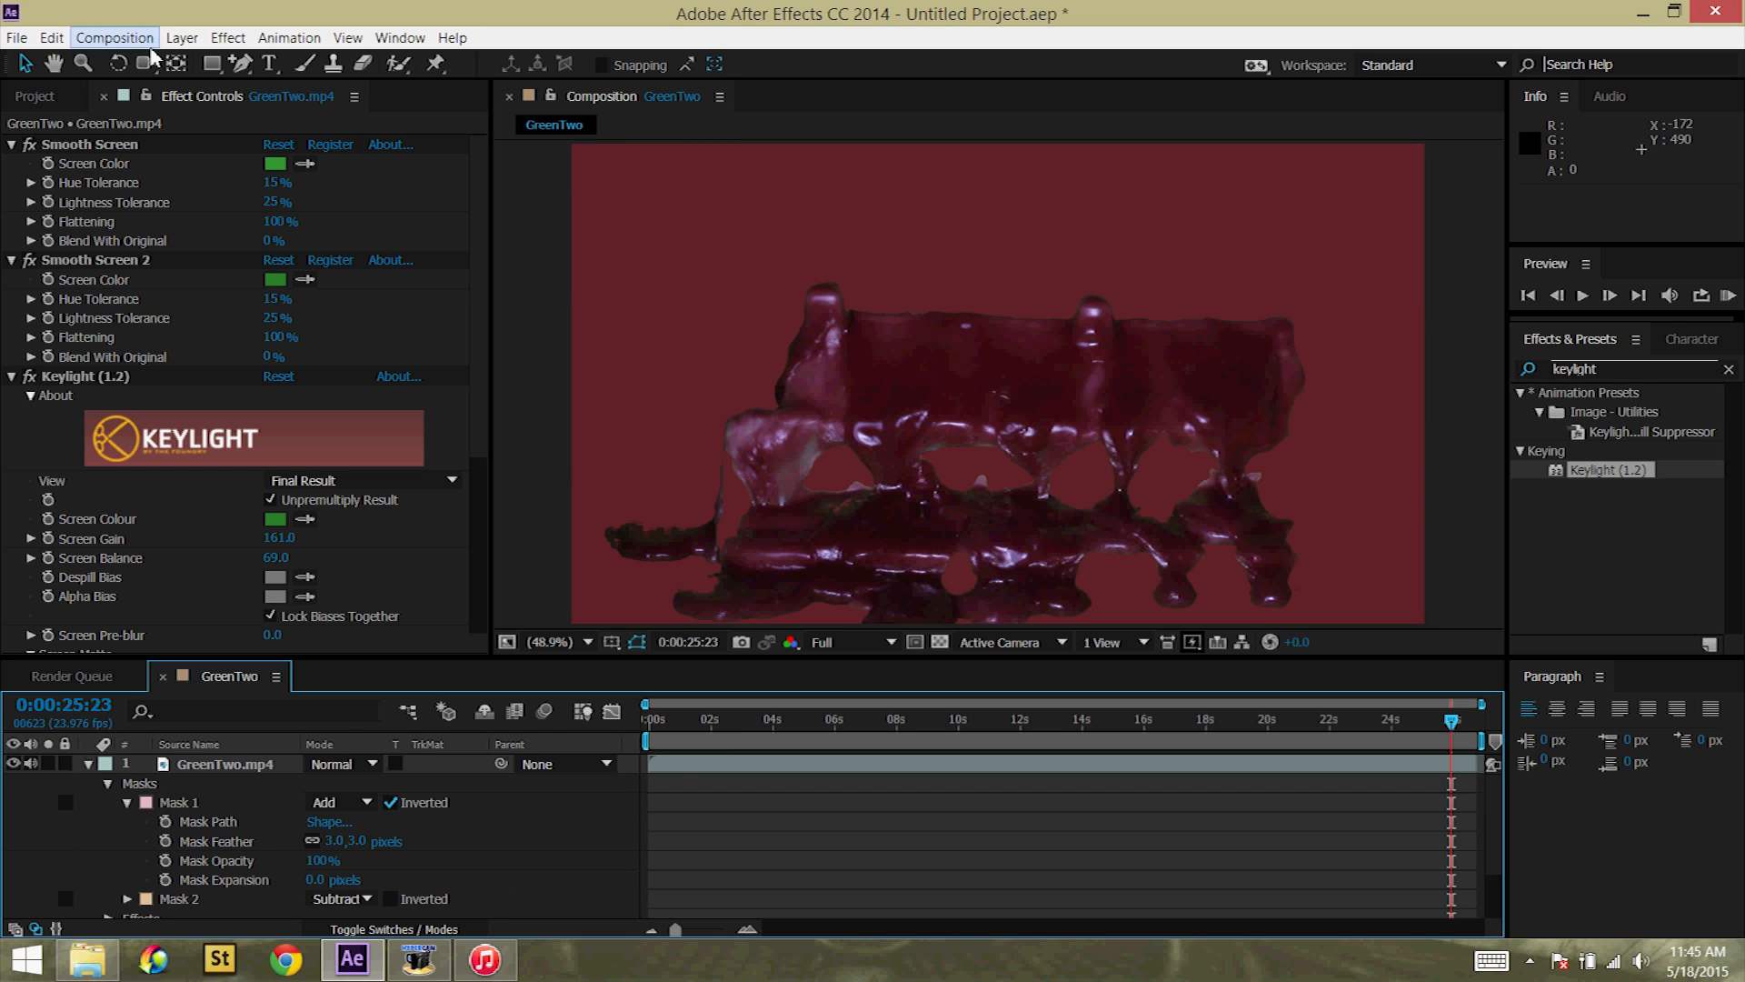
pyautogui.click(112, 37)
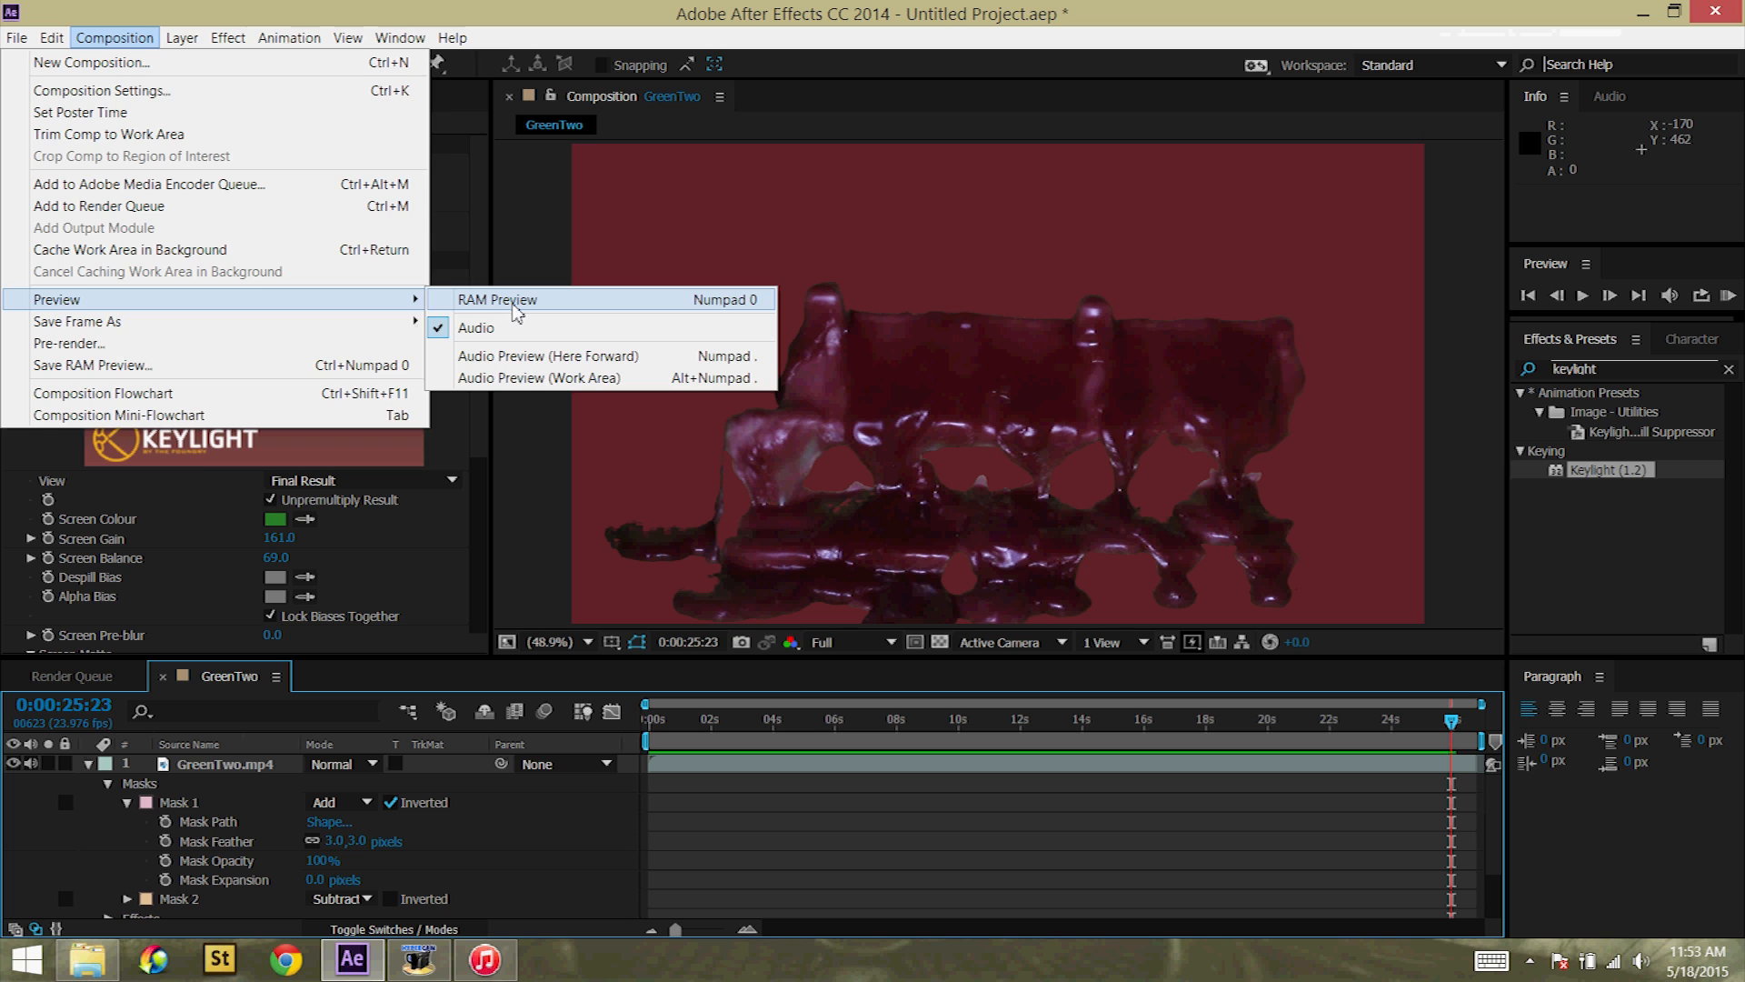
pyautogui.click(494, 298)
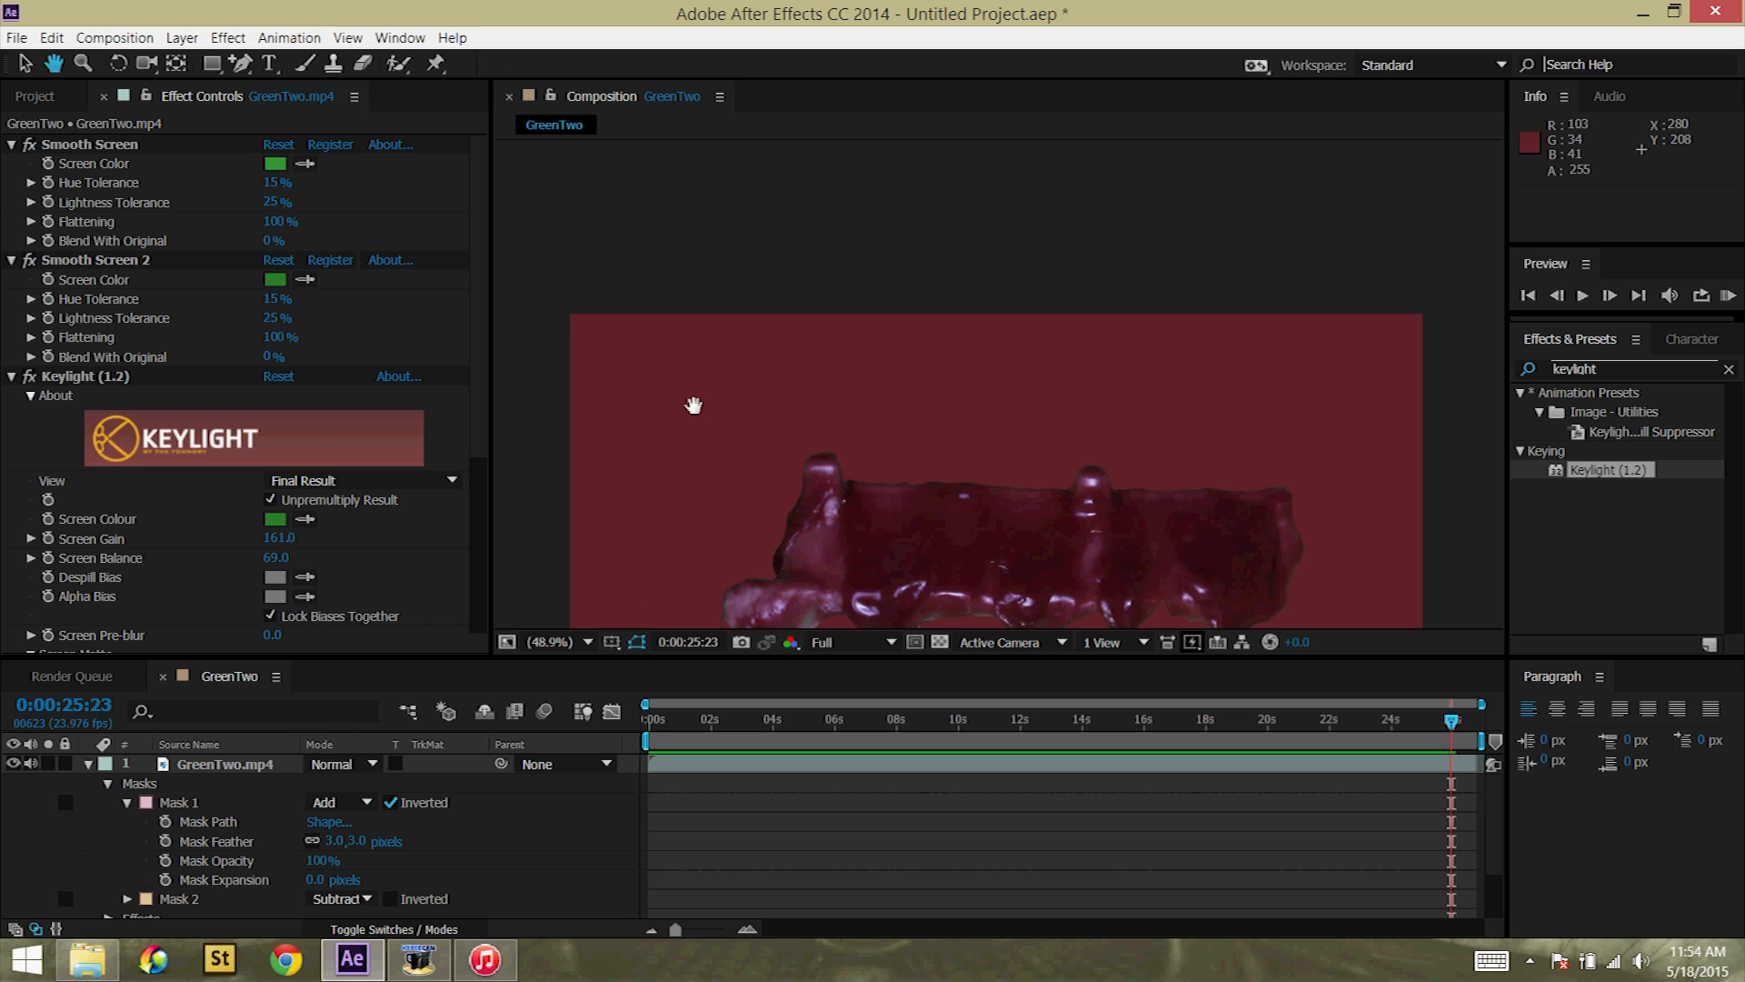
# Step: Pull Mask 1's top-right vertex above the comp edge, zooming to 25% and back to Fit
pyautogui.click(226, 763)
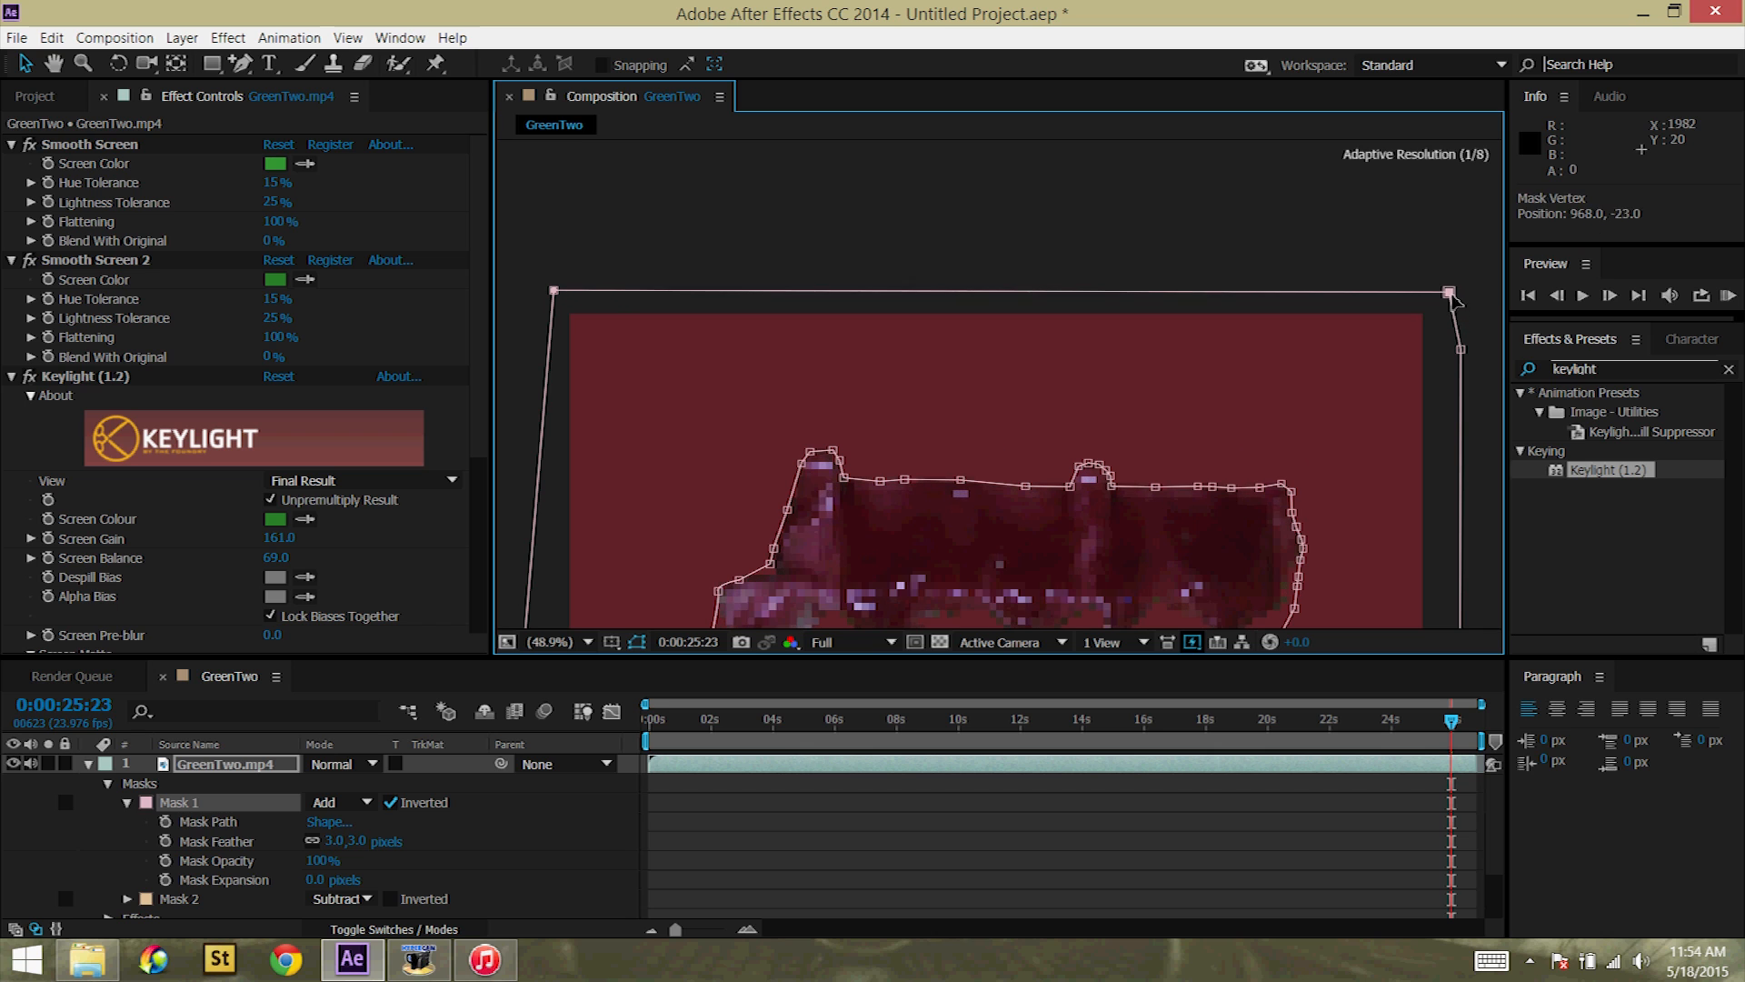
pyautogui.click(555, 642)
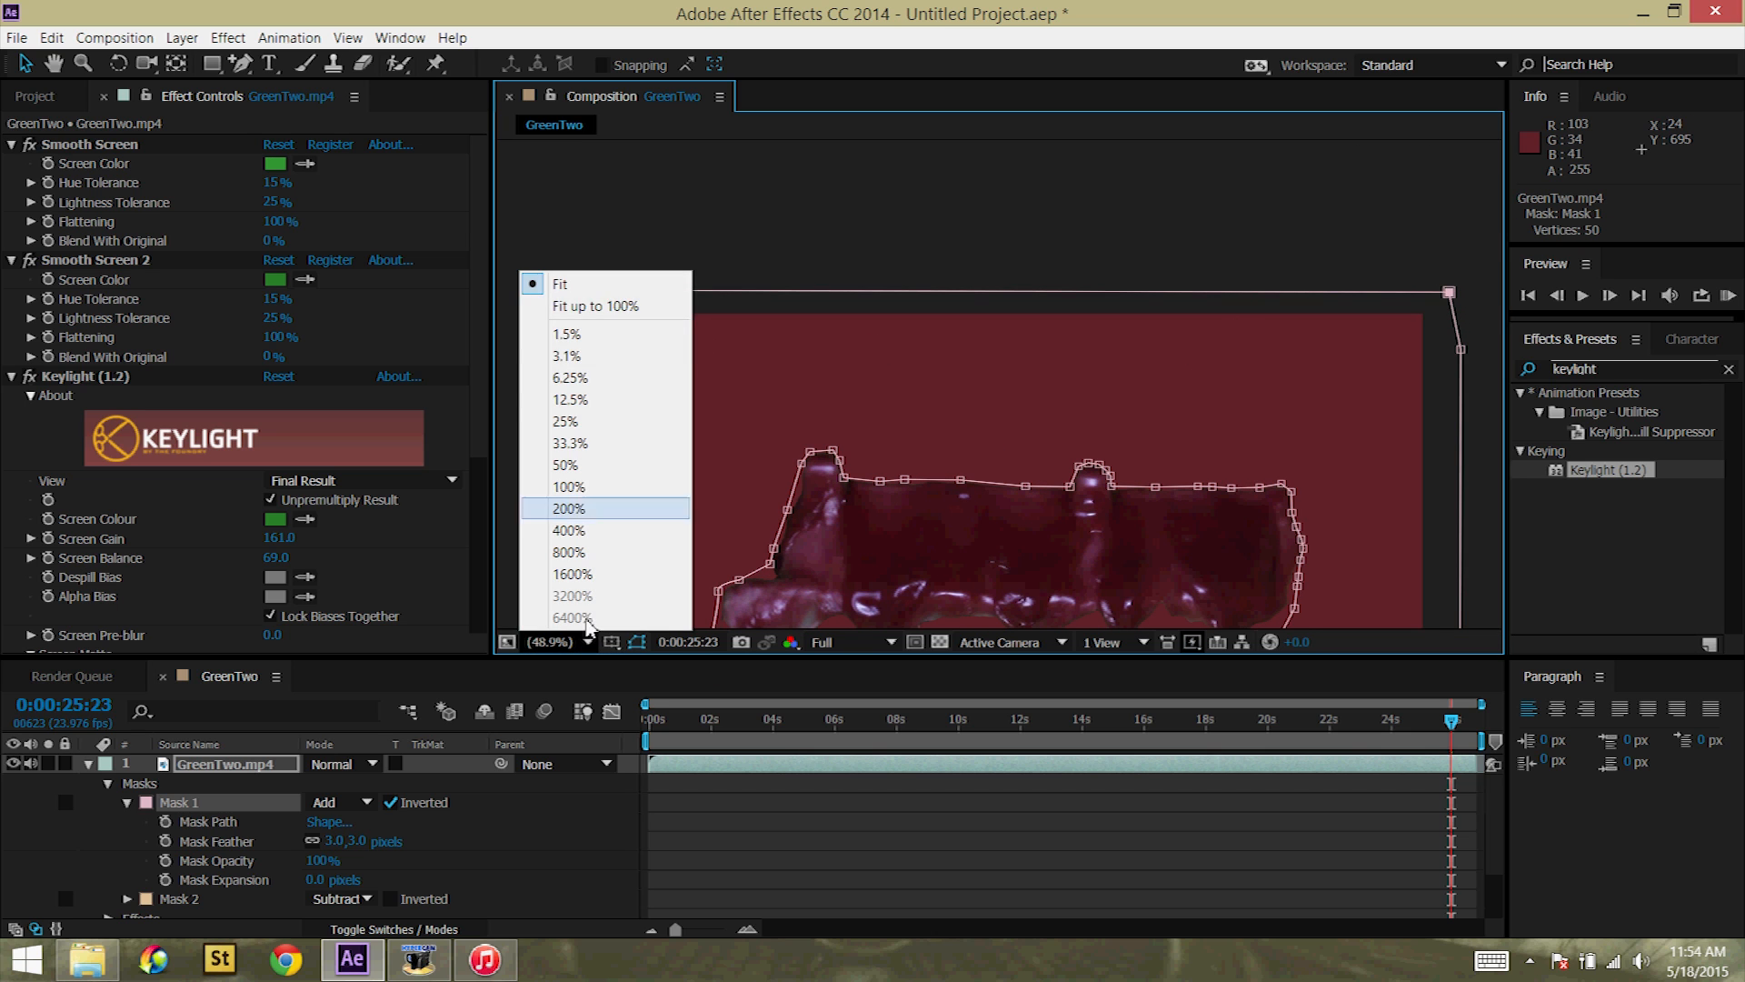
pyautogui.click(563, 420)
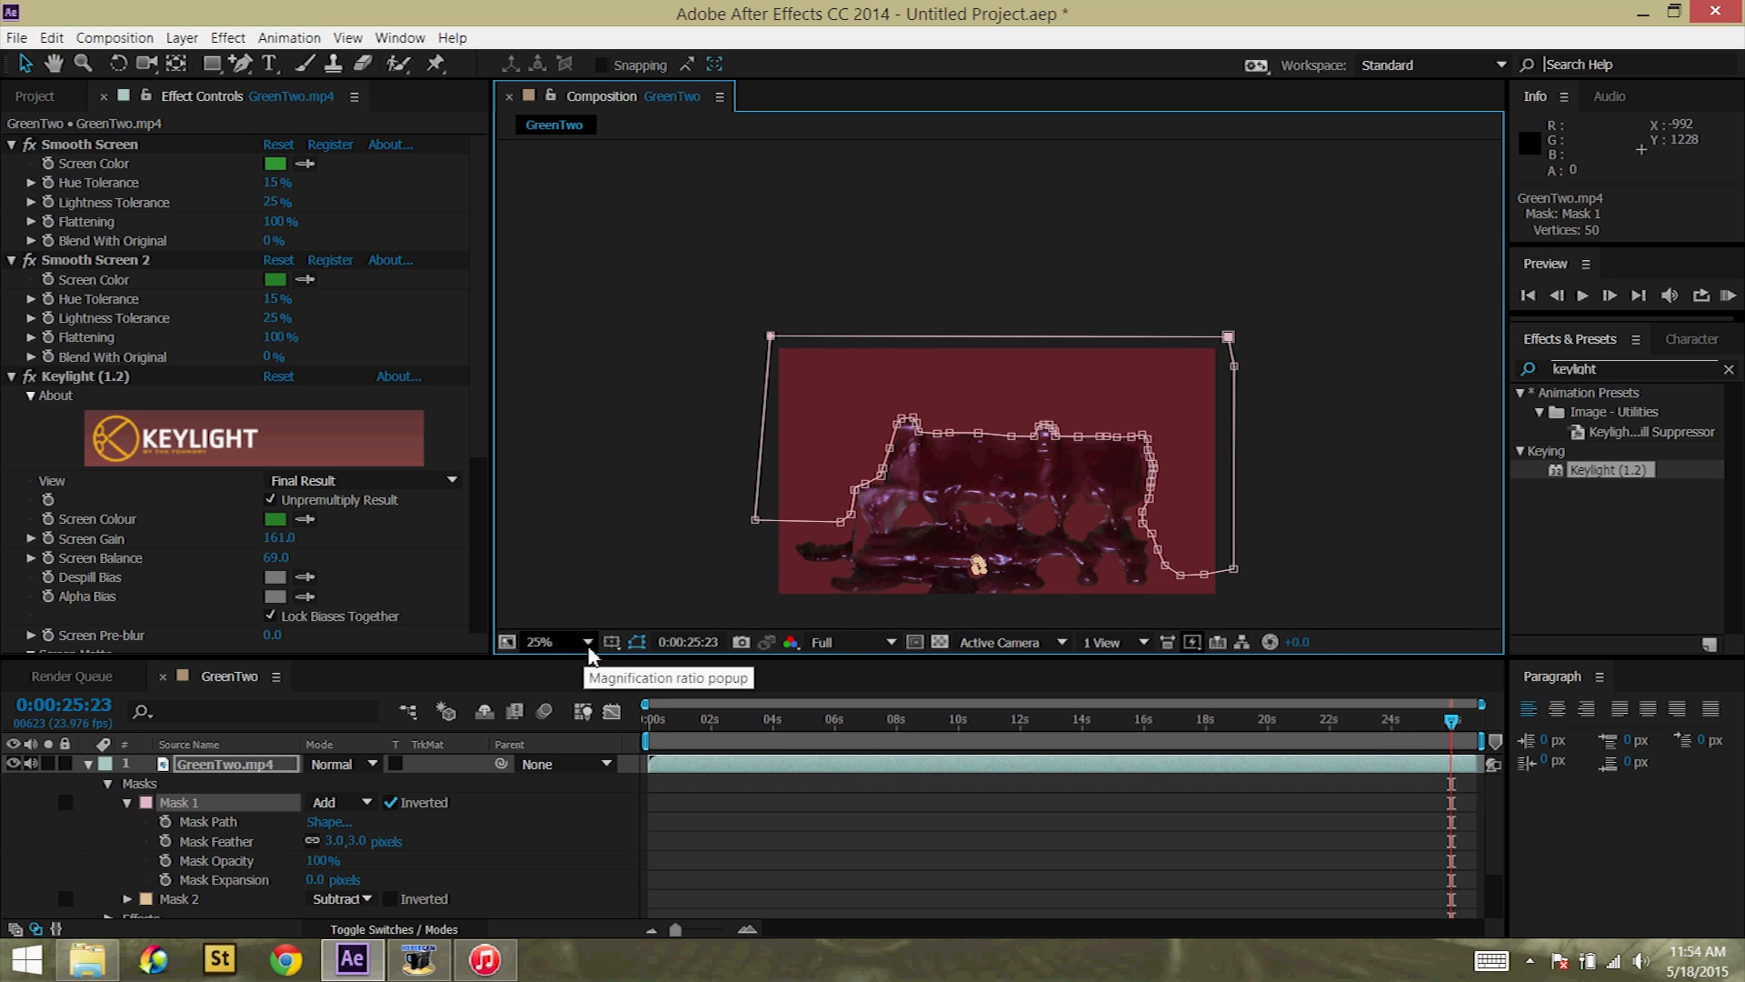
pyautogui.click(538, 642)
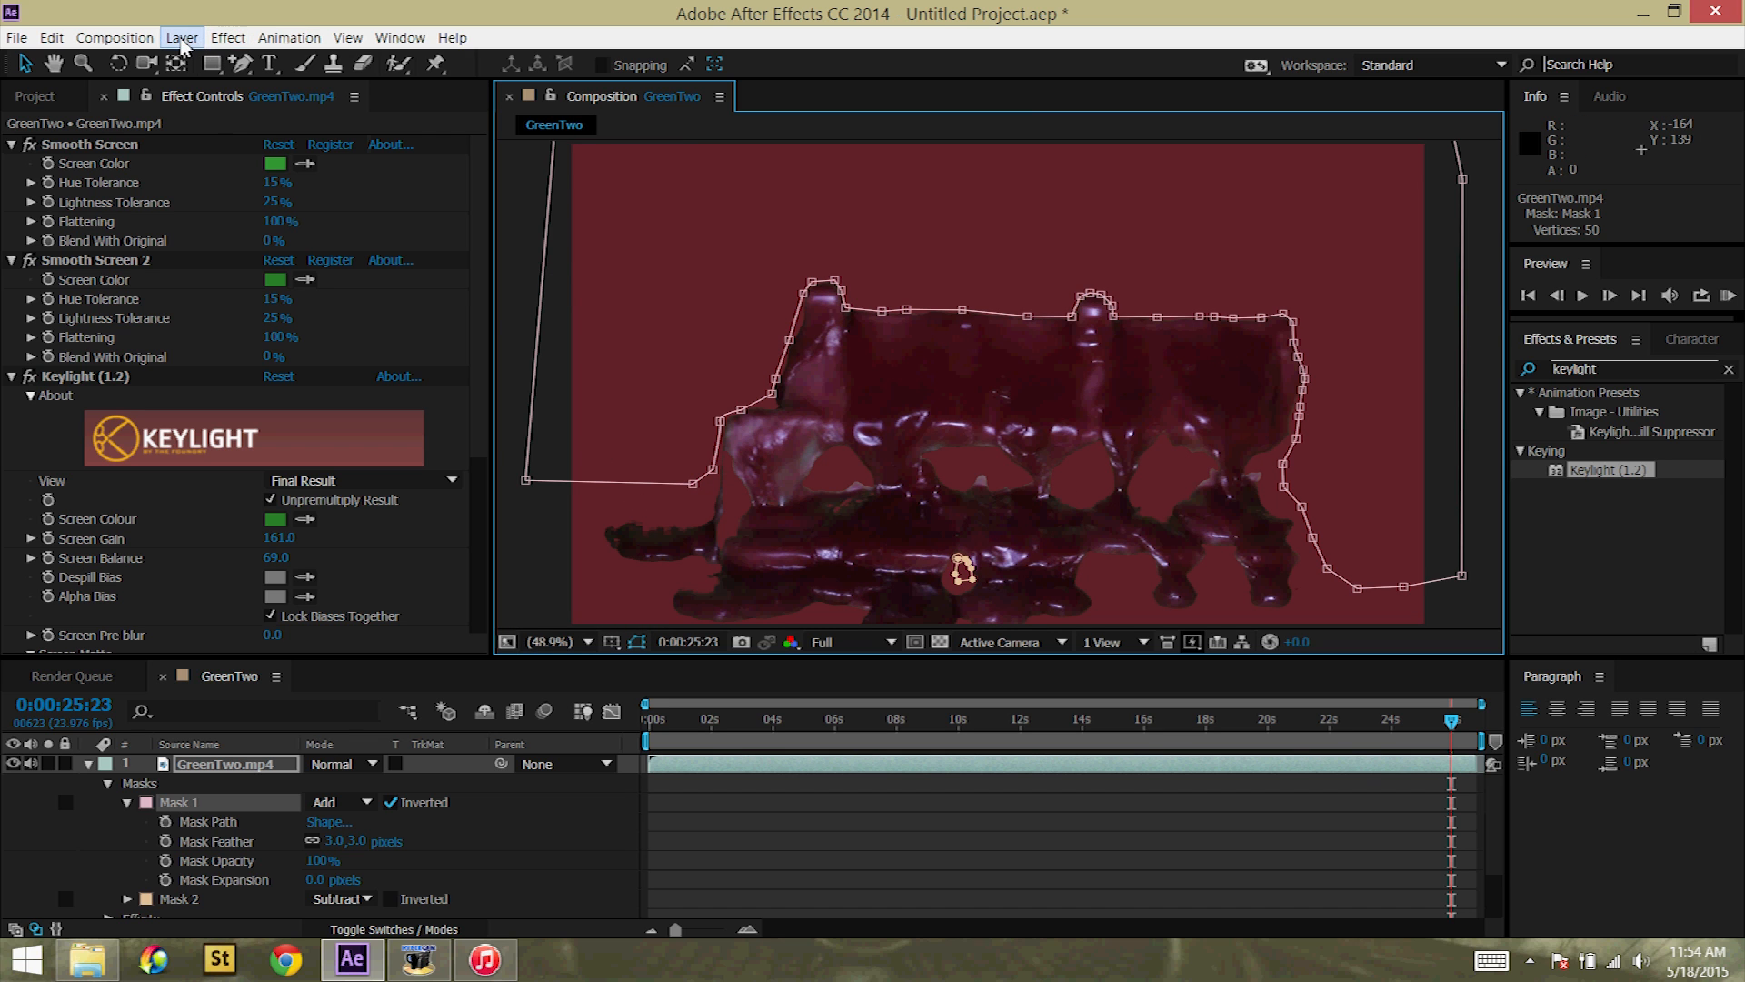
# Step: Time Stretch the GreenTwo.mp4 layer to 200% so it runs about 53 seconds
pyautogui.click(180, 36)
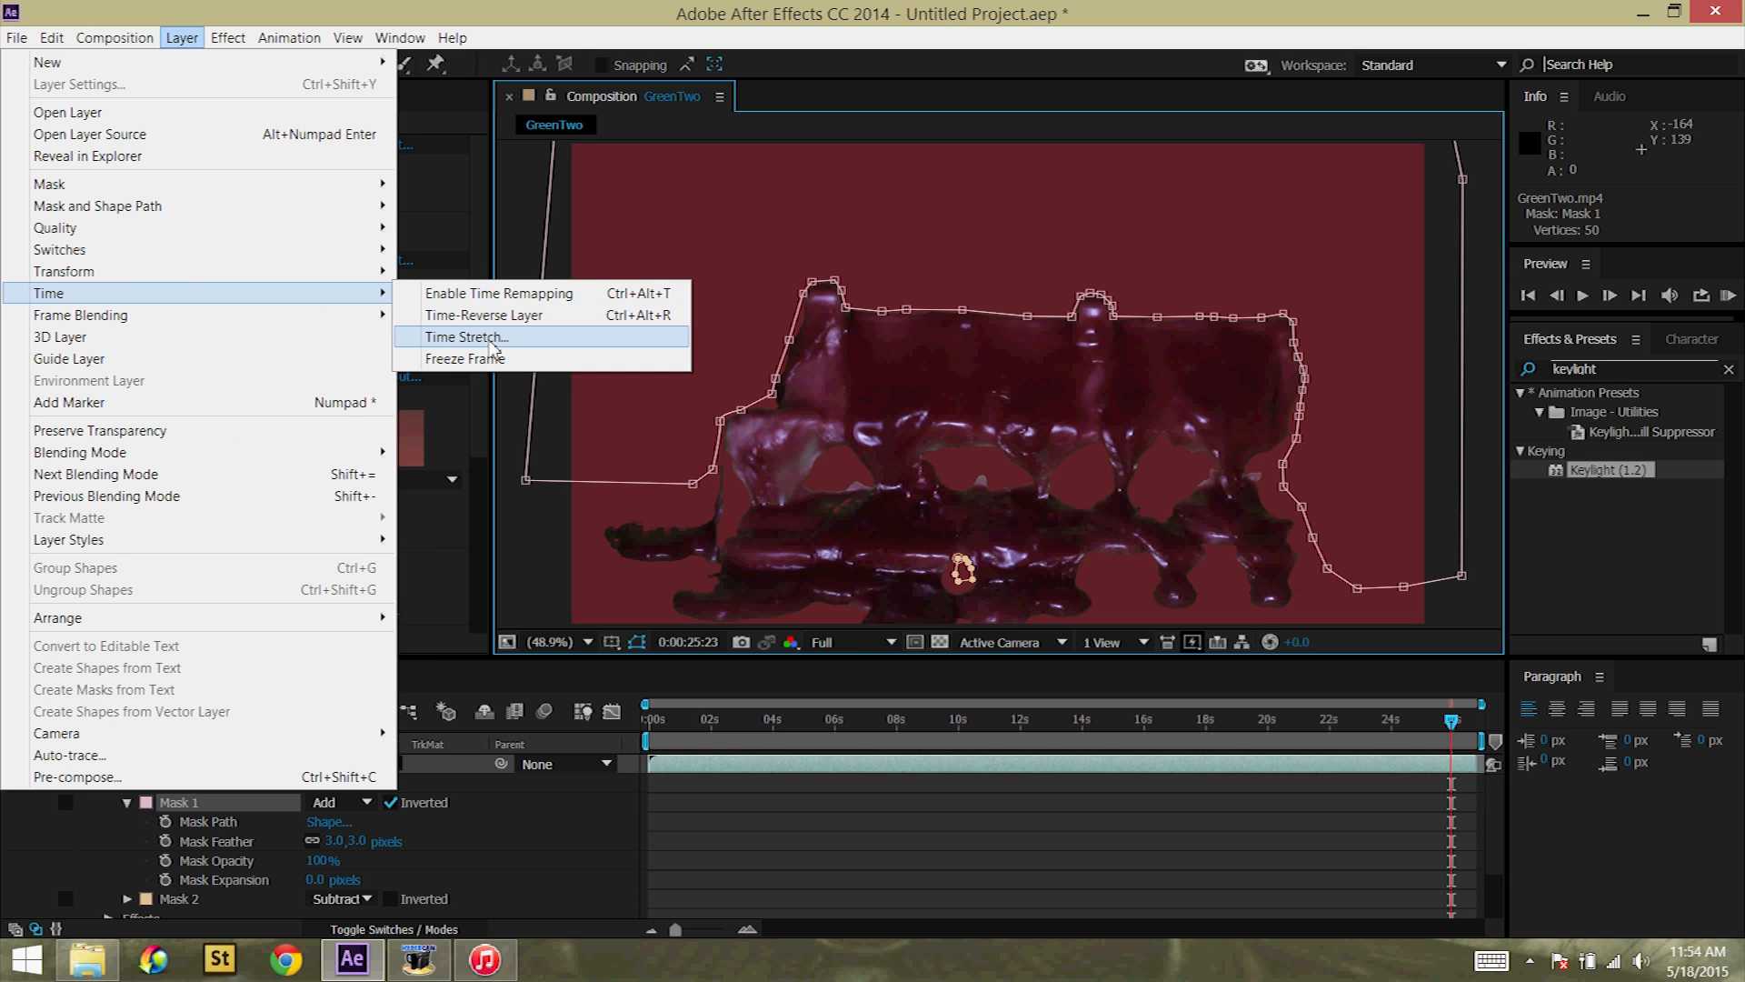
pyautogui.click(465, 338)
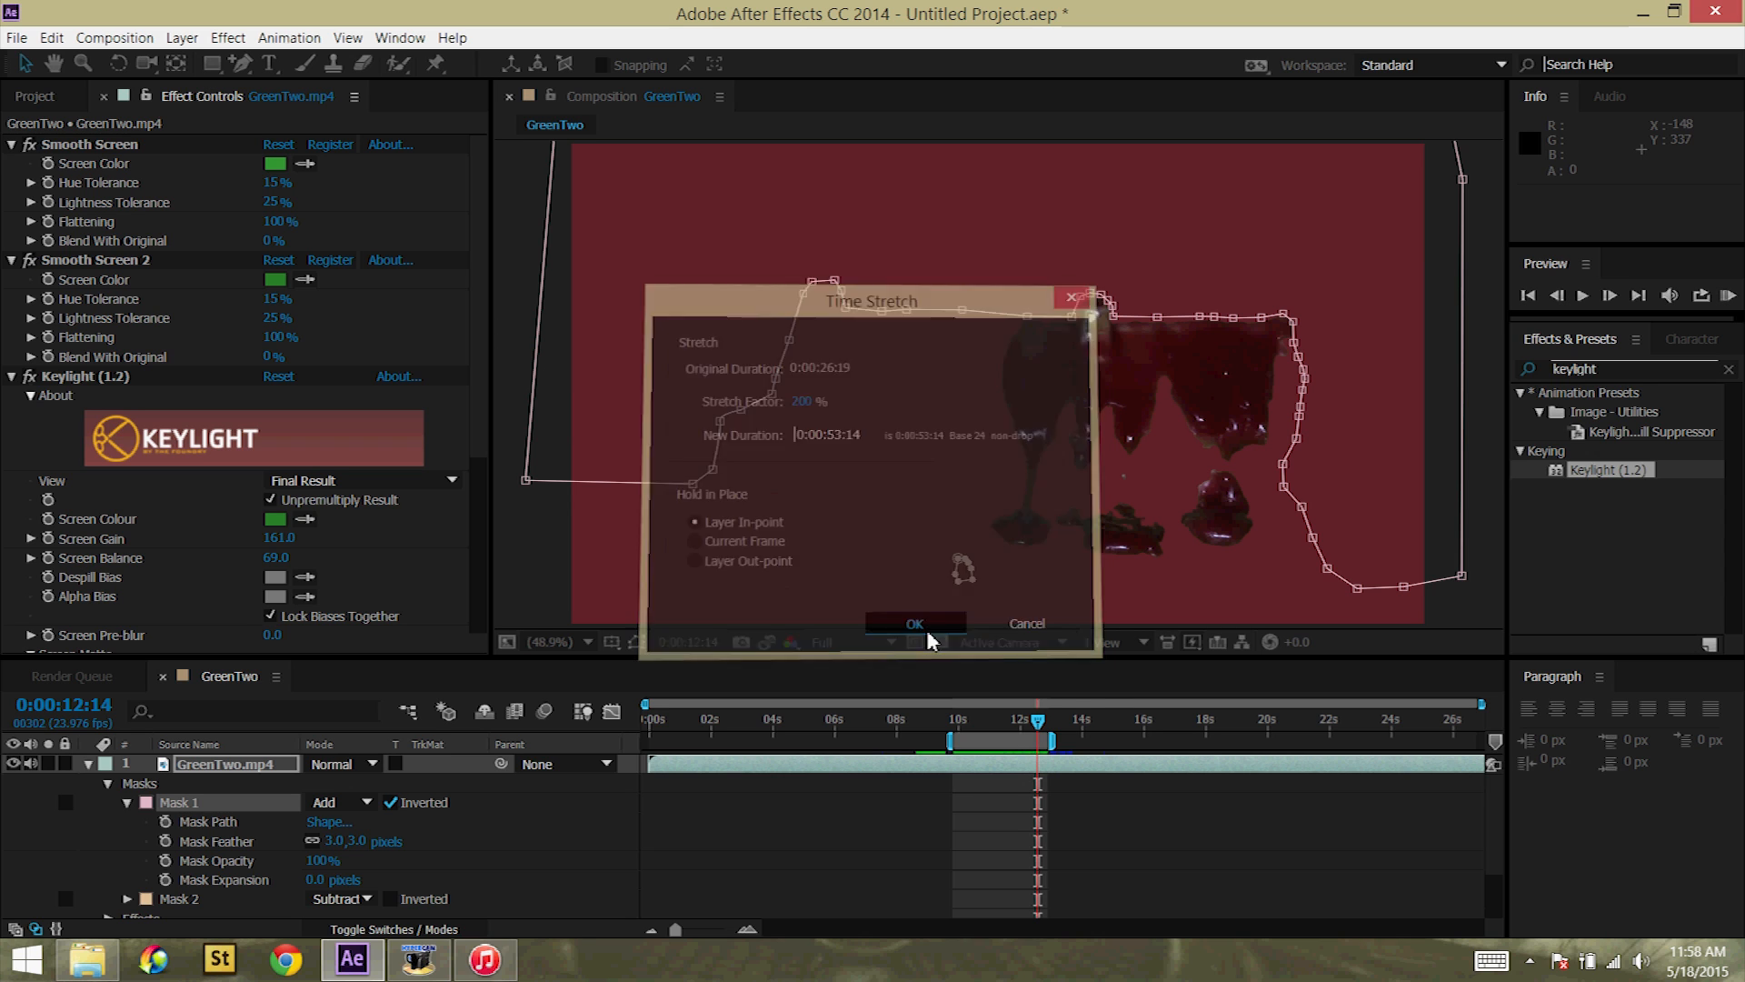
pyautogui.click(912, 621)
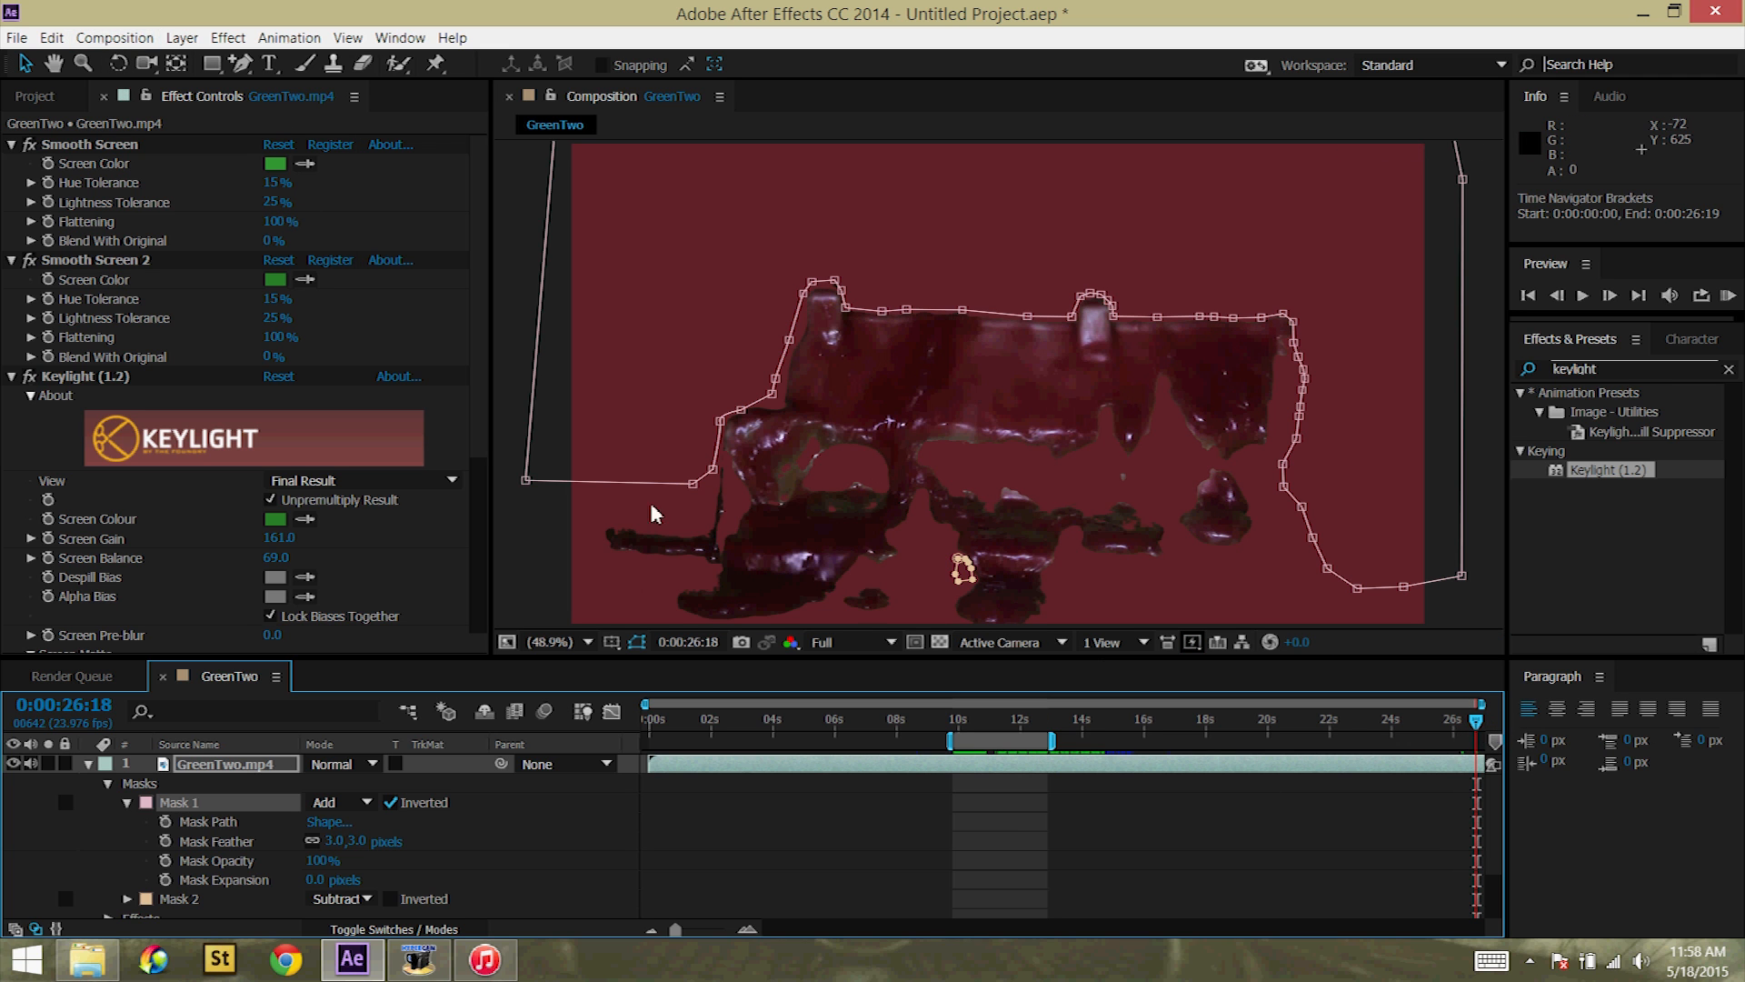
pyautogui.moveTo(938, 502)
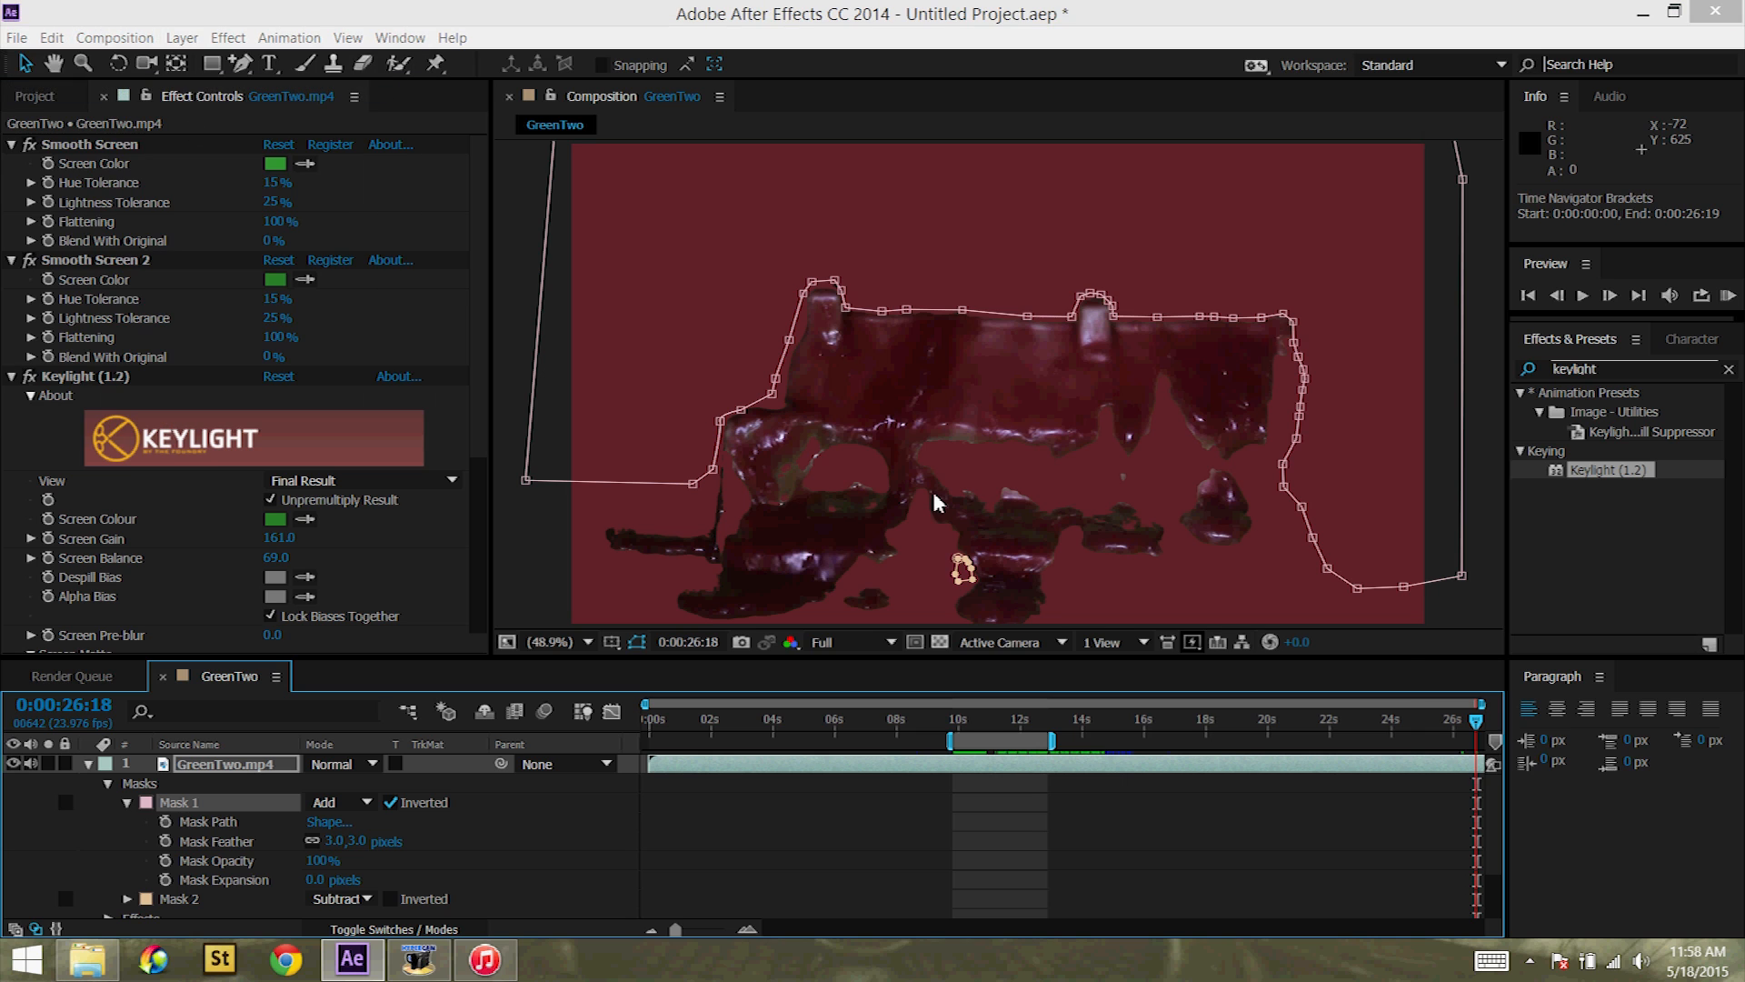
# Step: Extend the GreenTwo composition duration from 26 seconds to one minute in Composition Settings
pyautogui.click(113, 36)
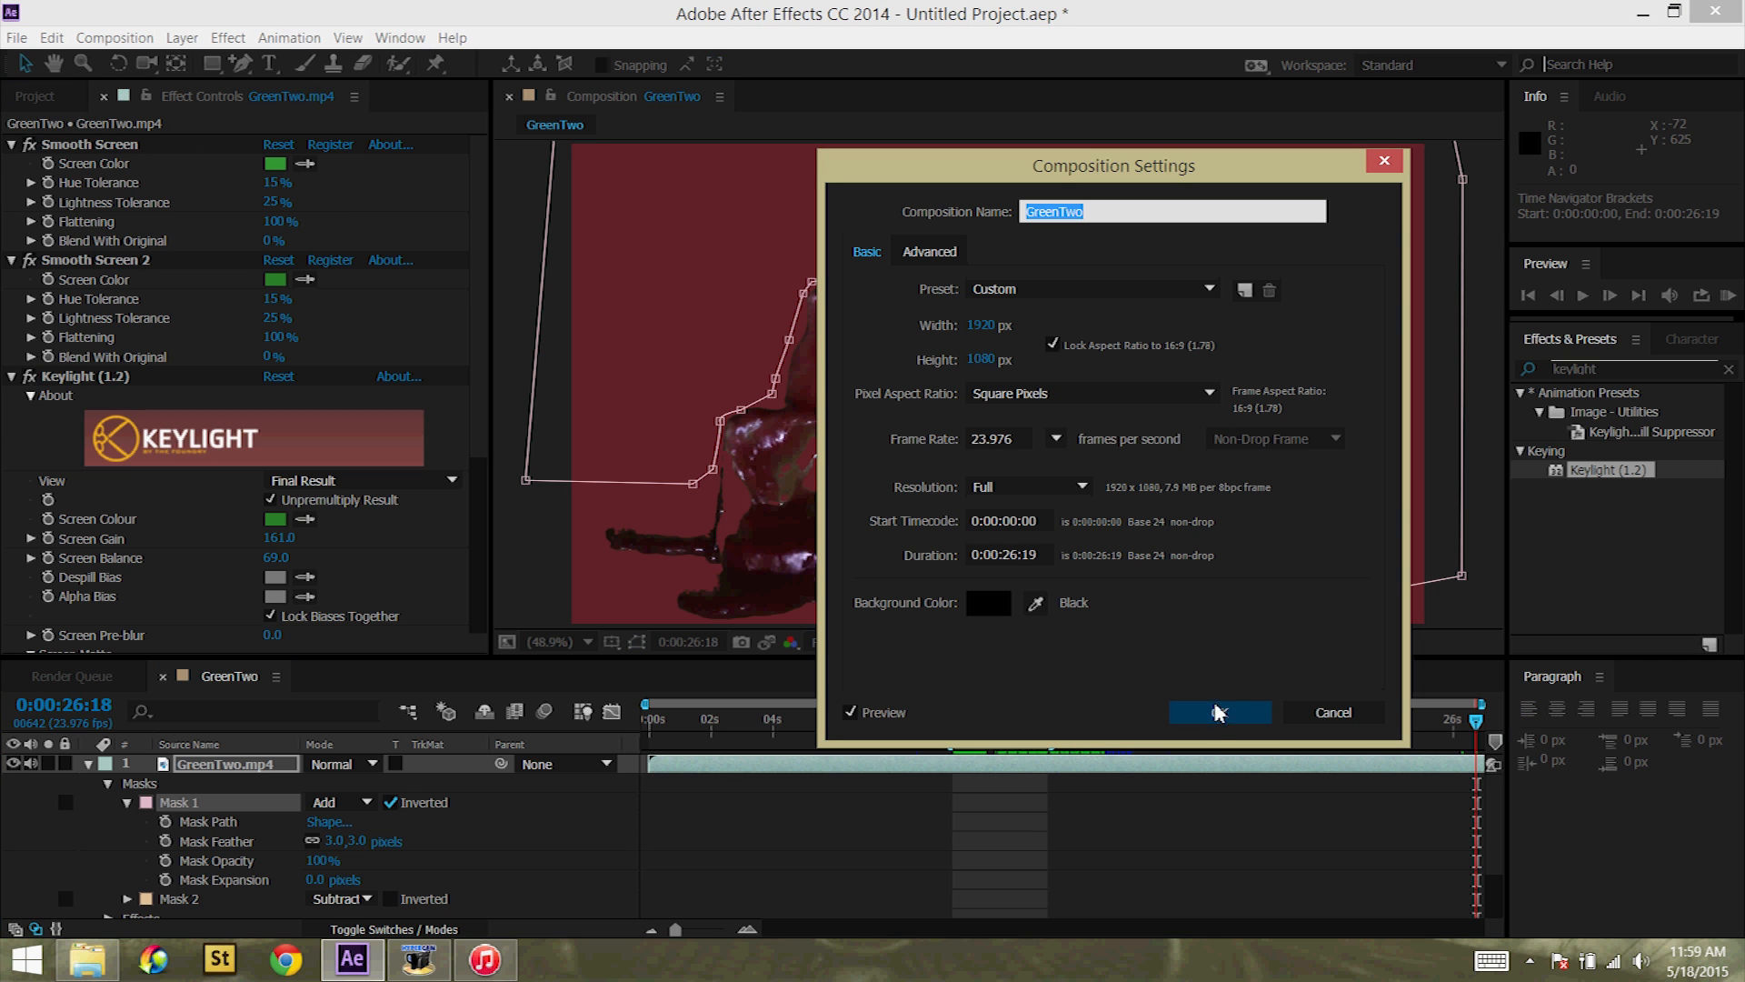
pyautogui.click(1218, 712)
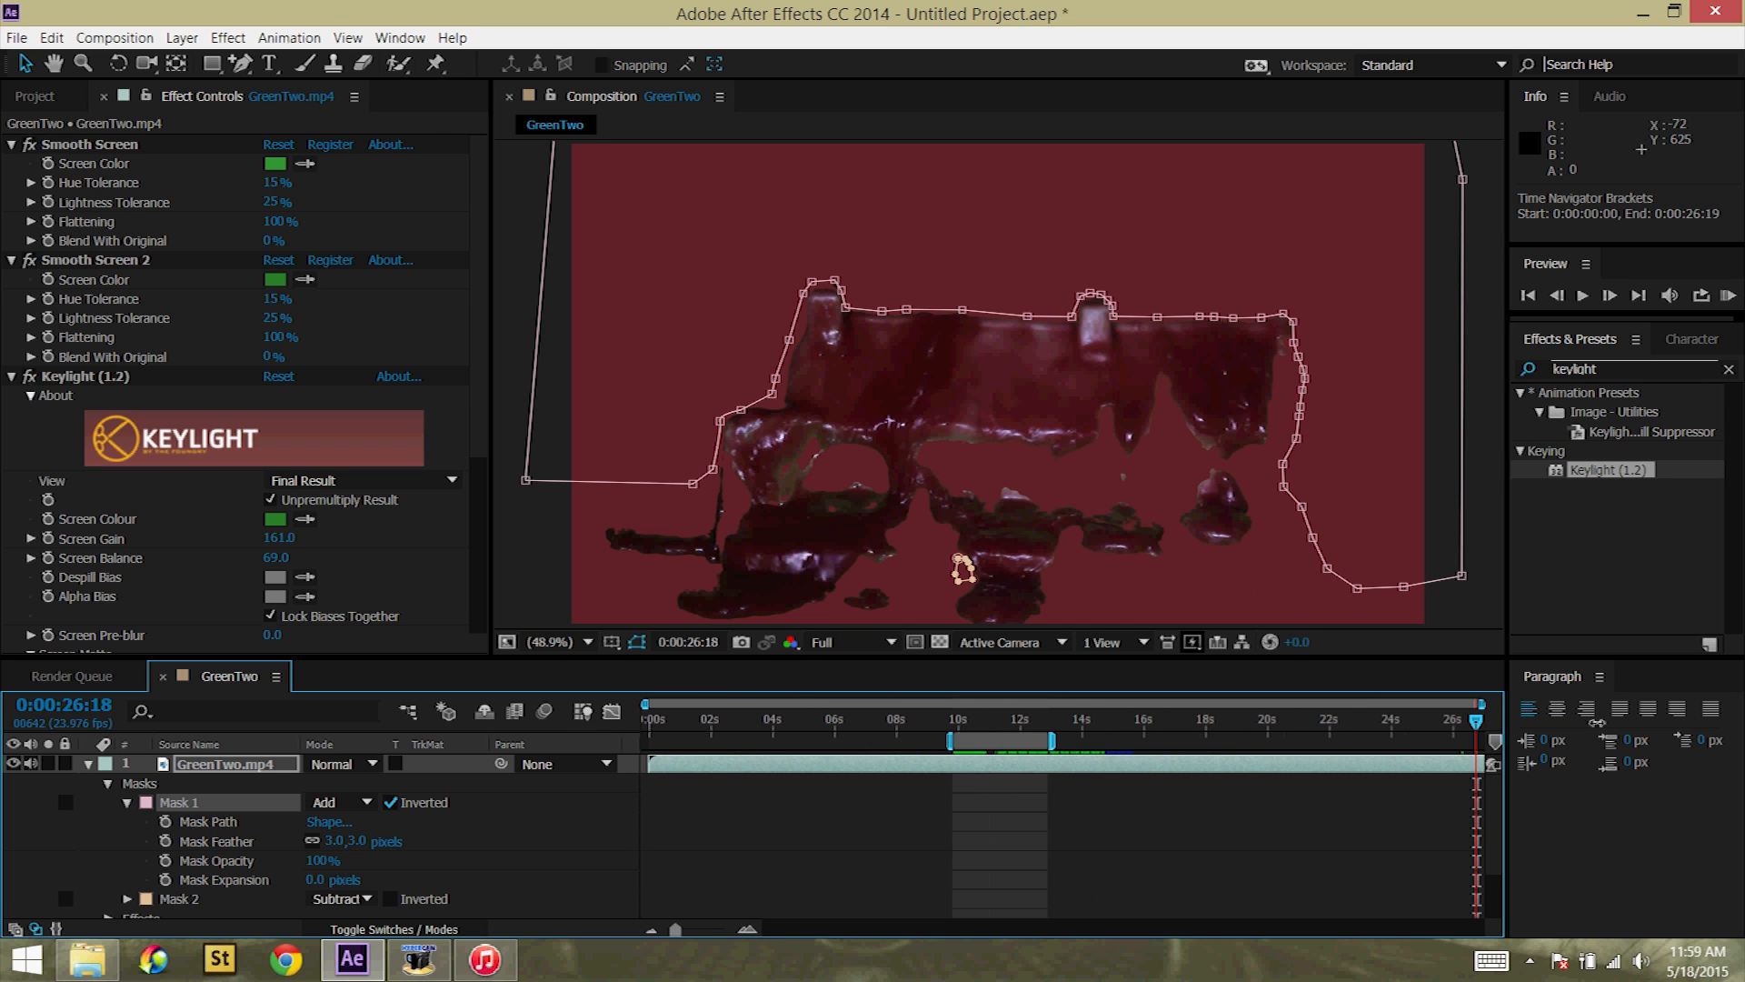
pyautogui.click(112, 36)
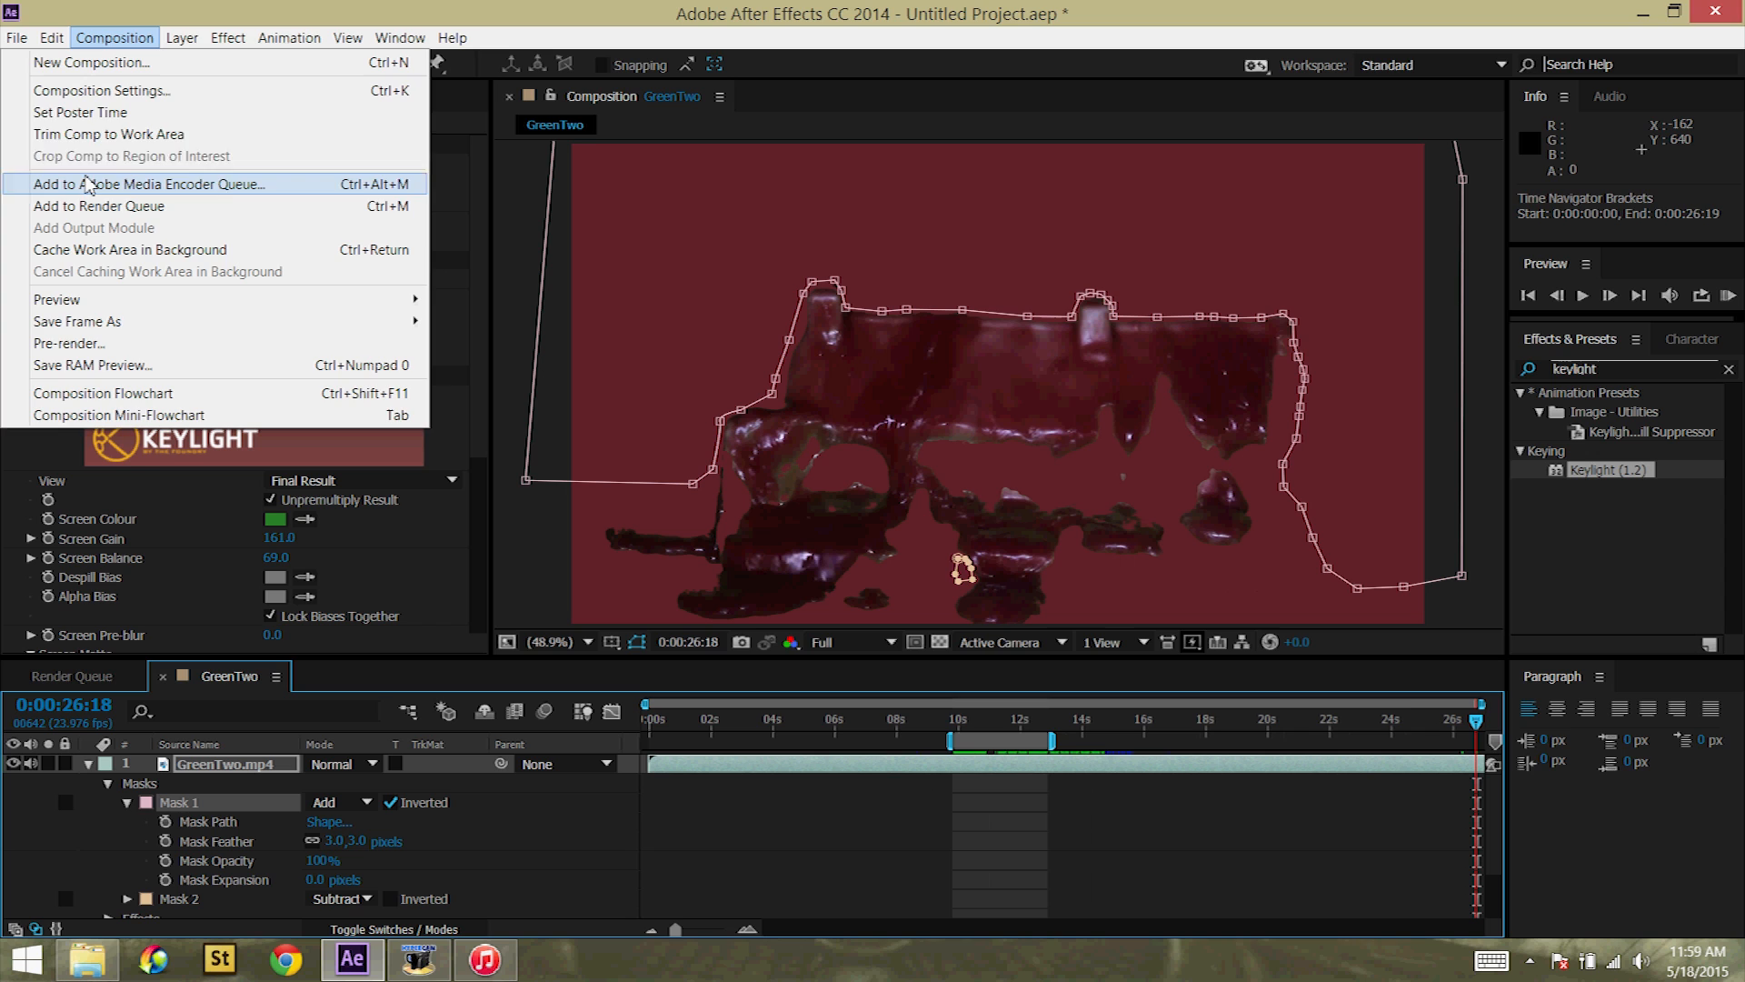
pyautogui.click(101, 91)
pyautogui.write('0:01:00:00')
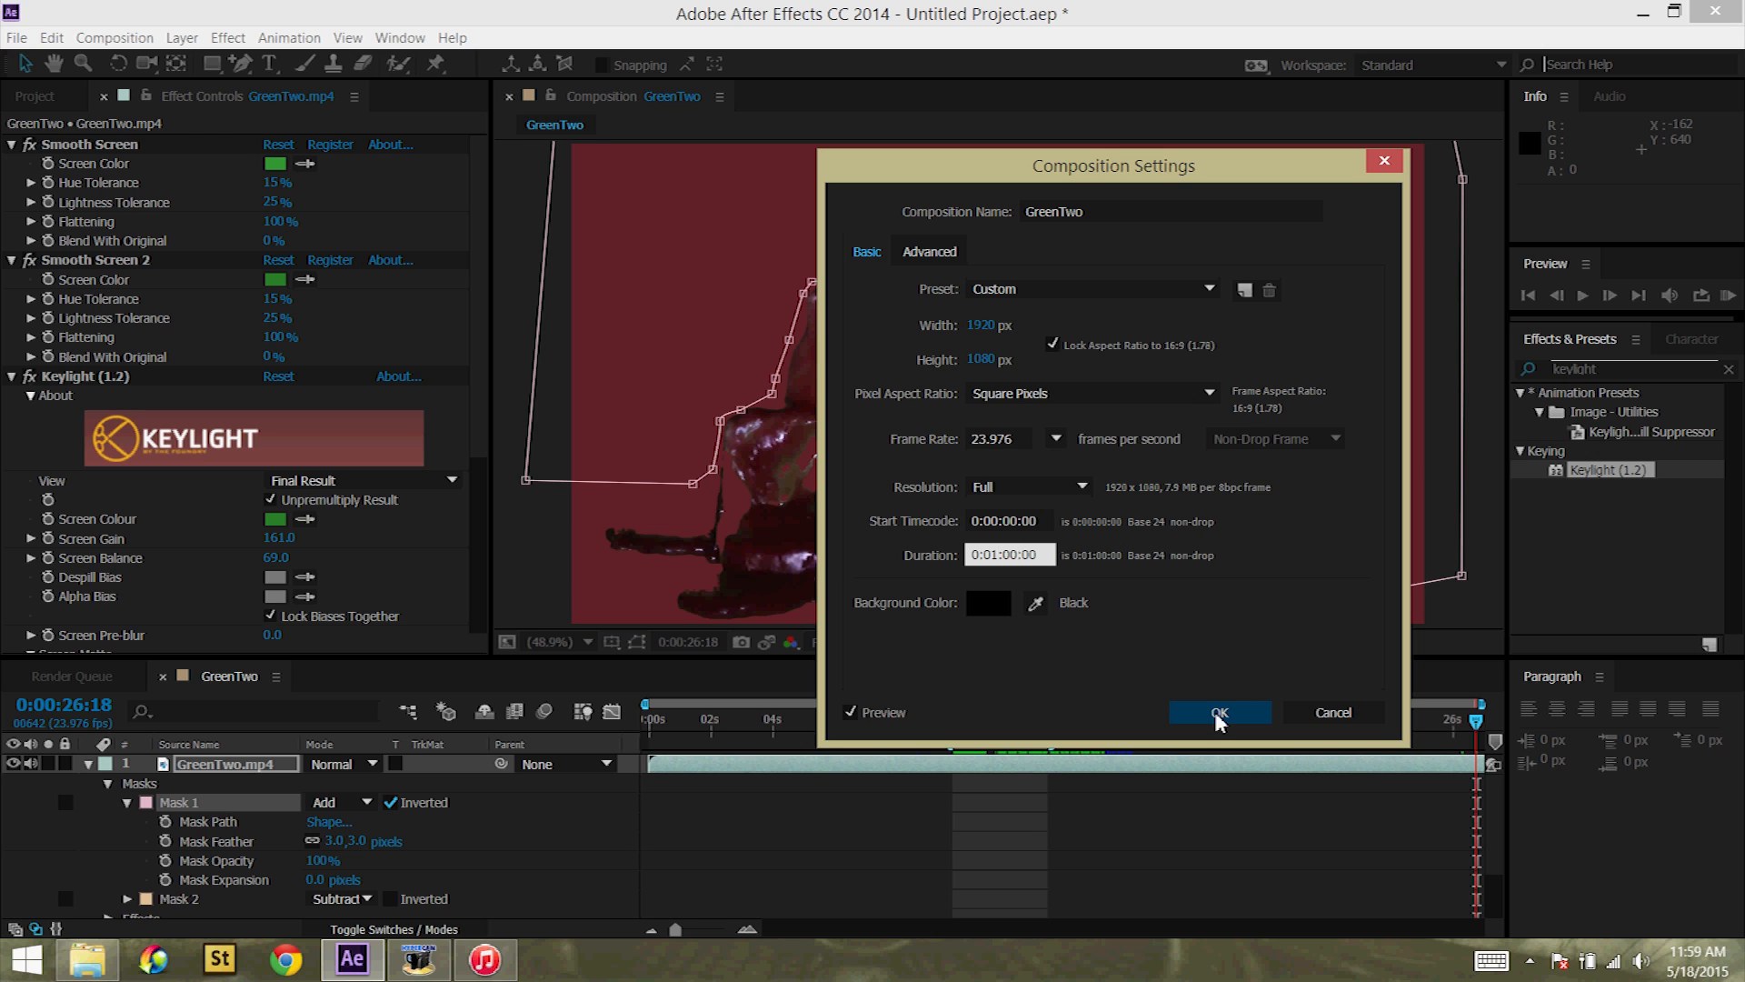
pyautogui.click(1218, 712)
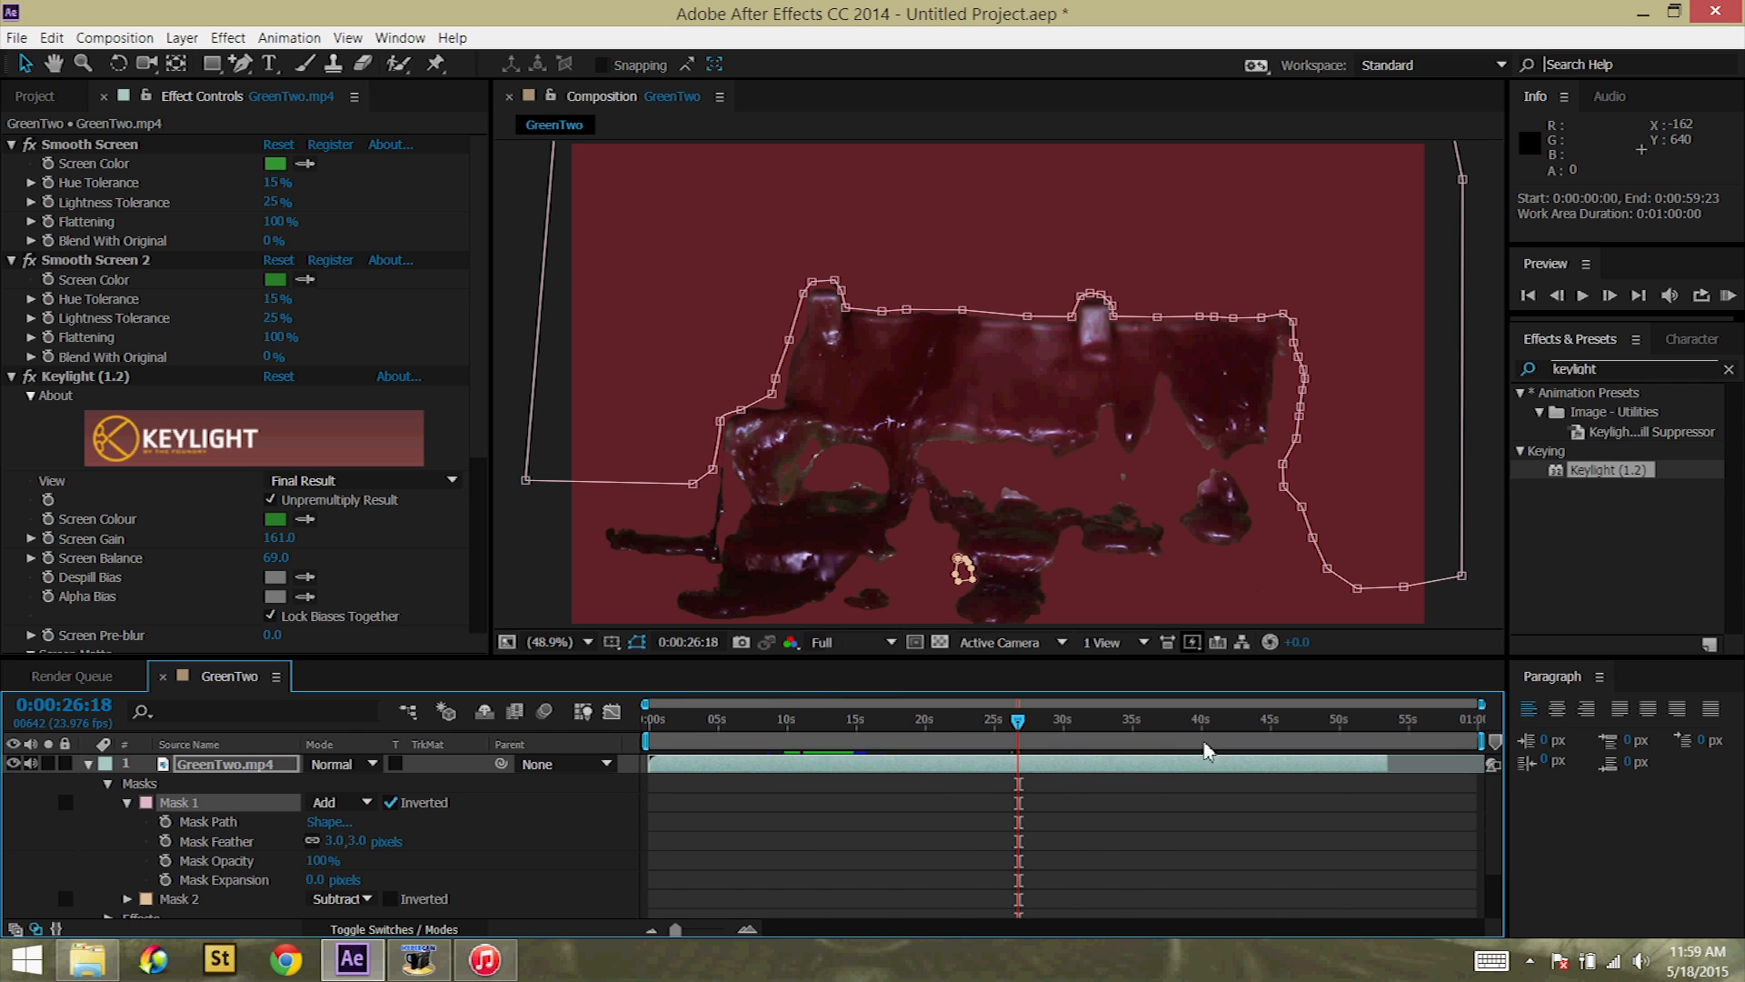
pyautogui.moveTo(1124, 729)
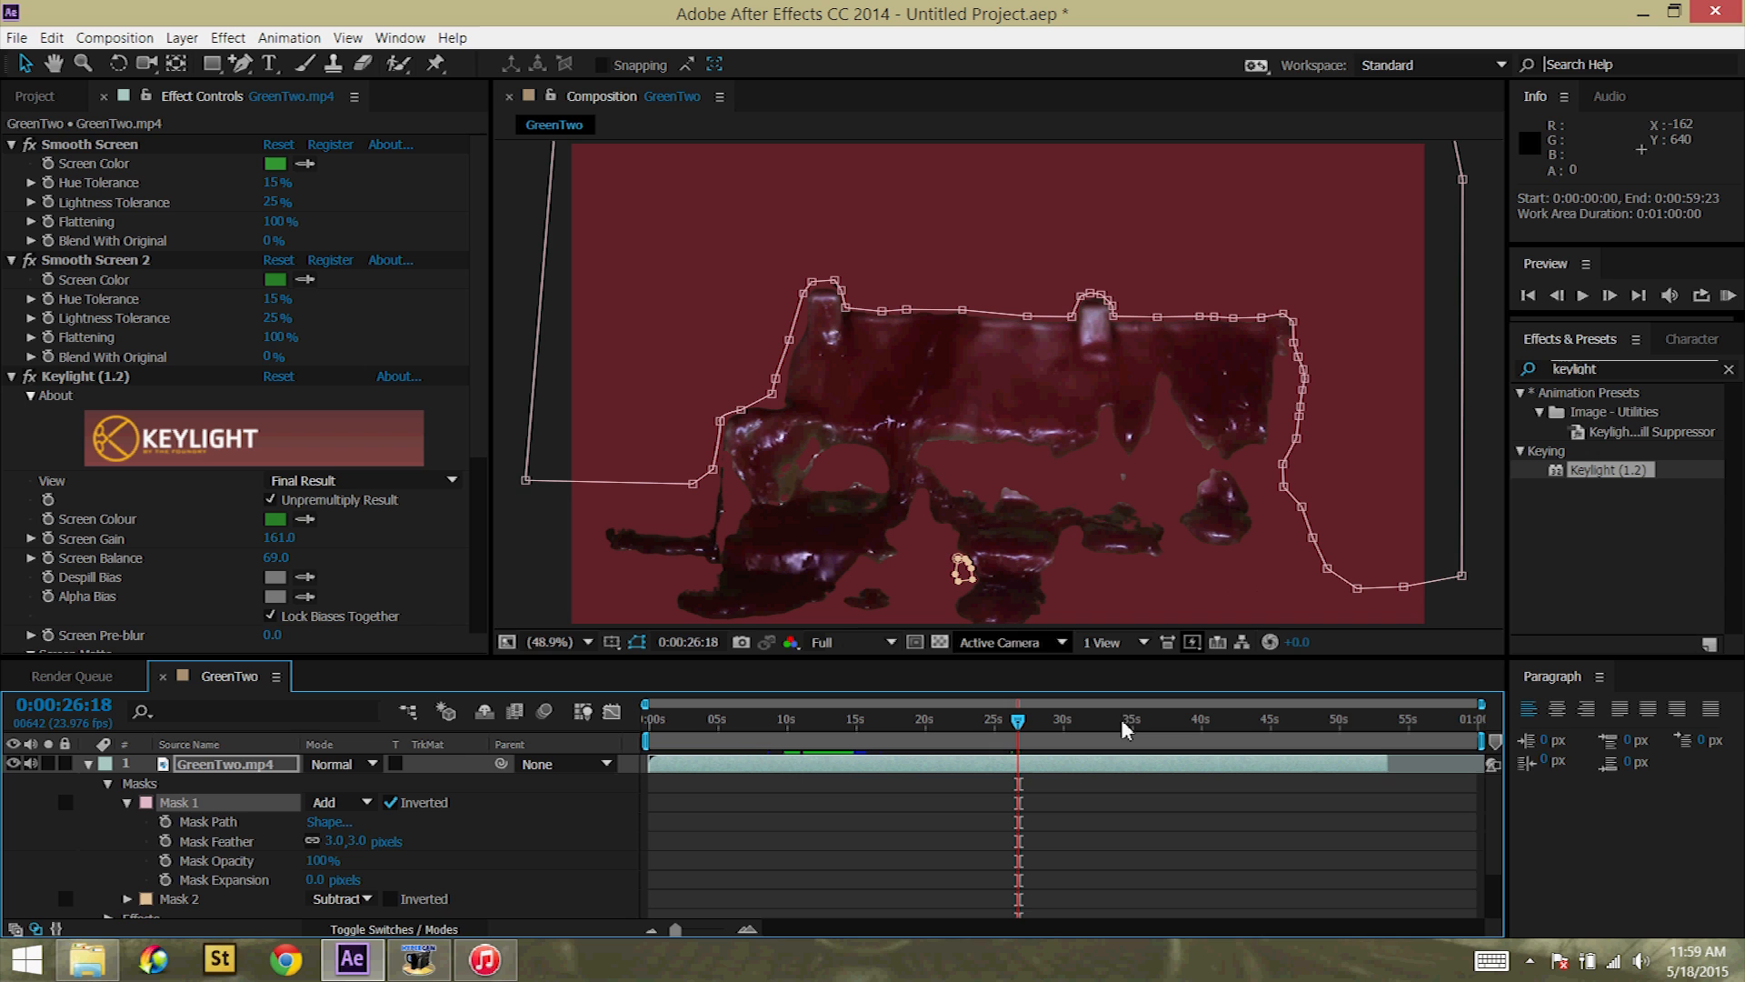
# Step: Collapse the effect settings and add a Levels effect to the GreenTwo.mp4 layer
pyautogui.click(235, 763)
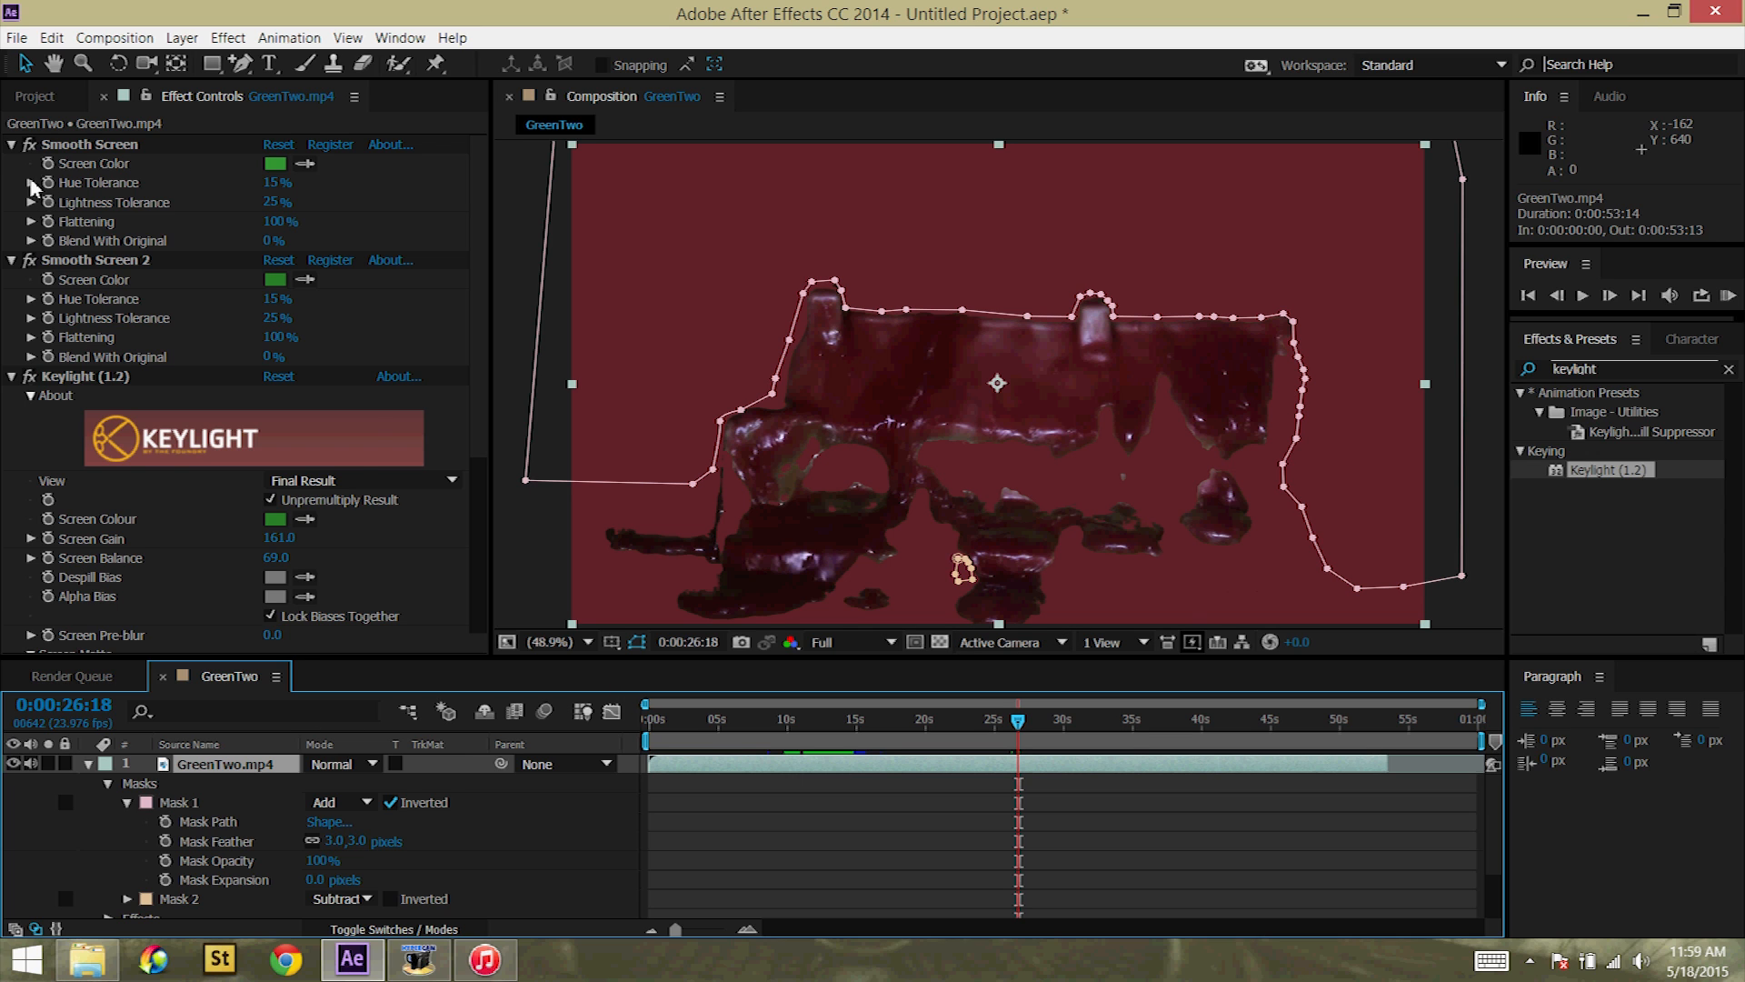
pyautogui.click(9, 144)
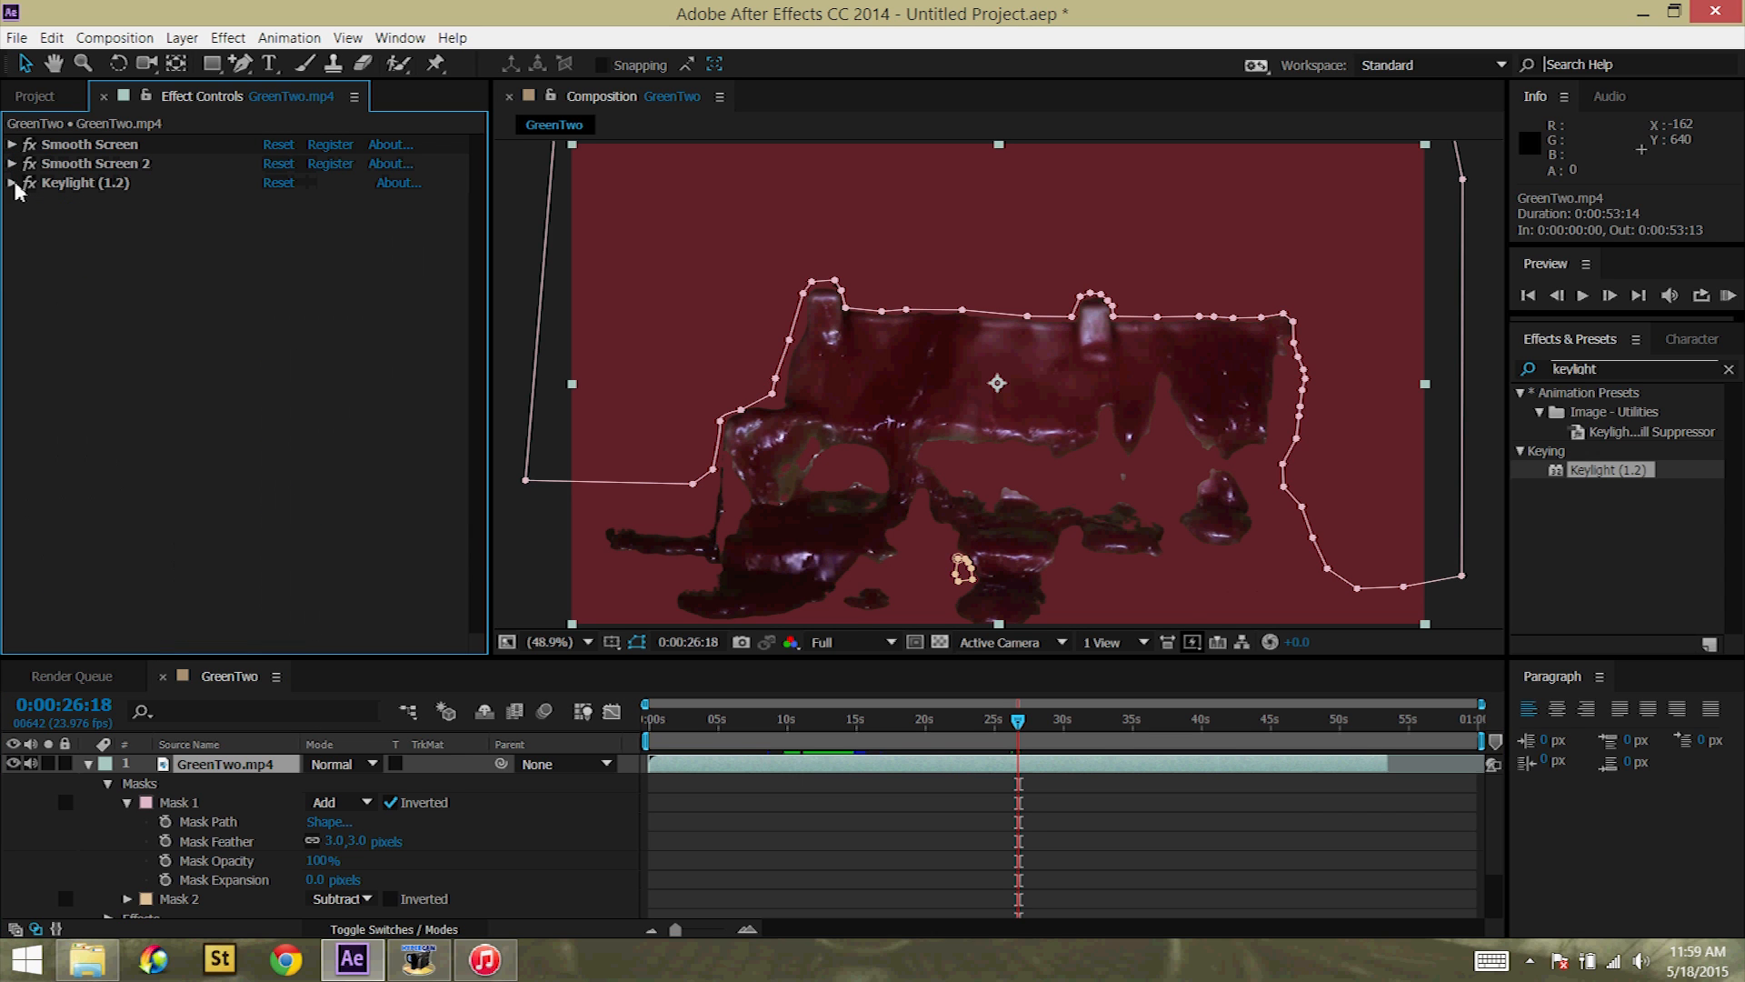
pyautogui.click(227, 36)
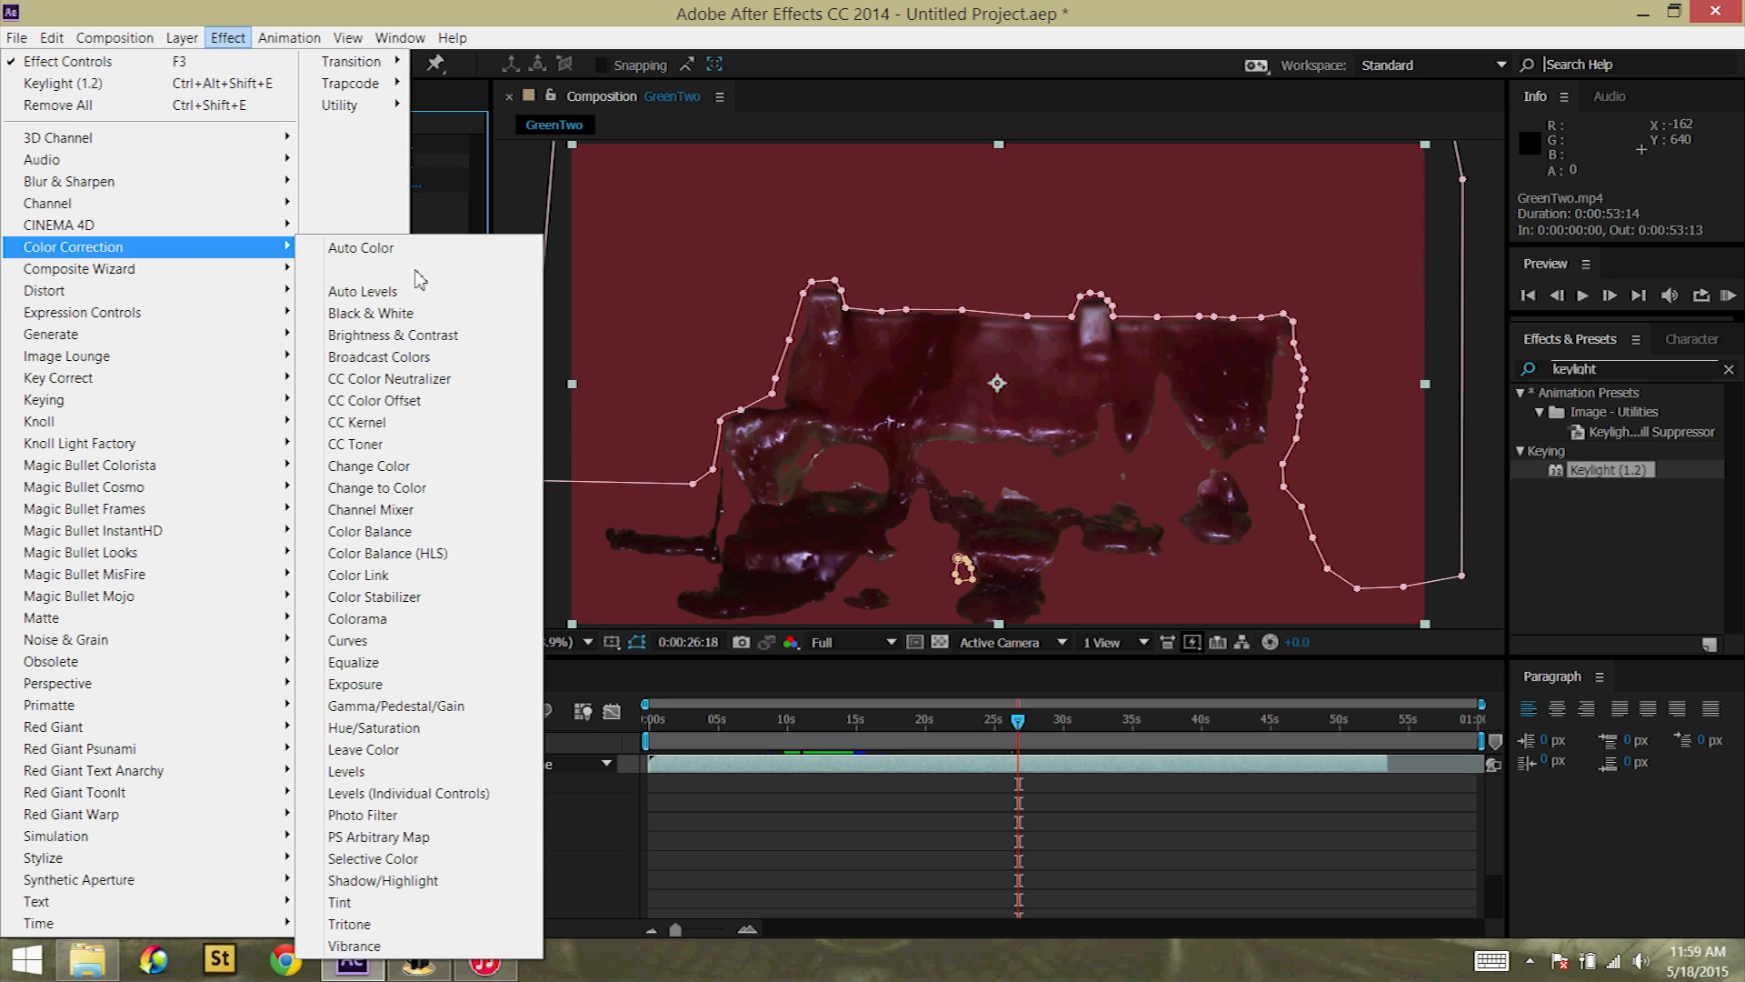
pyautogui.moveTo(384, 770)
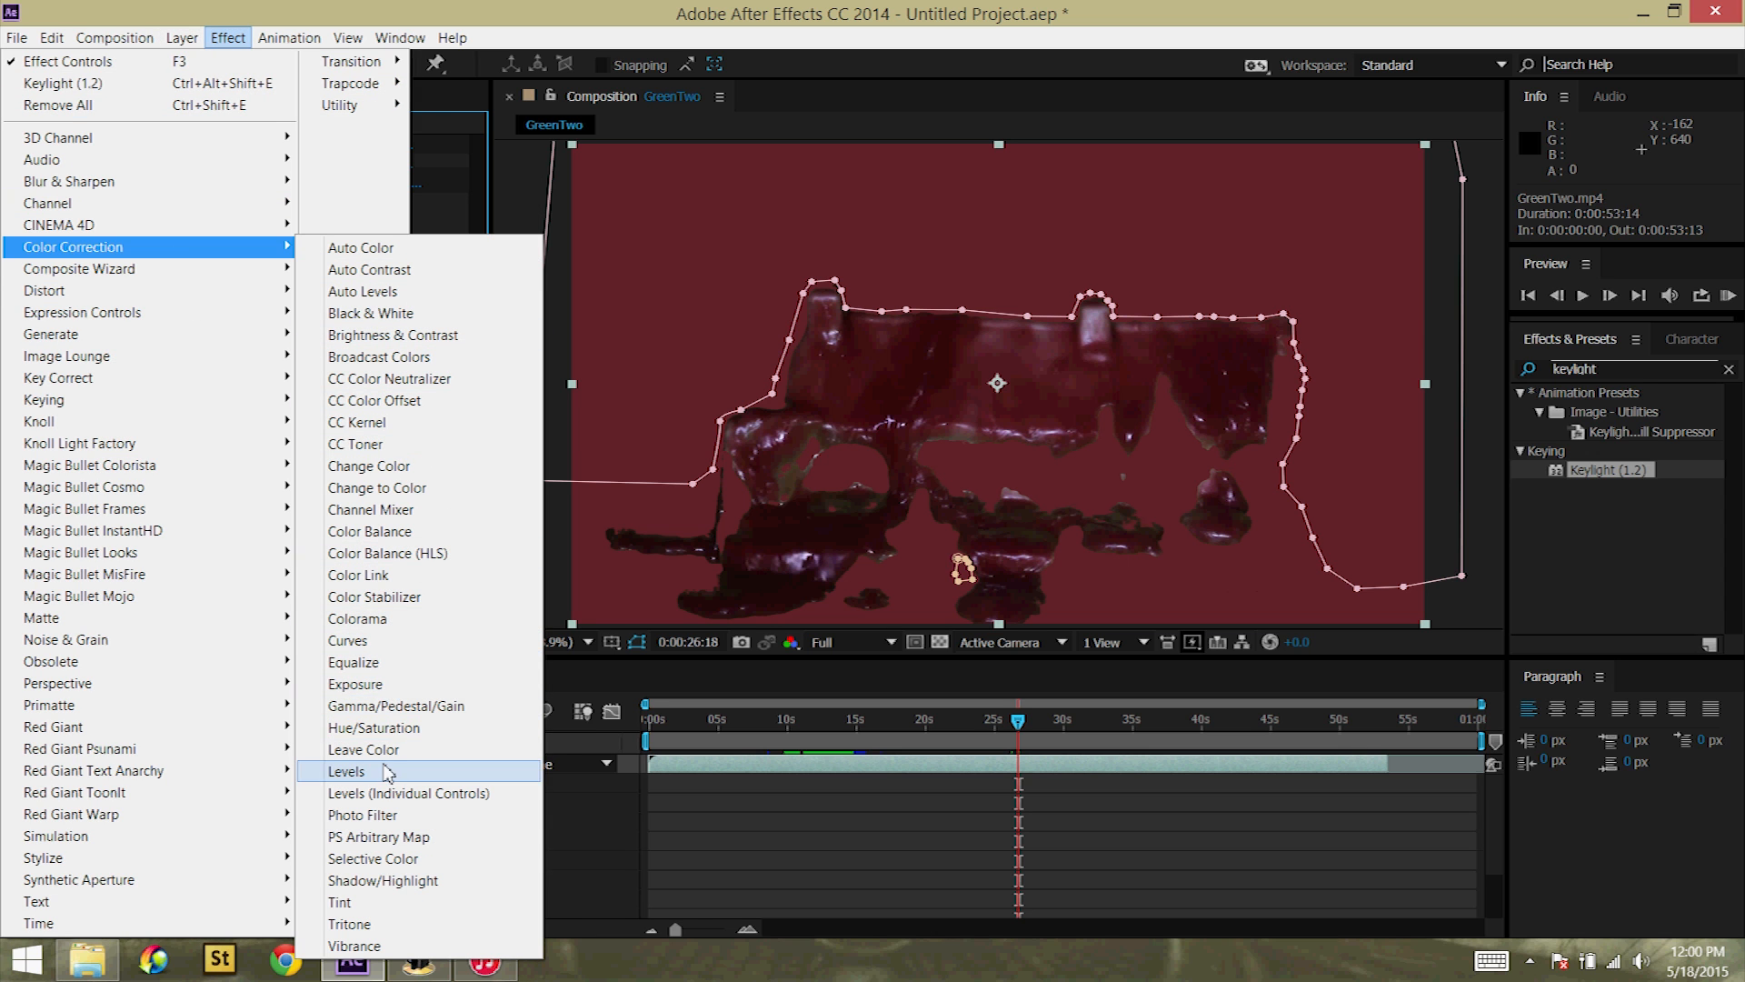
pyautogui.click(346, 771)
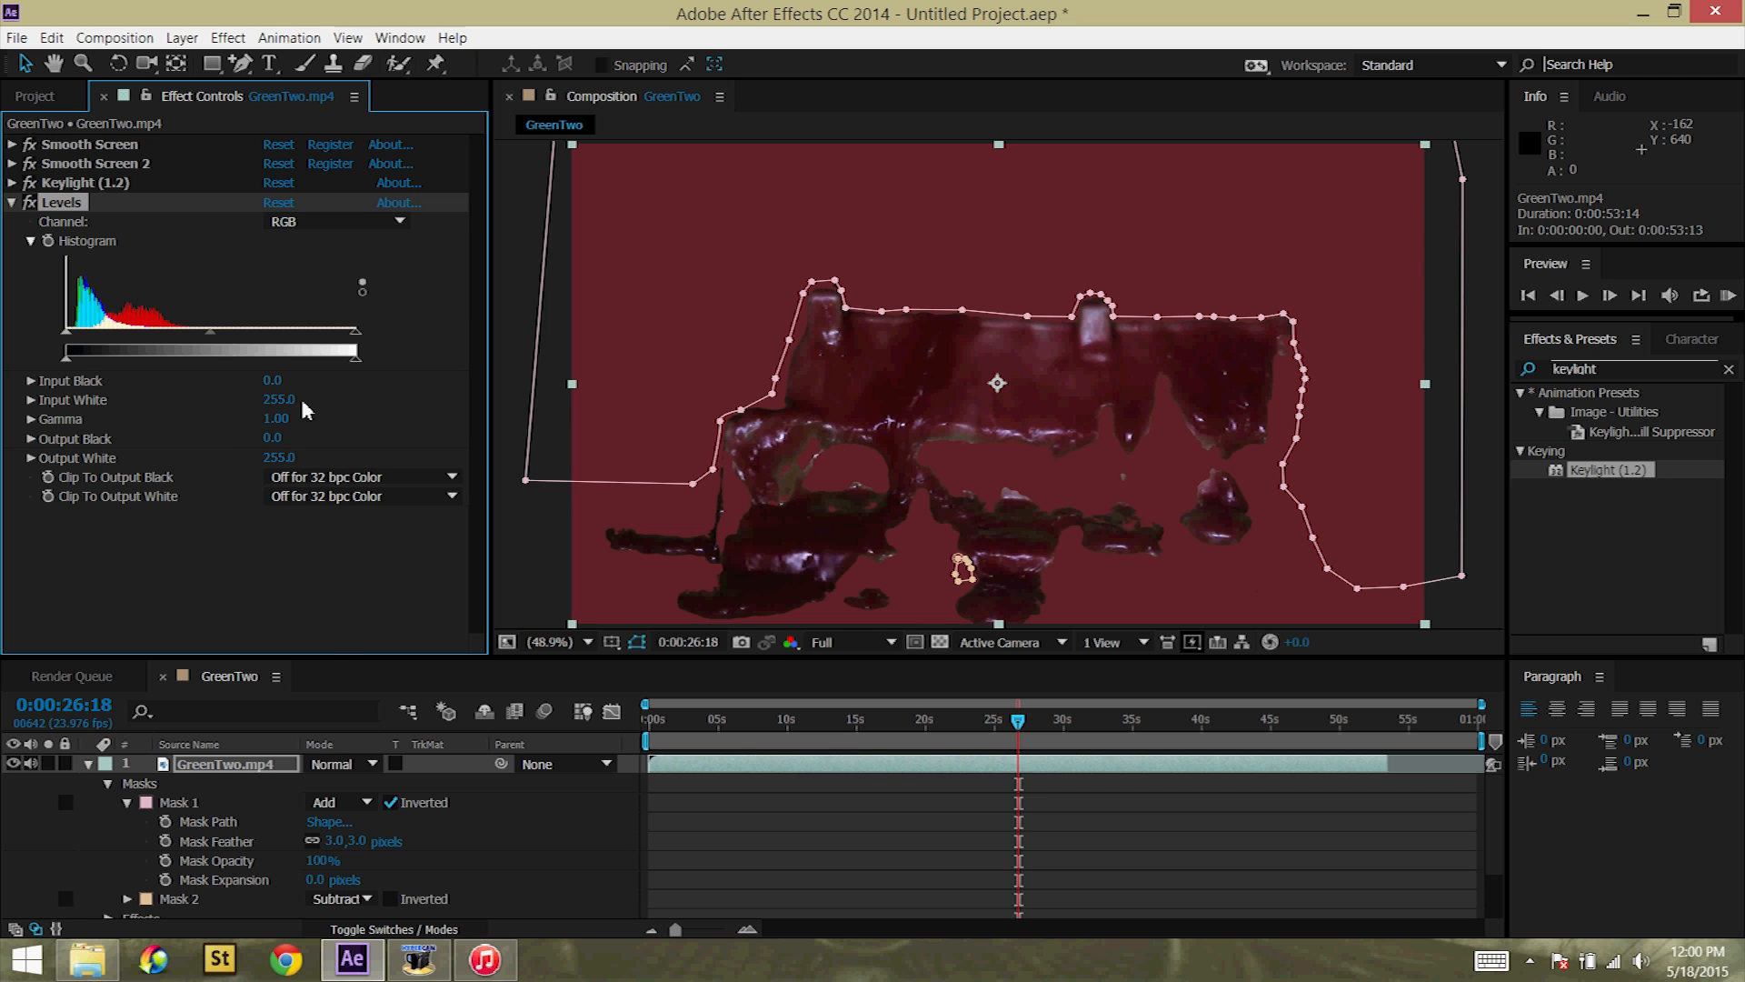
# Step: Raise input black and lower input white and gamma on the Levels histogram to darken the wax
pyautogui.moveTo(358, 331); pyautogui.dragTo(186, 331)
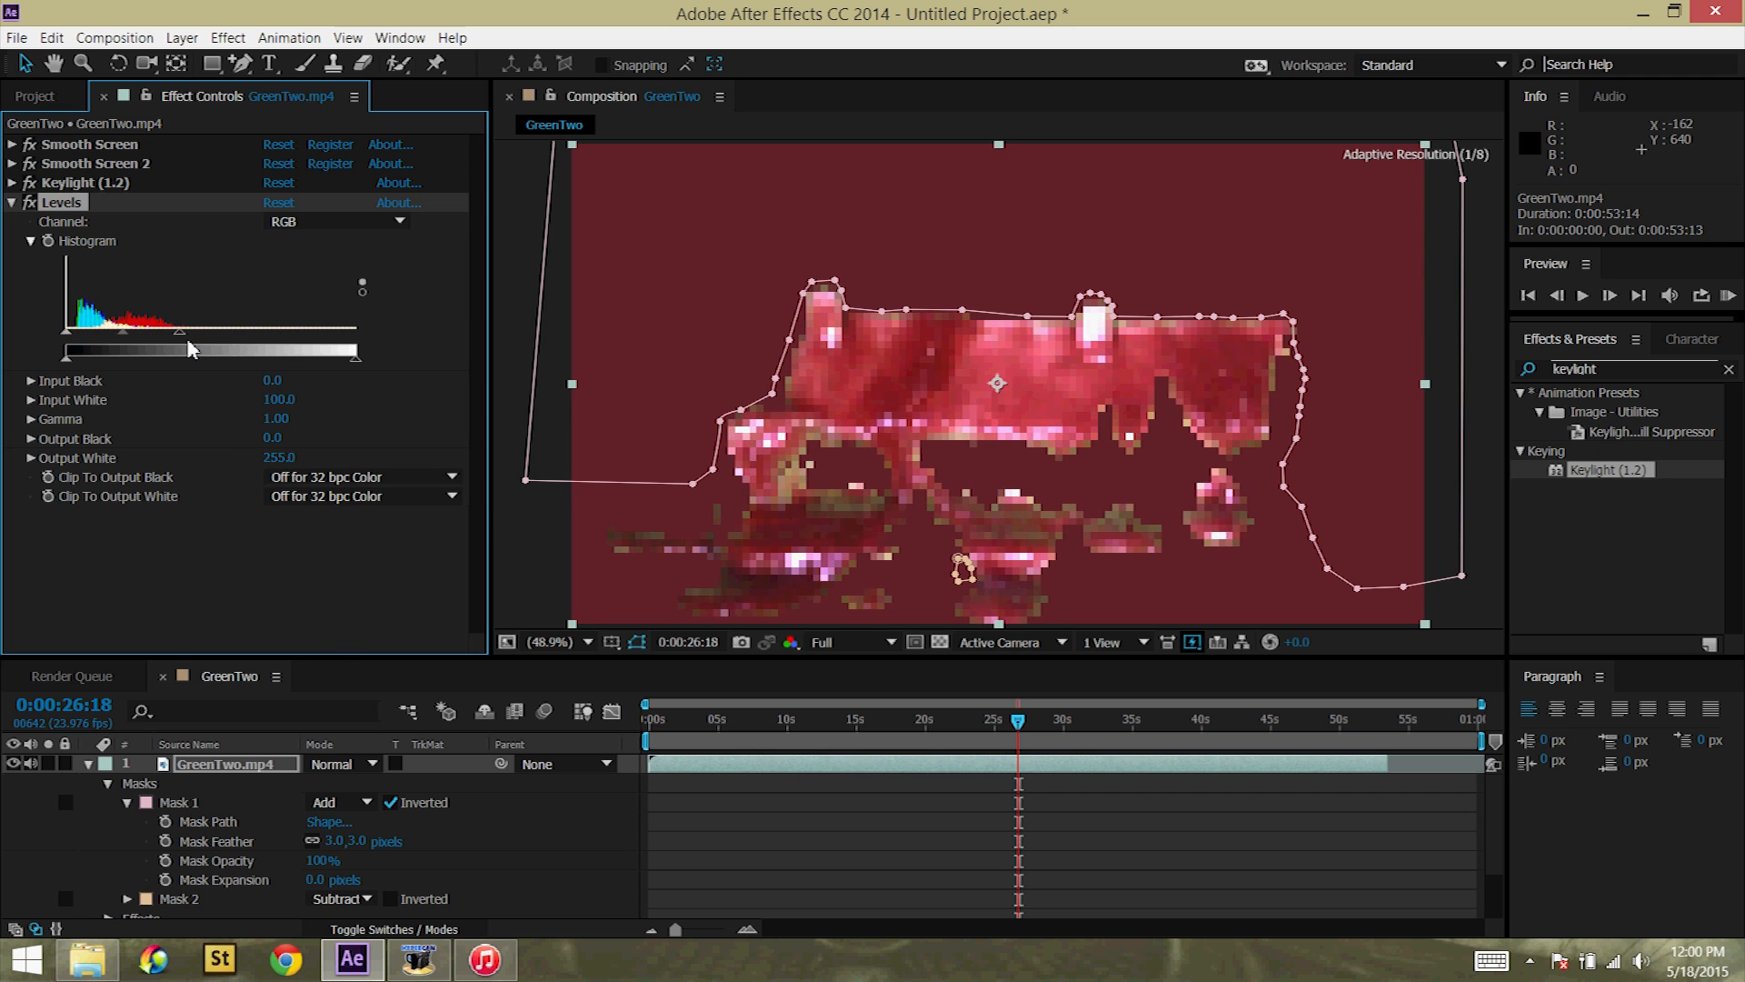
pyautogui.moveTo(69, 335); pyautogui.dragTo(102, 335)
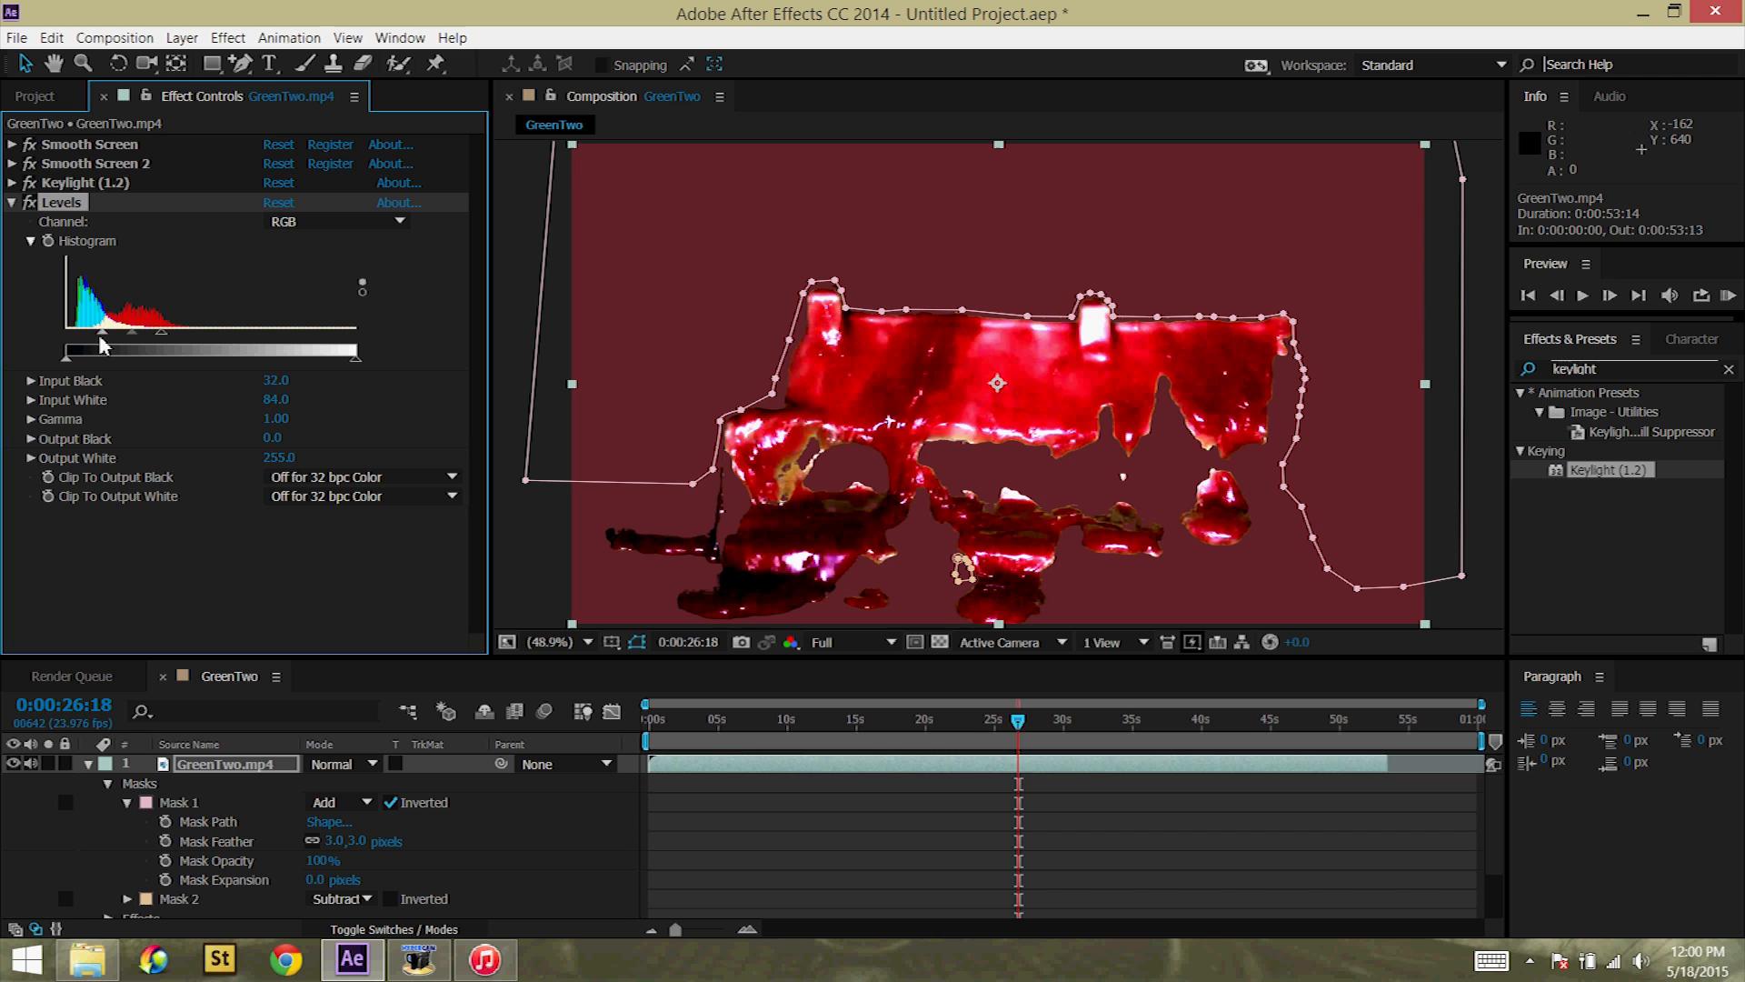
pyautogui.moveTo(100, 344); pyautogui.dragTo(140, 344)
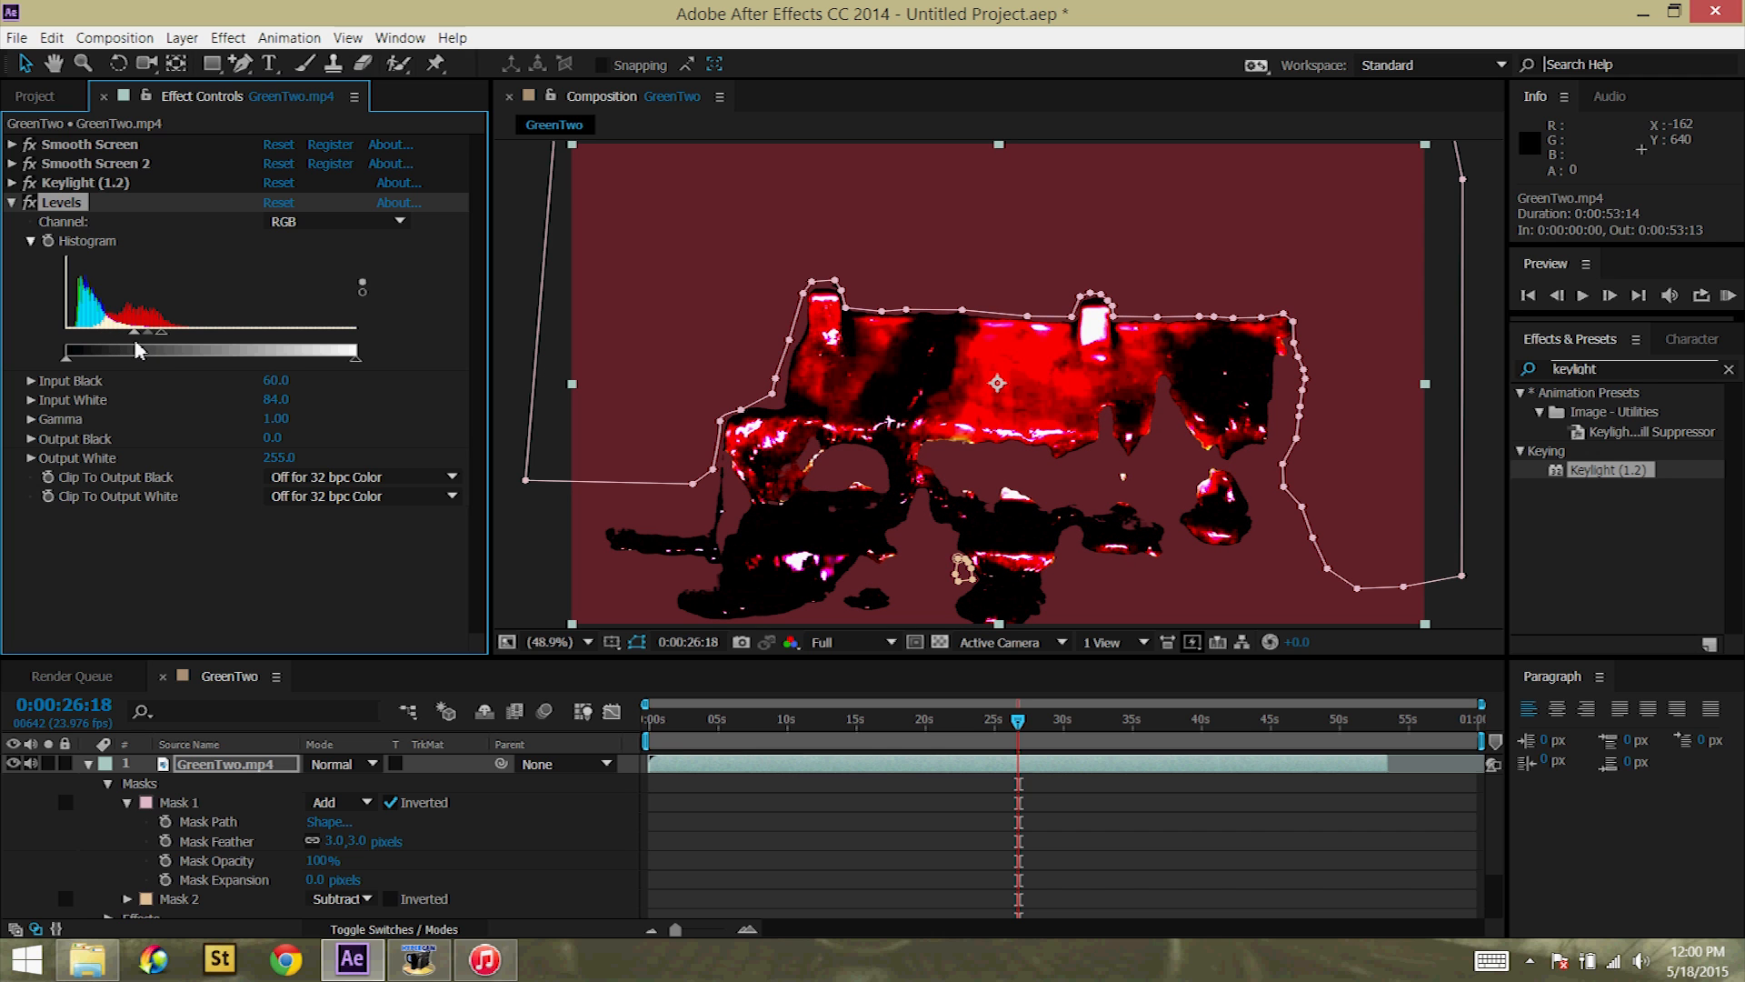
pyautogui.moveTo(160, 330); pyautogui.dragTo(256, 331)
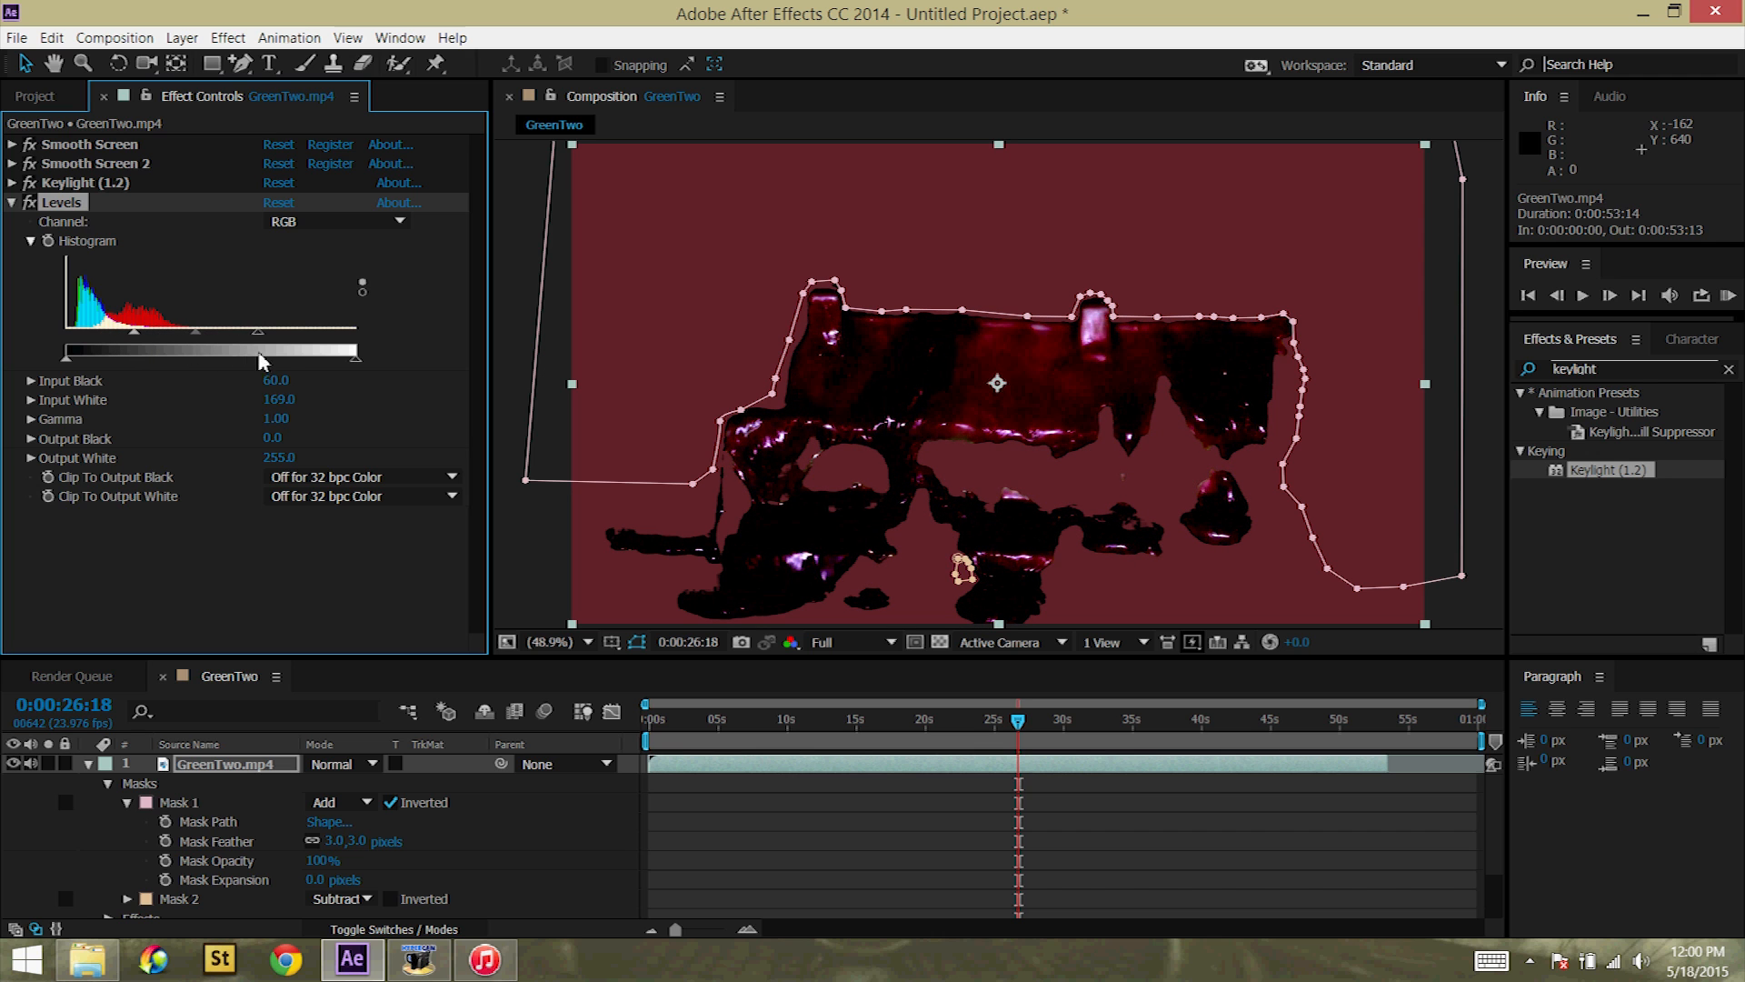
pyautogui.moveTo(258, 331); pyautogui.dragTo(187, 331)
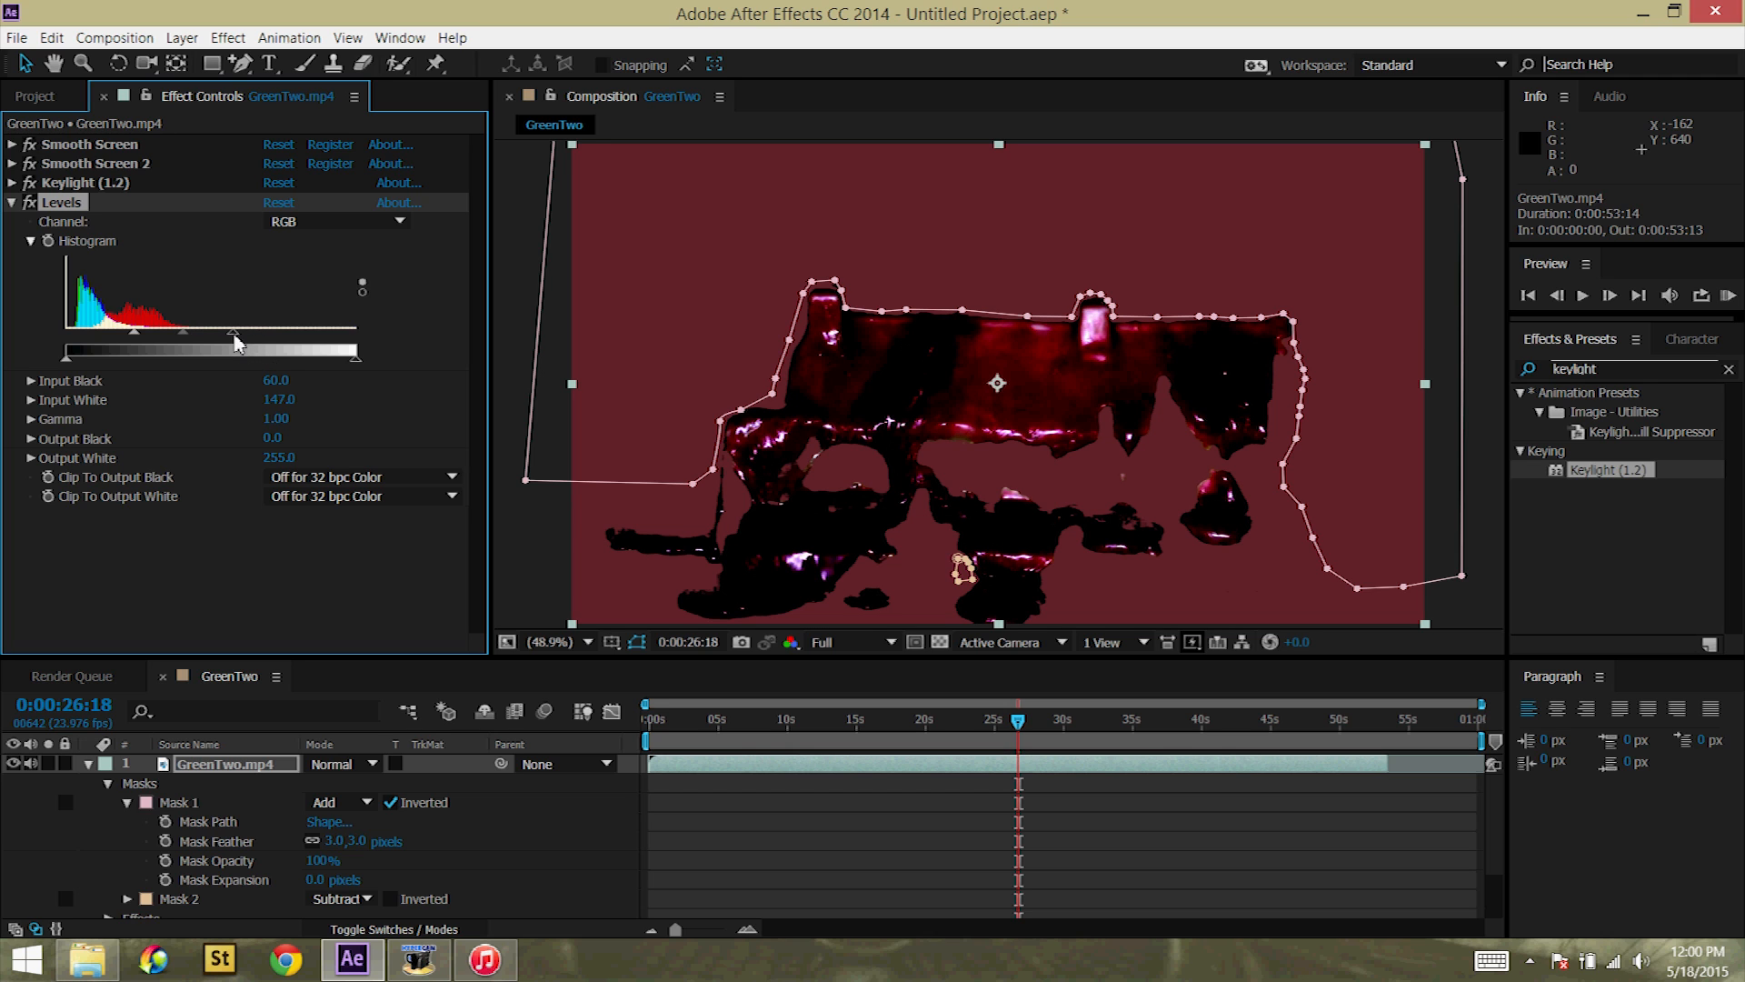
pyautogui.moveTo(234, 351); pyautogui.dragTo(222, 351)
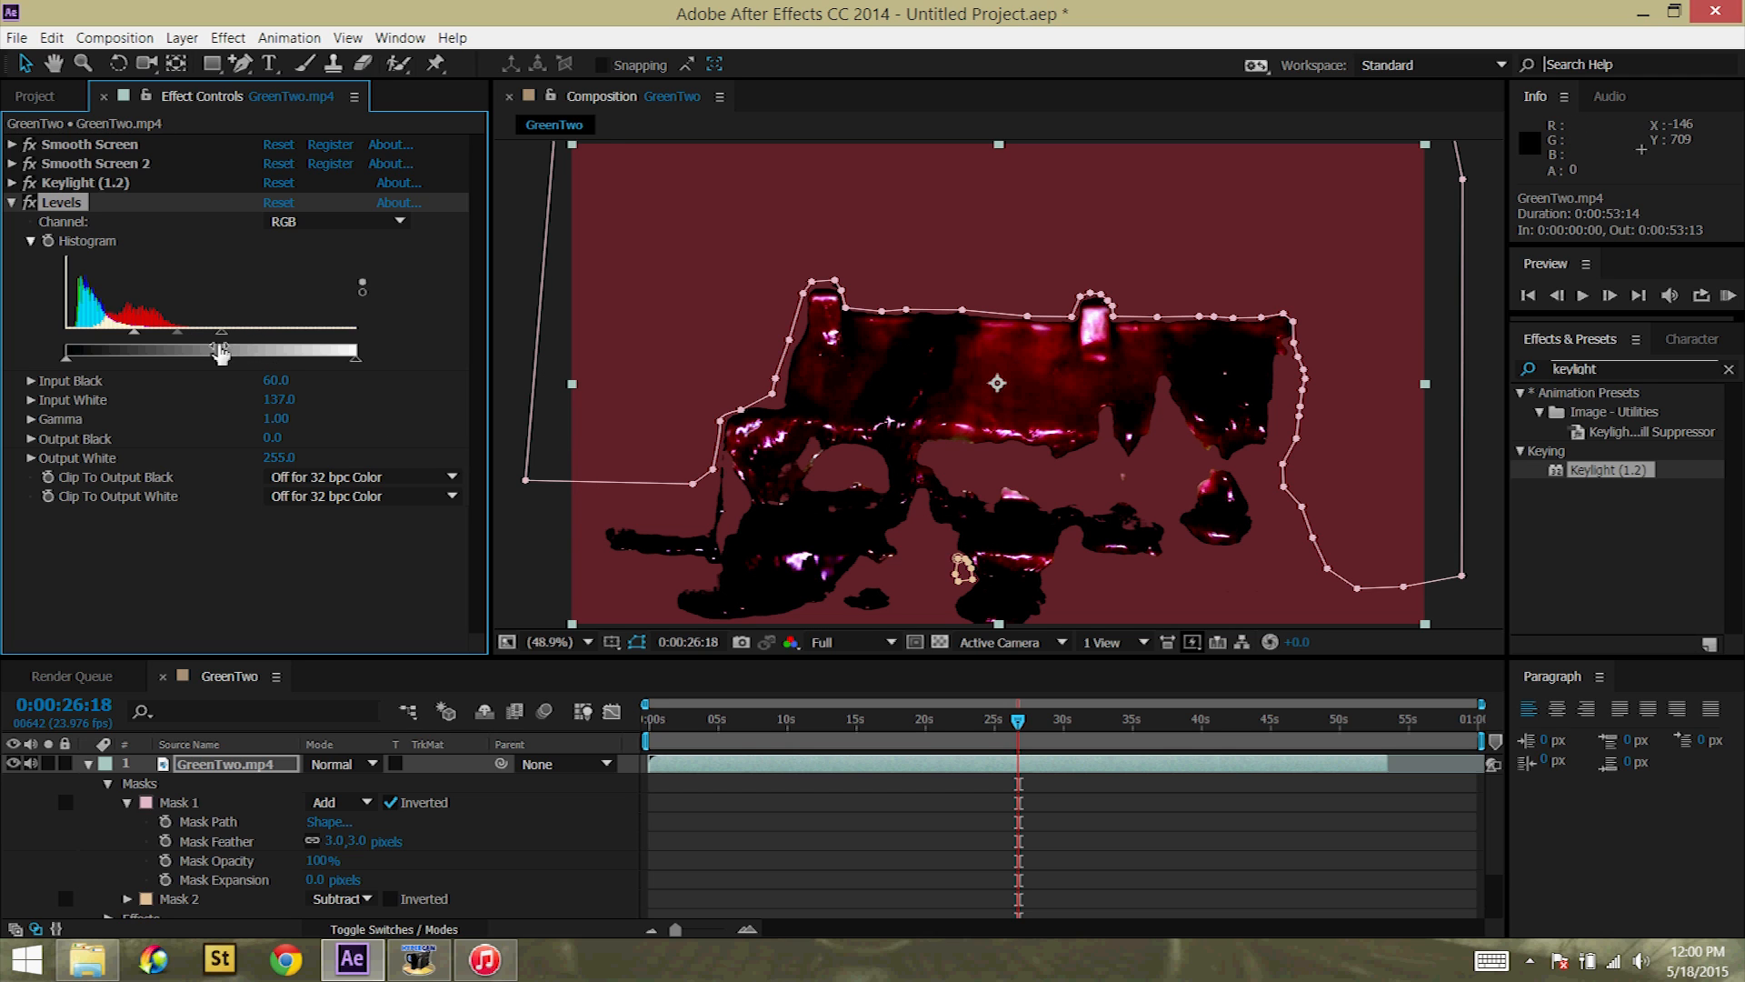
pyautogui.moveTo(221, 331); pyautogui.dragTo(165, 331)
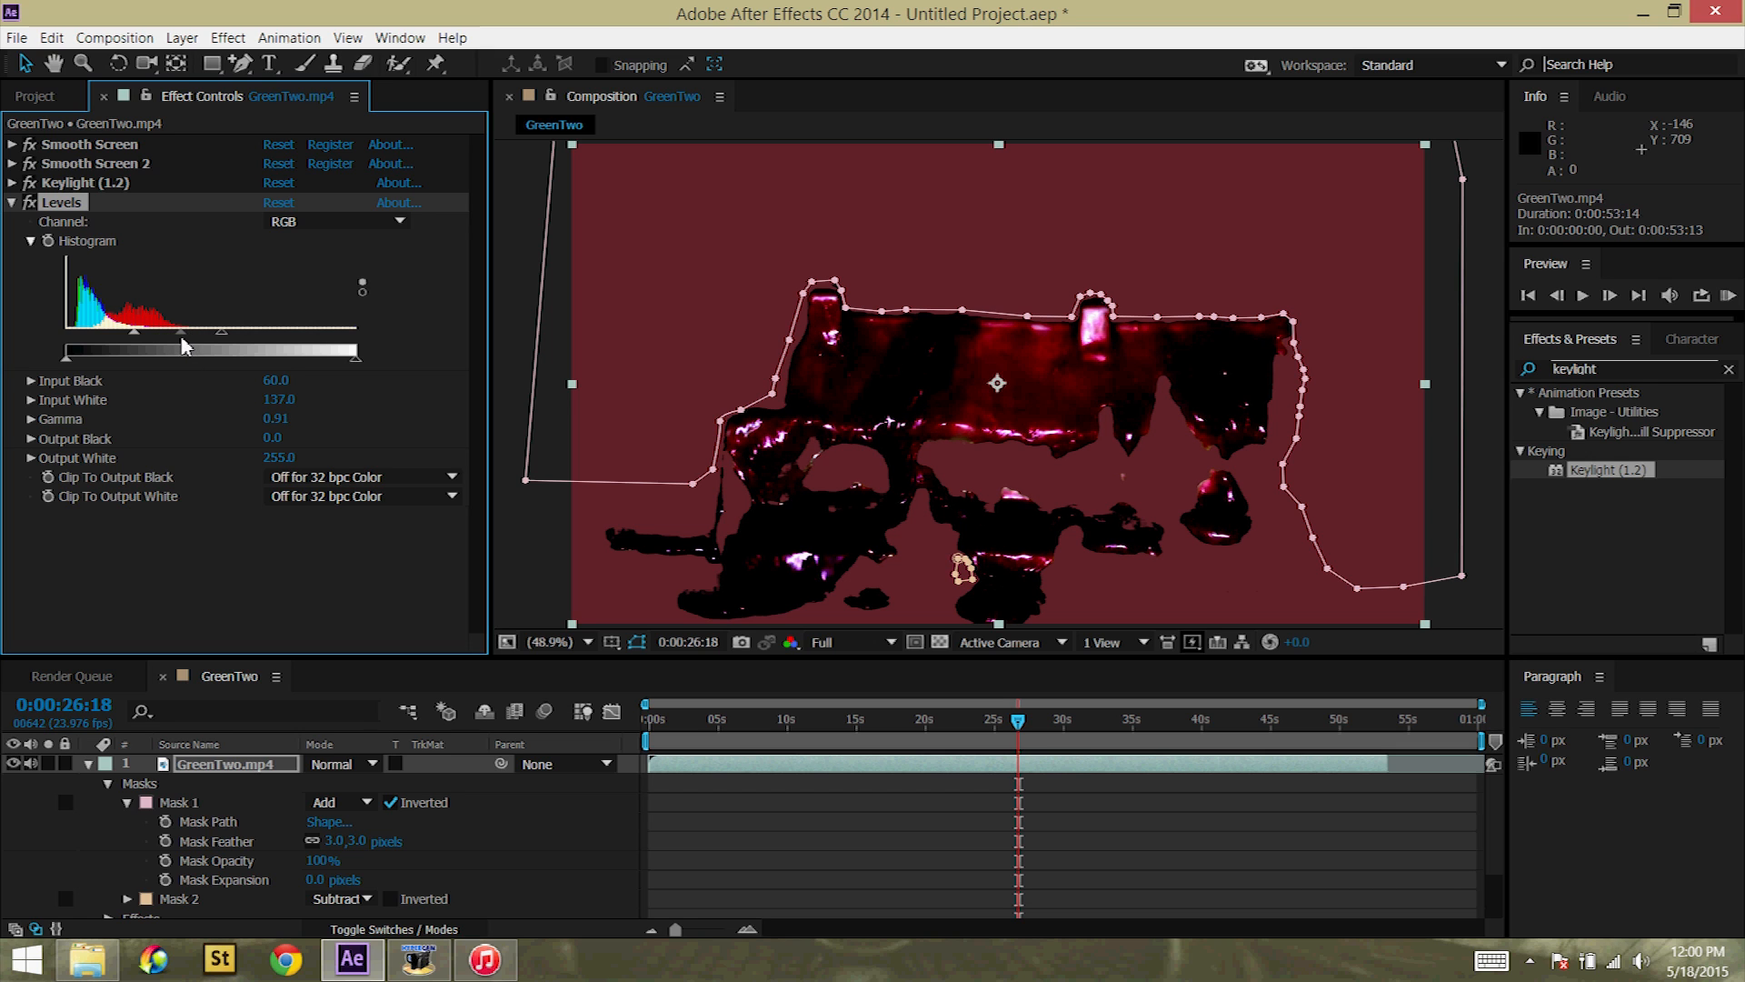
pyautogui.moveTo(131, 338)
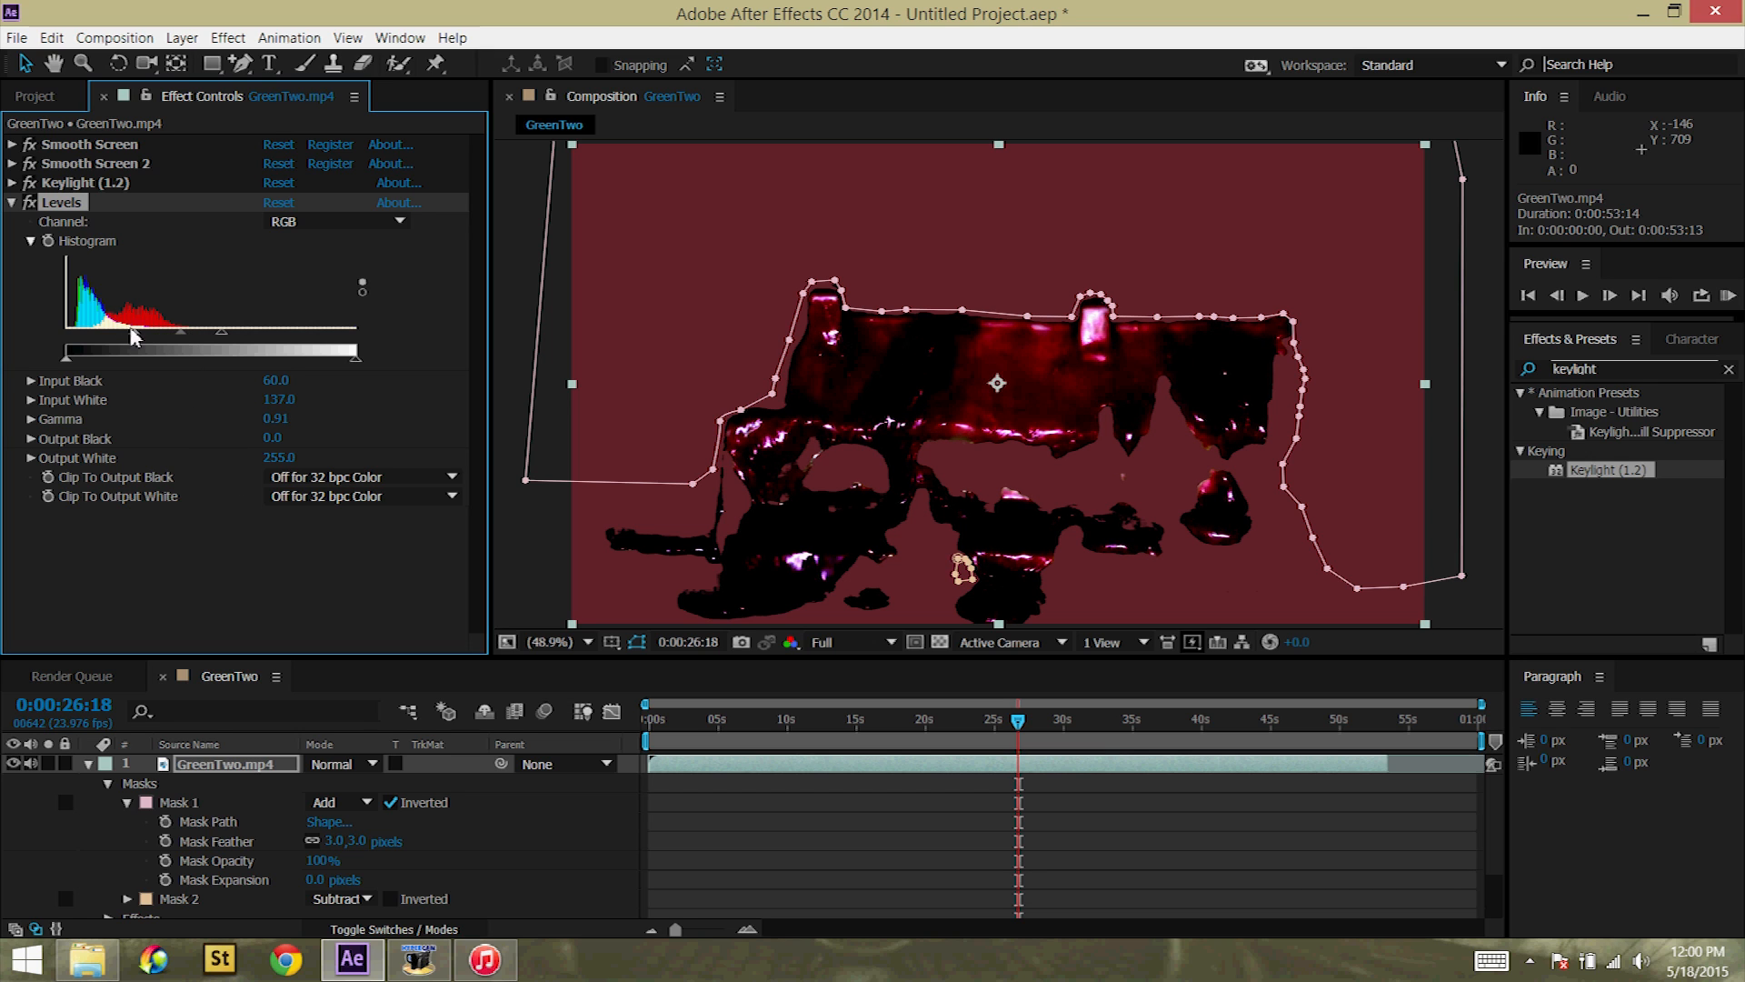
# Step: Settle Levels at input black 71, input white 121 and gamma 1.00 for dark wax with red highlights
pyautogui.moveTo(131, 329); pyautogui.dragTo(93, 329)
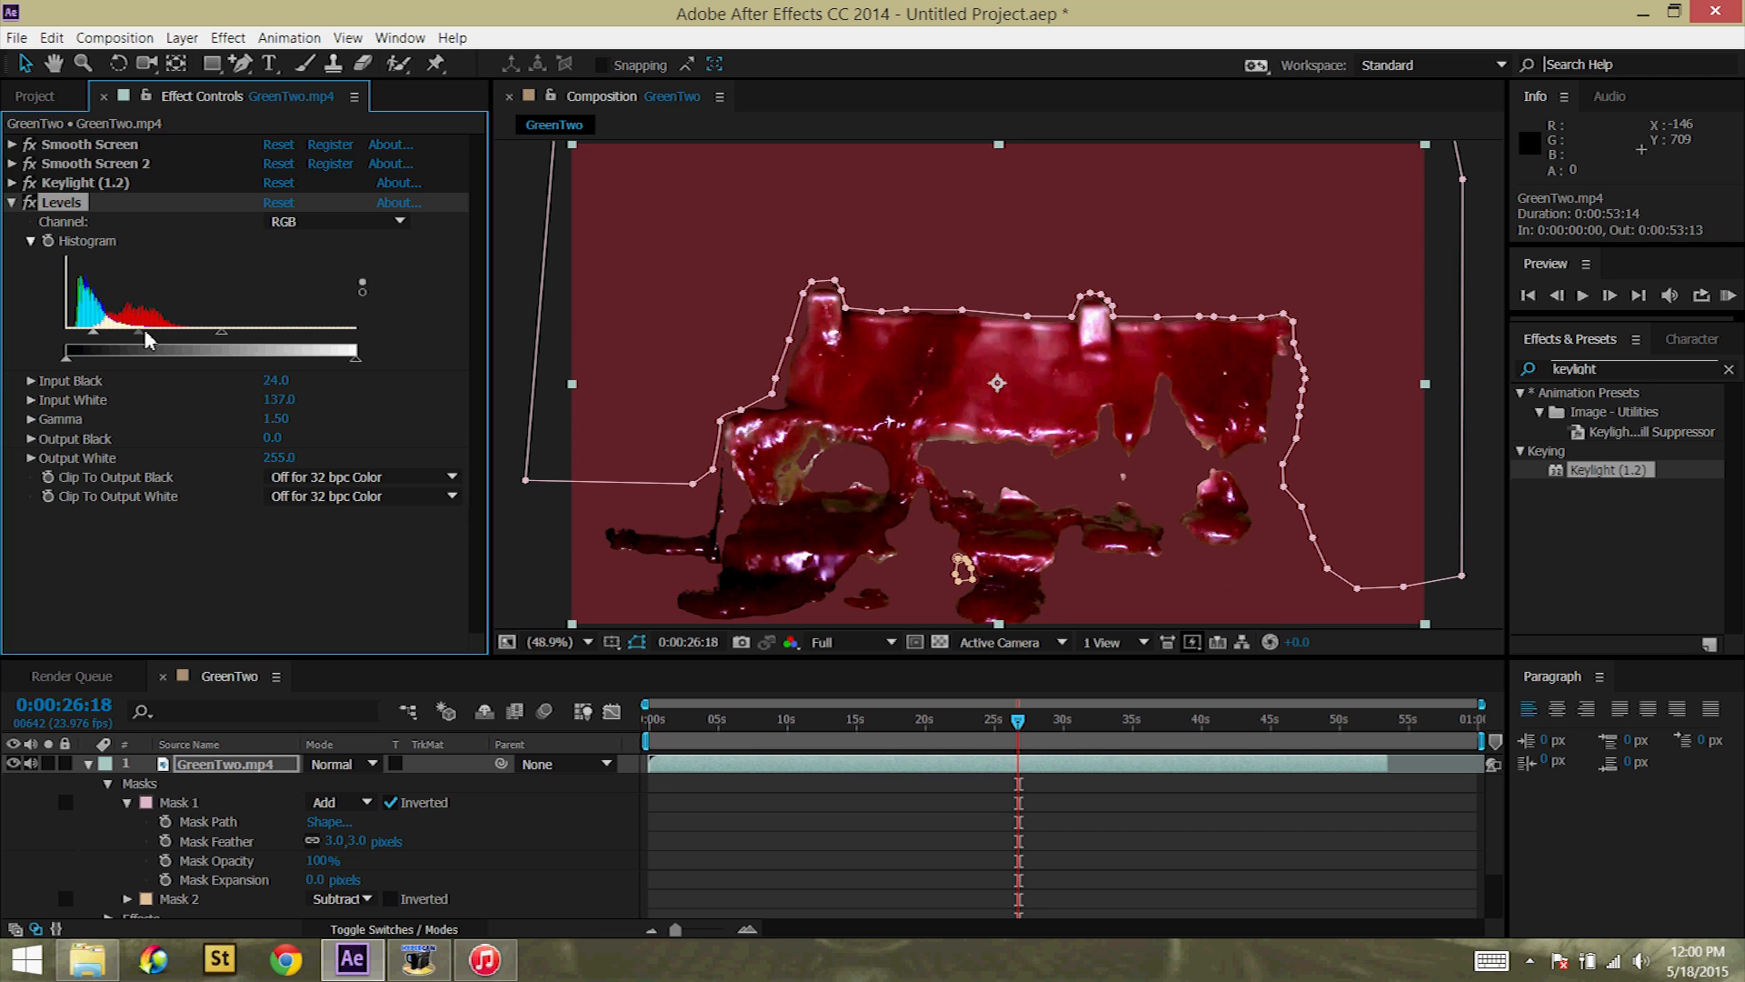
pyautogui.moveTo(220, 331); pyautogui.dragTo(169, 331)
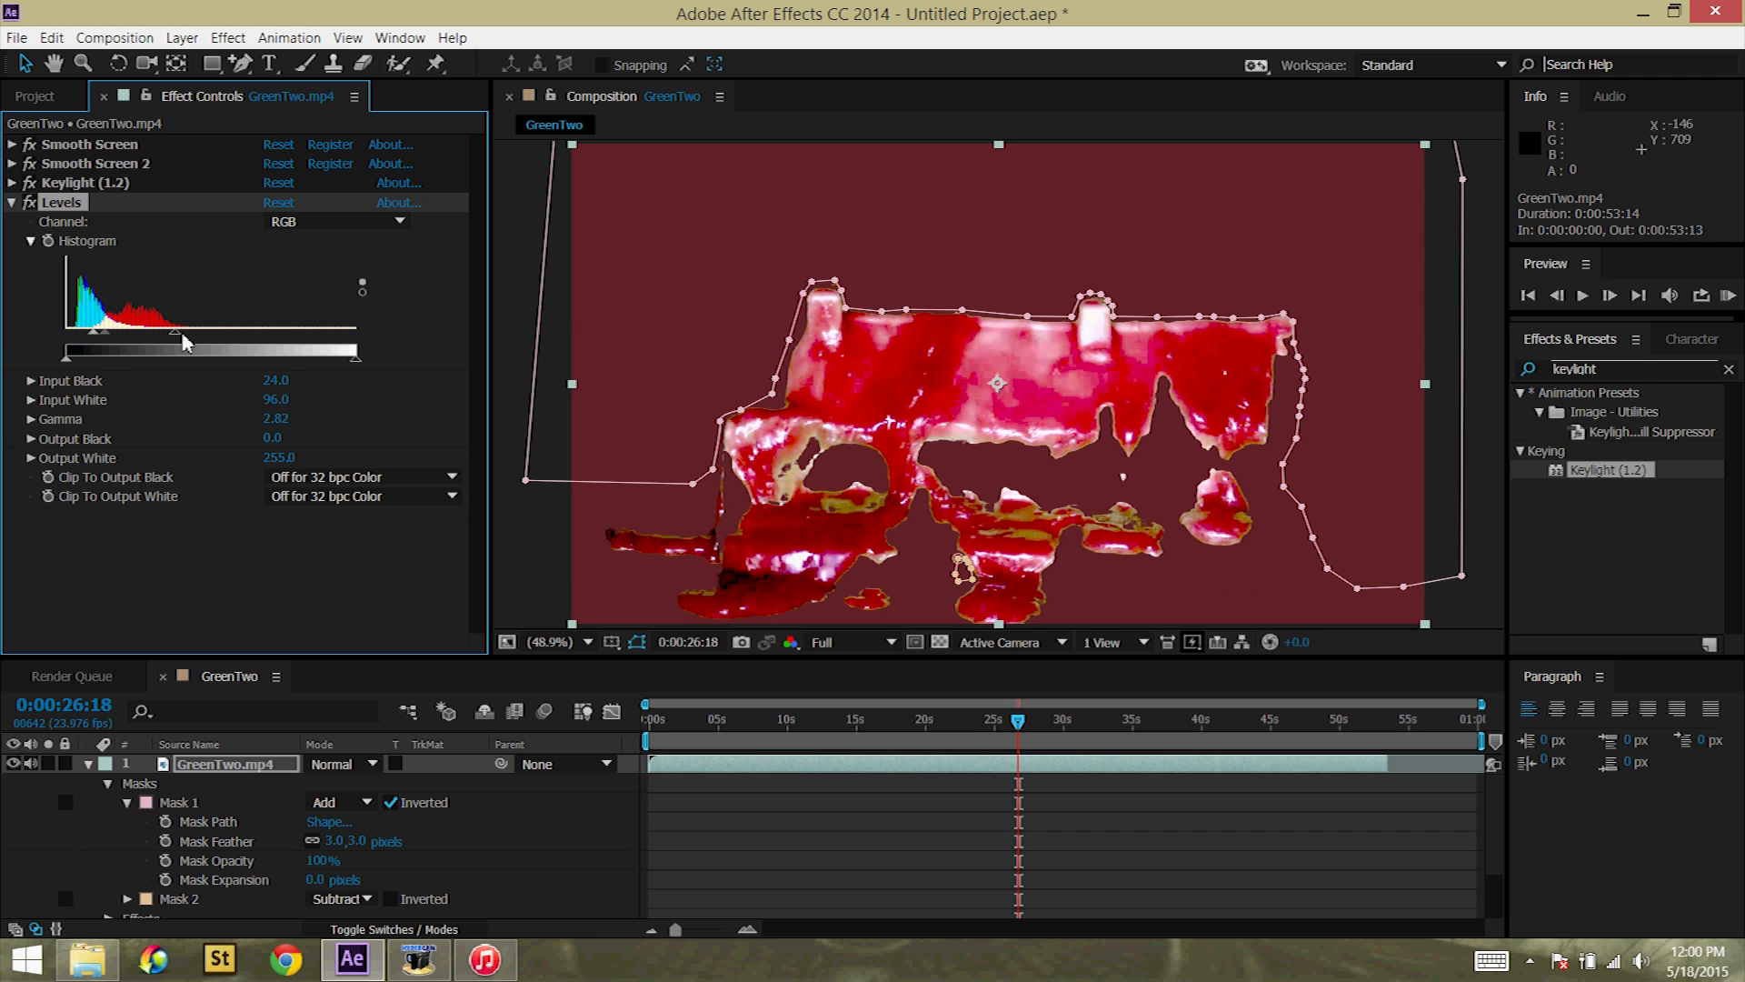
pyautogui.moveTo(172, 334); pyautogui.dragTo(90, 334)
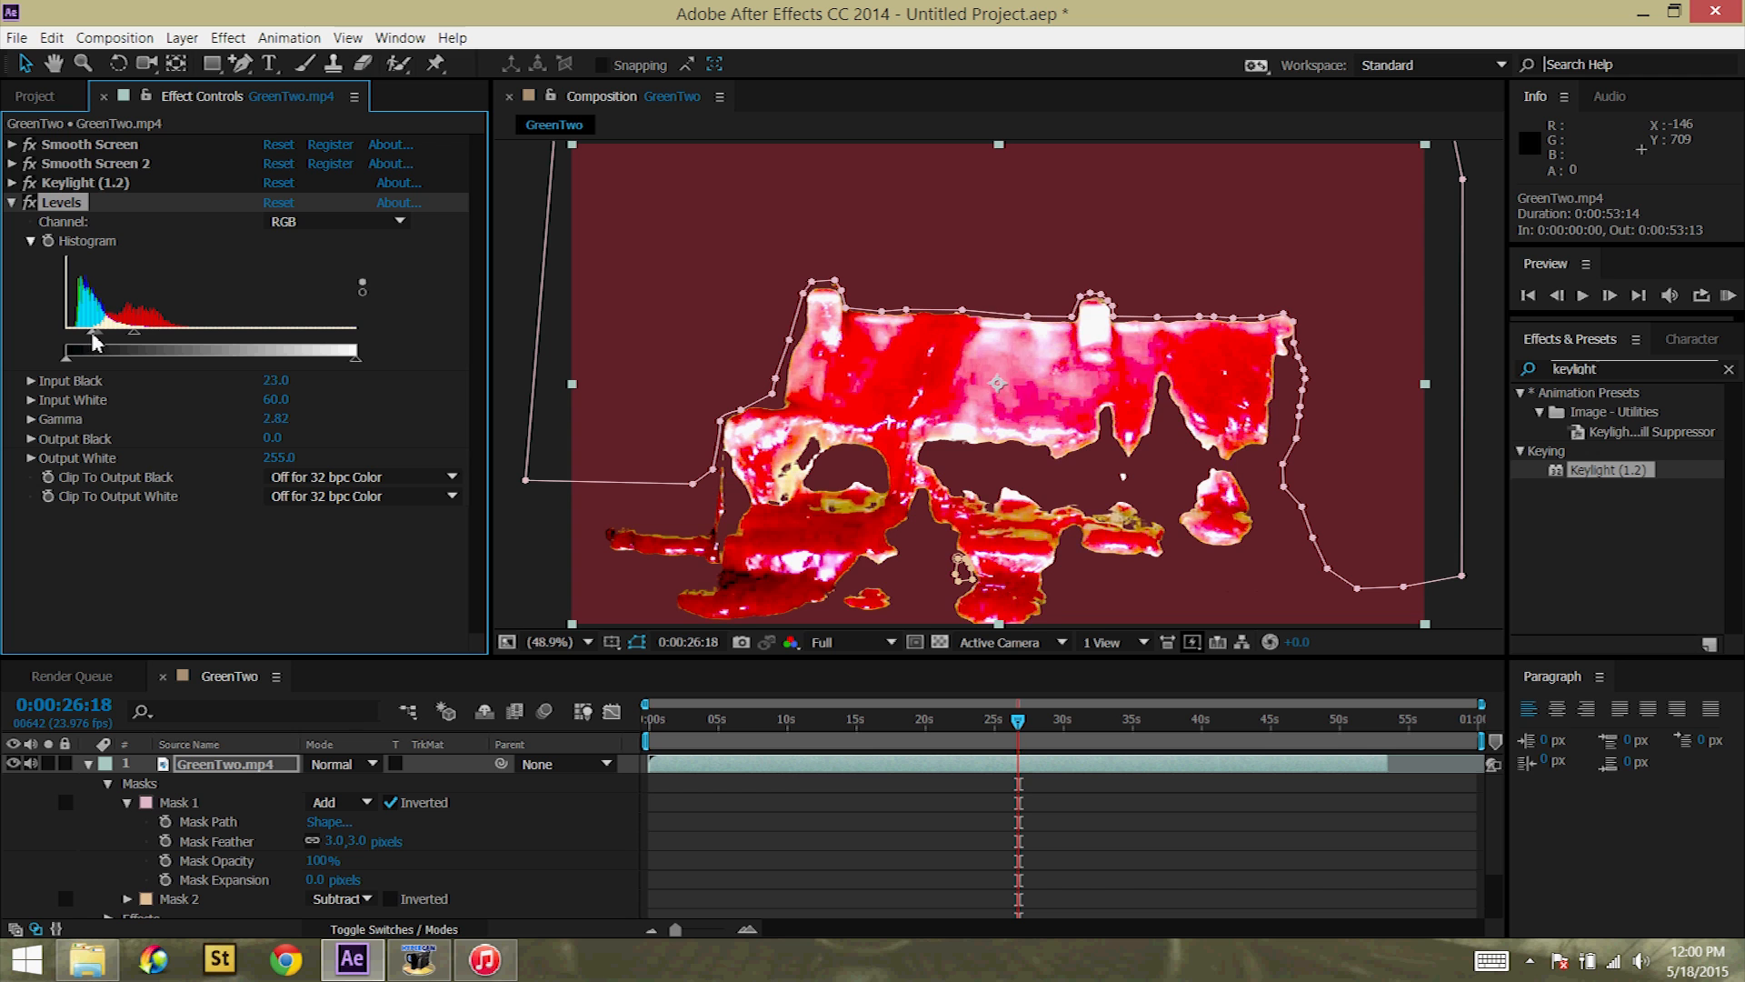
pyautogui.moveTo(93, 340); pyautogui.dragTo(131, 340)
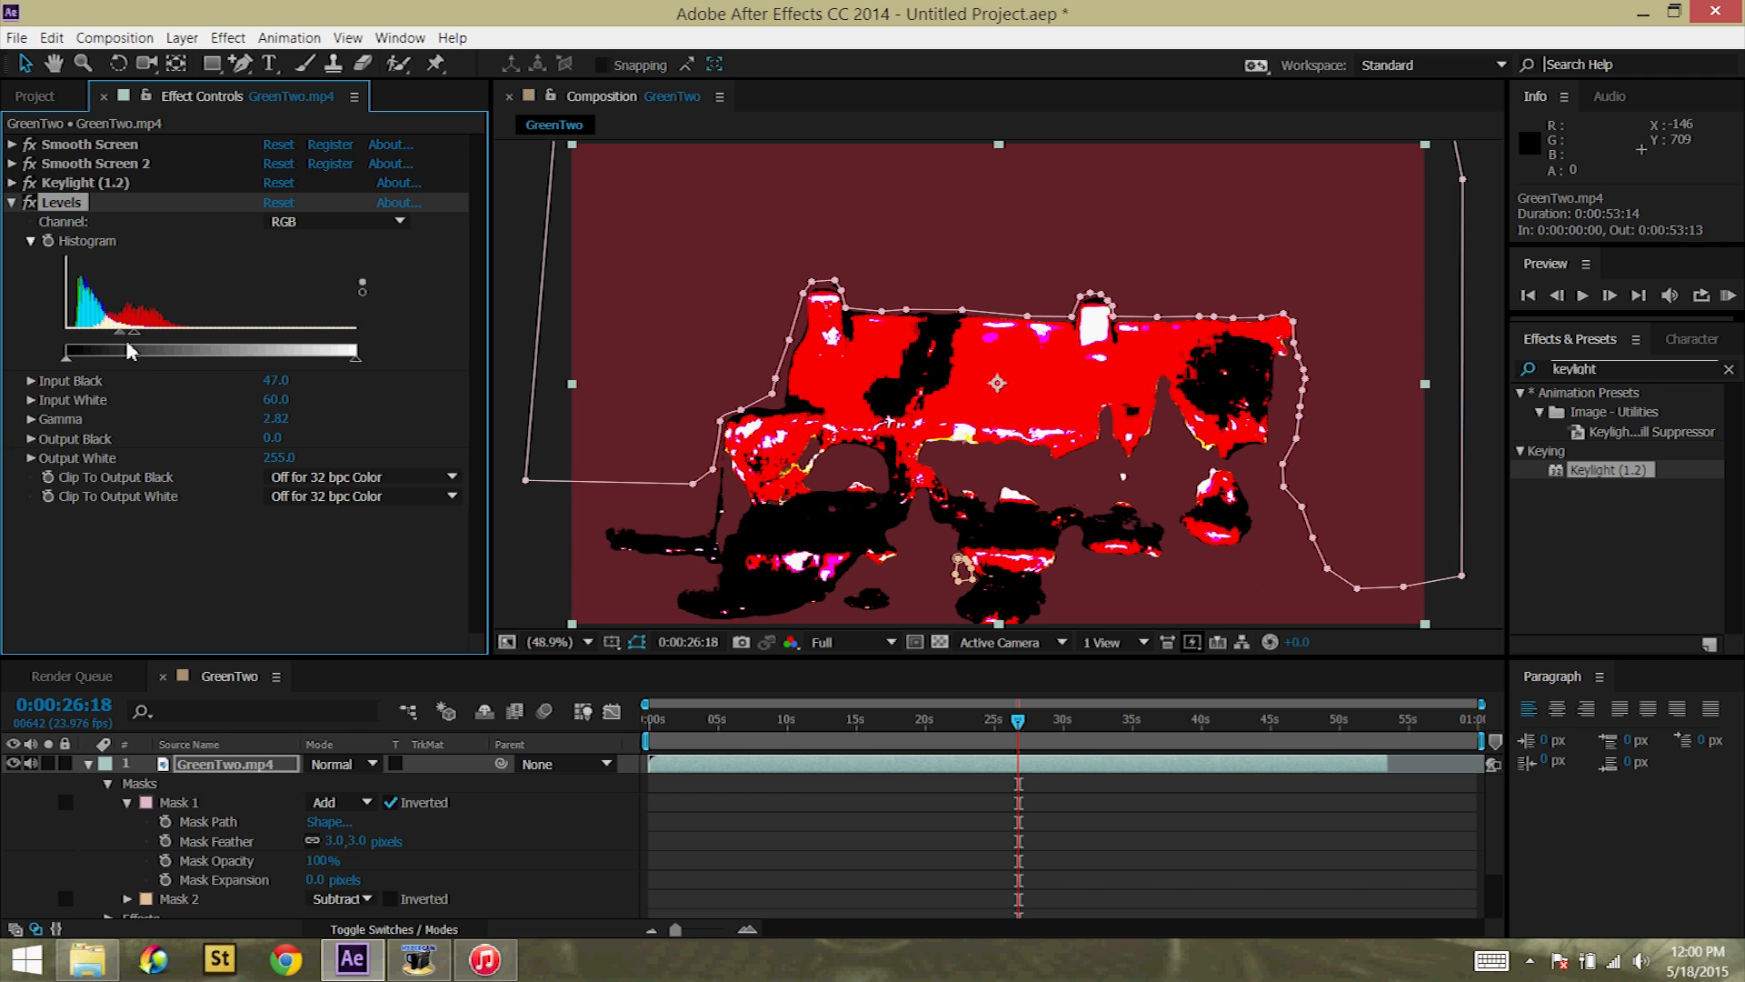
pyautogui.moveTo(131, 350); pyautogui.dragTo(96, 351)
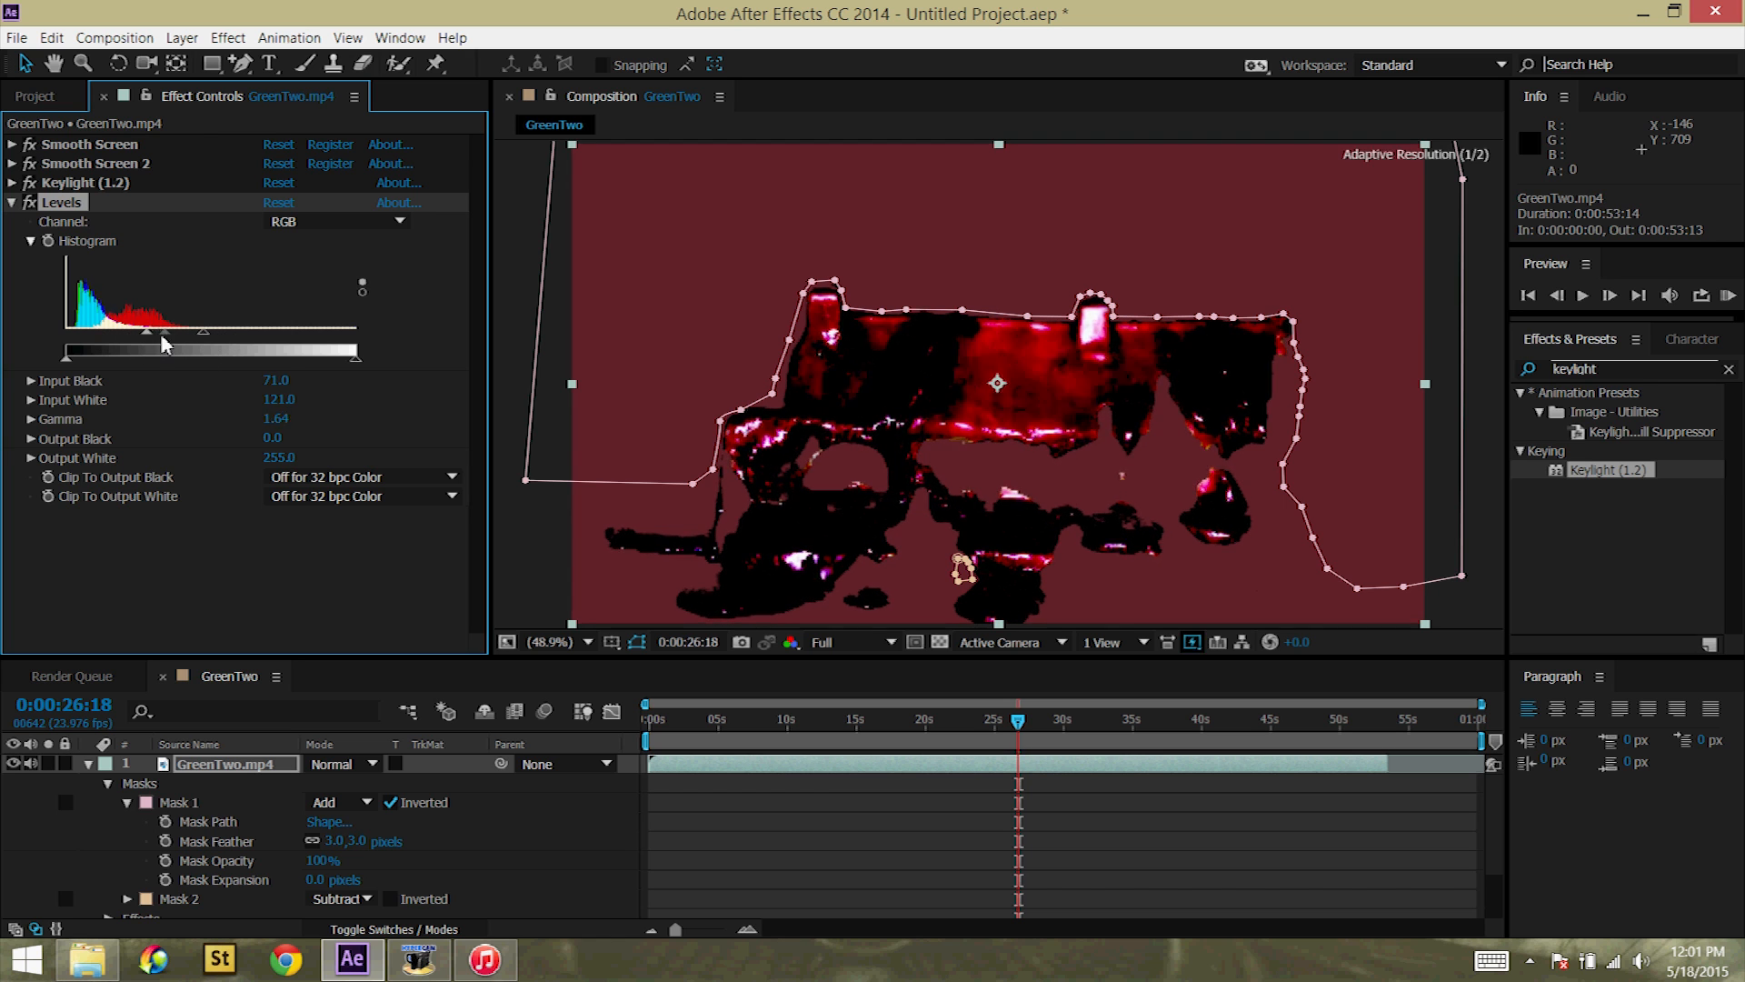
pyautogui.moveTo(165, 331); pyautogui.dragTo(147, 331)
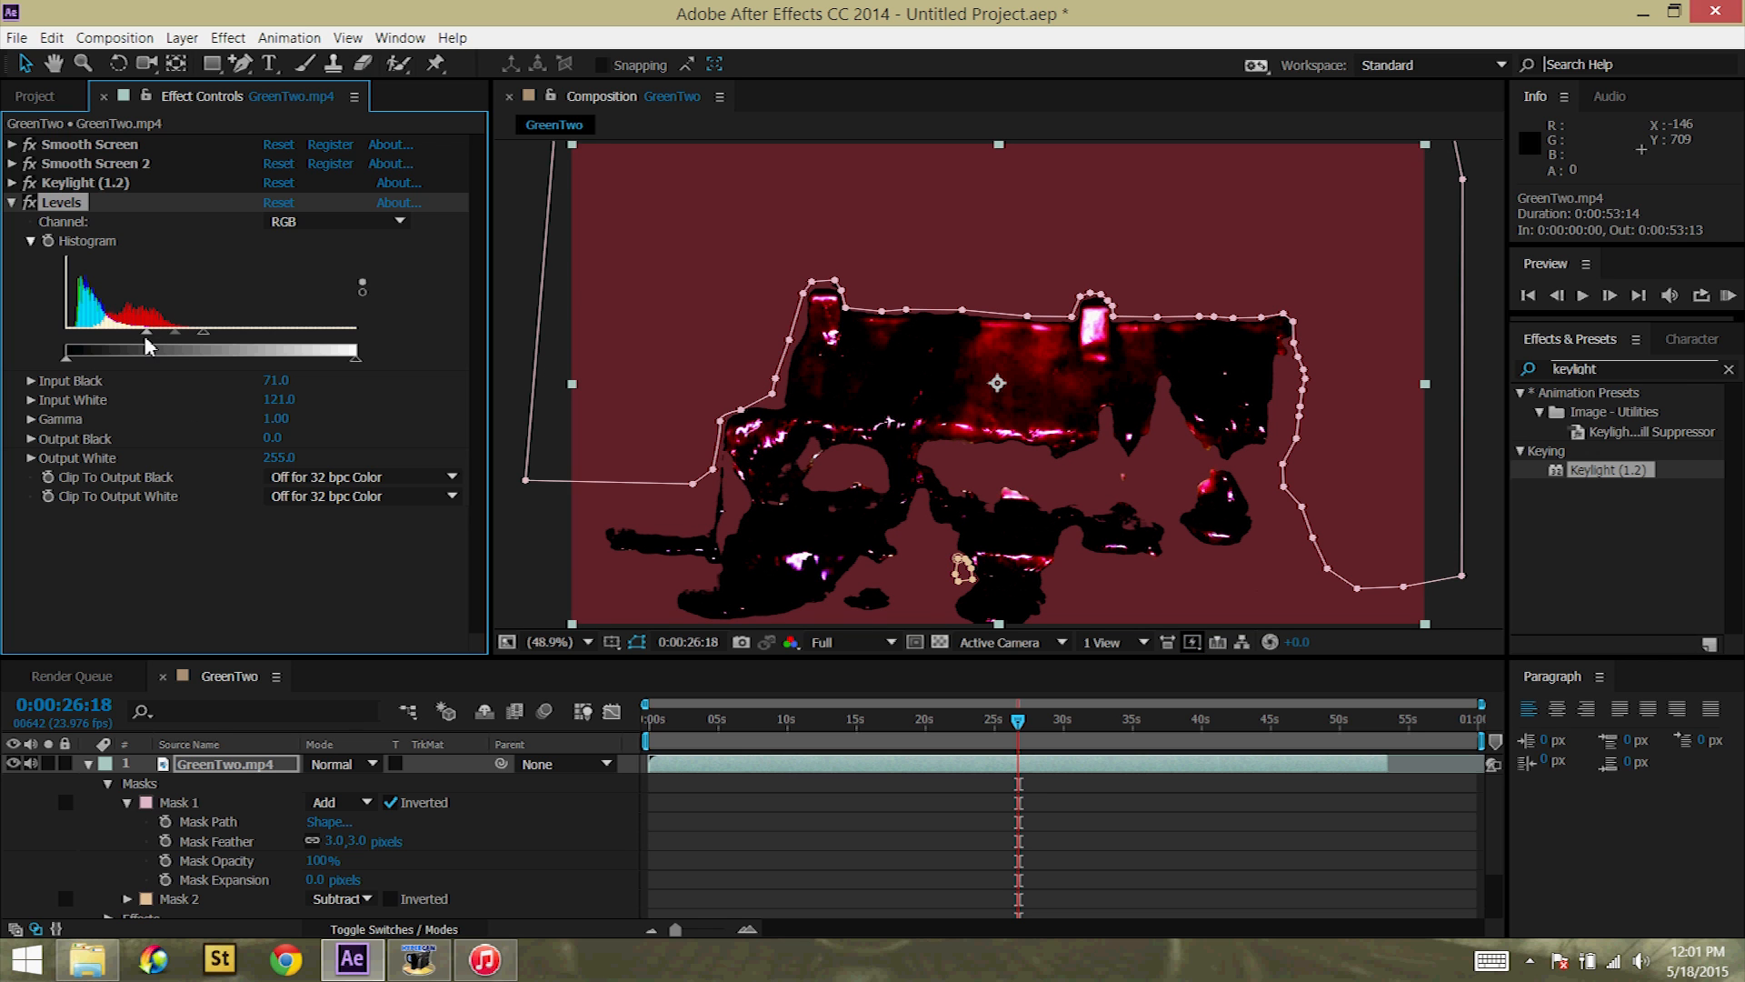
pyautogui.click(228, 37)
pyautogui.write('tint')
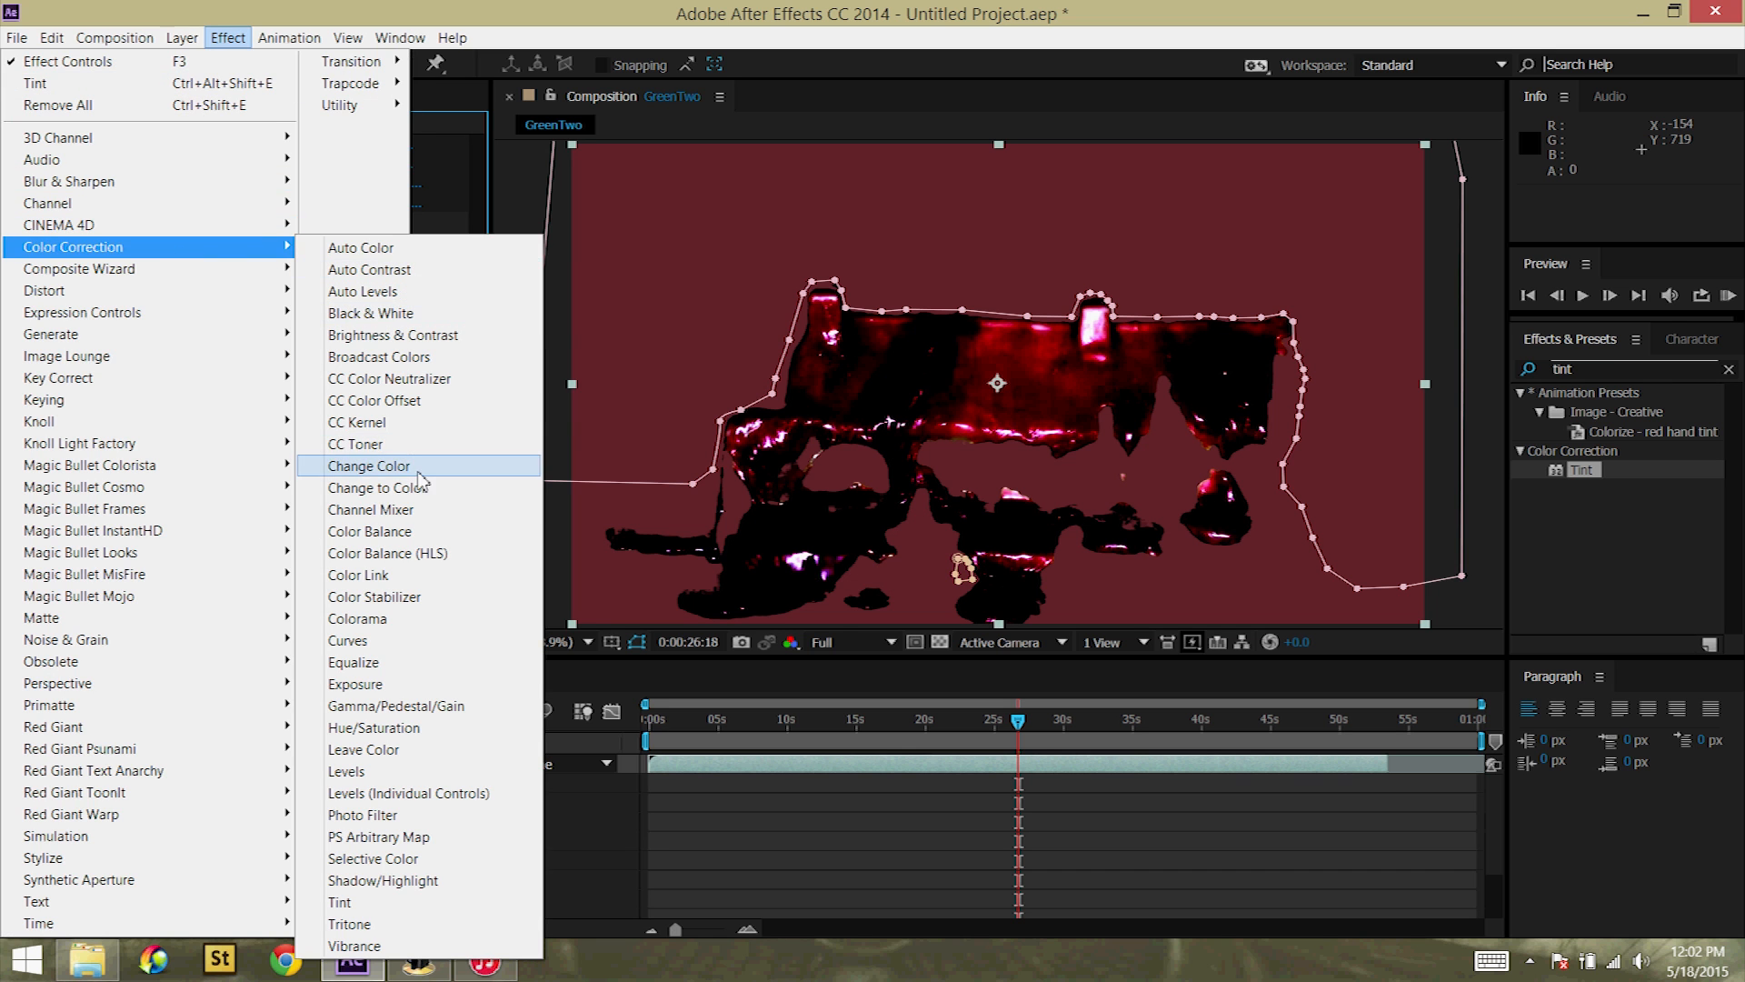
pyautogui.moveTo(418, 474)
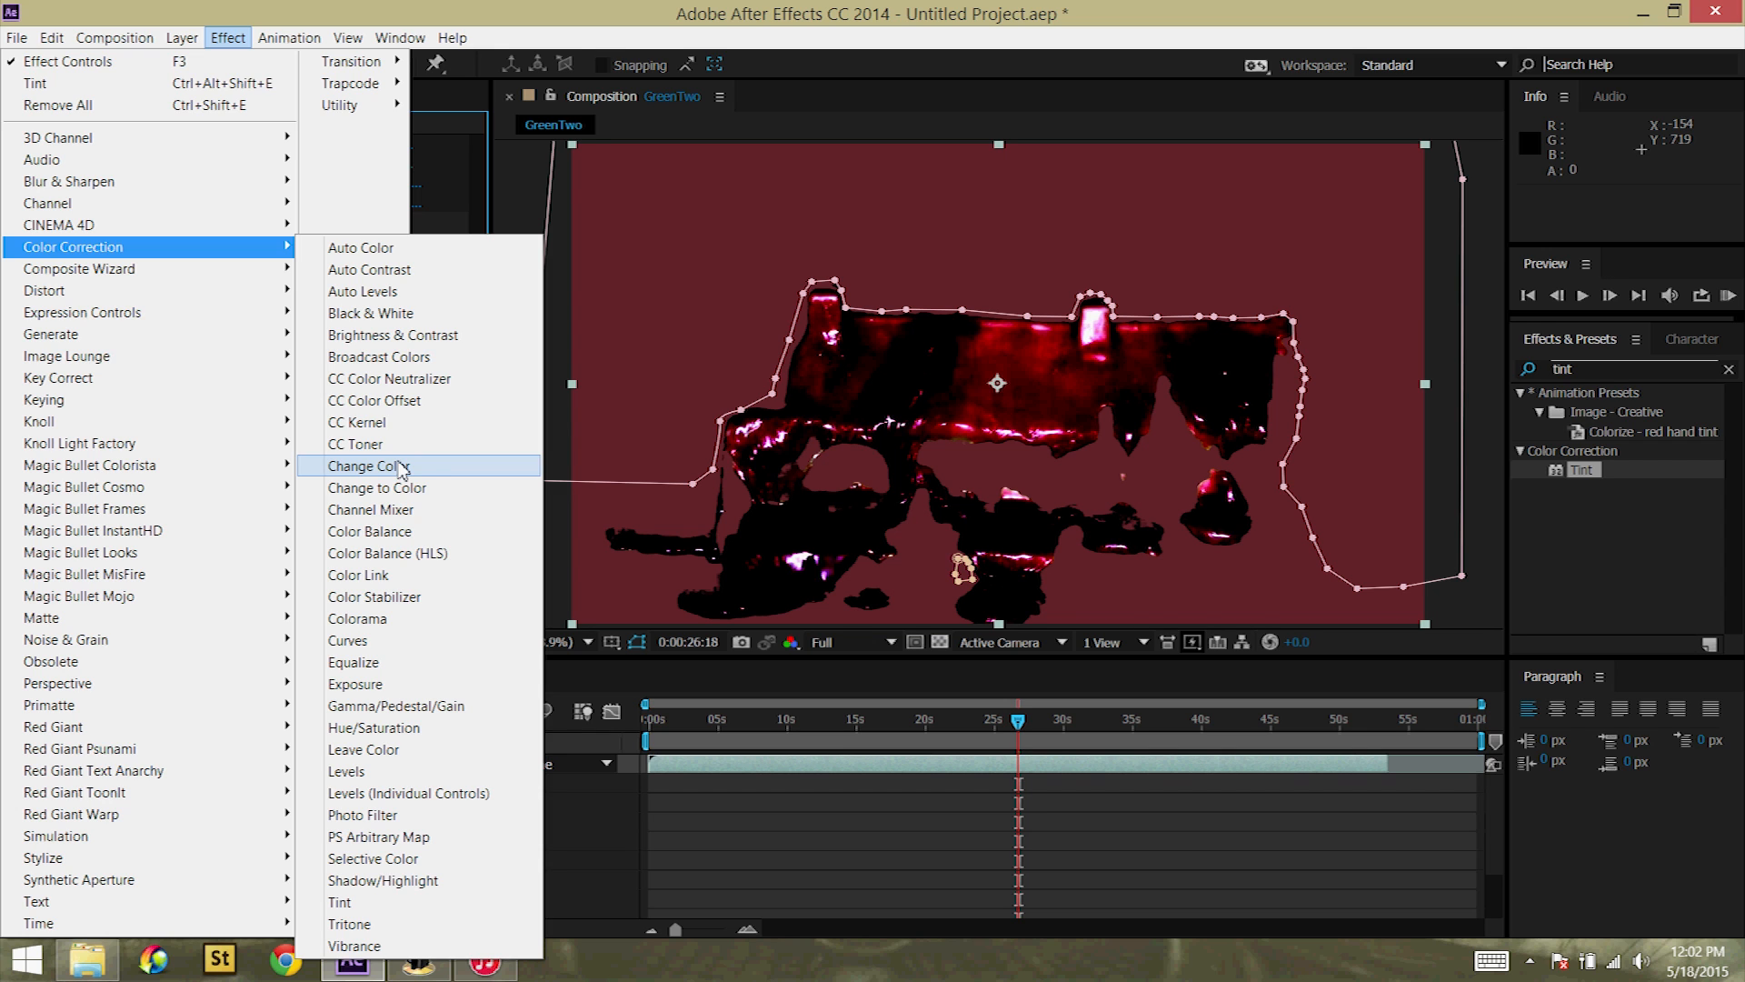
# Step: Add Hue/Saturation to the wax clip with Master Saturation 33 and Master Lightness -41
pyautogui.click(374, 727)
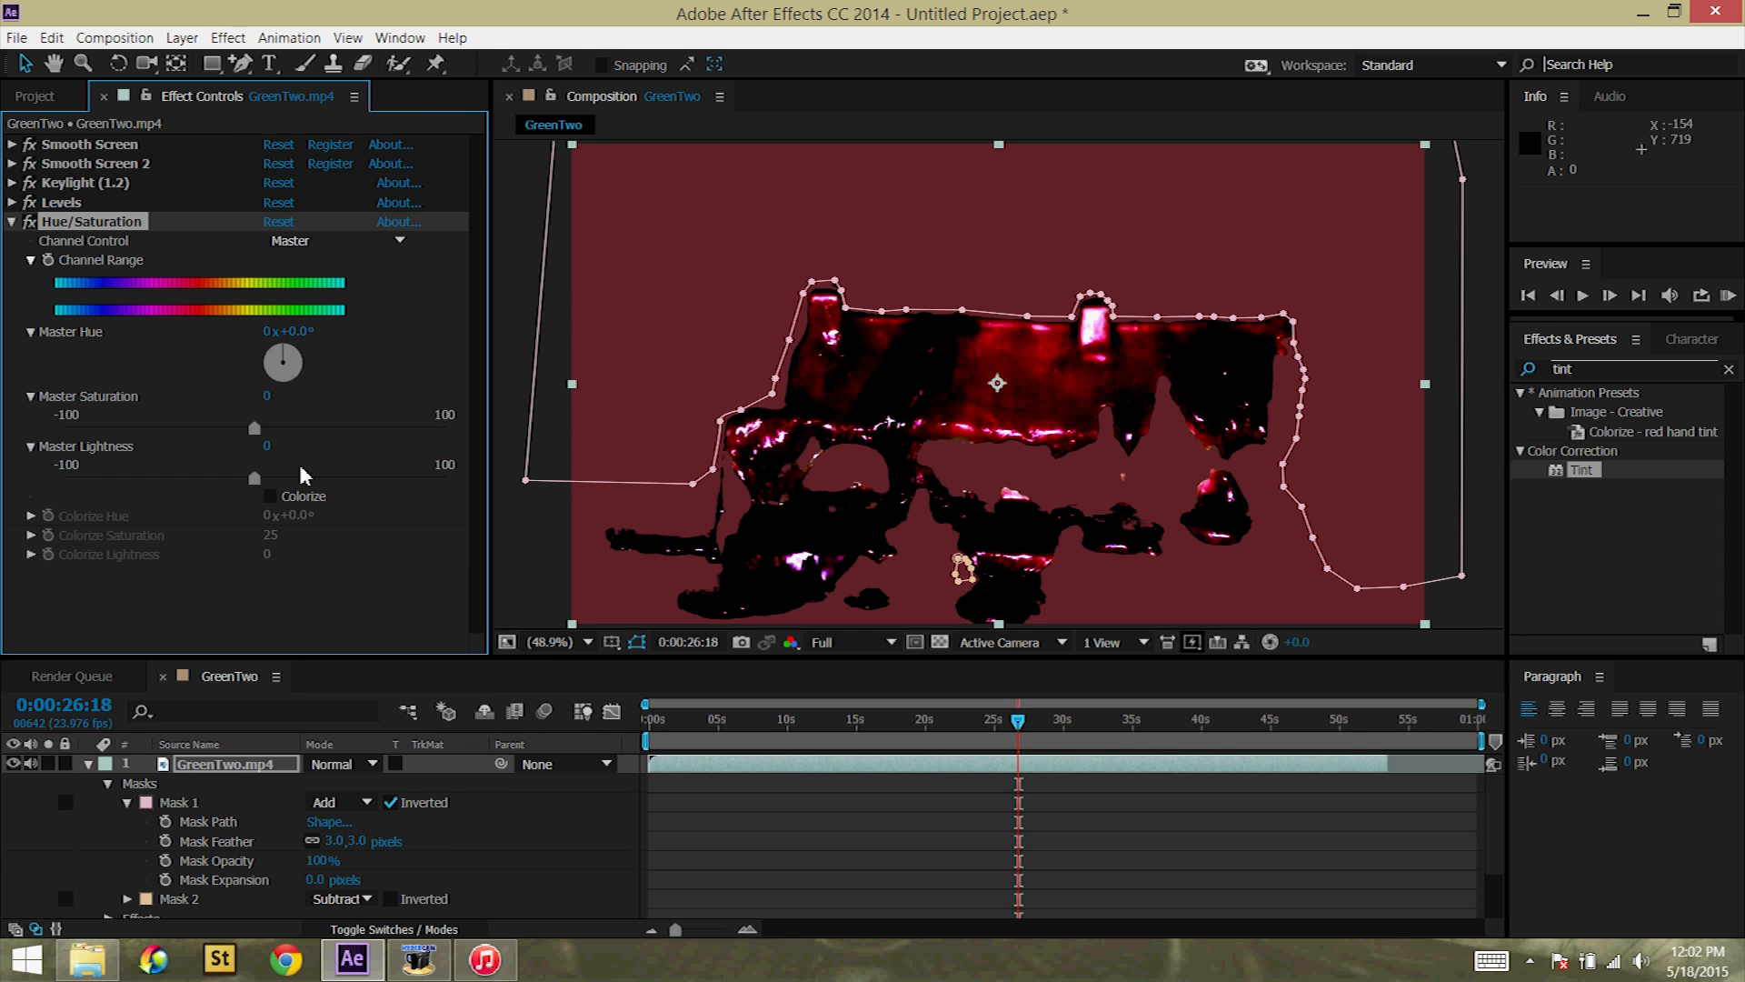
pyautogui.moveTo(254, 427); pyautogui.dragTo(171, 427)
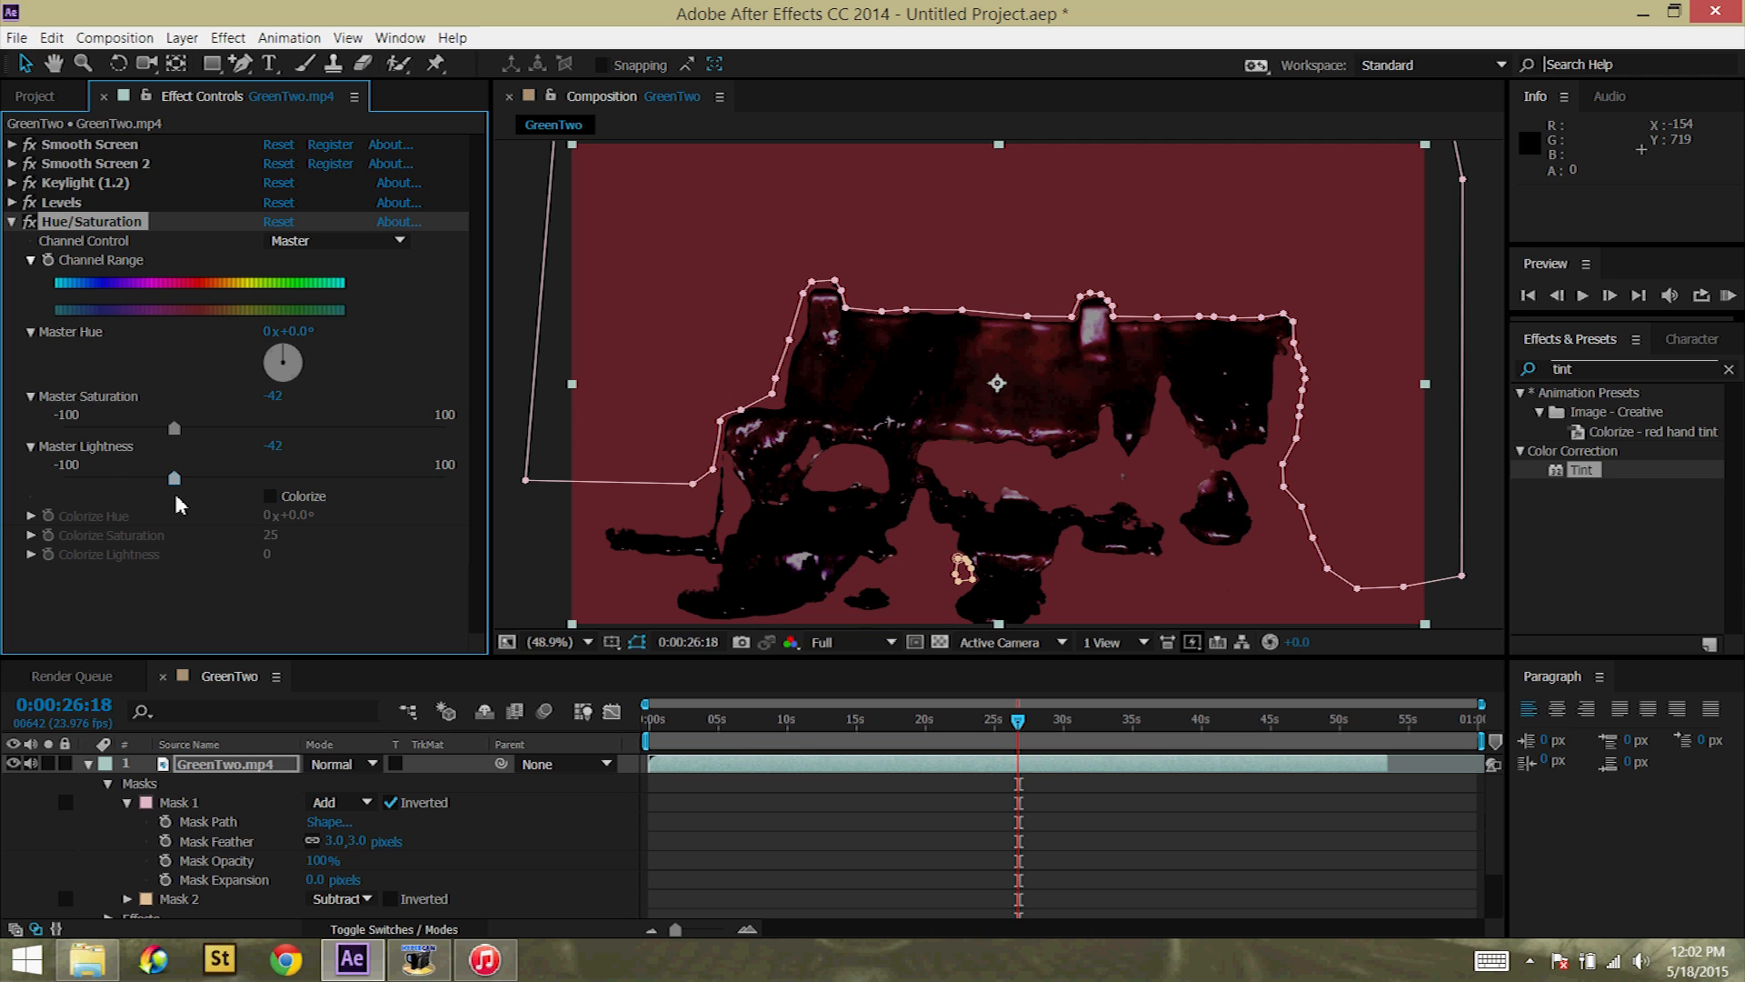
pyautogui.moveTo(172, 428); pyautogui.dragTo(275, 428)
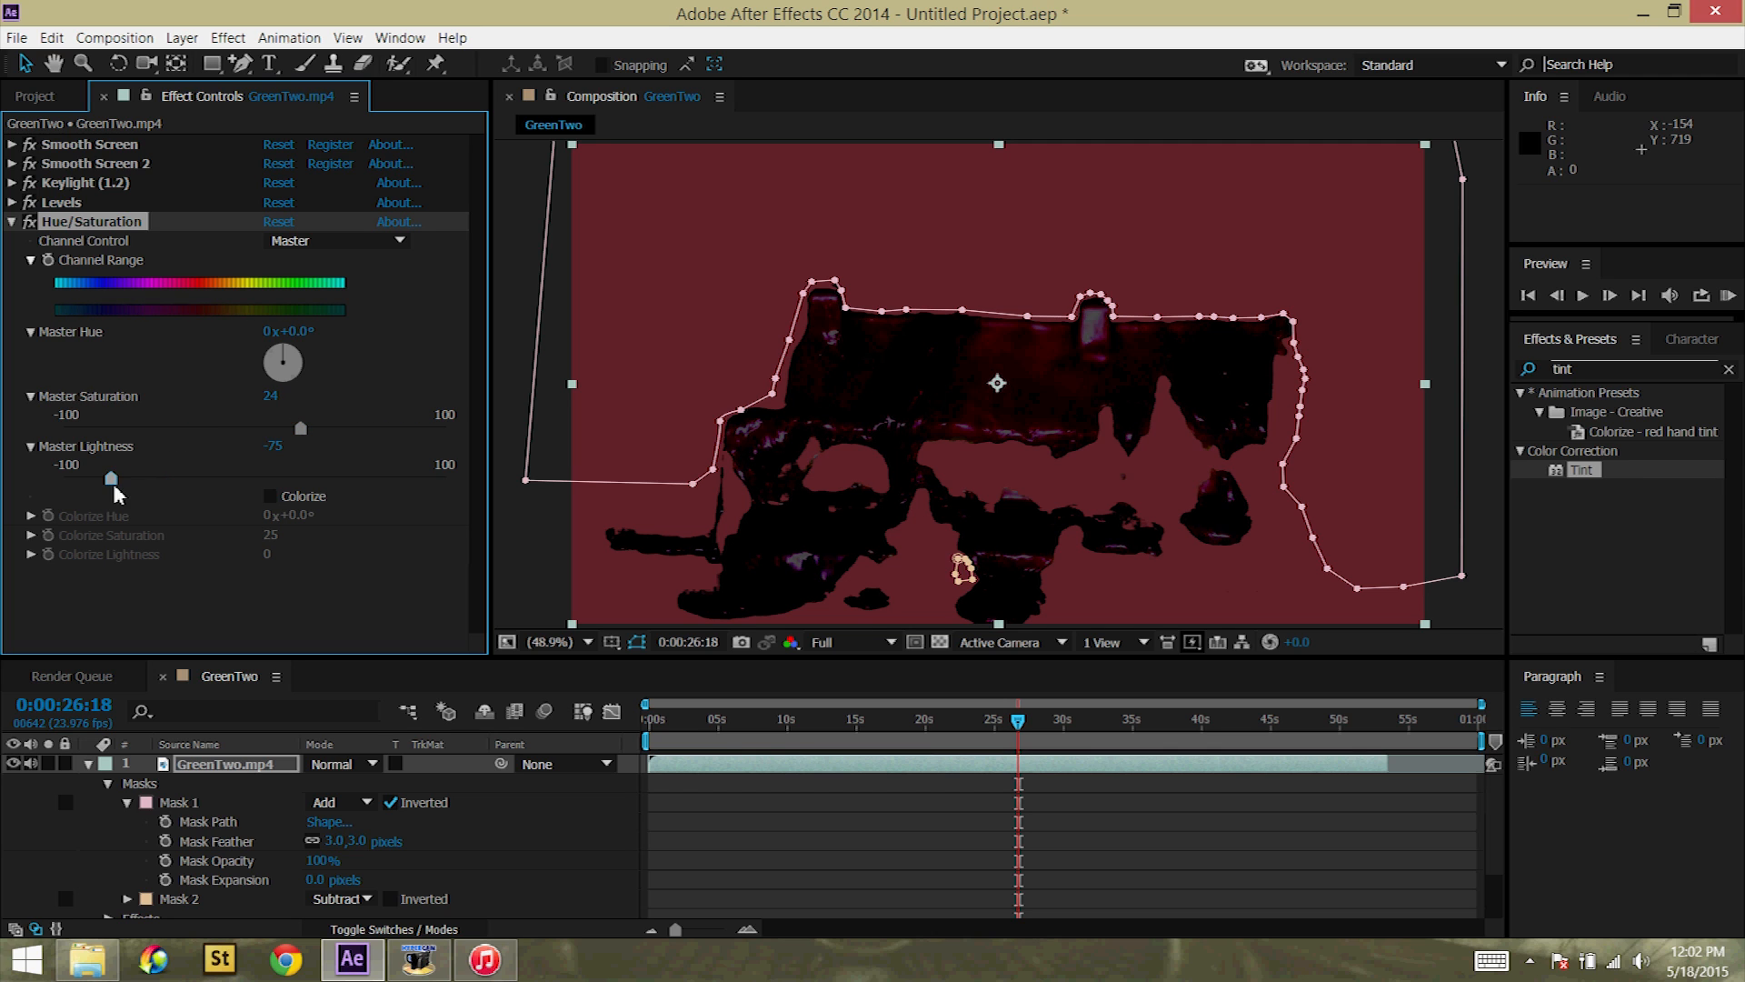
pyautogui.moveTo(300, 427); pyautogui.dragTo(328, 427)
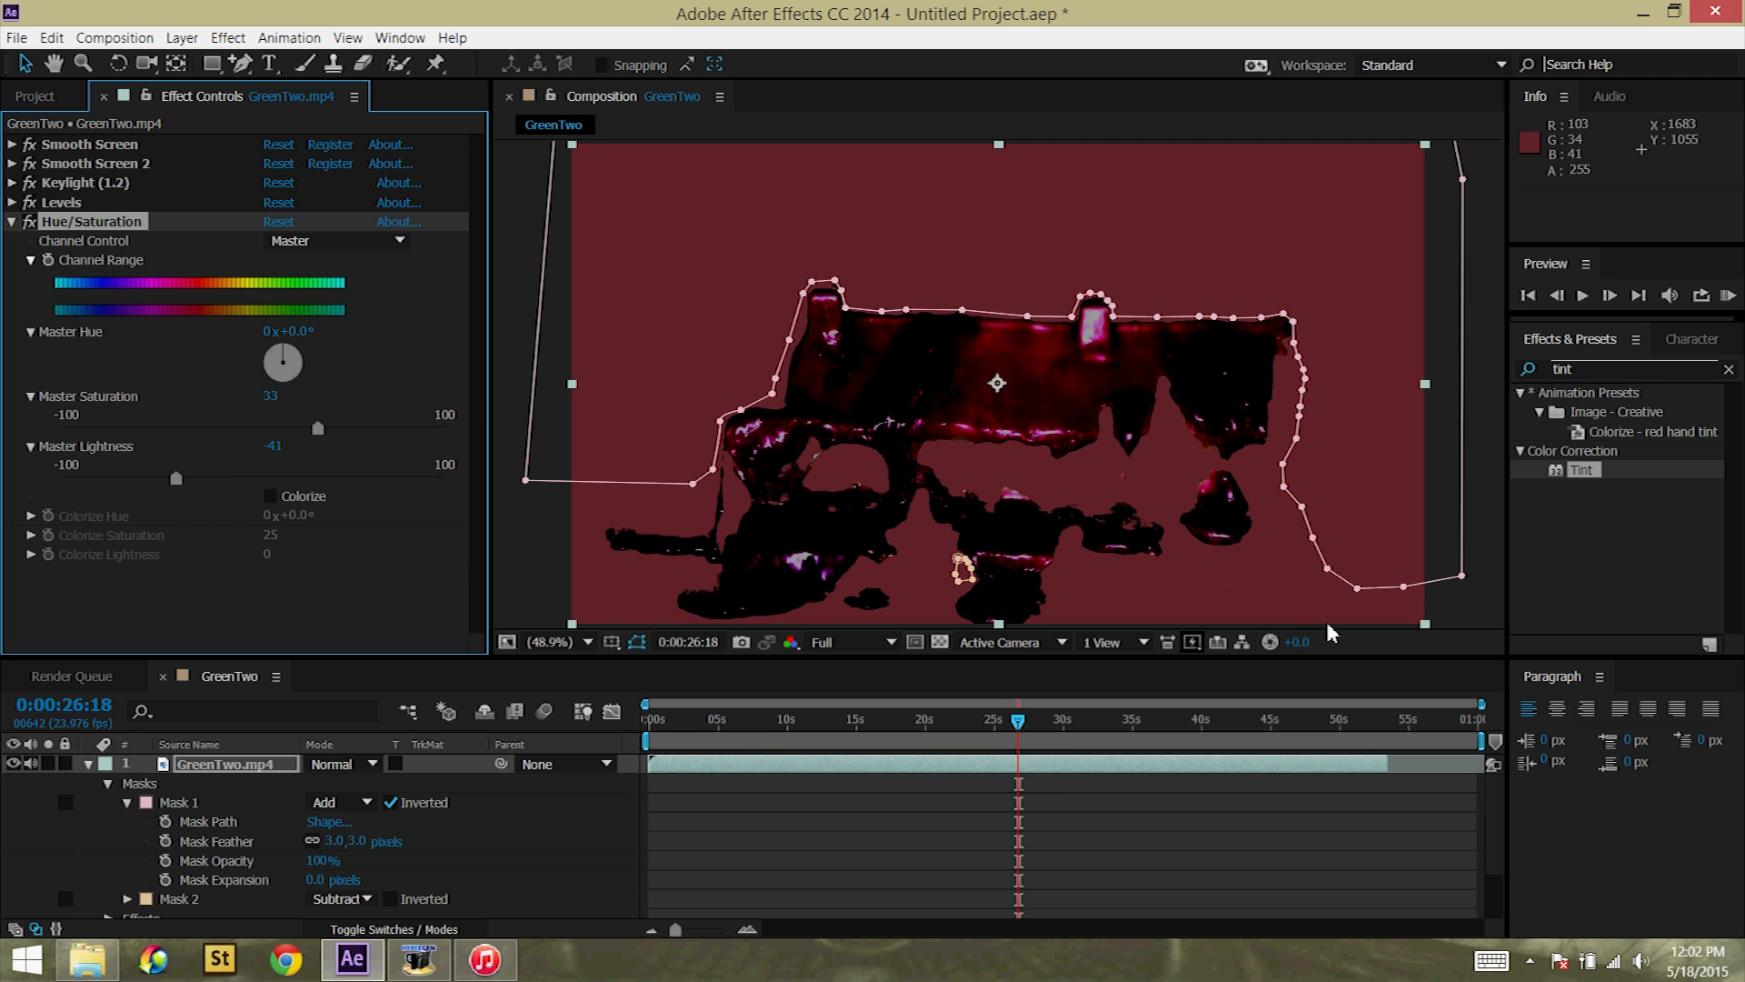
pyautogui.moveTo(541, 576)
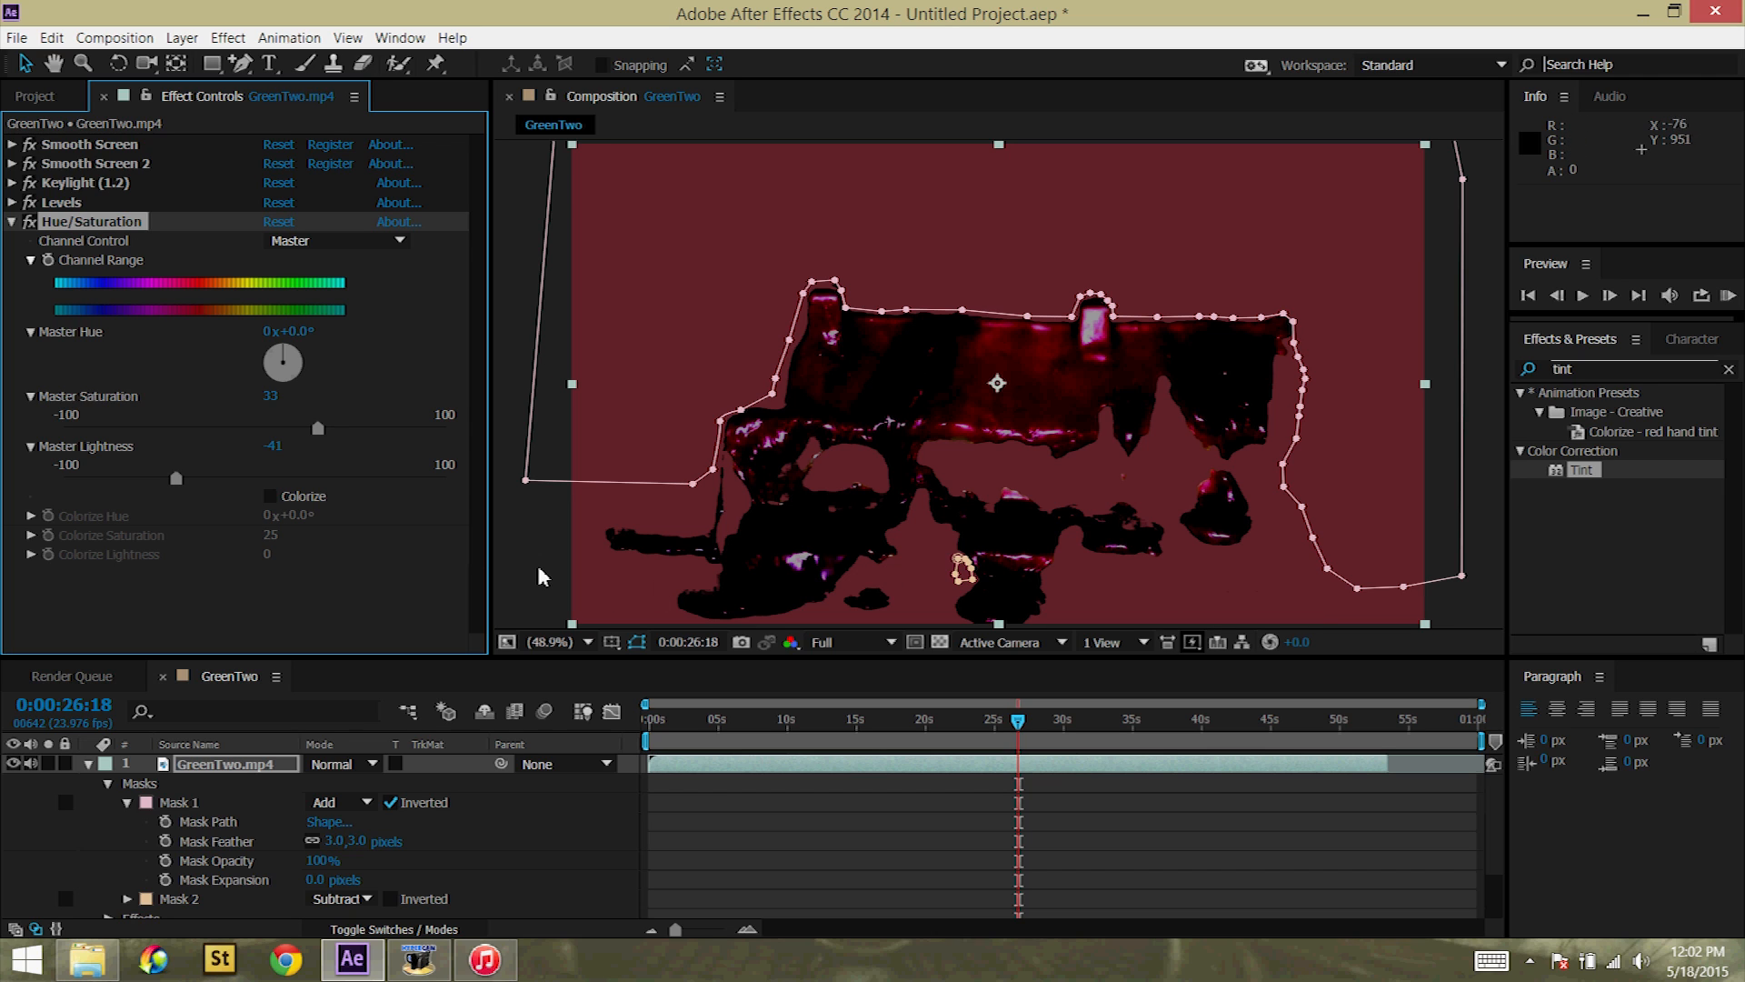
pyautogui.moveTo(535, 569)
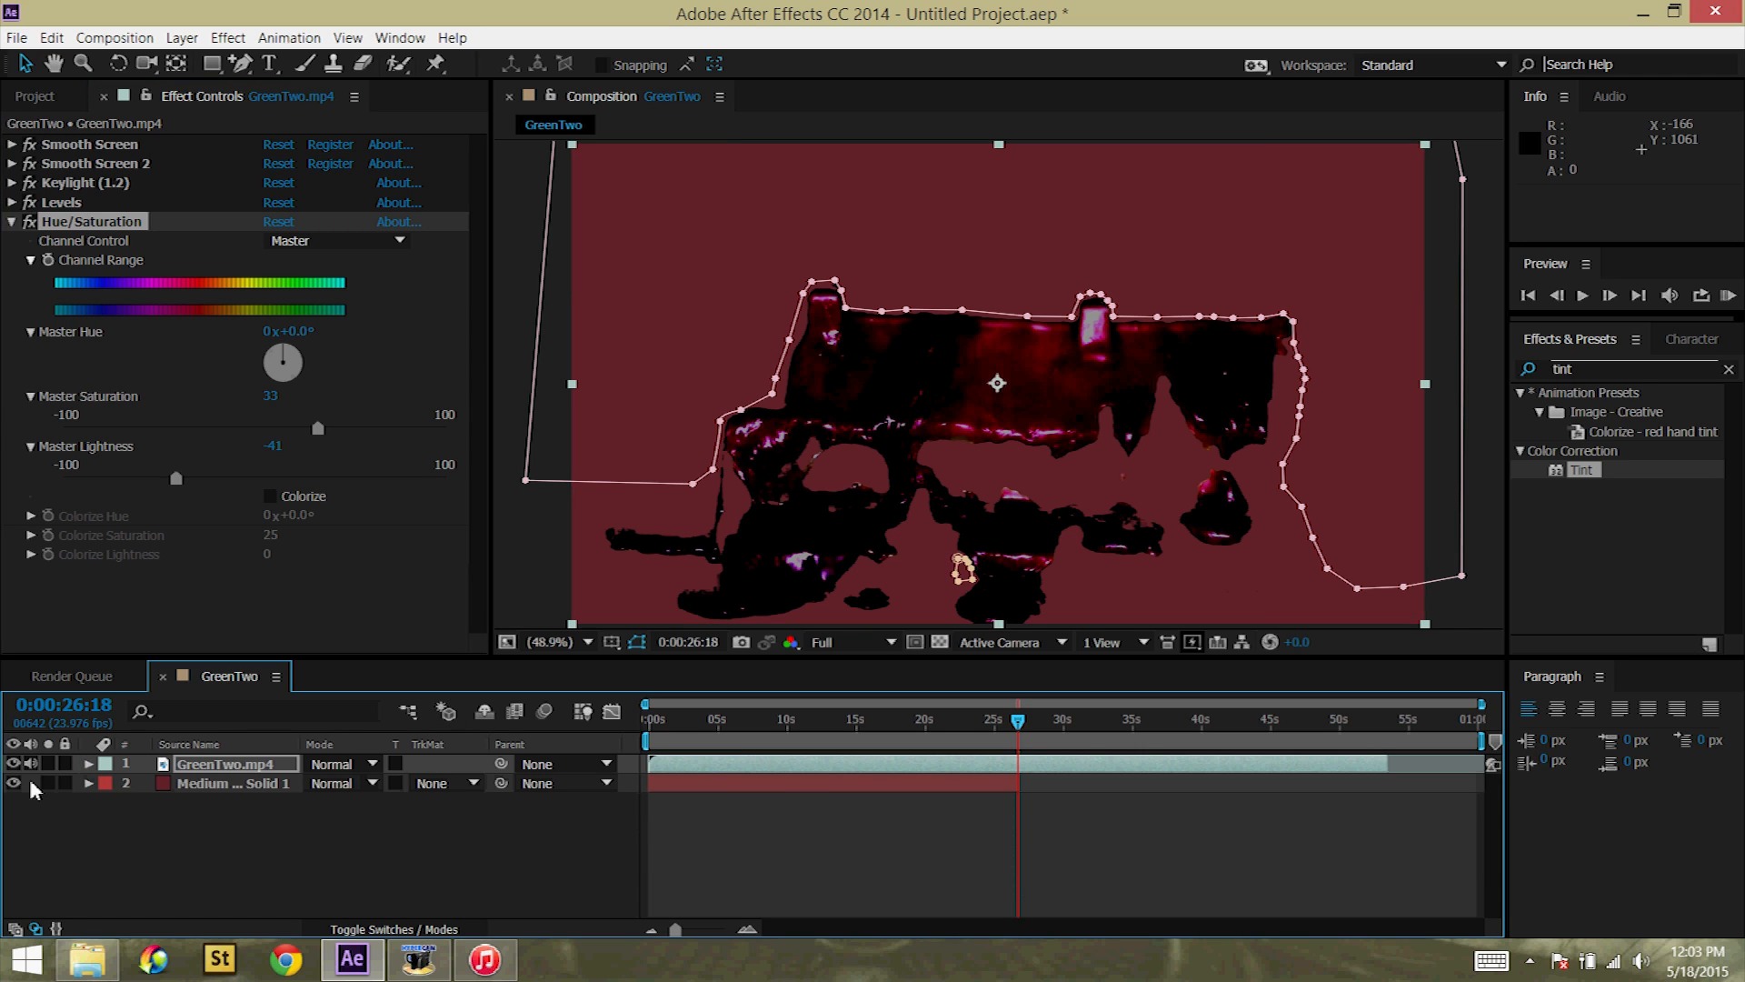
# Step: Hide the Medium Solid 1 red backdrop and add GreenTwo to the Render Queue
pyautogui.click(14, 781)
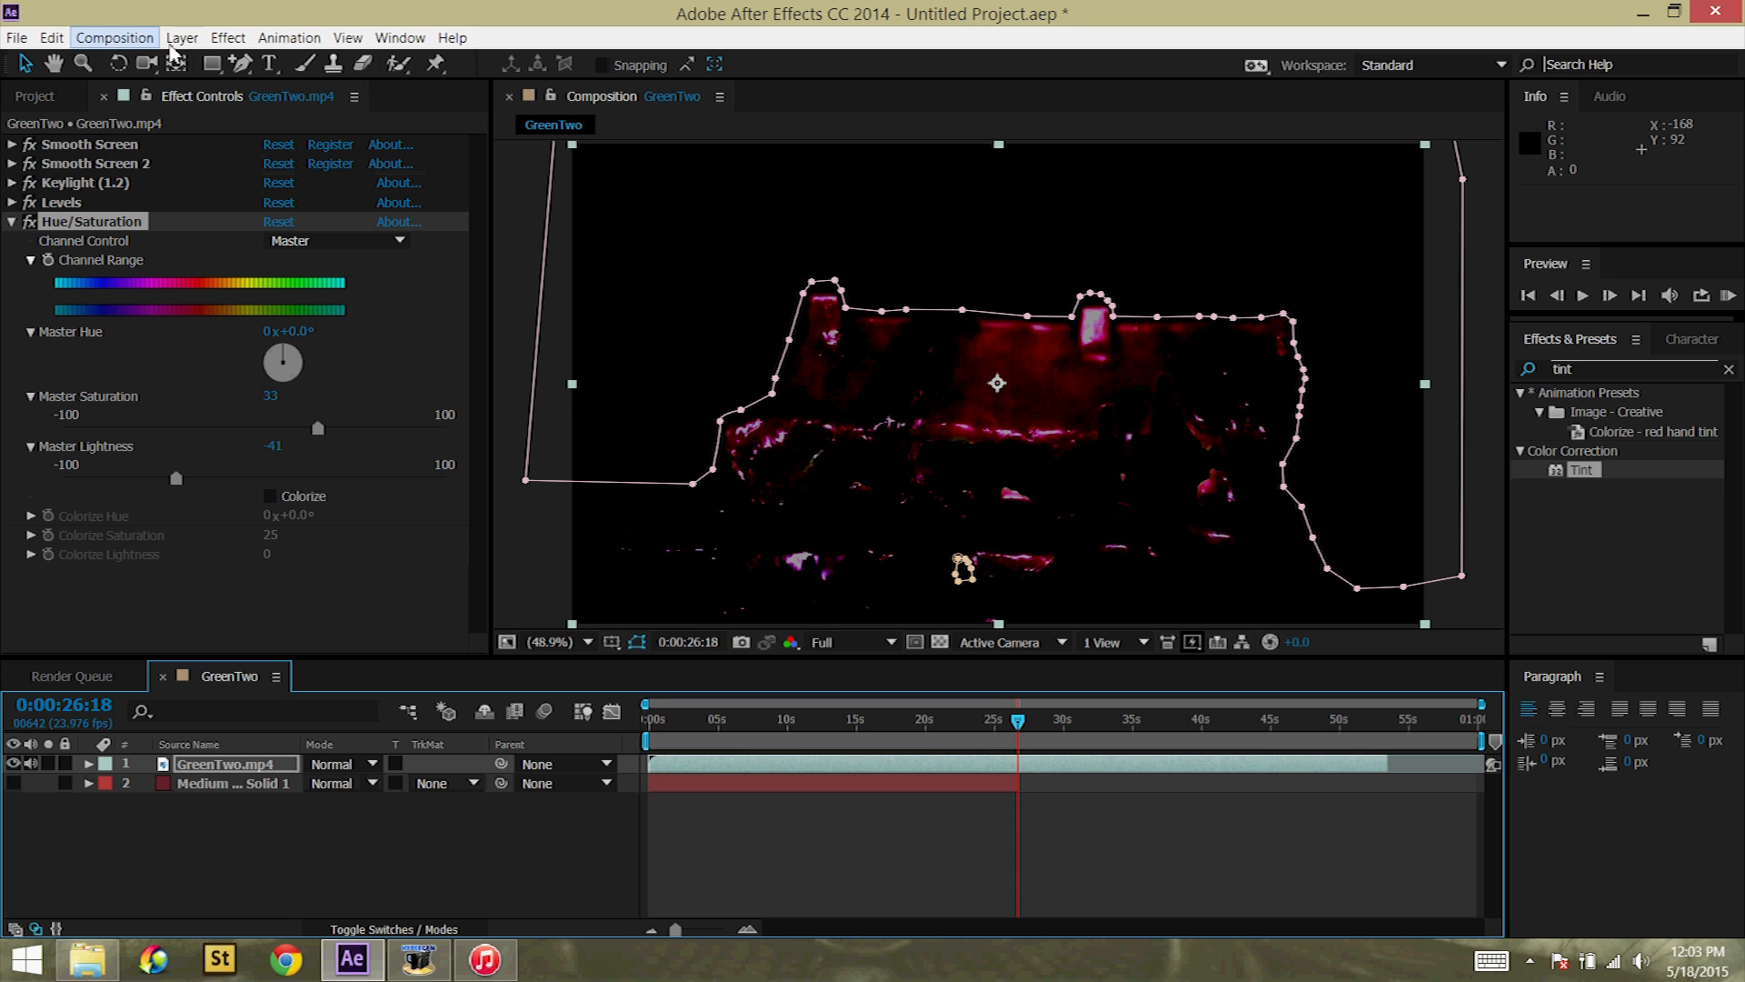
pyautogui.click(113, 36)
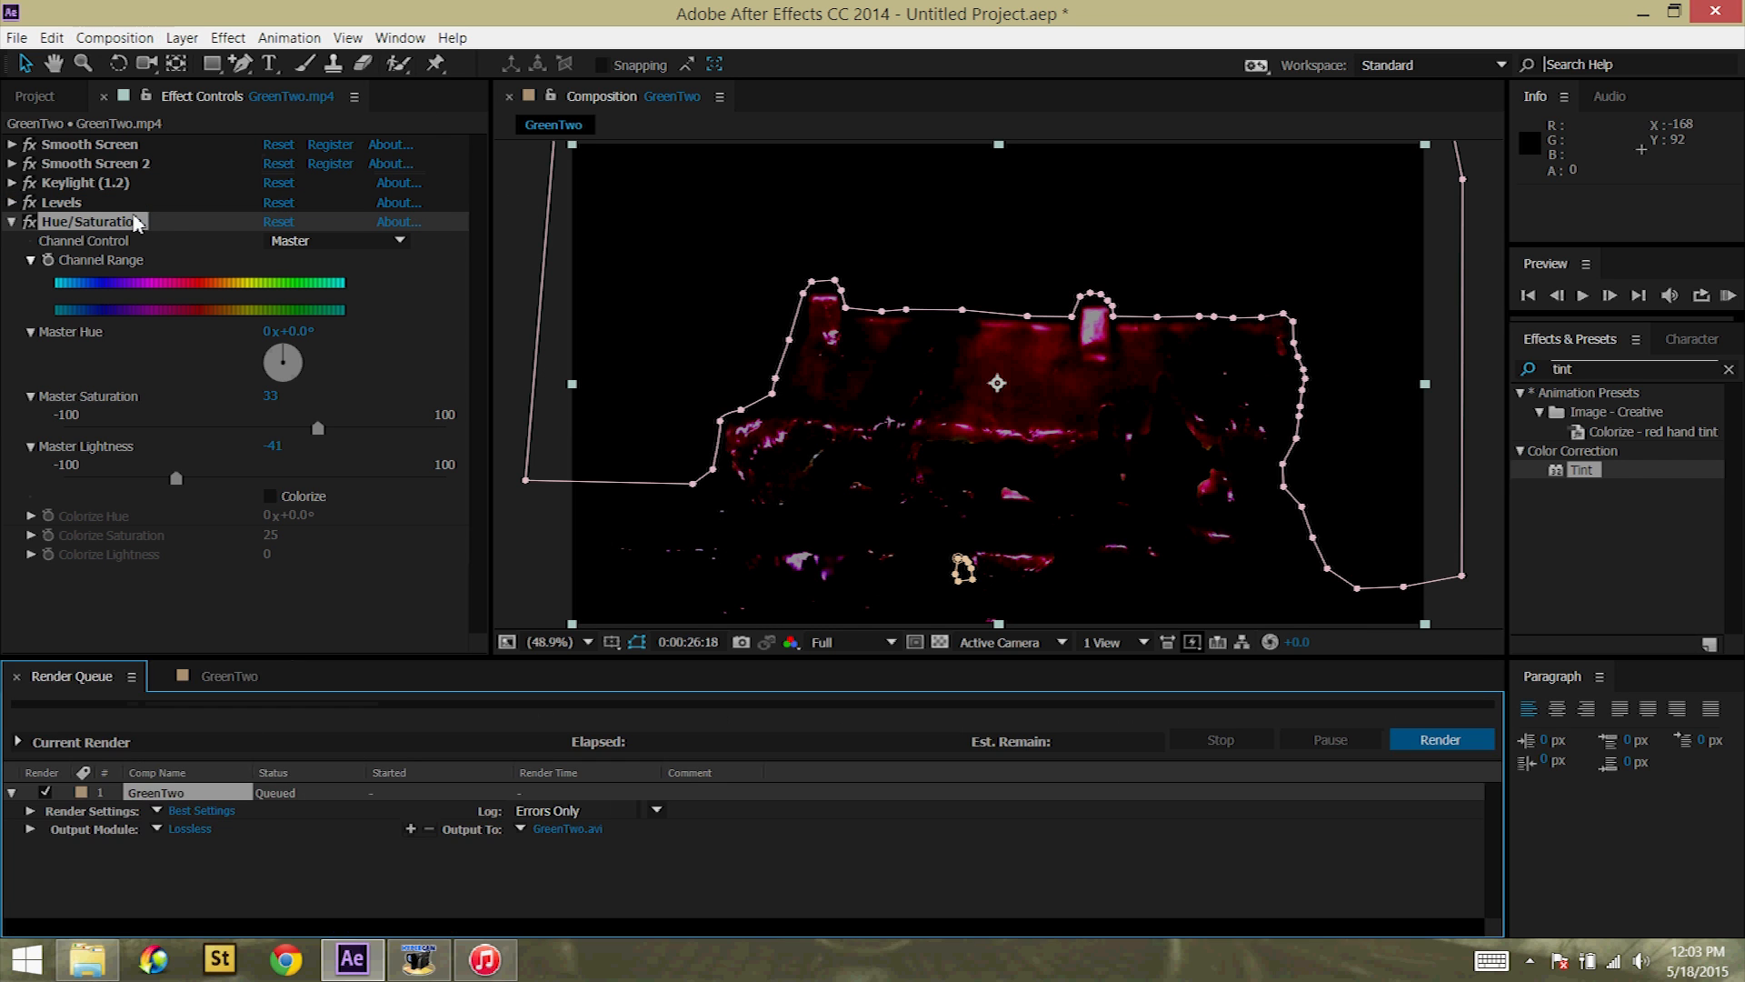
# Step: Confirm the AVI output module with RGB + Alpha channels for the queued GreenTwo render
pyautogui.click(189, 829)
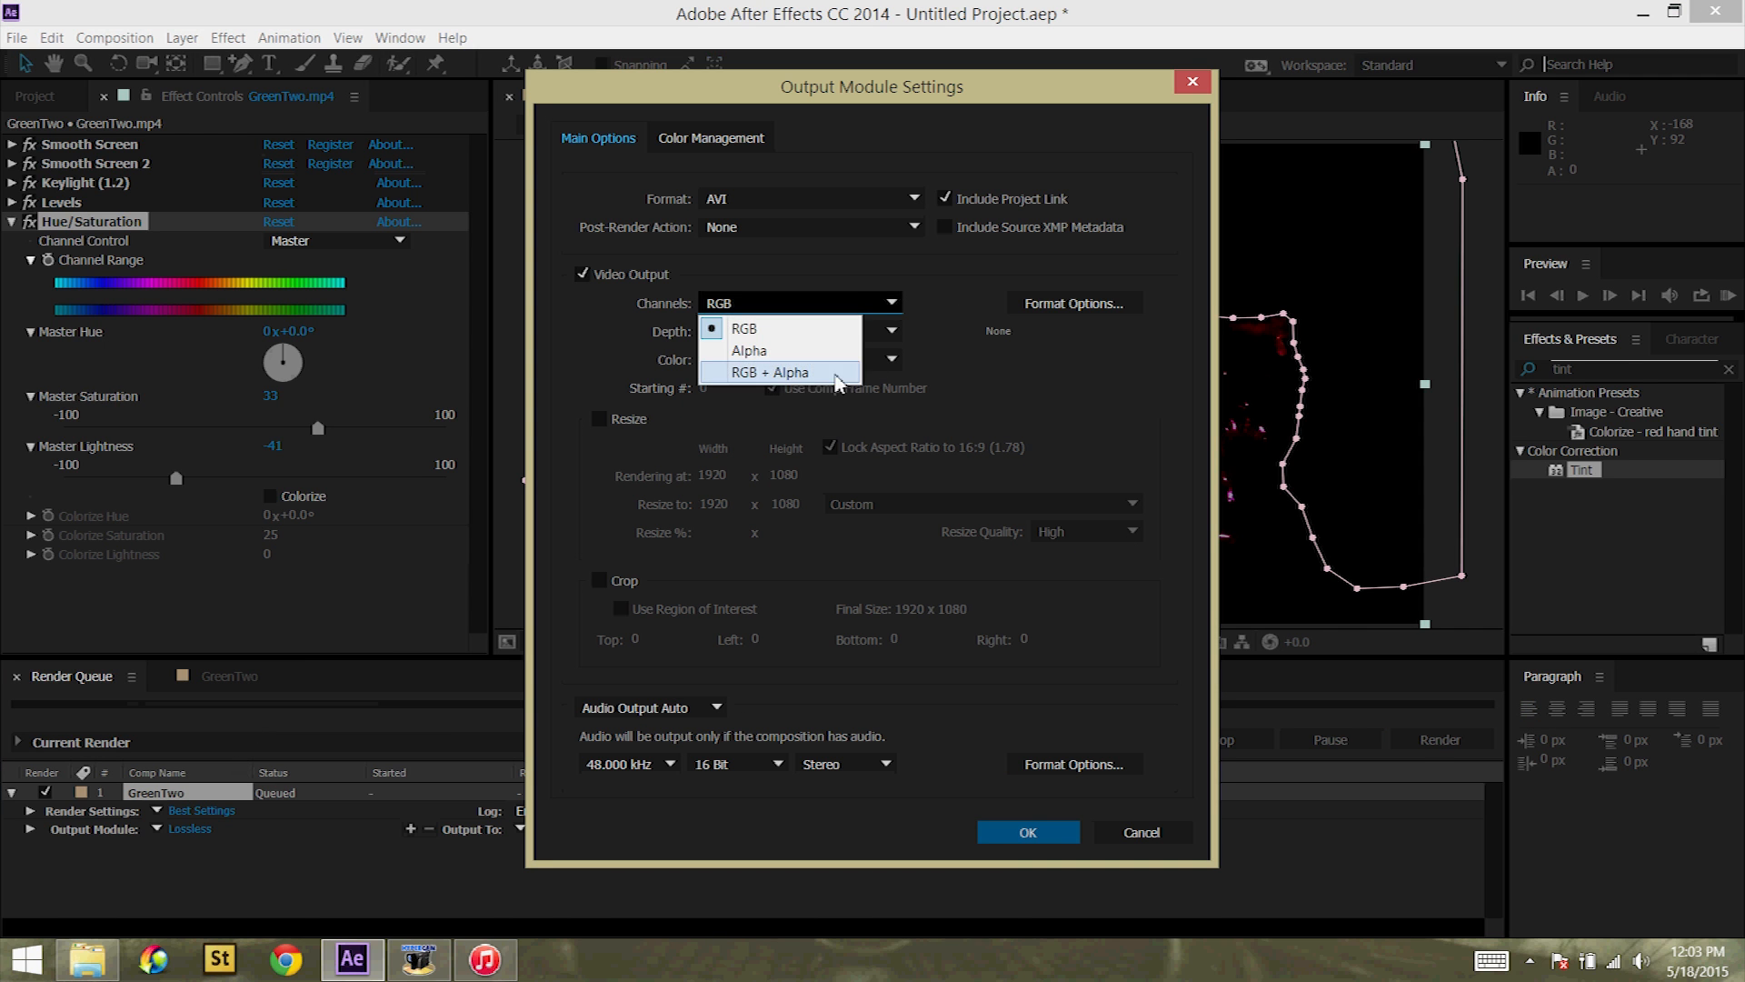
pyautogui.click(769, 370)
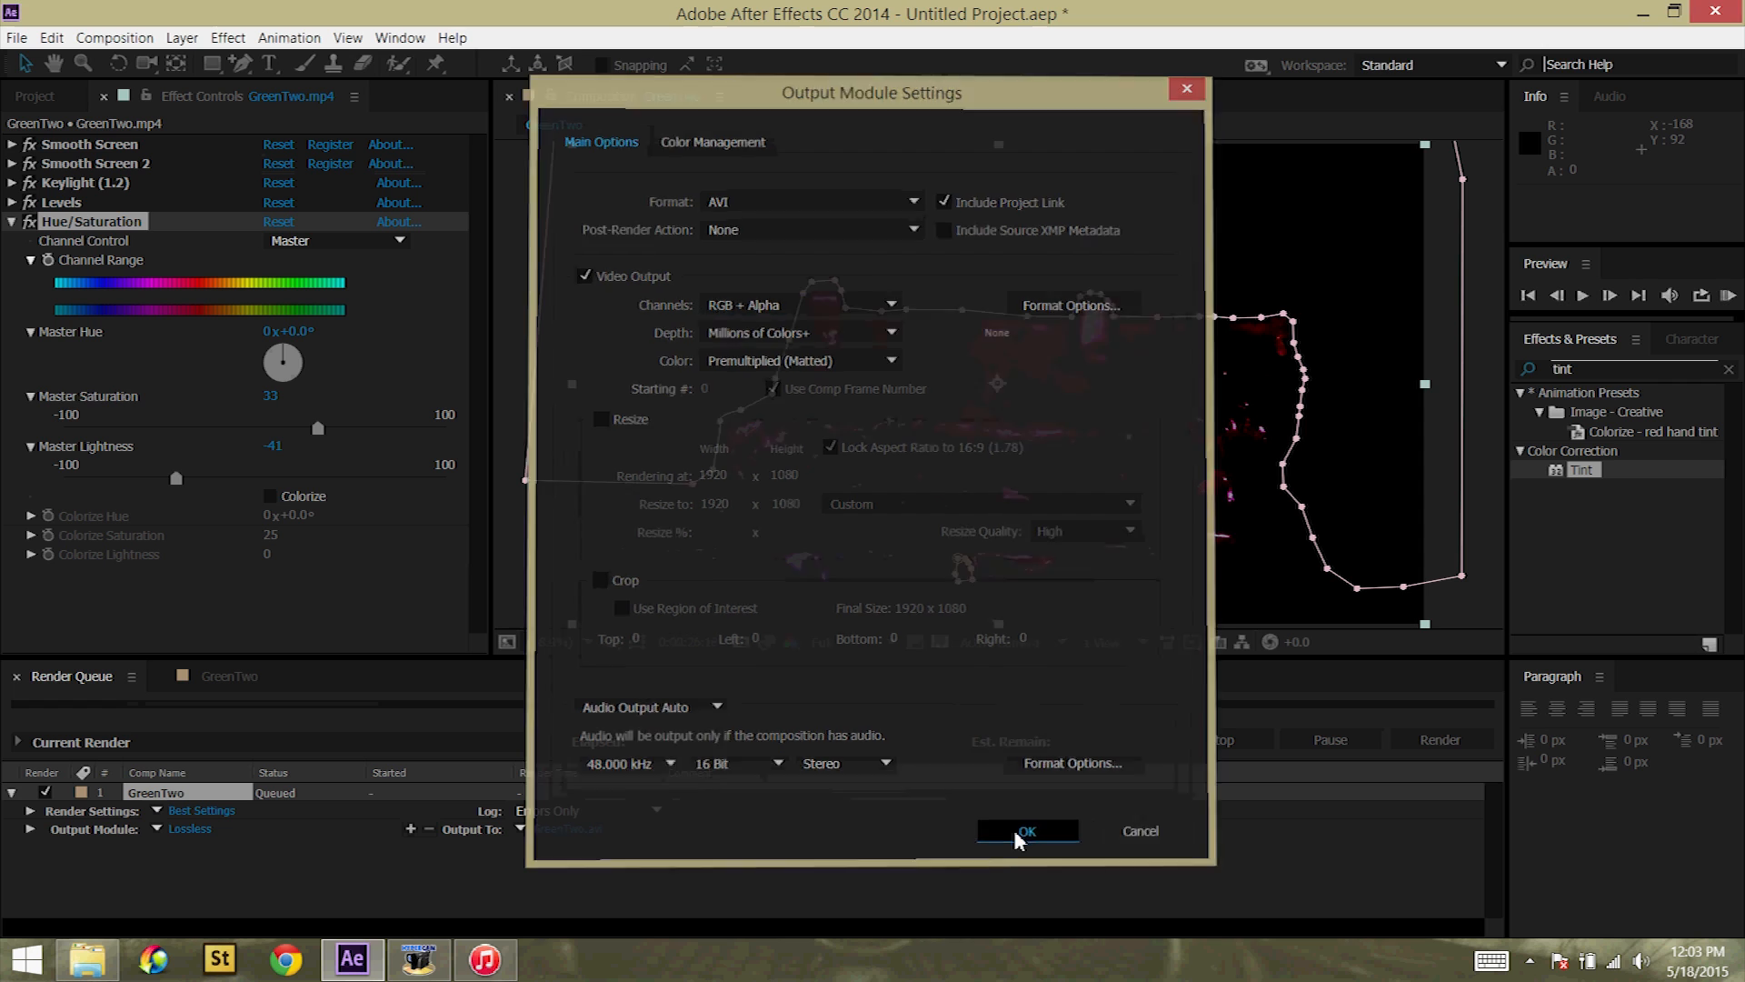
pyautogui.click(1025, 831)
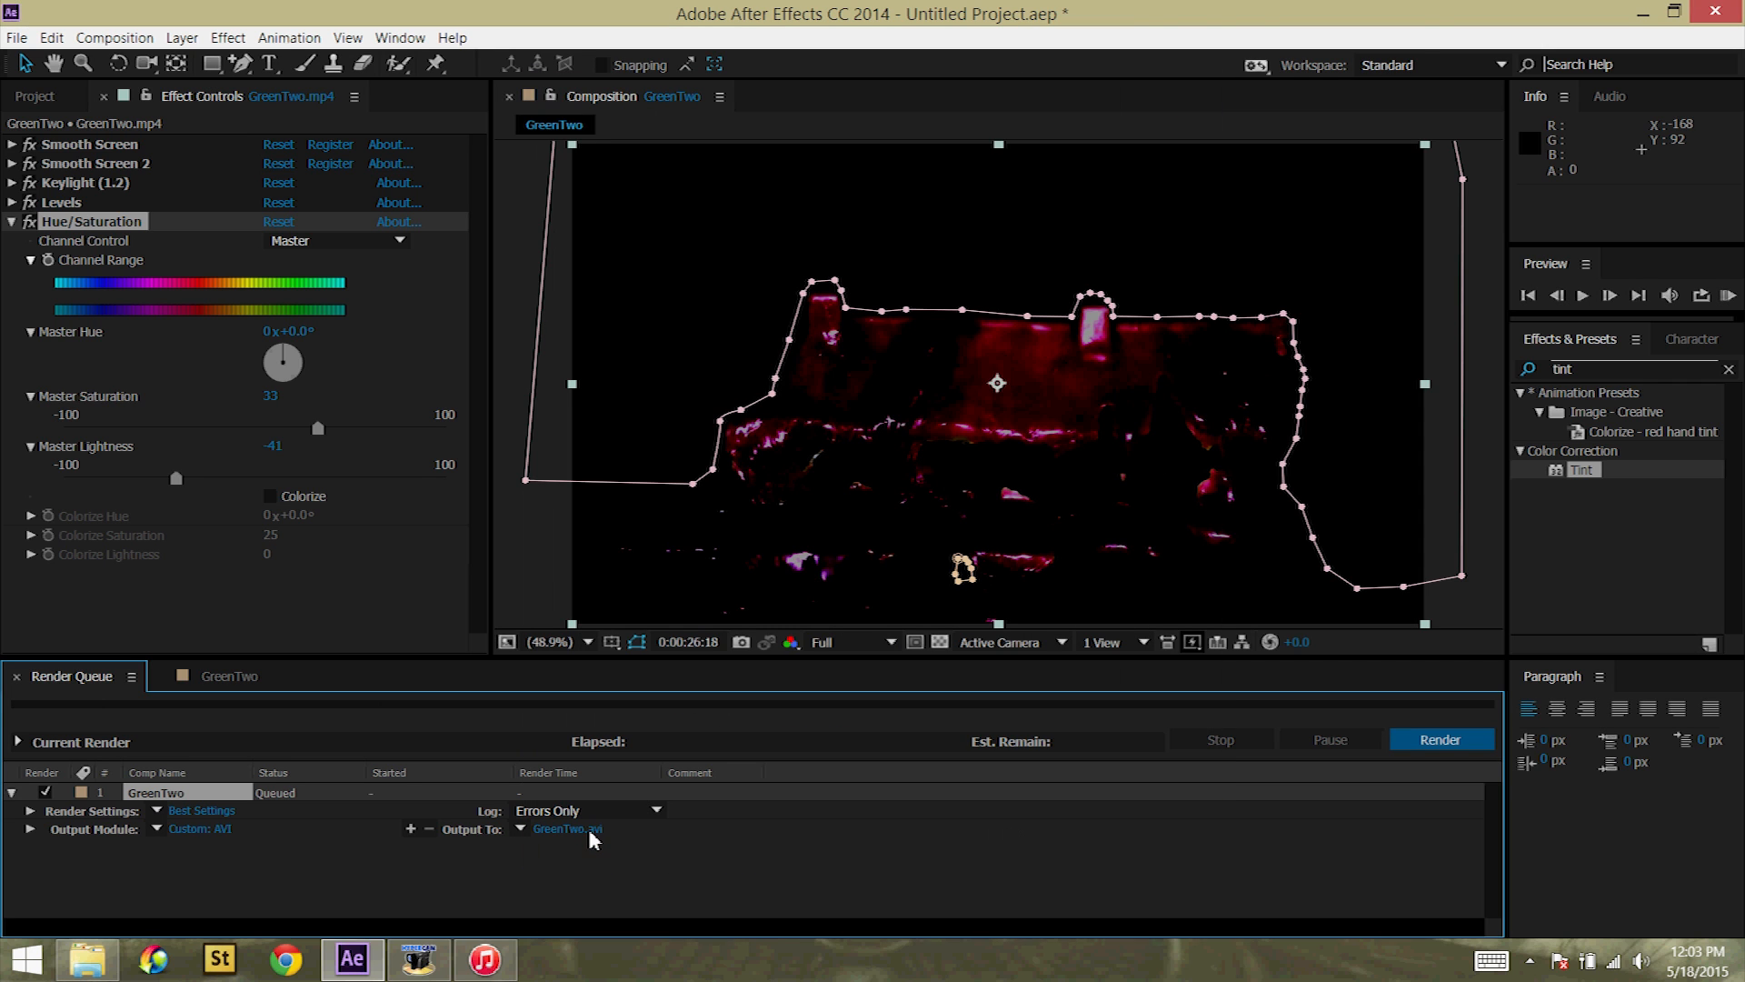
# Step: Set the output file to wax in the Daredevil folder
pyautogui.click(567, 829)
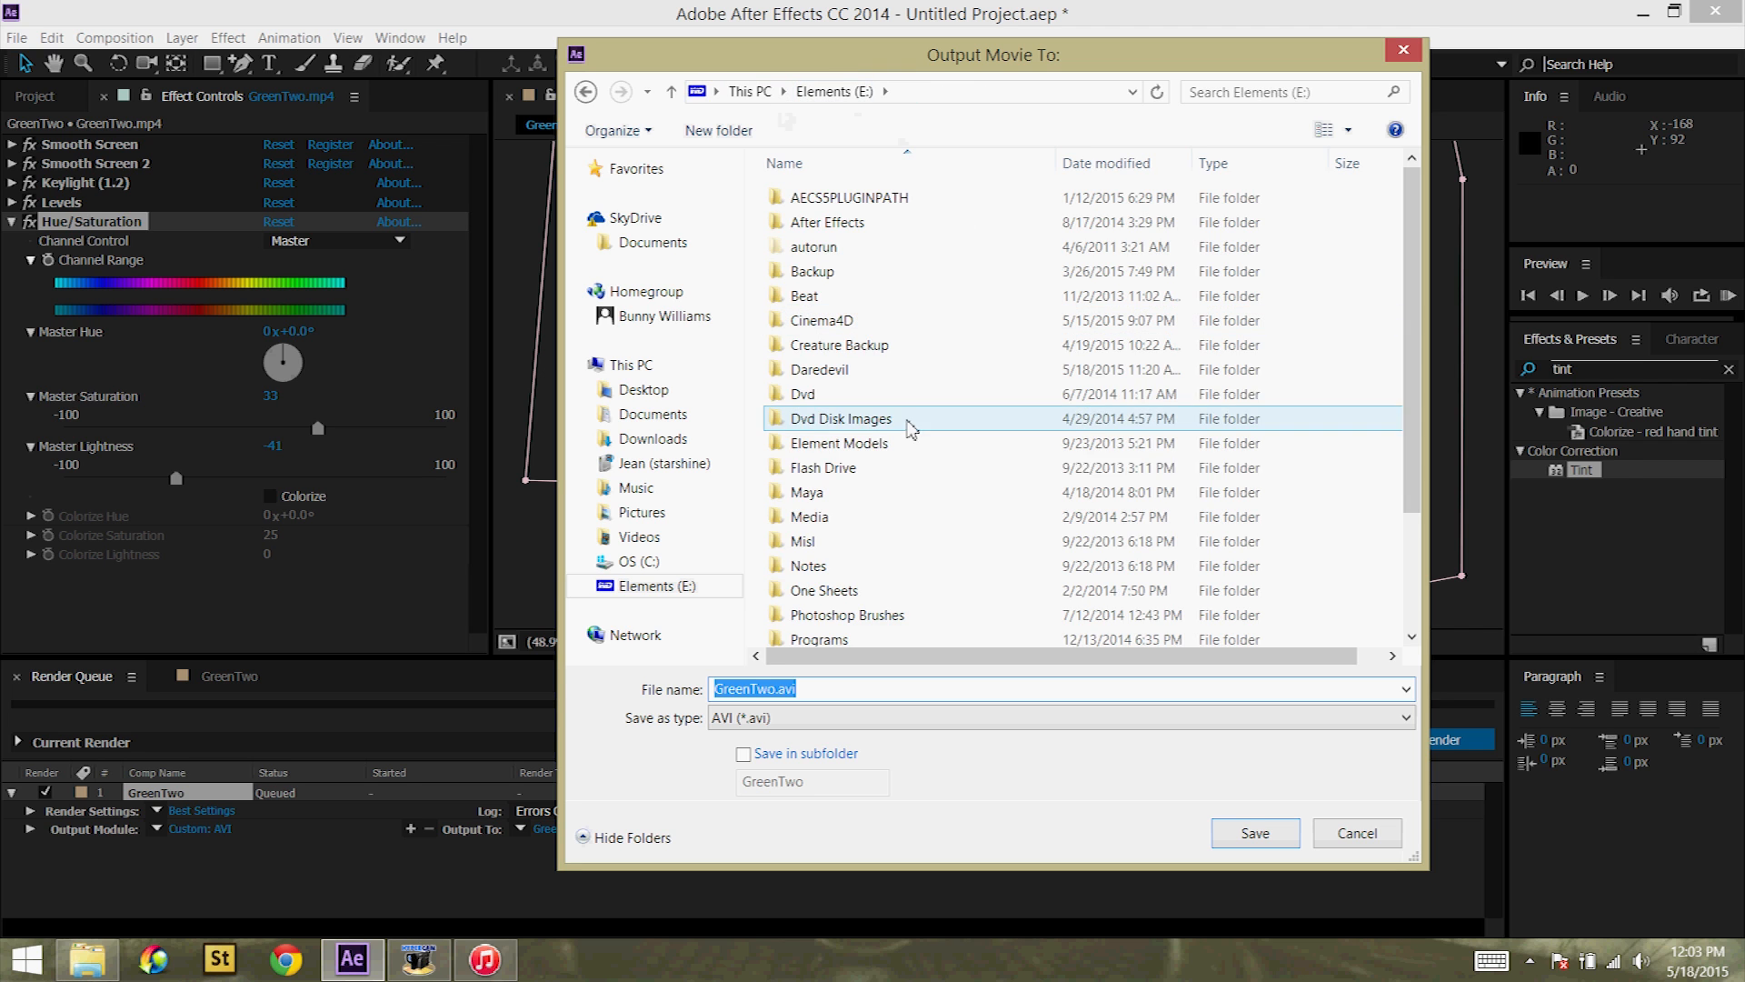
pyautogui.doubleClick(820, 369)
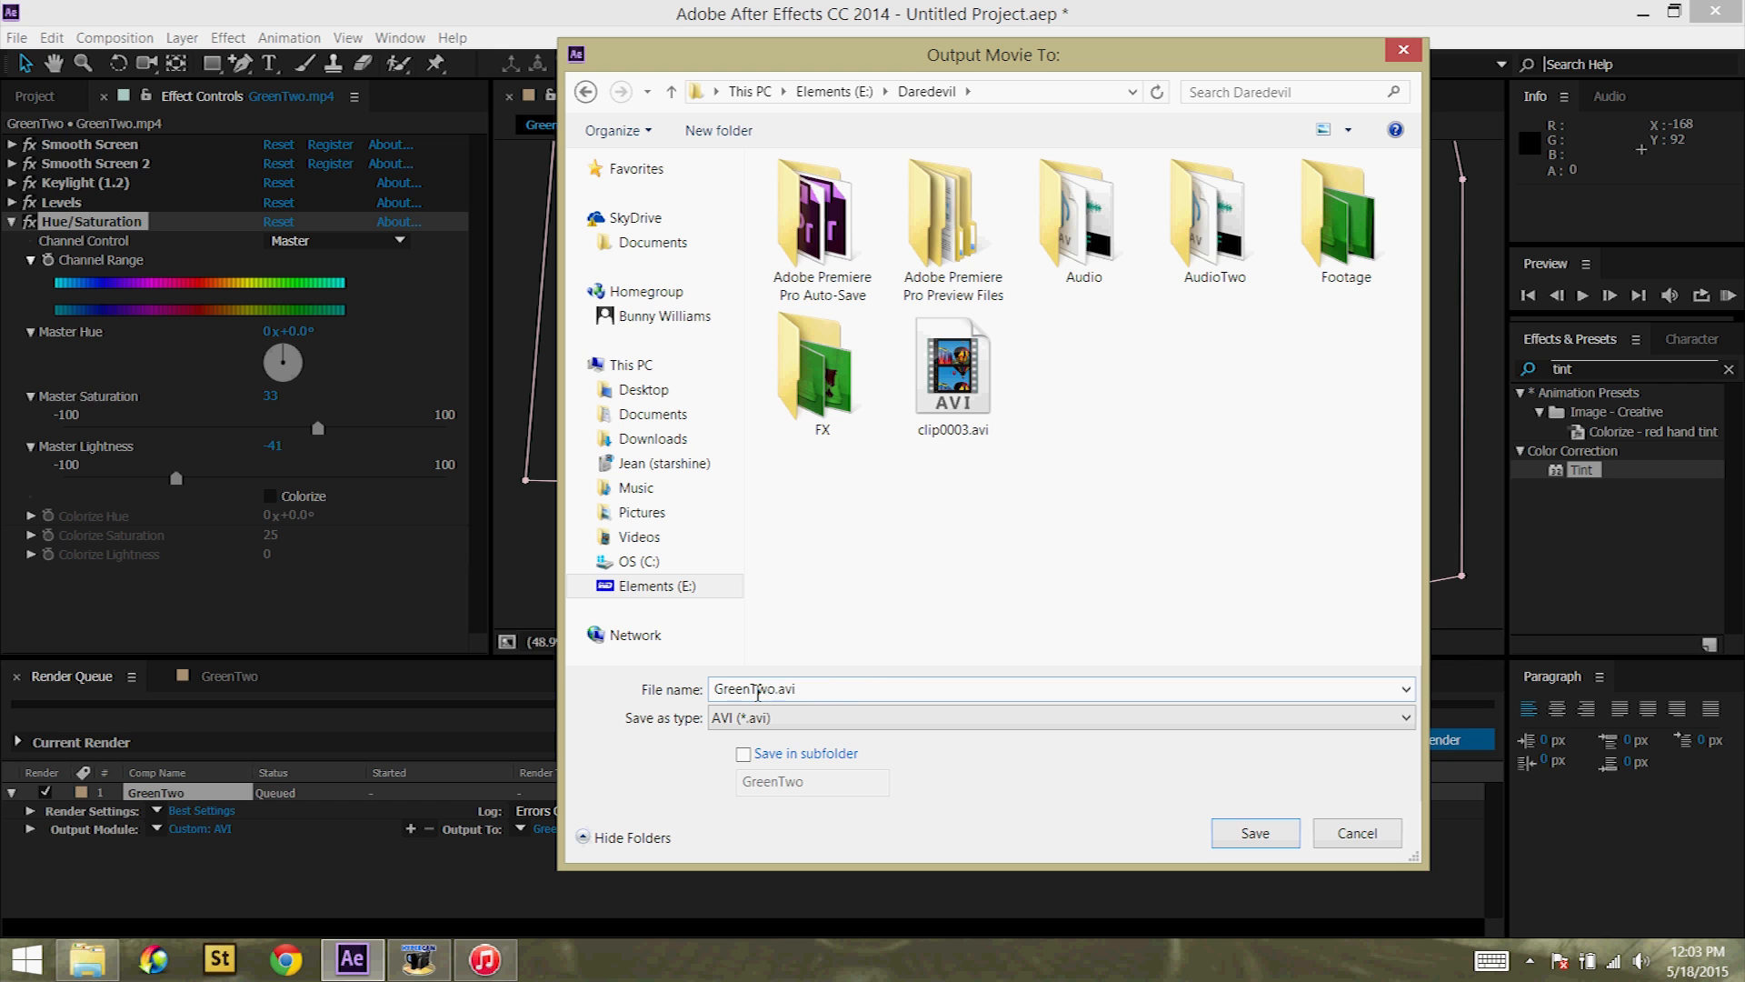
pyautogui.write('wax')
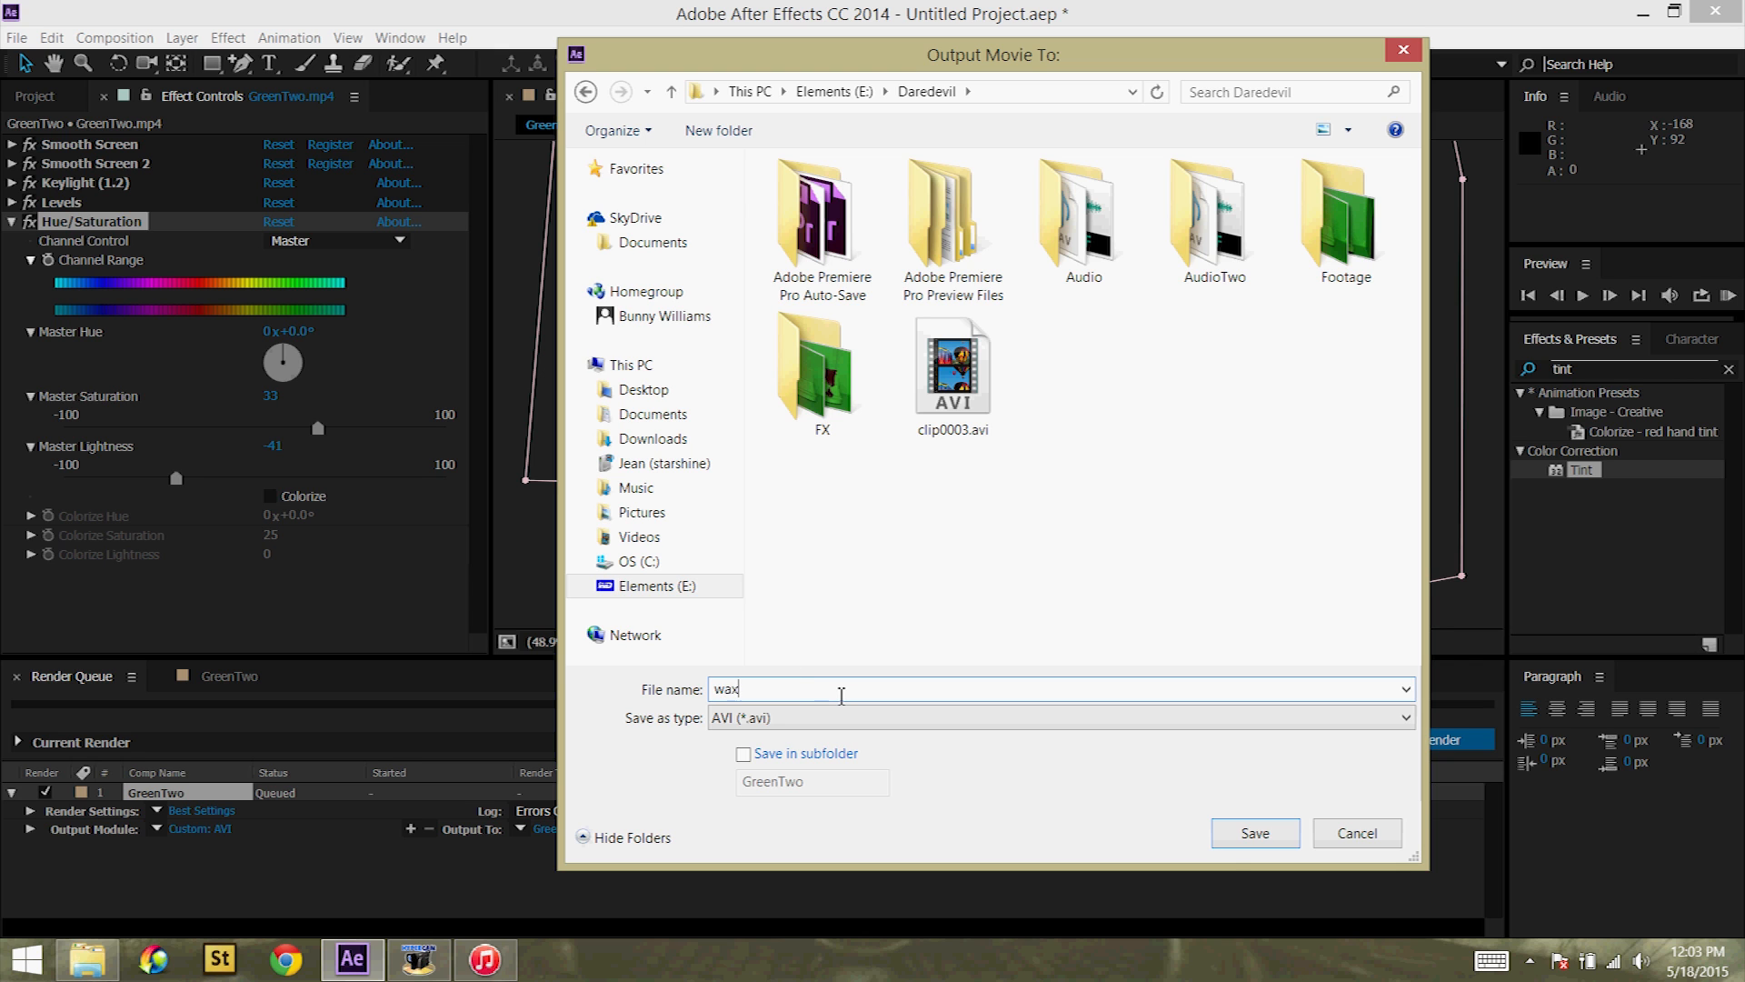
# Step: Save the output as wax.avi in Daredevil and render the queued GreenTwo composition
pyautogui.click(1252, 833)
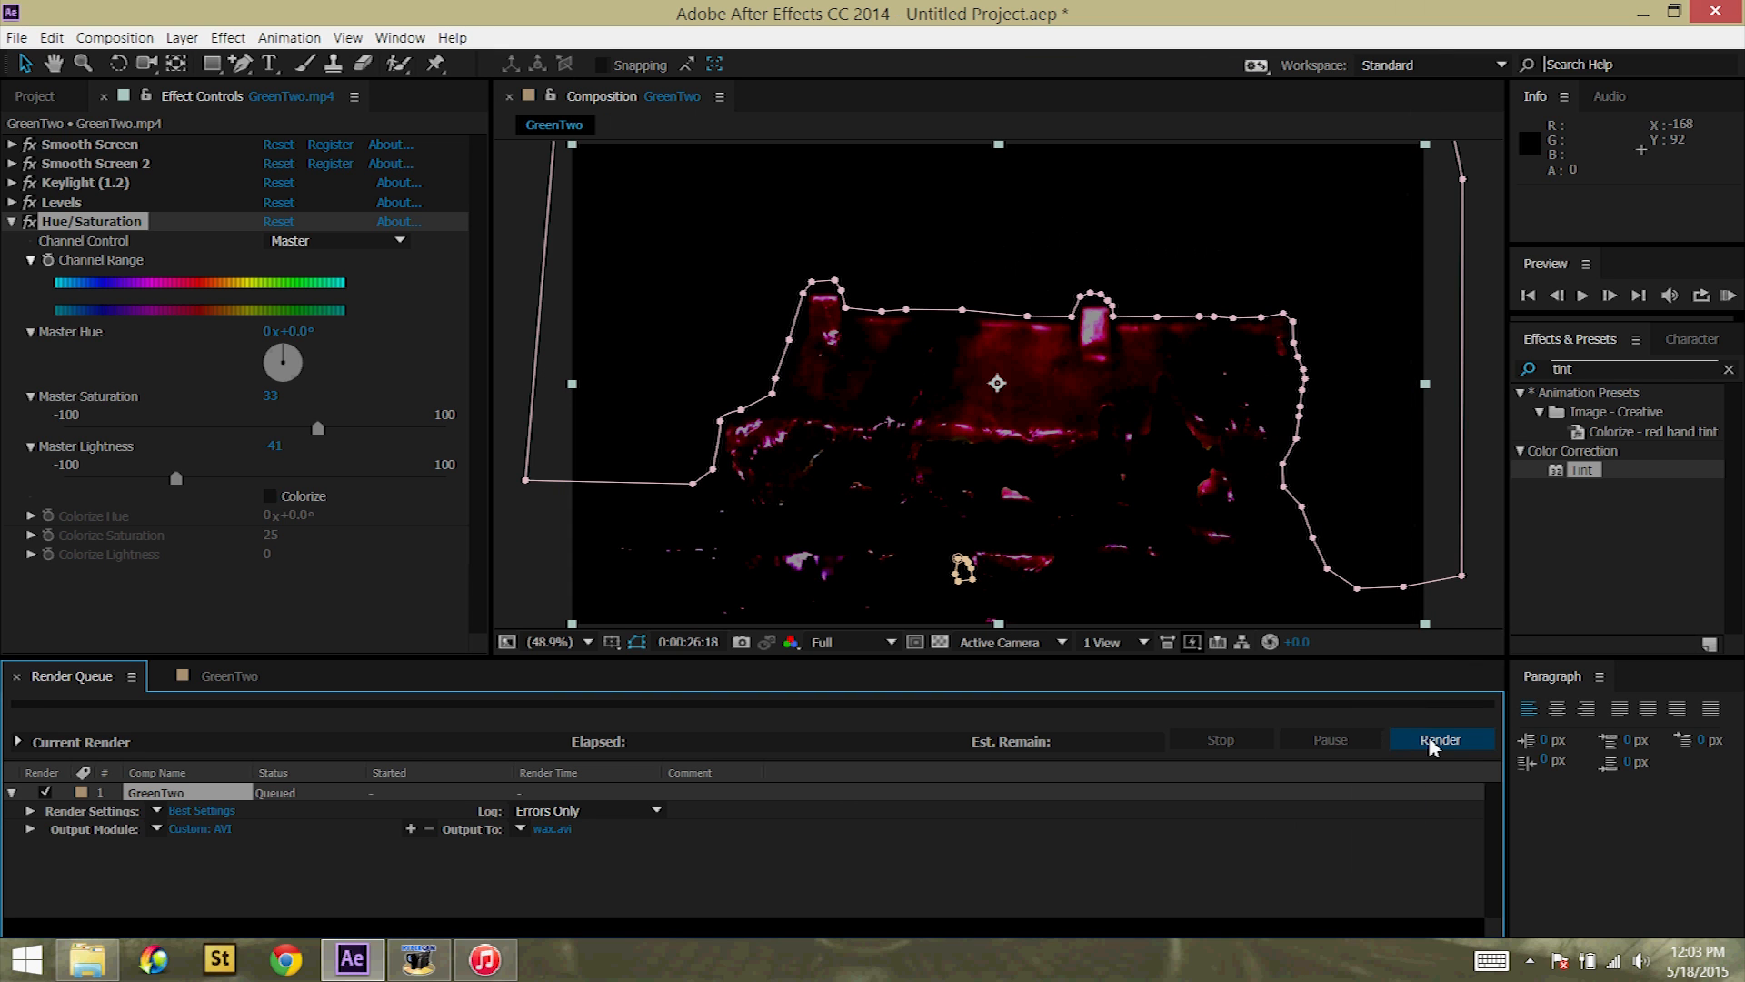
pyautogui.click(1439, 740)
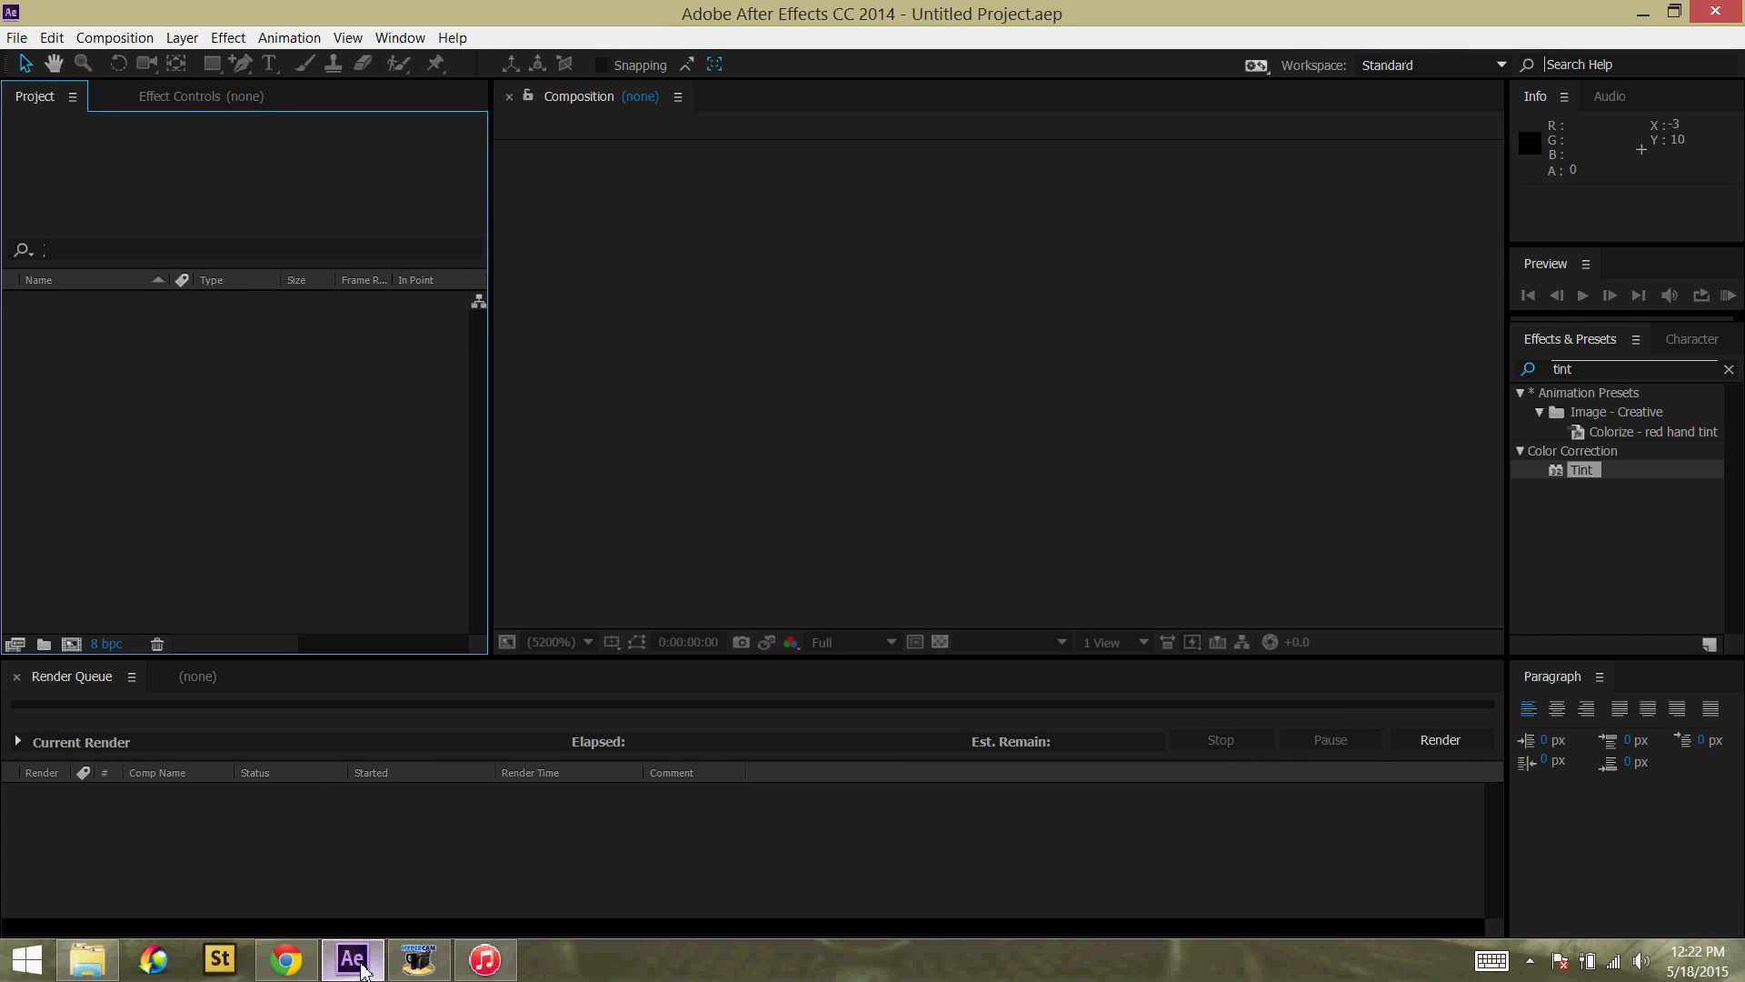
pyautogui.moveTo(140, 974)
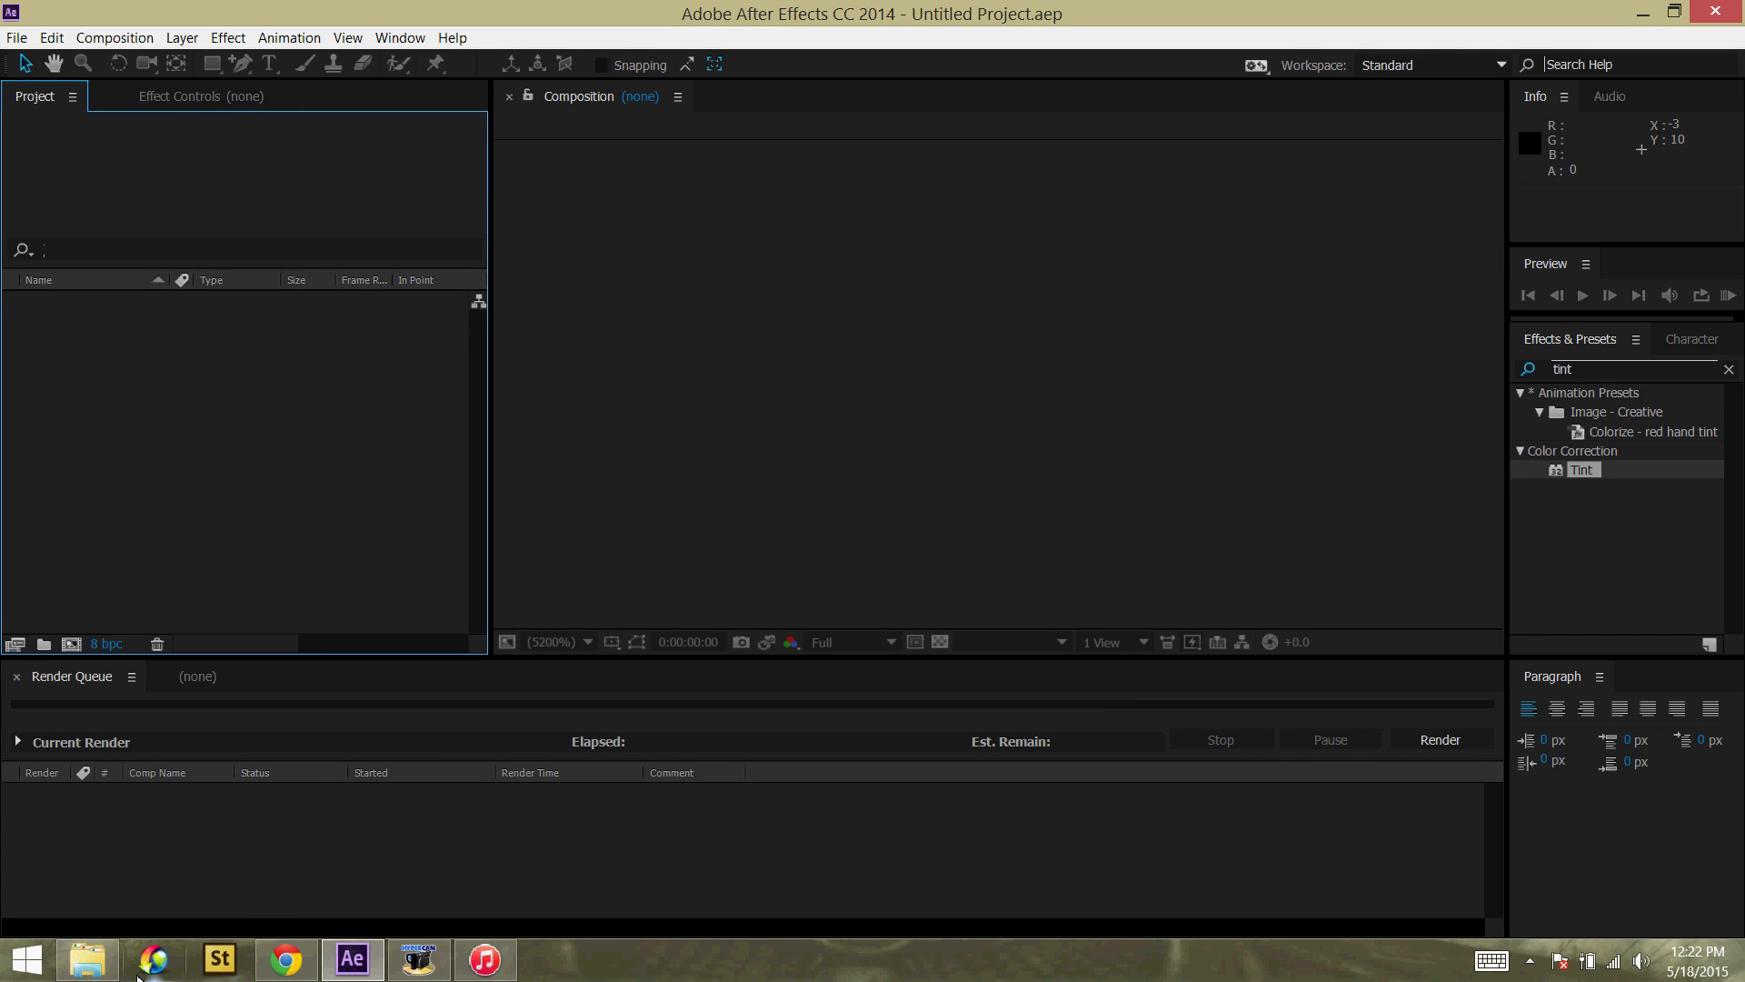
pyautogui.moveTo(656, 359)
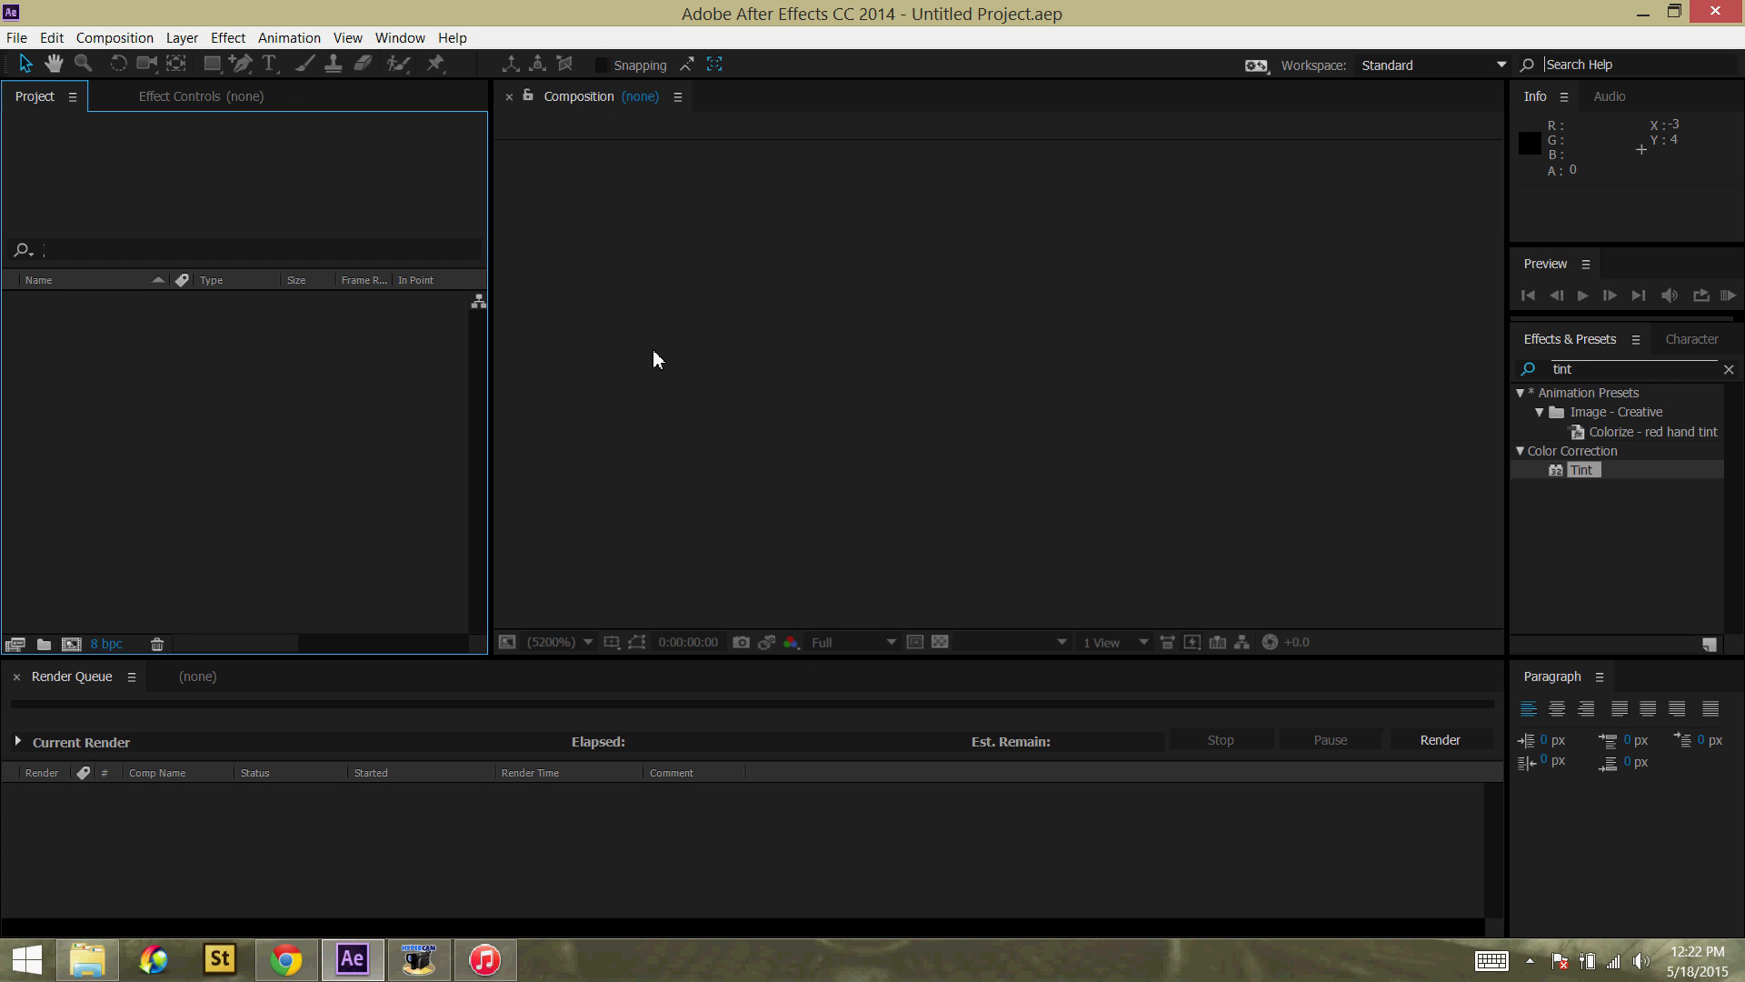
pyautogui.moveTo(605, 453)
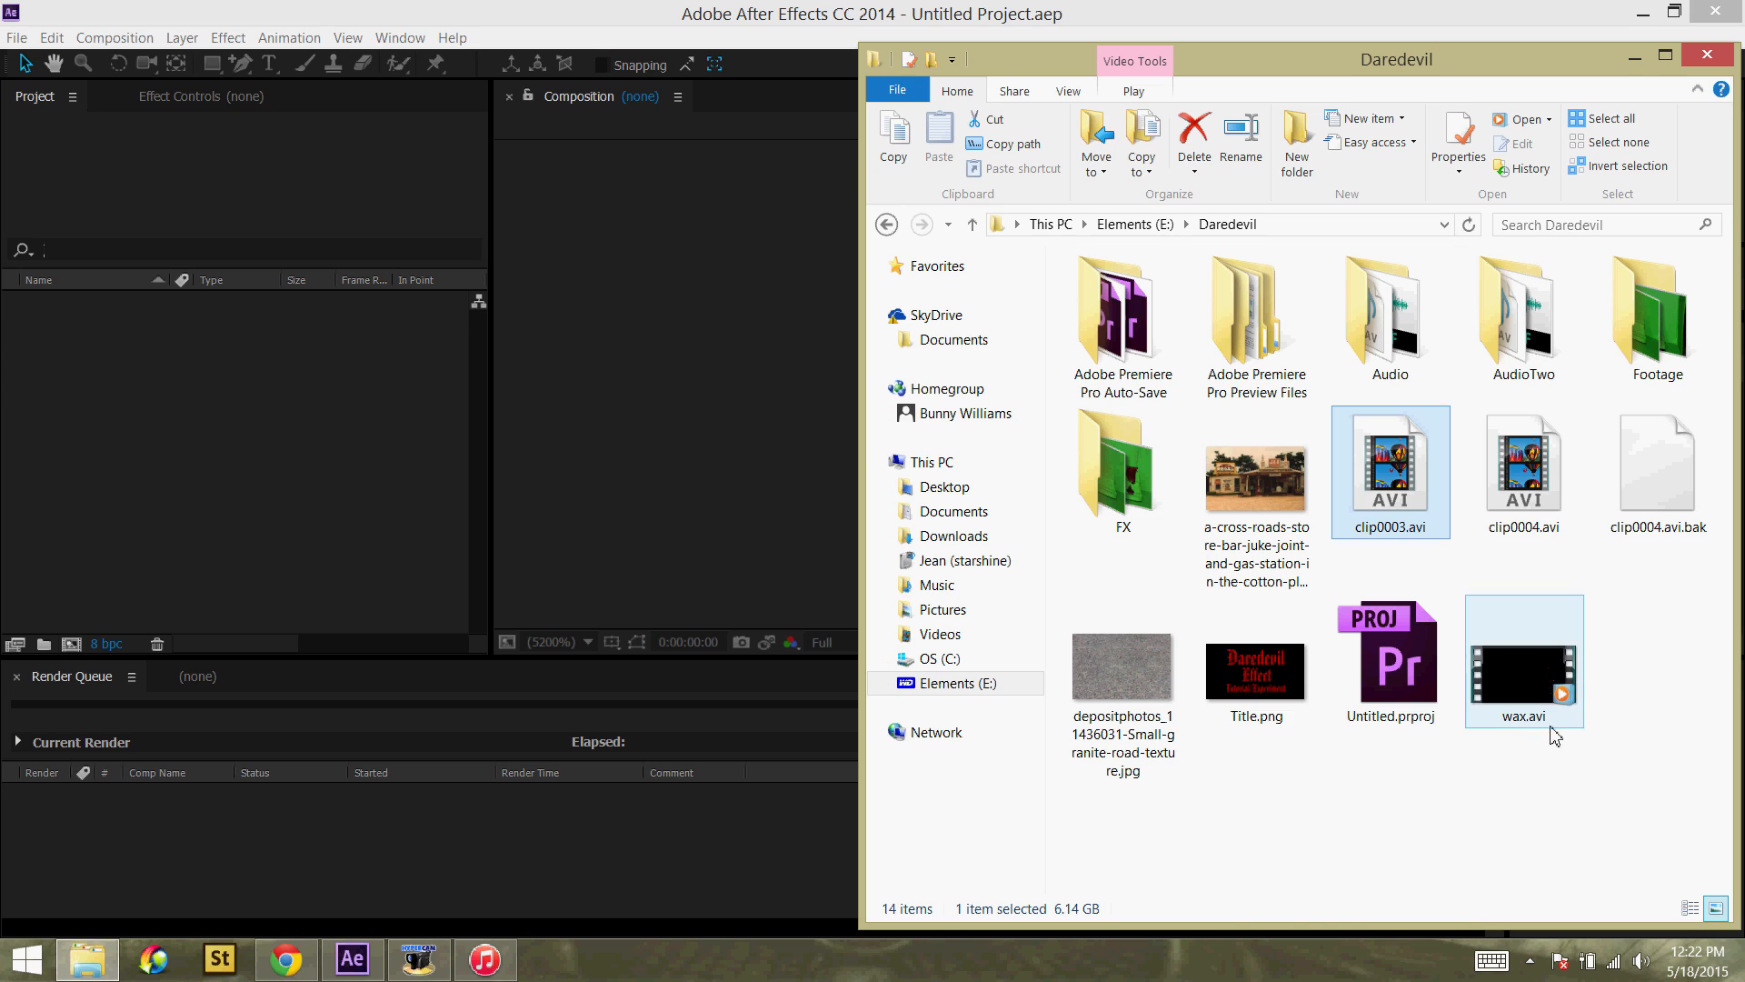
# Step: Import wax.avi from the Daredevil folder into the project and select the cross-roads store photo
pyautogui.click(1523, 660)
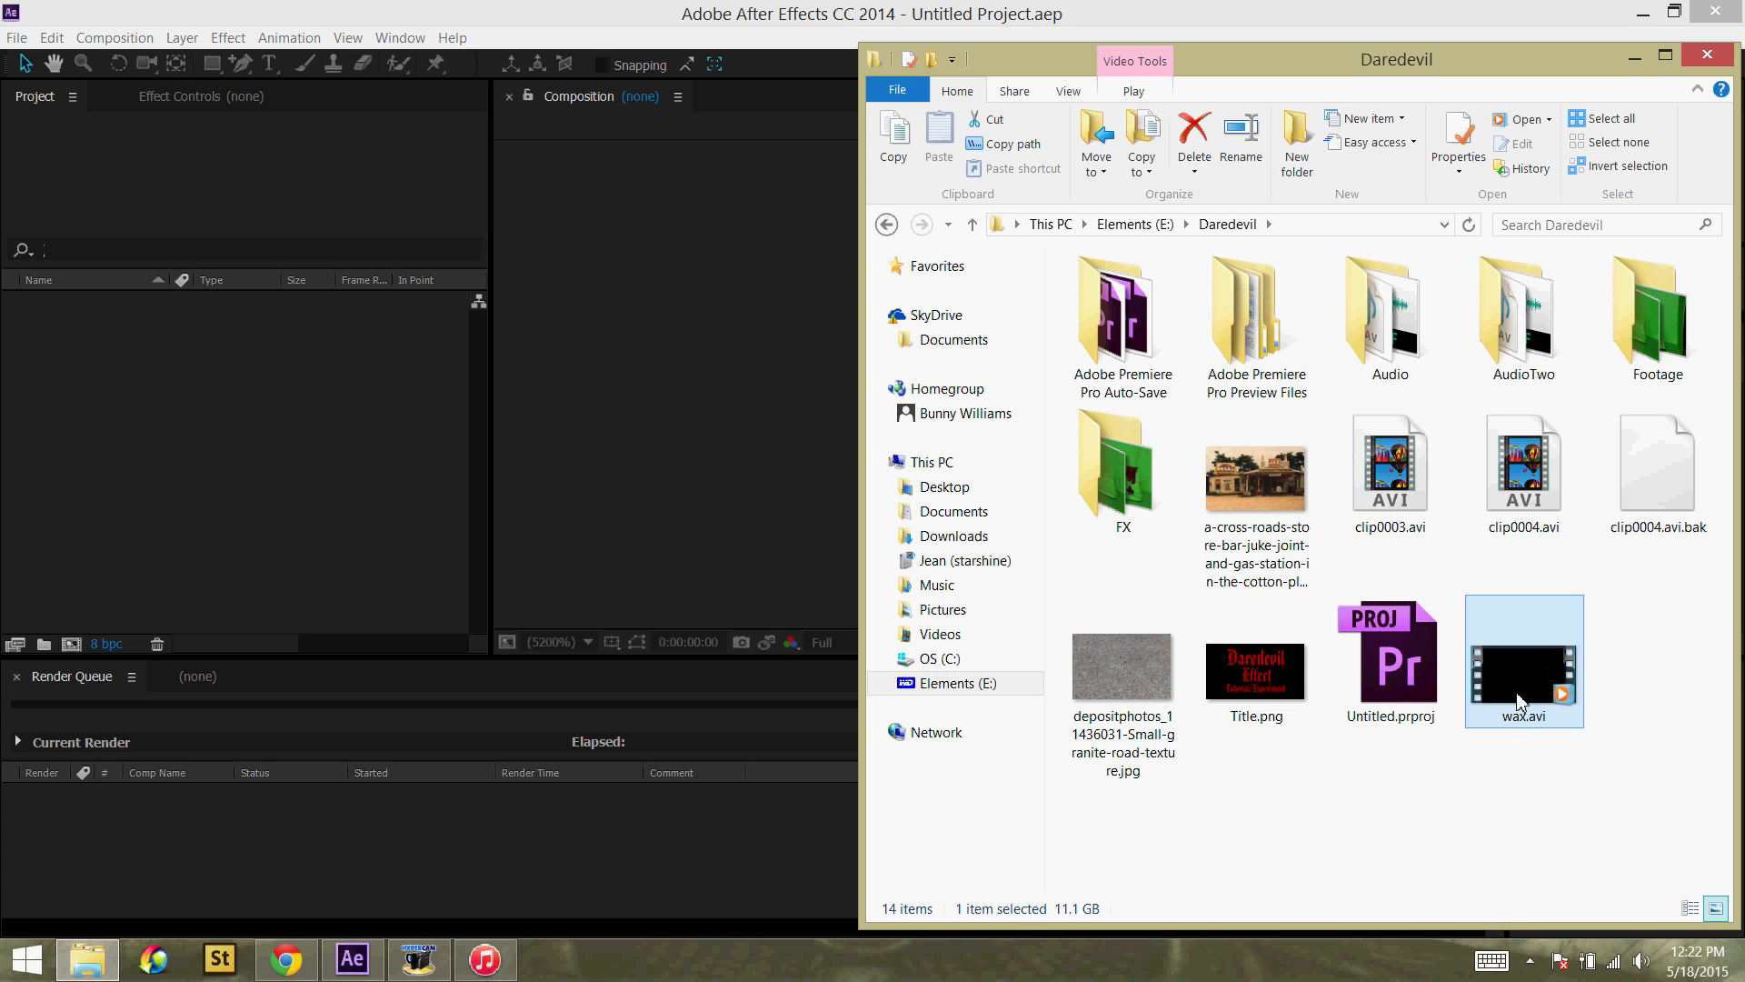
pyautogui.moveTo(394, 513)
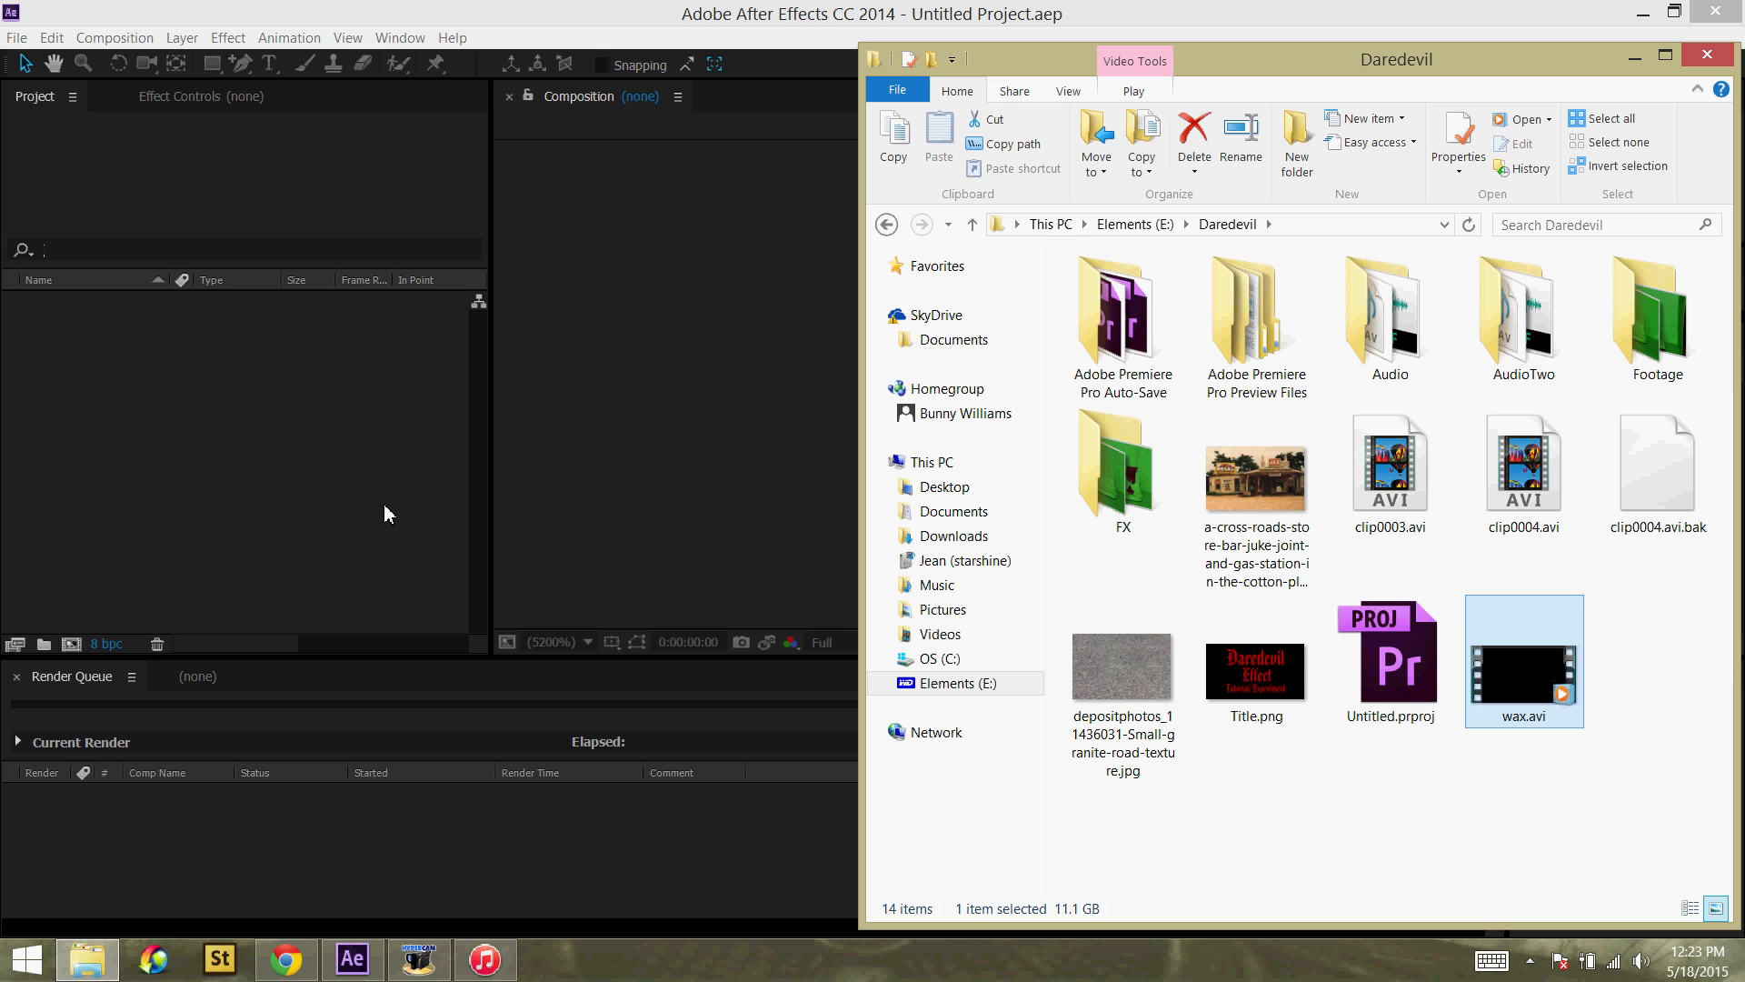
pyautogui.doubleClick(1524, 660)
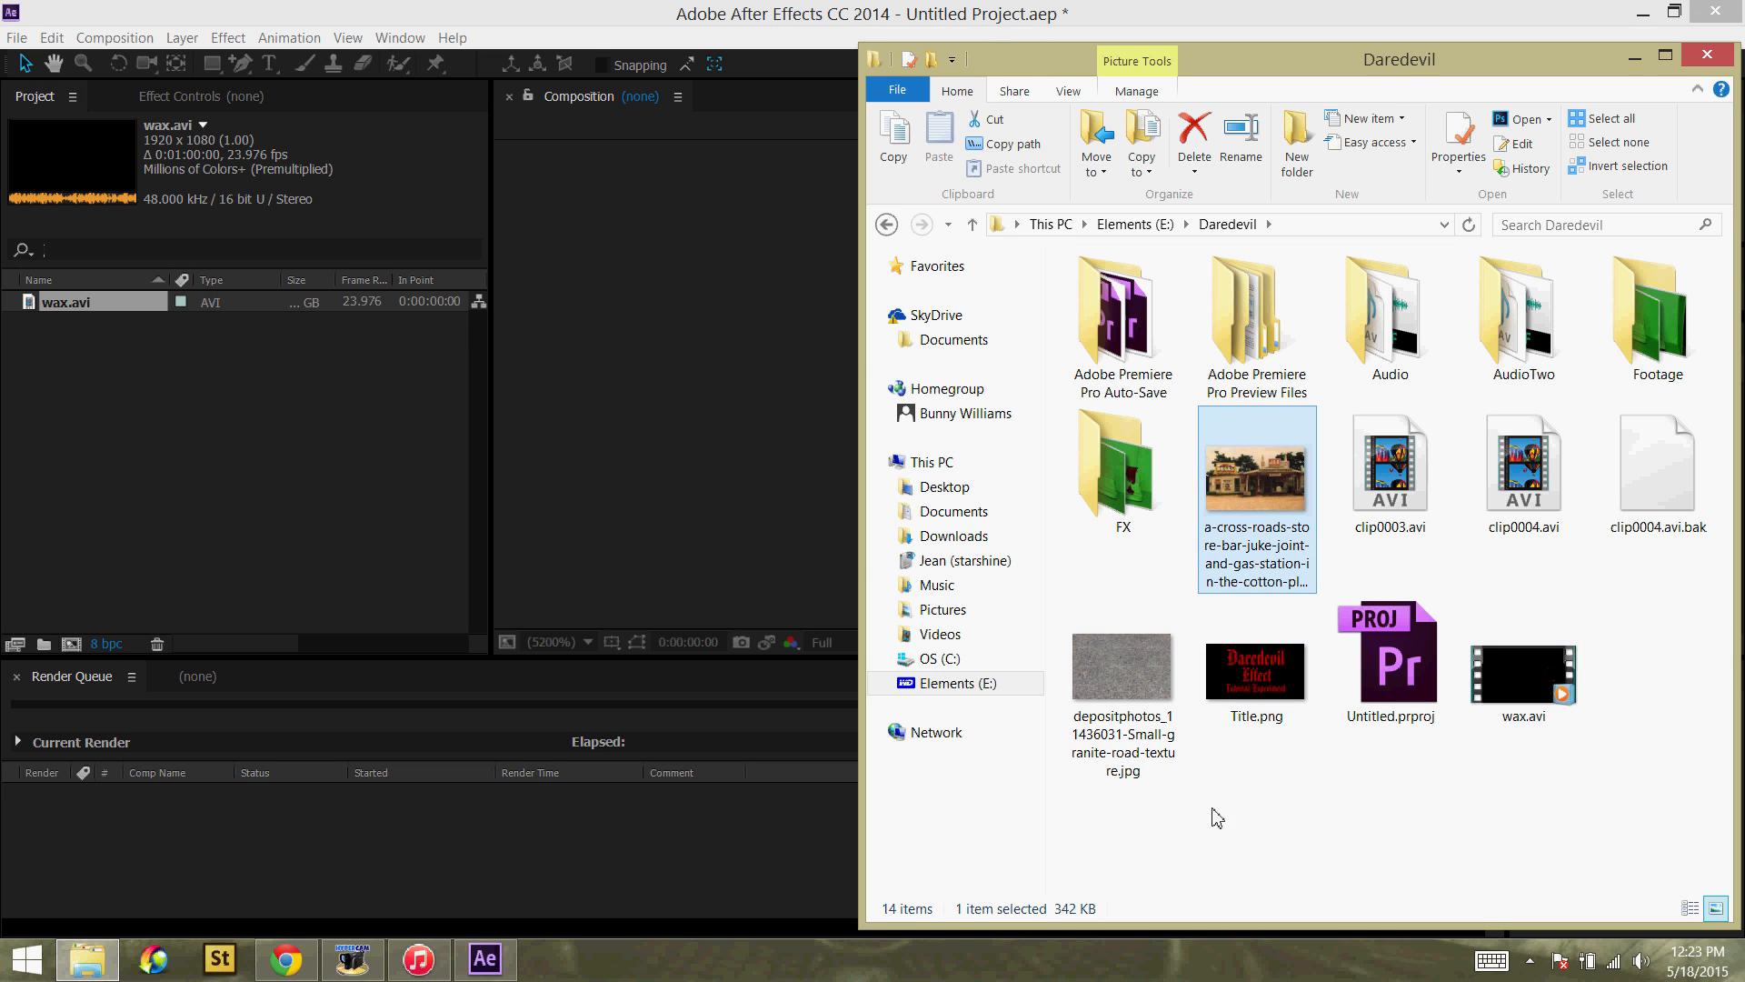
pyautogui.click(1121, 669)
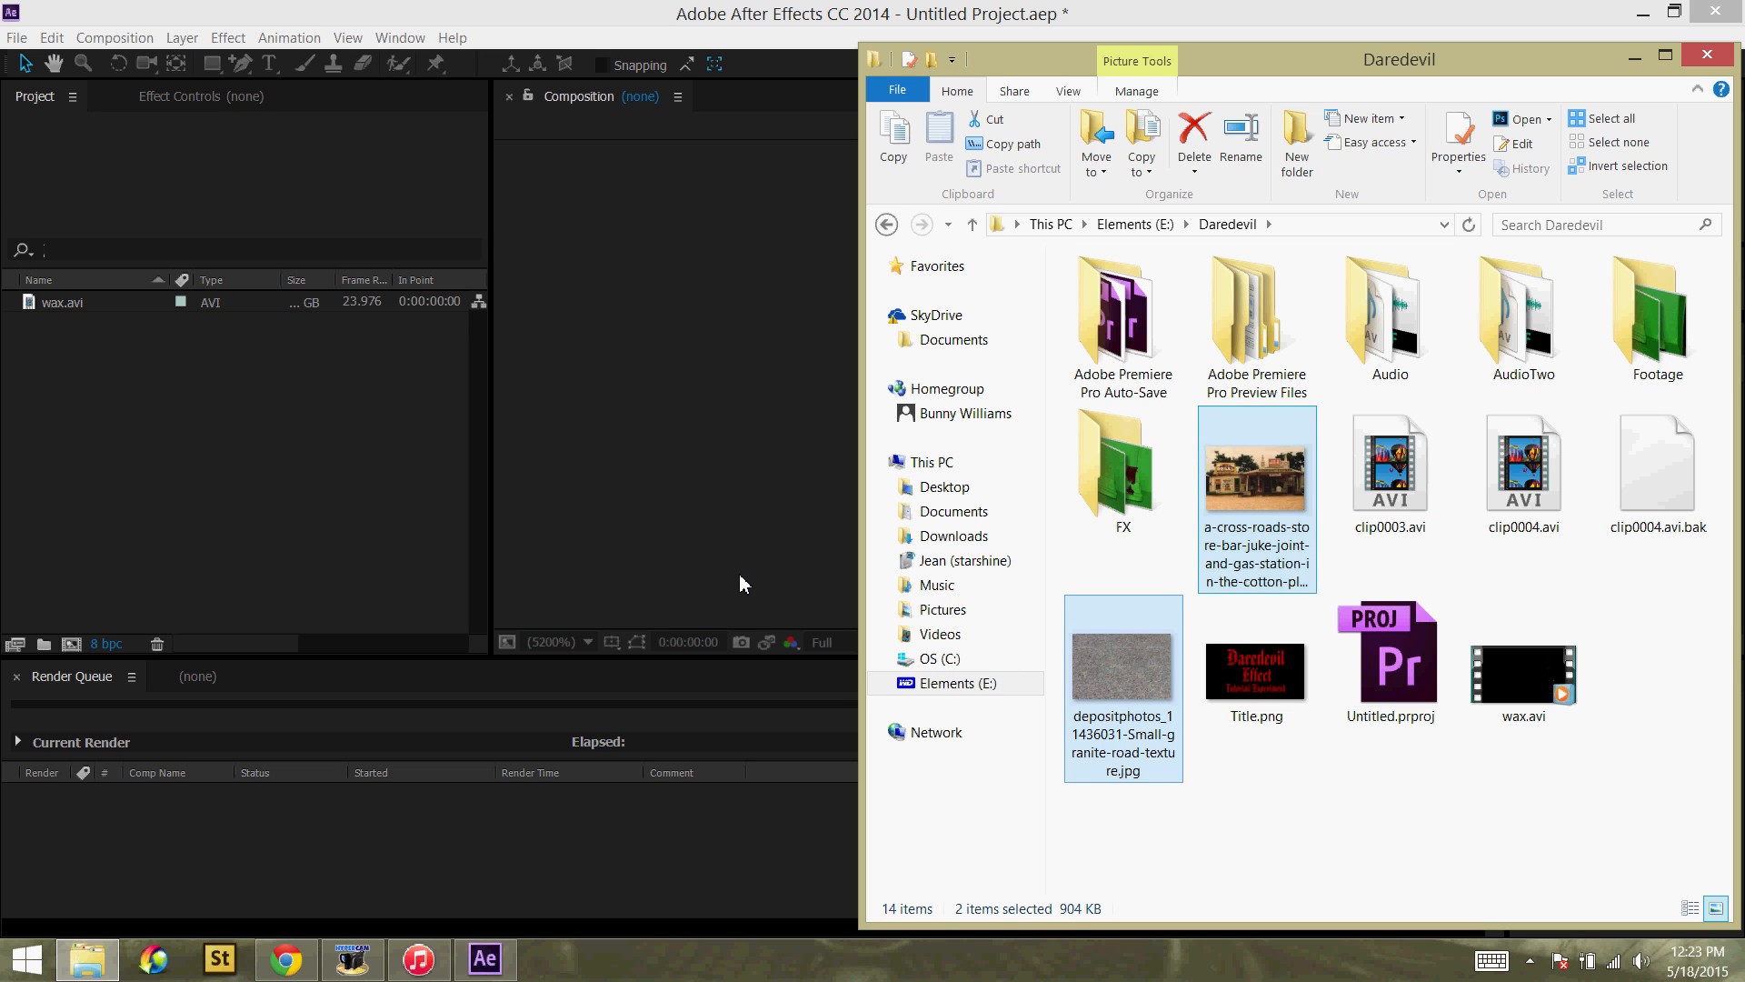
pyautogui.moveTo(735, 580)
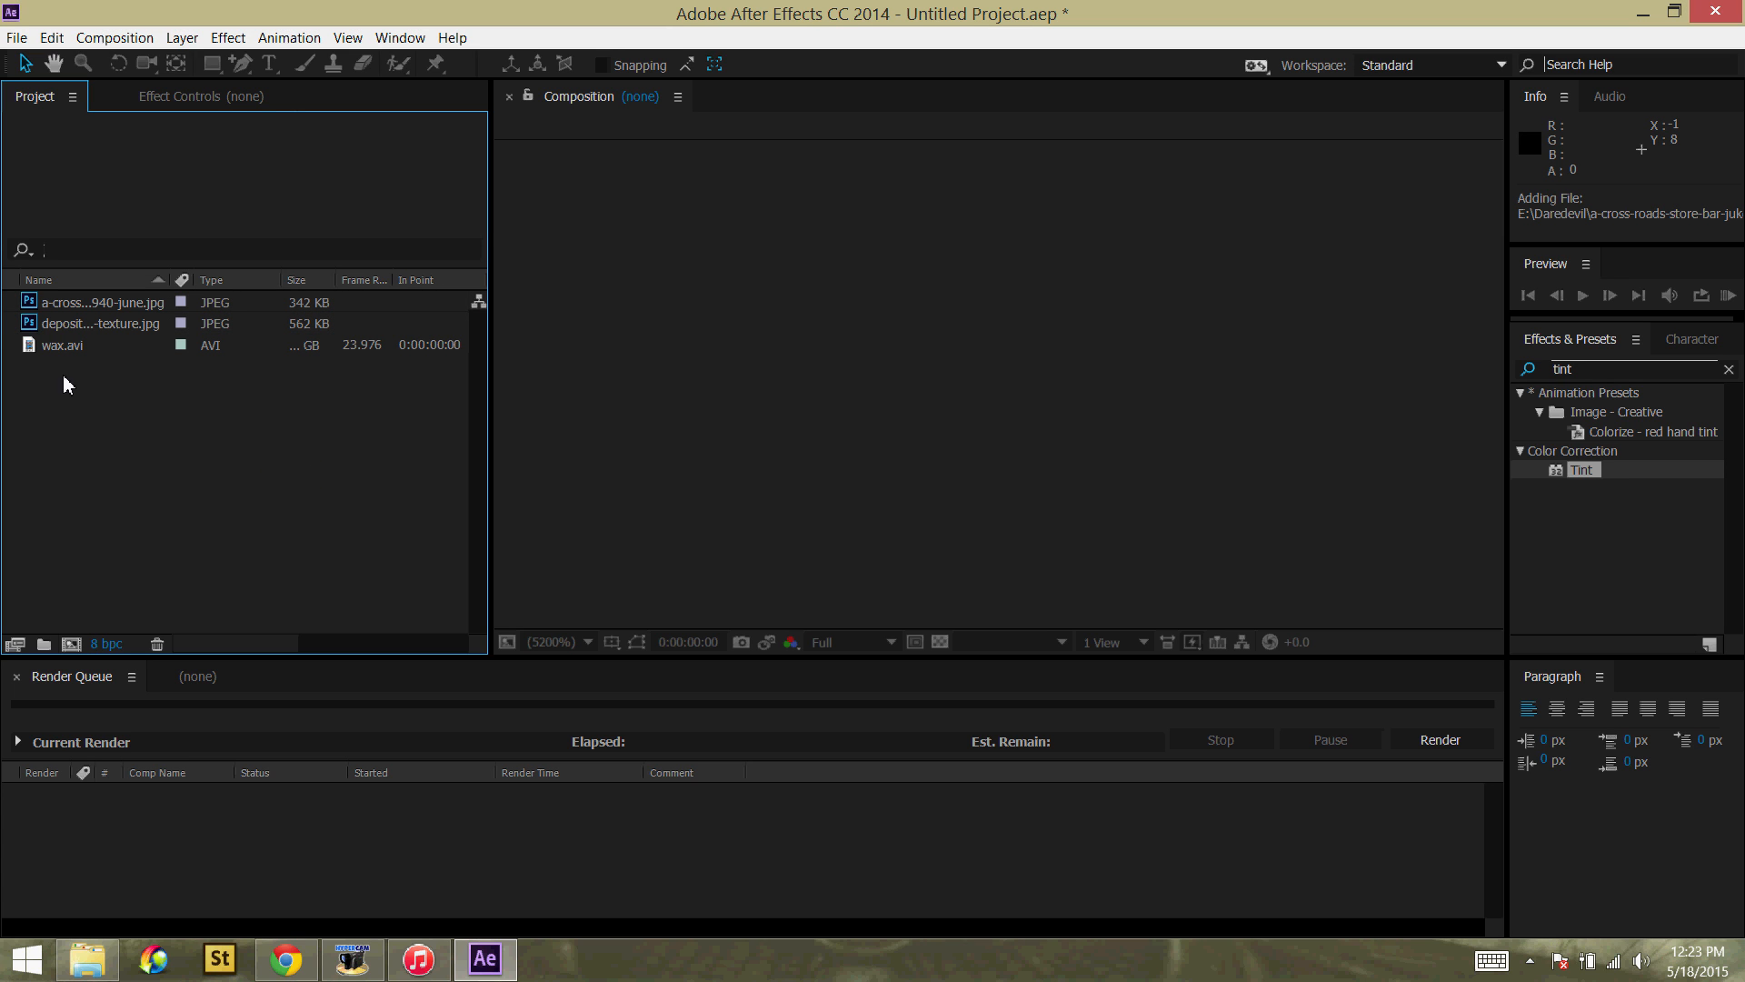
# Step: Create the wax composition stacking wax.avi over the granite texture and the store photo
pyautogui.click(61, 343)
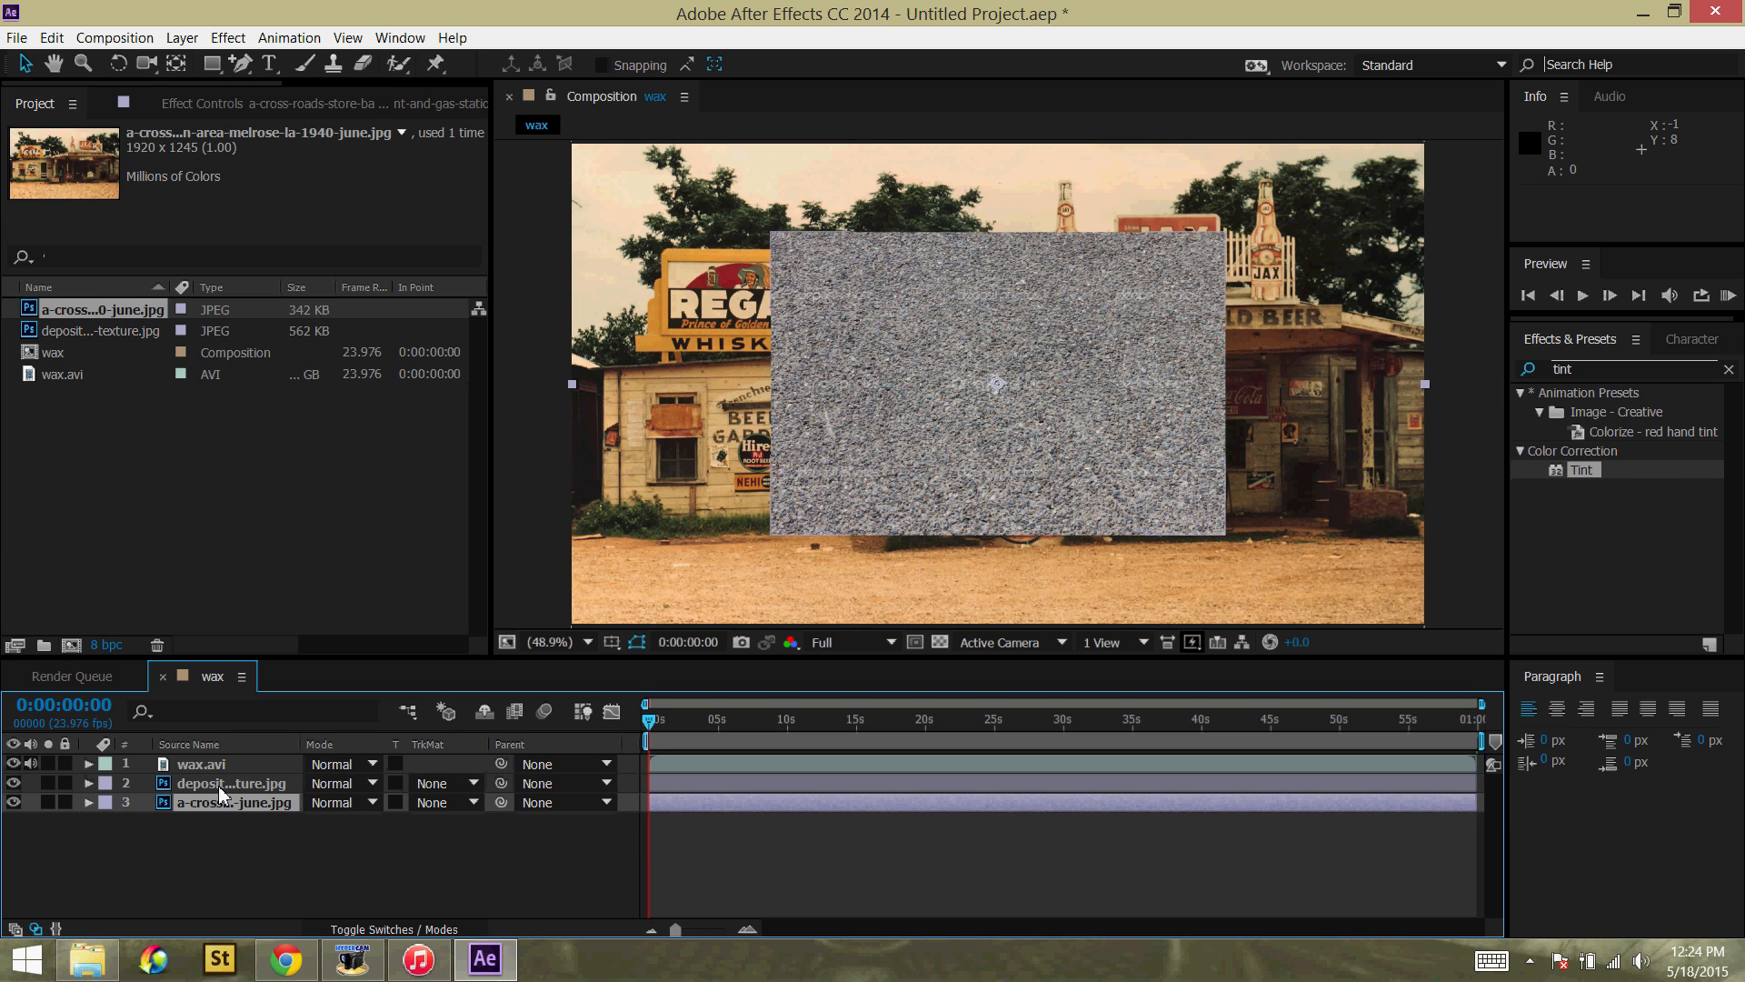
pyautogui.click(235, 782)
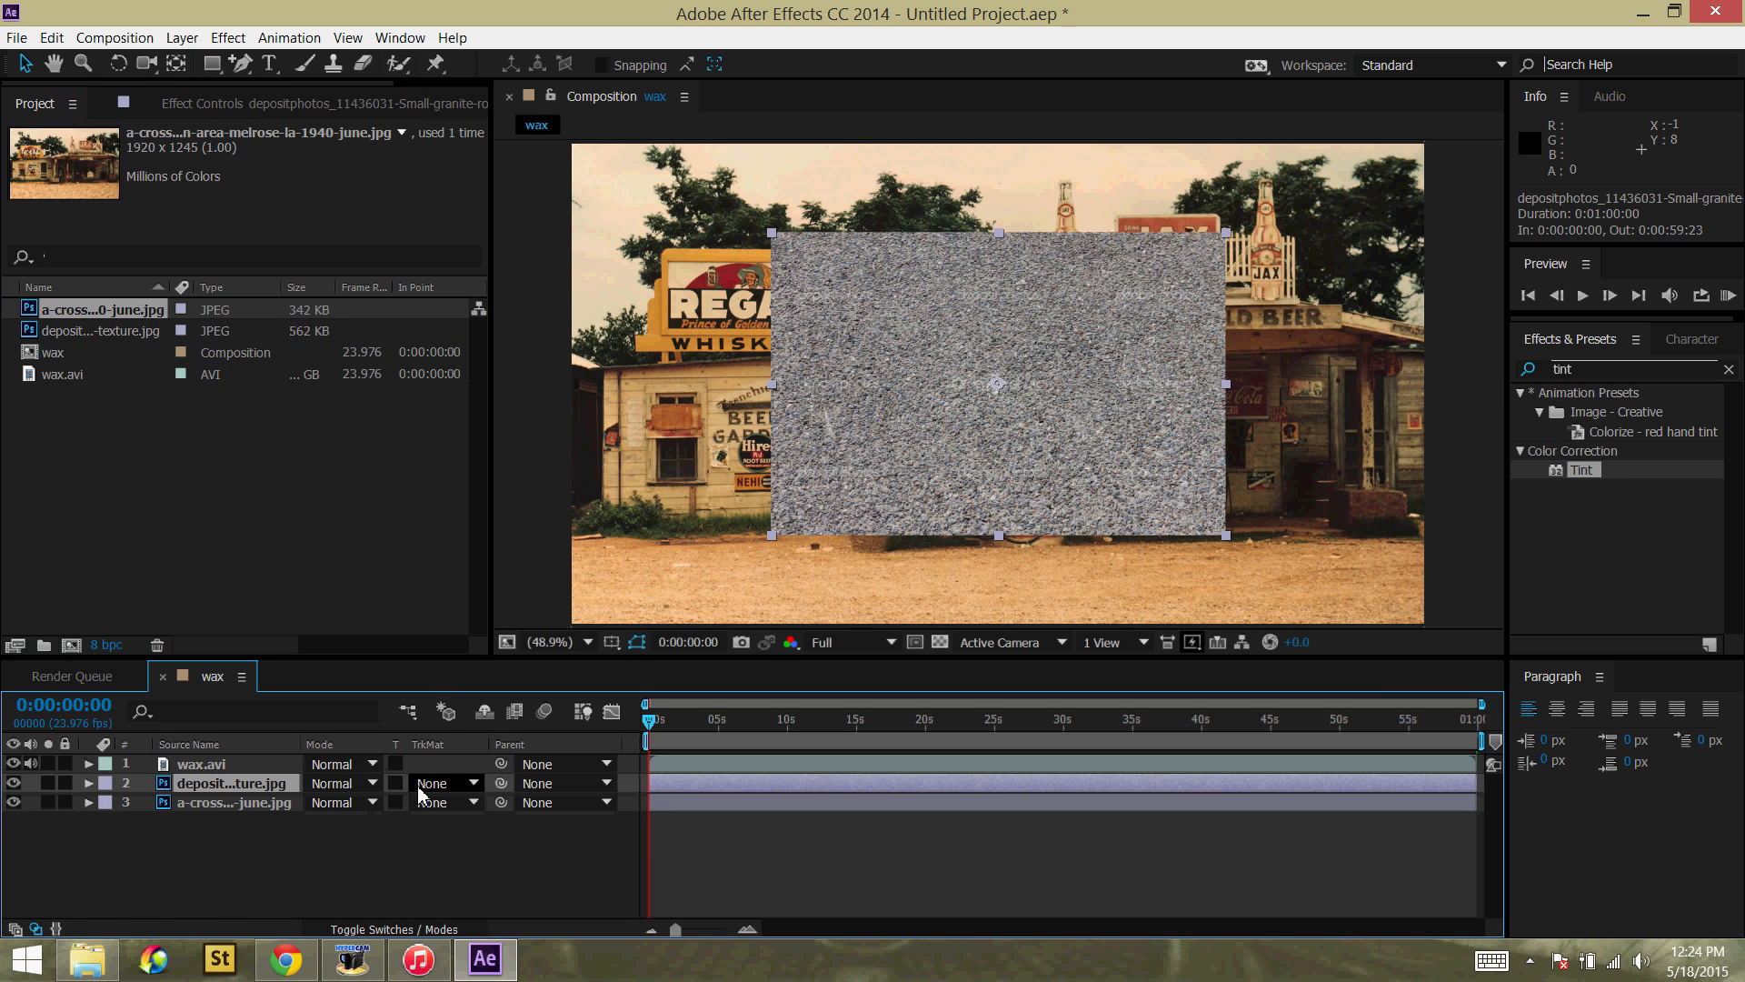
# Step: Tilt the 3D granite texture to -75° X at 301% scale and select it with the store photo
pyautogui.click(391, 929)
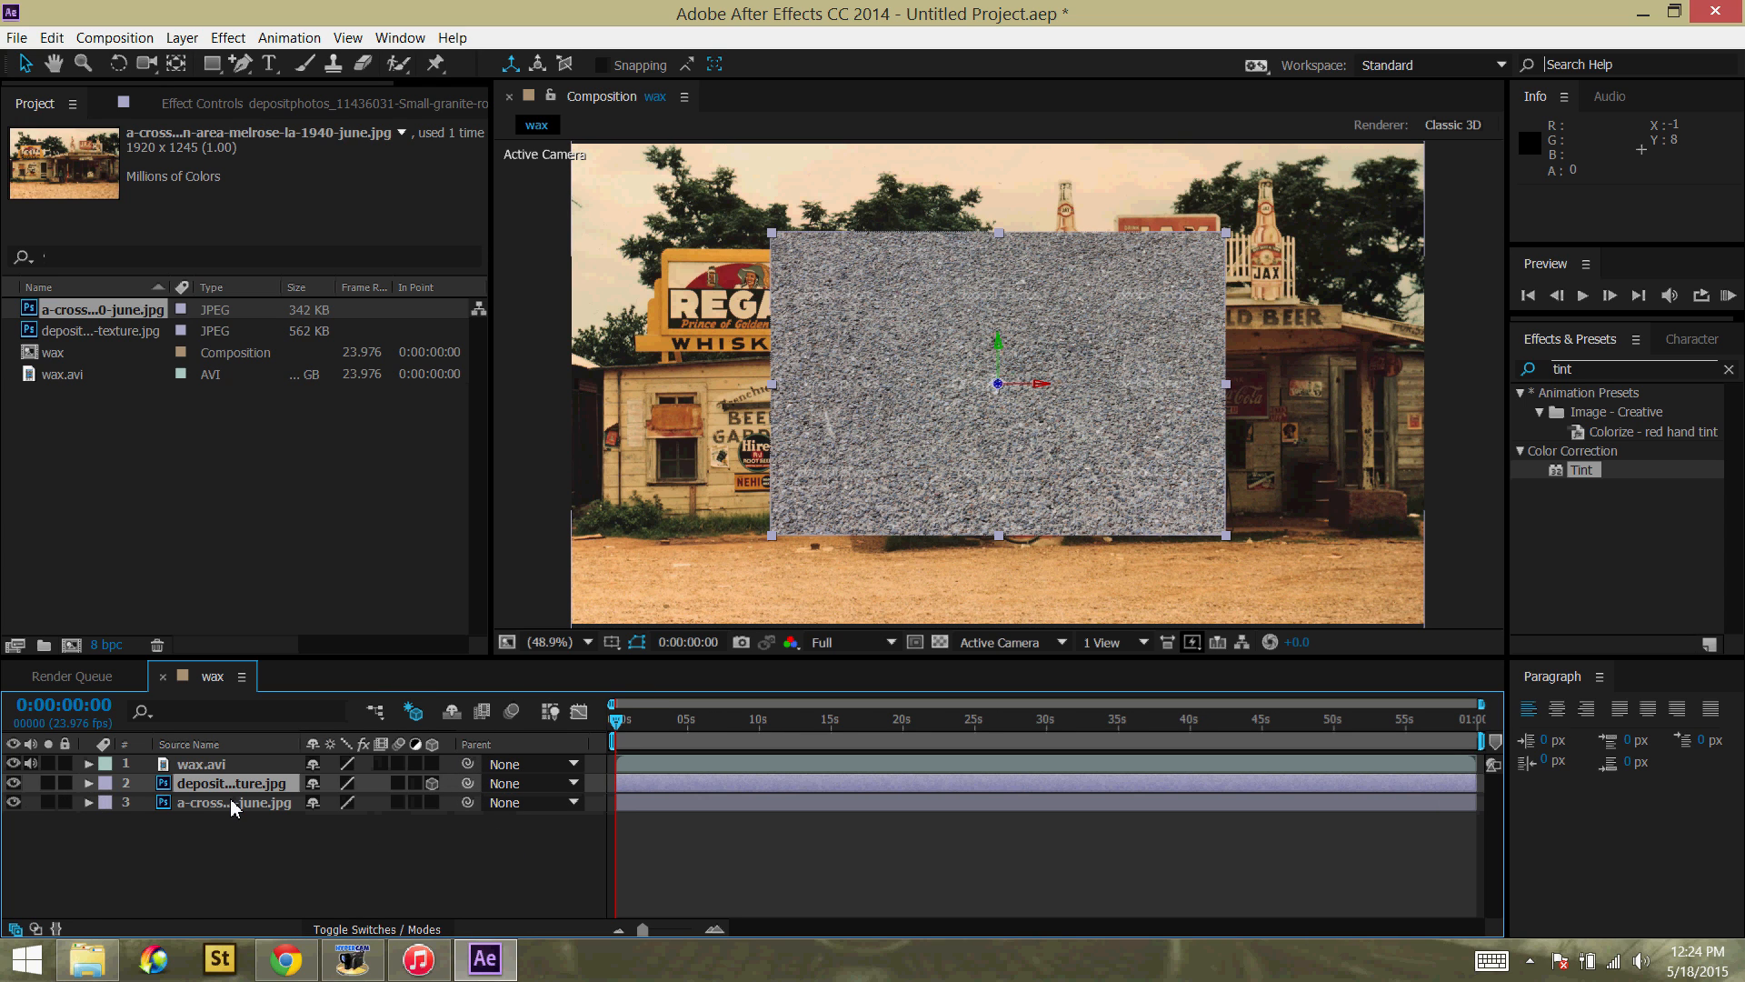
pyautogui.click(87, 782)
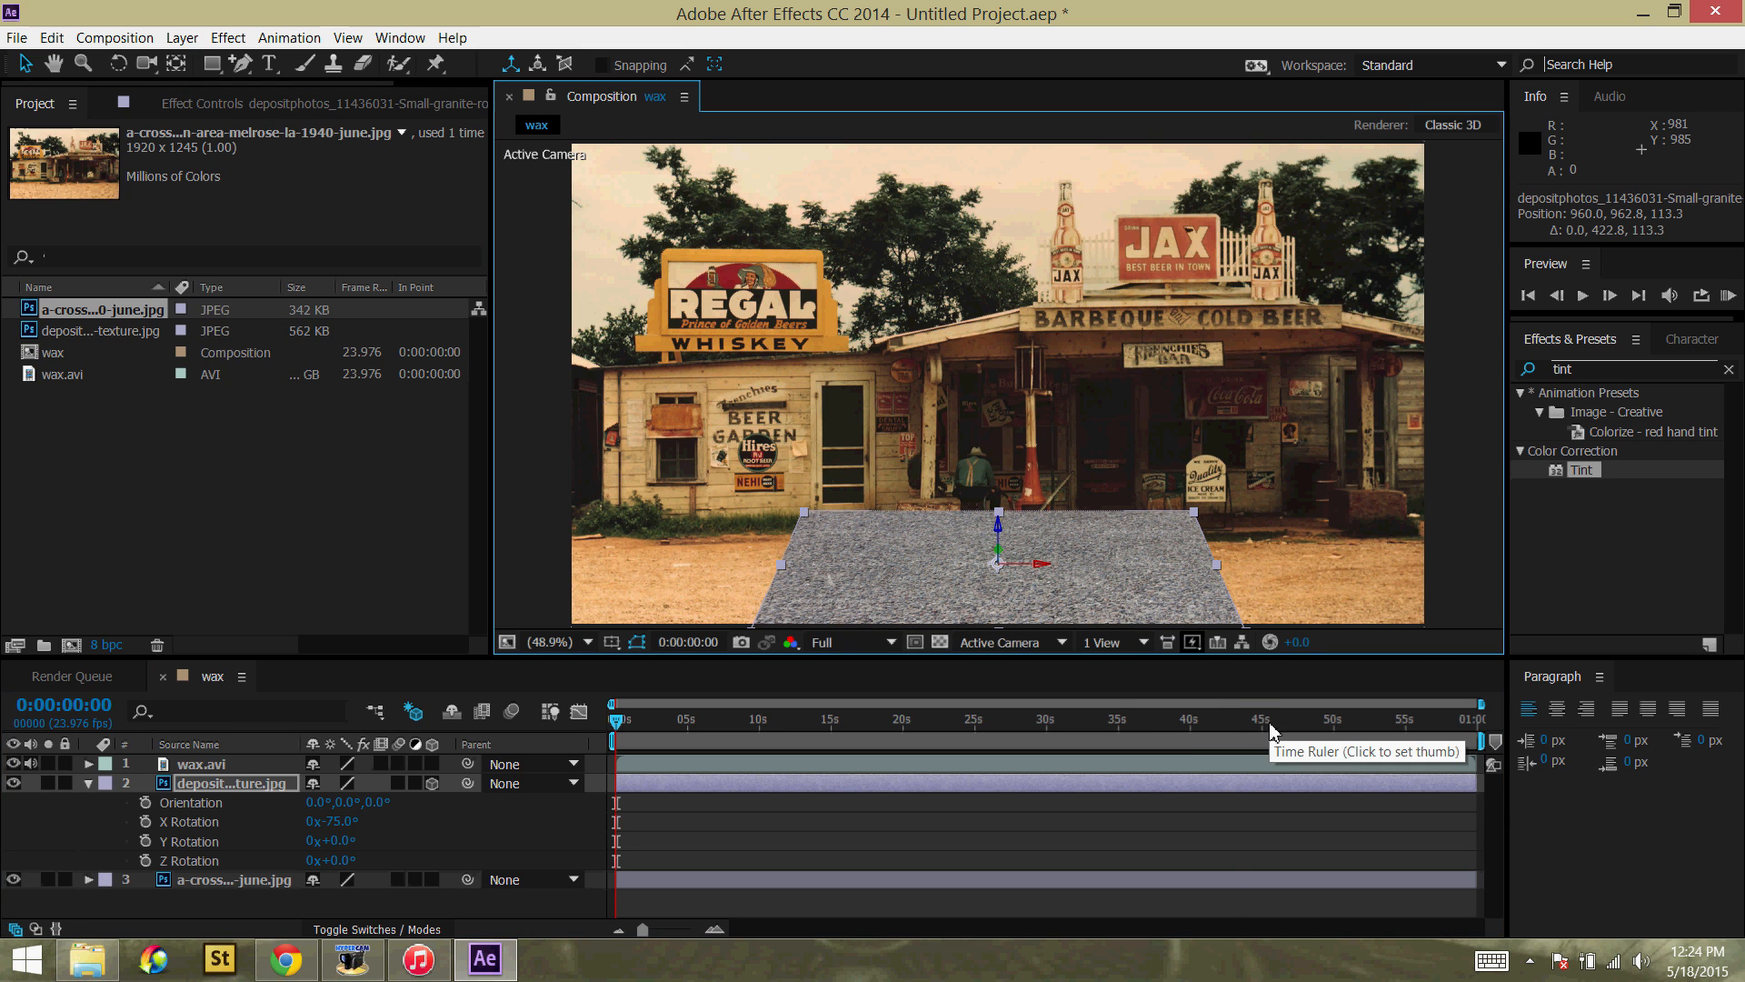
pyautogui.click(1236, 720)
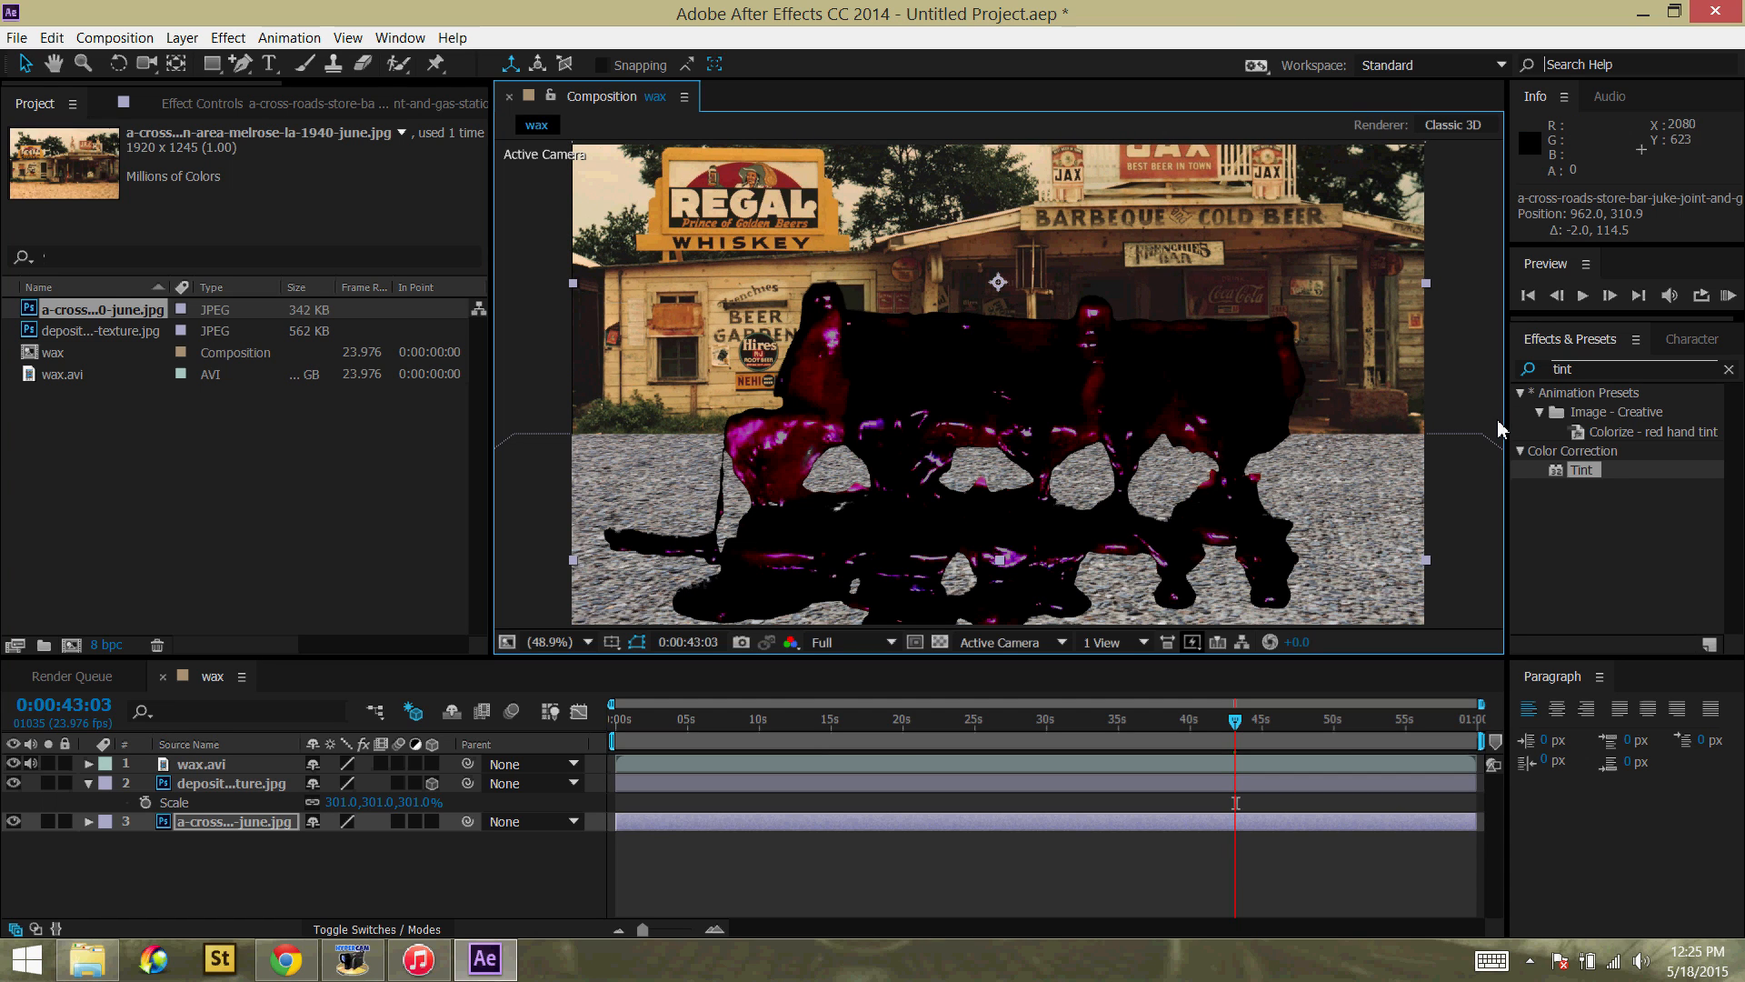
pyautogui.moveTo(1500, 425)
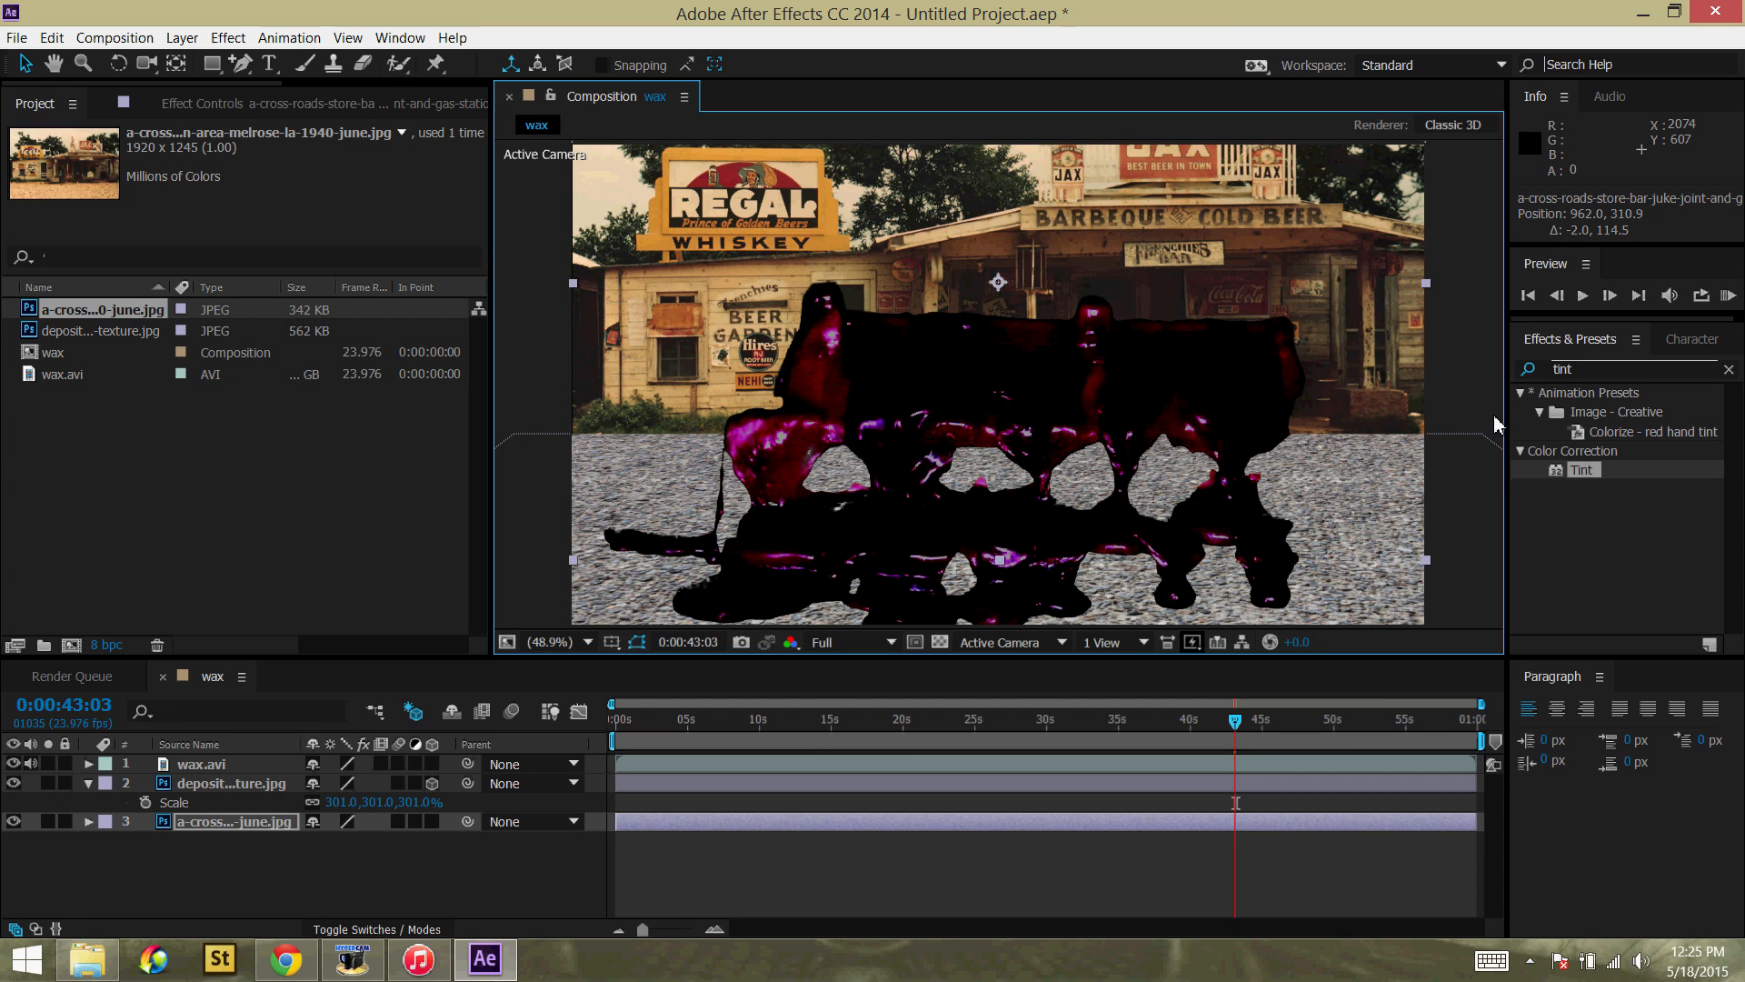
pyautogui.moveTo(234, 854)
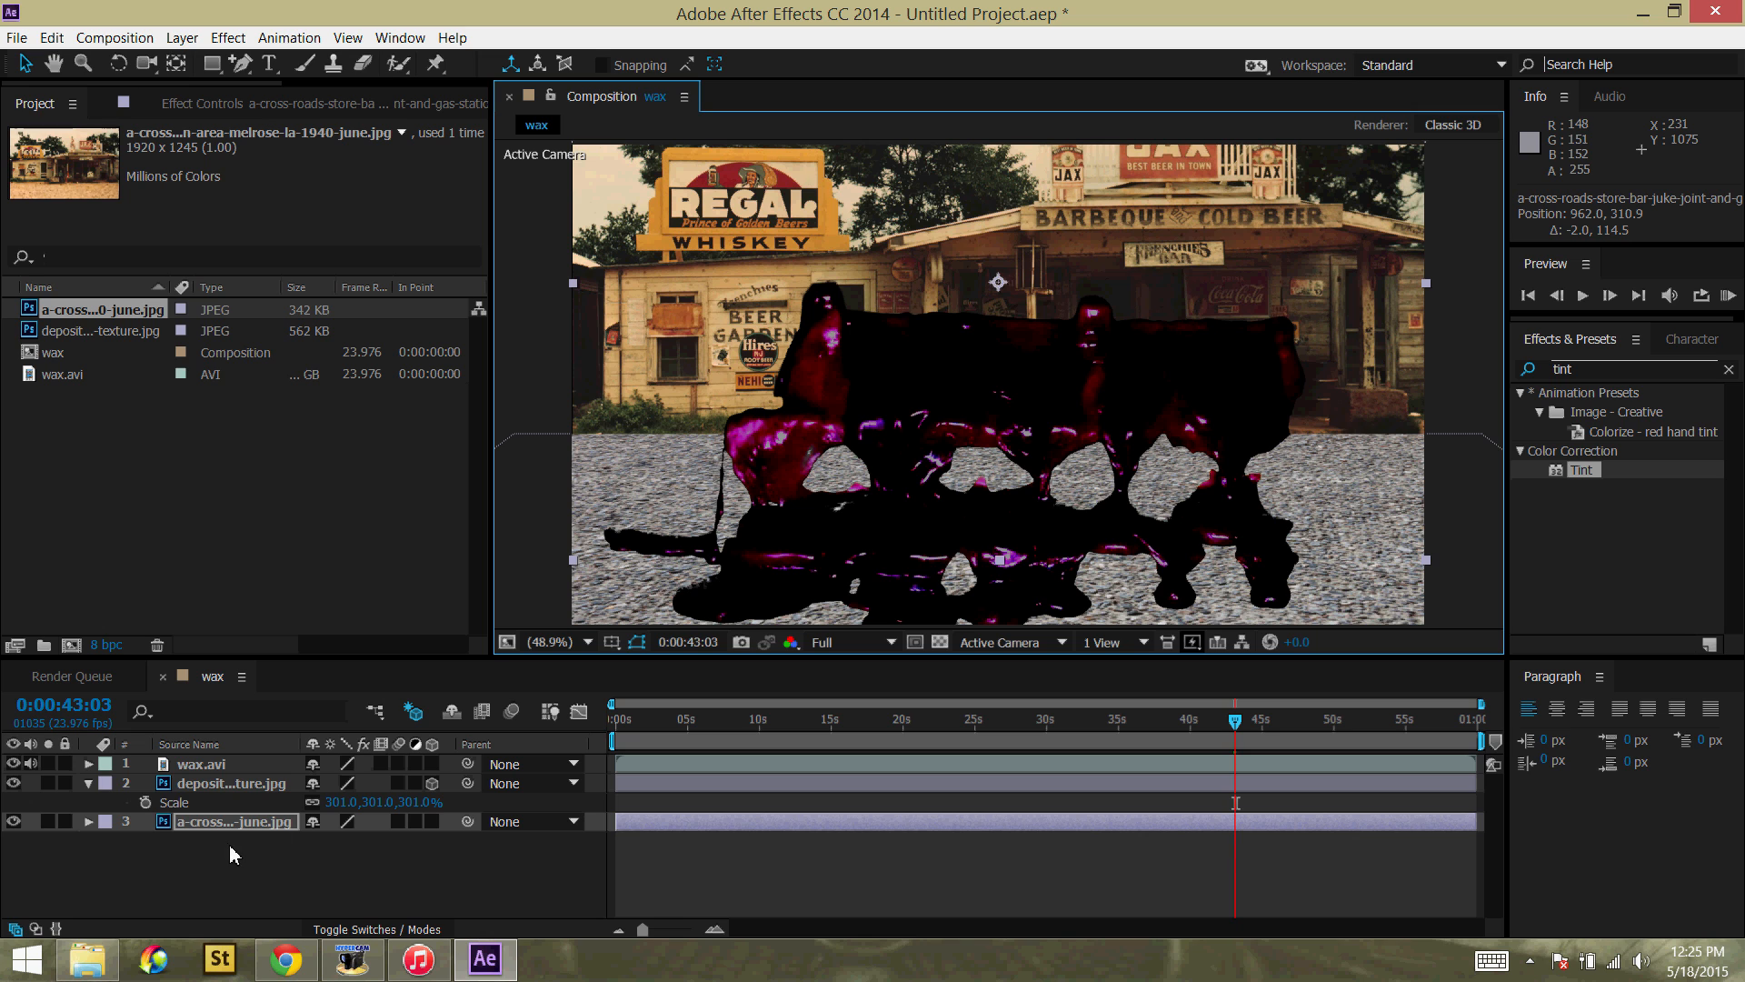
pyautogui.click(231, 782)
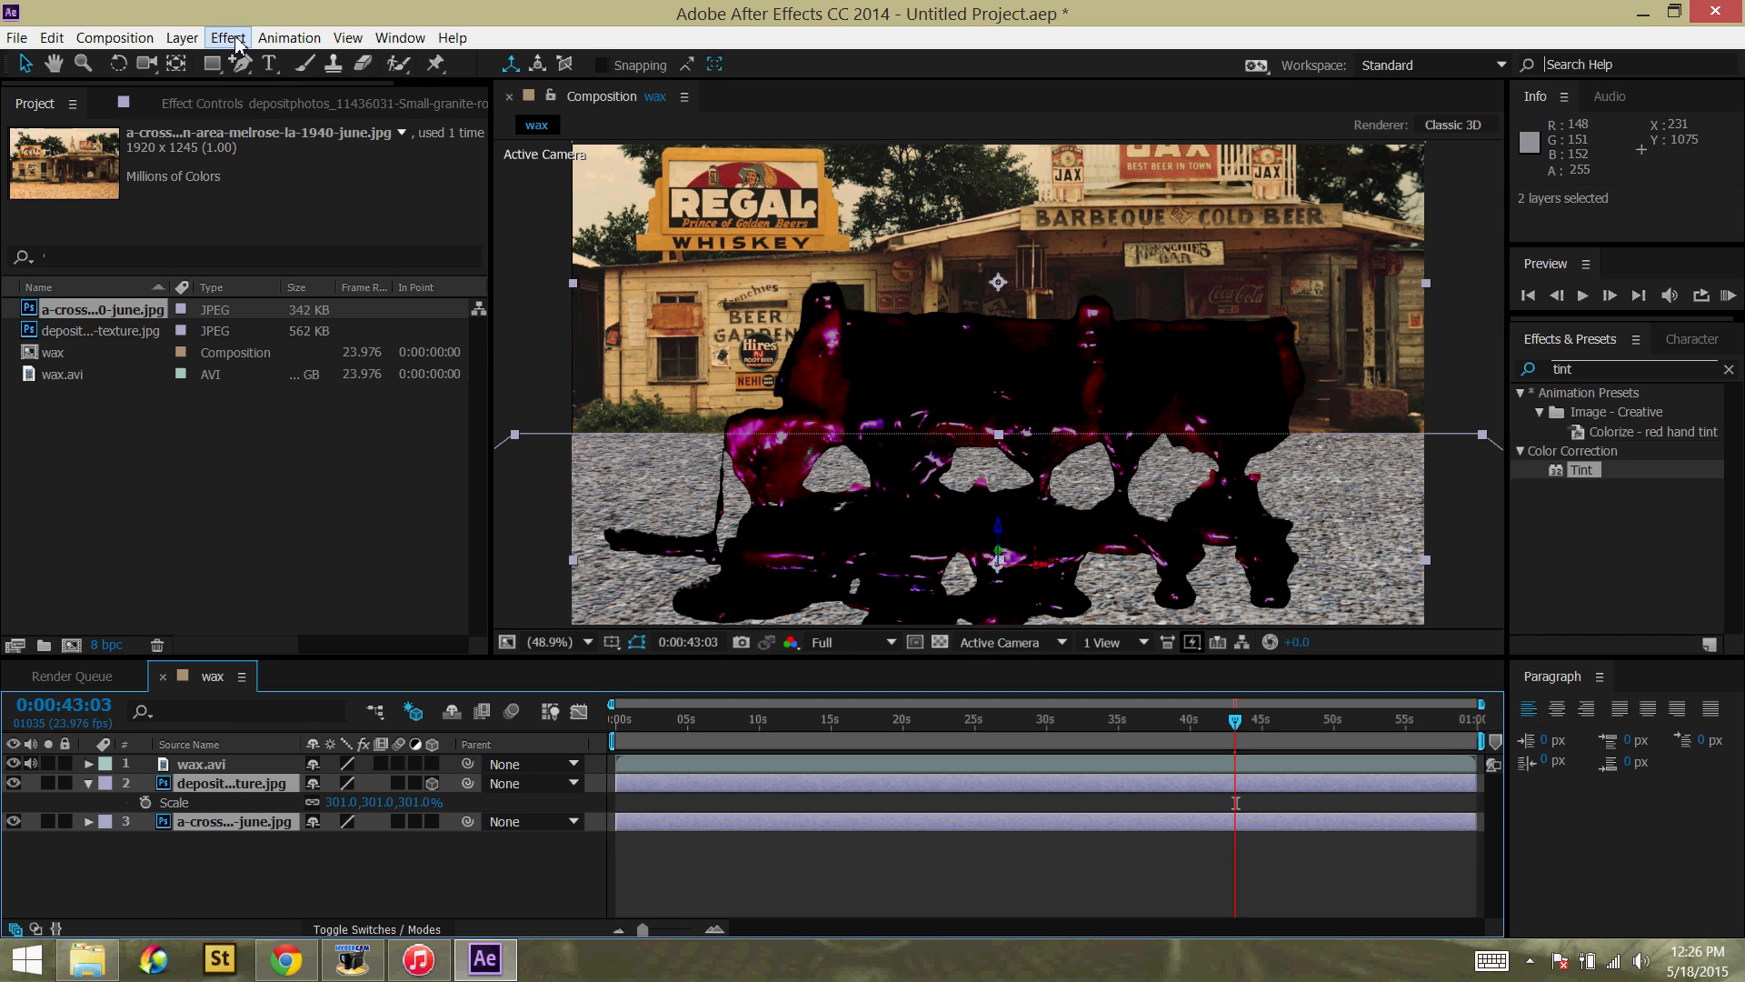
# Step: Pre-compose the granite ground and store photo into a precomp named 'BG'
pyautogui.click(182, 37)
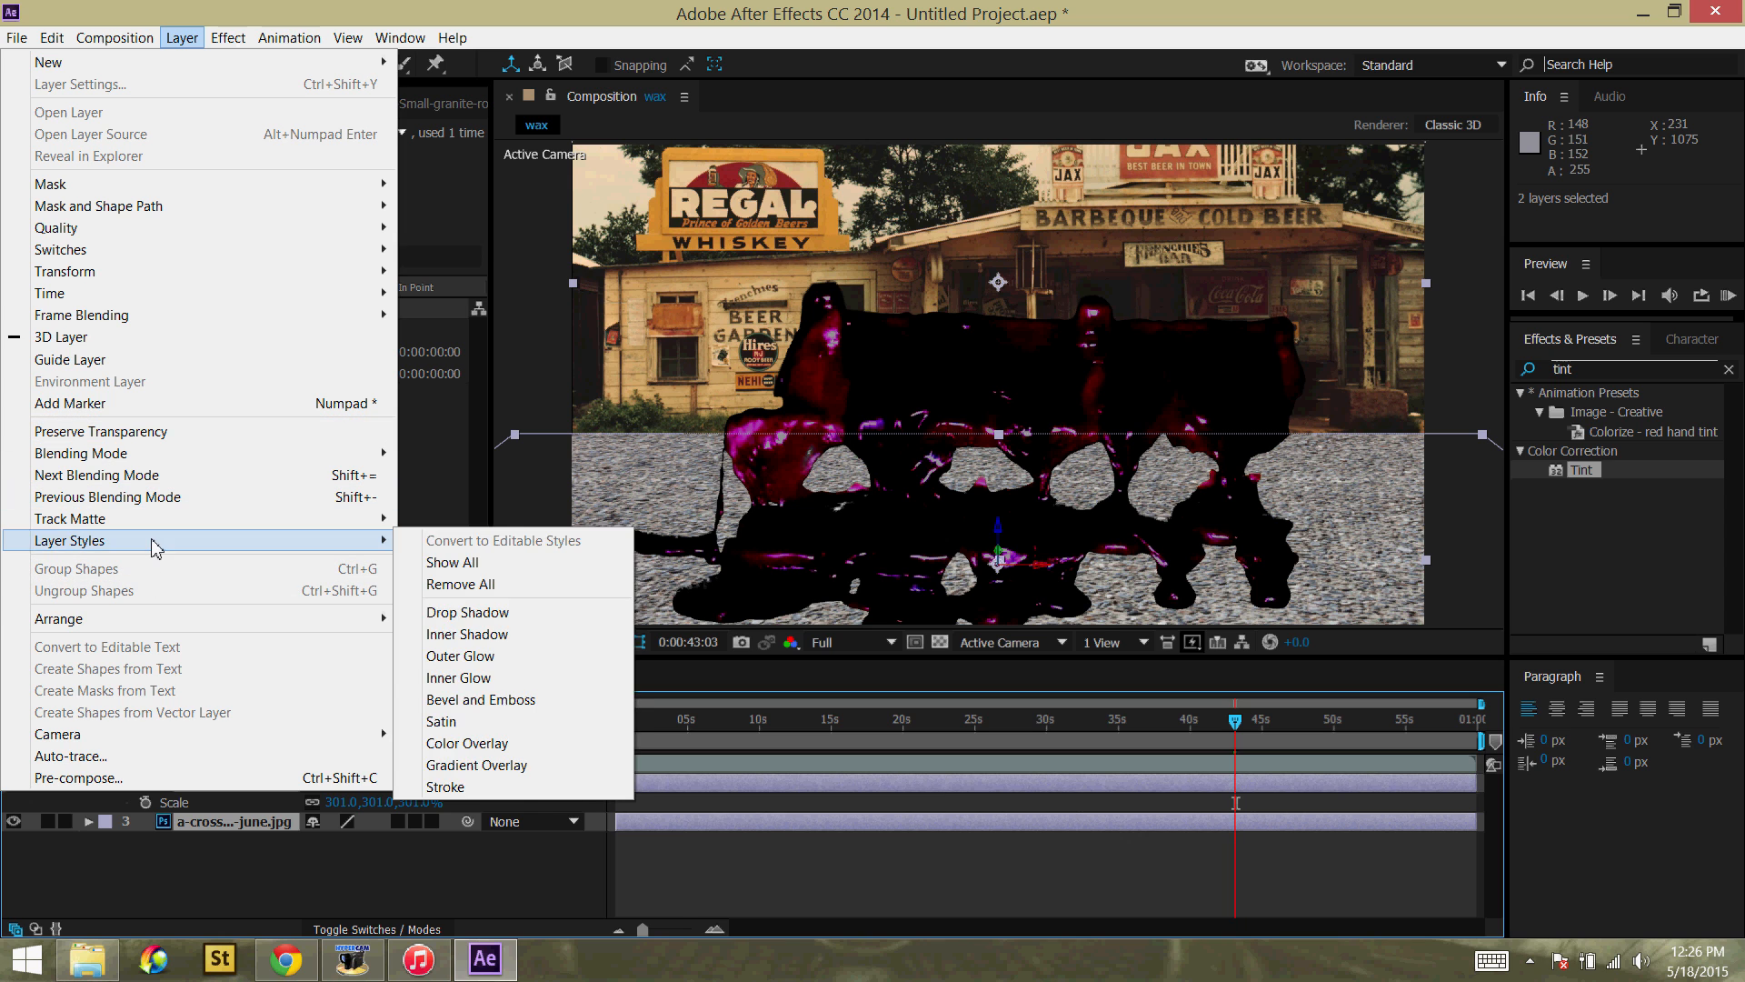
pyautogui.click(78, 777)
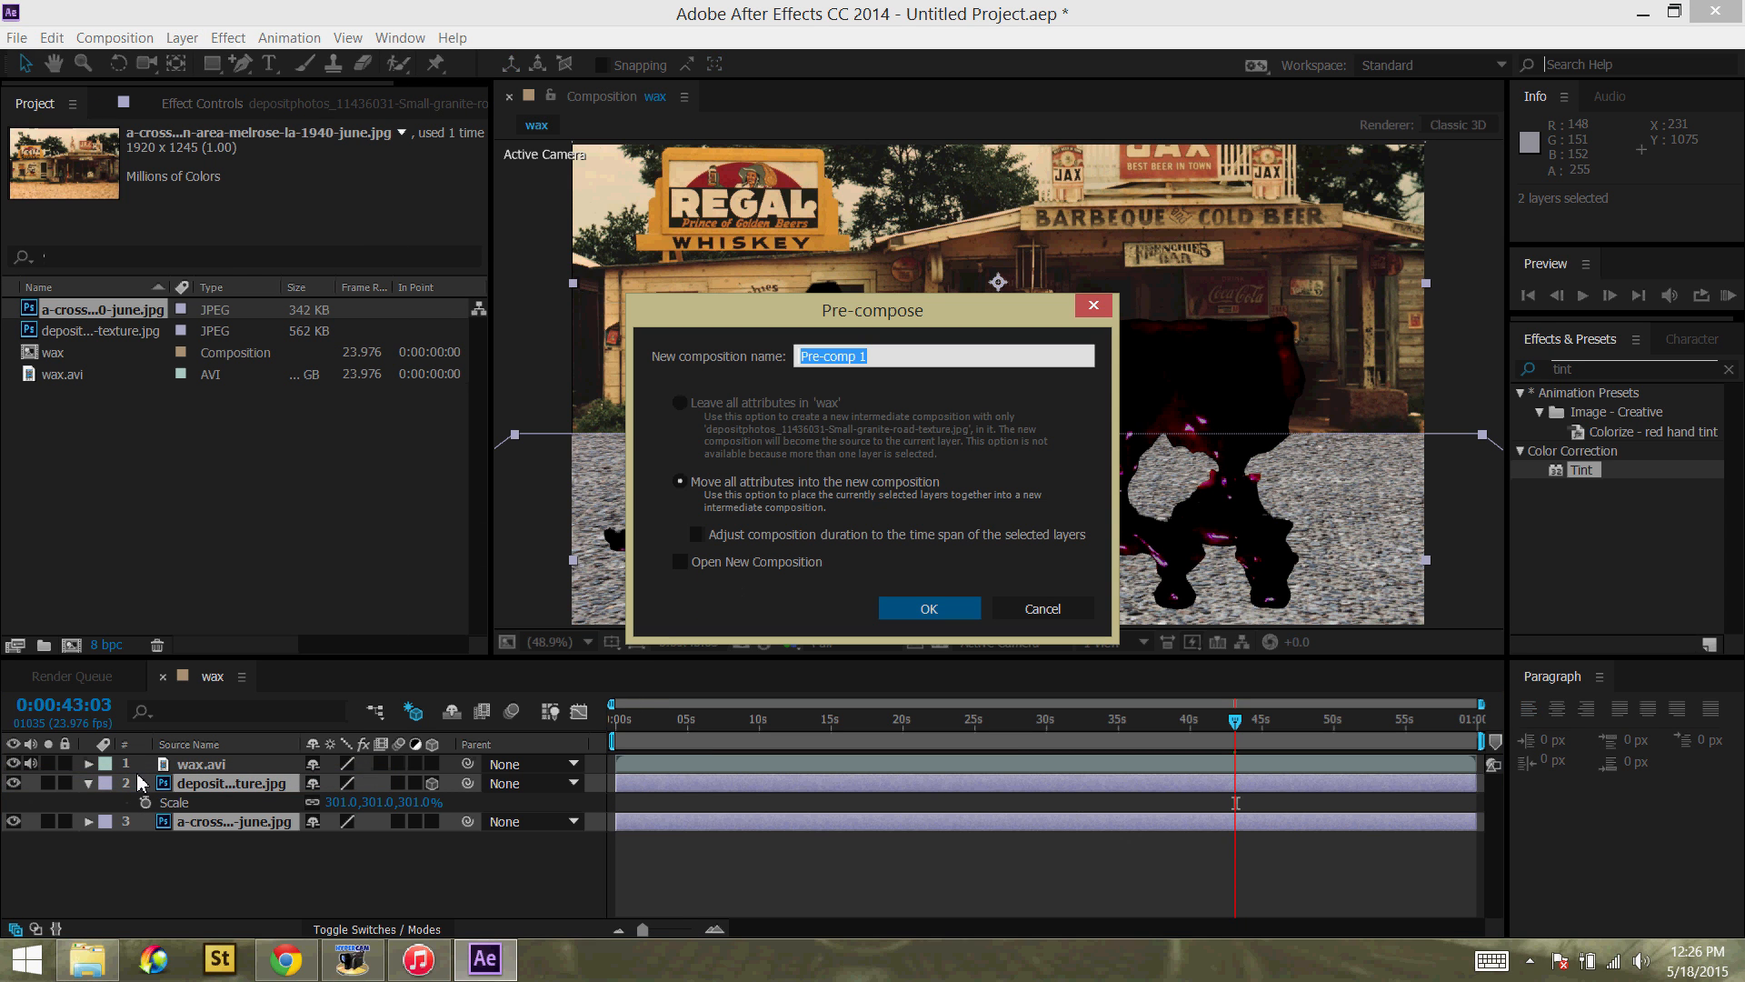
pyautogui.write('BG')
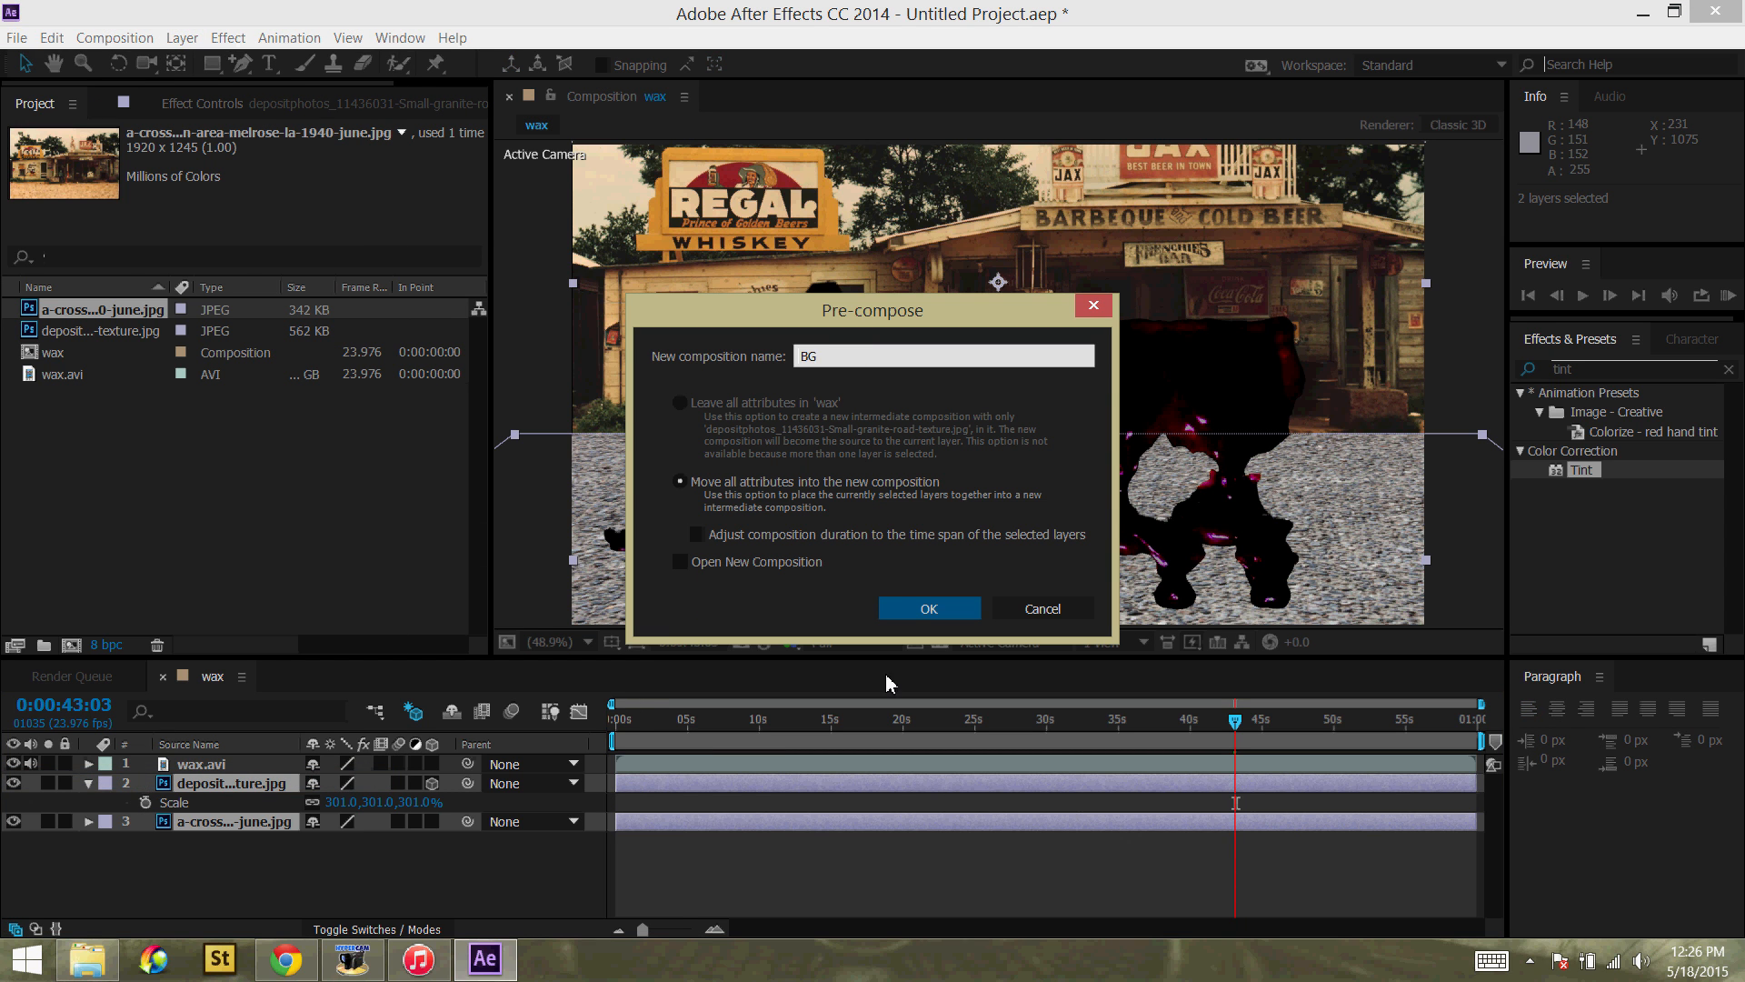
pyautogui.click(928, 609)
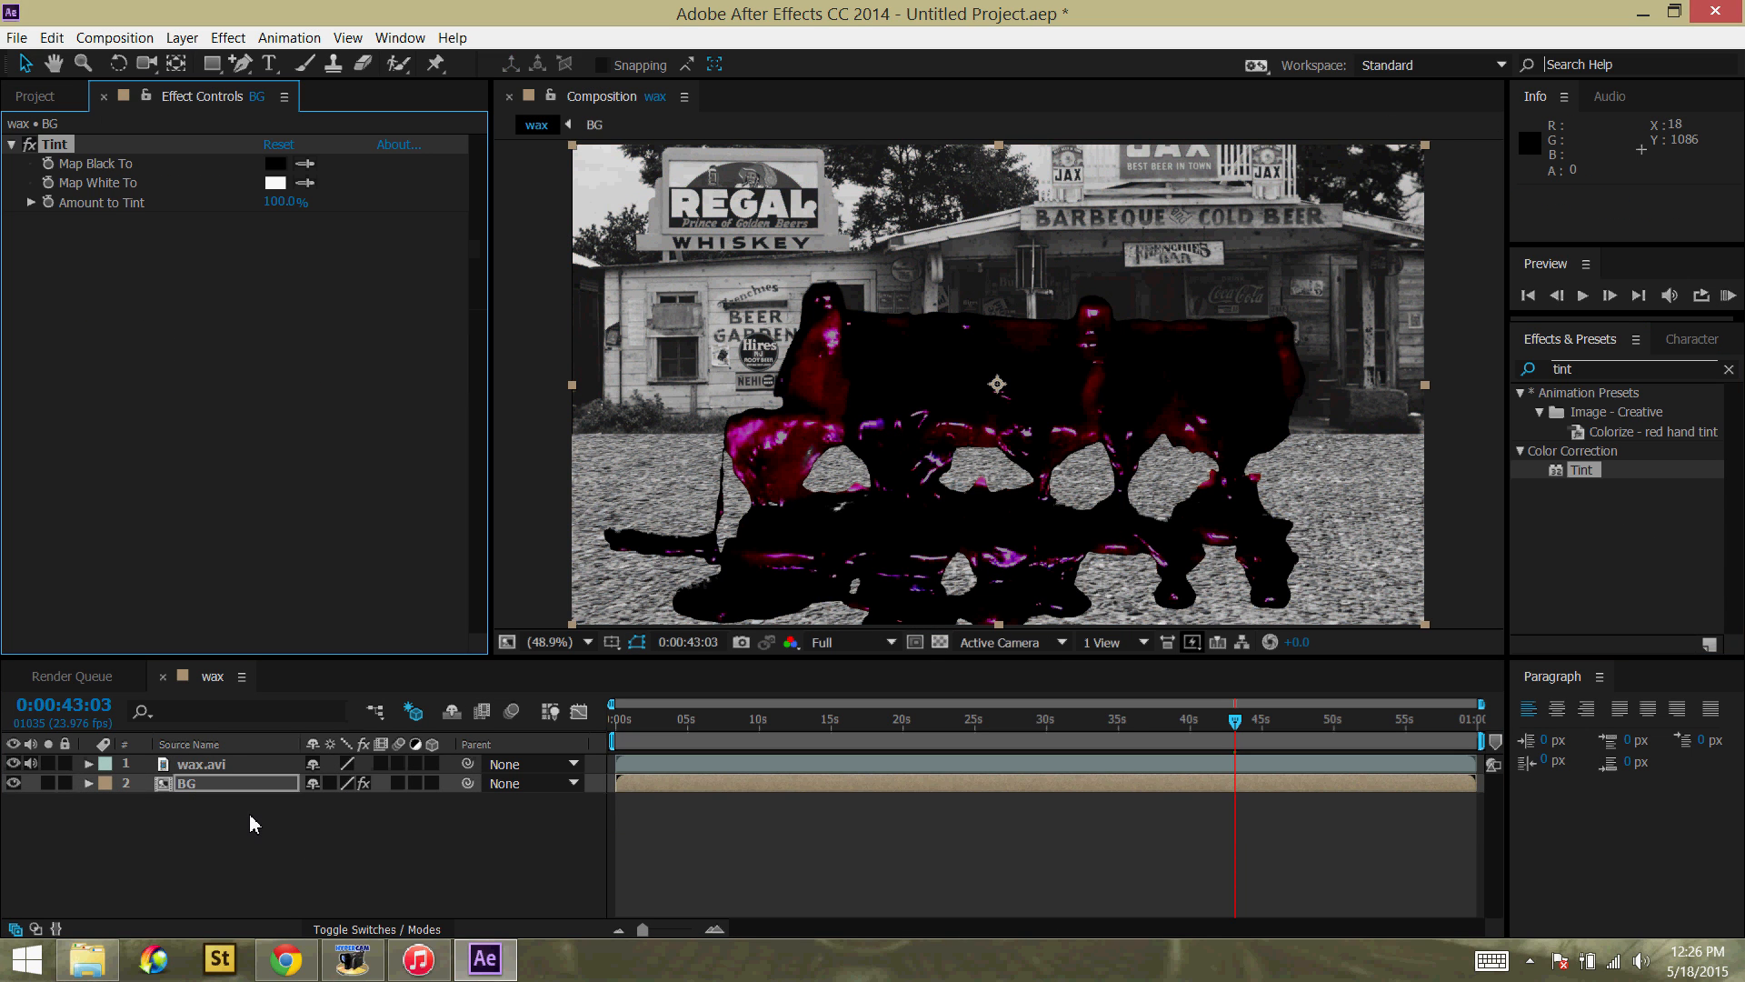
# Step: Recolour the BG Tint's Map Black To and Map White To swatches for a deep red backdrop
pyautogui.click(275, 164)
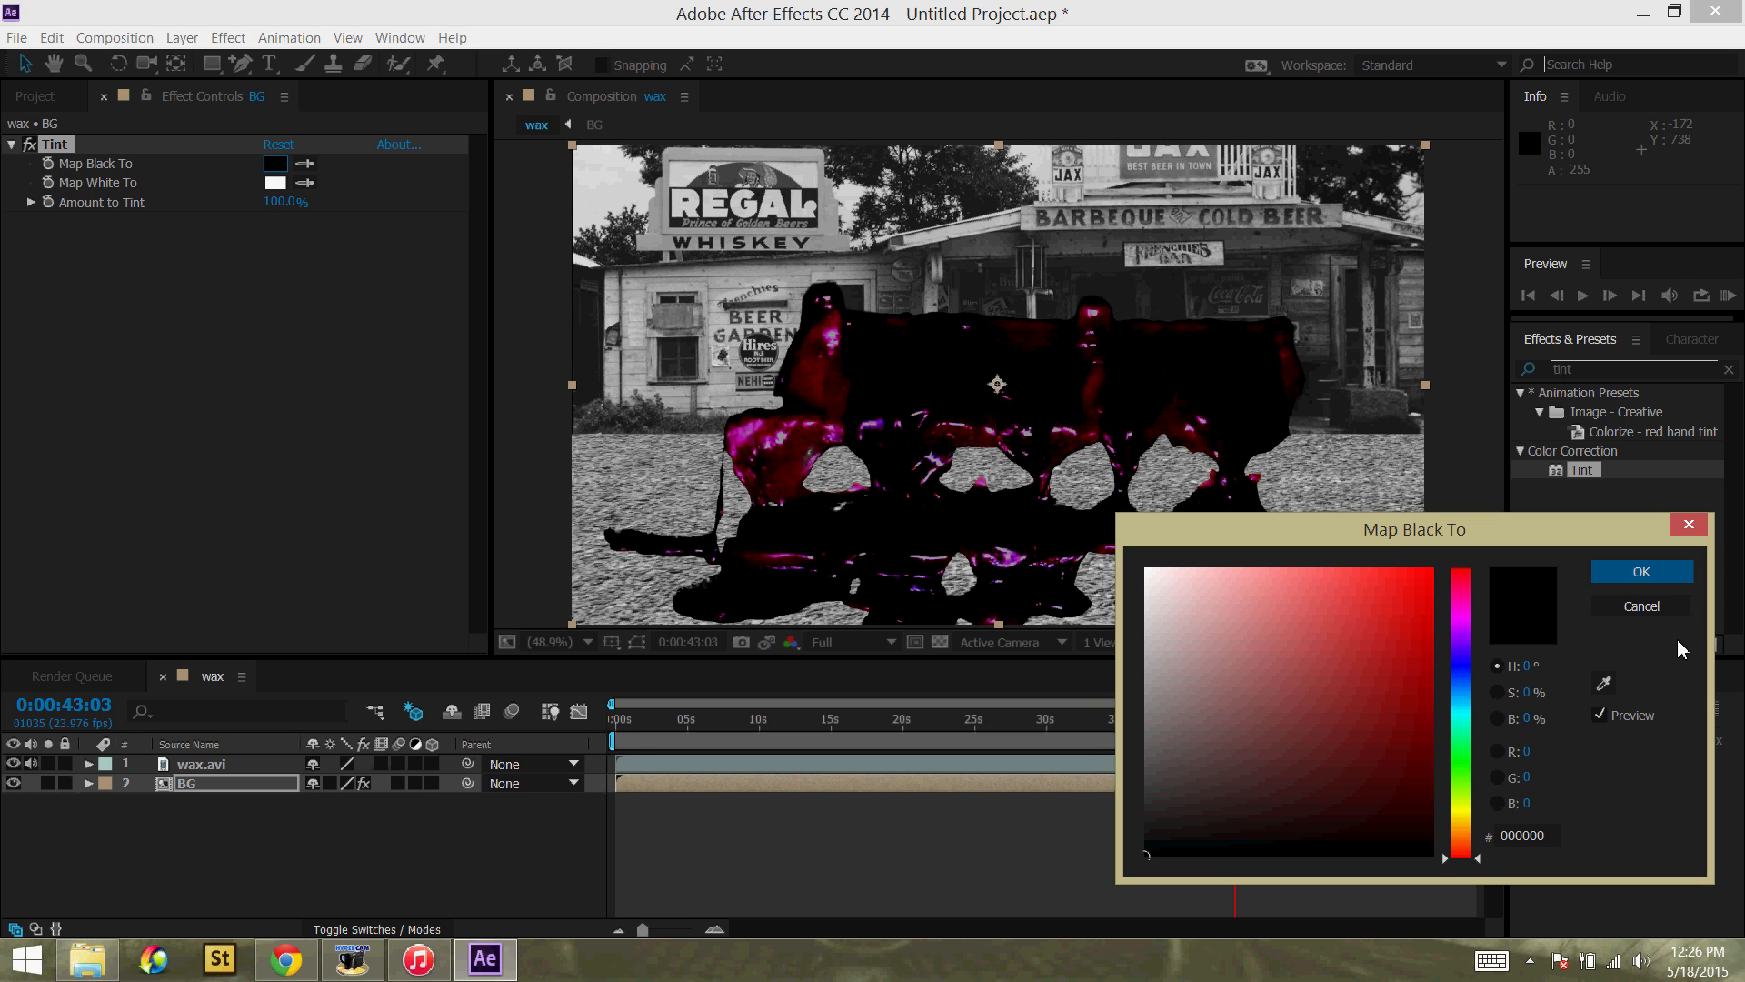
pyautogui.click(274, 182)
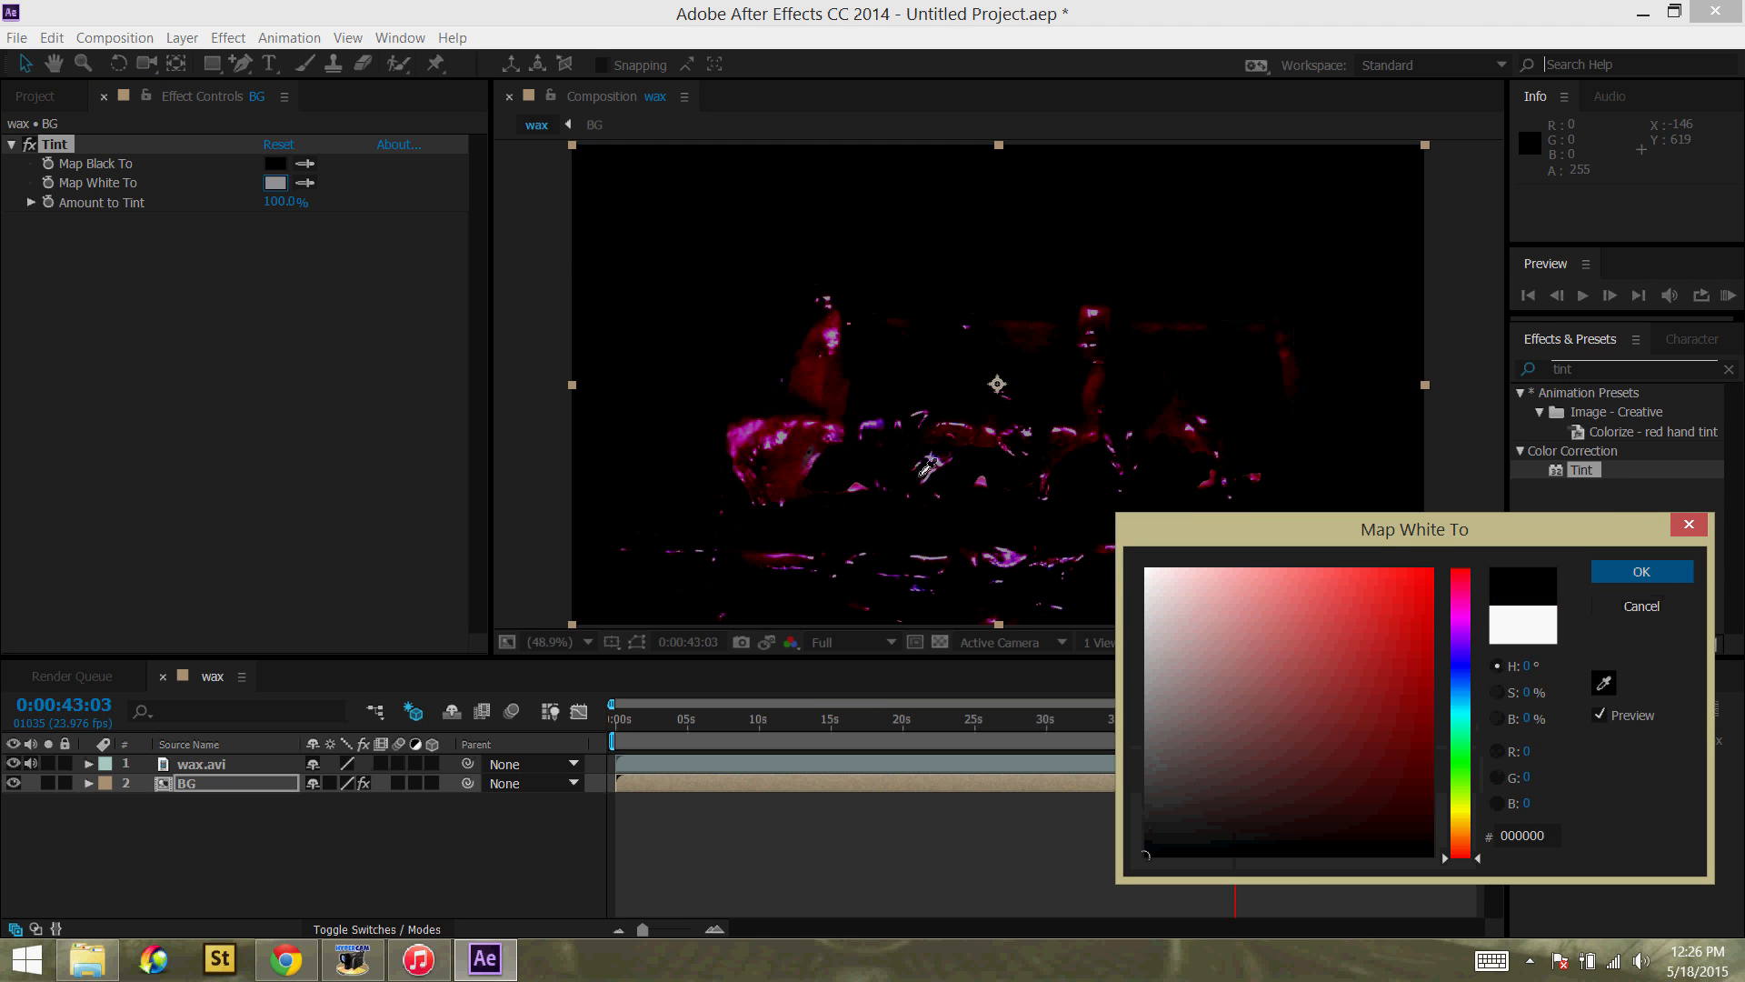
pyautogui.click(1432, 733)
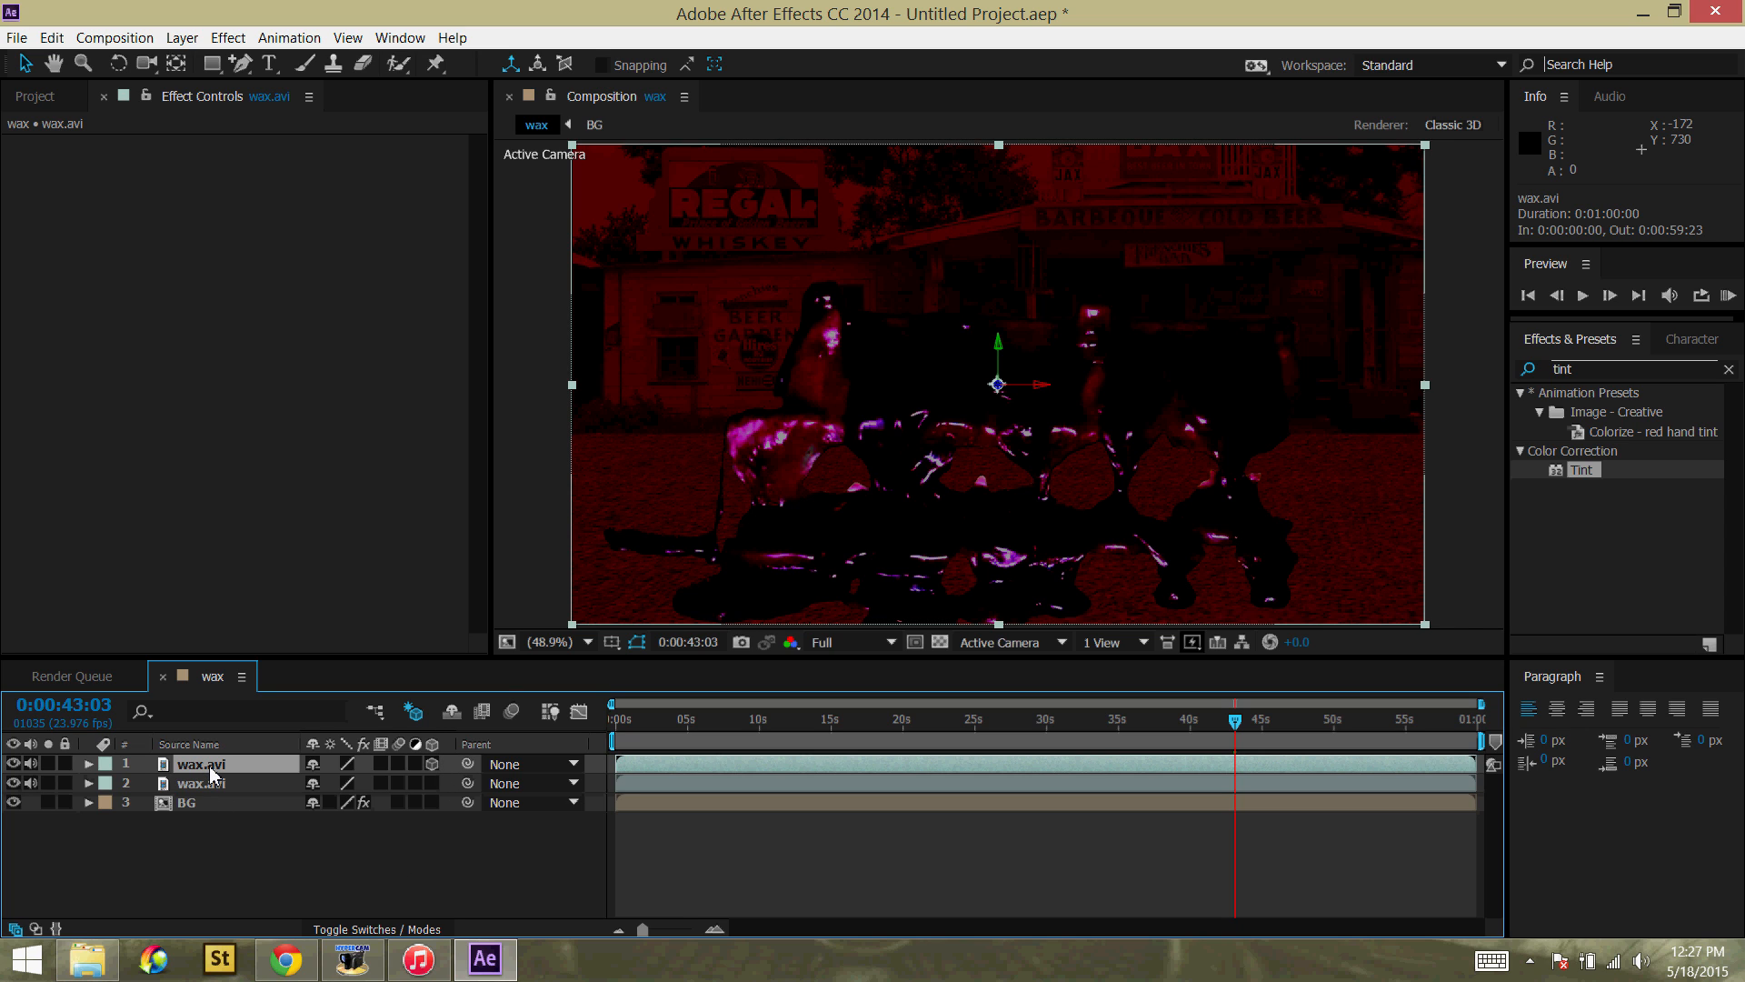
# Step: Rotate the top wax.avi layer to -66° on its X axis so it lies back in perspective
pyautogui.click(87, 765)
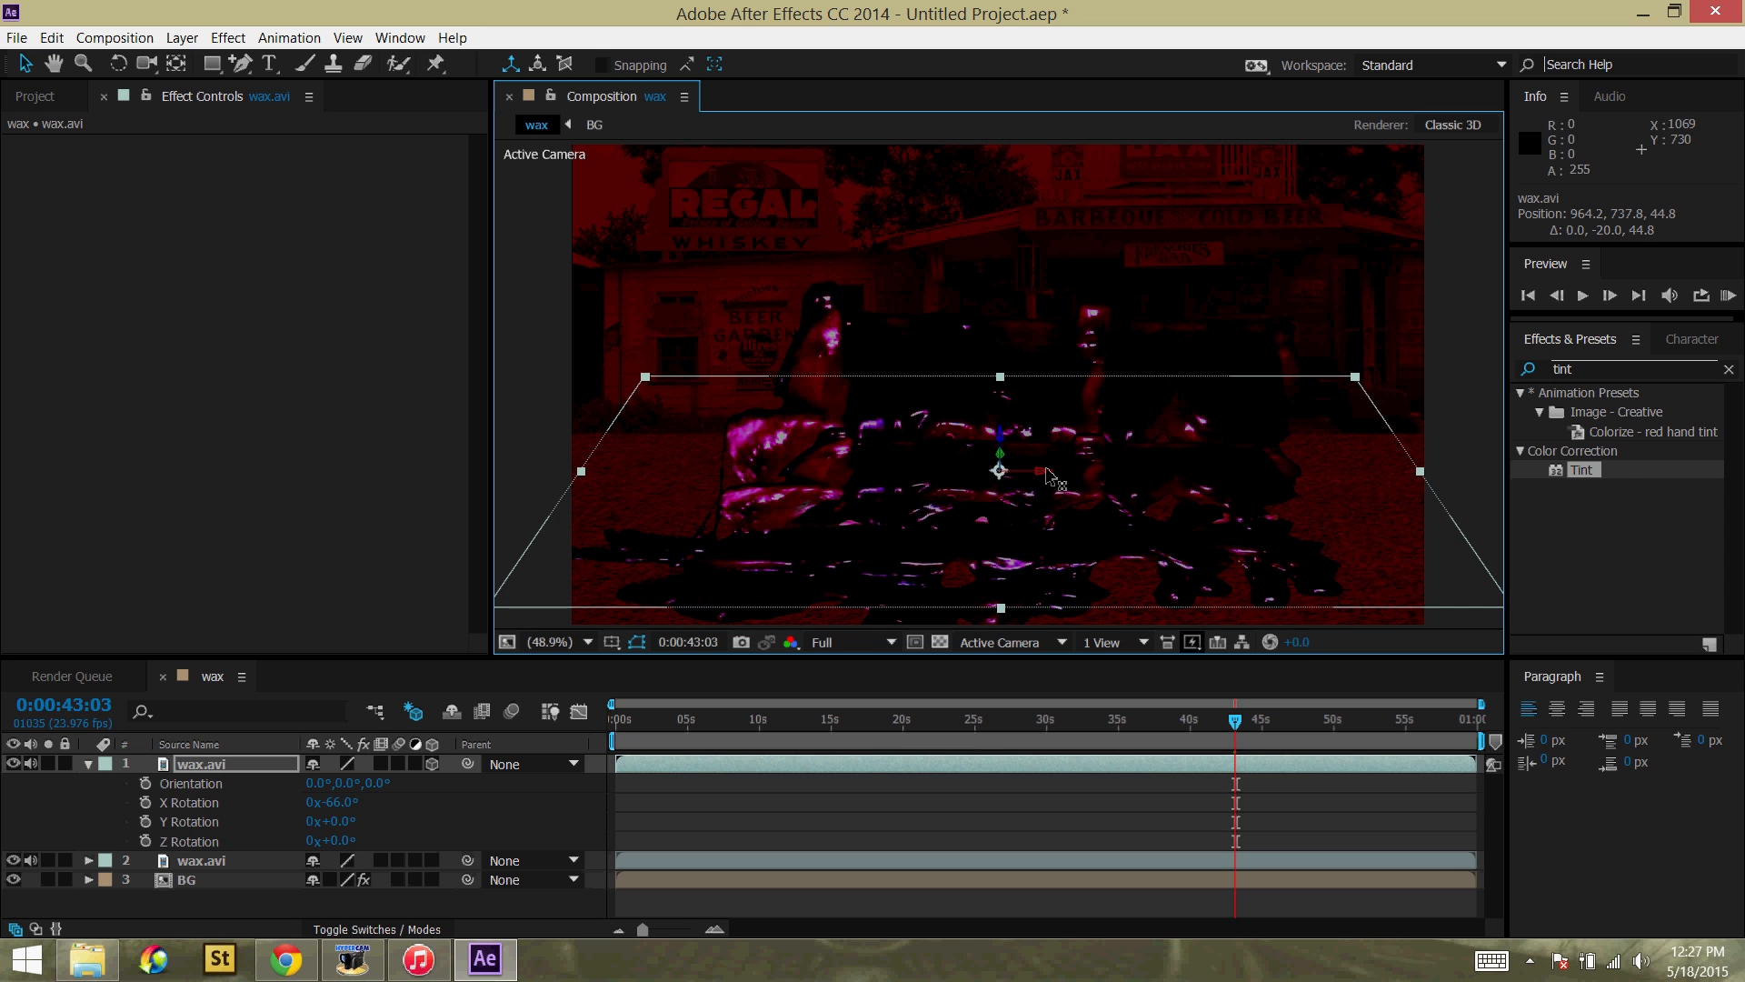
pyautogui.moveTo(998, 469); pyautogui.dragTo(969, 469)
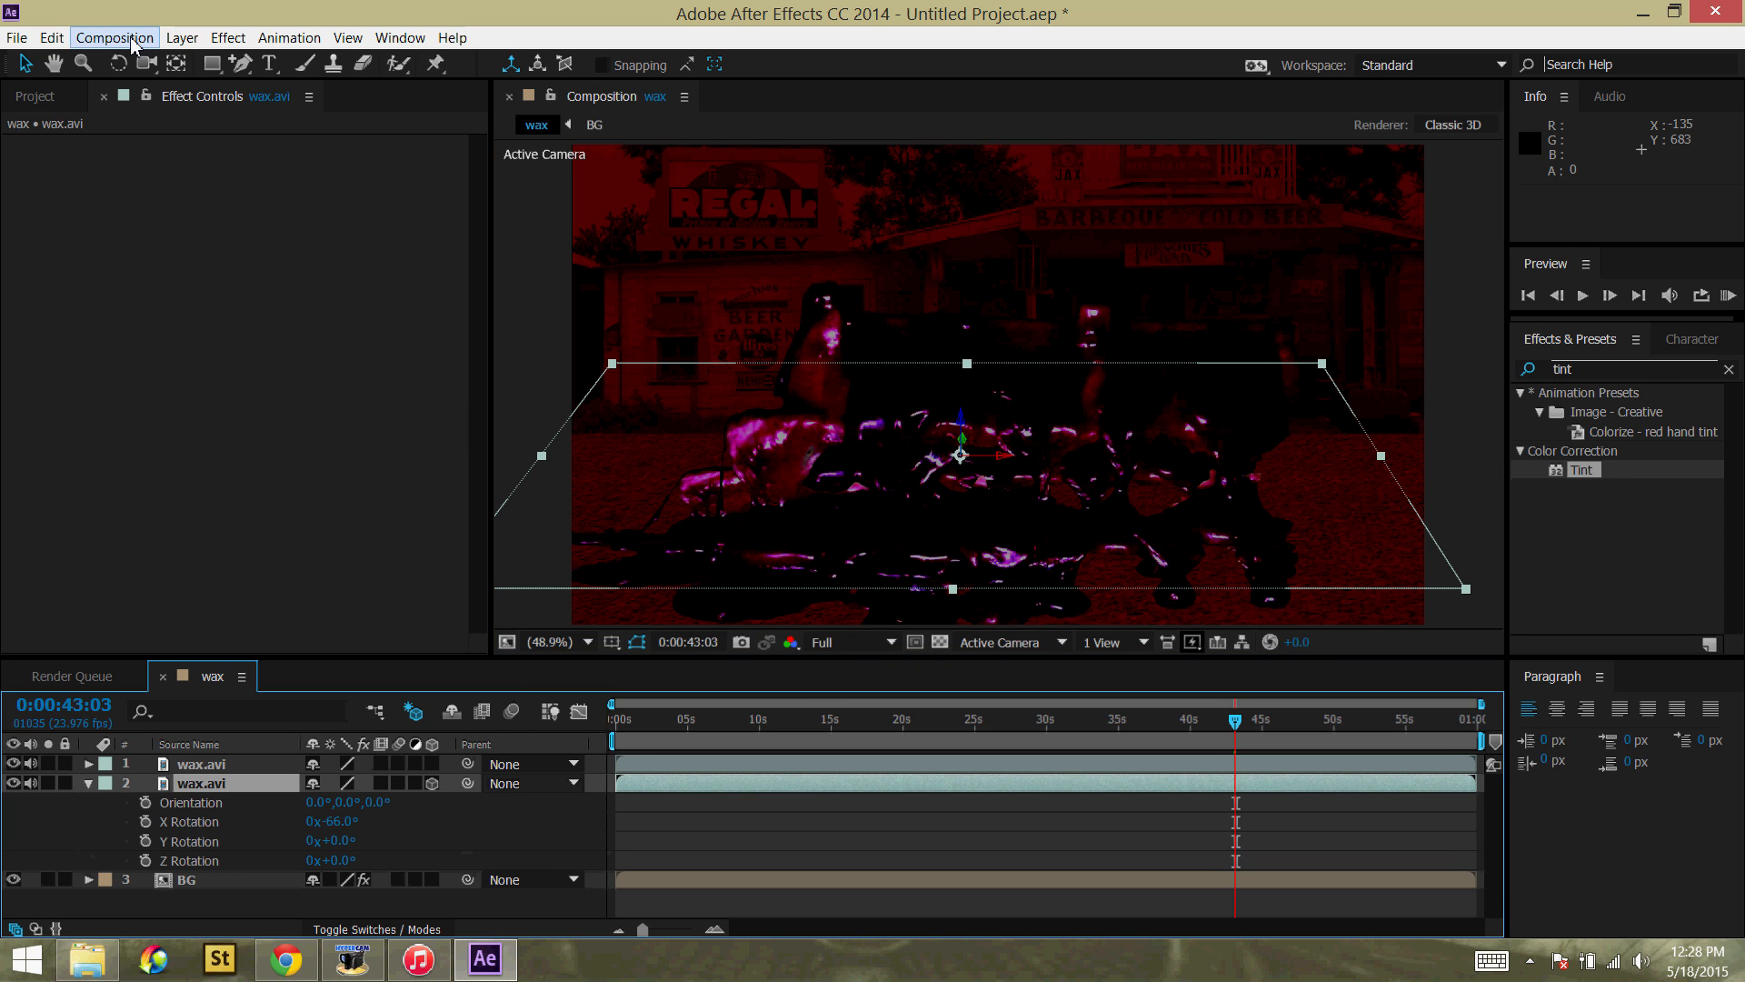
pyautogui.moveTo(227, 36)
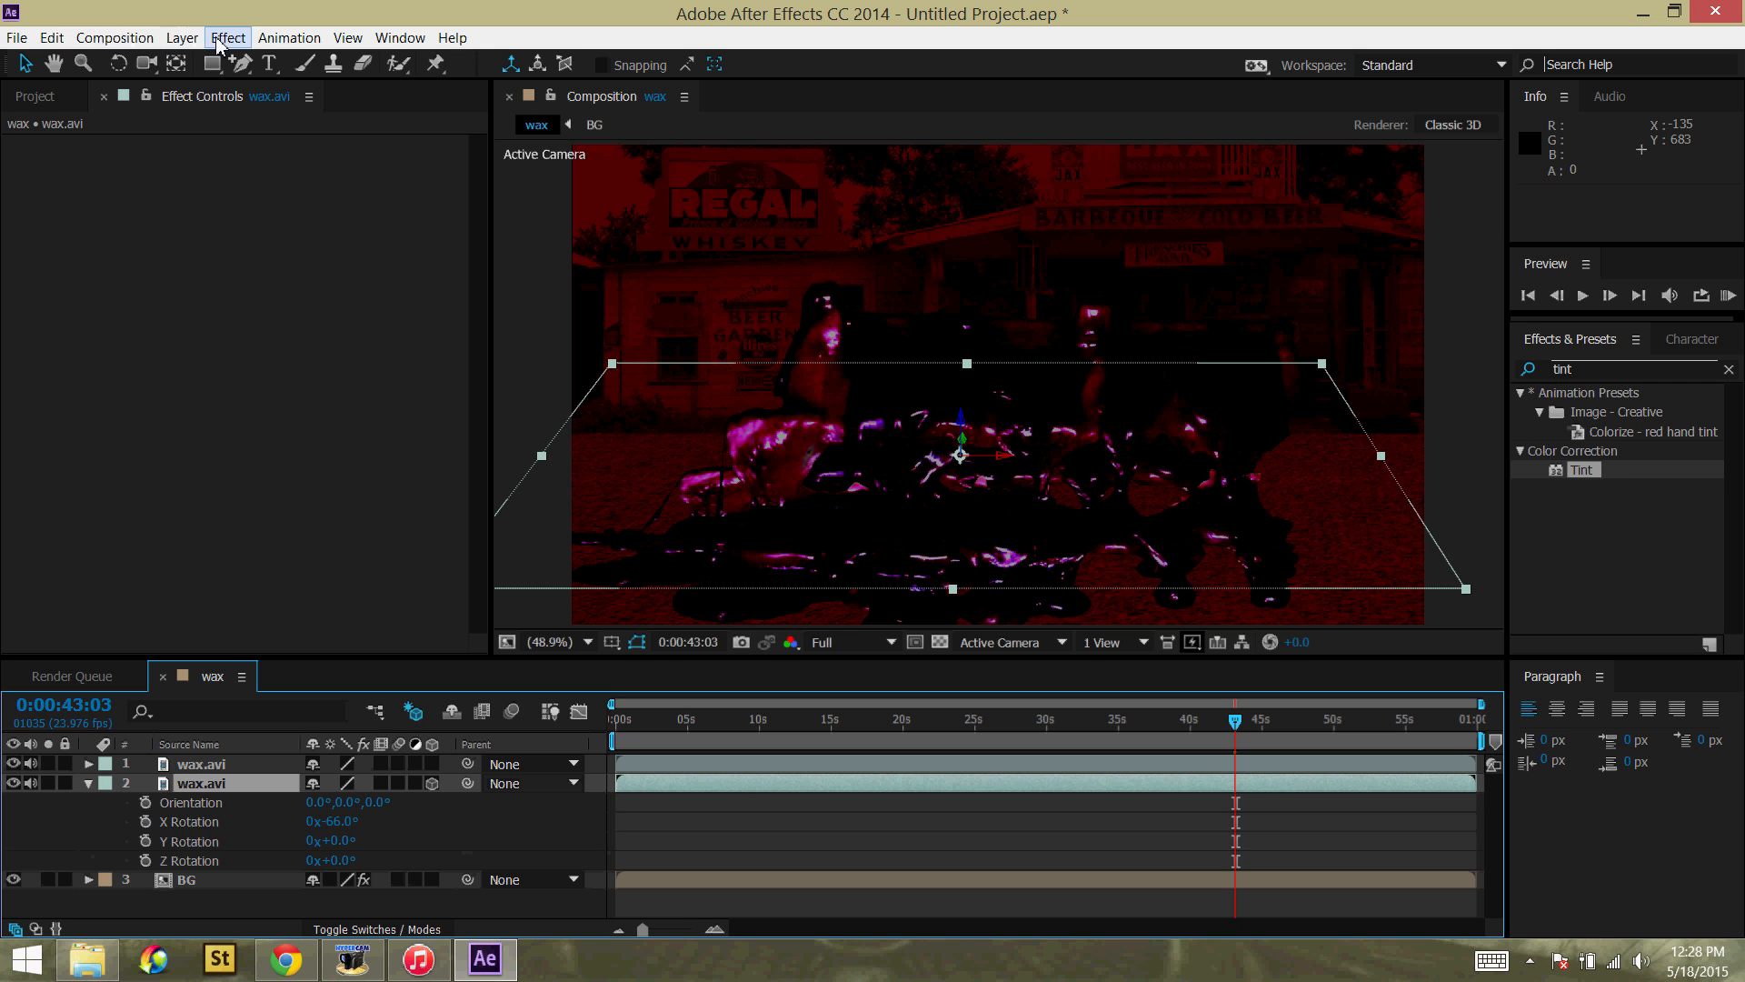
# Step: Apply a Levels effect to the tilted wax clip with Input Black at 231
pyautogui.click(227, 36)
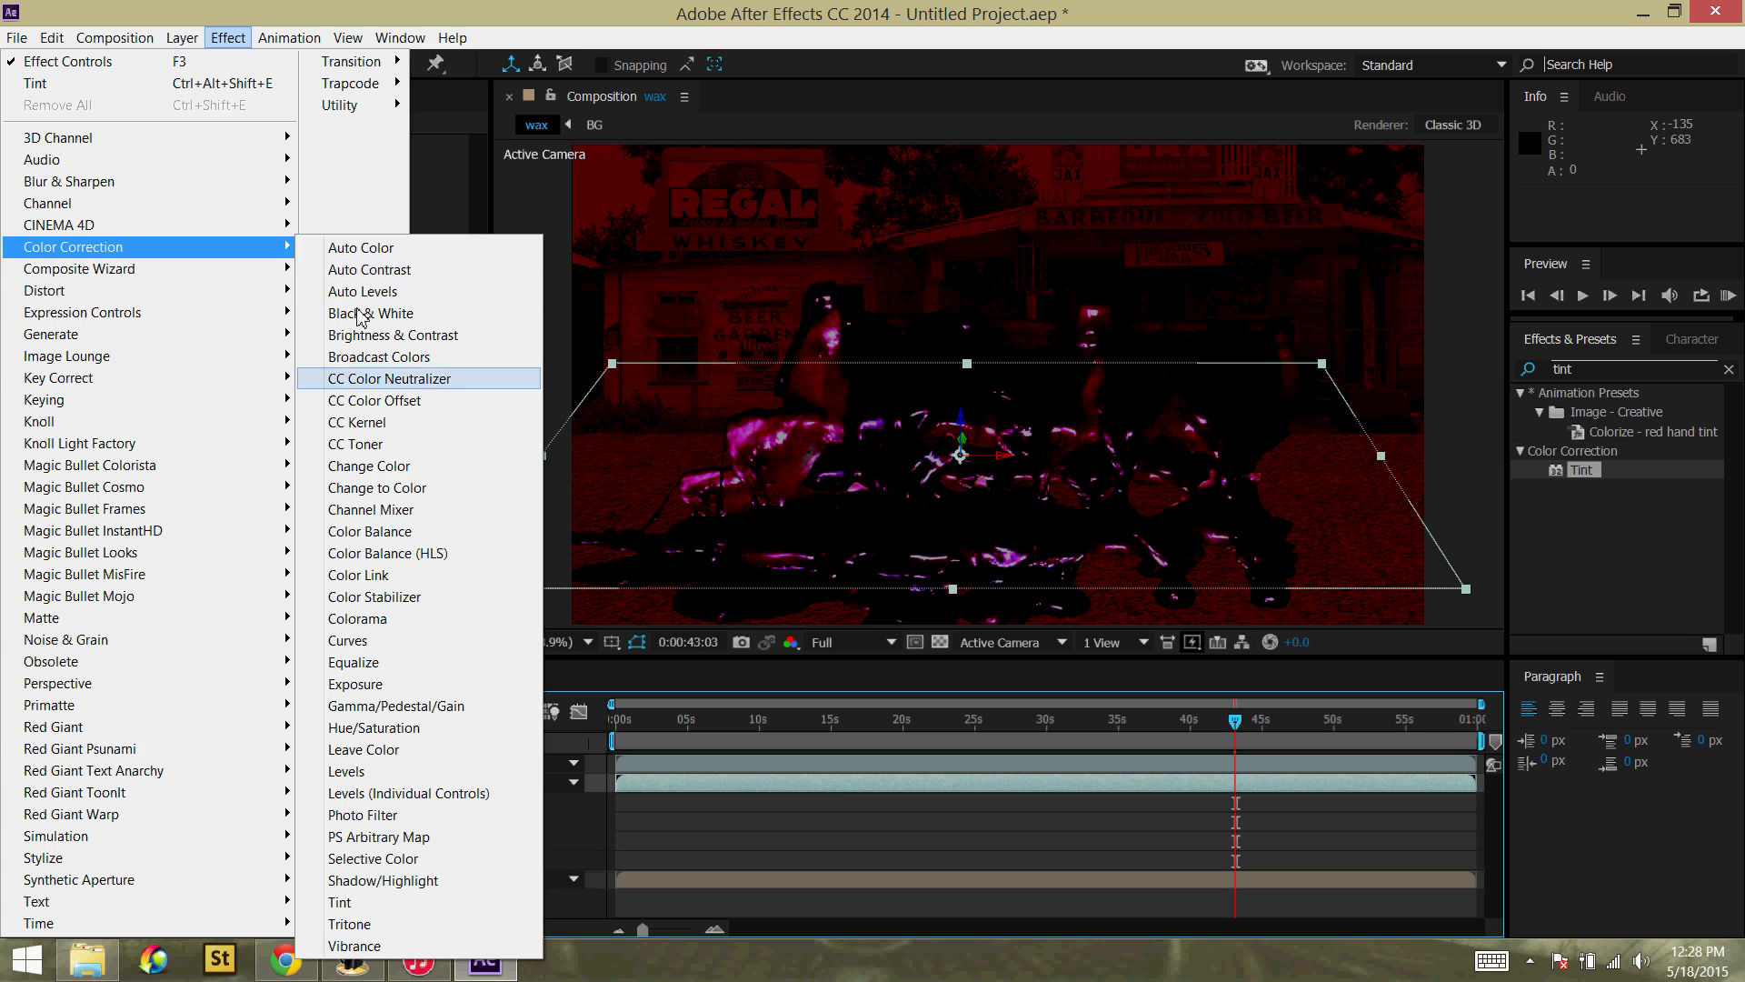
pyautogui.click(346, 771)
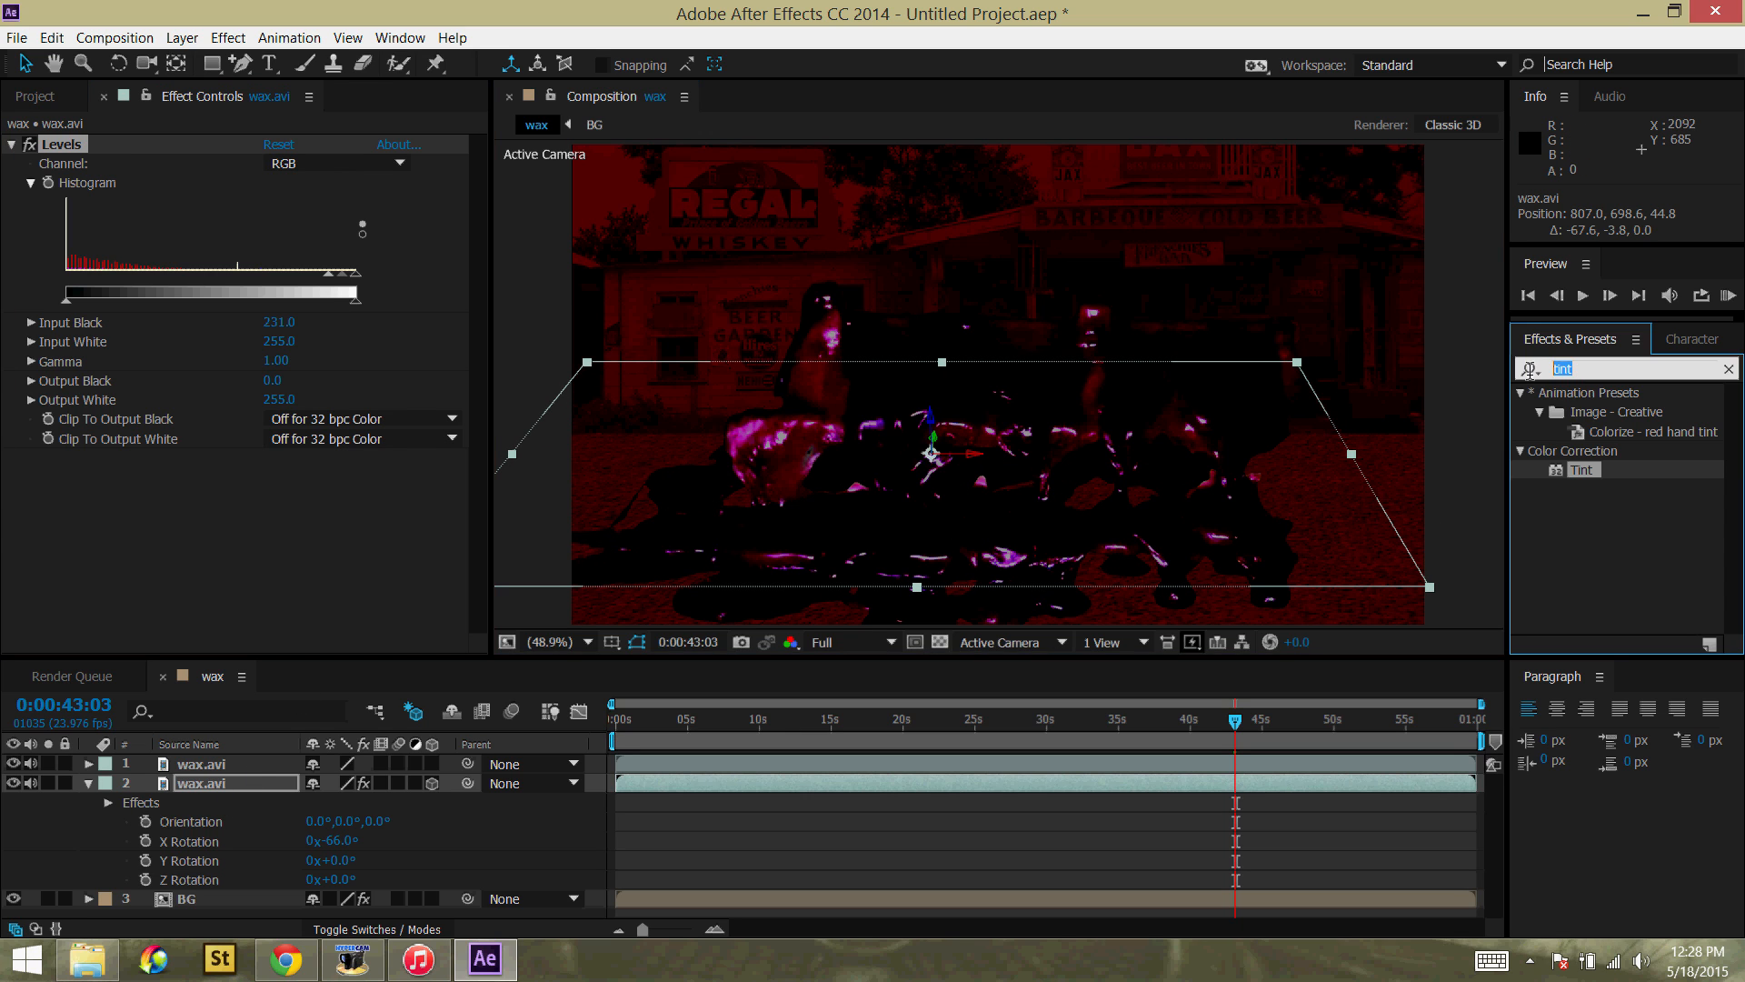
# Step: Add Fast Blur at blurriness 42 to the second wax clip via an Effects & Presets search
pyautogui.write('fasy')
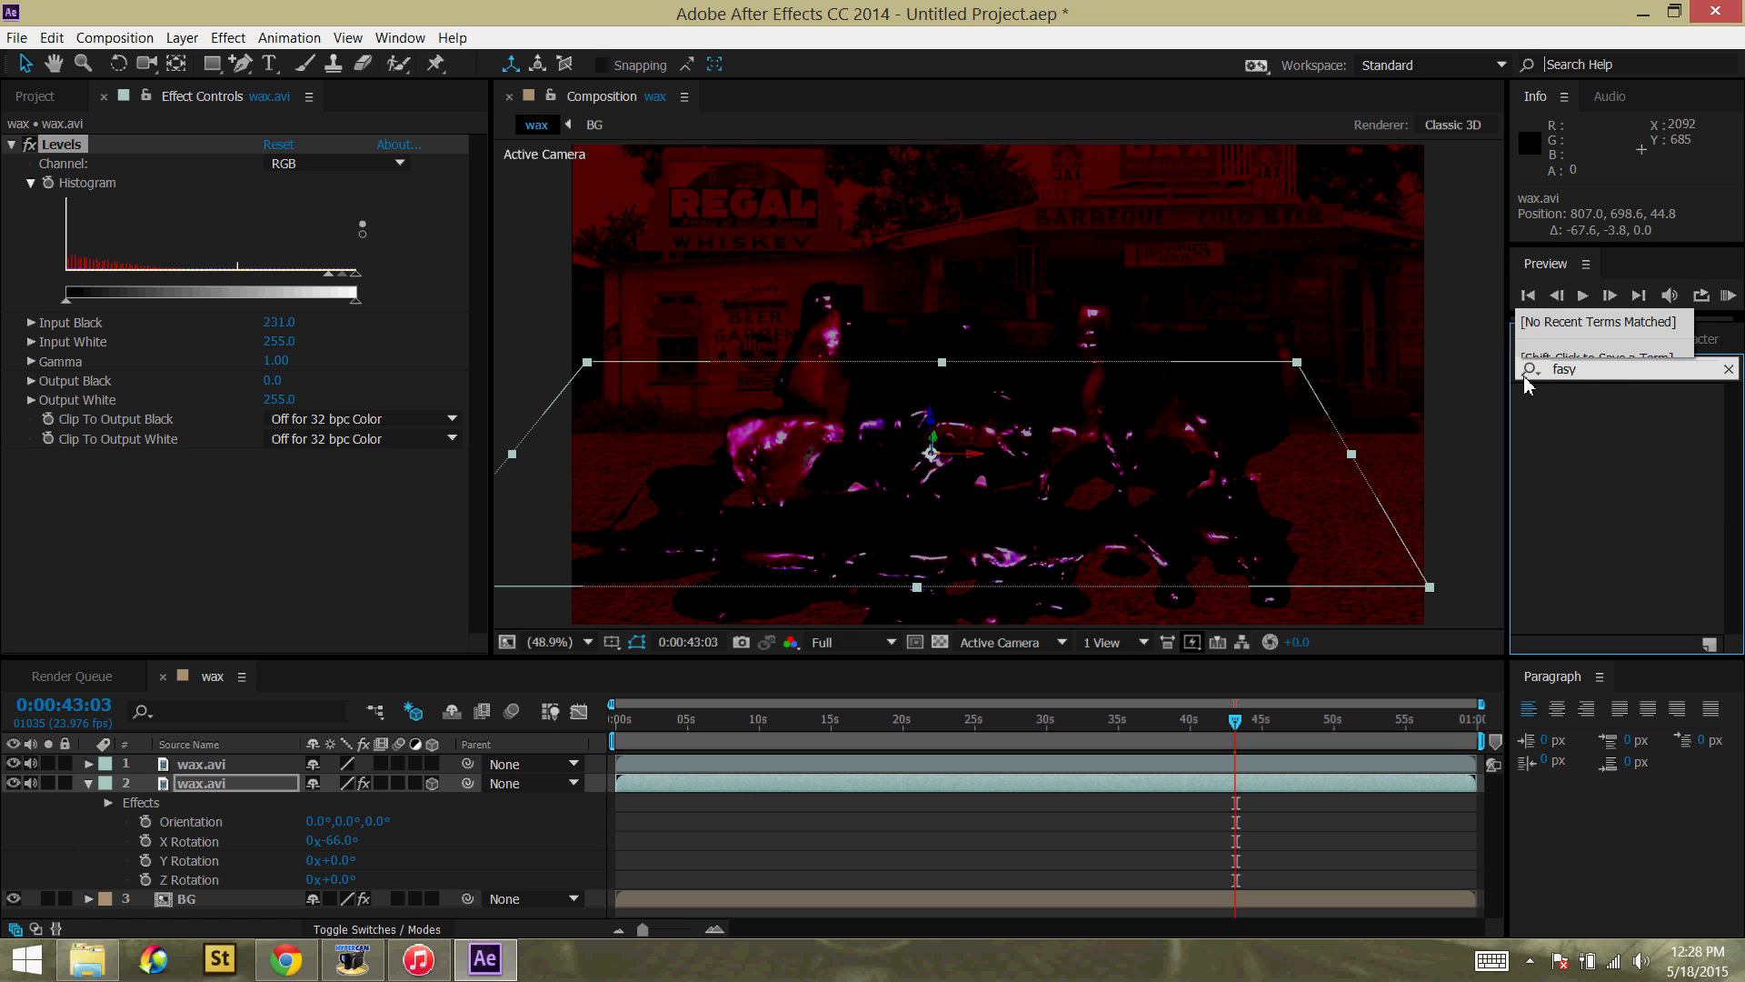
pyautogui.write('fast')
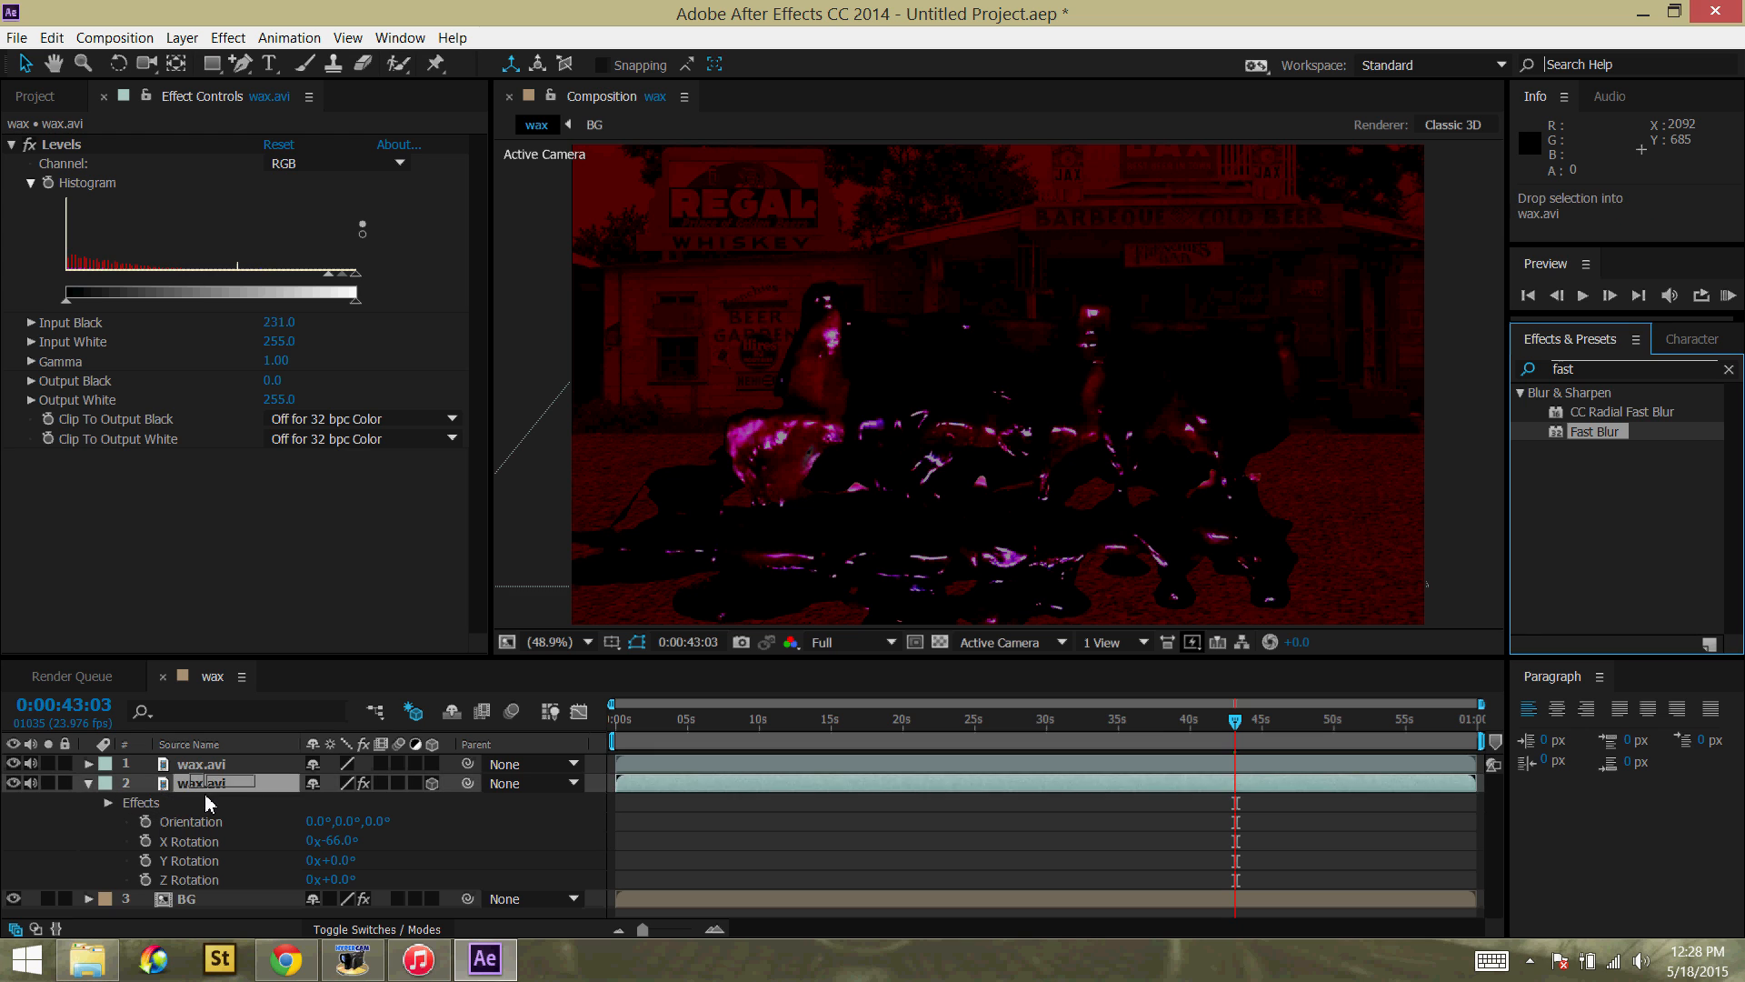
pyautogui.doubleClick(1596, 431)
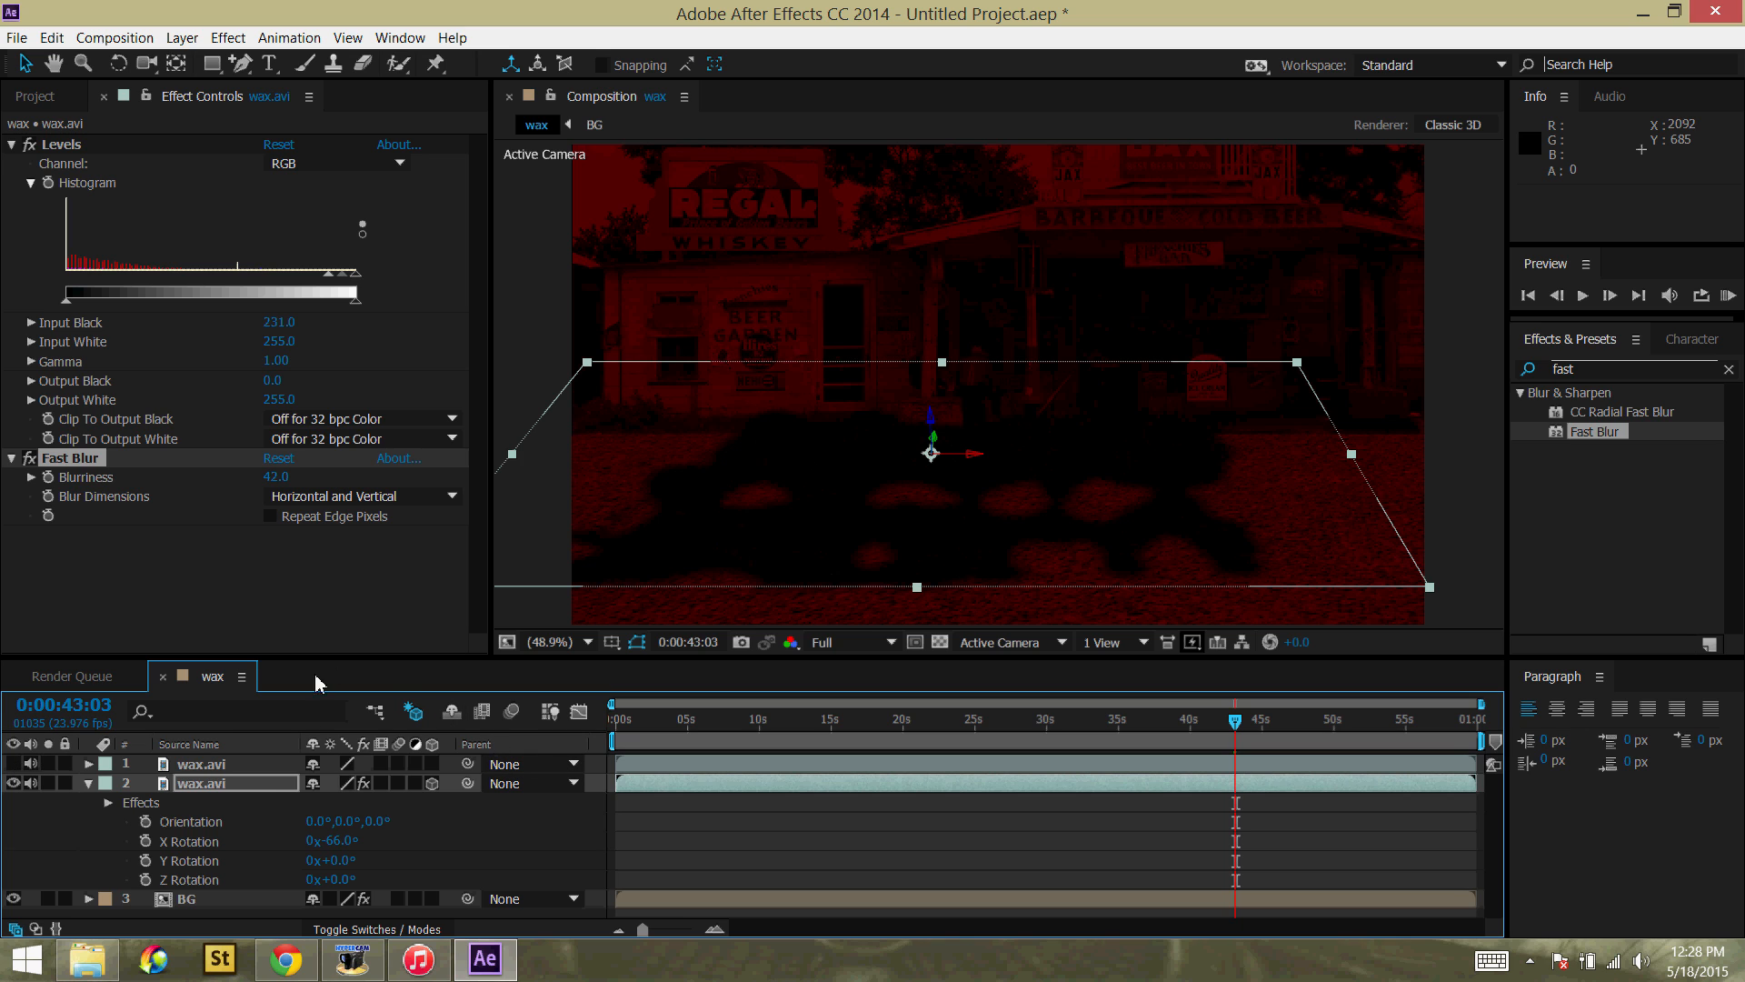
pyautogui.moveTo(276, 740)
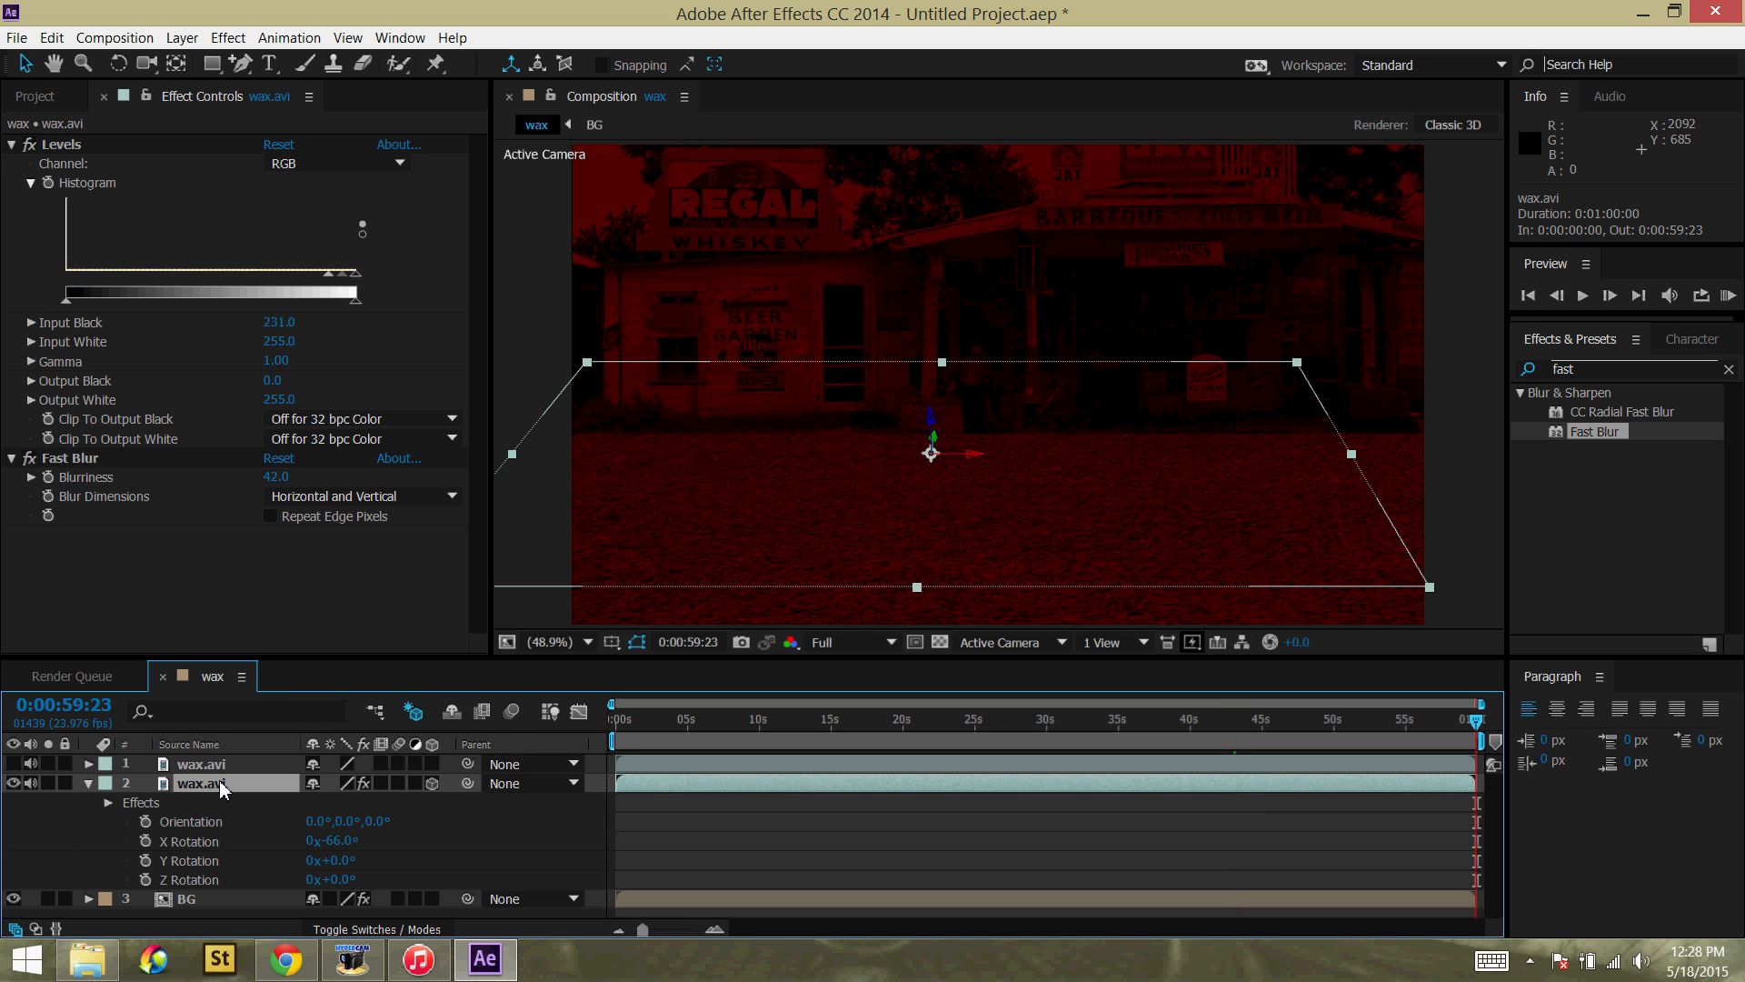
pyautogui.click(1236, 718)
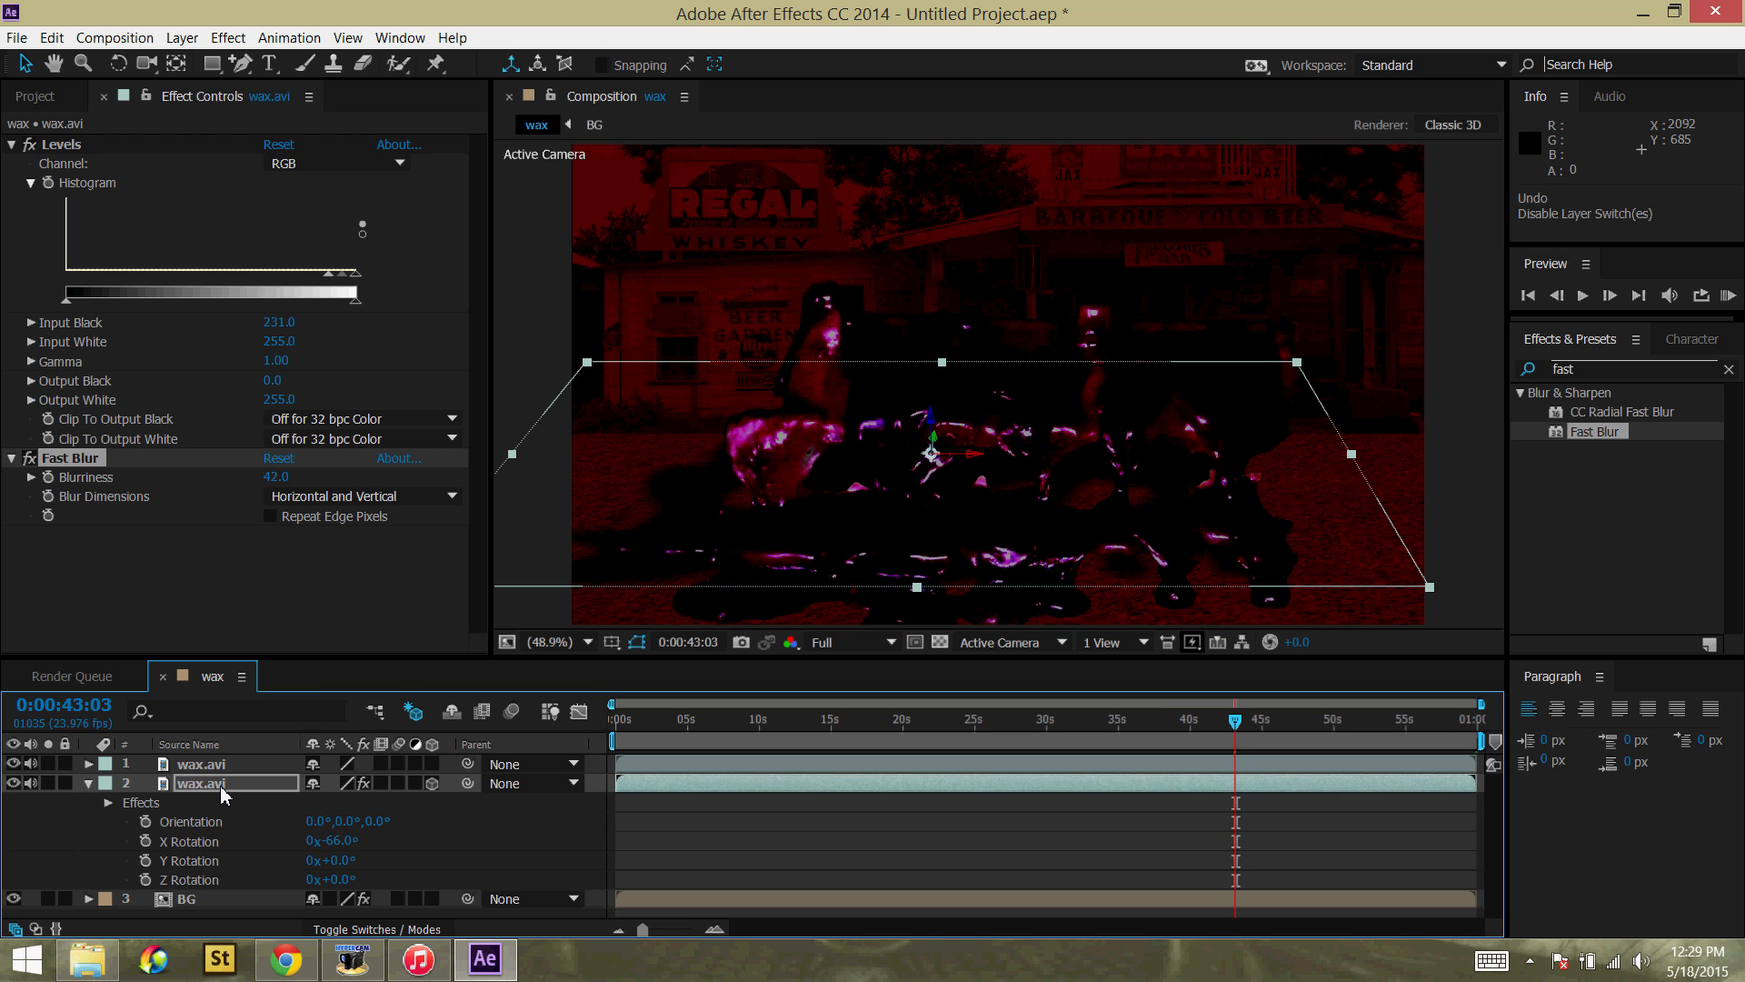
pyautogui.click(13, 761)
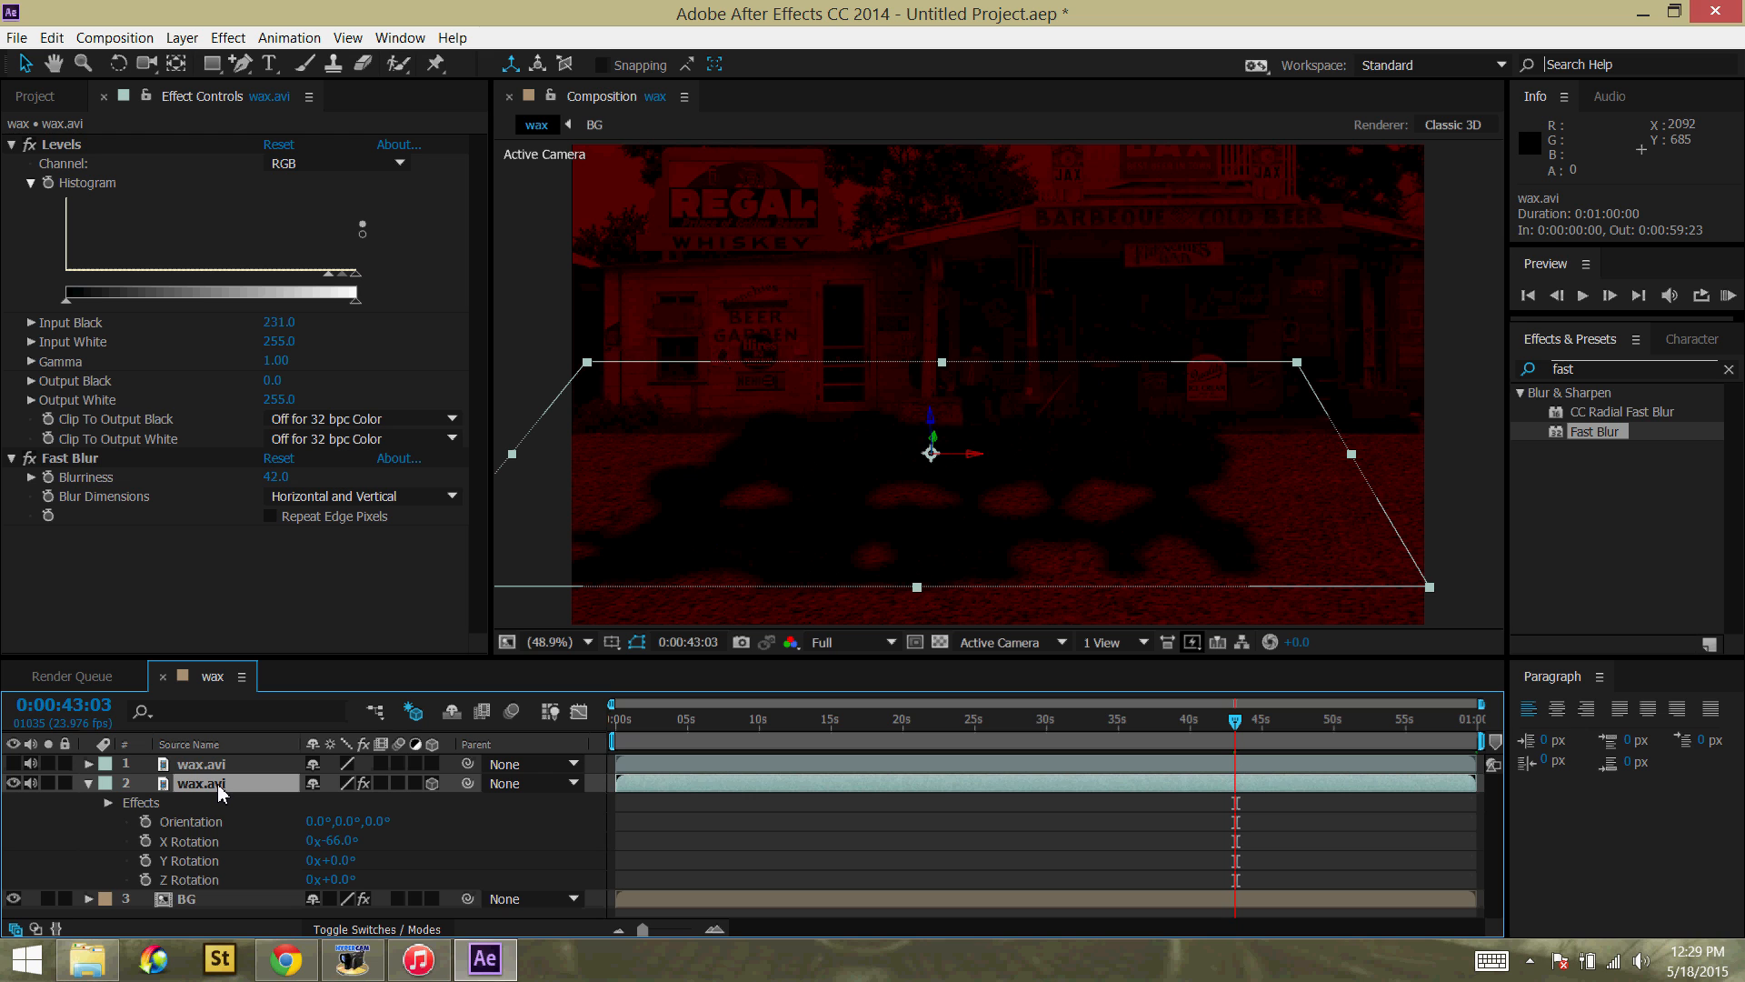
pyautogui.click(88, 782)
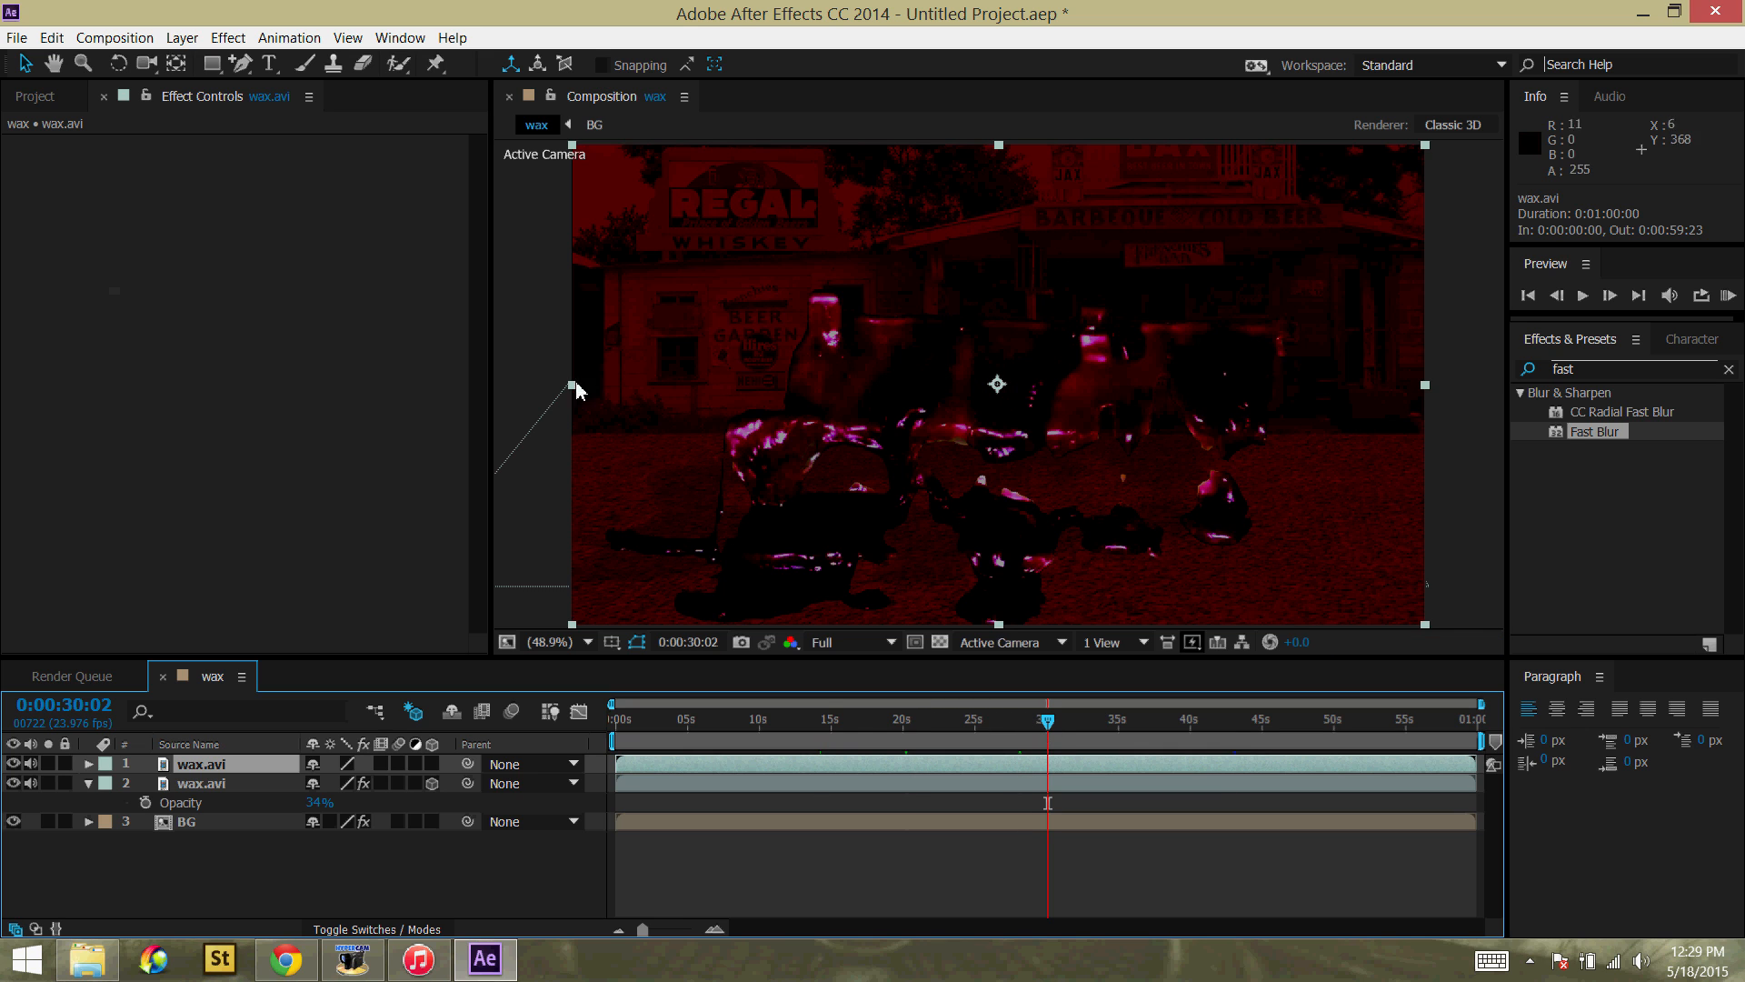
pyautogui.moveTo(1569, 447)
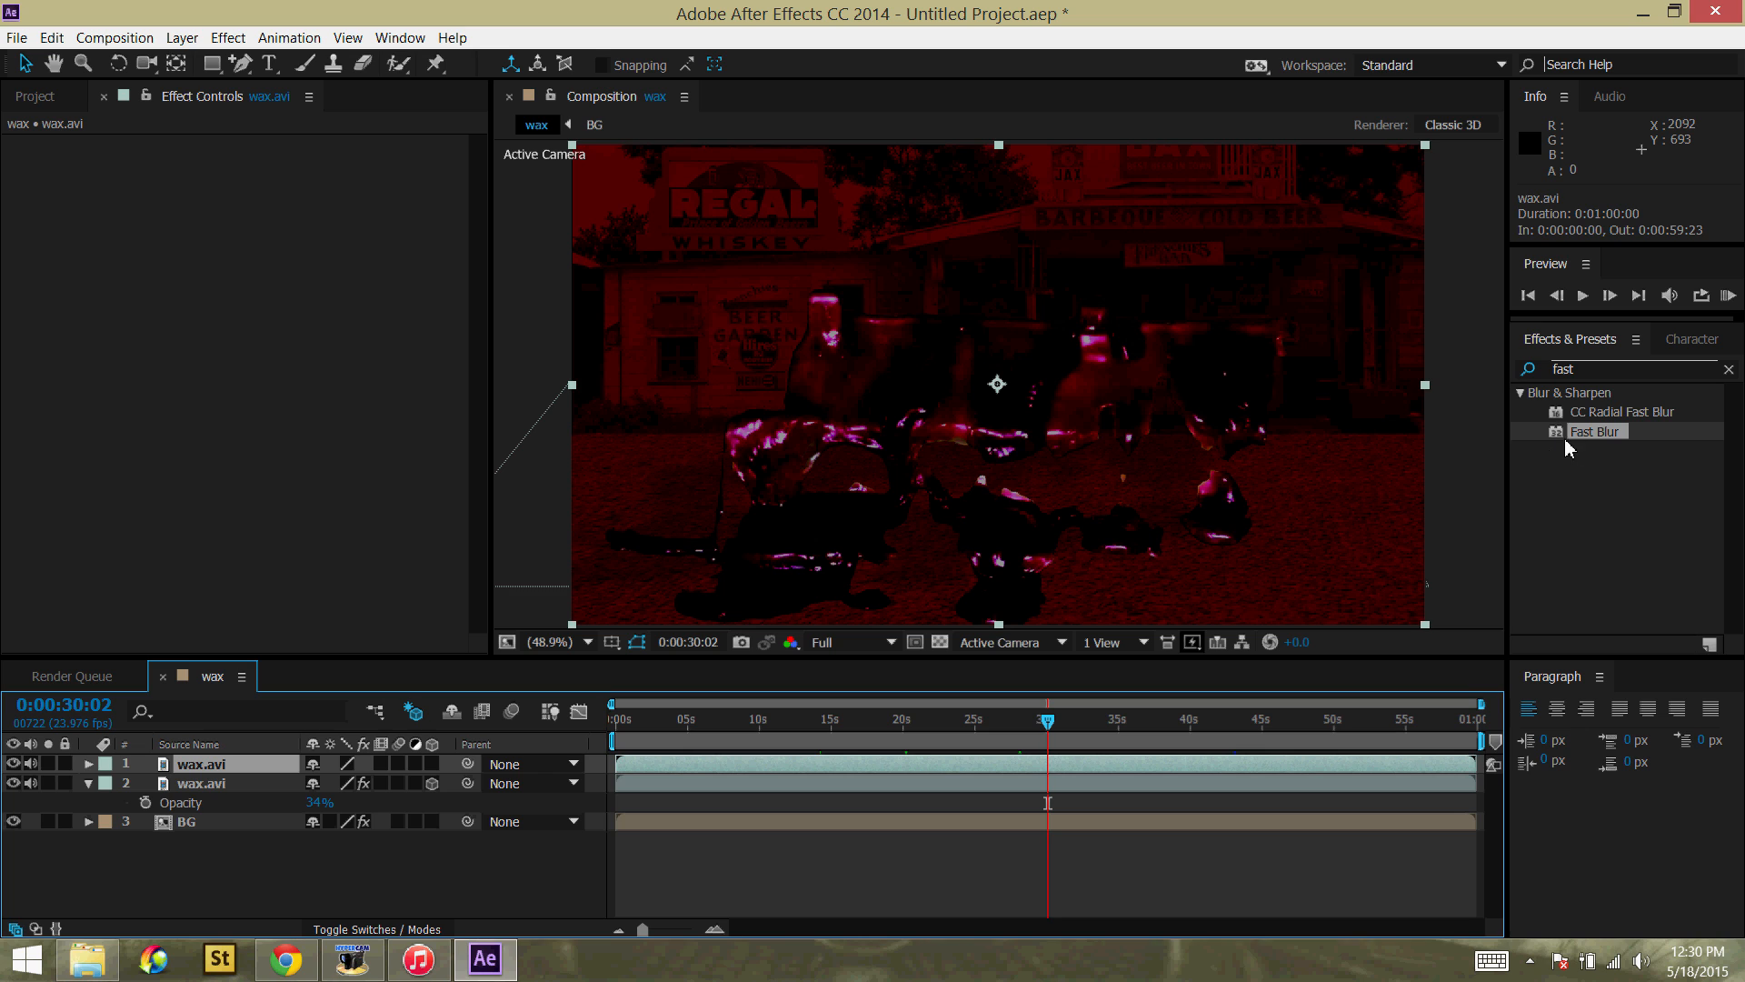
# Step: Add a Fast Blur of 5 to the top wax clip after setting layer 2 to 34% opacity
pyautogui.doubleClick(1596, 431)
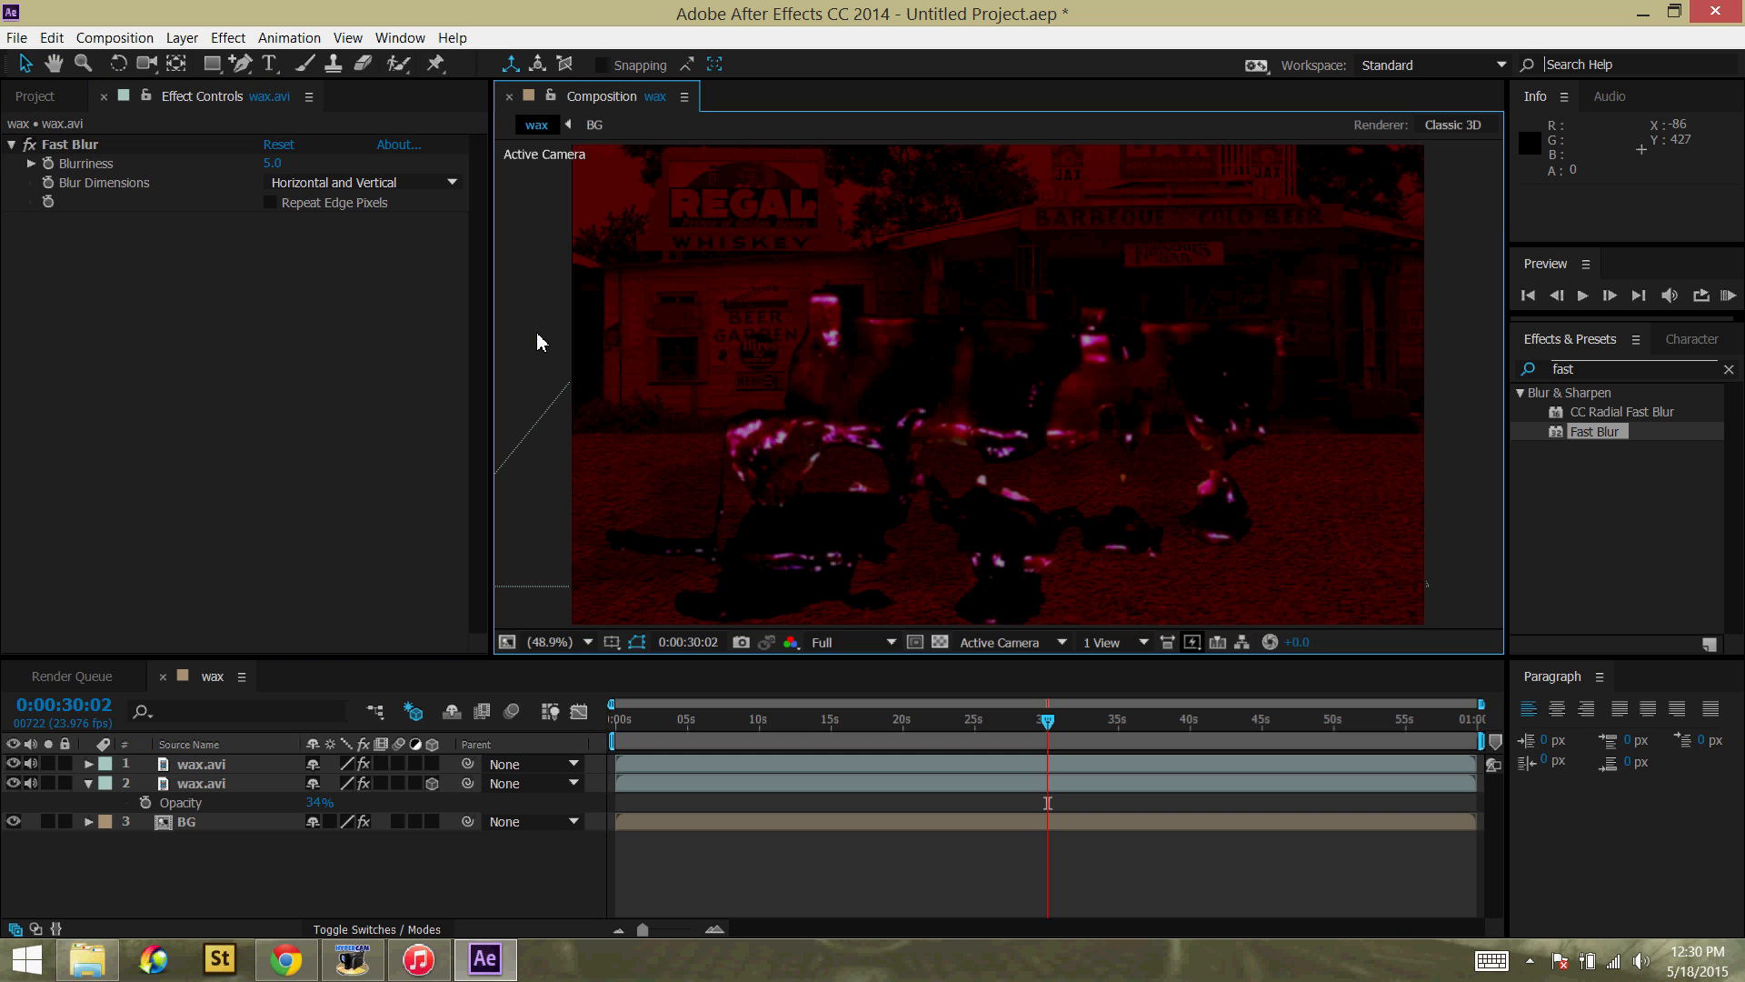
pyautogui.moveTo(547, 366)
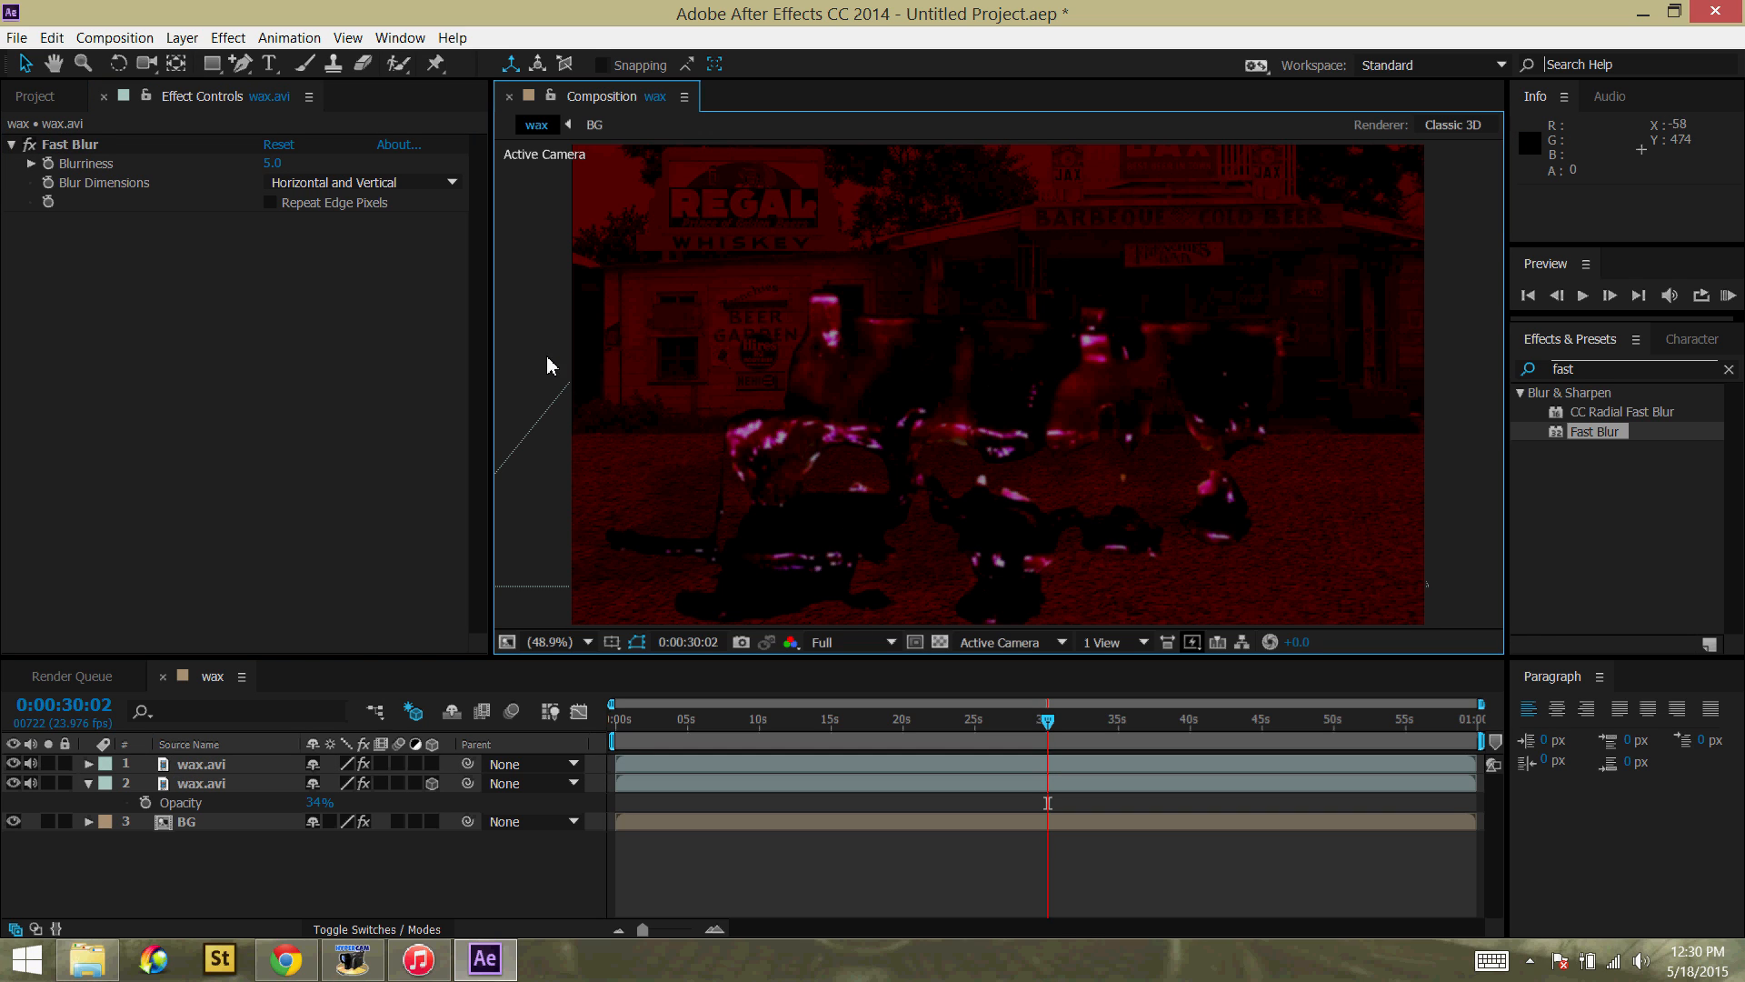
pyautogui.moveTo(528, 367)
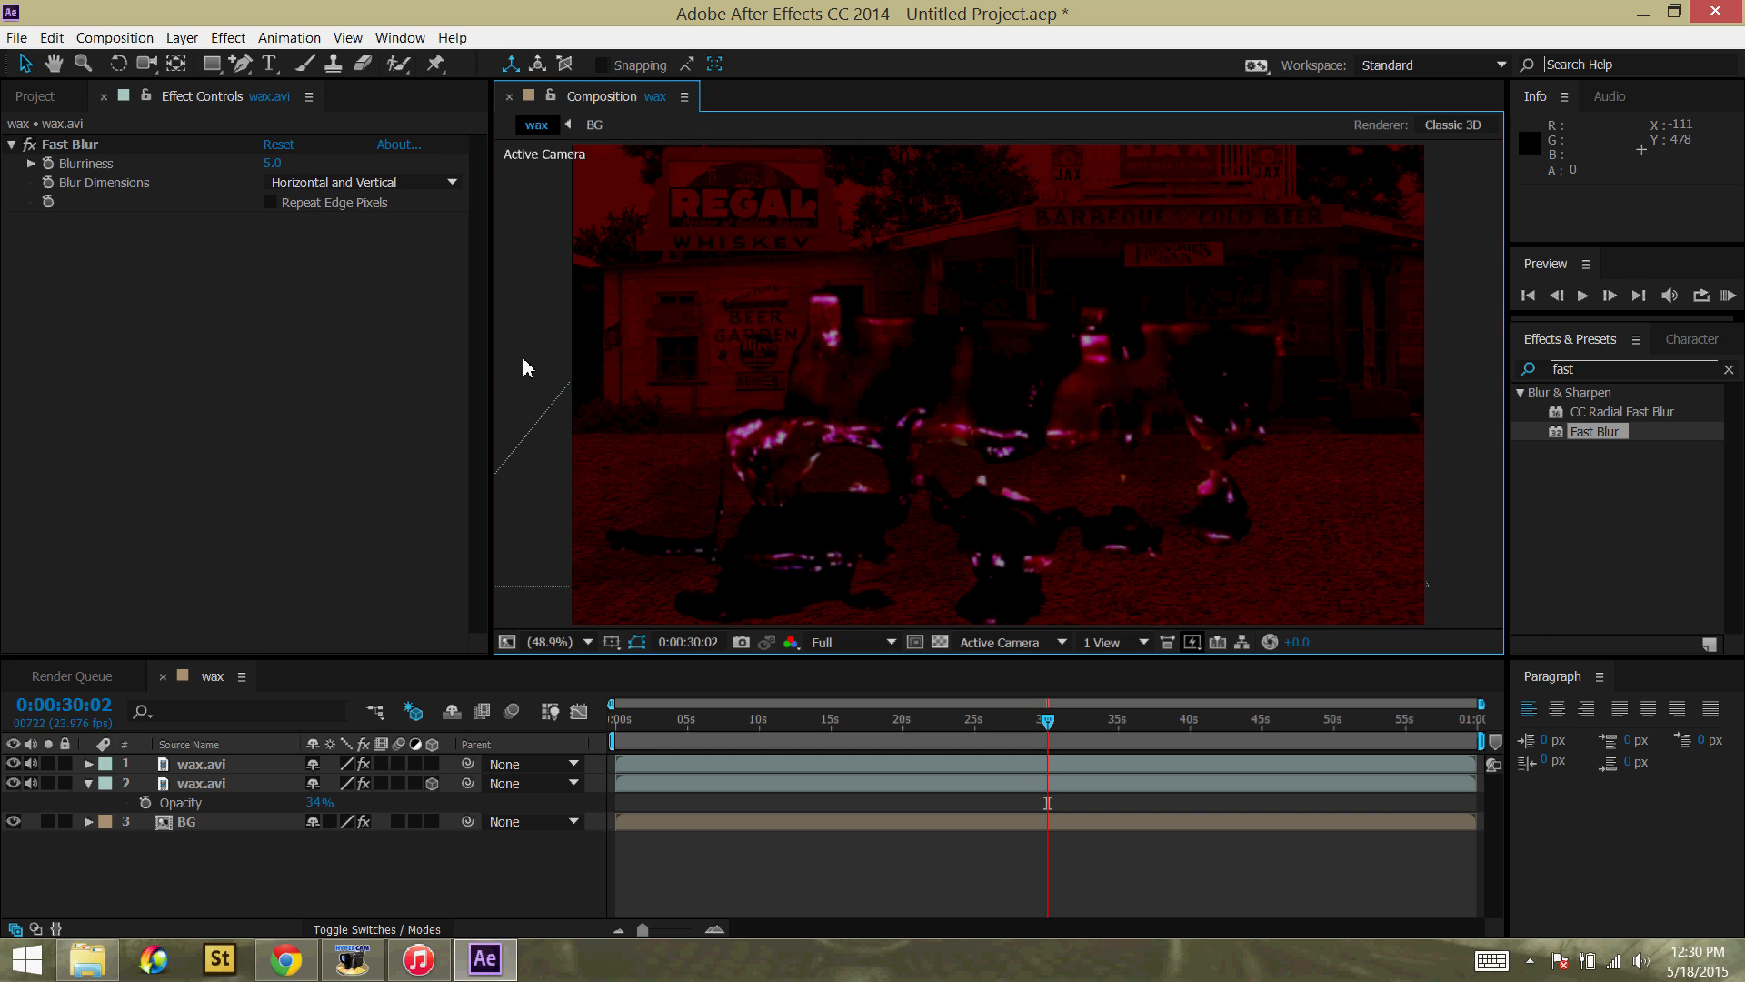
pyautogui.moveTo(533, 340)
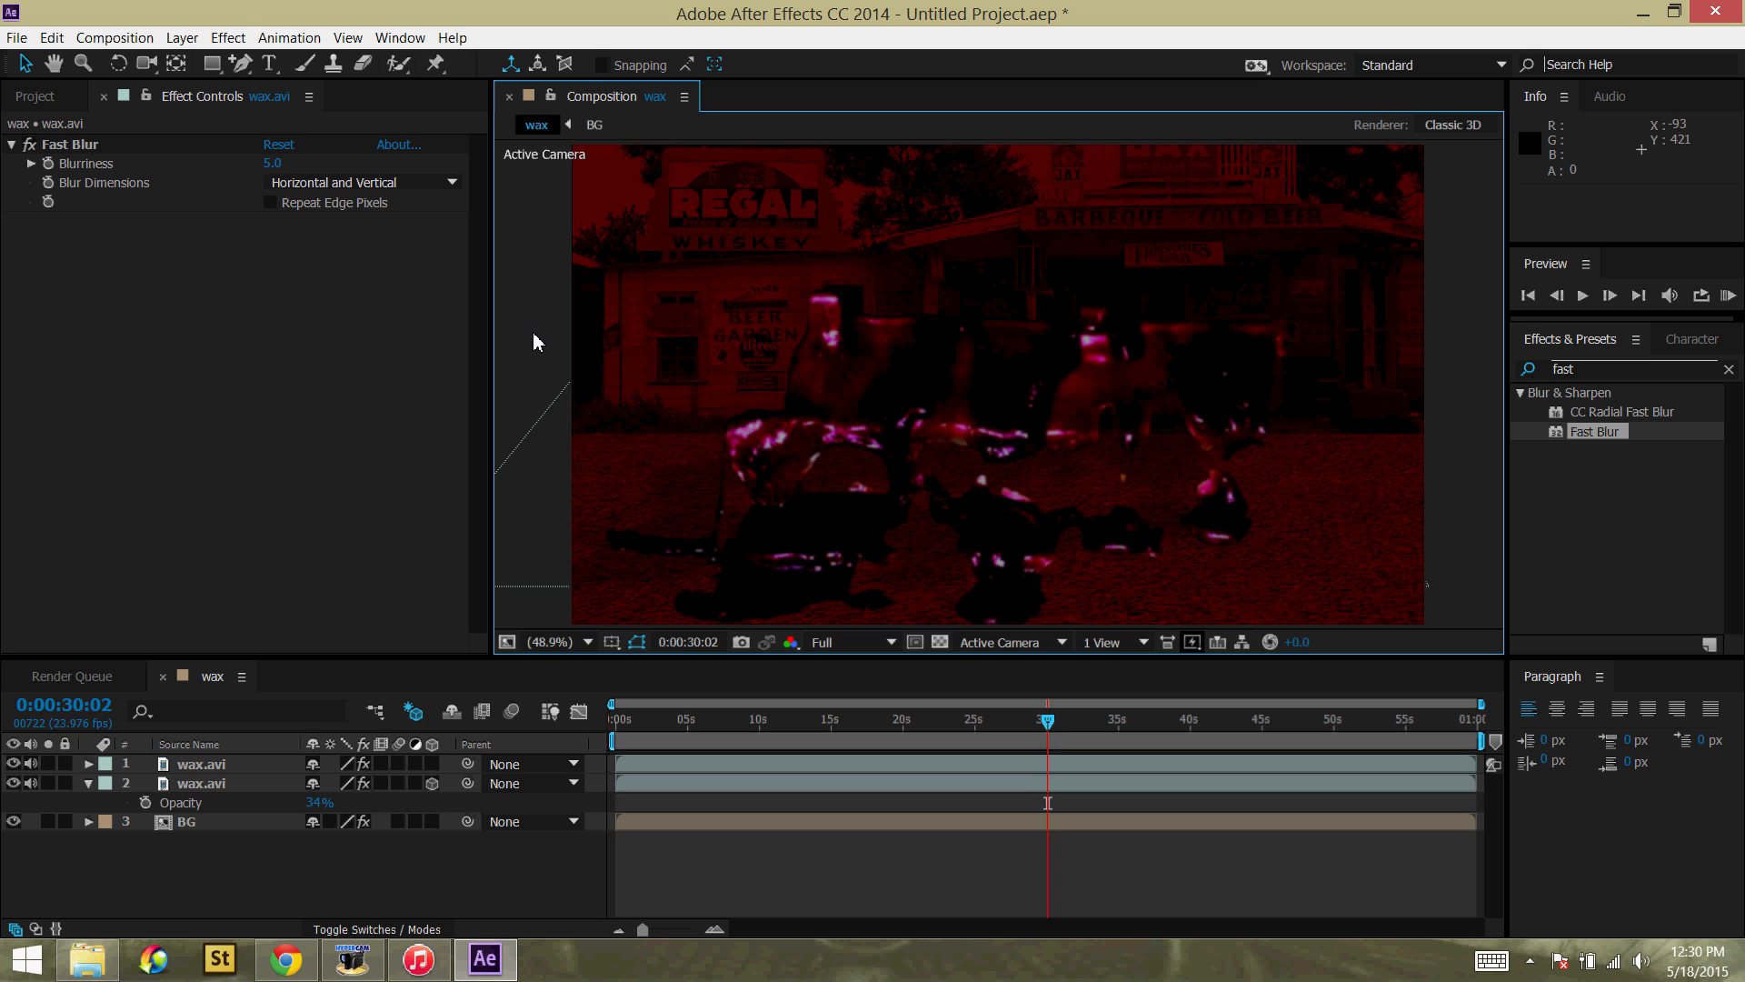
pyautogui.click(182, 36)
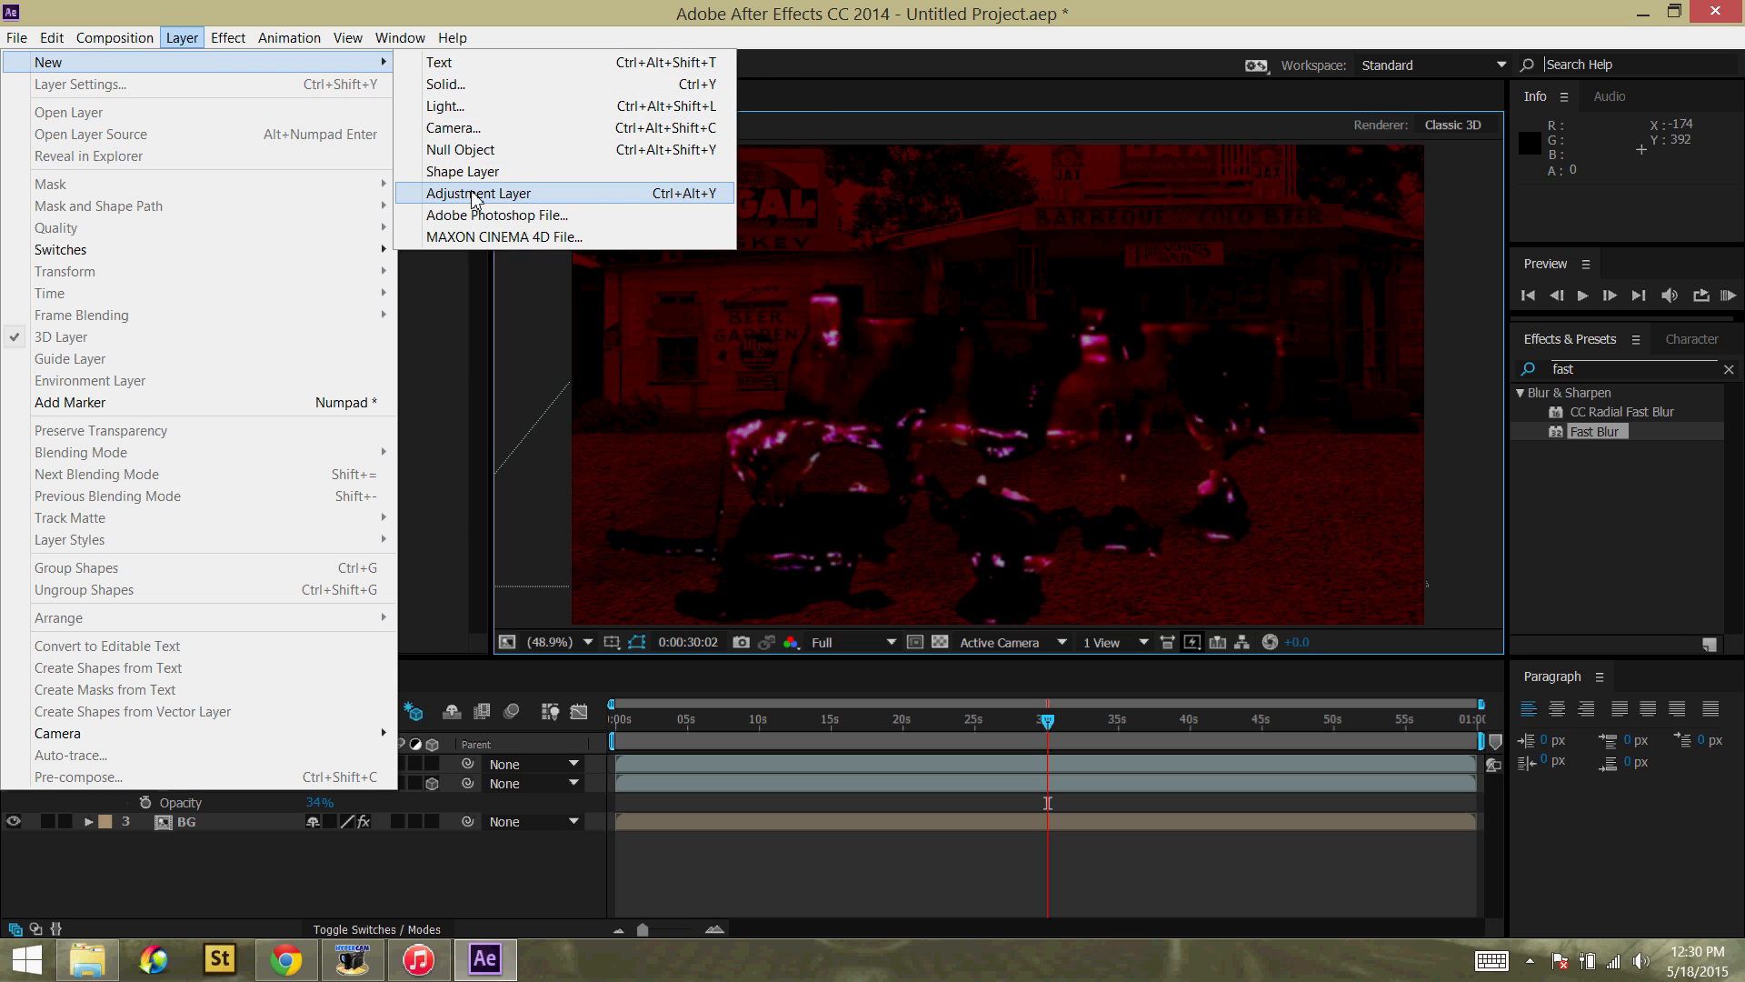
# Step: Create Adjustment Layer 1 above all layers in the wax composition
pyautogui.click(227, 37)
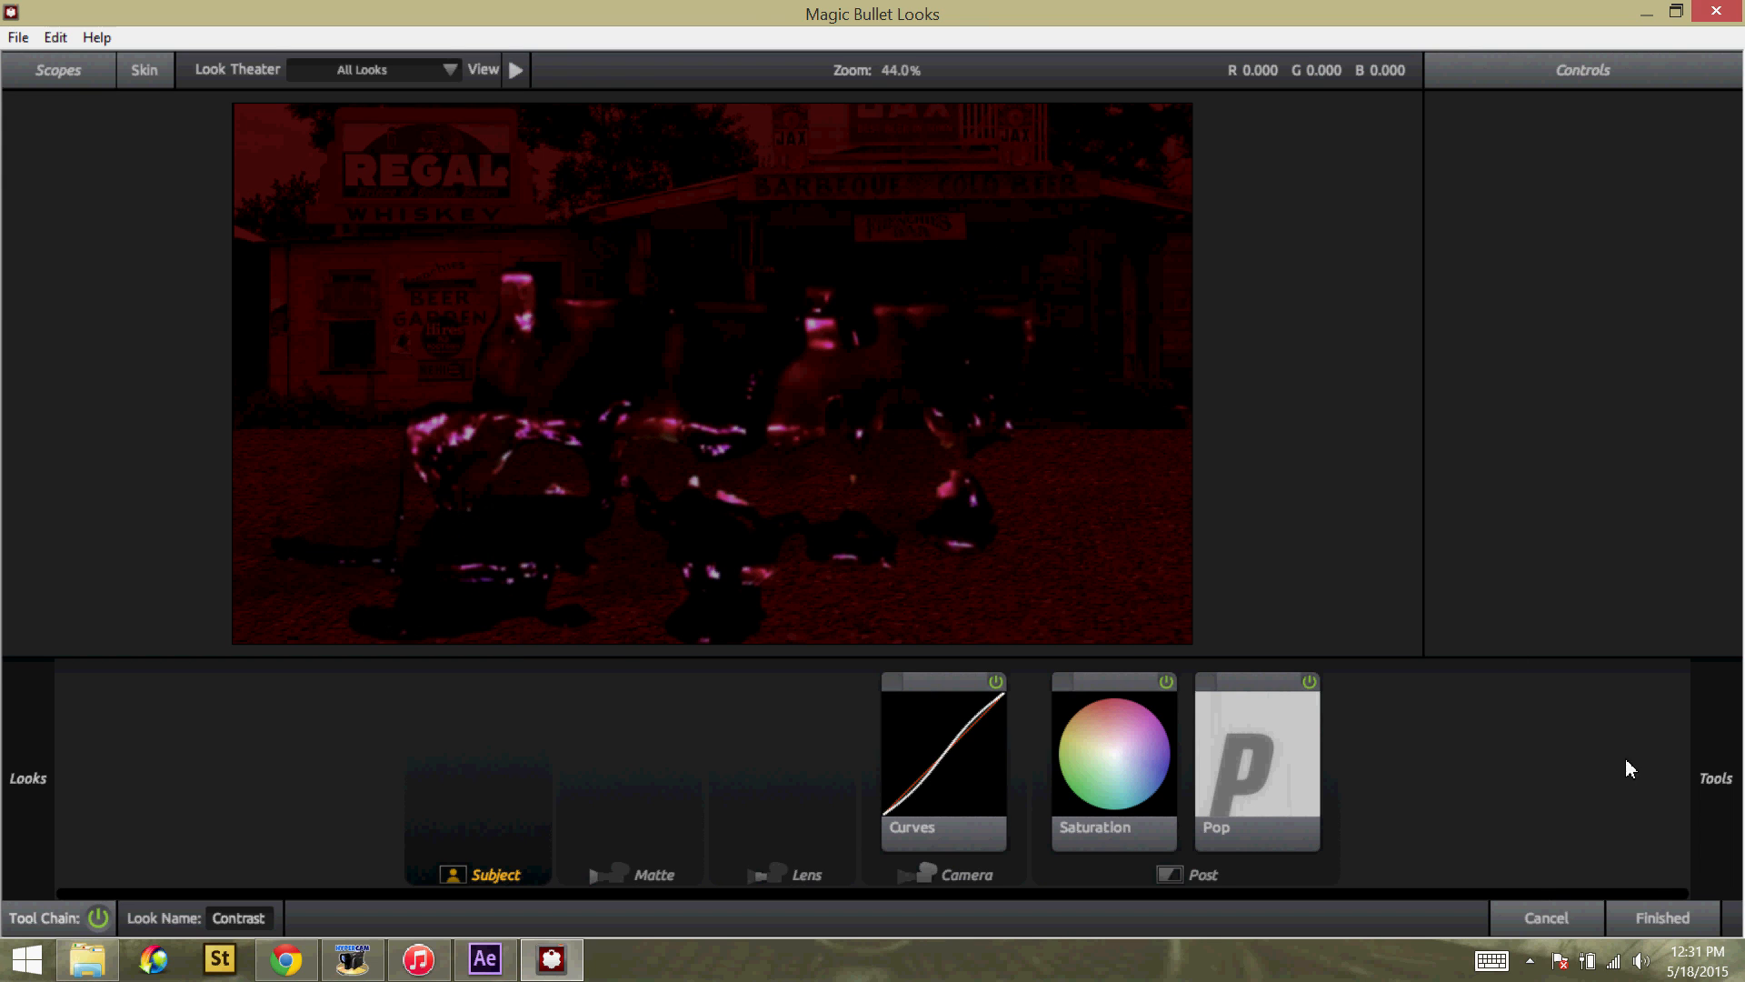
# Step: Finish the Contrast look of Curves, Saturation and Pop onto Adjustment Layer 1
pyautogui.click(1660, 916)
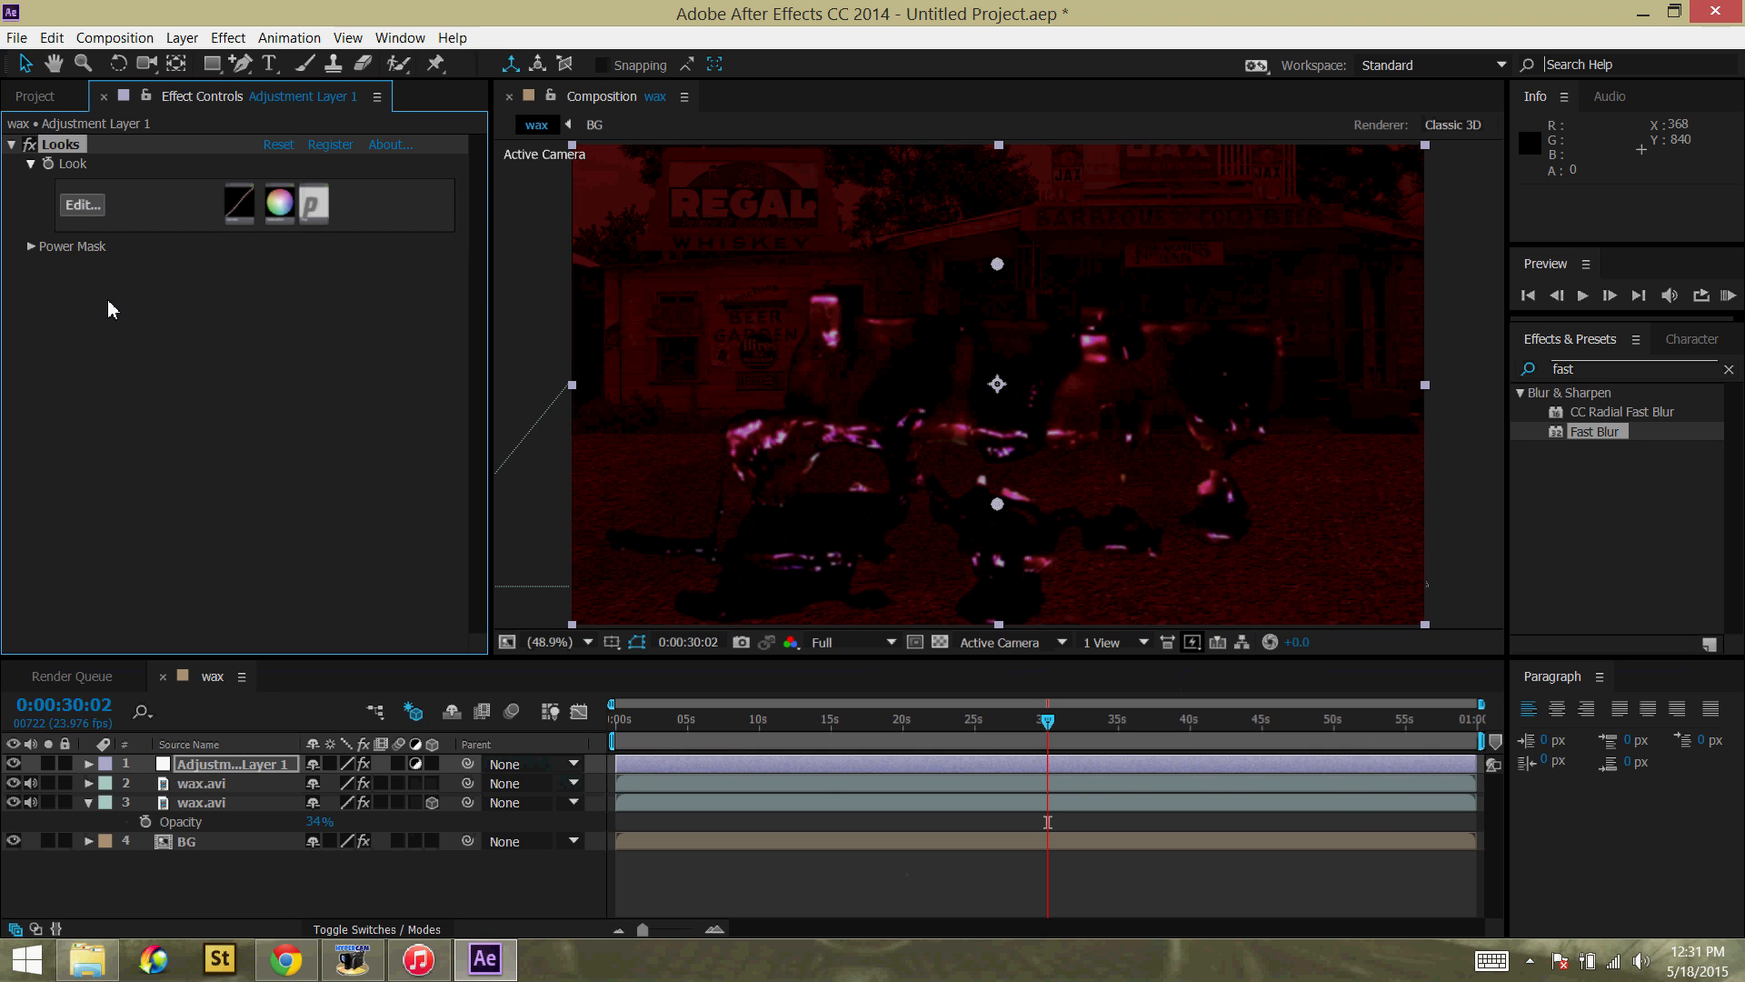
# Step: Add Looks 2 with a Shadow Lift look of Fill Light and Telecine Net to Adjustment Layer 1
pyautogui.click(227, 37)
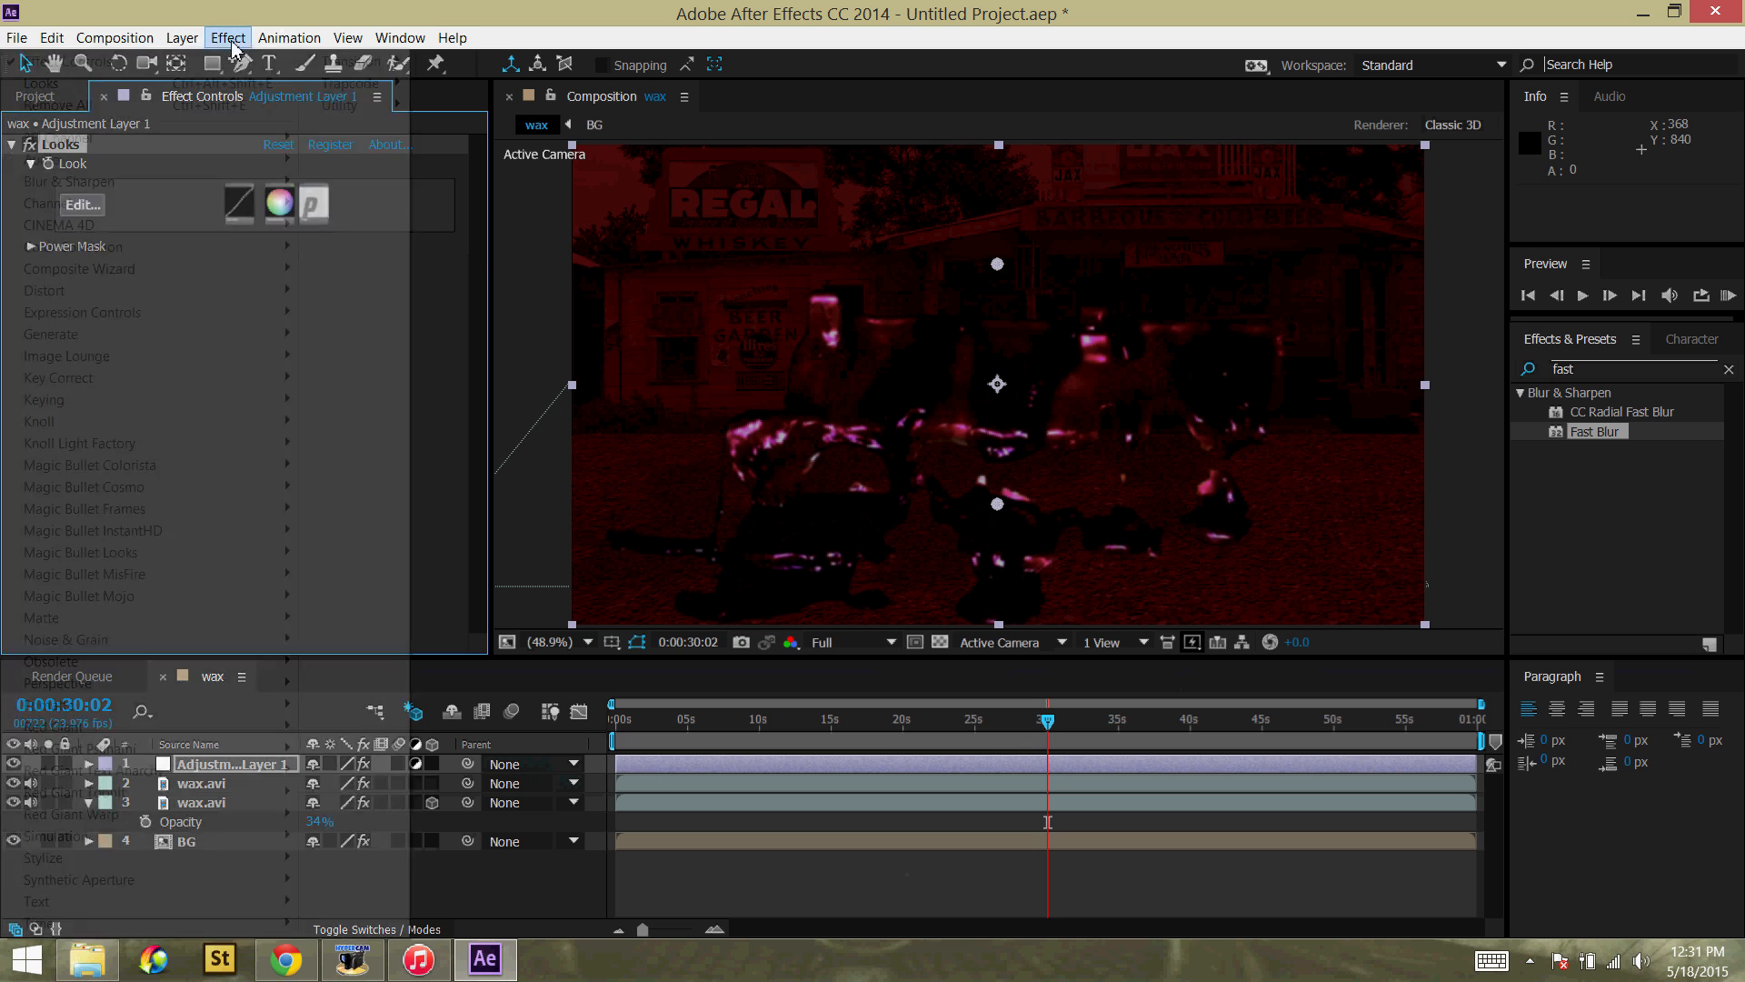
pyautogui.click(227, 37)
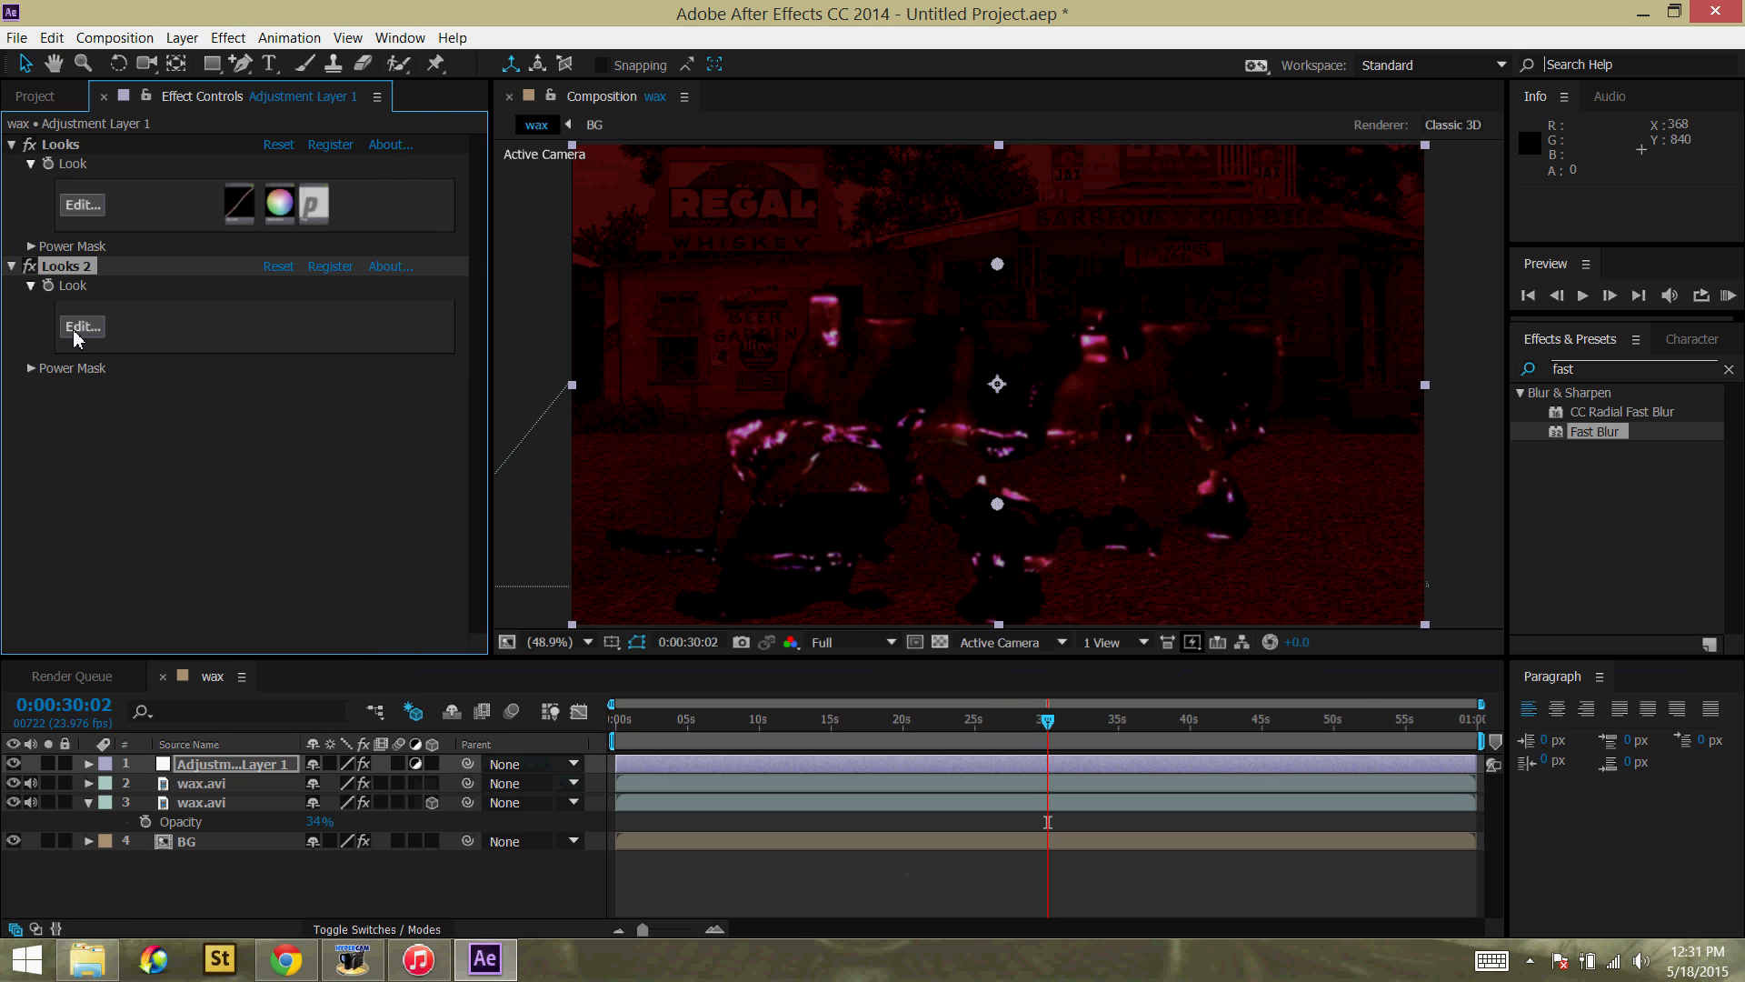
pyautogui.click(82, 325)
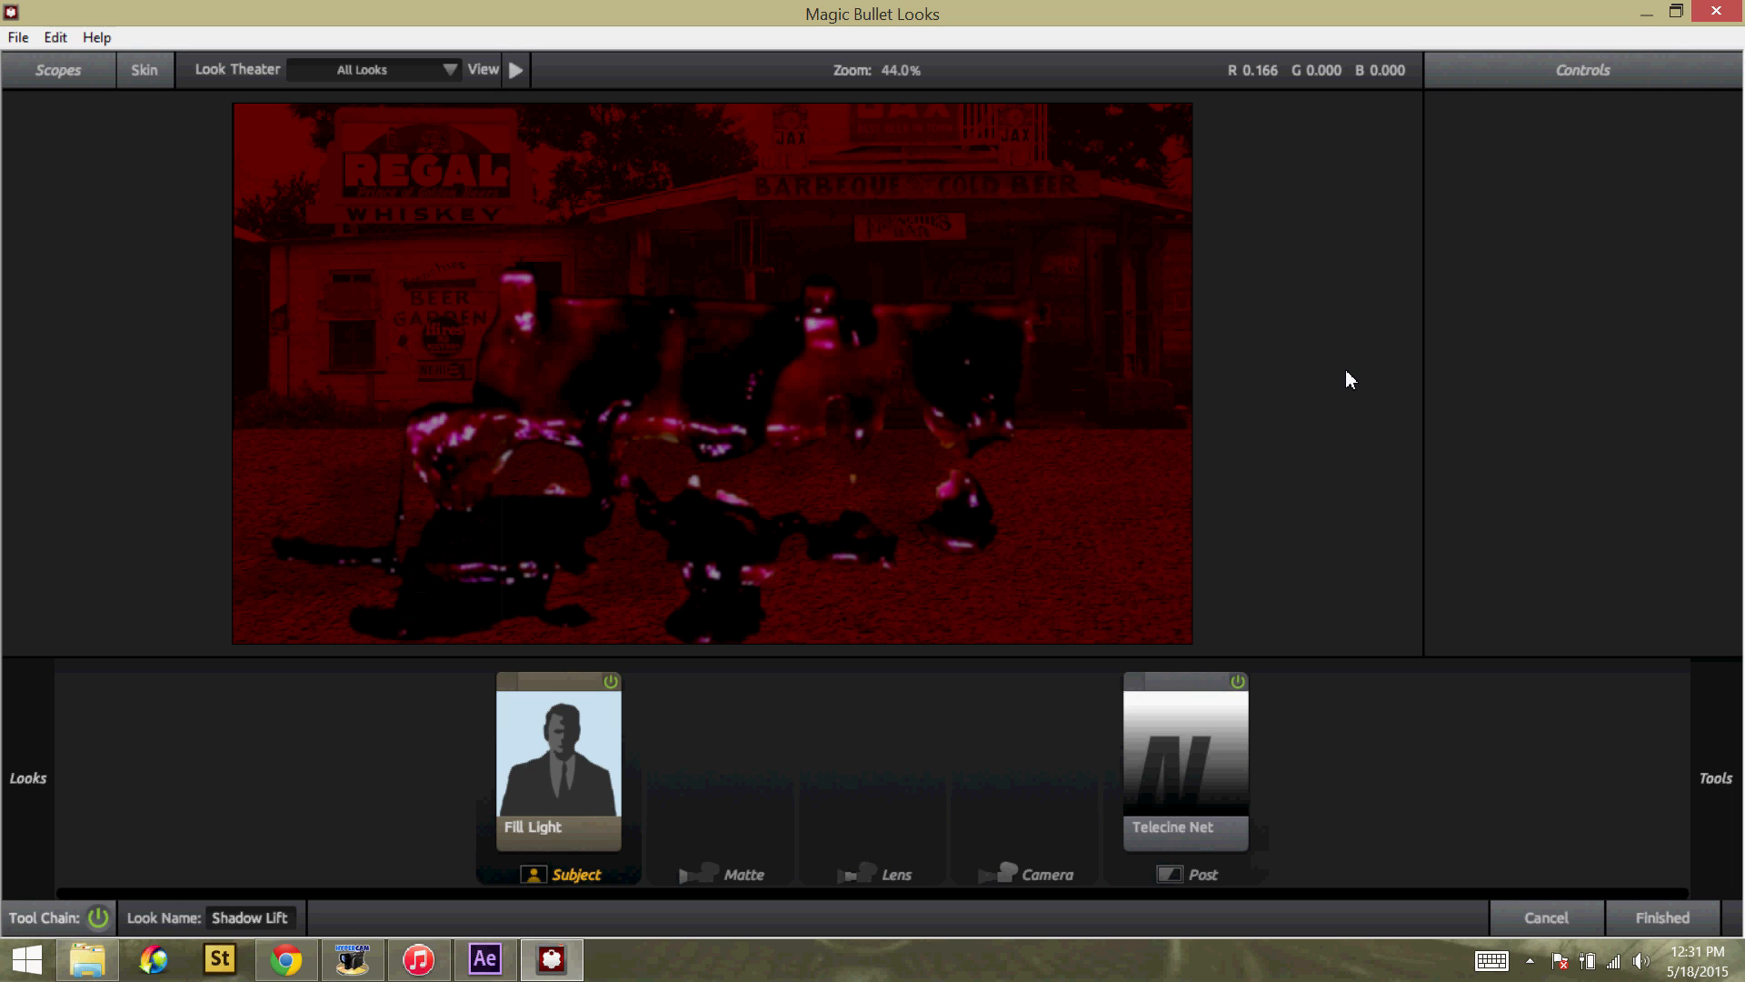
pyautogui.moveTo(1285, 391)
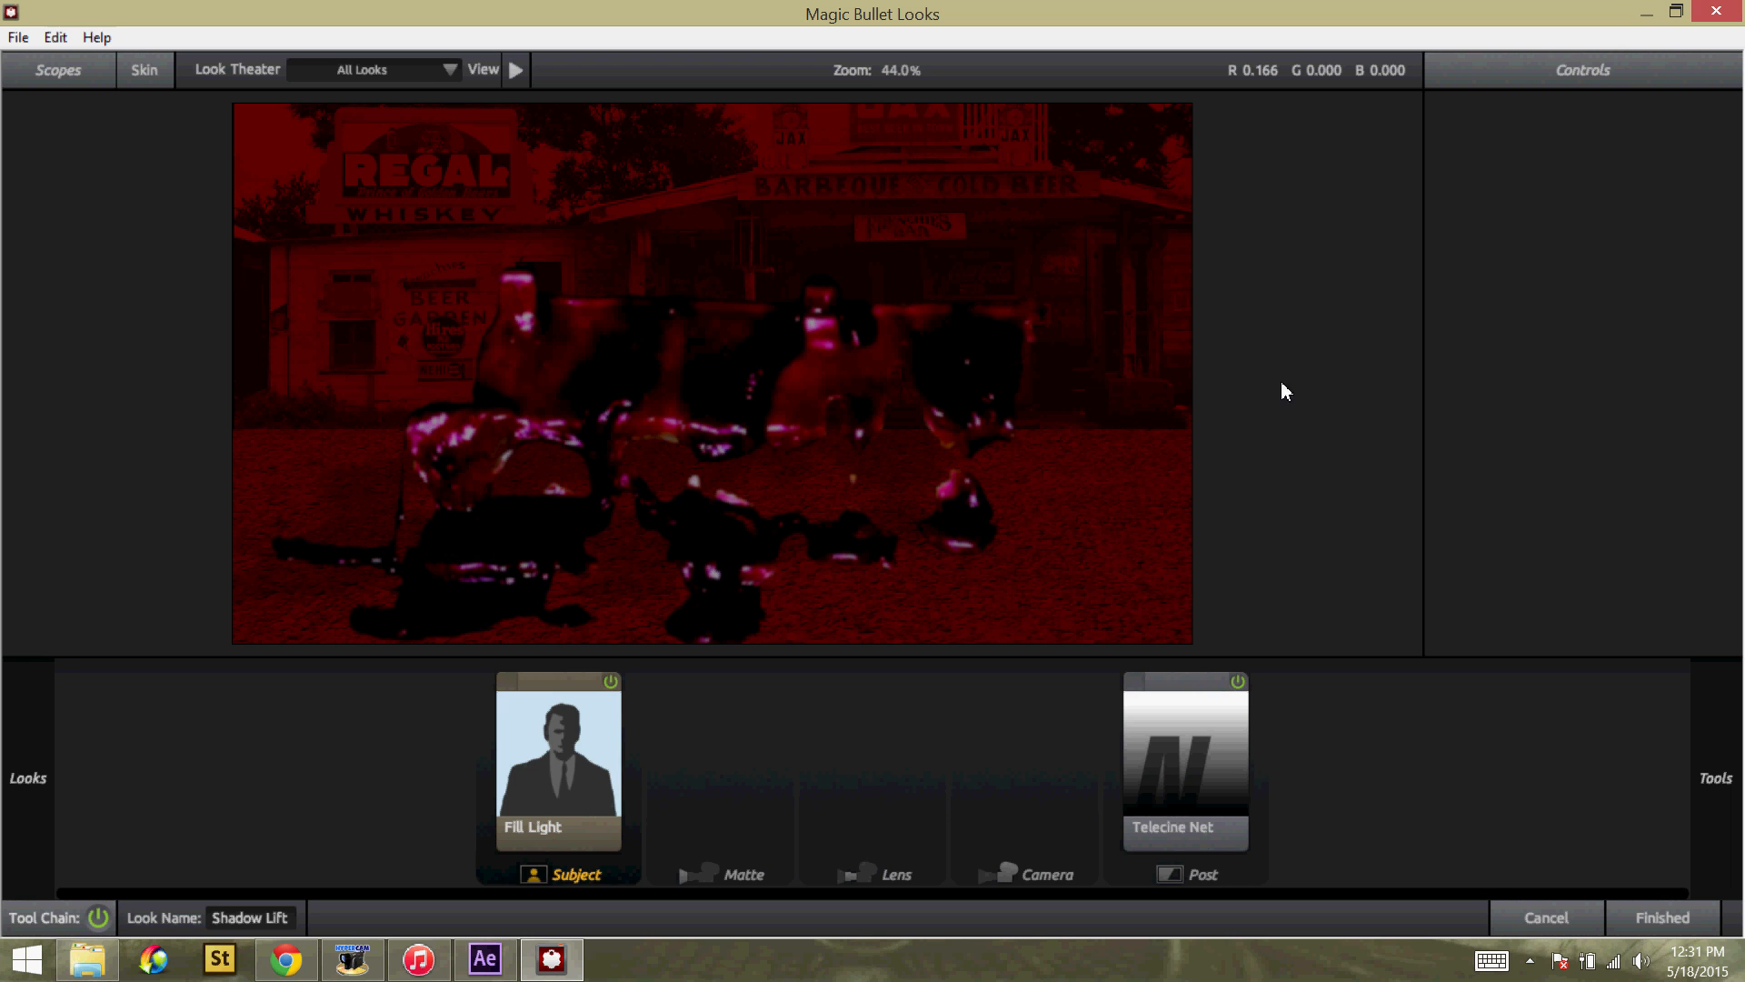
pyautogui.click(1659, 916)
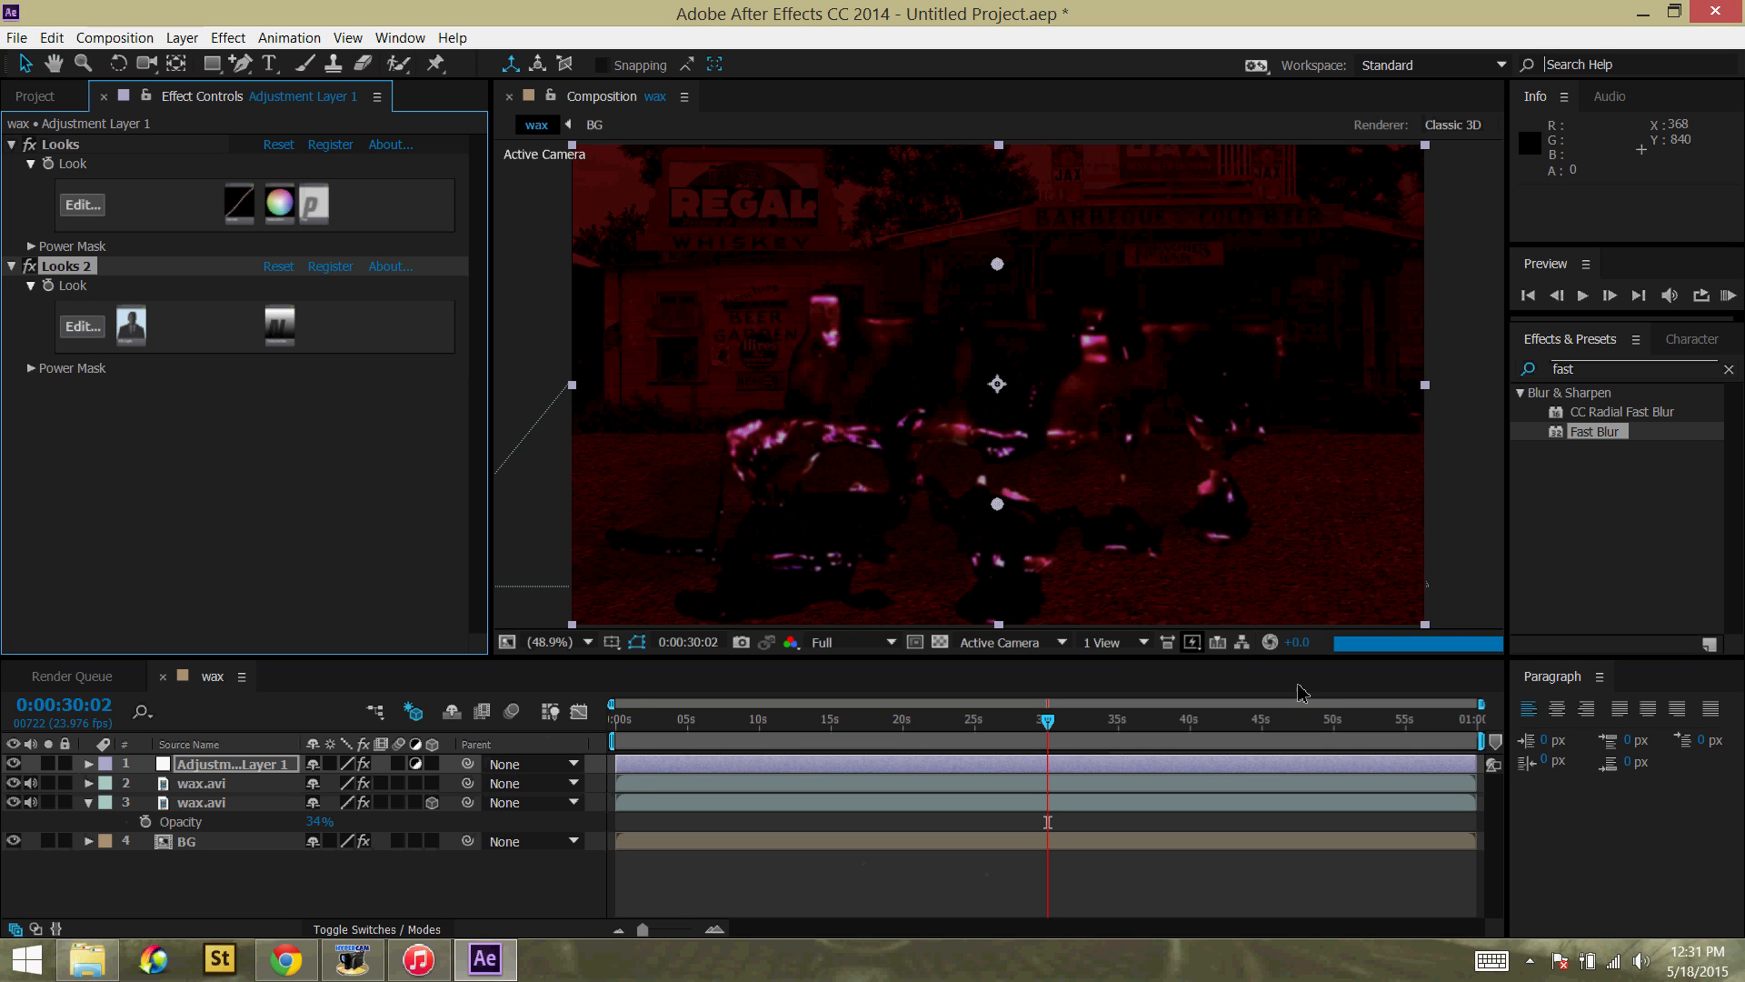
# Step: Add a third Magic Bullet Looks effect and try the Indie and Action looks
pyautogui.click(227, 36)
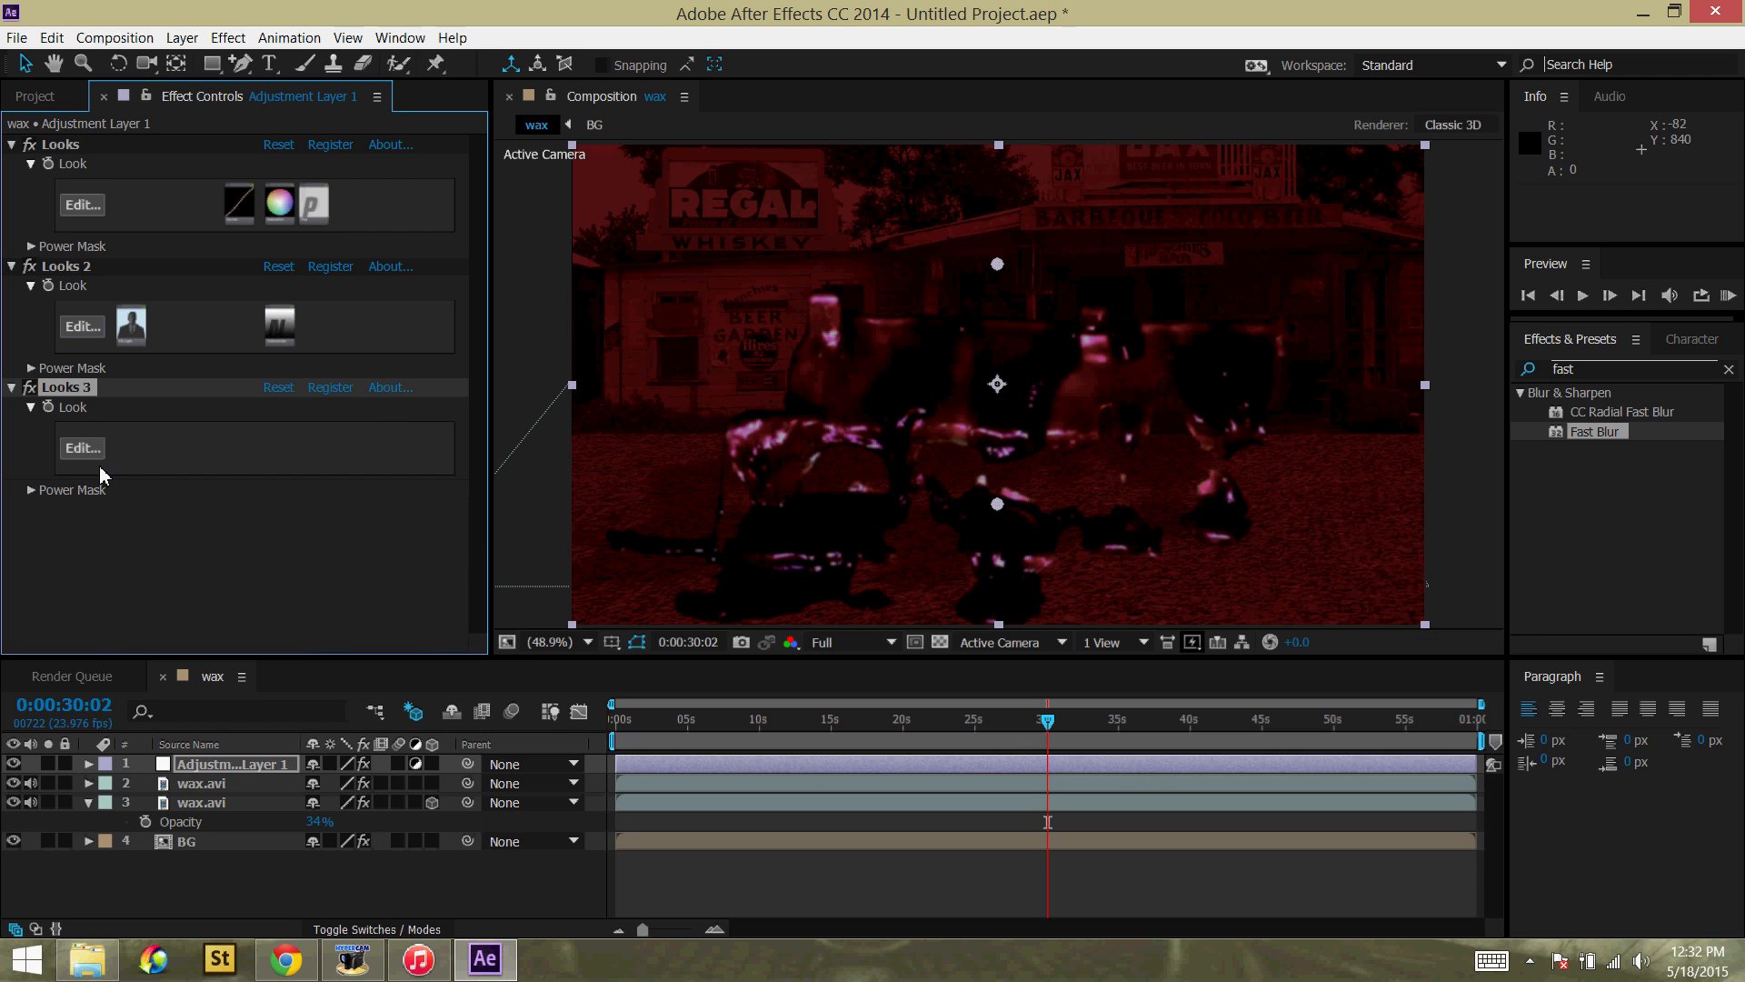
pyautogui.click(82, 447)
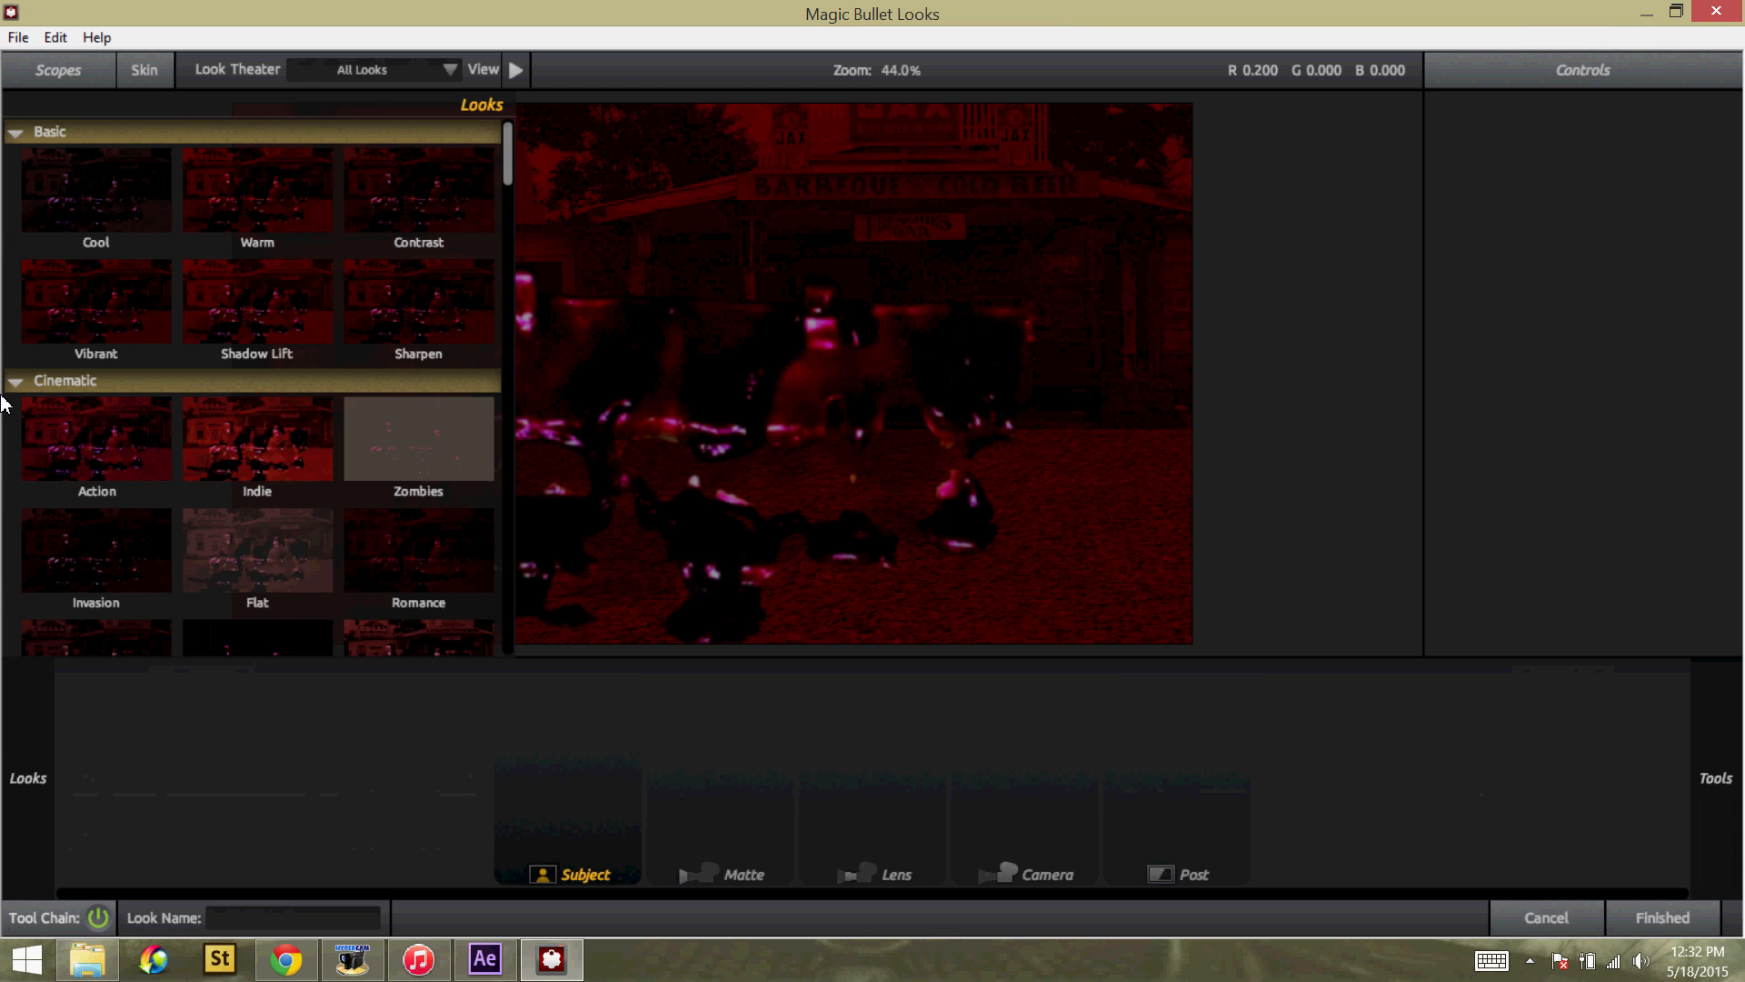
pyautogui.click(256, 436)
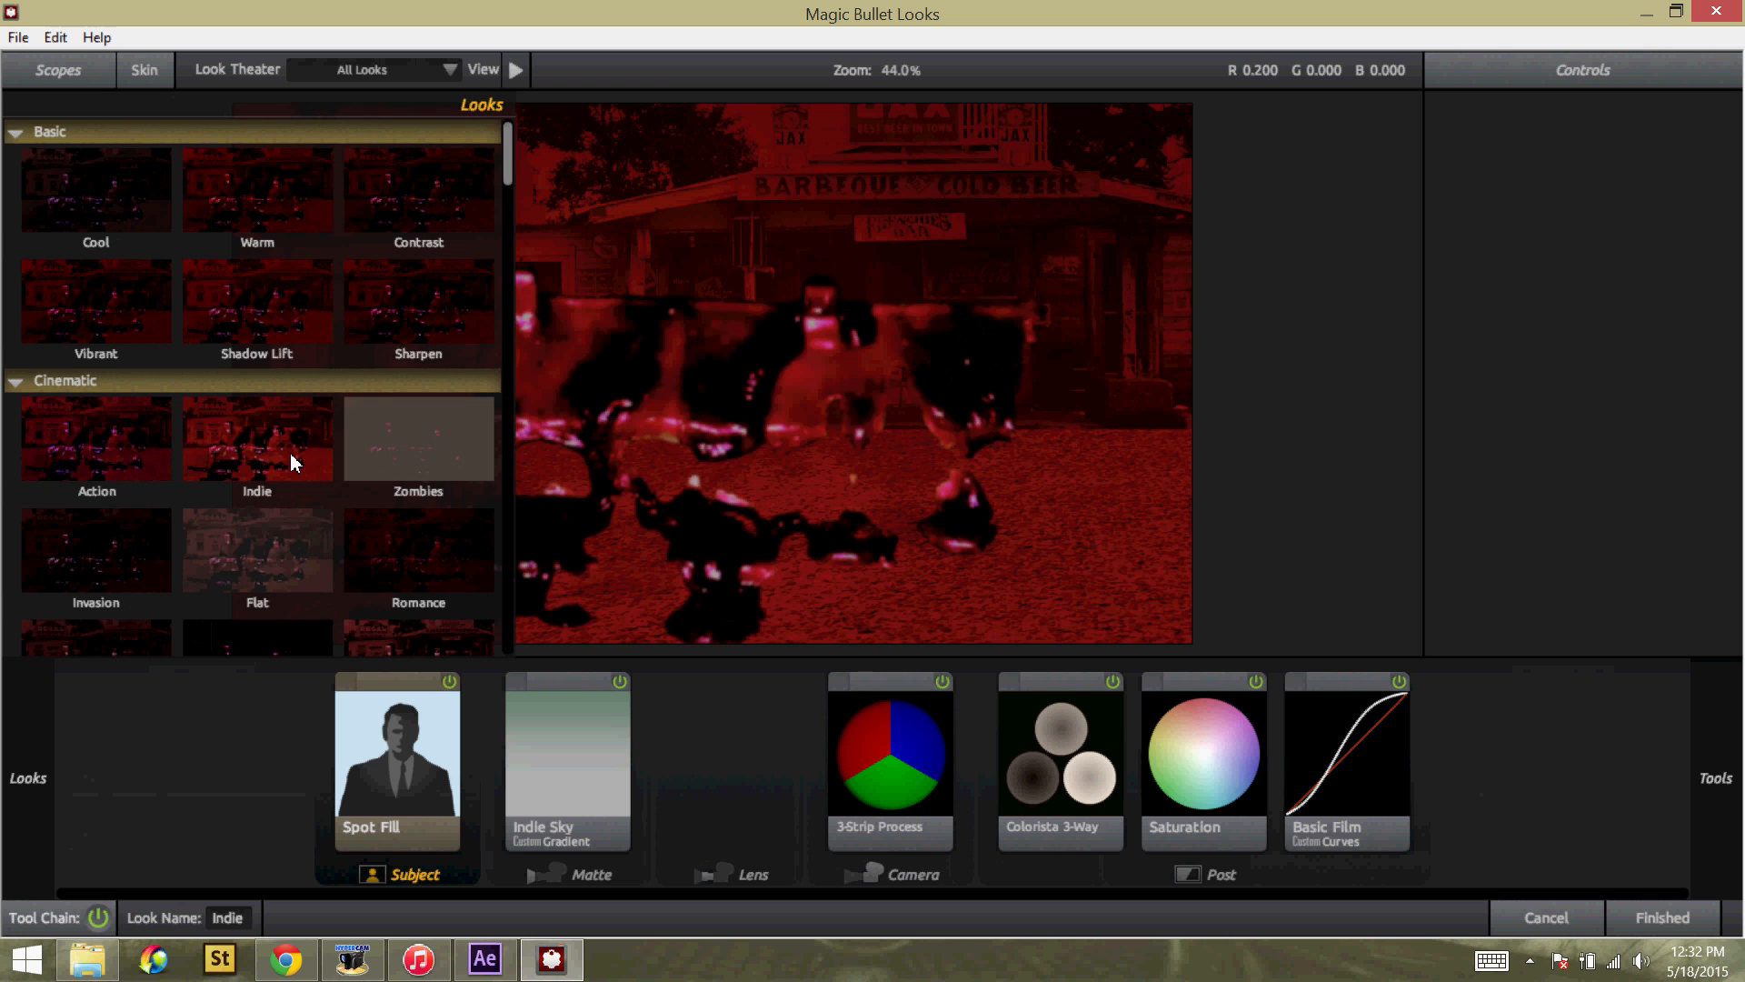
pyautogui.click(96, 439)
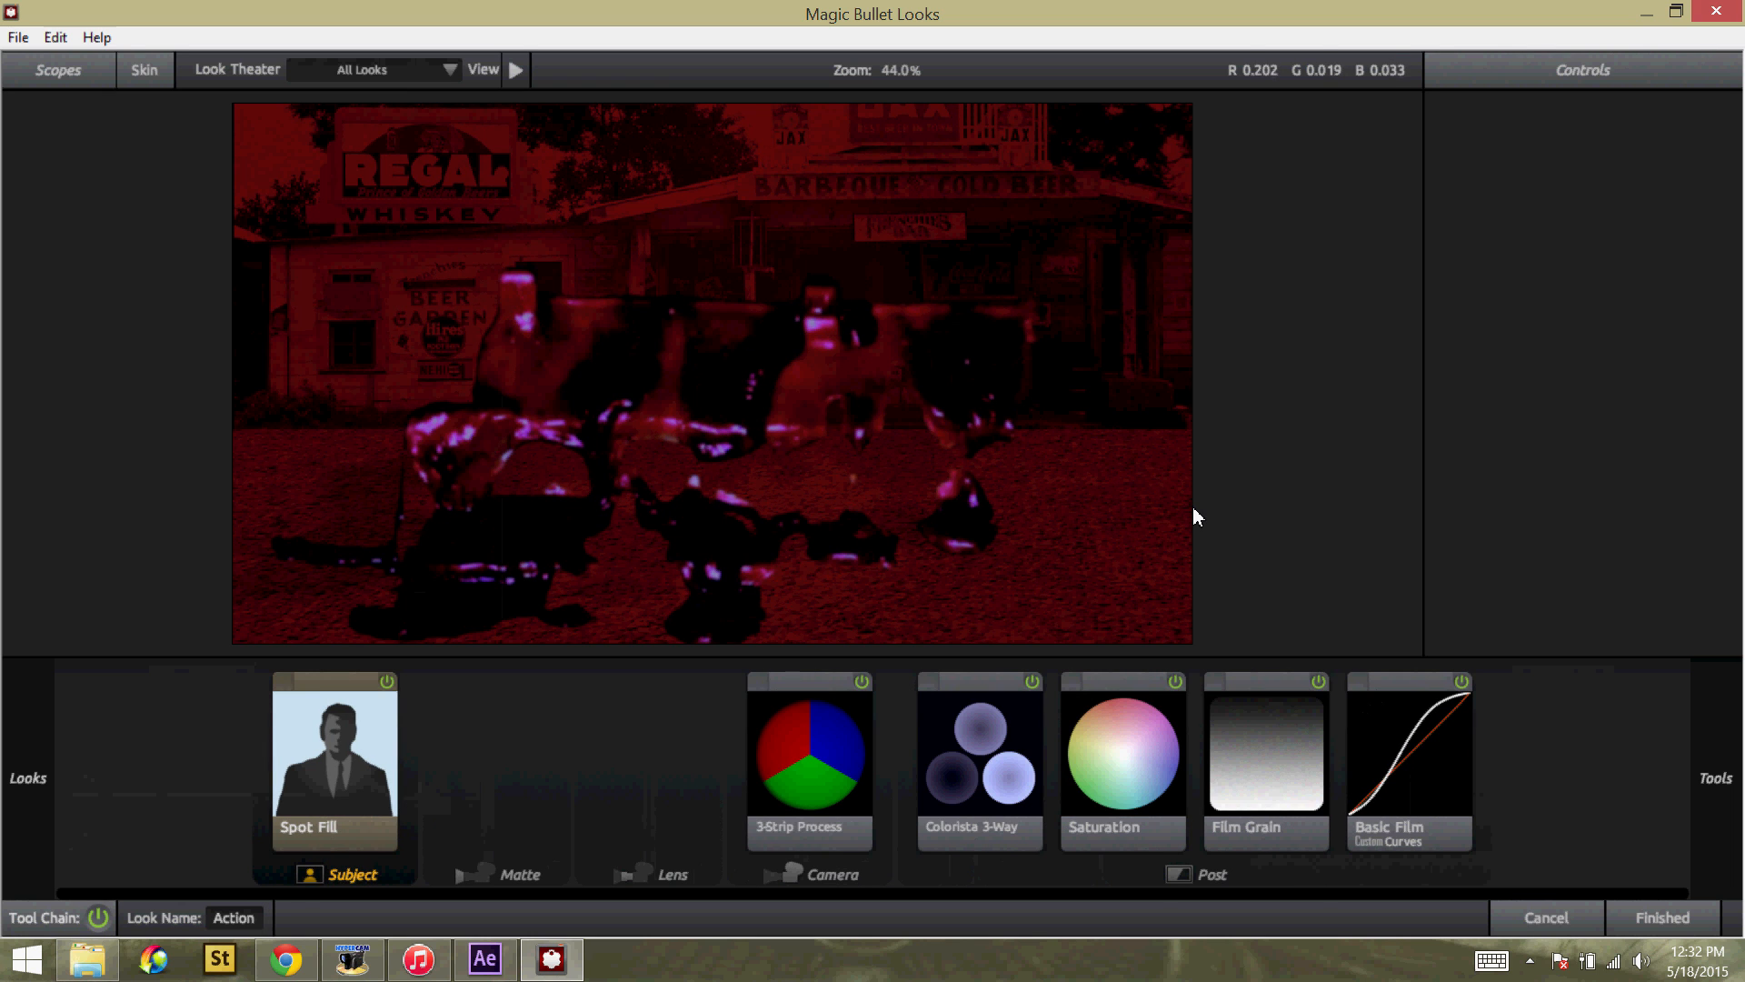
pyautogui.click(27, 778)
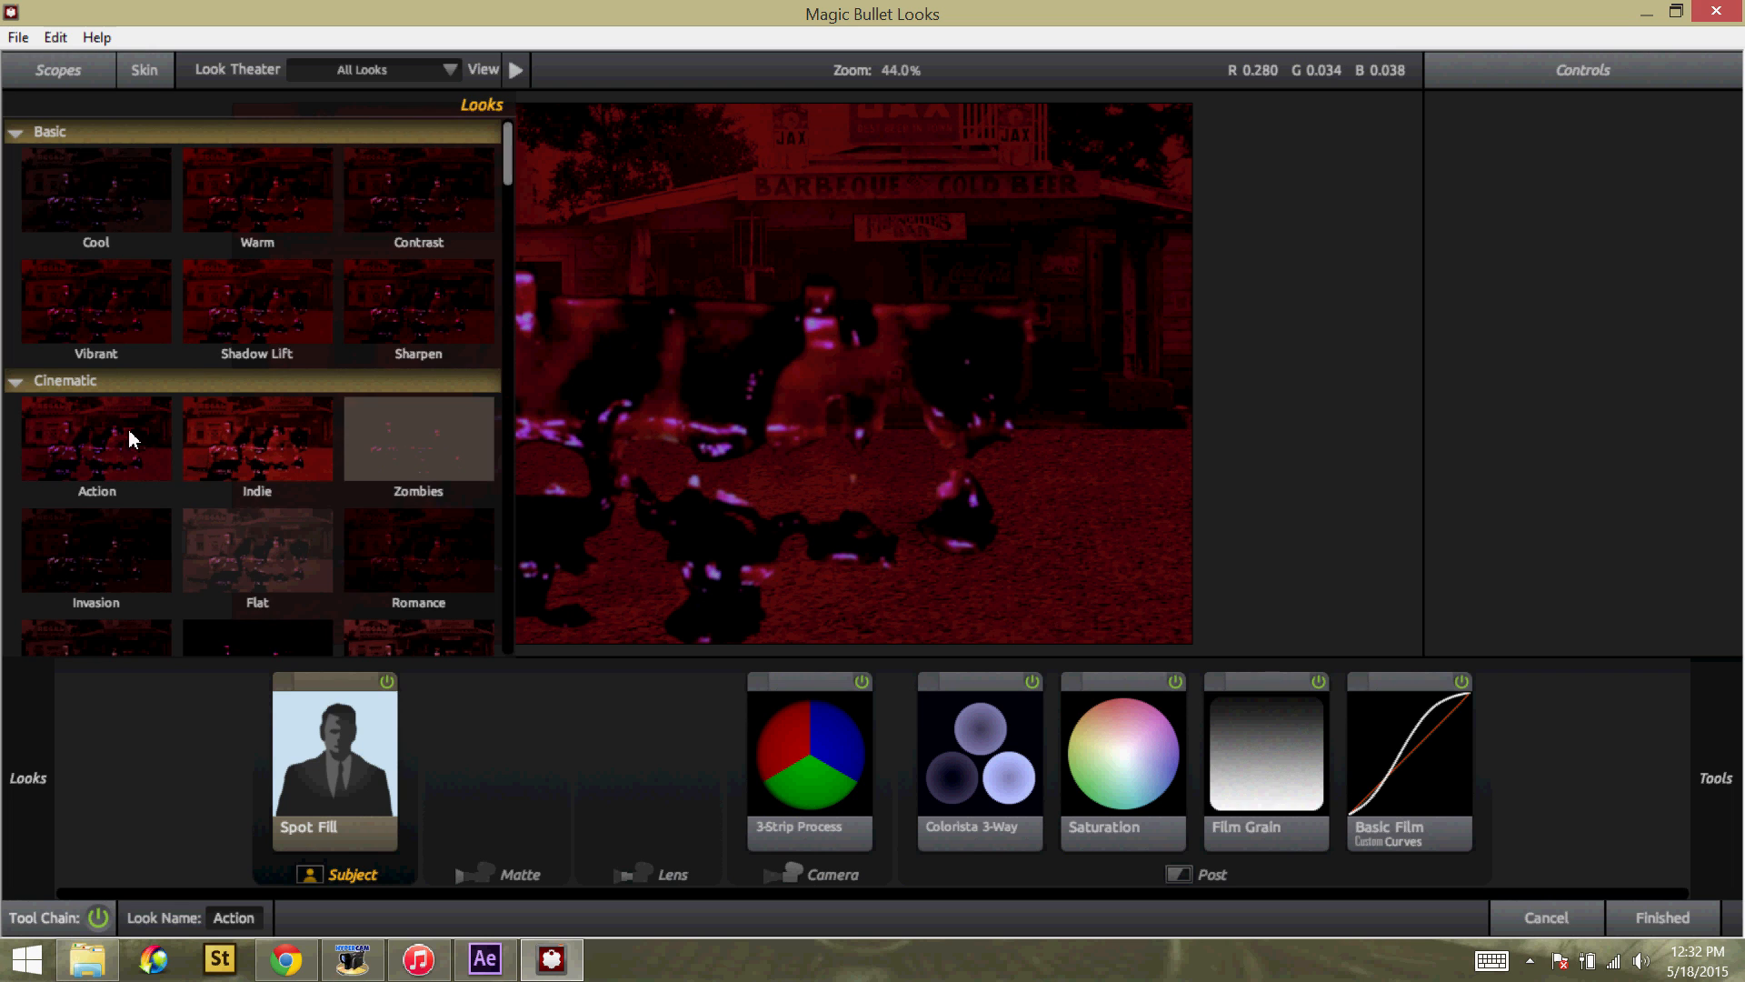
pyautogui.moveTo(131, 433)
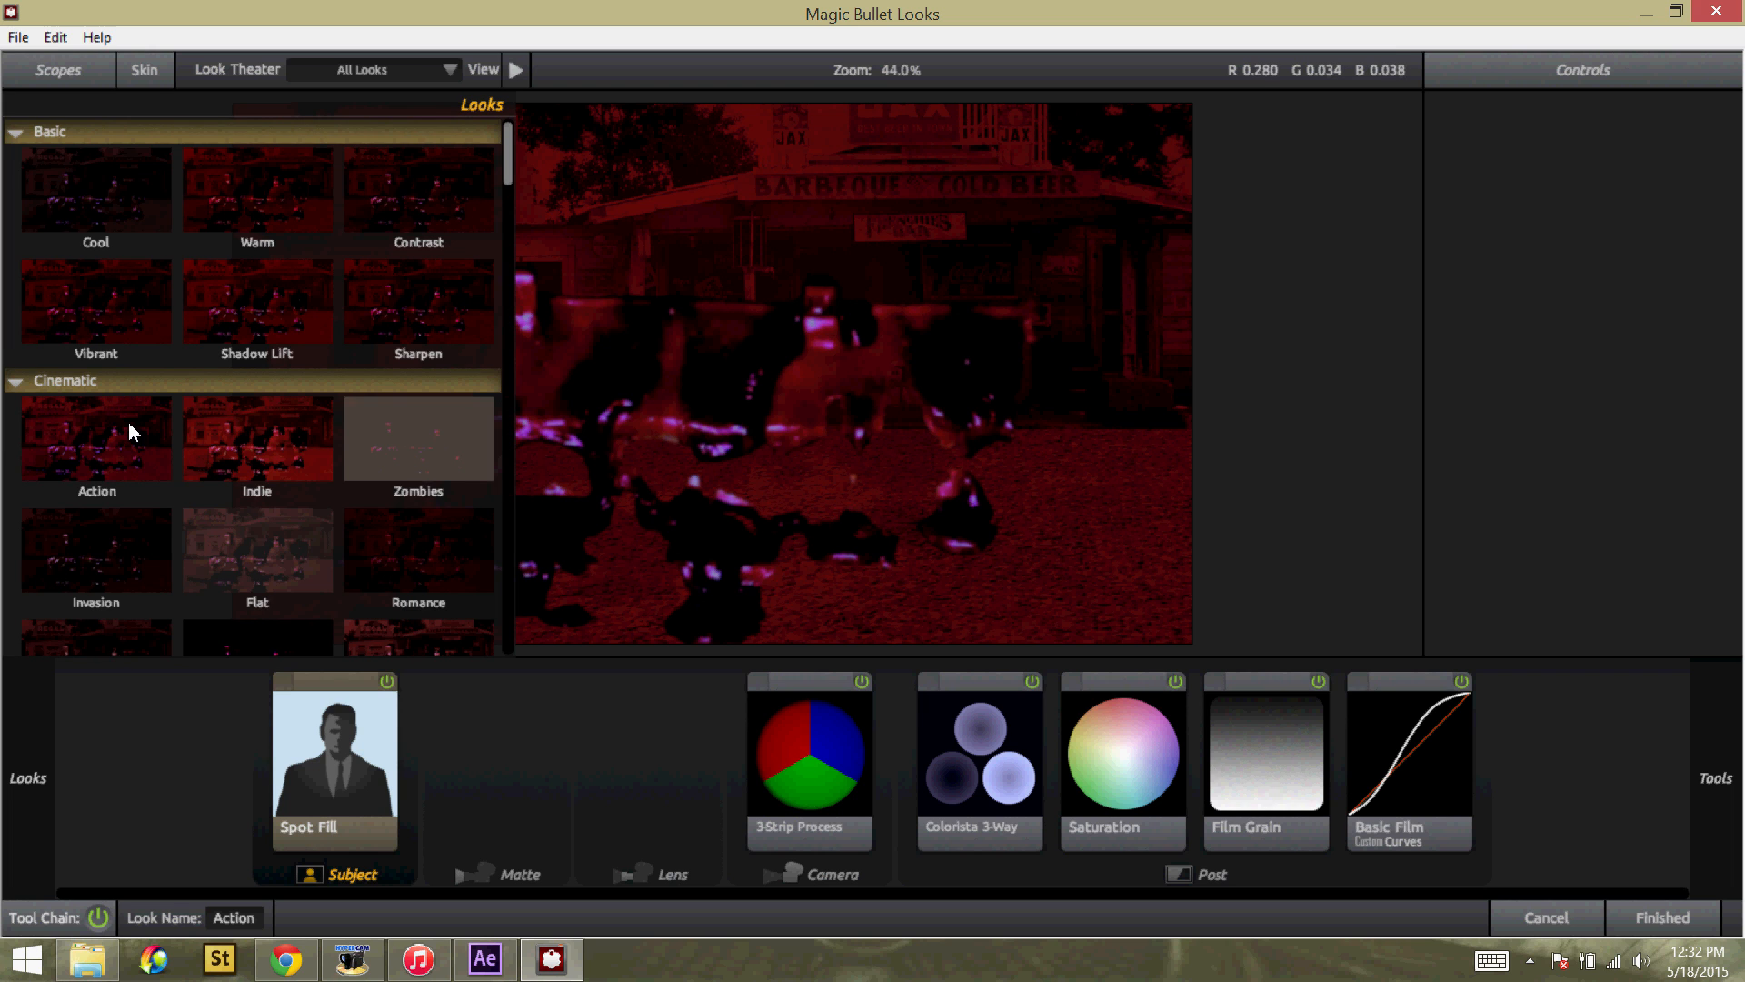
# Step: Preview Epic and Warm Haze, settle on Red Solo and finish back to the composition
pyautogui.scroll(-3)
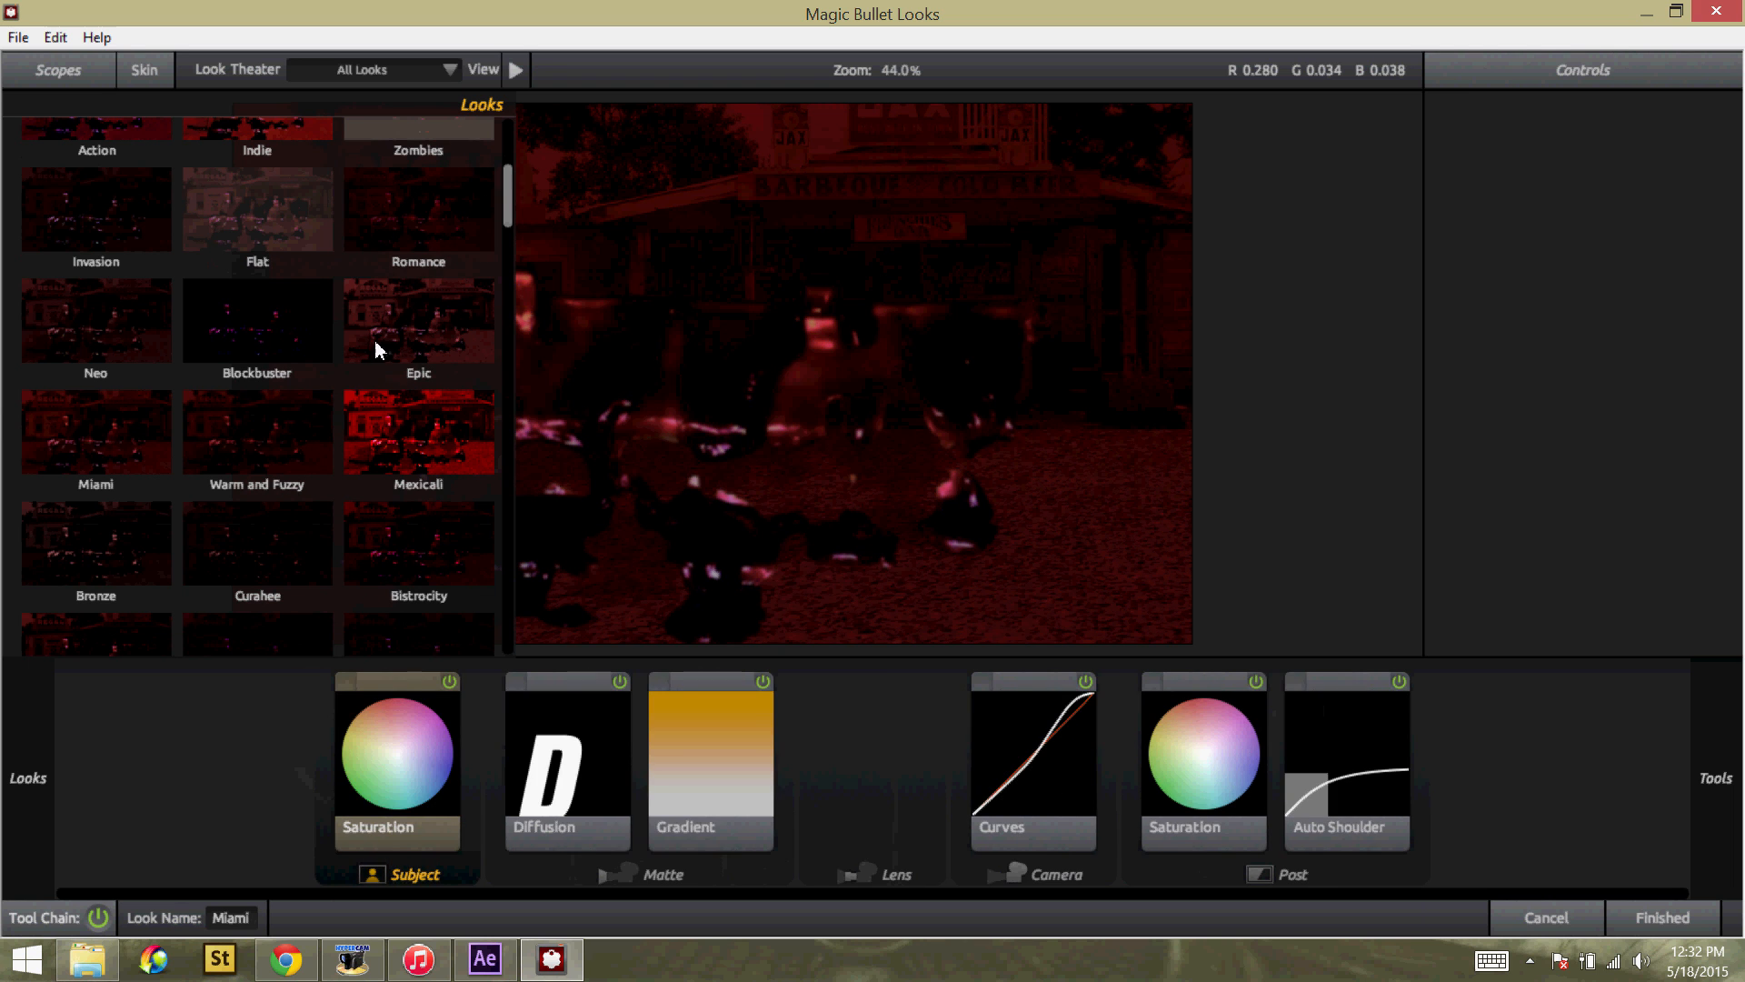
pyautogui.click(418, 323)
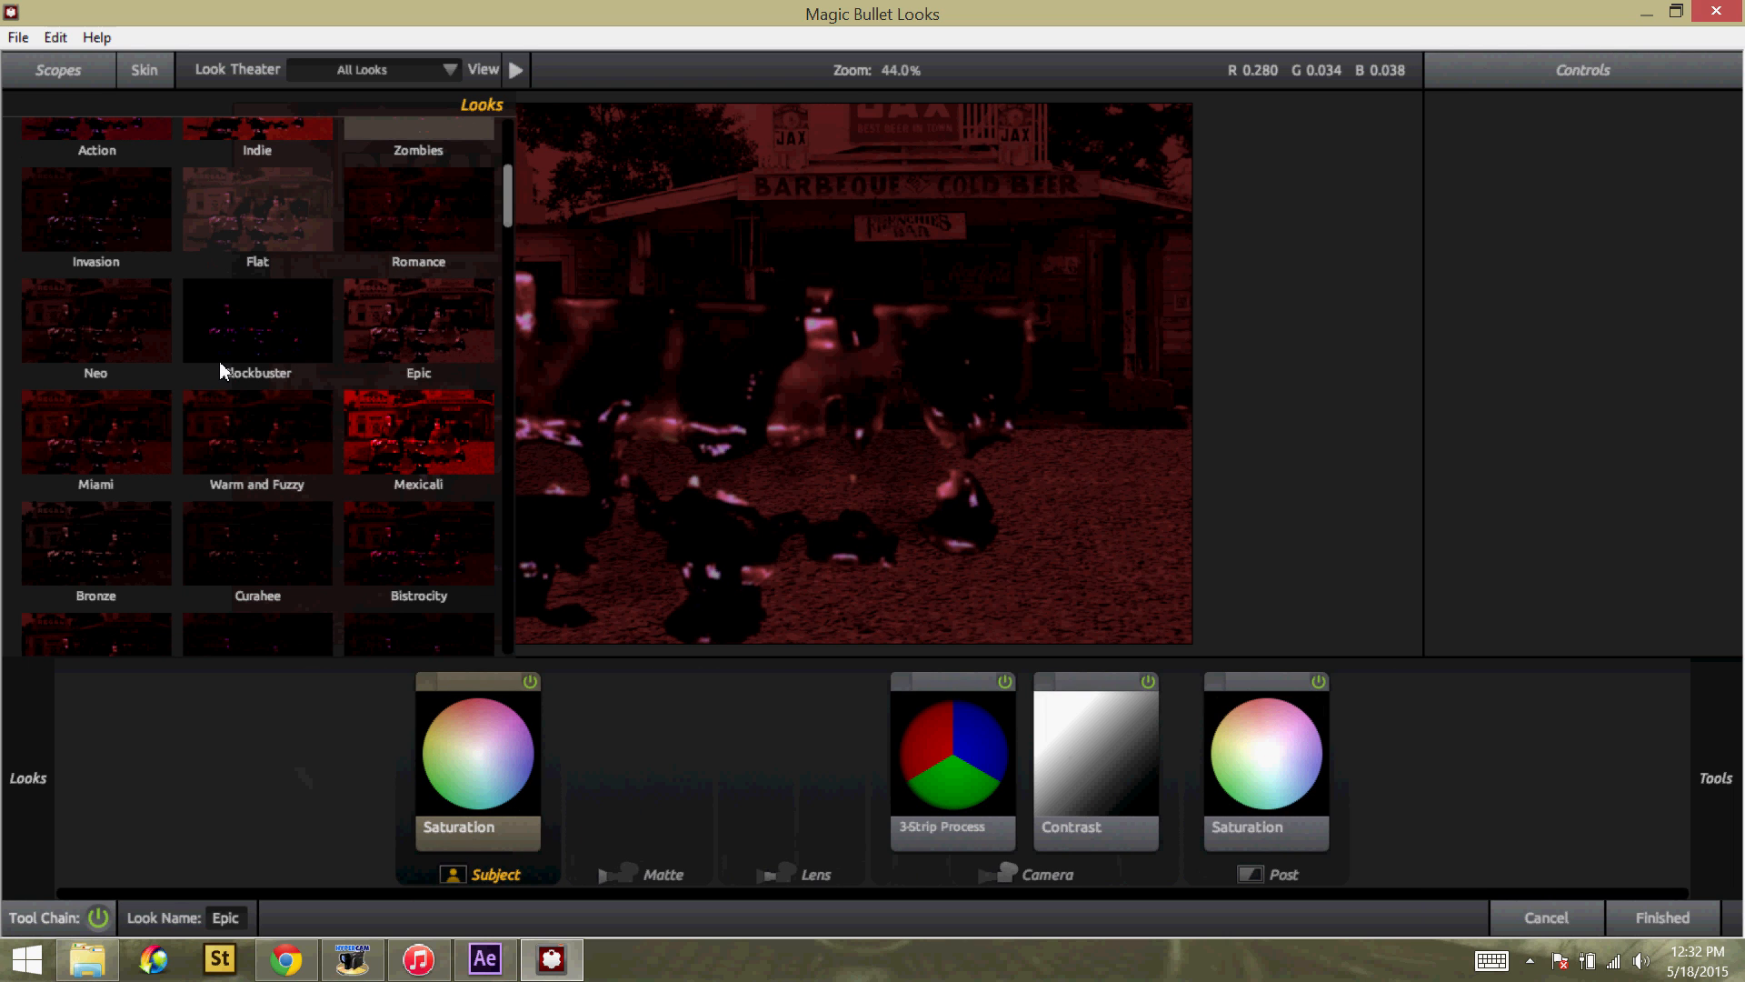
pyautogui.scroll(-3)
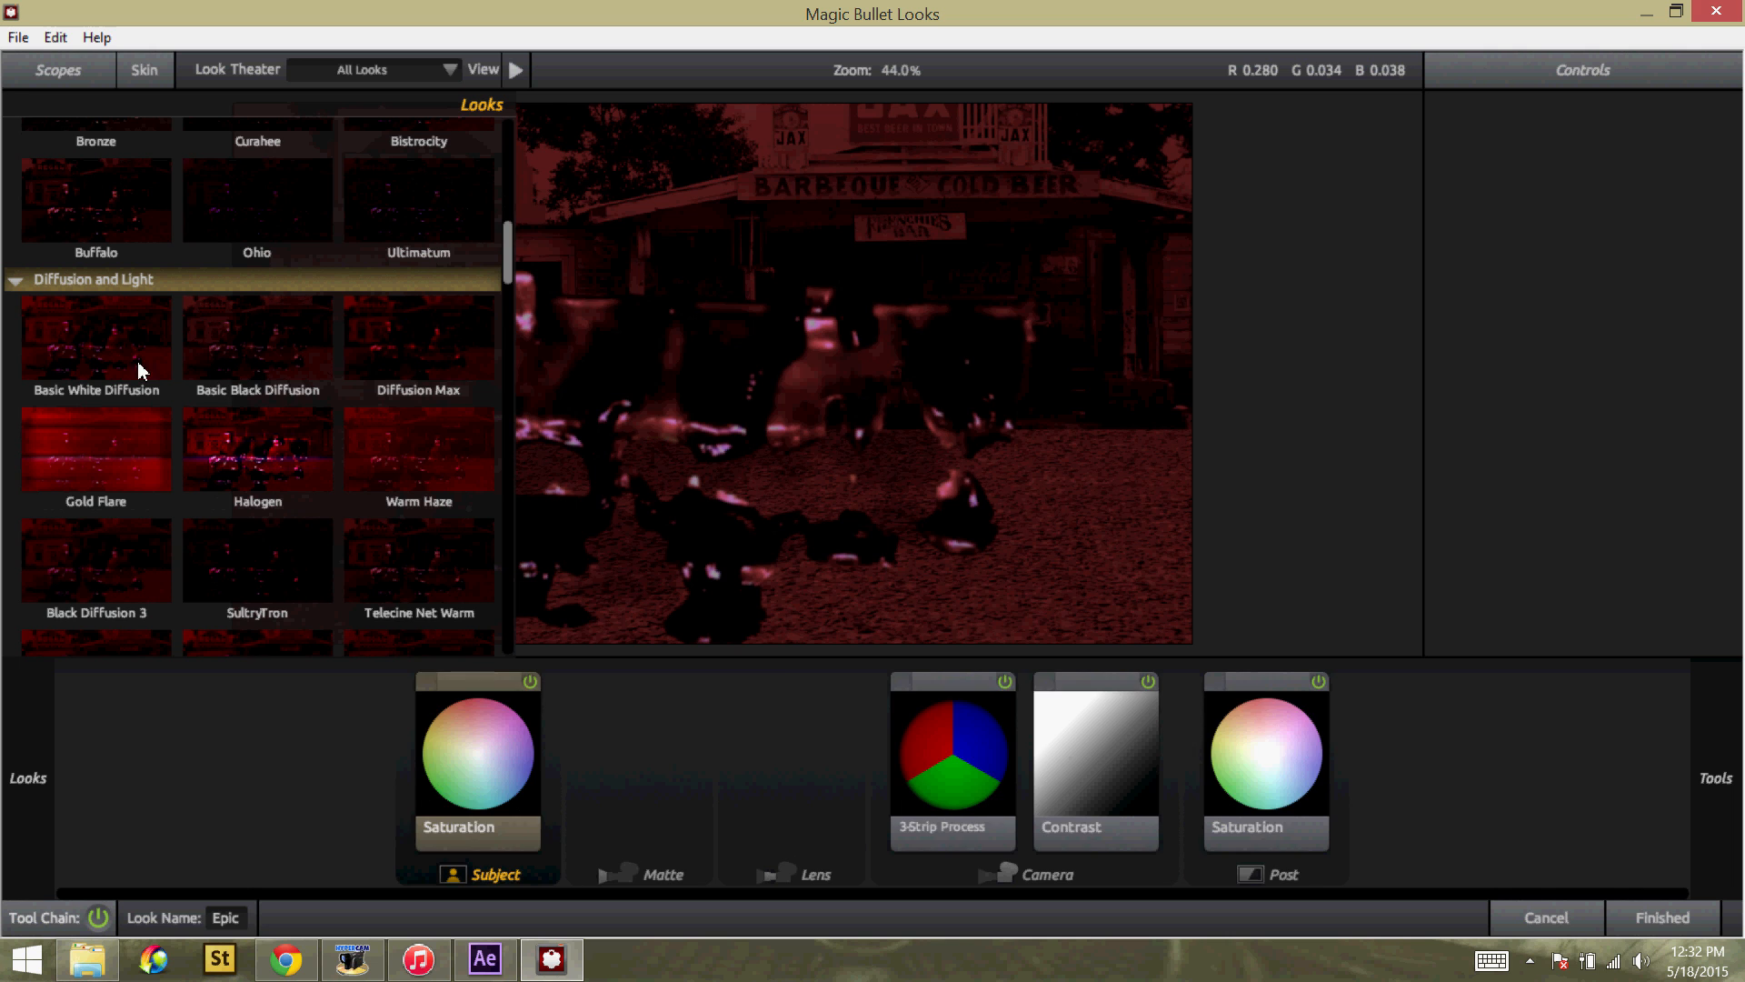
pyautogui.click(97, 451)
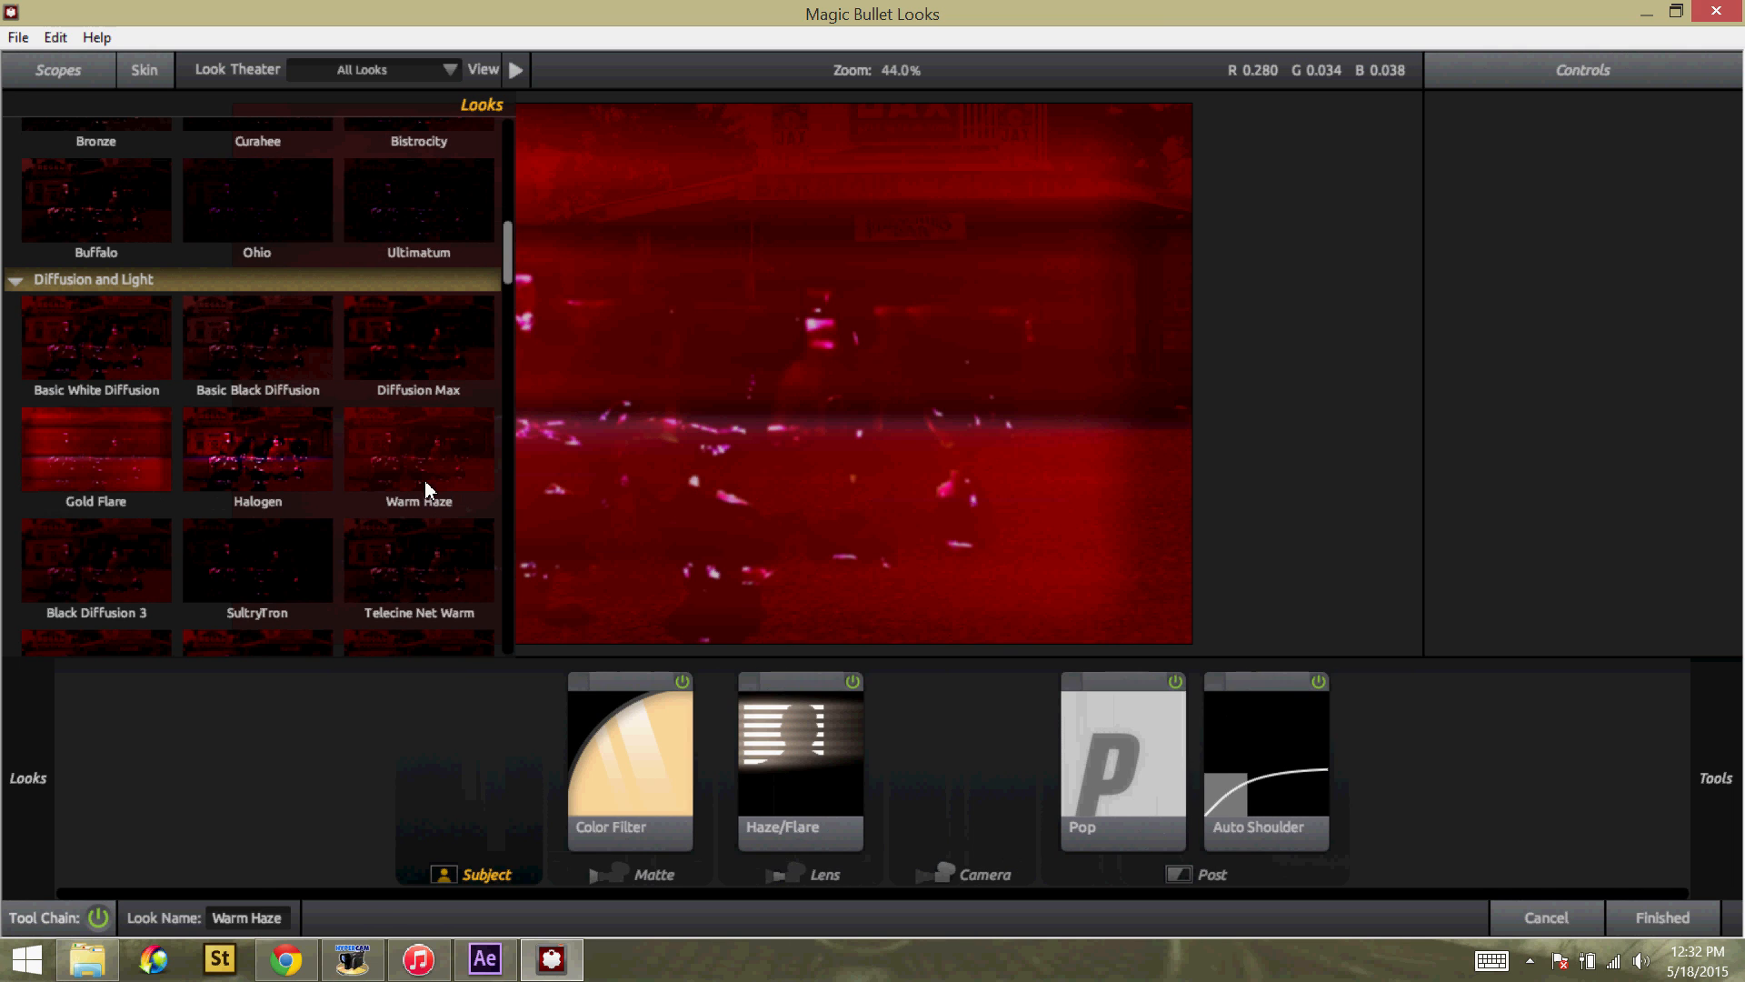
pyautogui.click(256, 489)
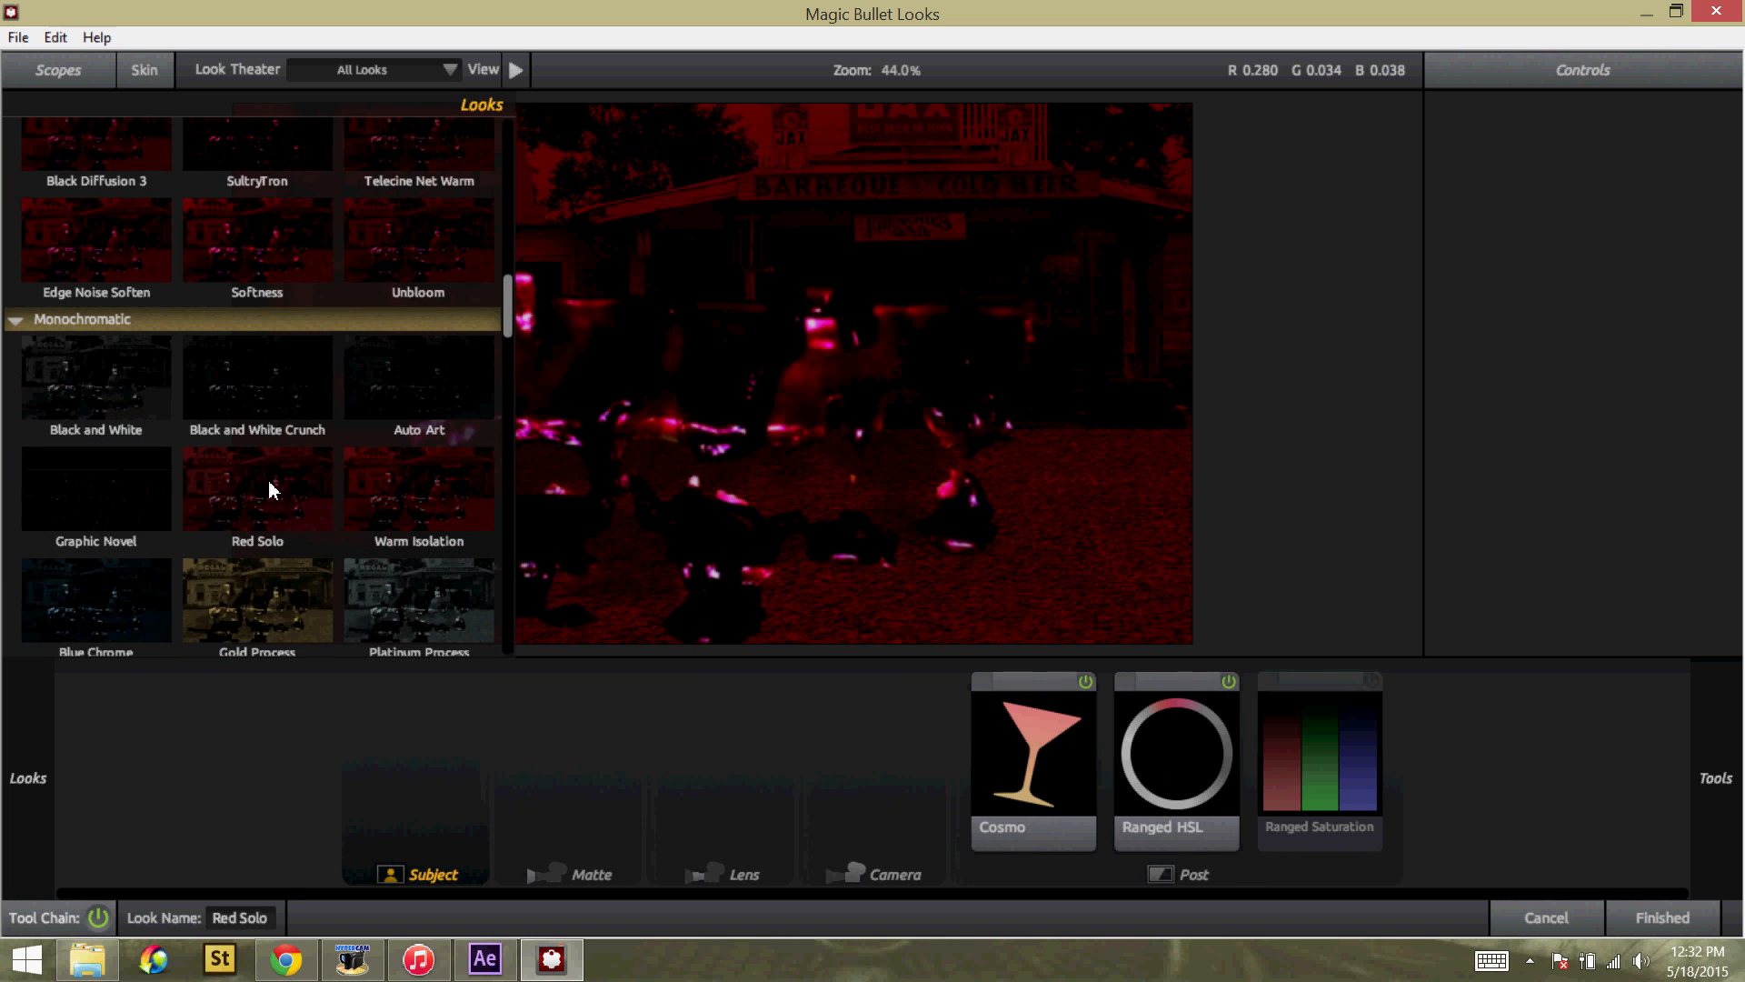
pyautogui.click(1659, 916)
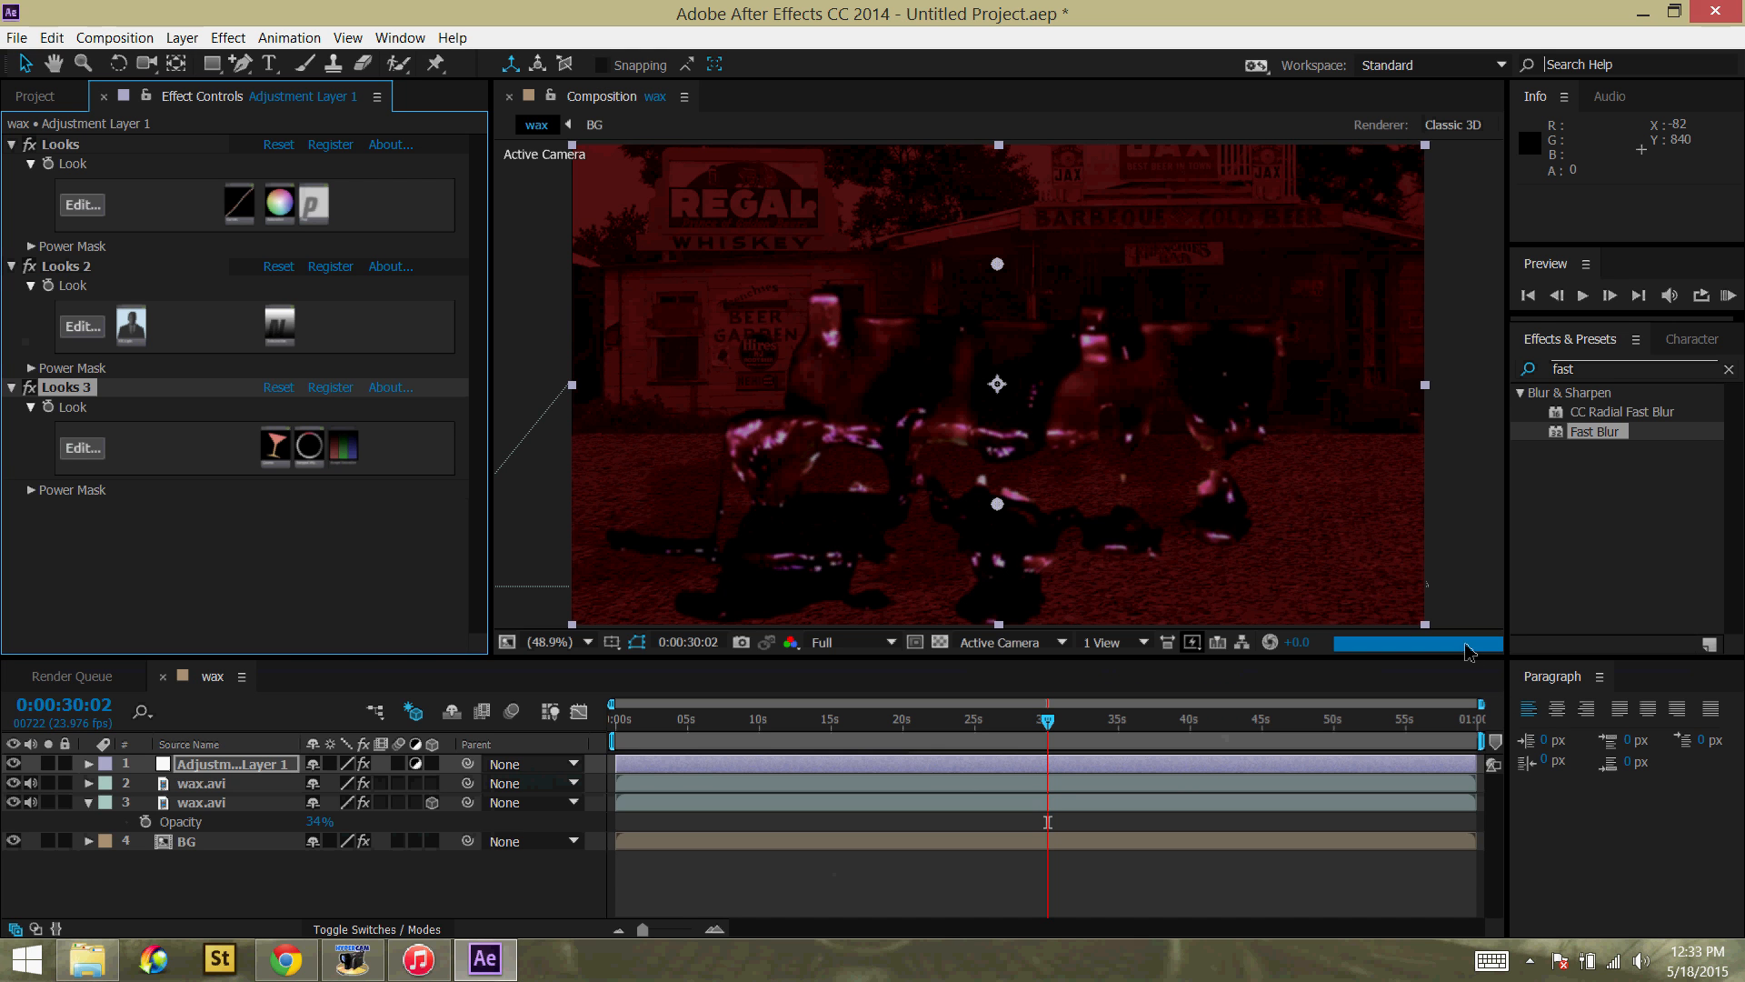
# Step: Apply a Levels correction to Adjustment Layer 1, then queue the composition in Media Encoder
pyautogui.click(227, 36)
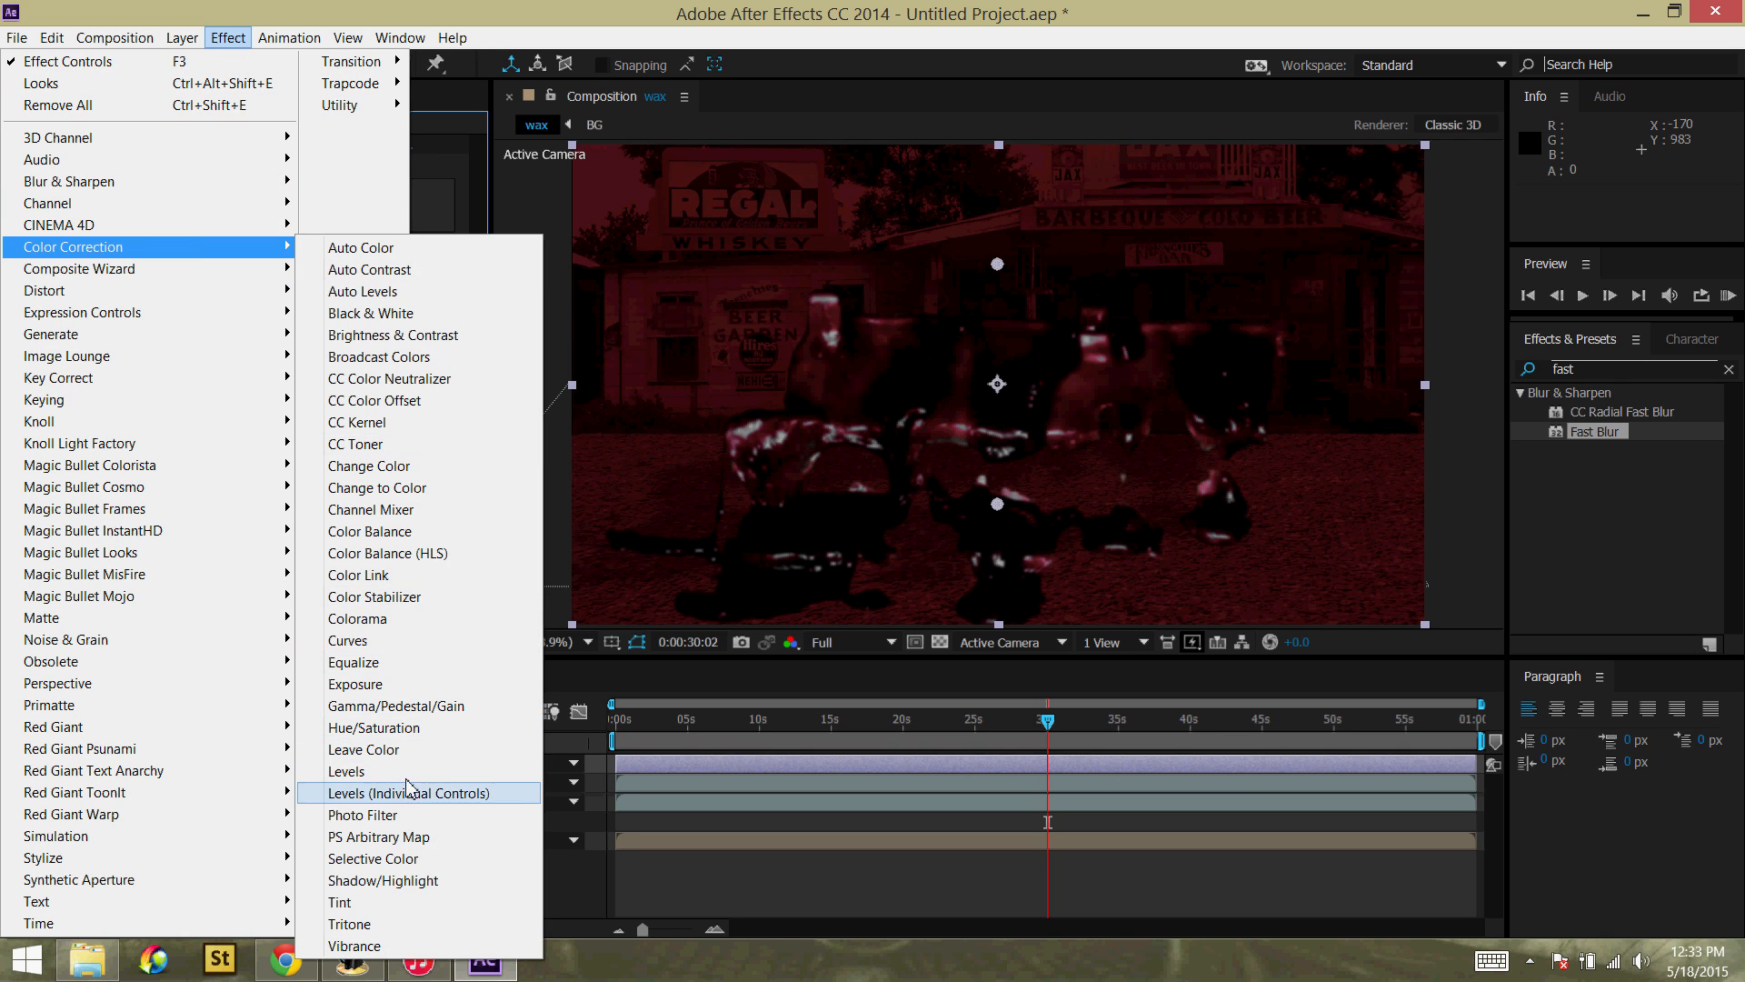
pyautogui.click(345, 771)
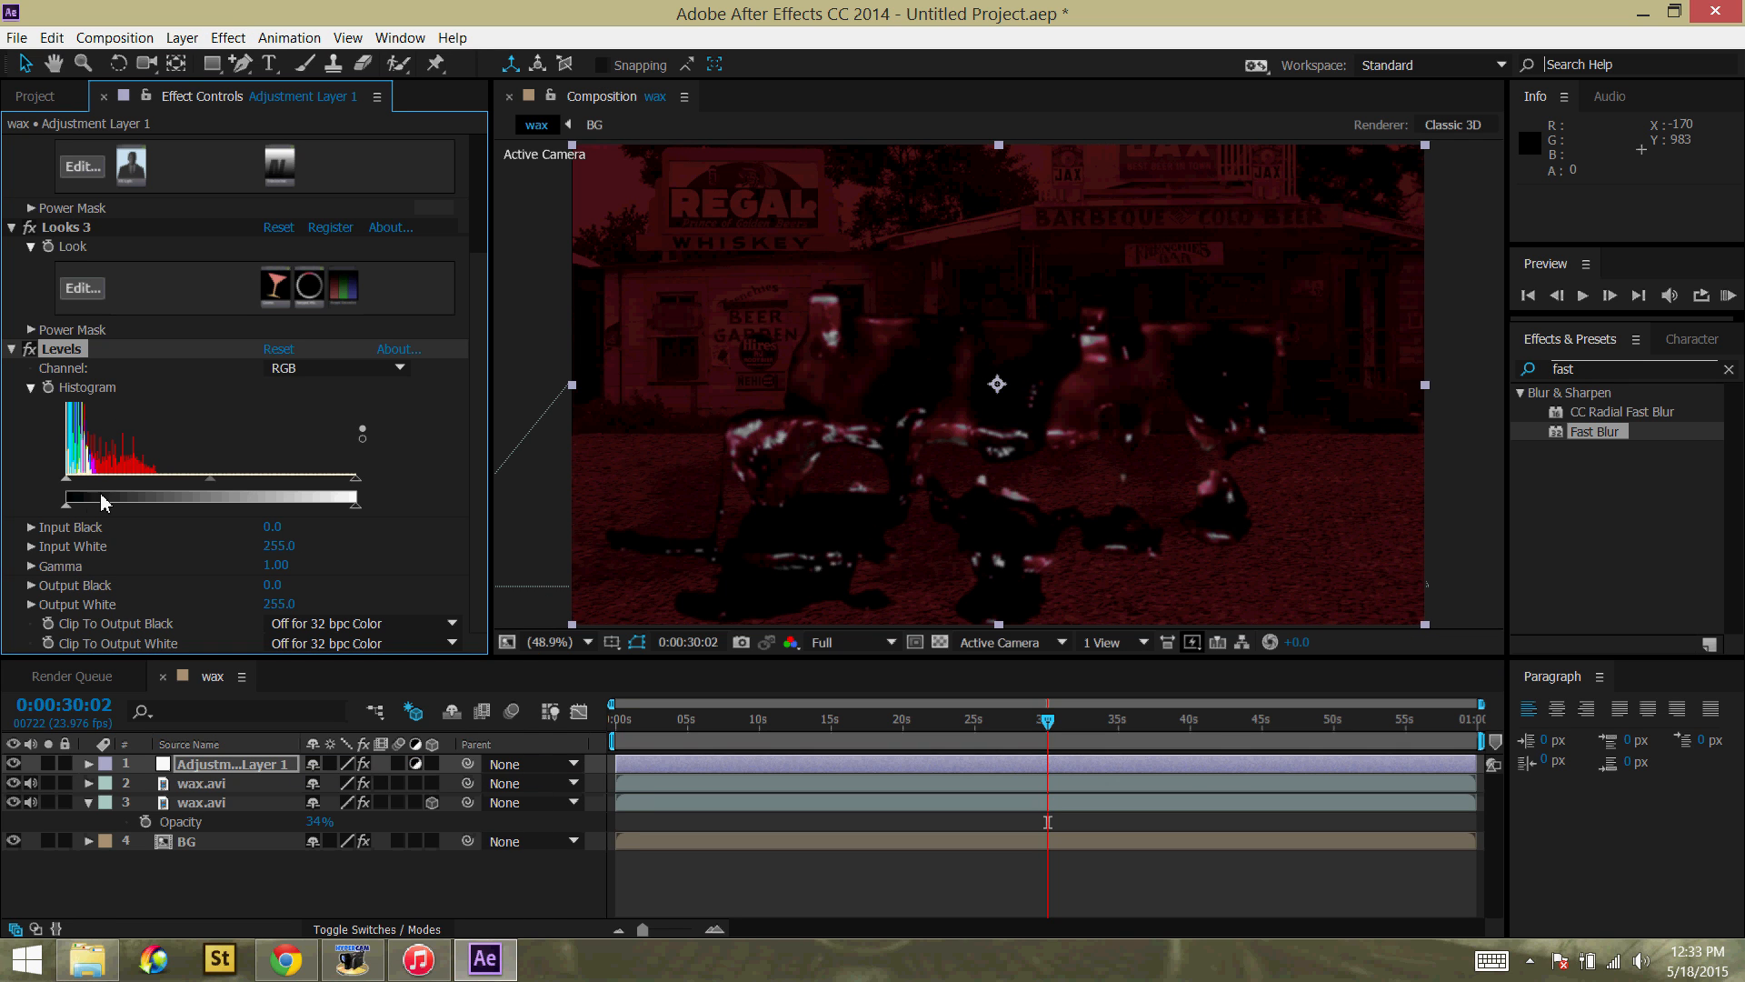
pyautogui.moveTo(37, 487)
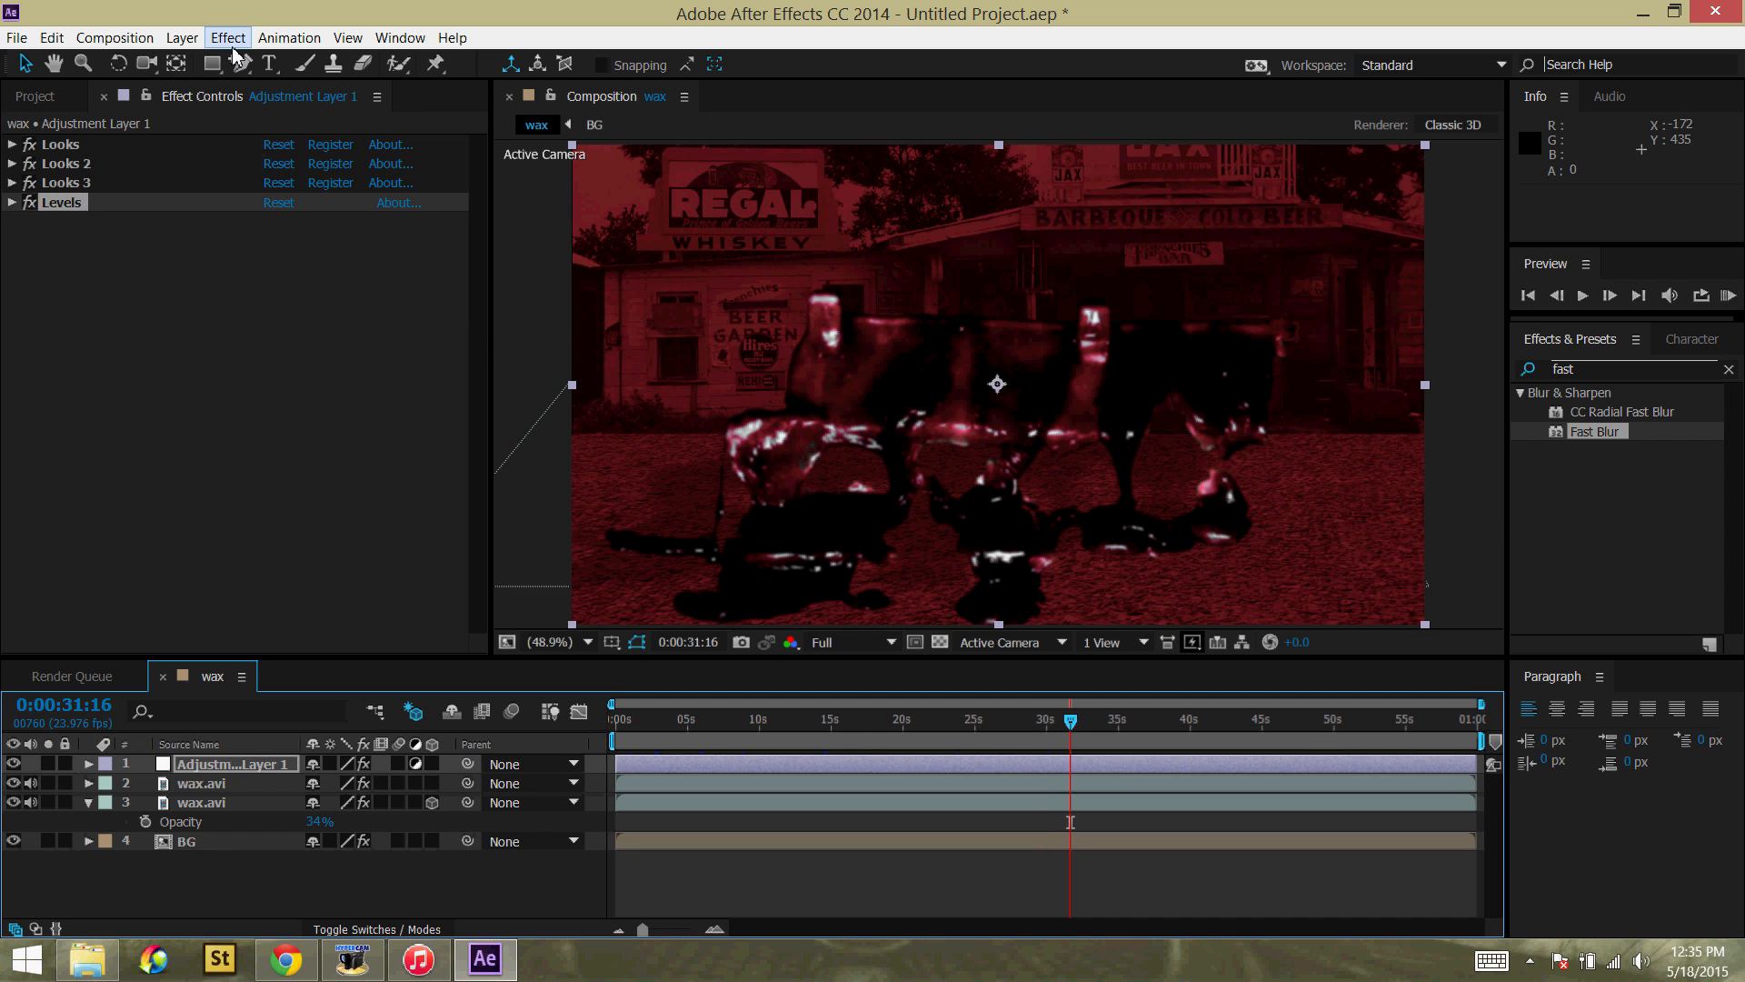
pyautogui.click(113, 36)
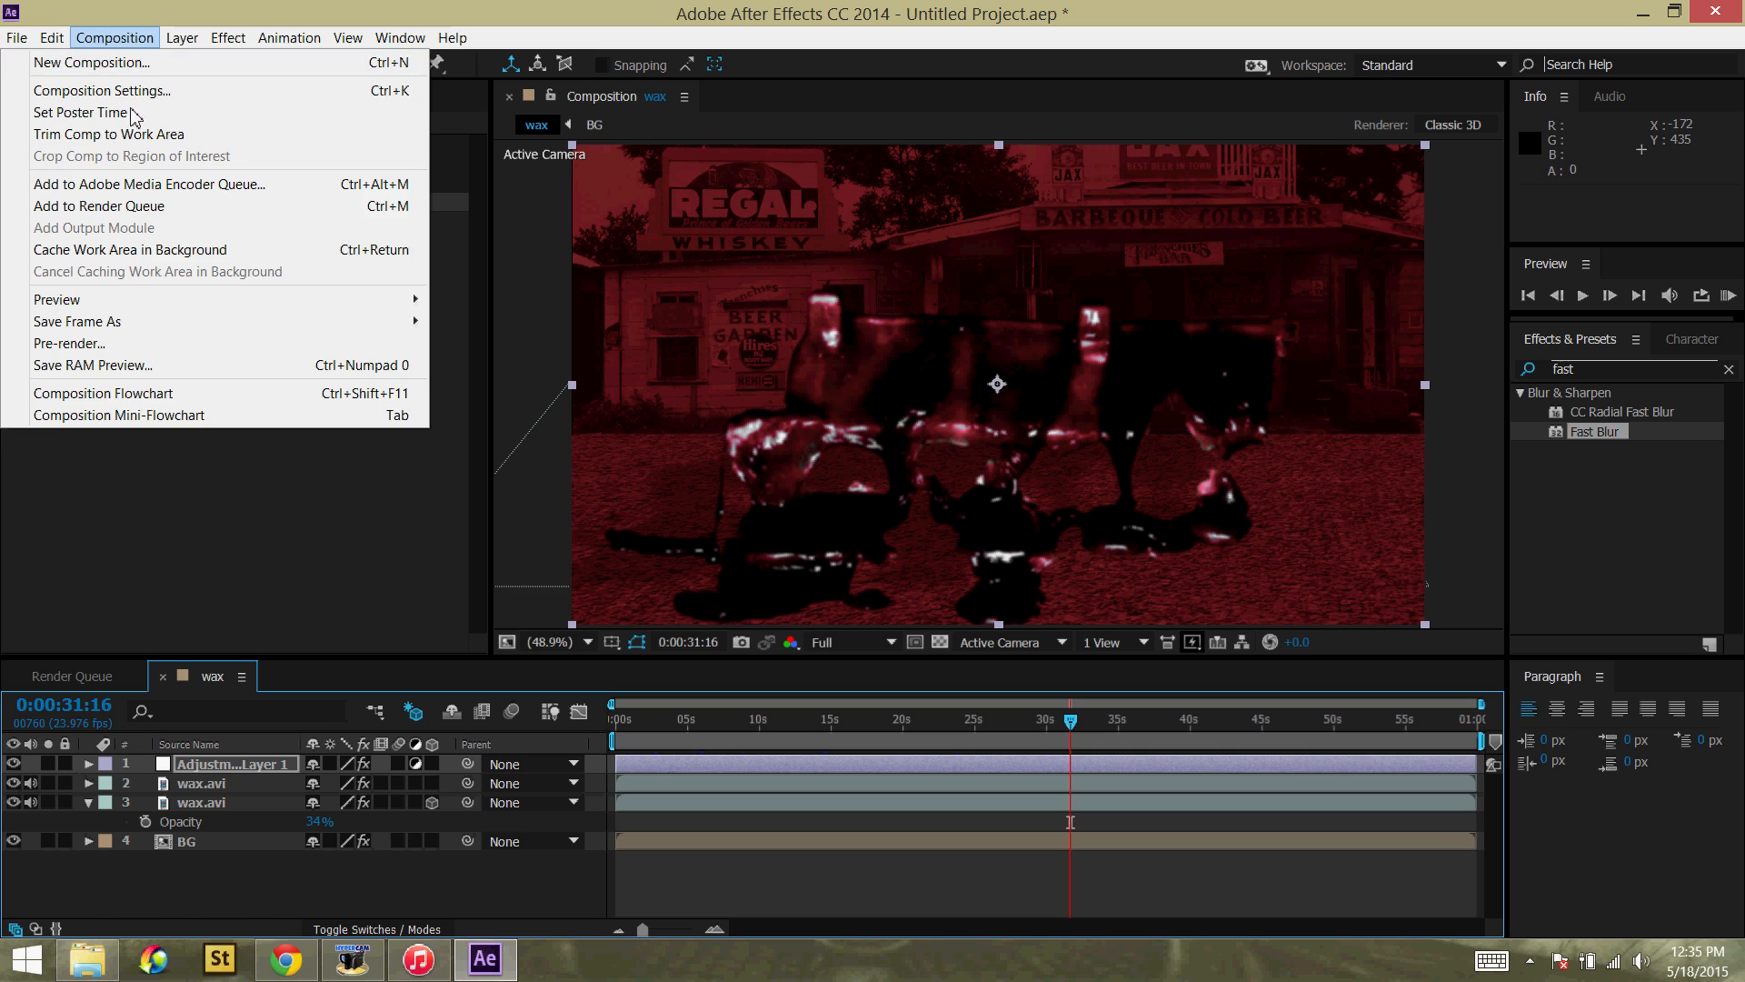
pyautogui.click(802, 376)
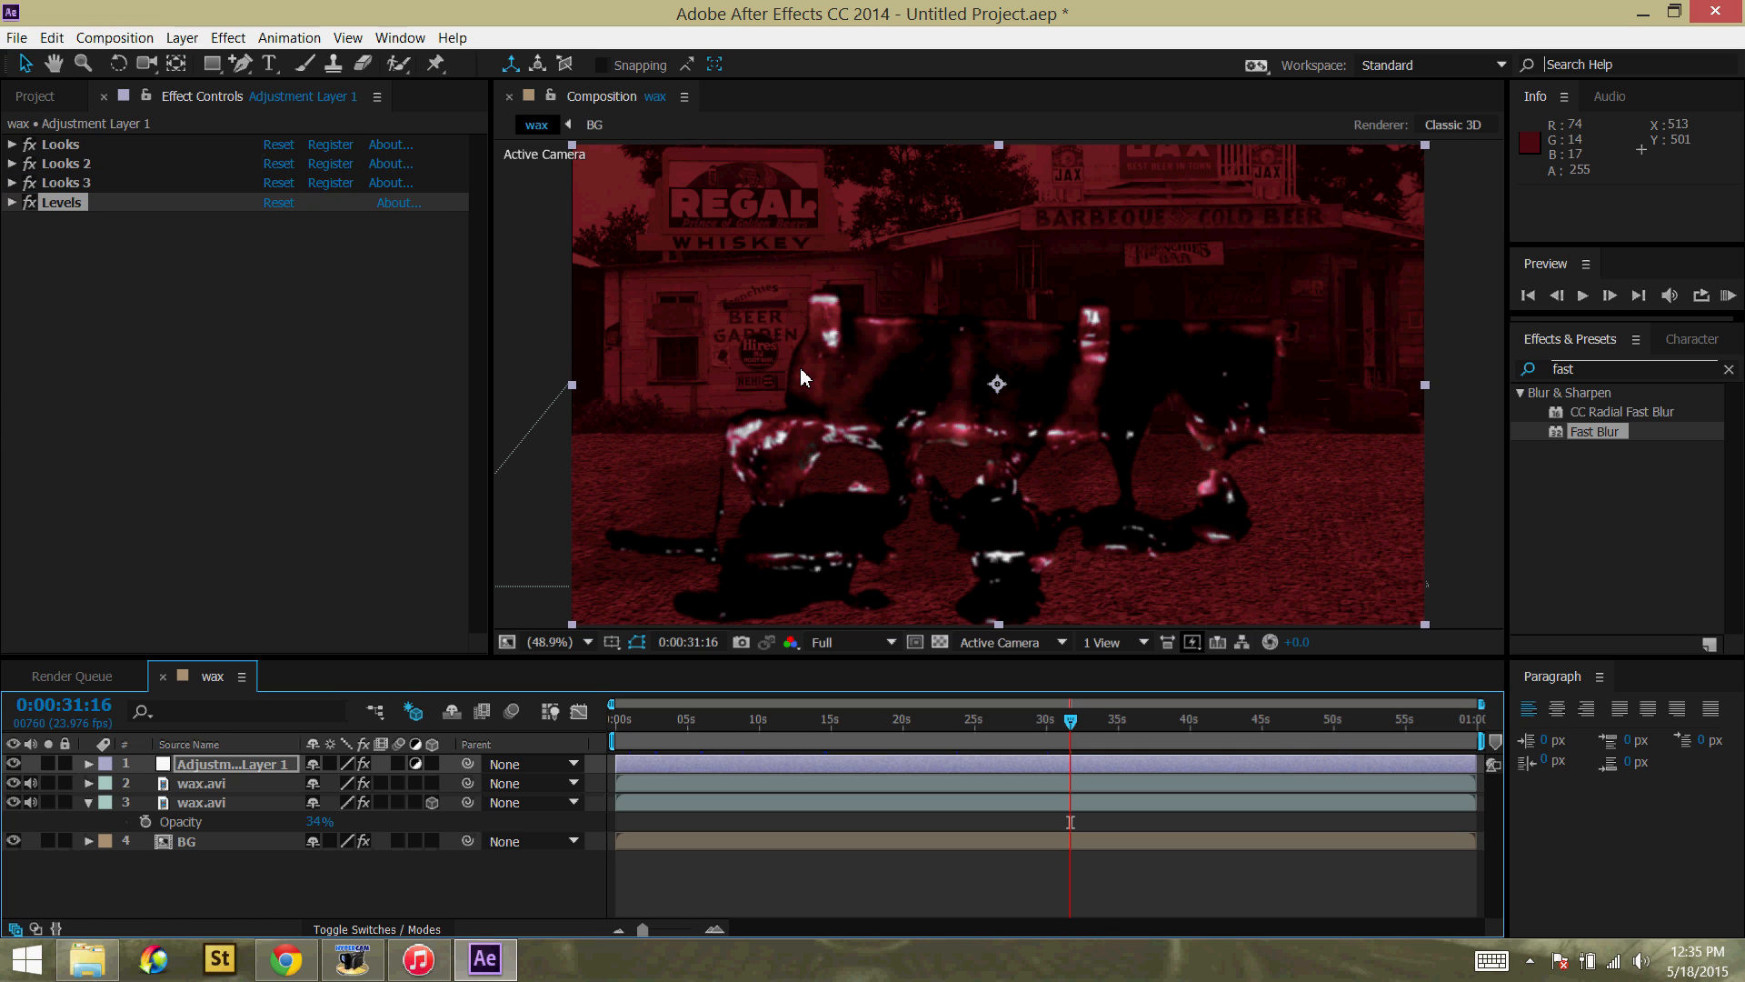
pyautogui.moveTo(656, 427)
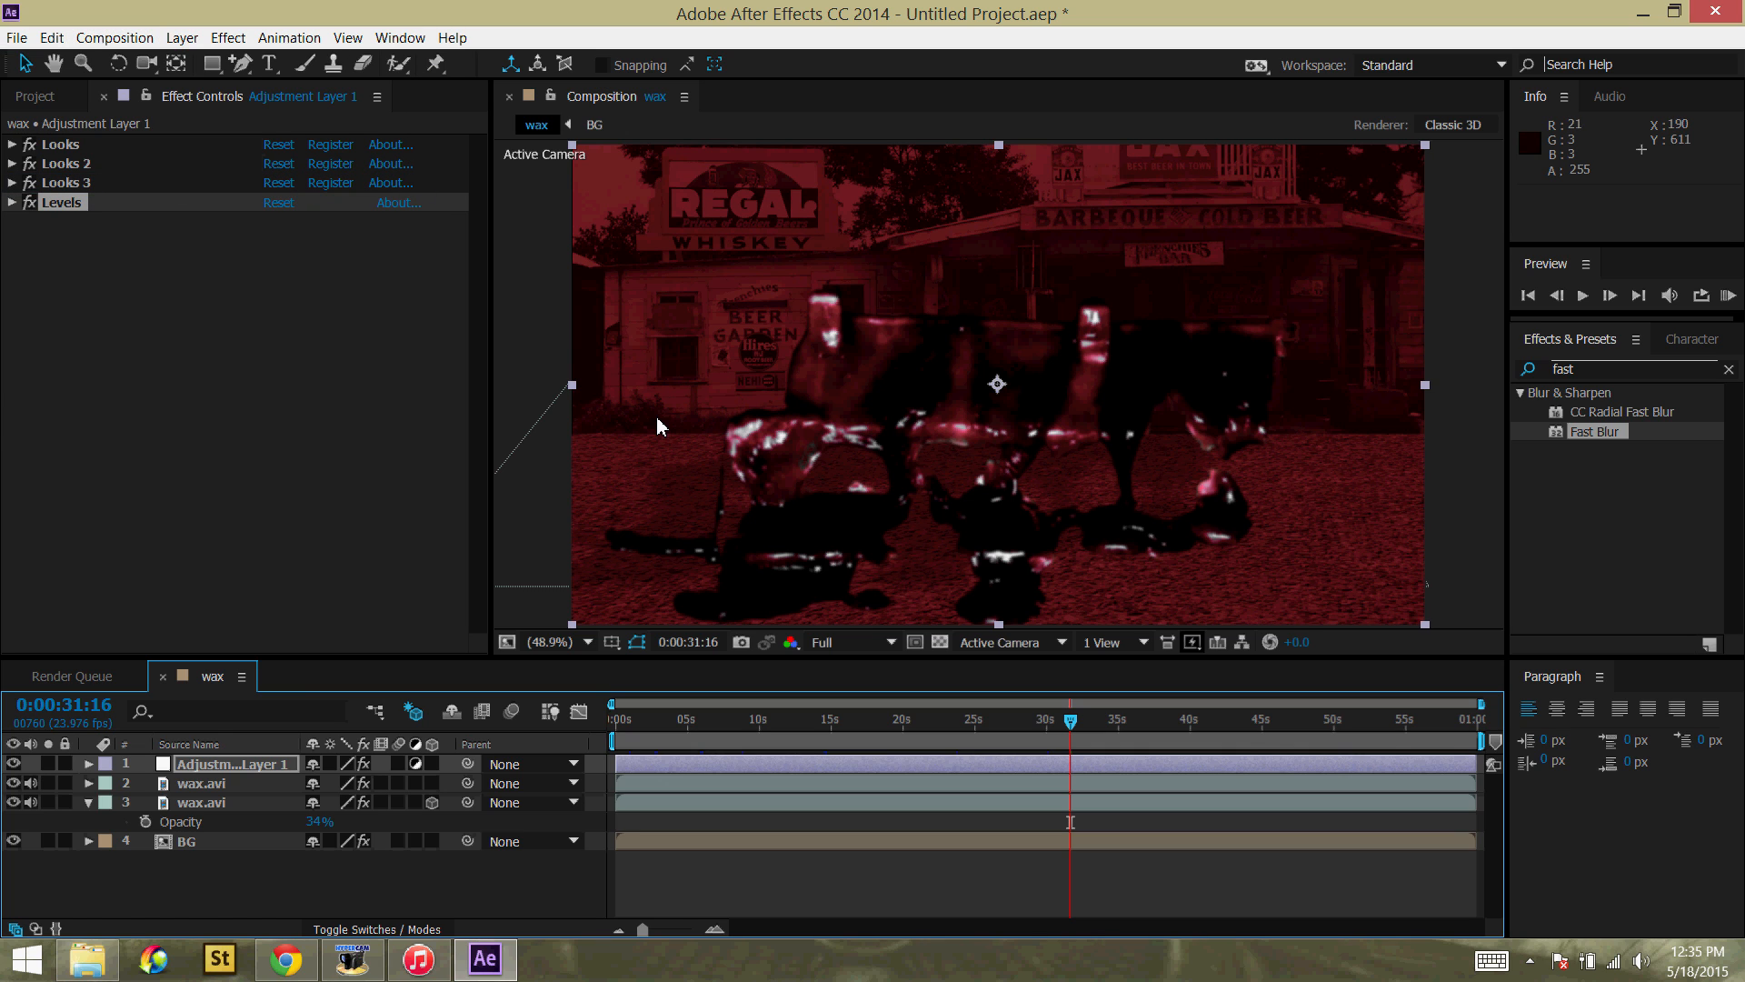
pyautogui.moveTo(1462, 487)
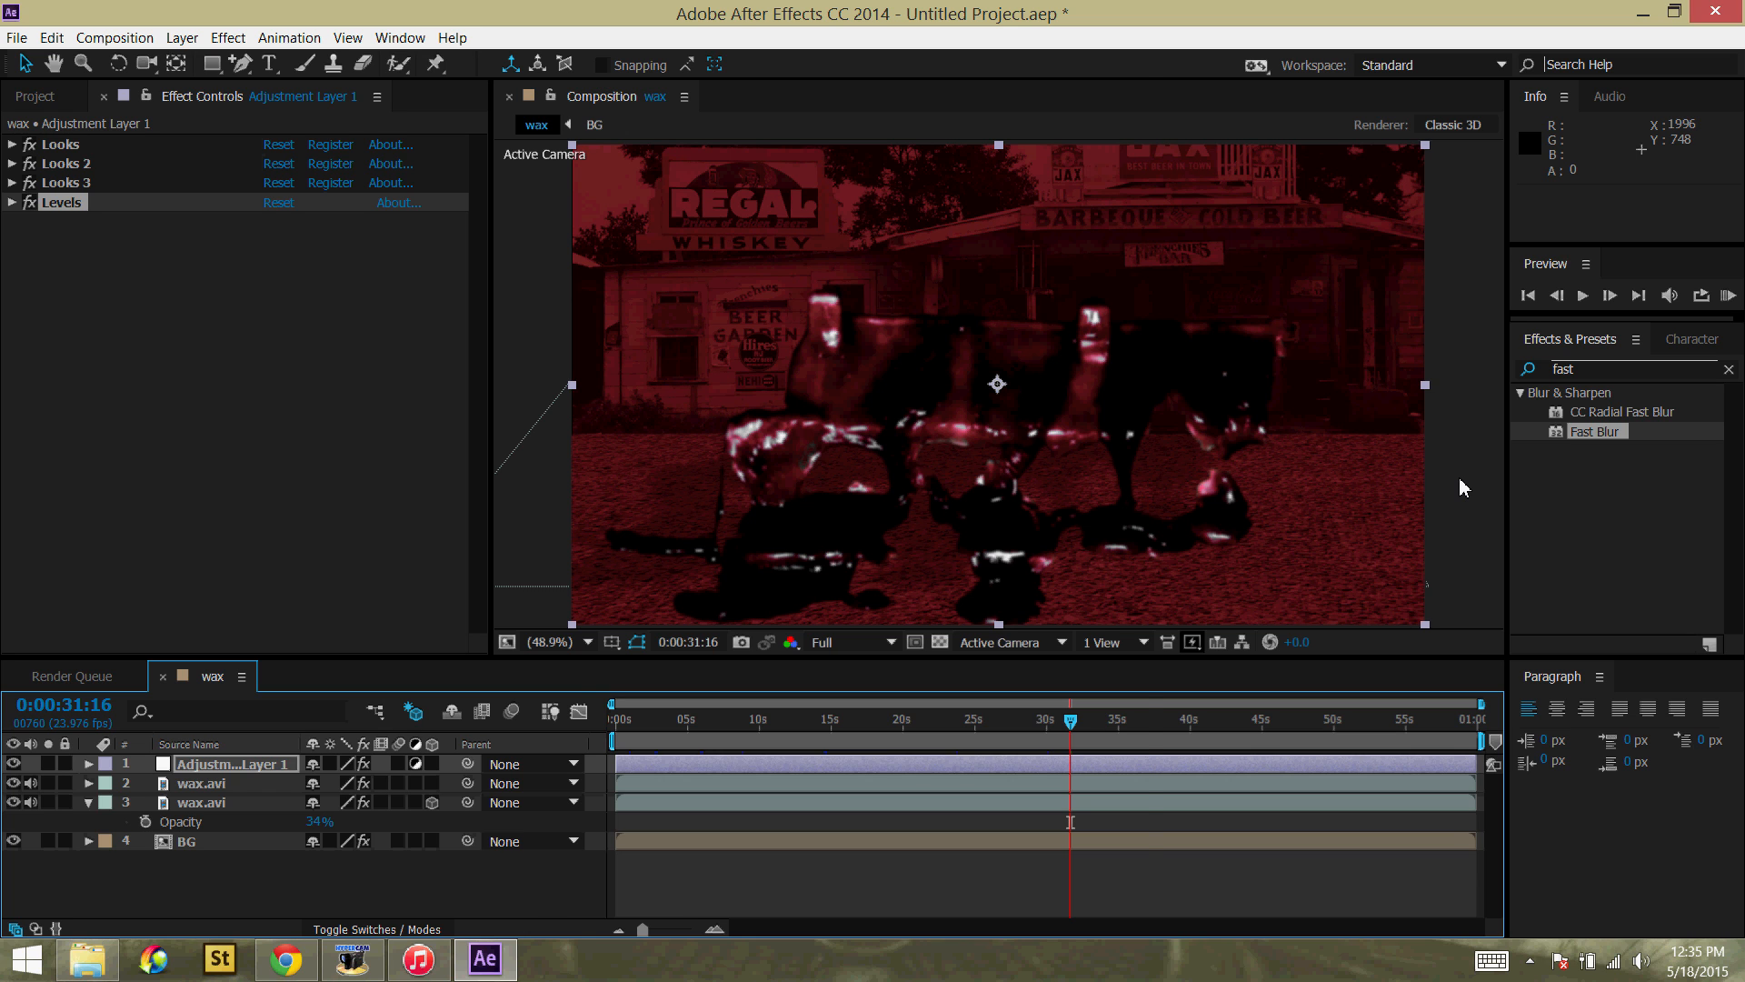
# Step: Save the project as Daredevil in the E:\Daredevil folder
pyautogui.click(551, 958)
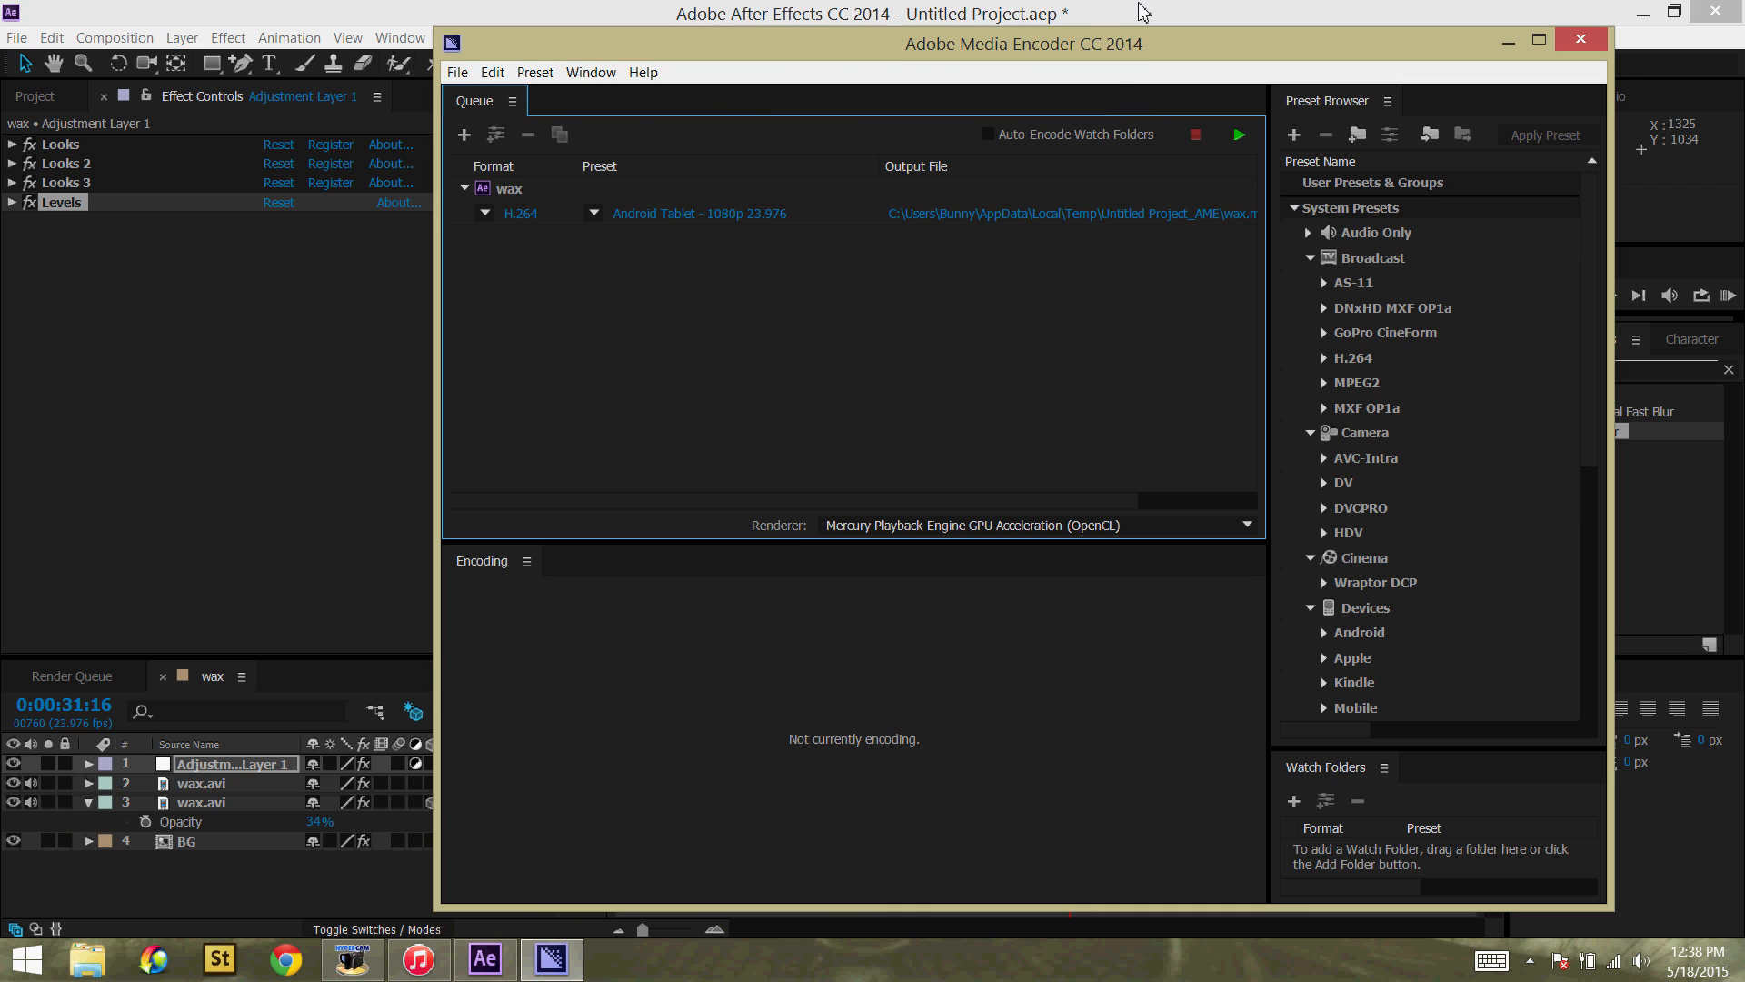
pyautogui.click(17, 36)
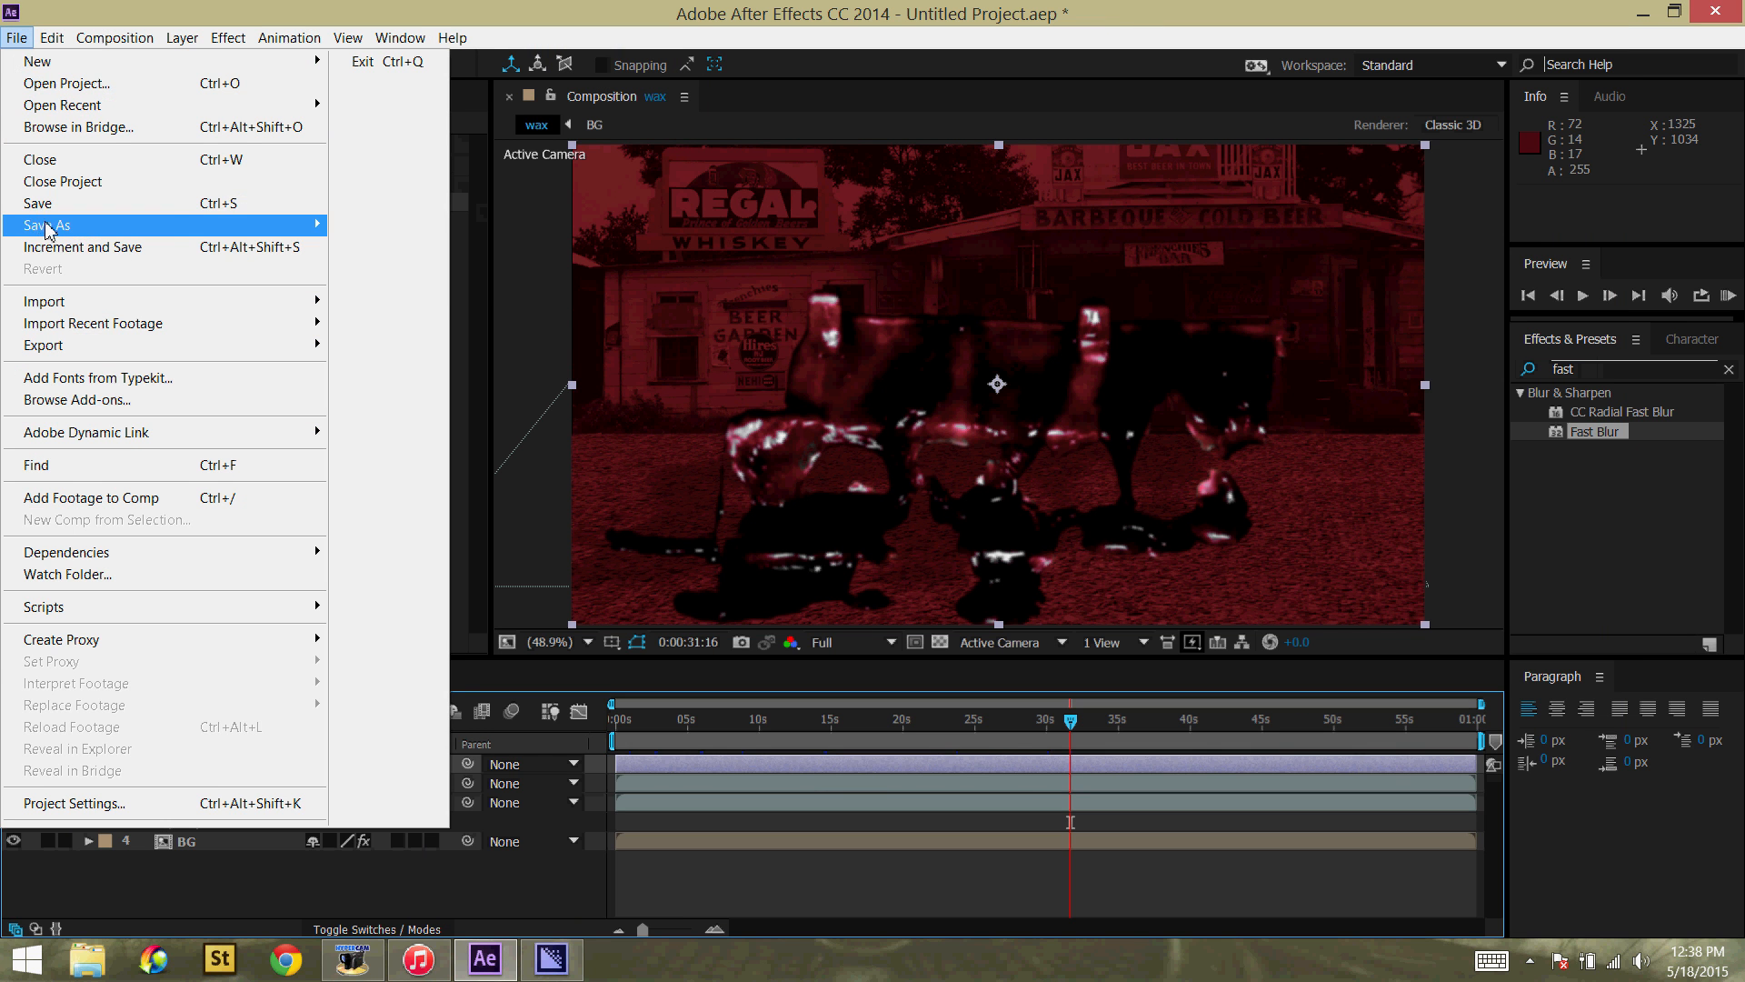
pyautogui.click(49, 225)
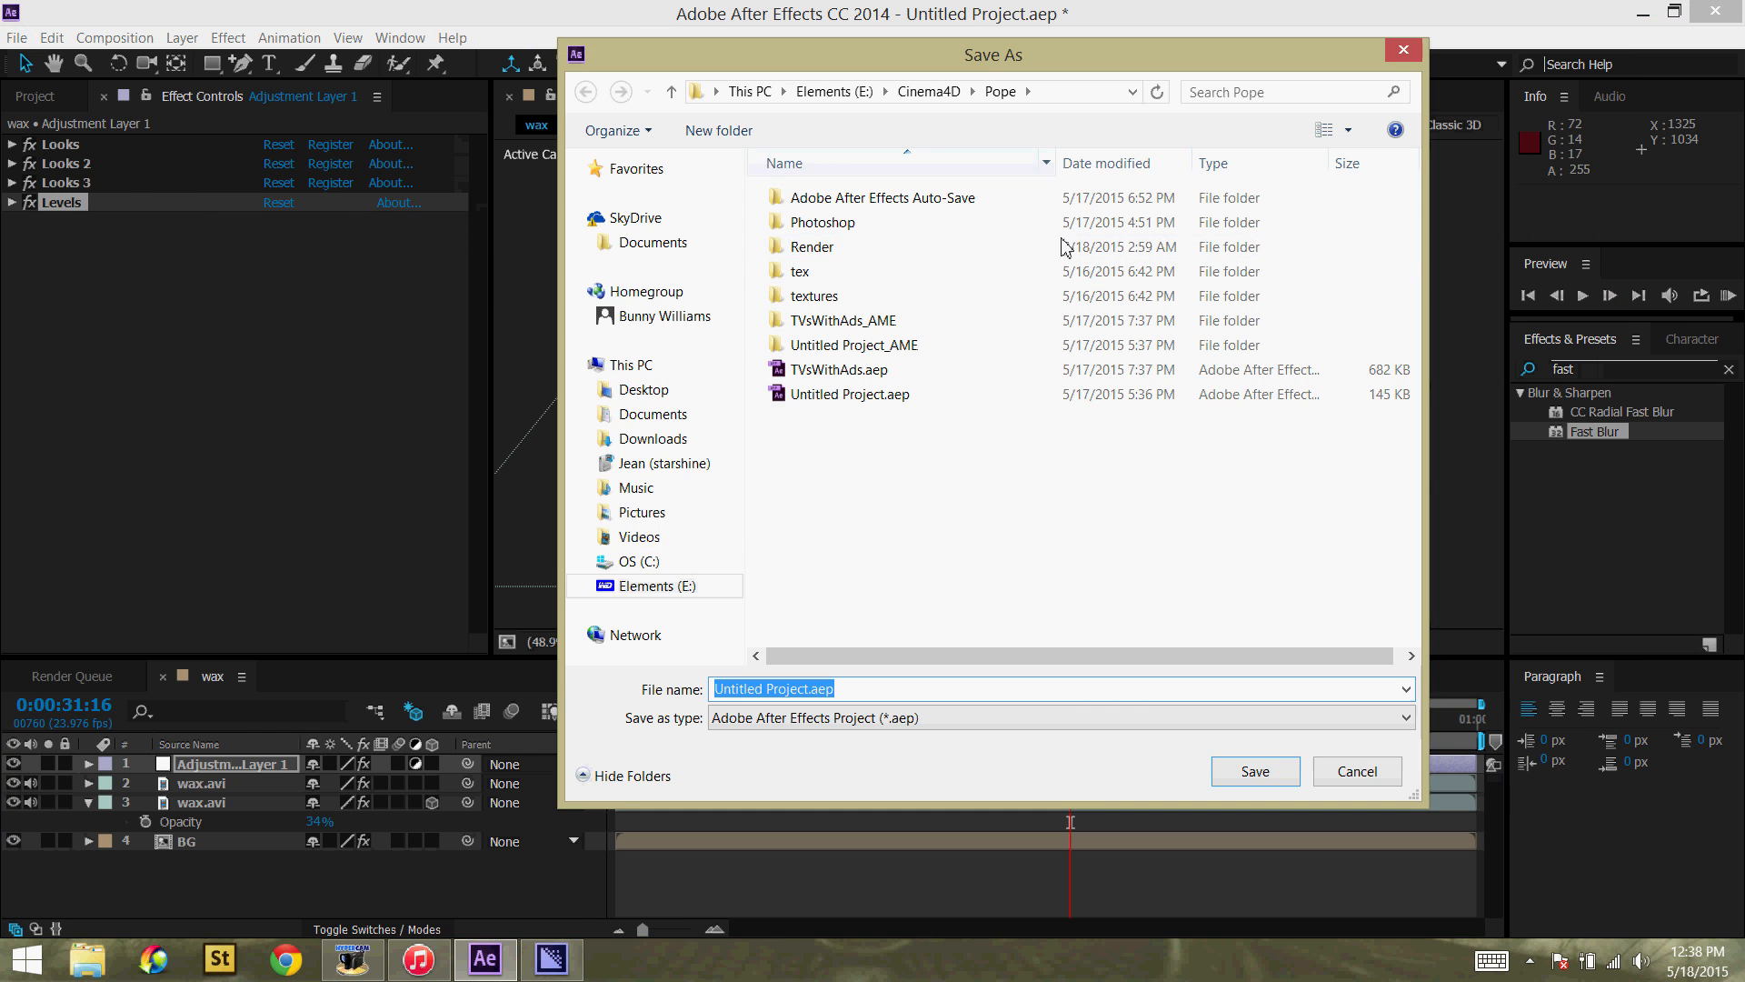
pyautogui.click(833, 91)
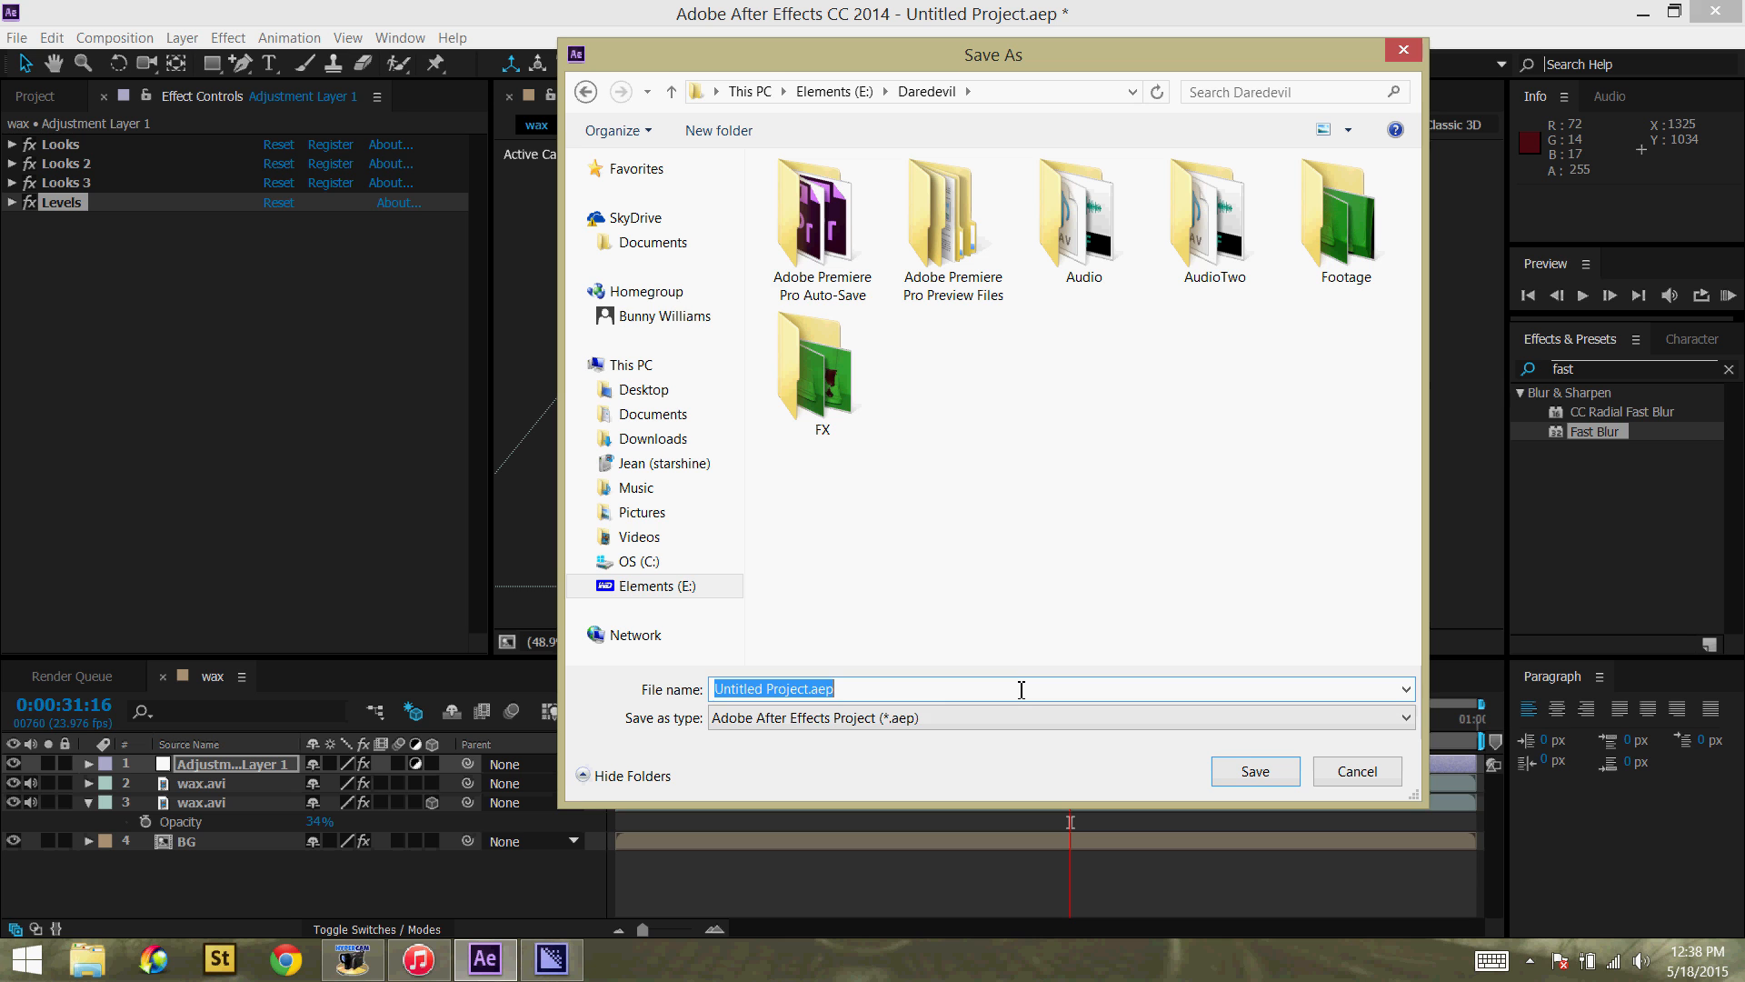
pyautogui.write('Daredevil')
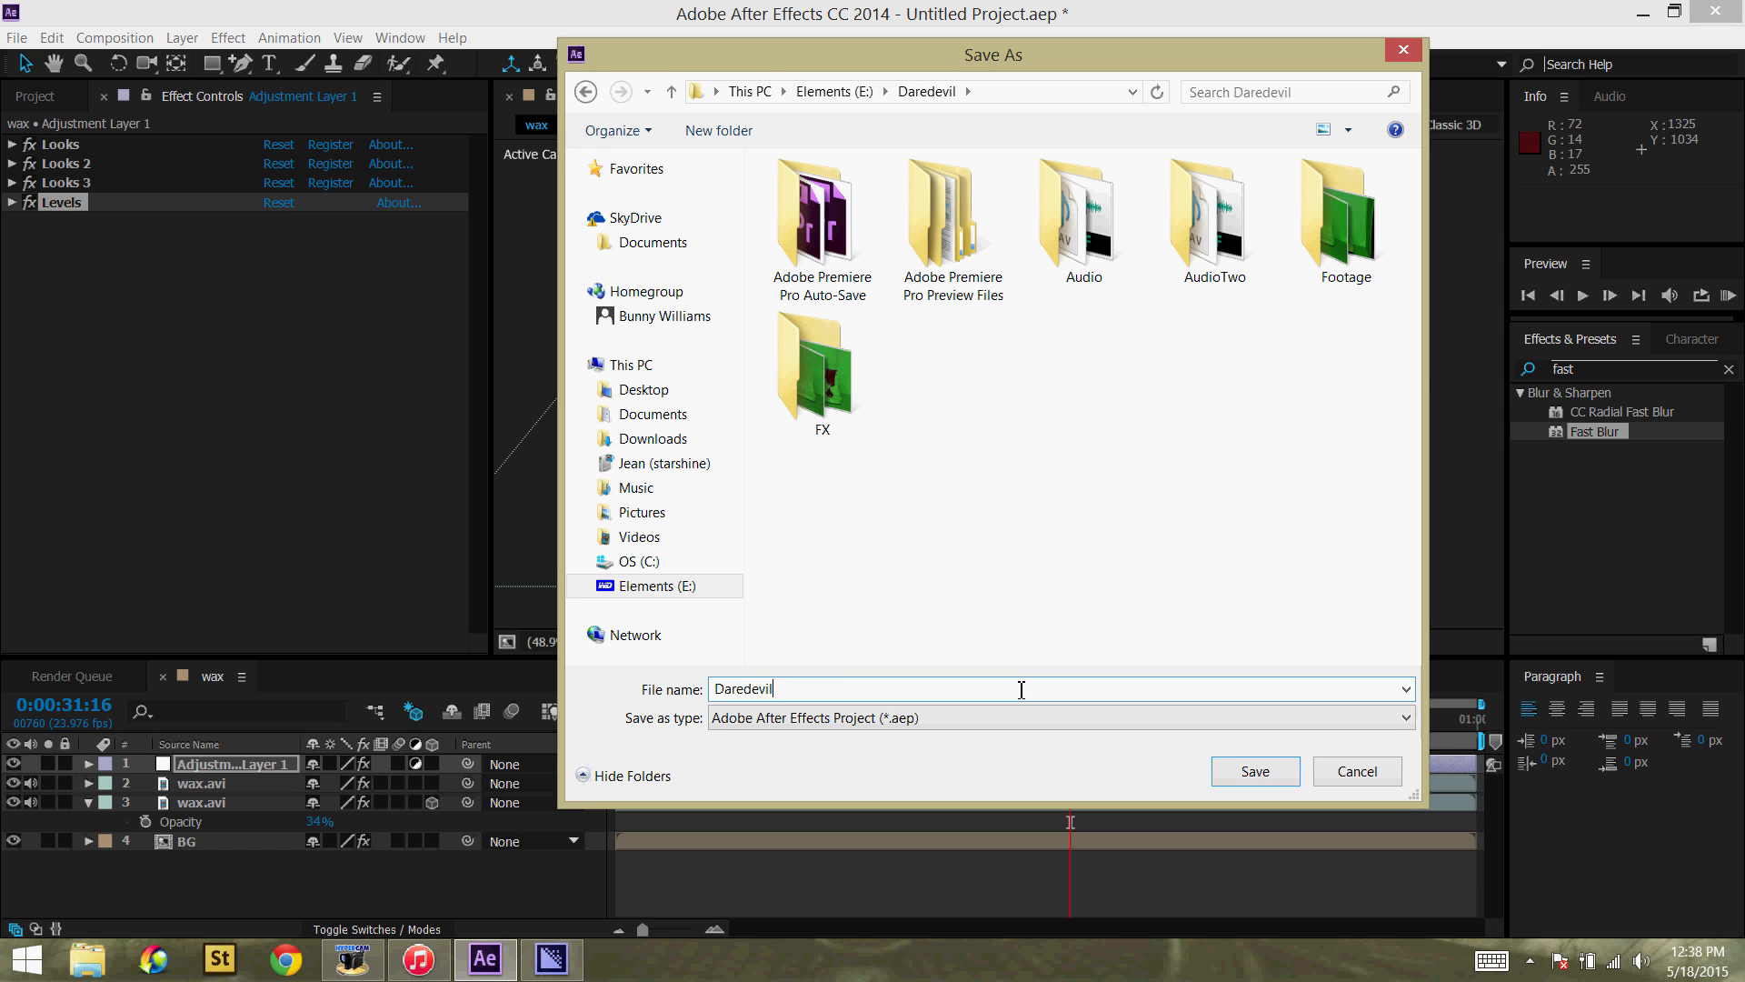
pyautogui.click(1252, 771)
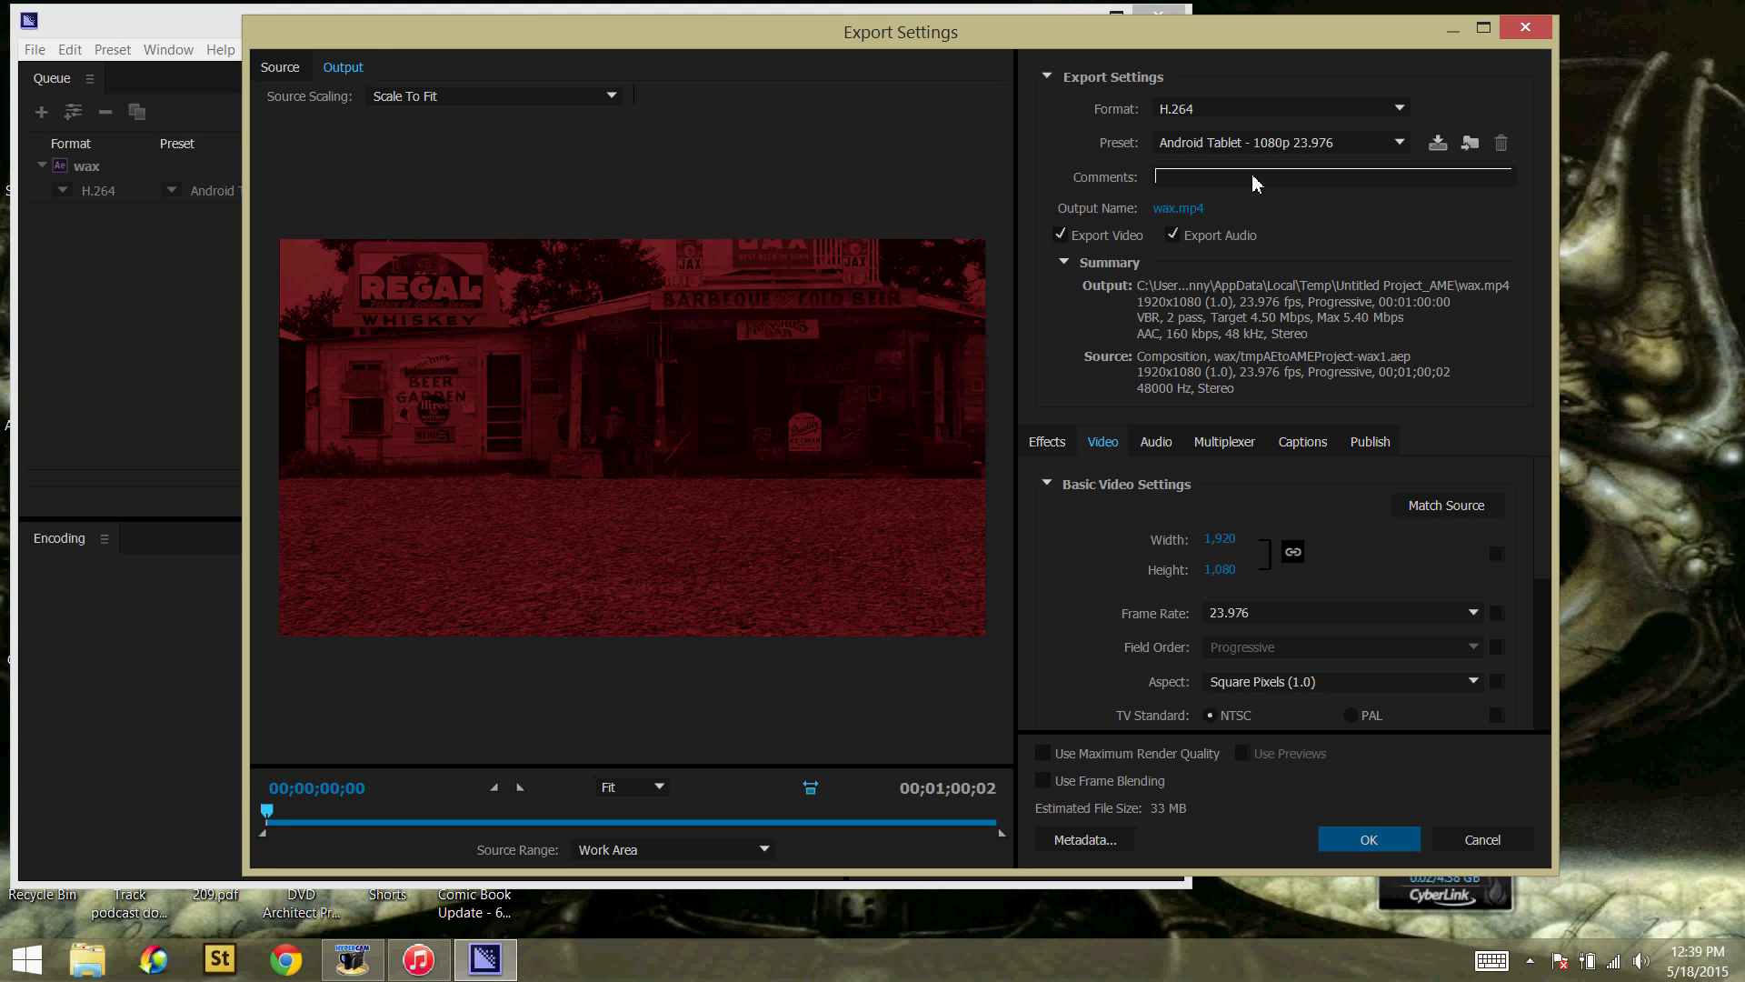
pyautogui.moveTo(1167, 131)
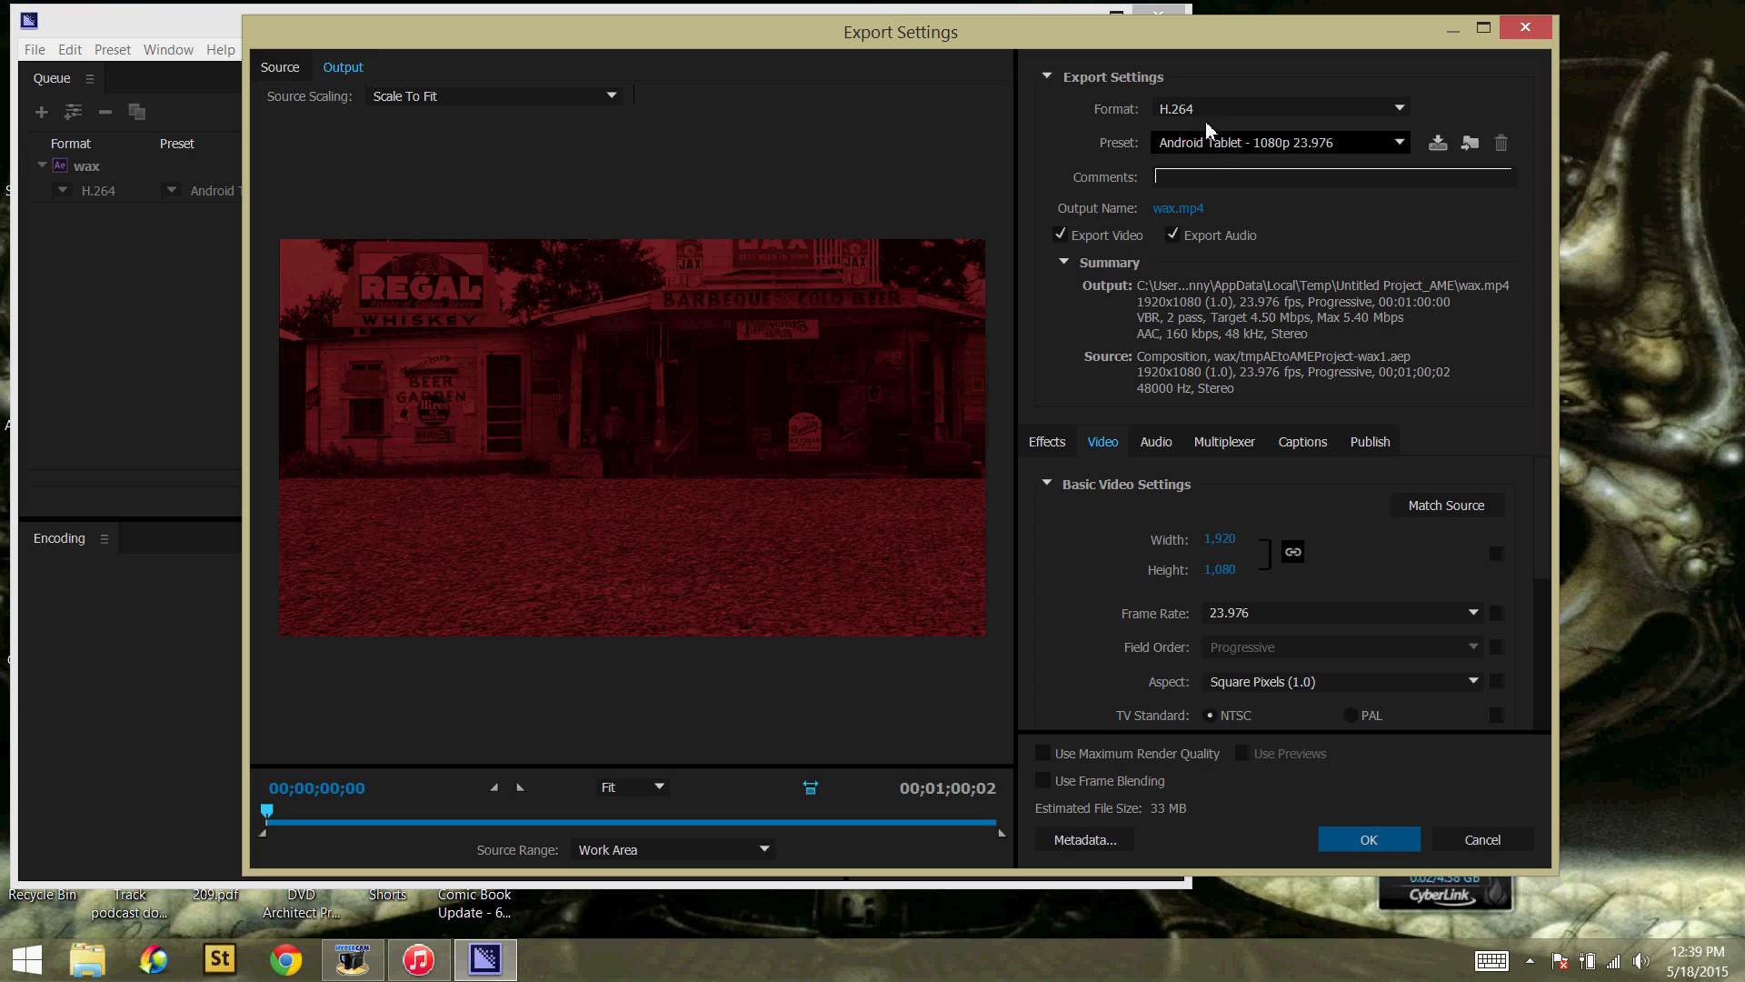
pyautogui.moveTo(1278, 169)
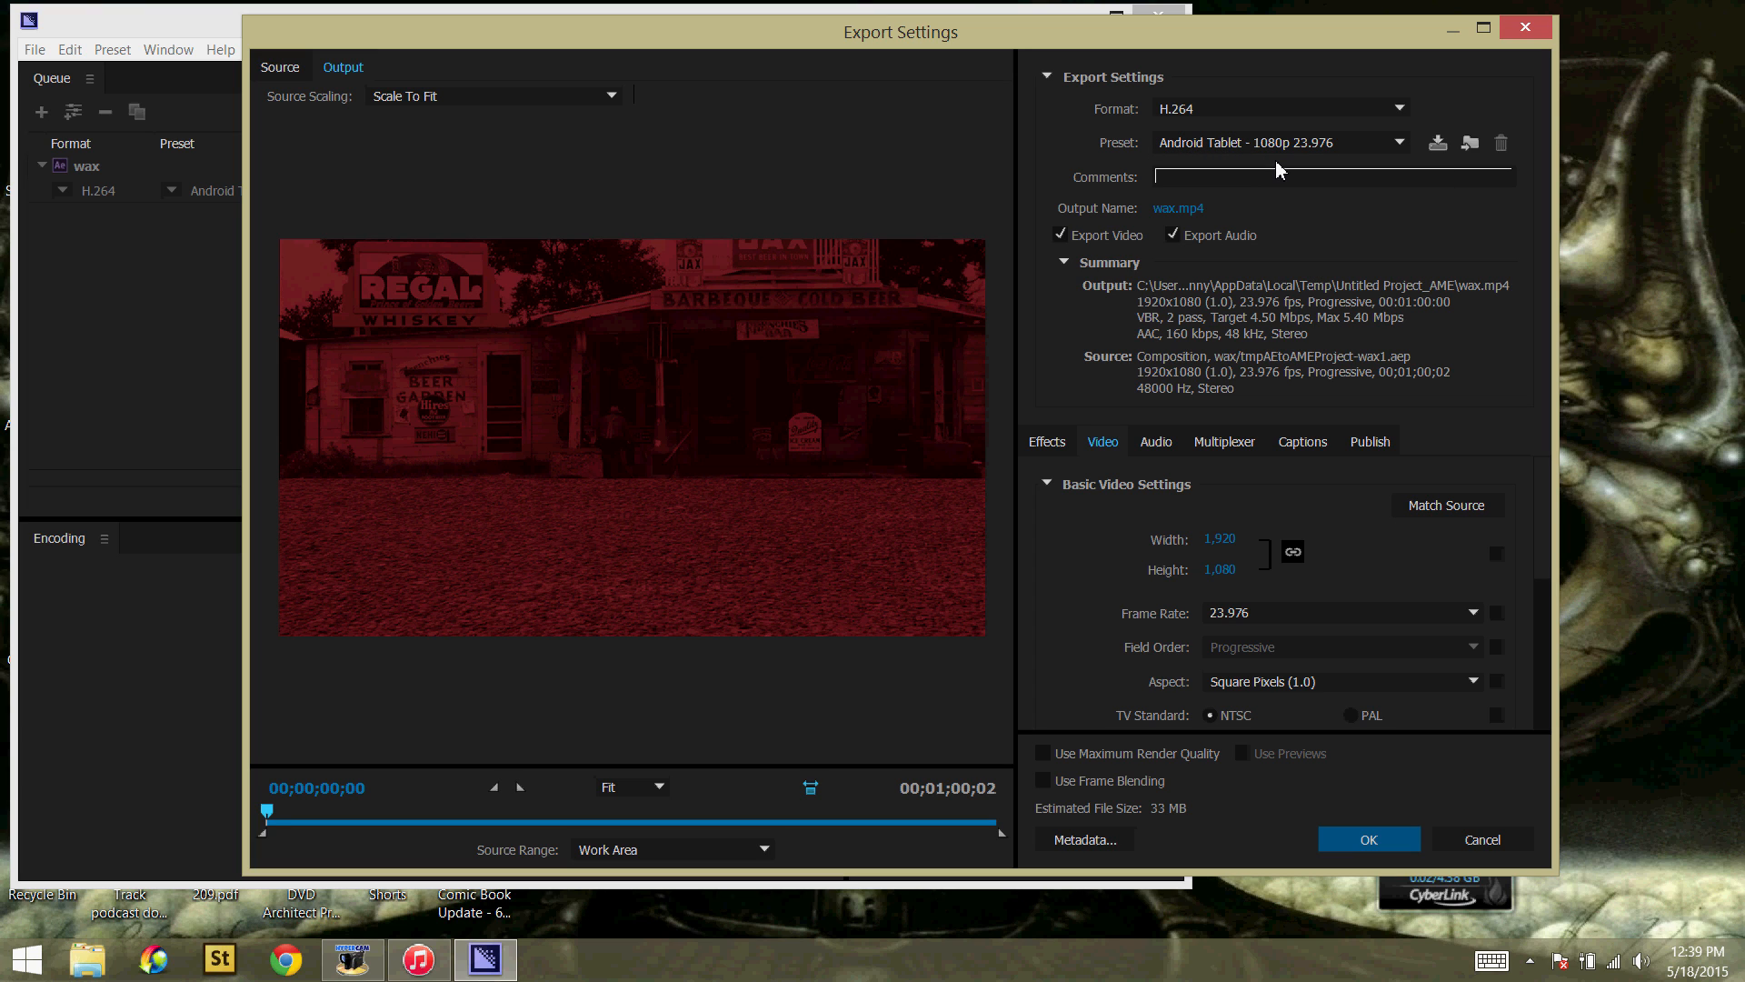
pyautogui.moveTo(1345, 169)
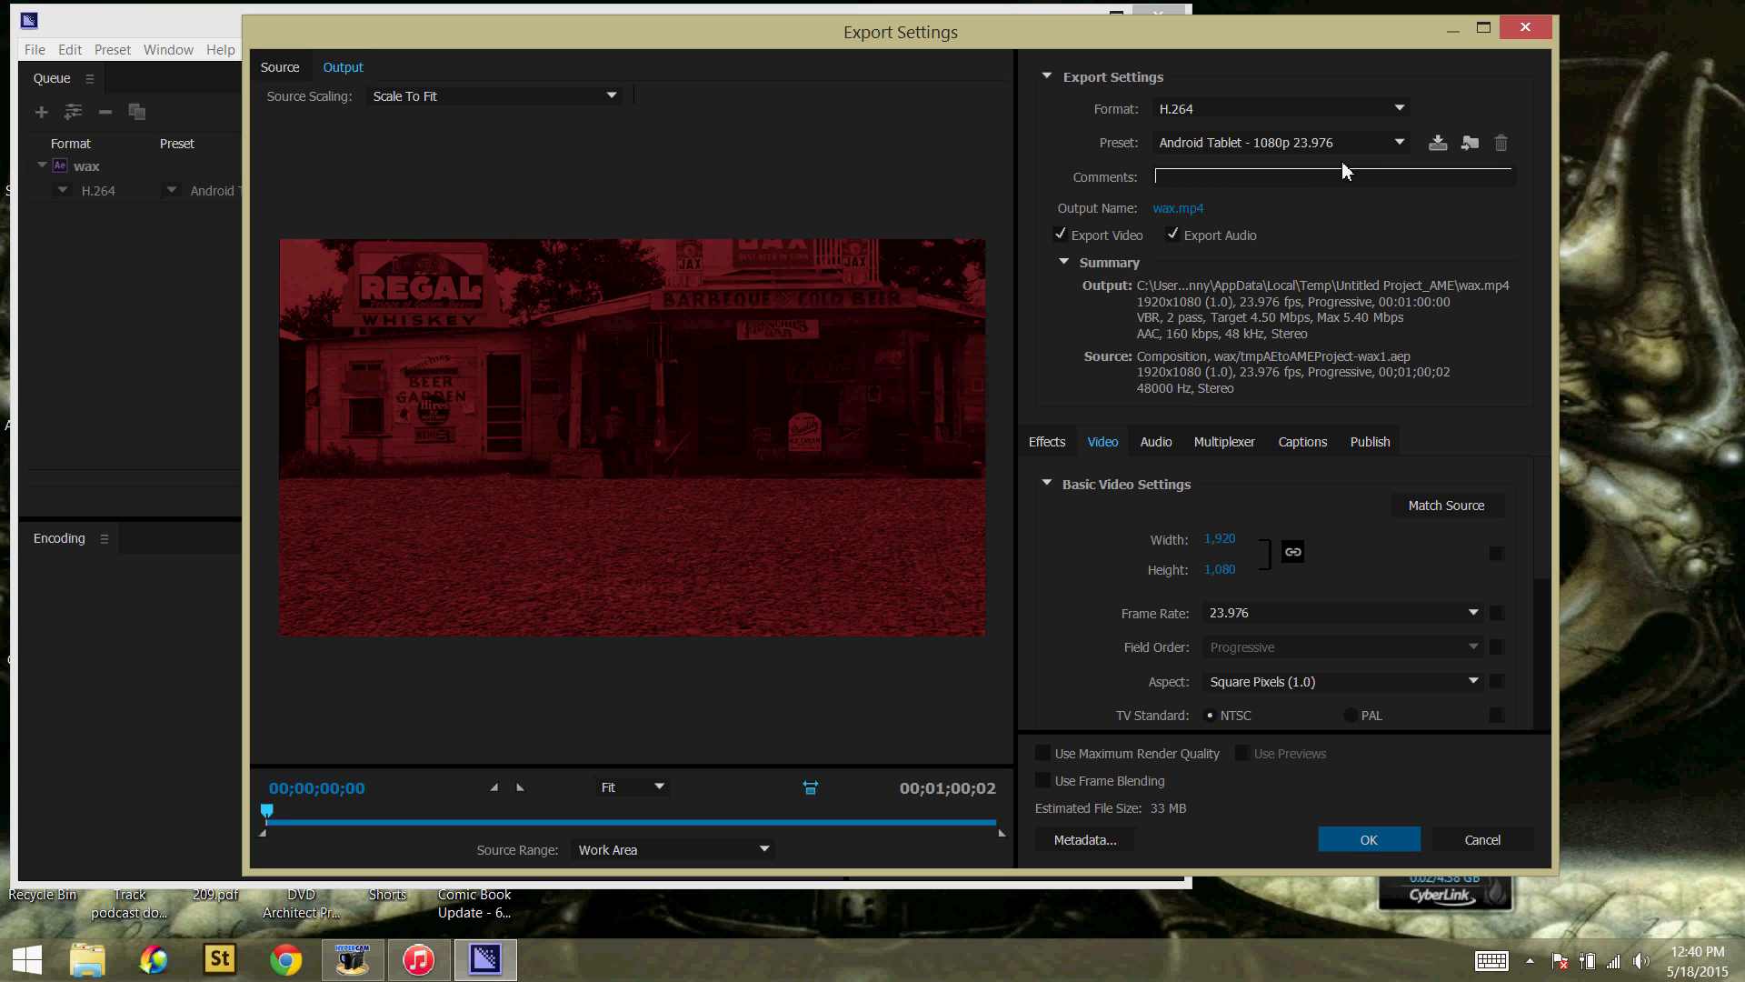
pyautogui.moveTo(1178, 208)
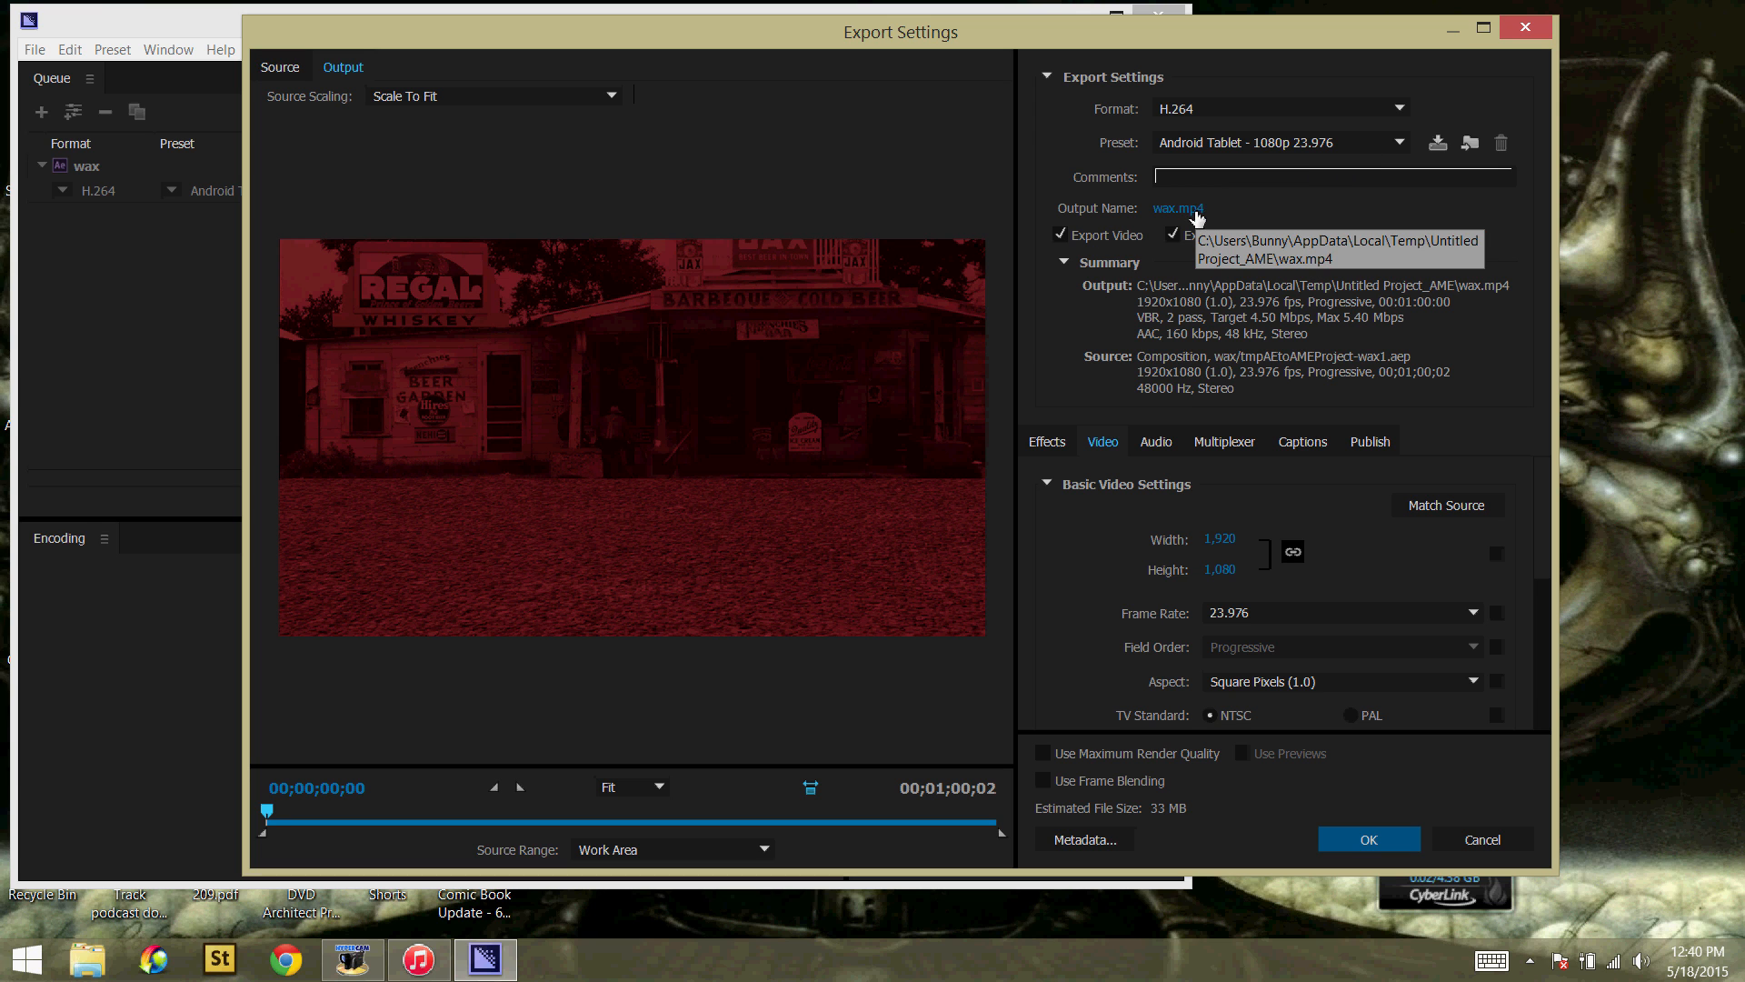
# Step: Set the H.264 output to E:\Daredevil\DaredevilDone.mp4 and start the encode queue
pyautogui.click(1176, 208)
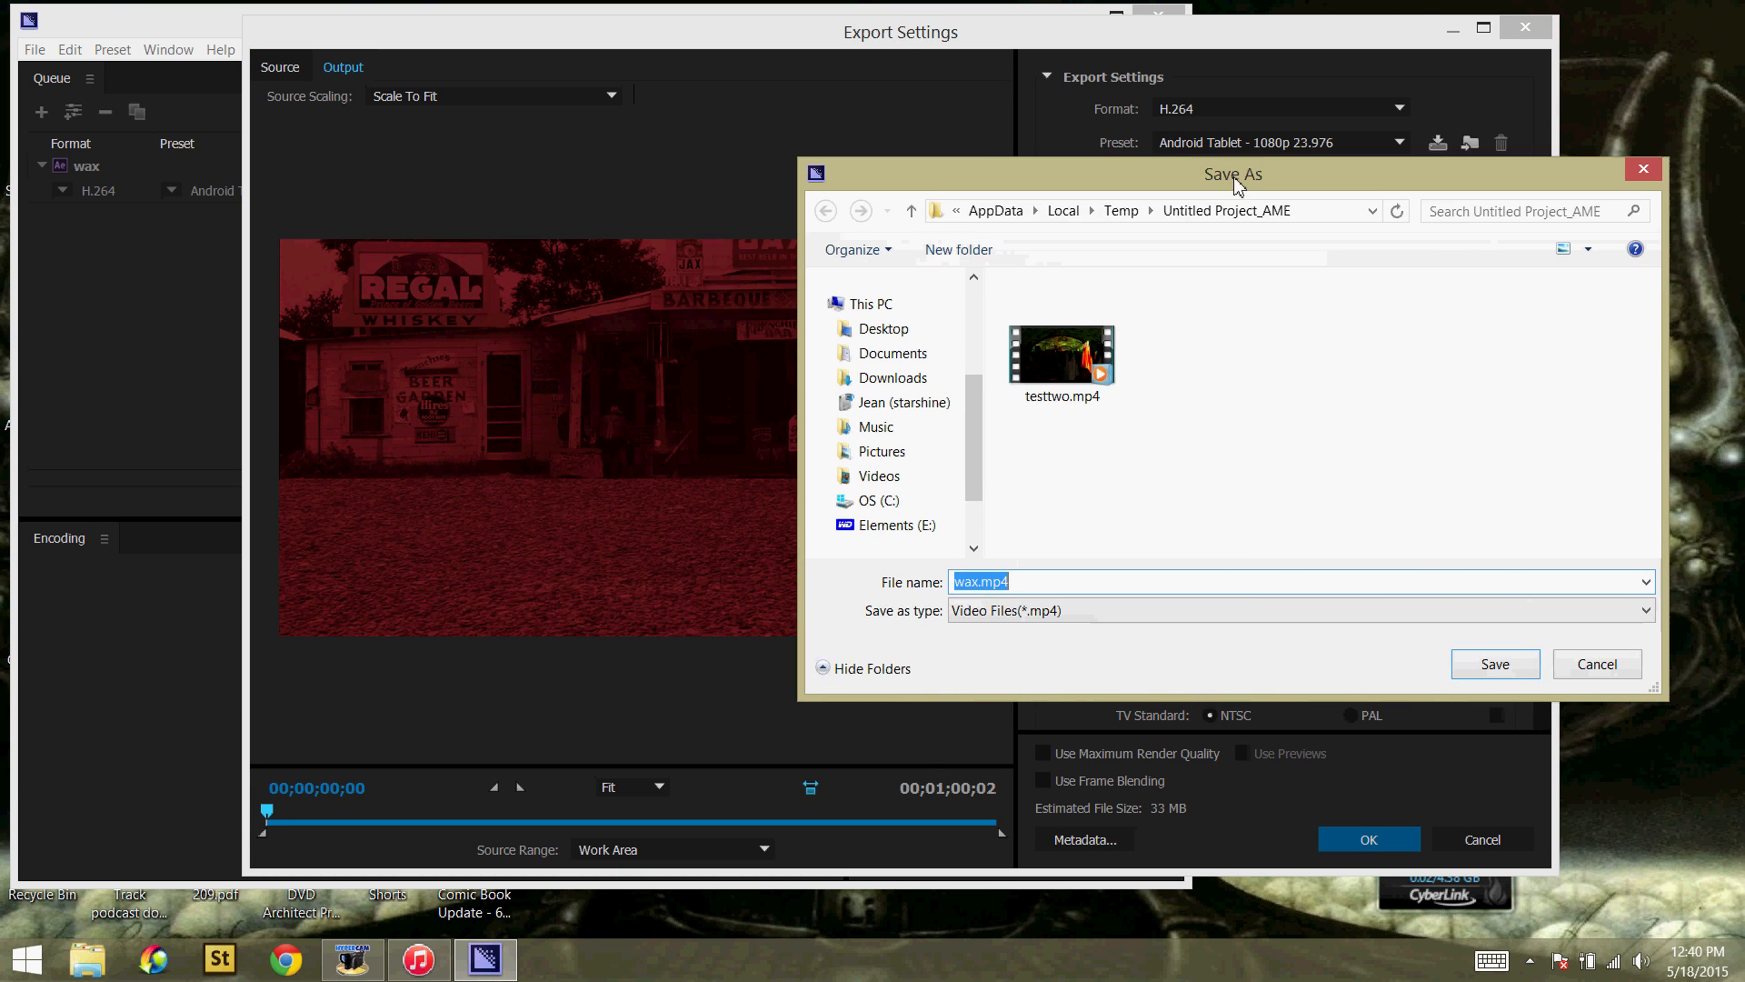
pyautogui.click(894, 523)
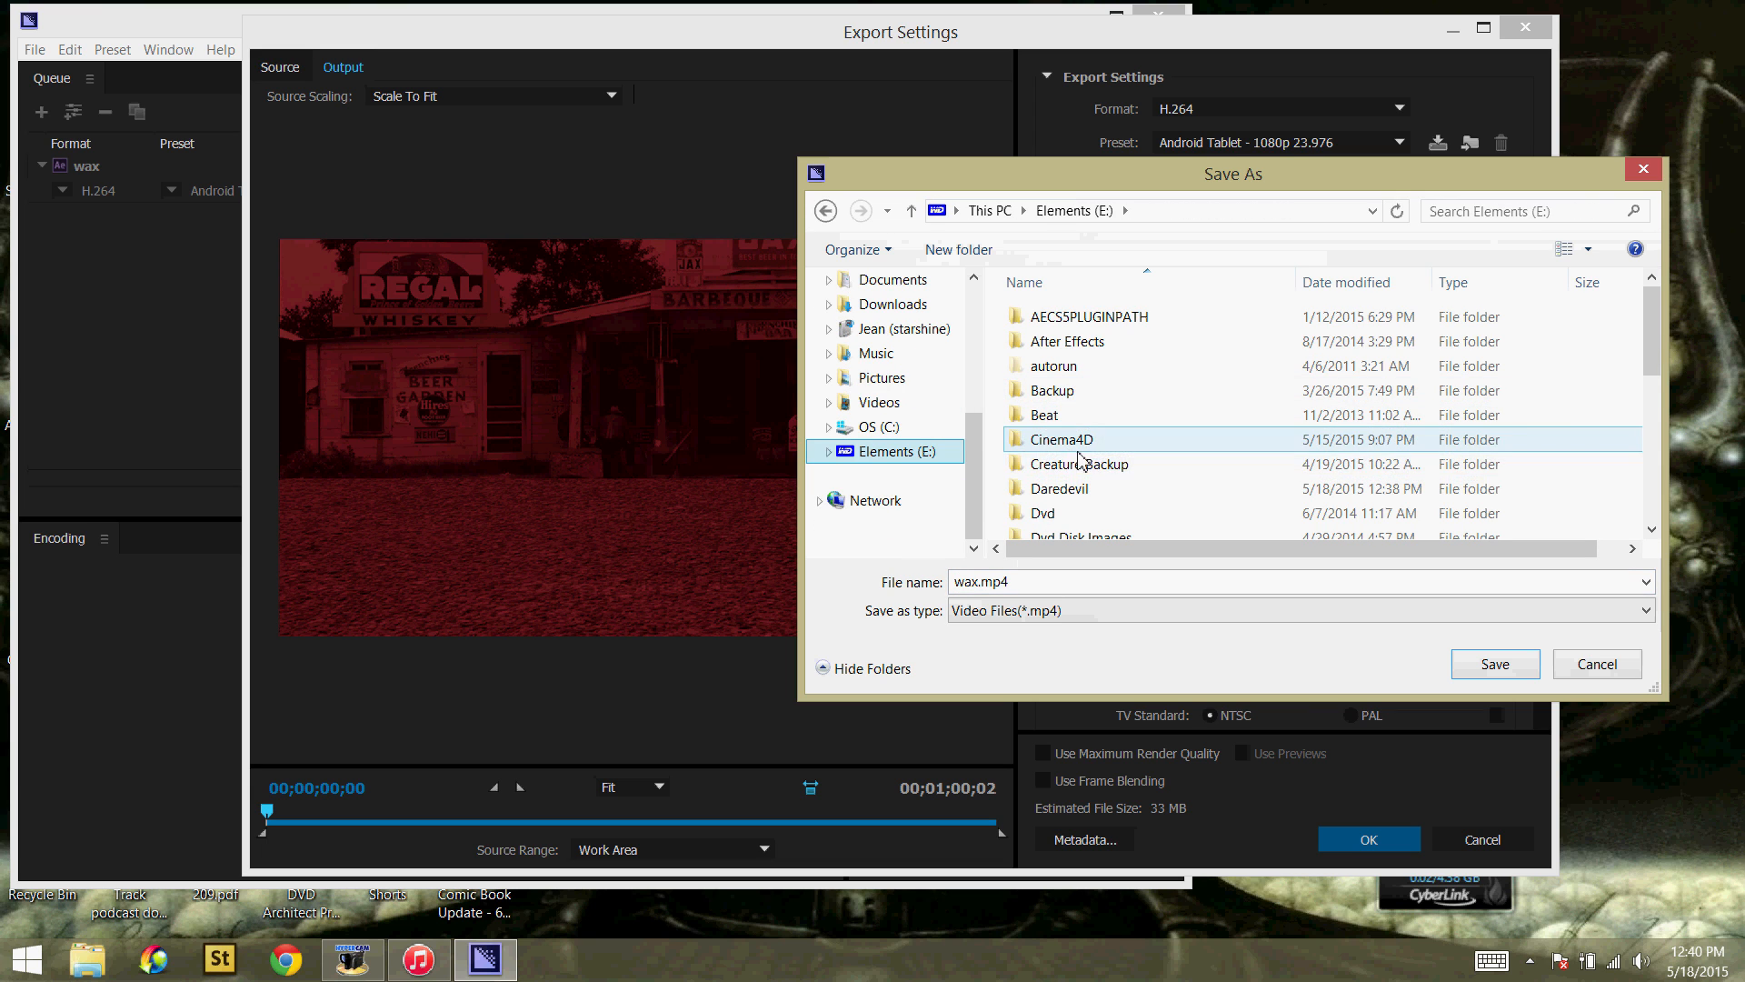
pyautogui.doubleClick(1058, 487)
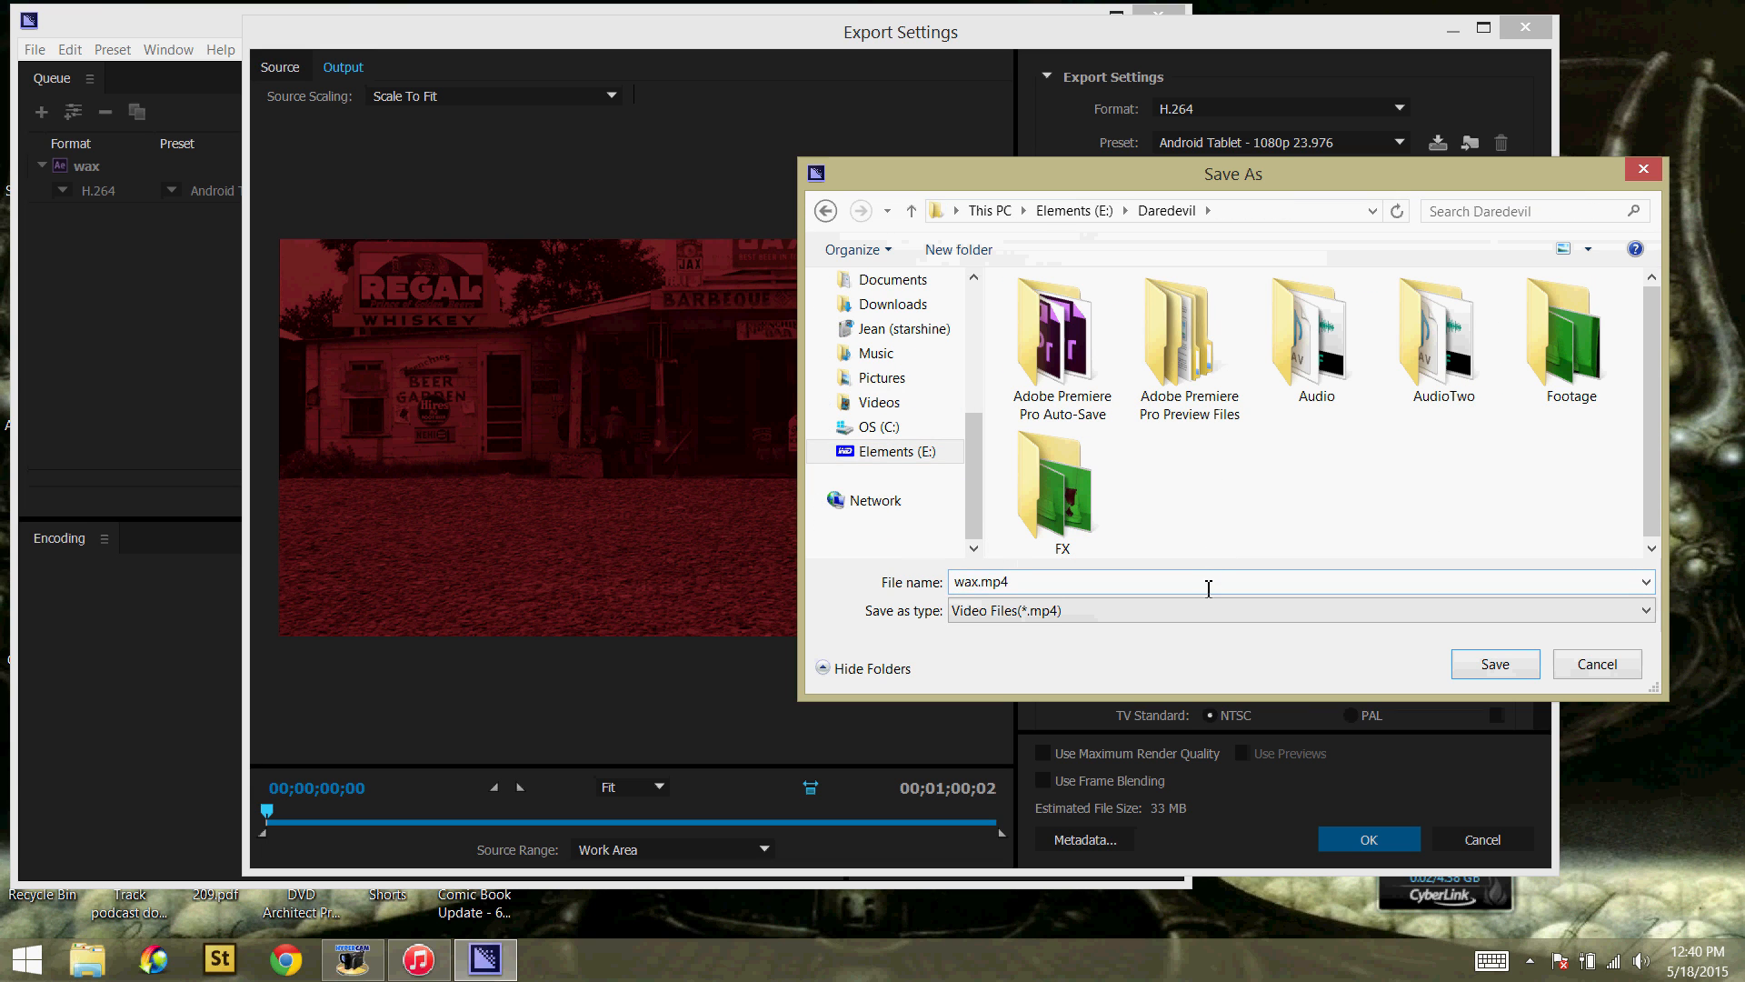
pyautogui.write('Dare')
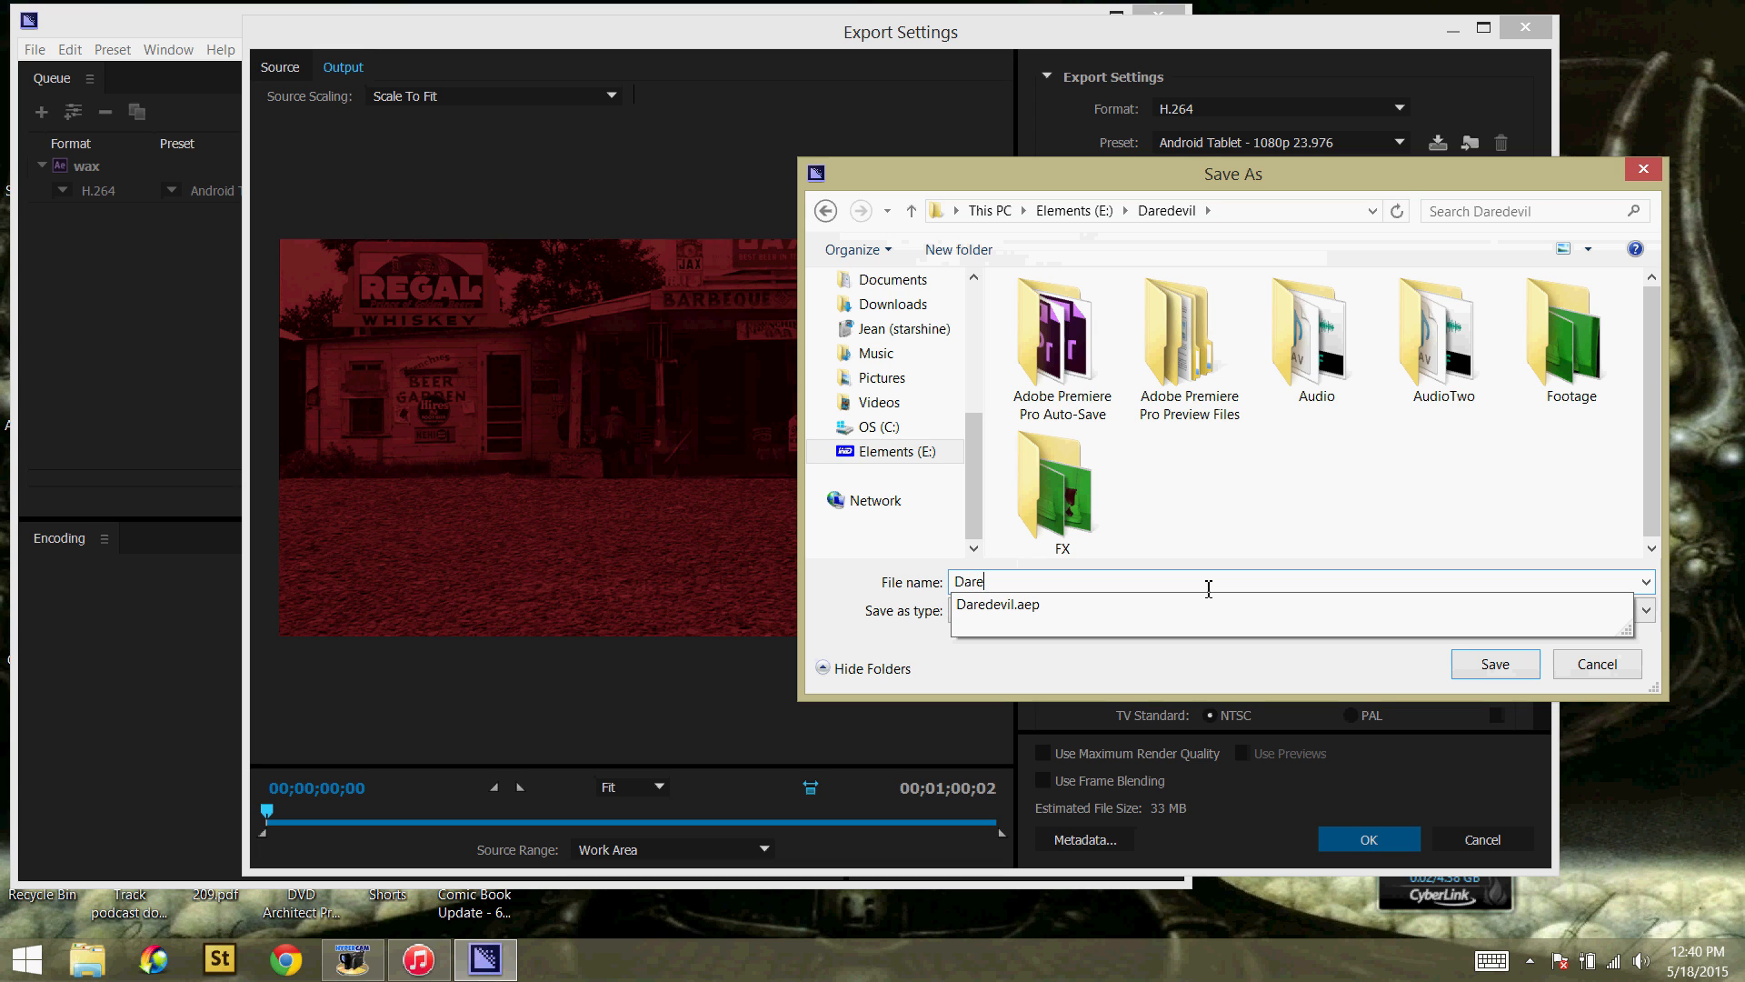
pyautogui.write('devilDone')
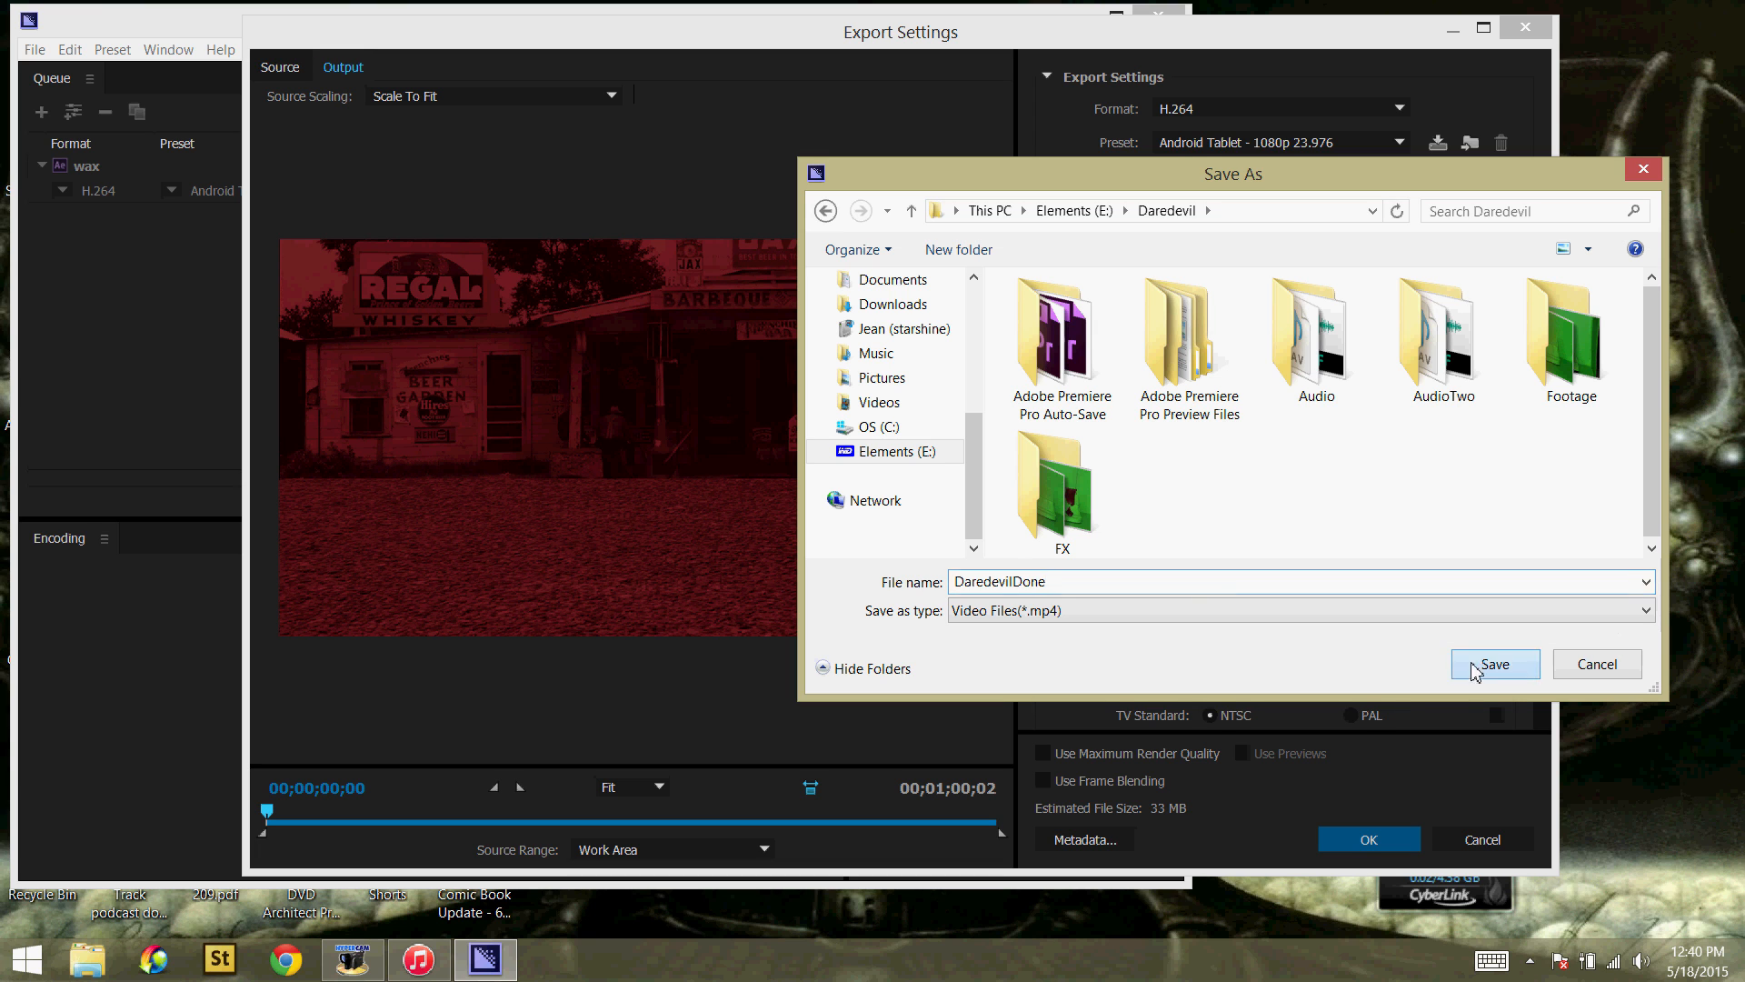
pyautogui.click(1495, 664)
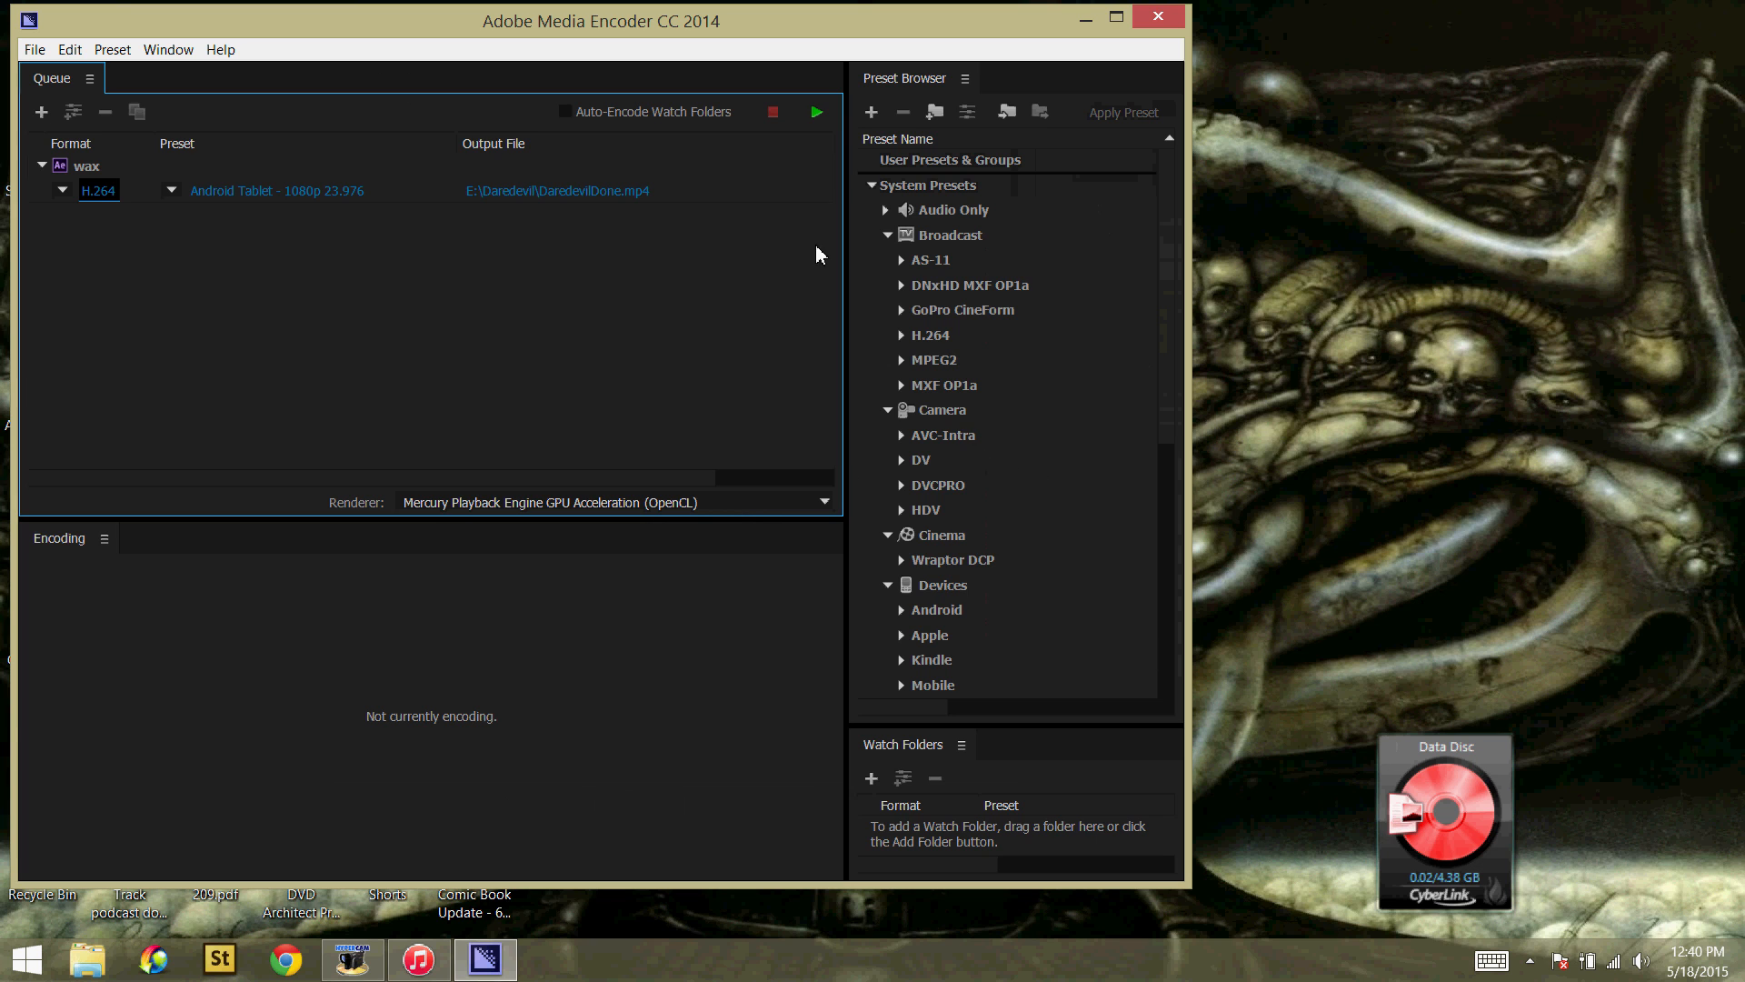
pyautogui.click(817, 111)
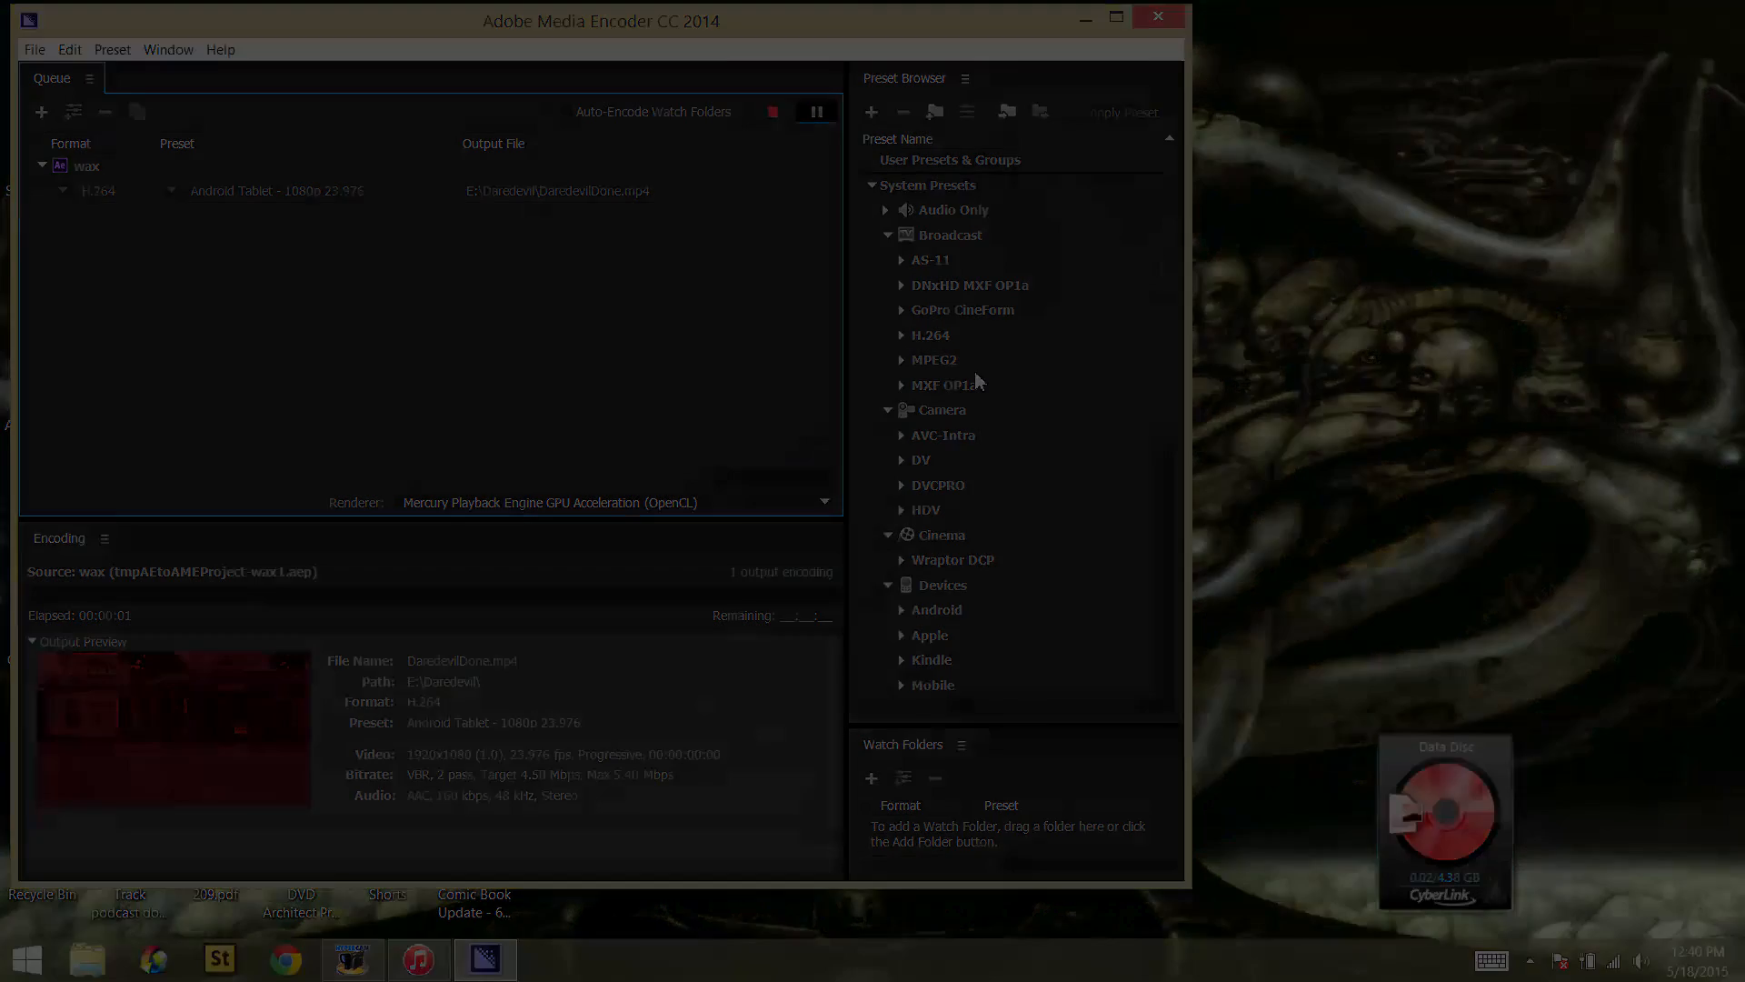